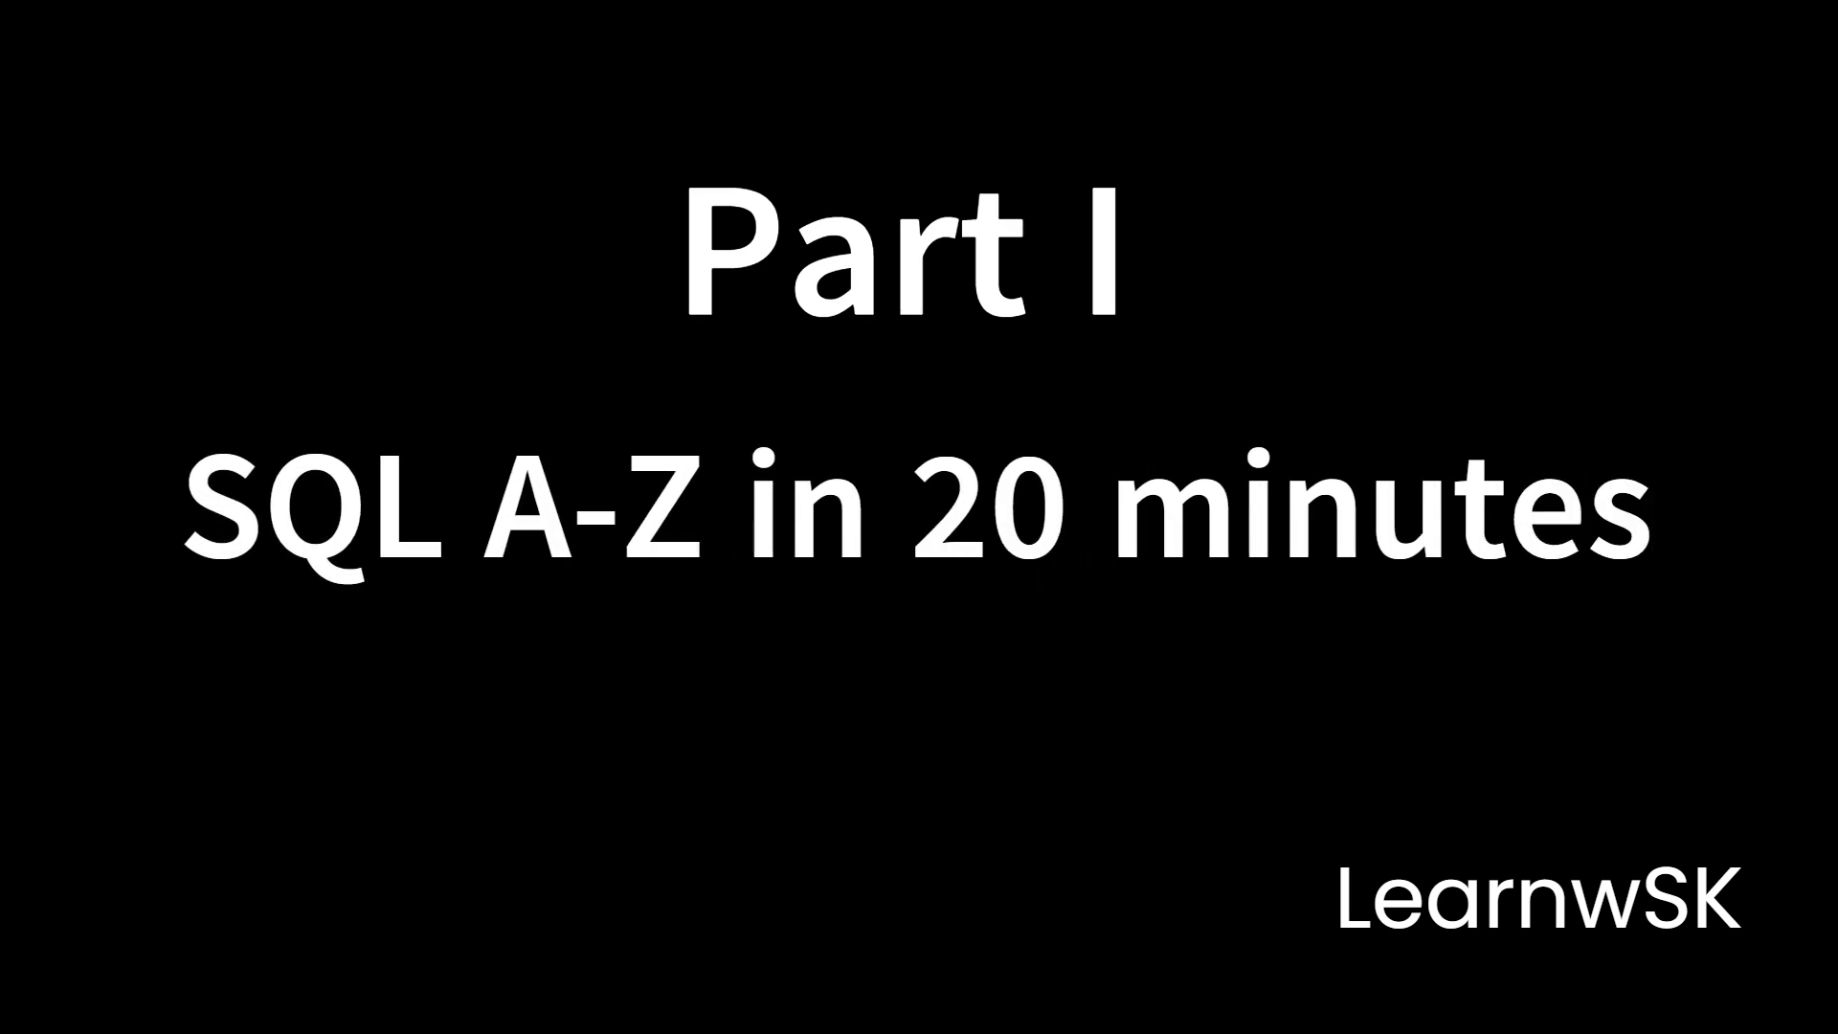
Step: Move past the Beginner Basics title card to the blank test.sqlite worksheet
{"action": "type", "text": "Beginner Level"}
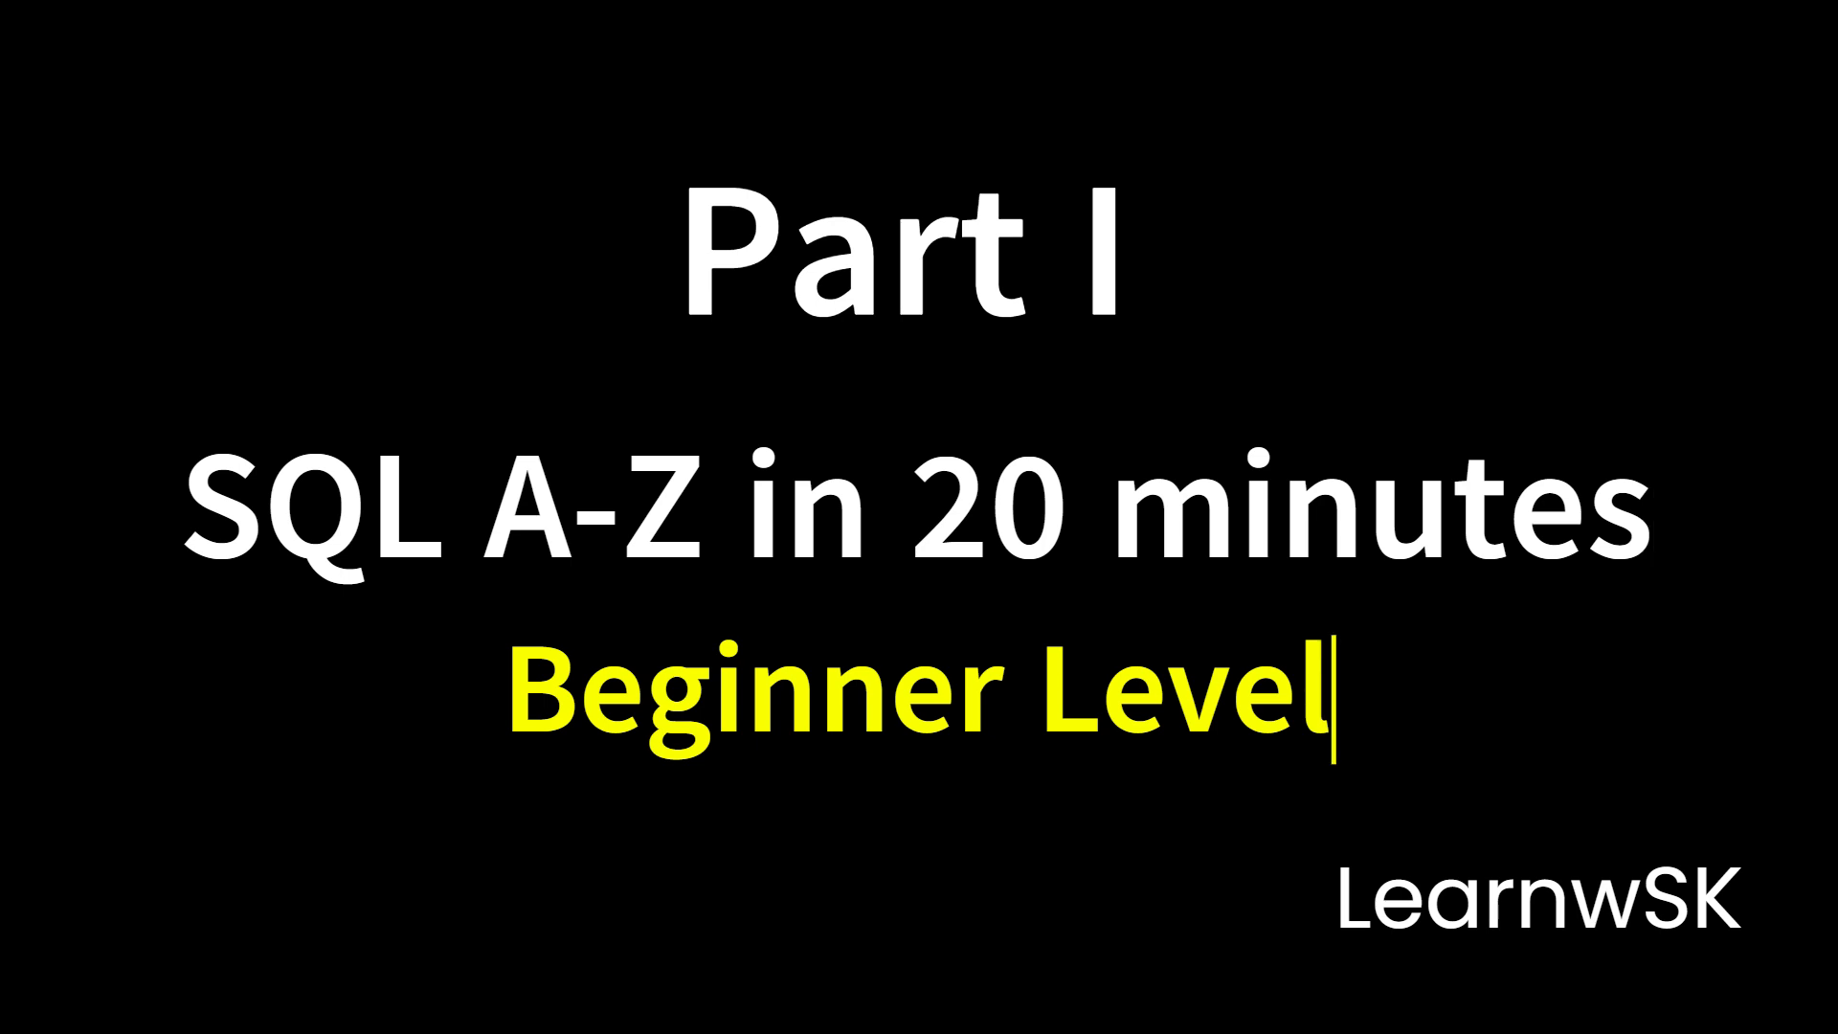
{"action": "type", "text": "Basics"}
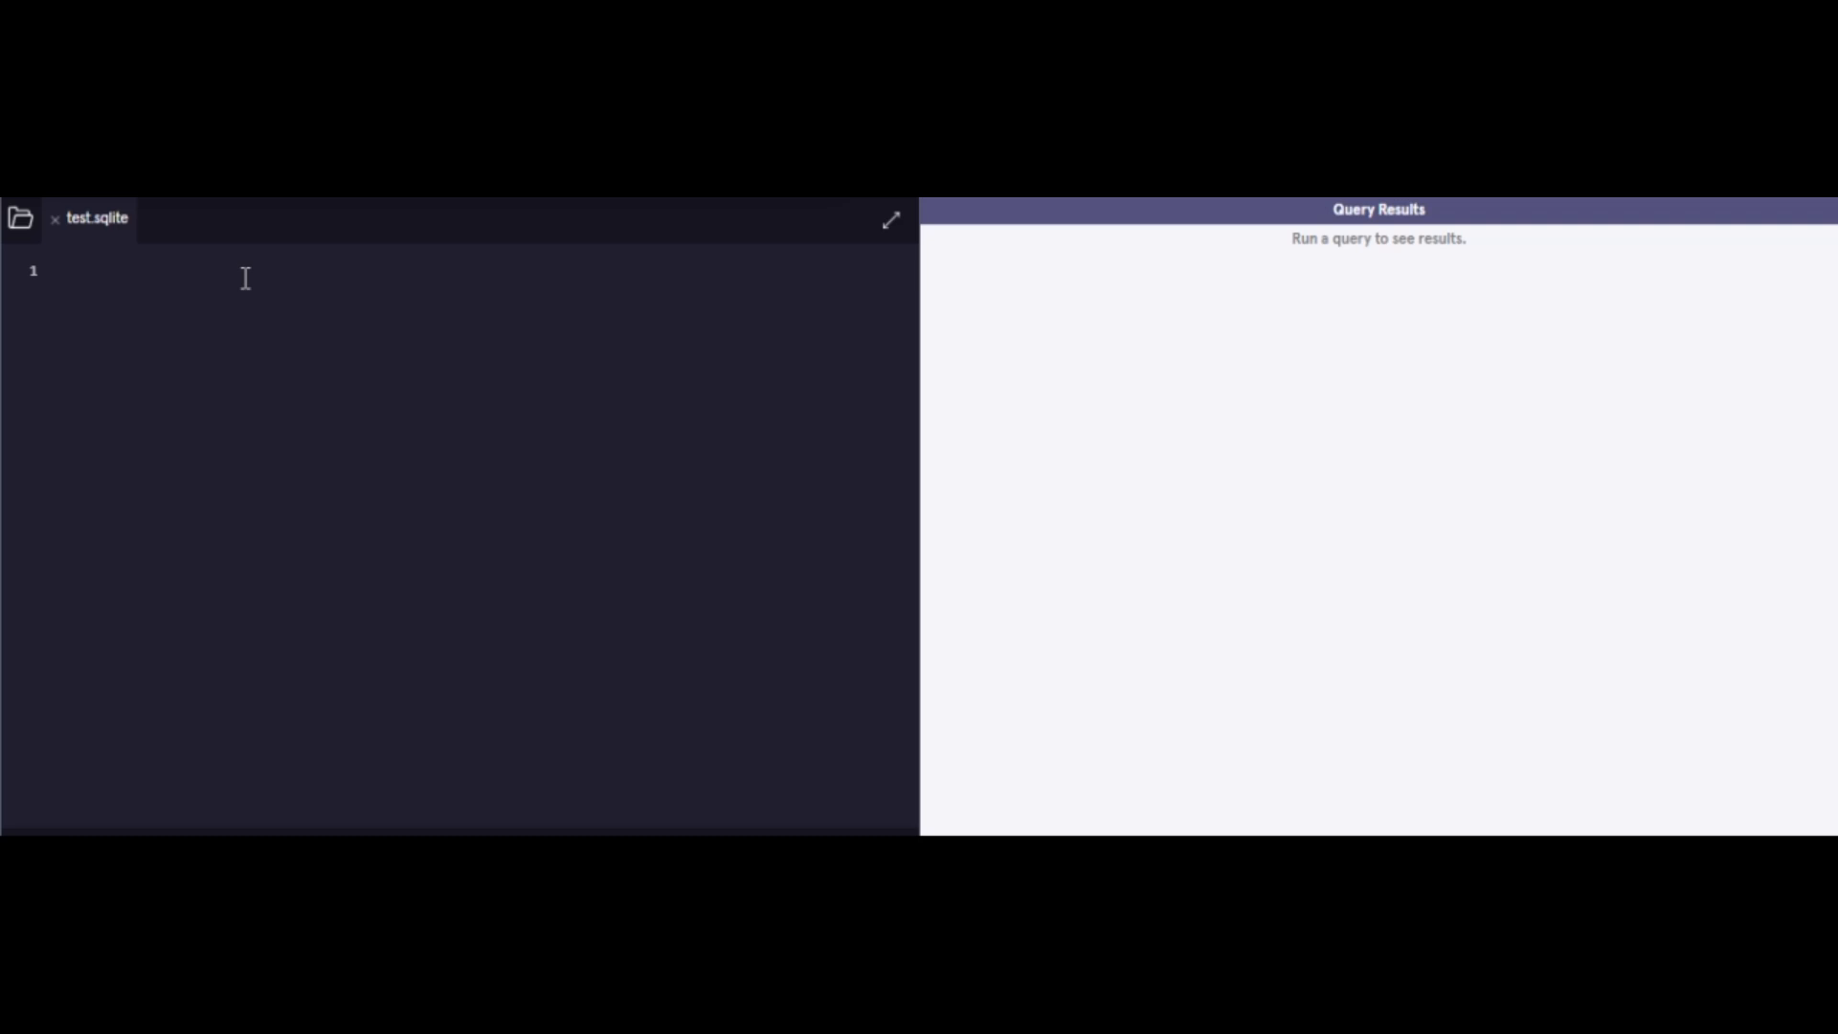
Step: Write and run SELECT * FROM celebs; to list four celebrities with id, name and age
{"action": "type", "text": "SELECT *"}
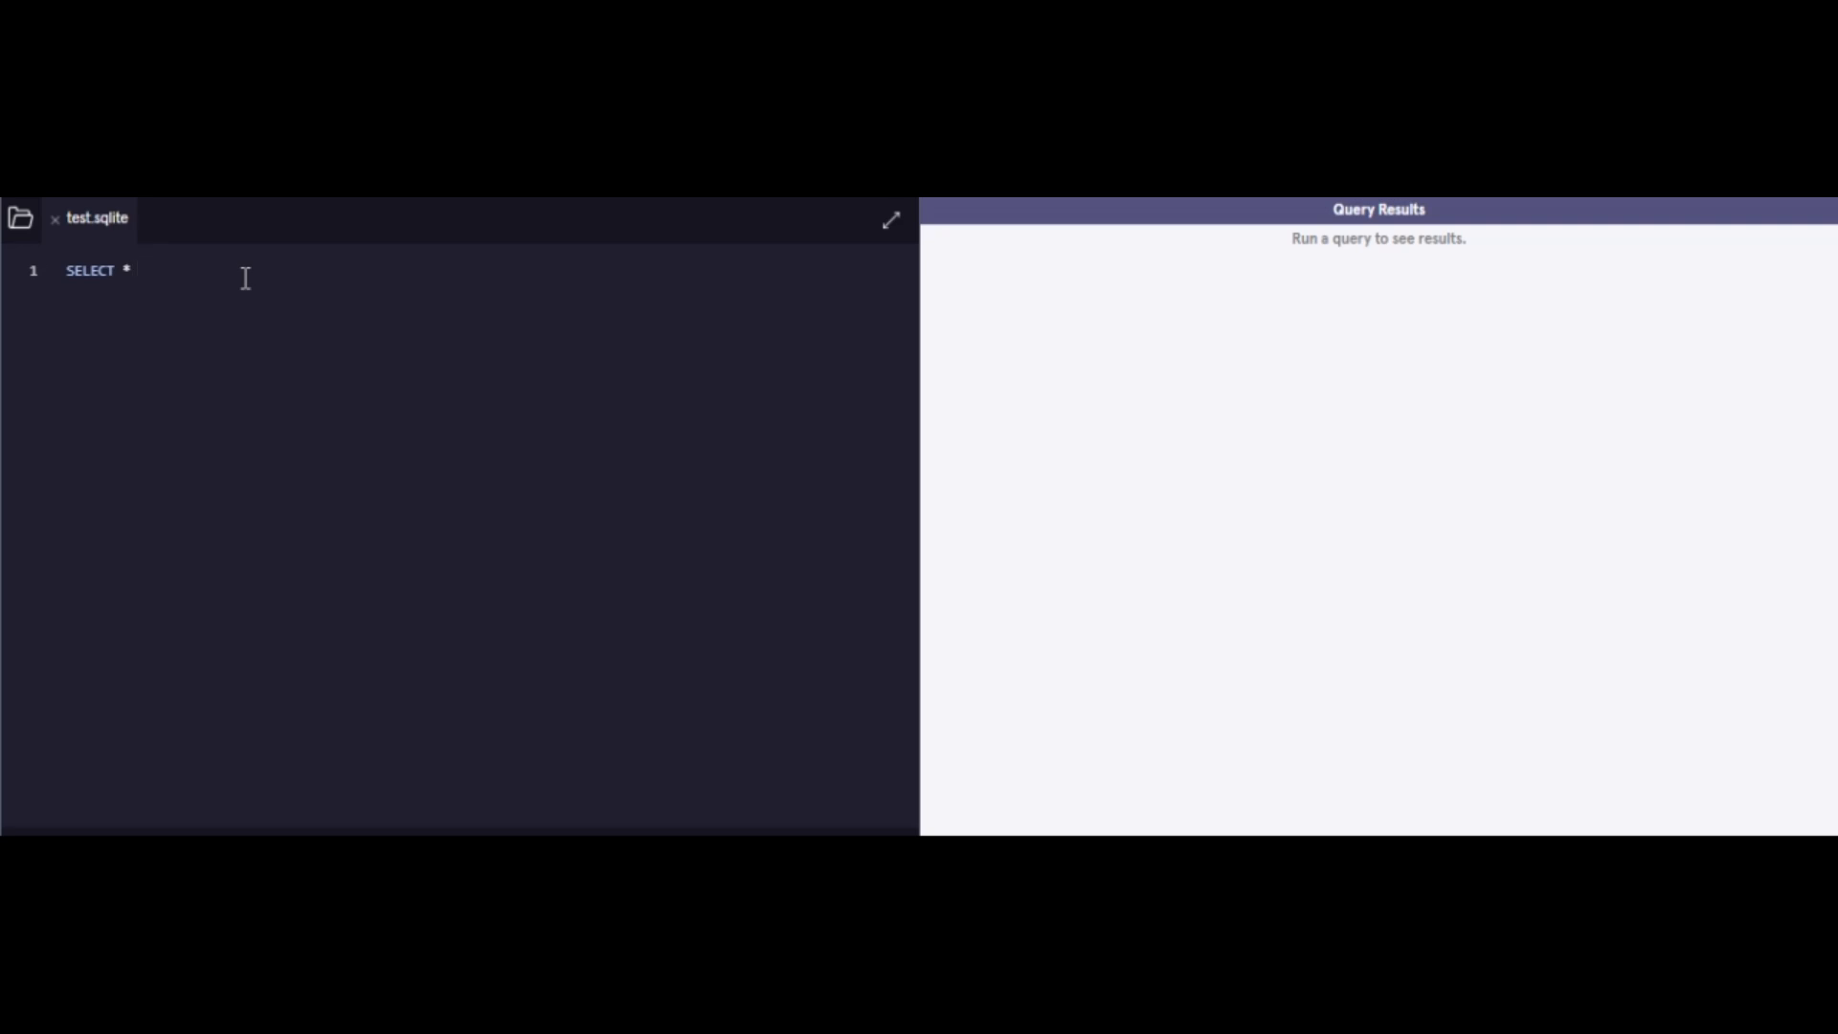
{"action": "left_click", "coordinate": [138, 270]}
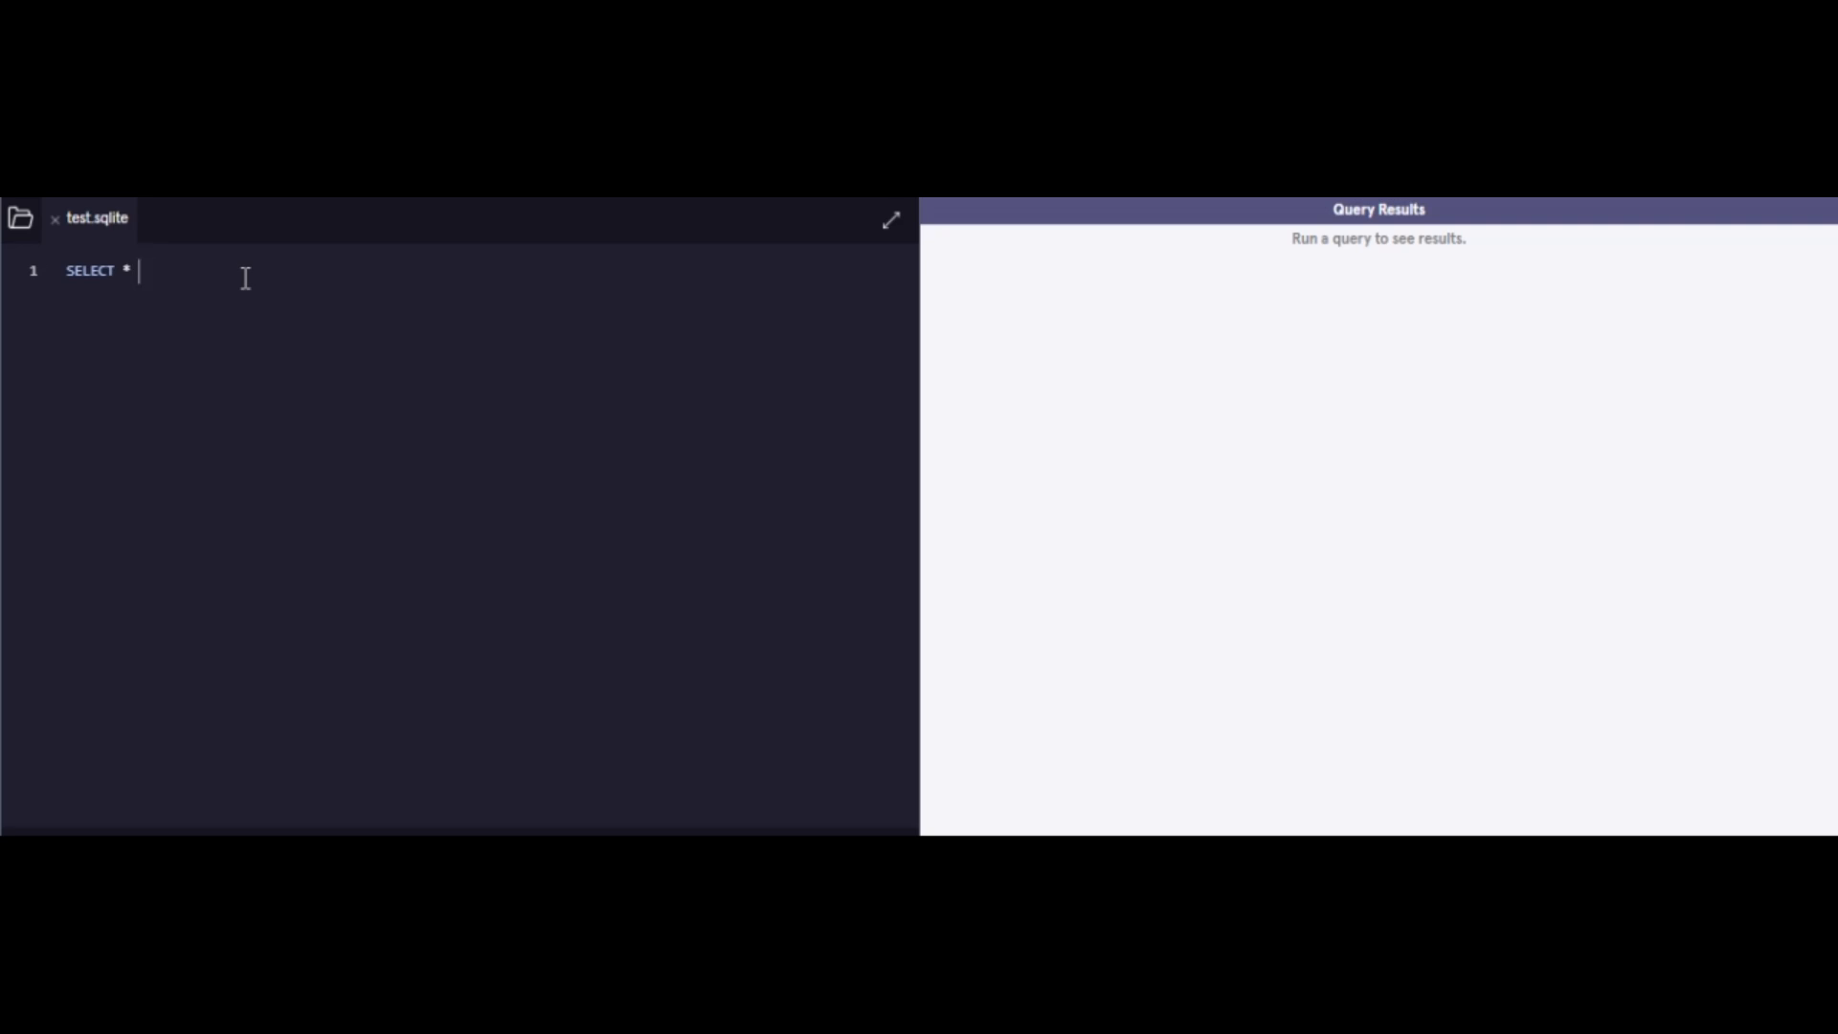
{"action": "type", "text": "FROM cel"}
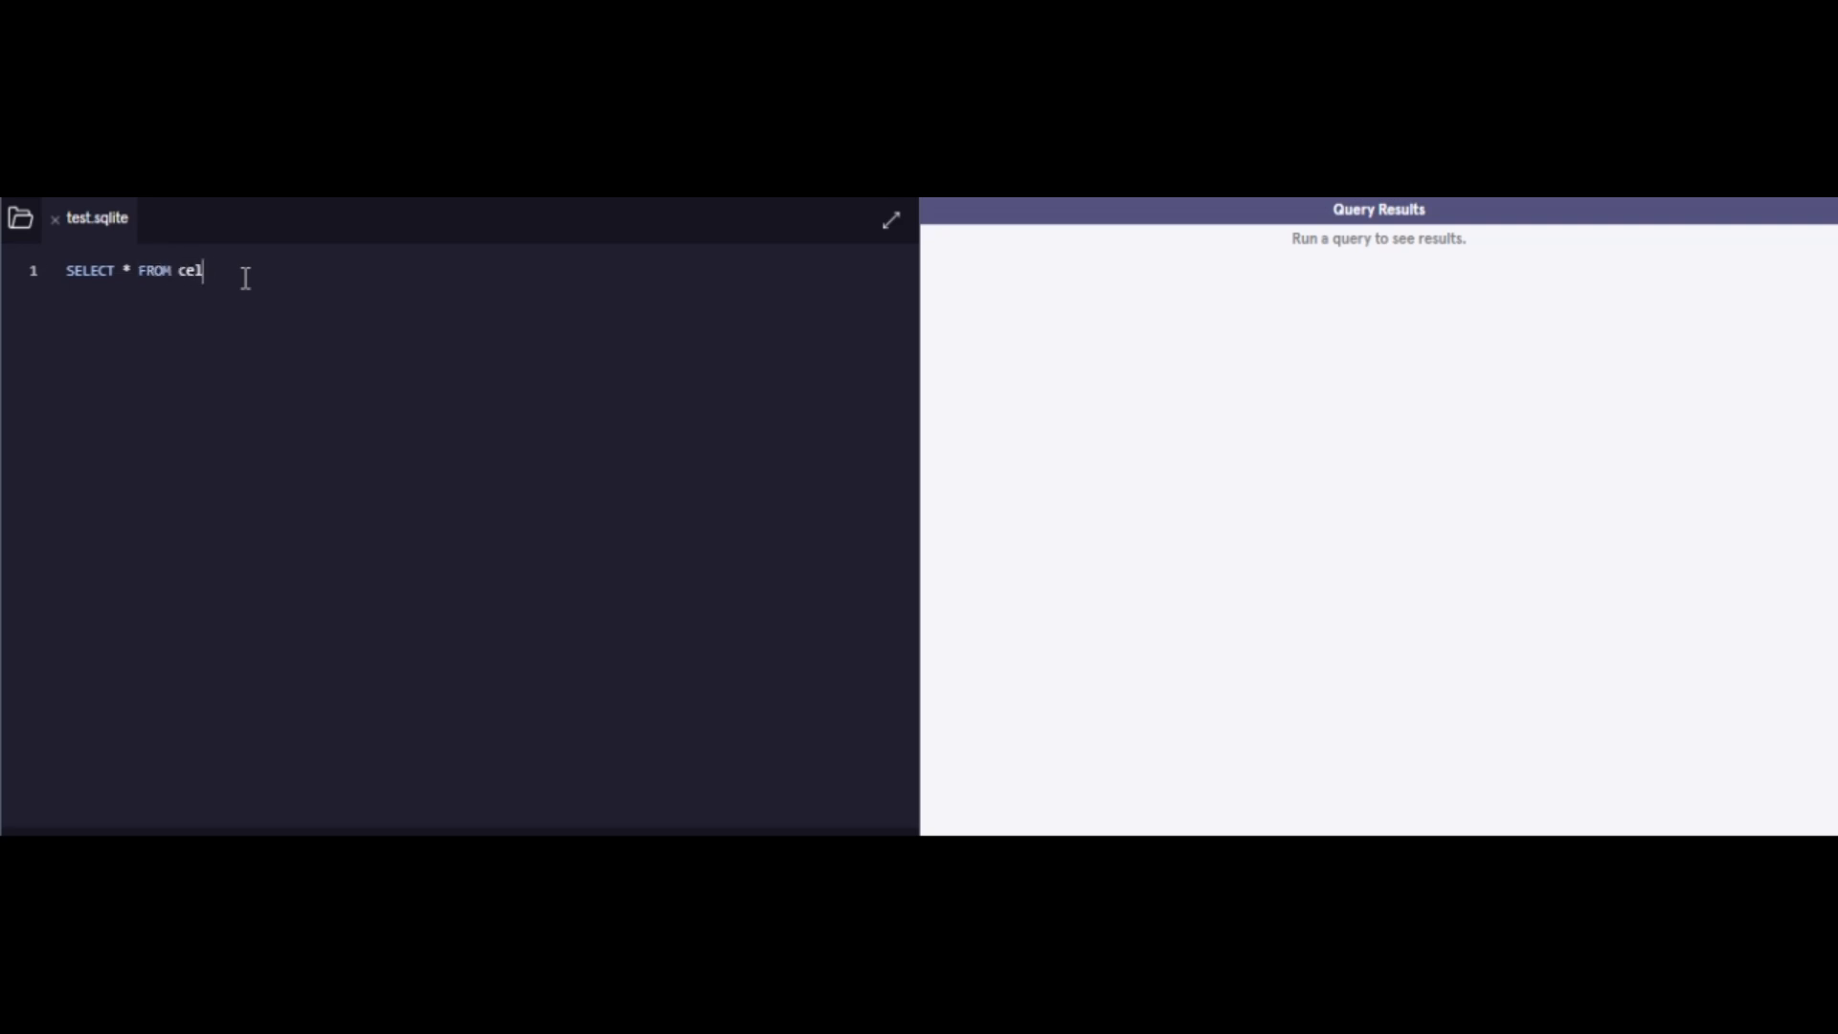
{"action": "type", "text": "ebs;"}
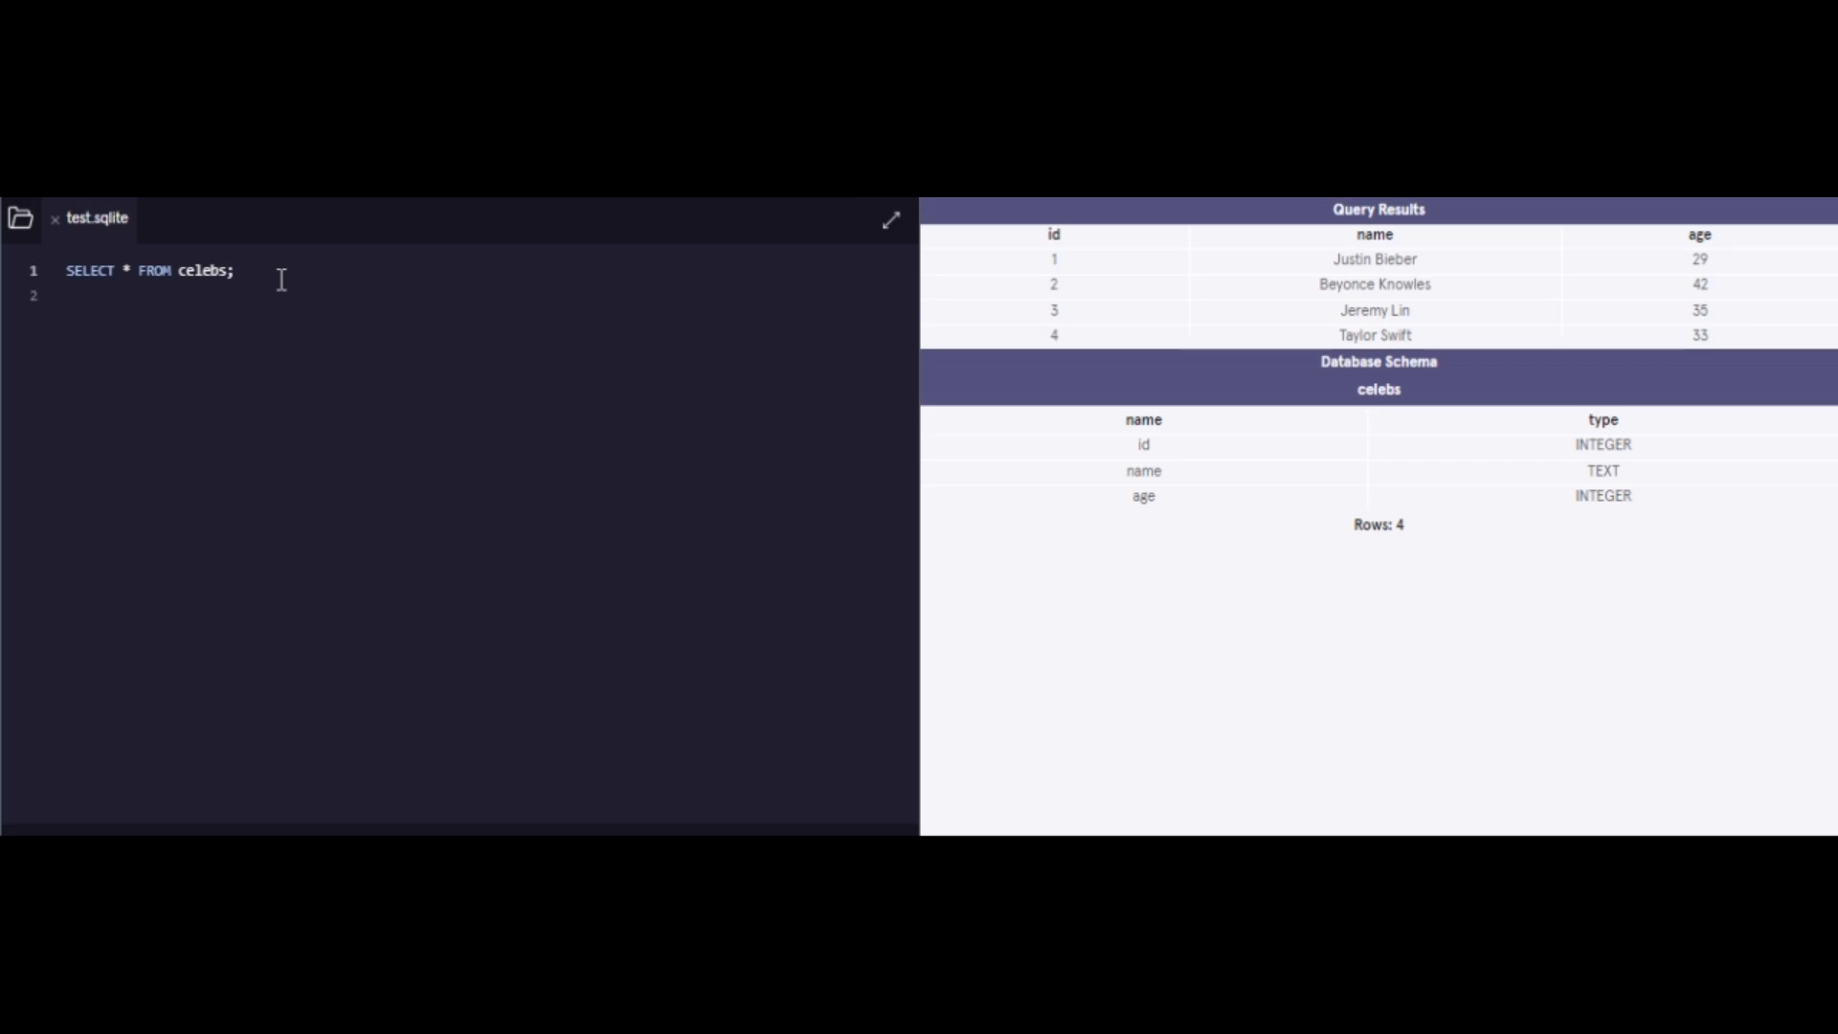
Step: Write SELECT name FROM celebs; on a new line to list only names
{"action": "type", "text": "SELE"}
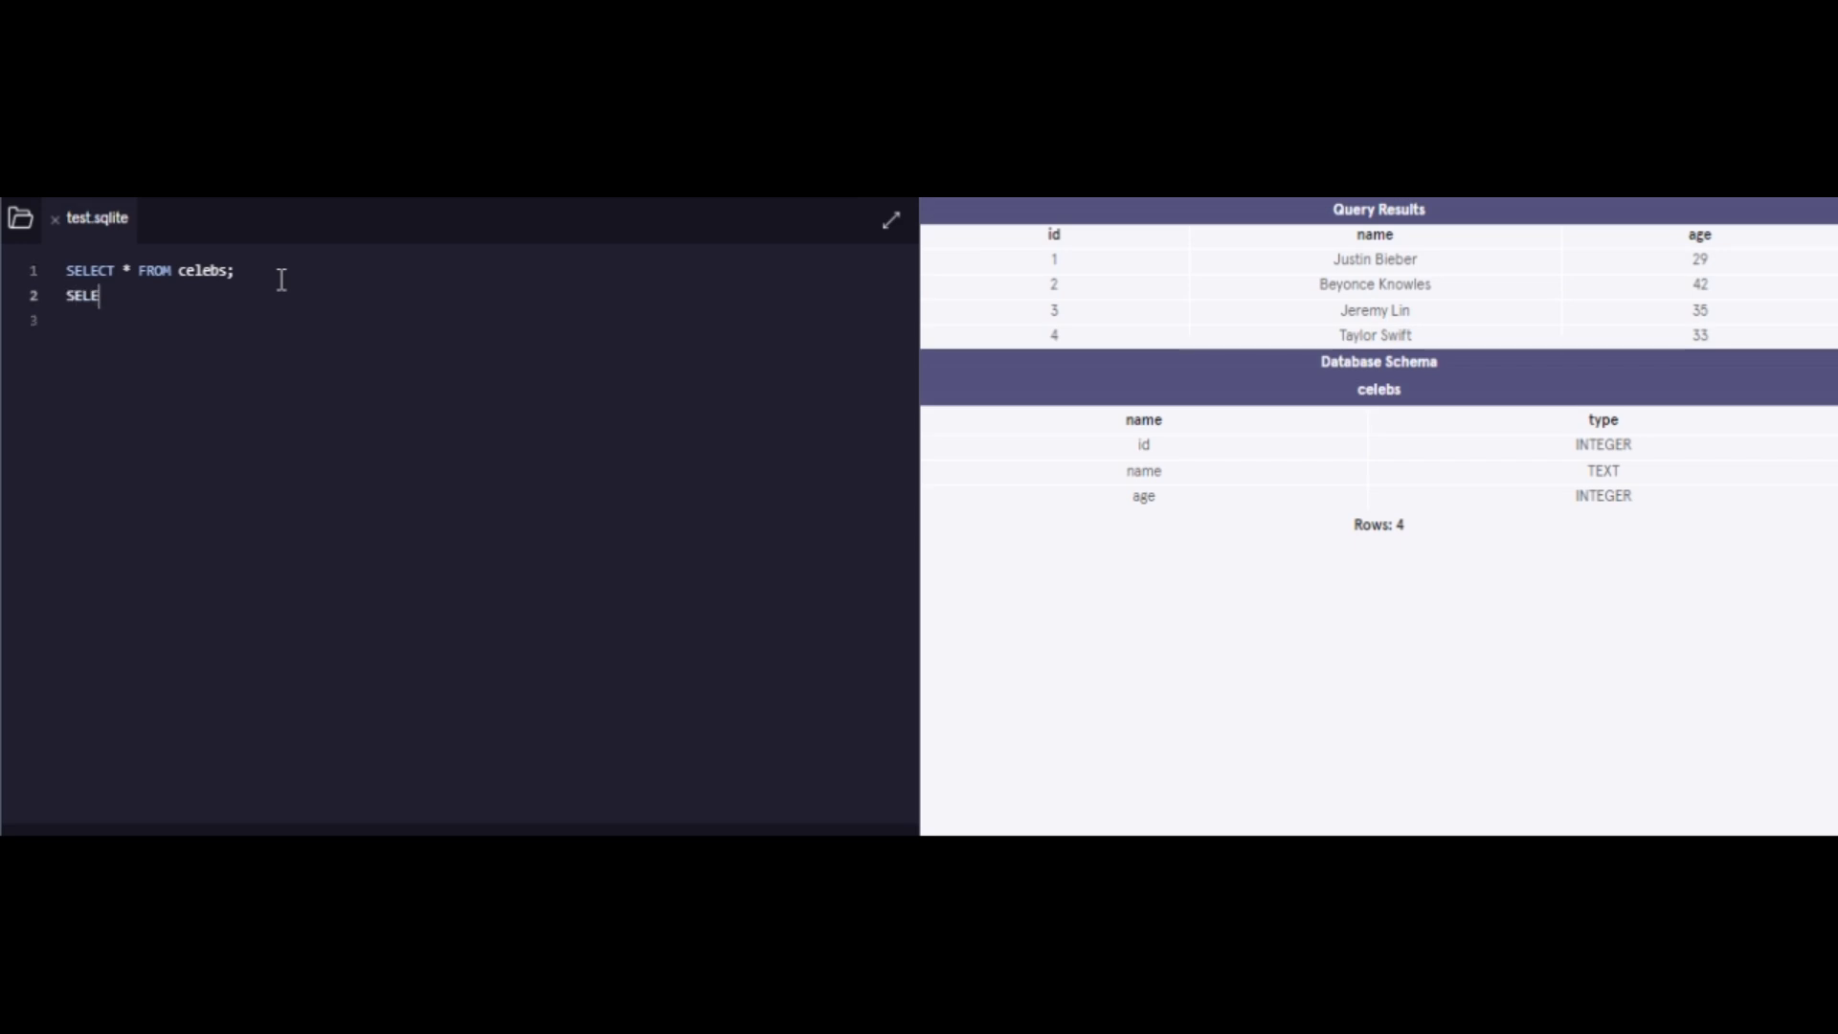
{"action": "type", "text": "CR"}
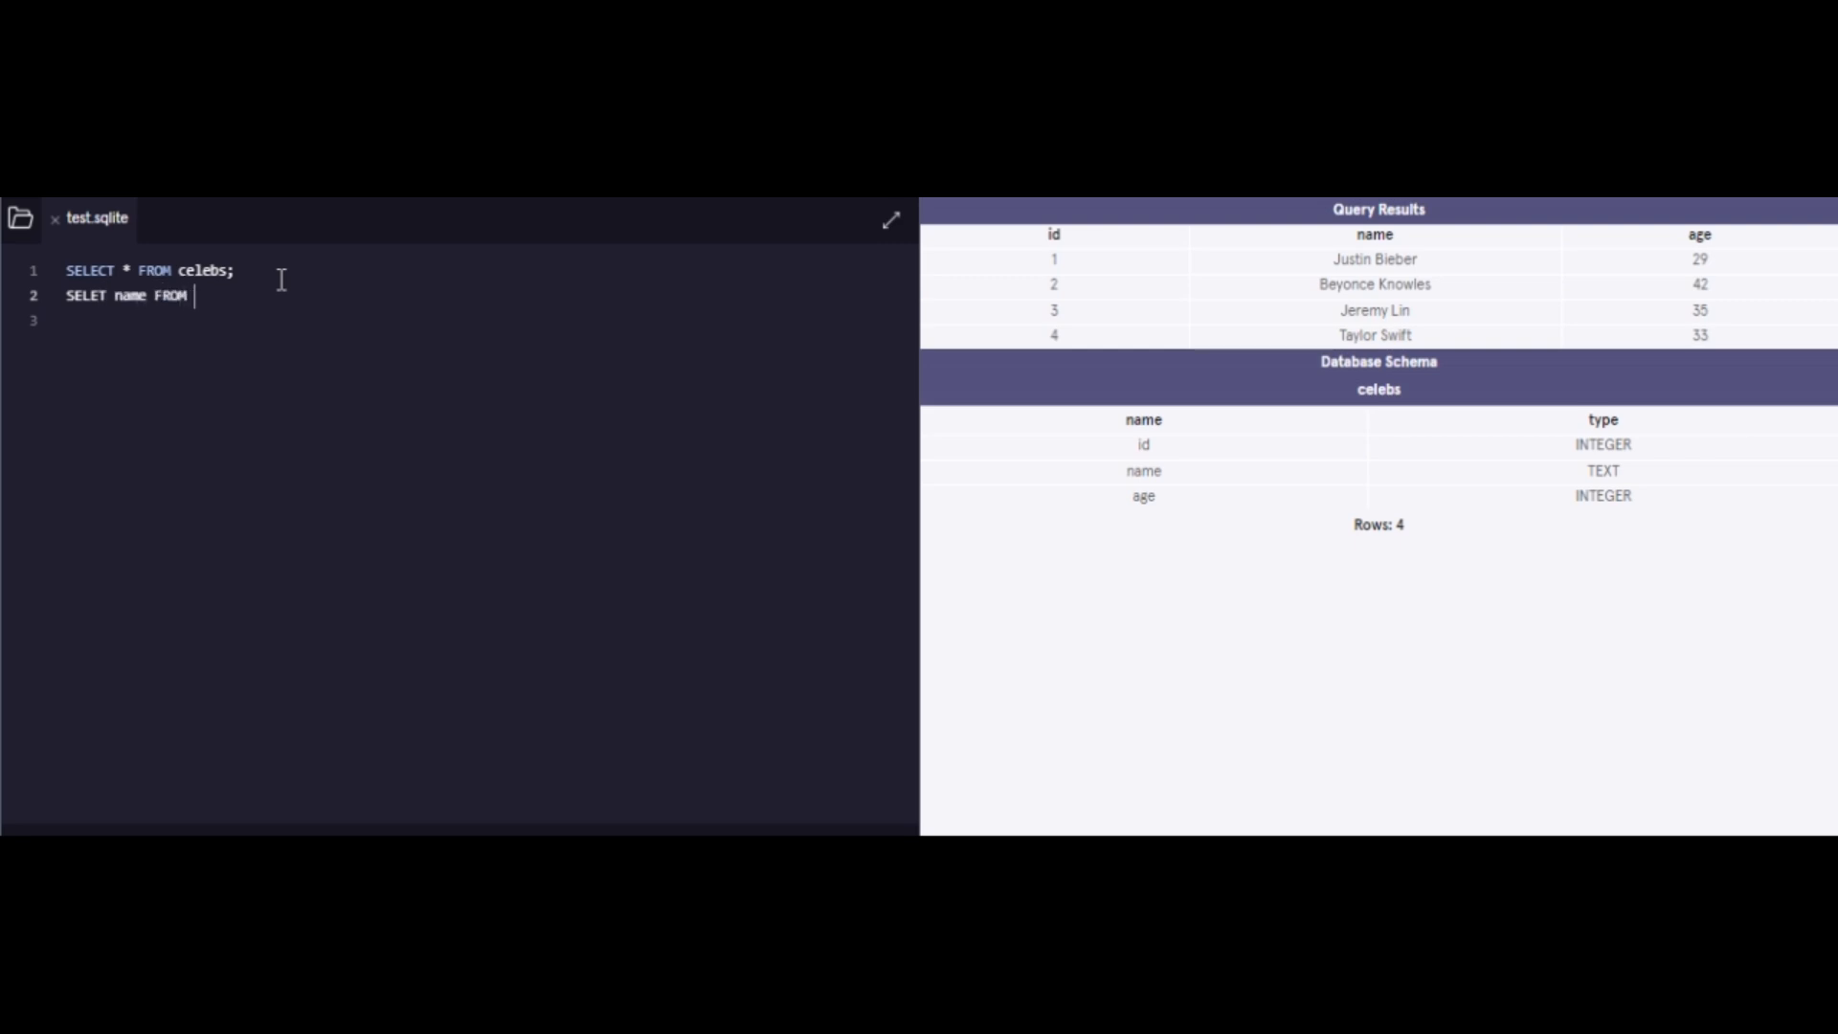
{"action": "type", "text": "celebs;"}
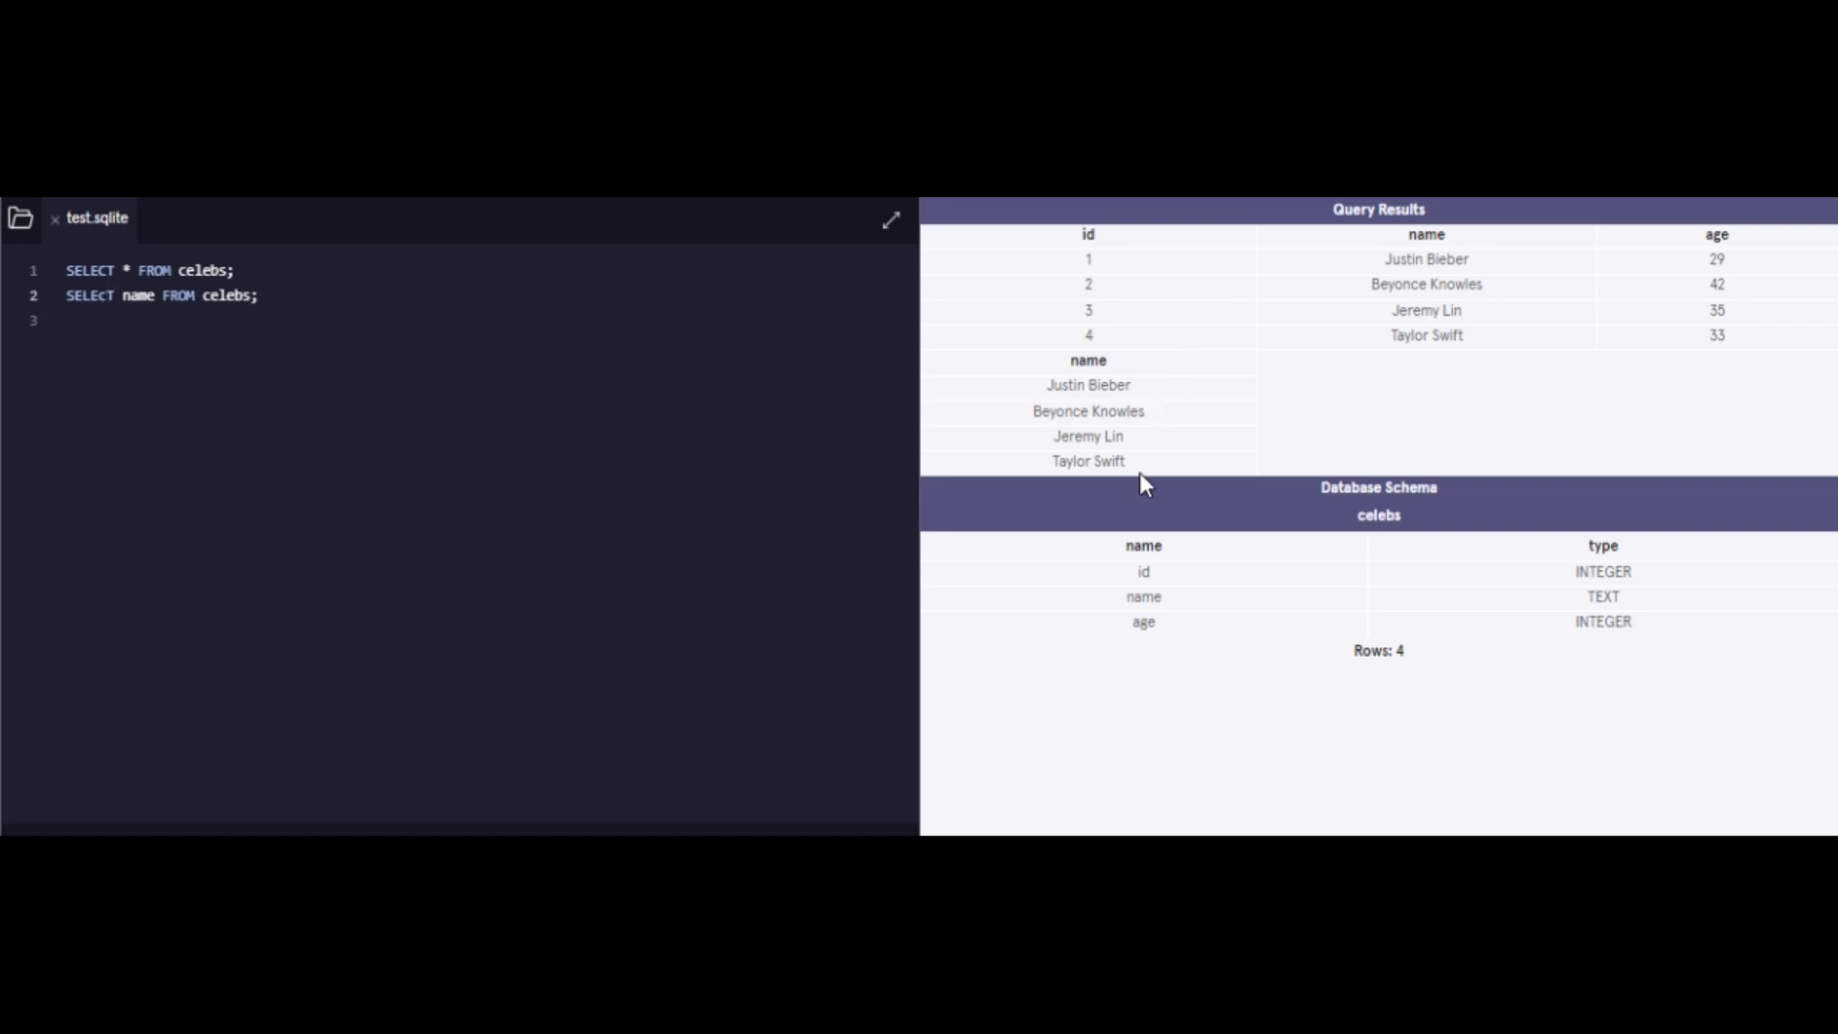
Step: Add SELECT age FROM celebs; and SELECT name, age FROM celebs; and run them
{"action": "left_click", "coordinate": [111, 296]}
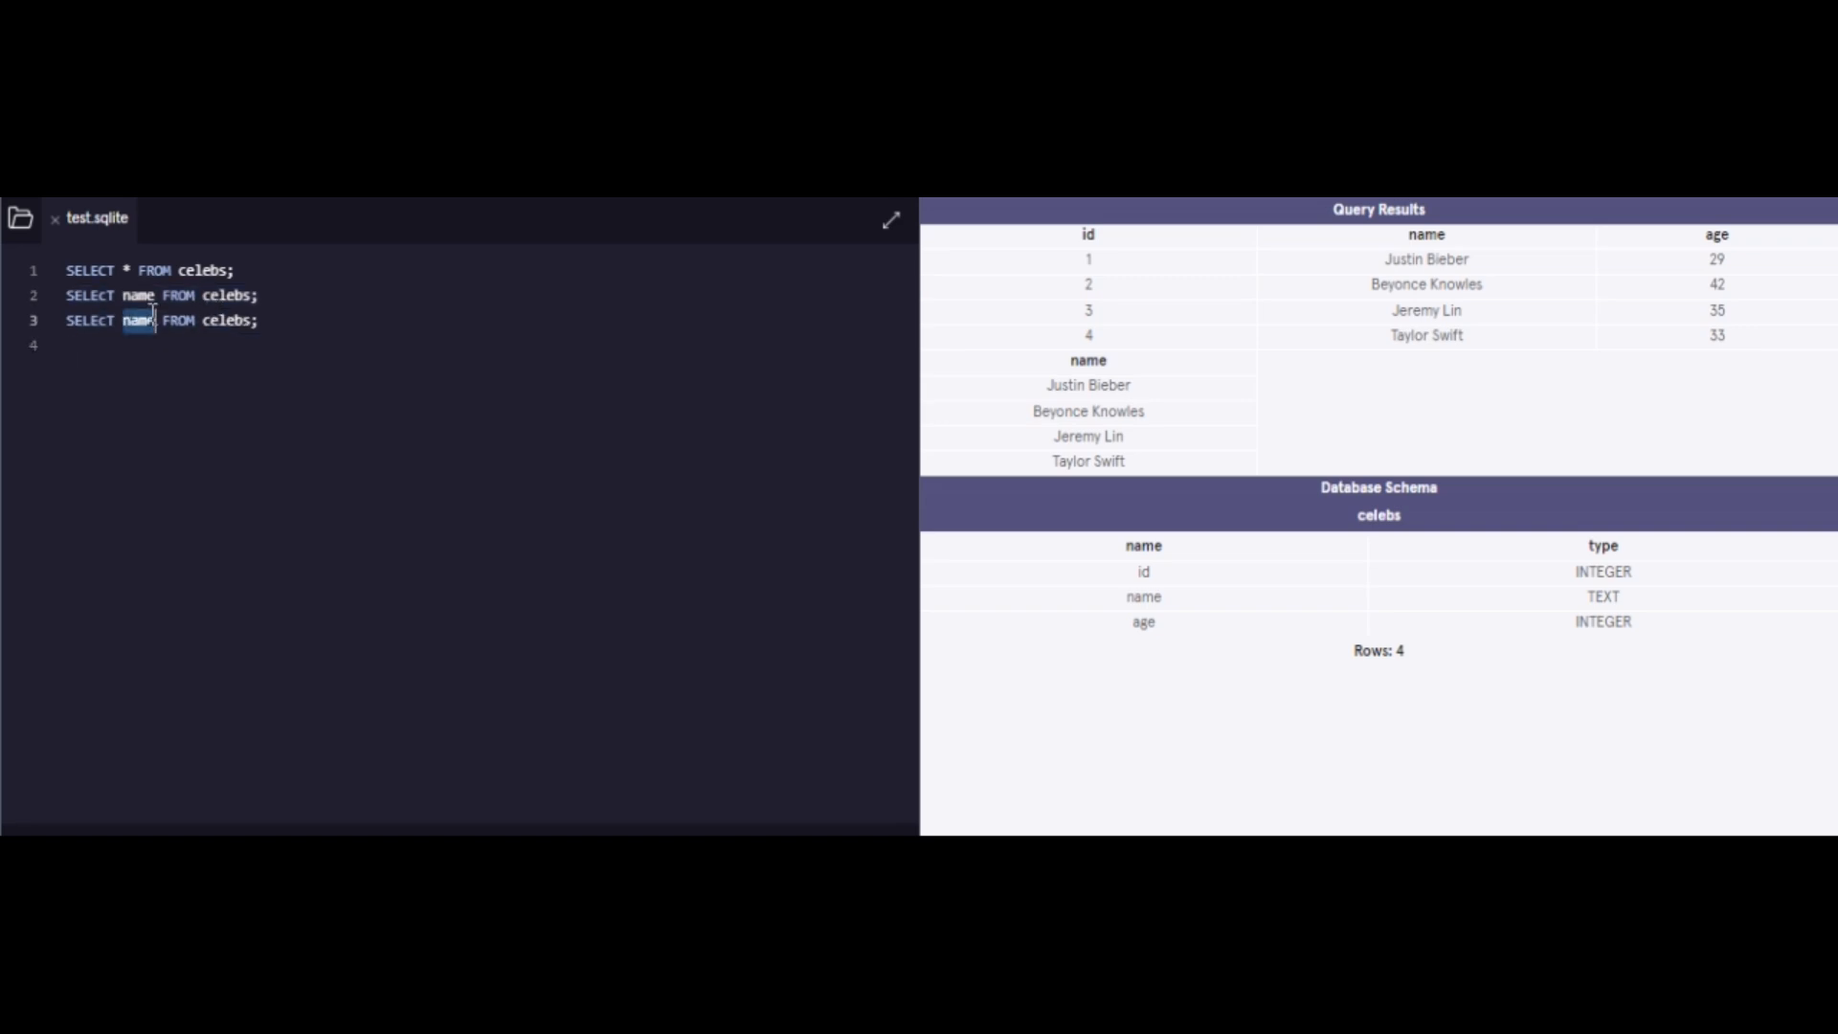
{"action": "type", "text": "age"}
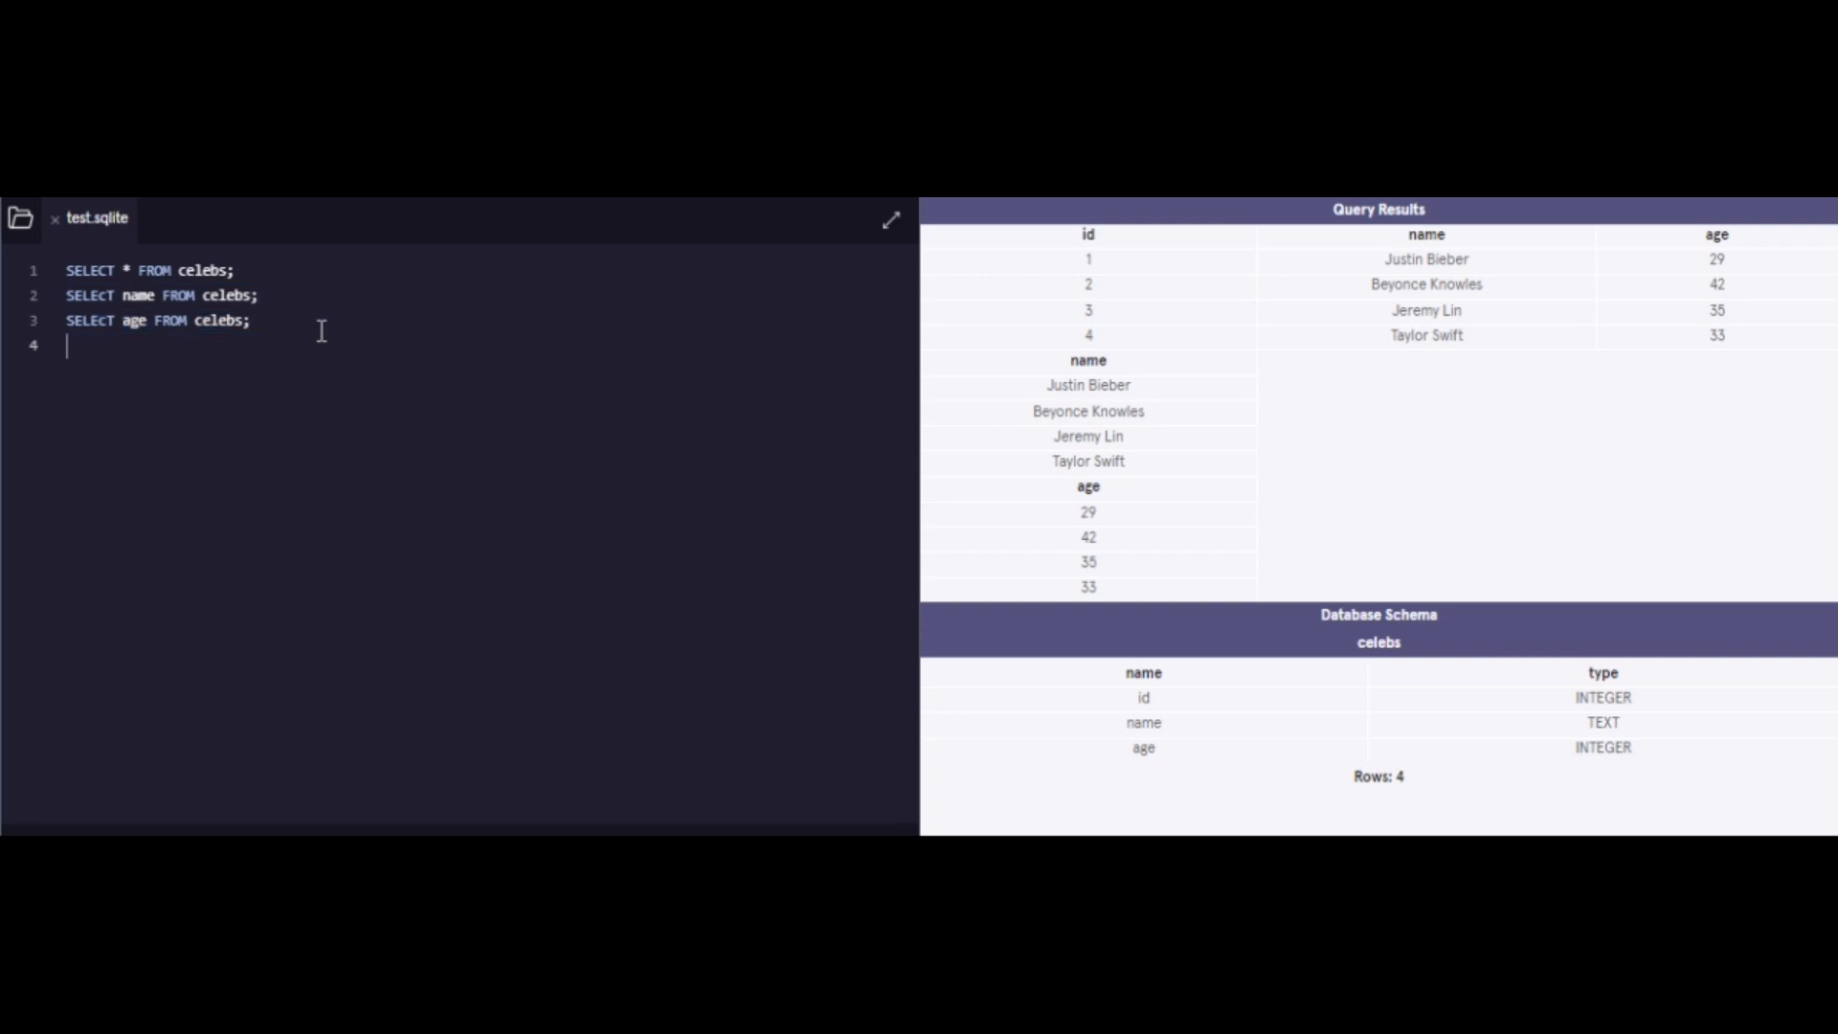
{"action": "type", "text": "SELECT age FROM celebs;"}
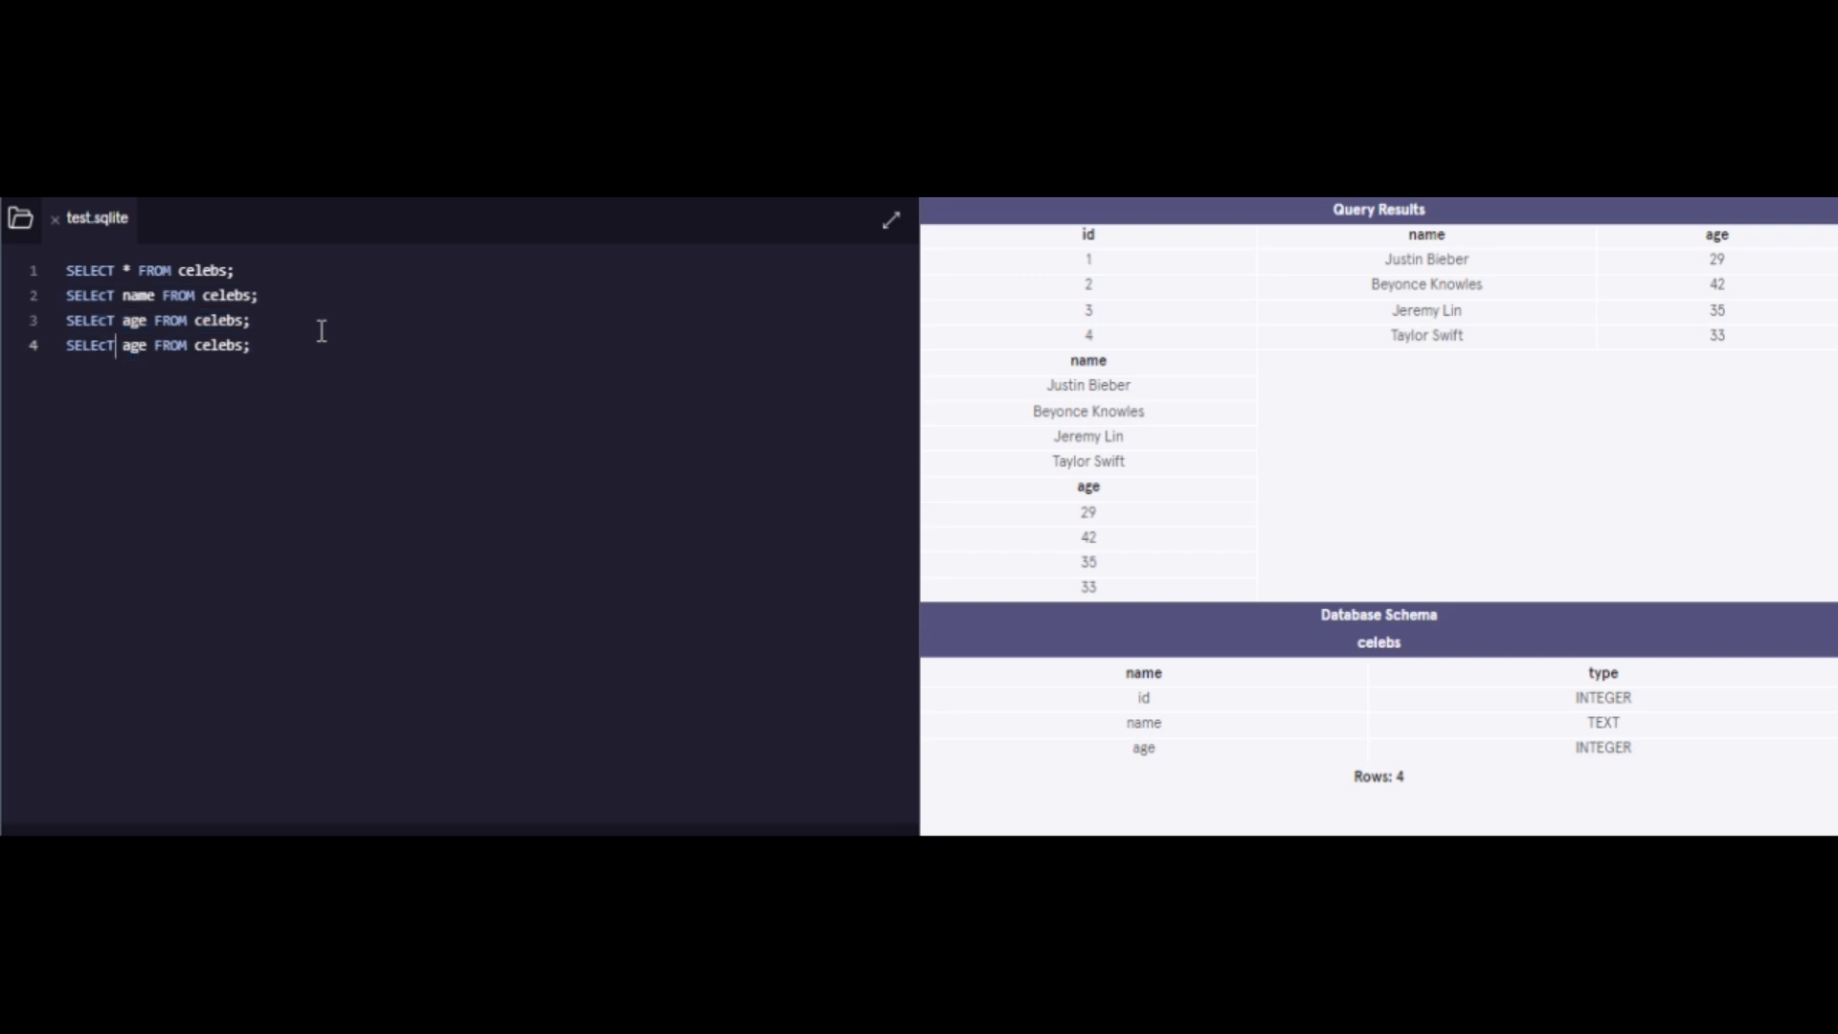
{"action": "type", "text": "name,"}
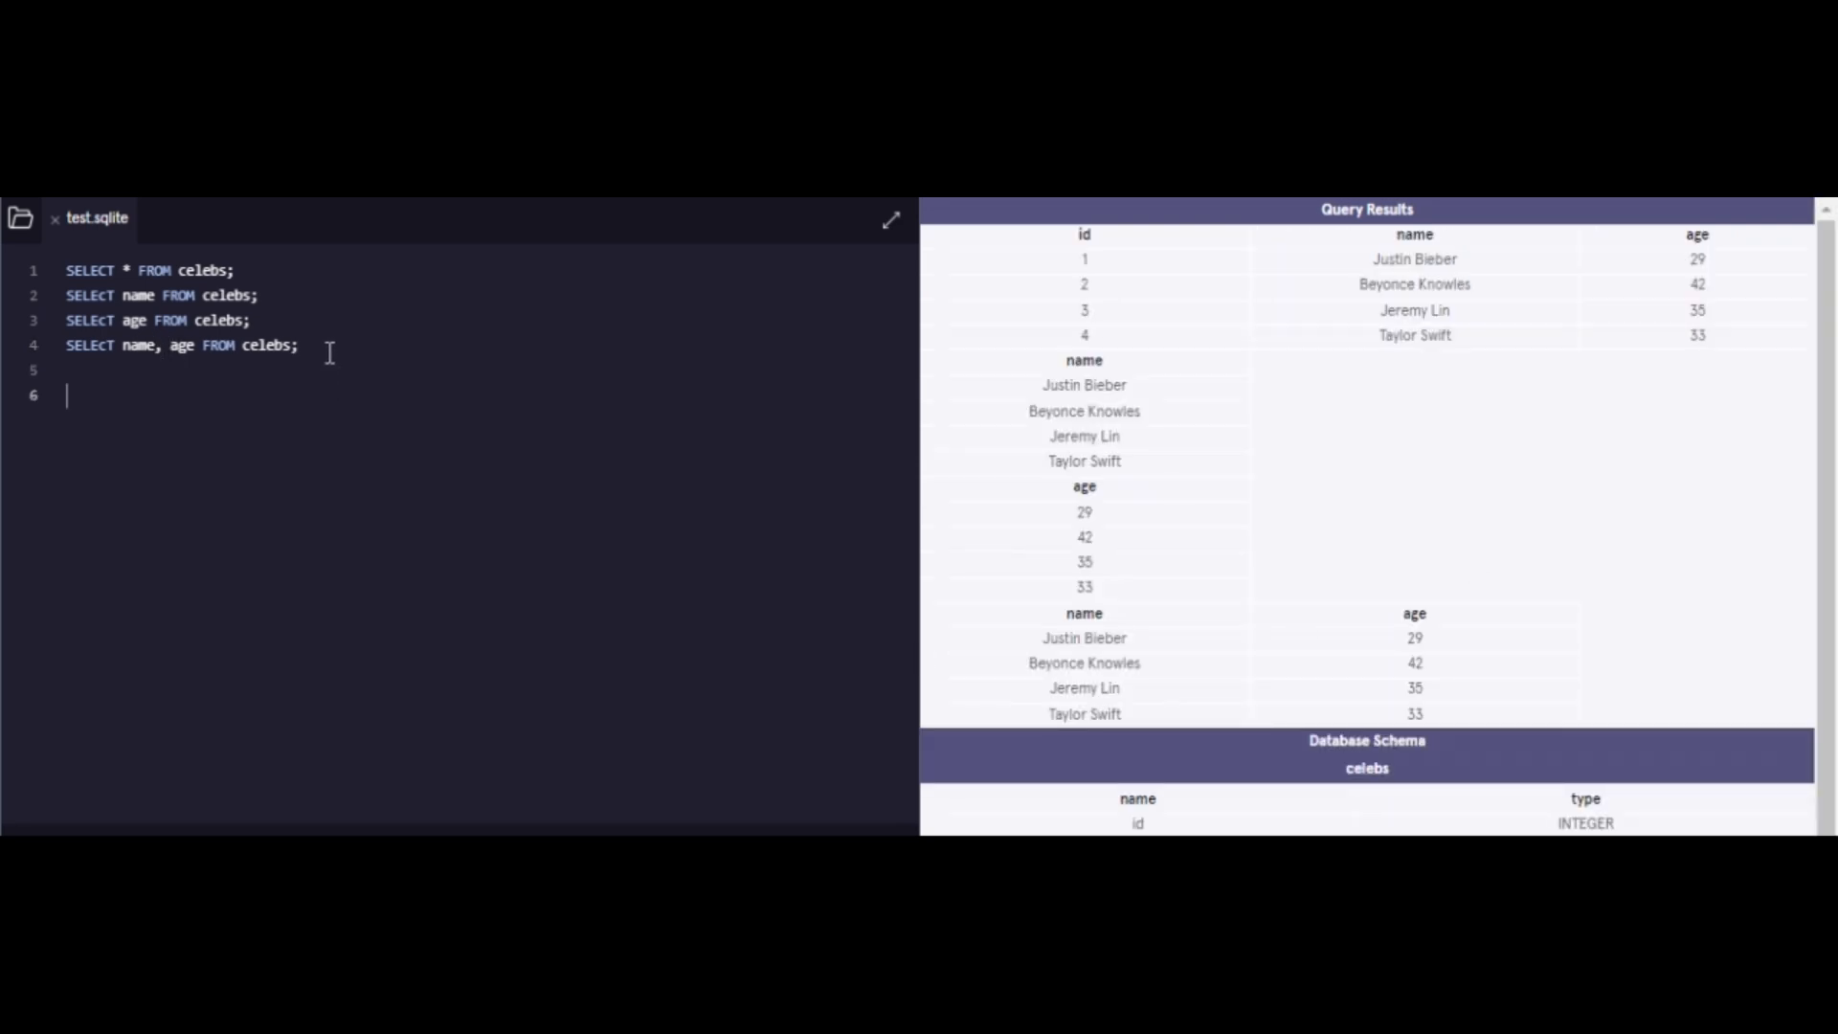
Step: Add a -- Where heading and a name query filtered WHERE age>30
{"action": "type", "text": "-- W"}
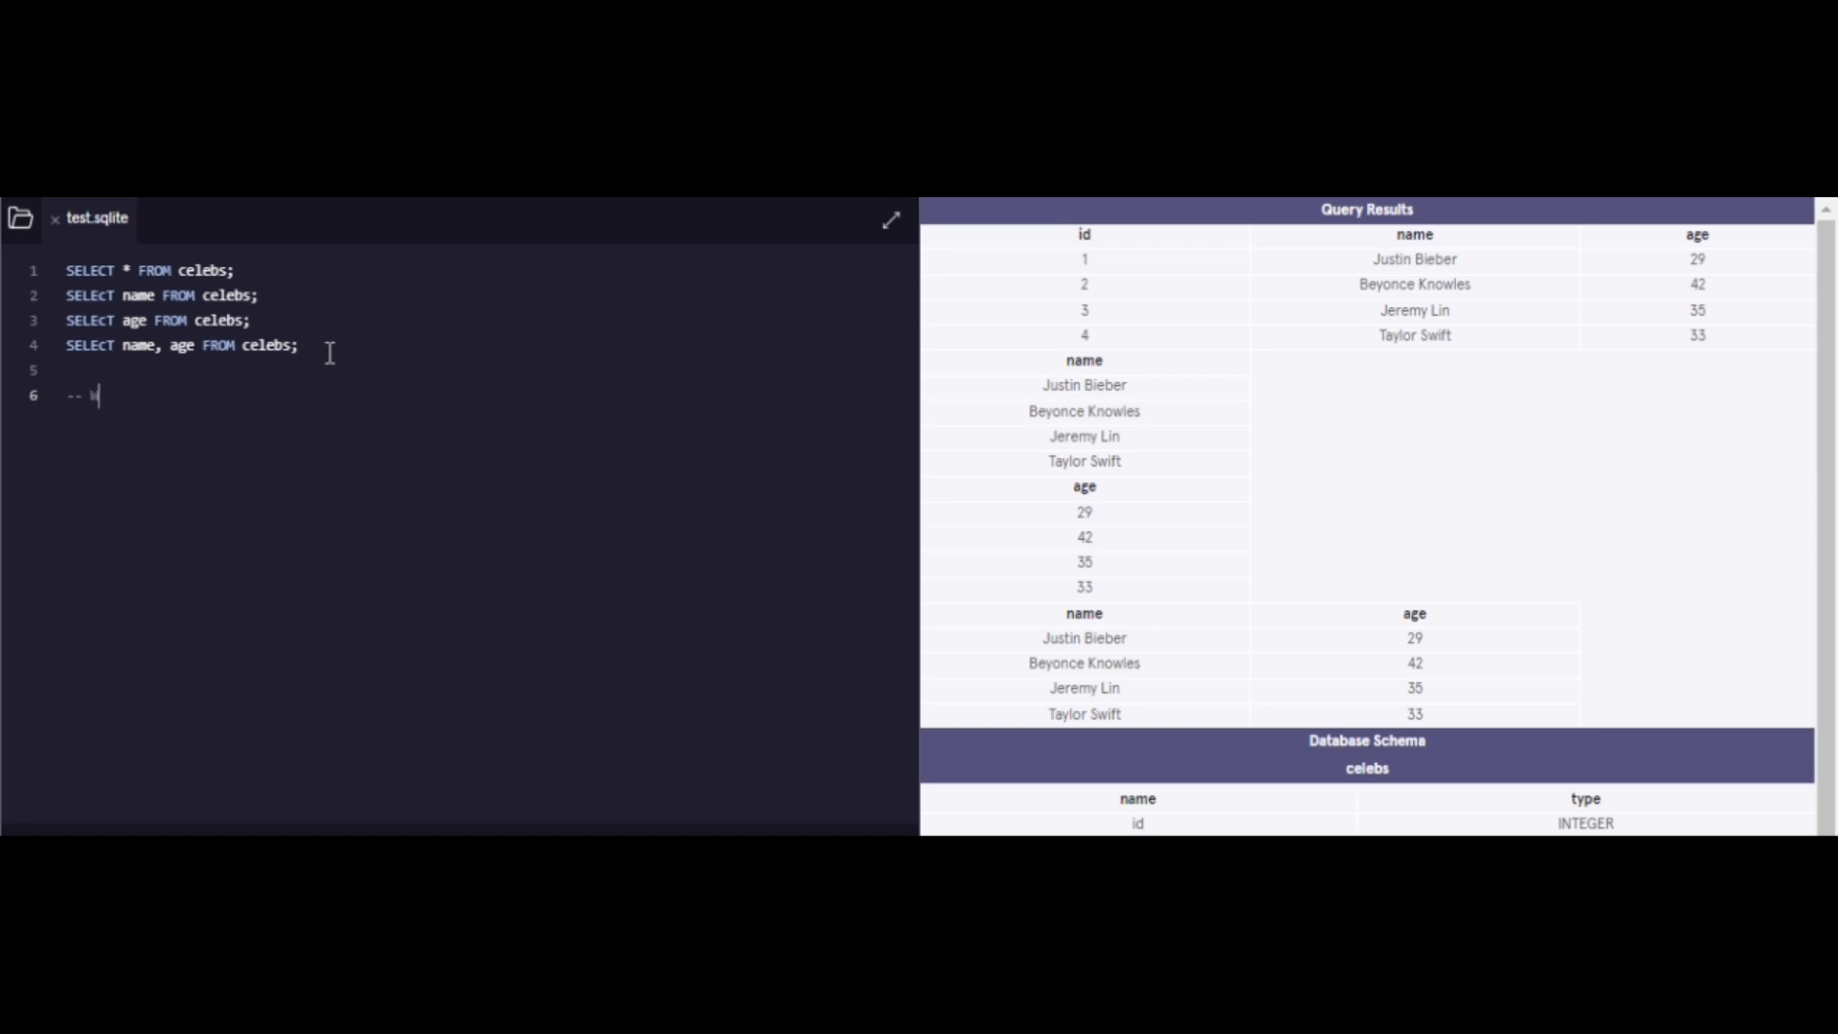
{"action": "type", "text": "here"}
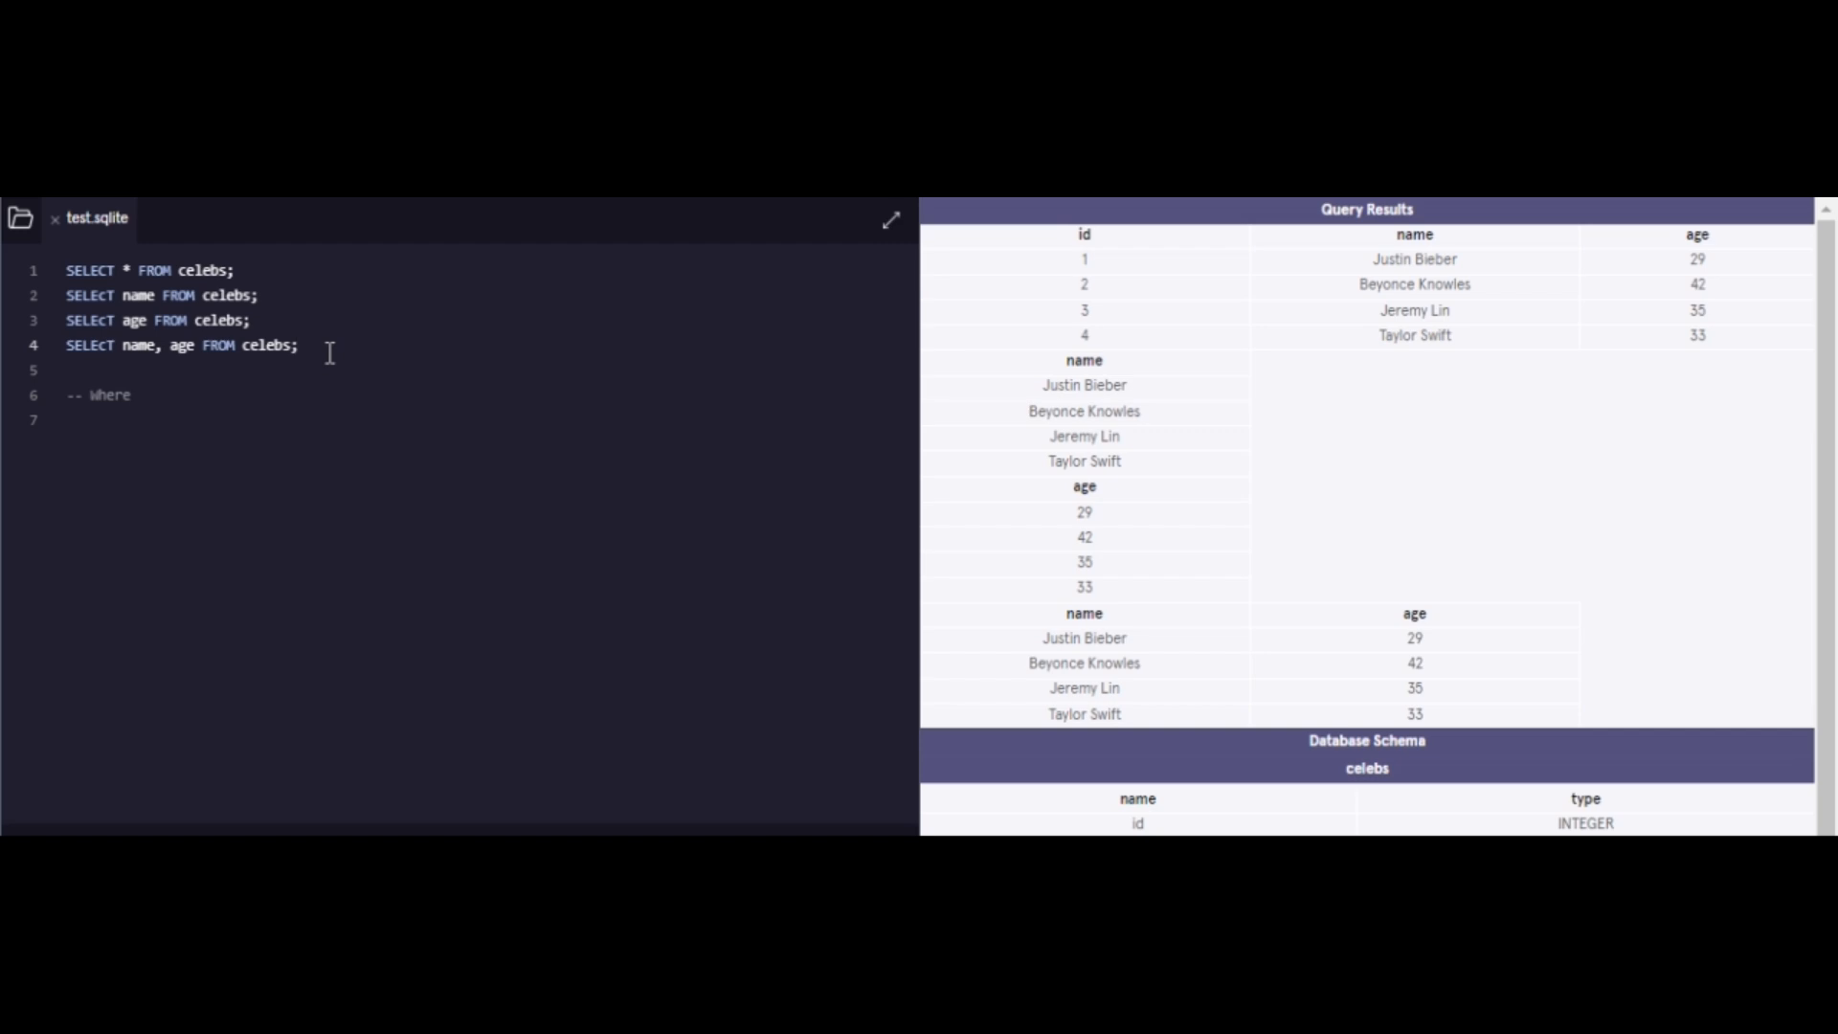
{"action": "left_click", "coordinate": [298, 345]}
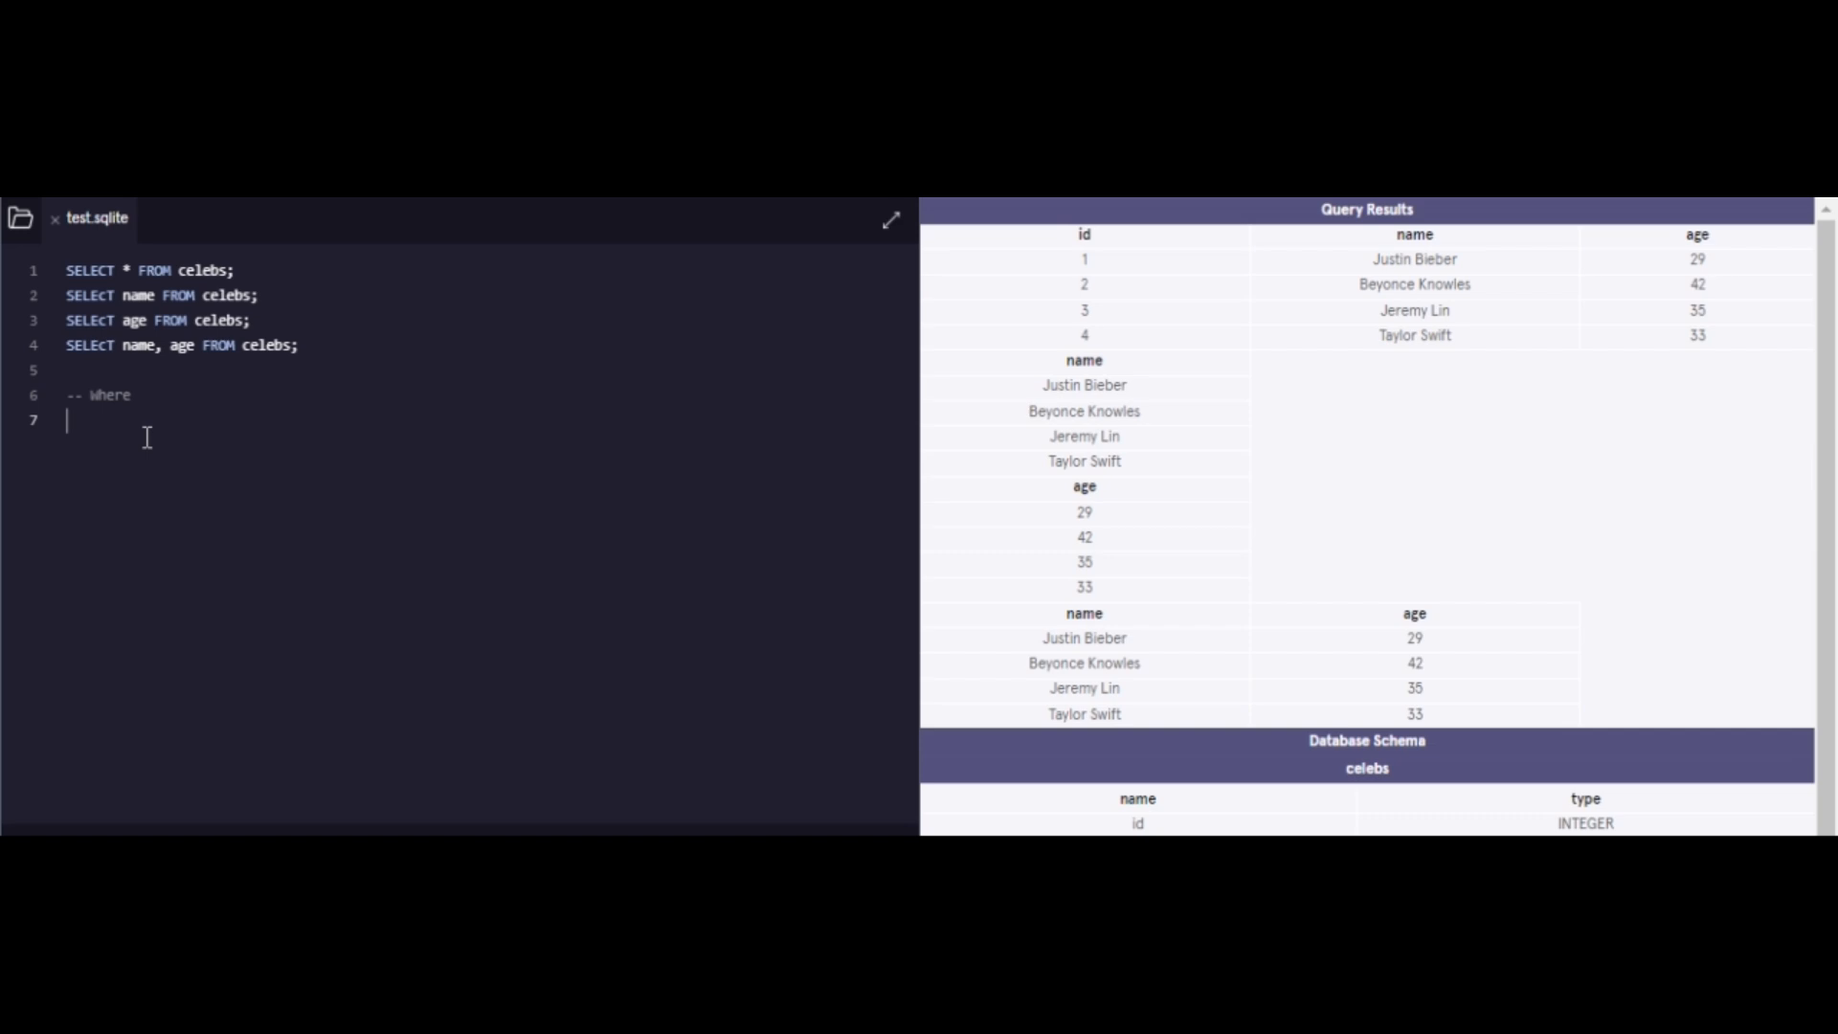
{"action": "triple_click", "coordinate": [164, 296]}
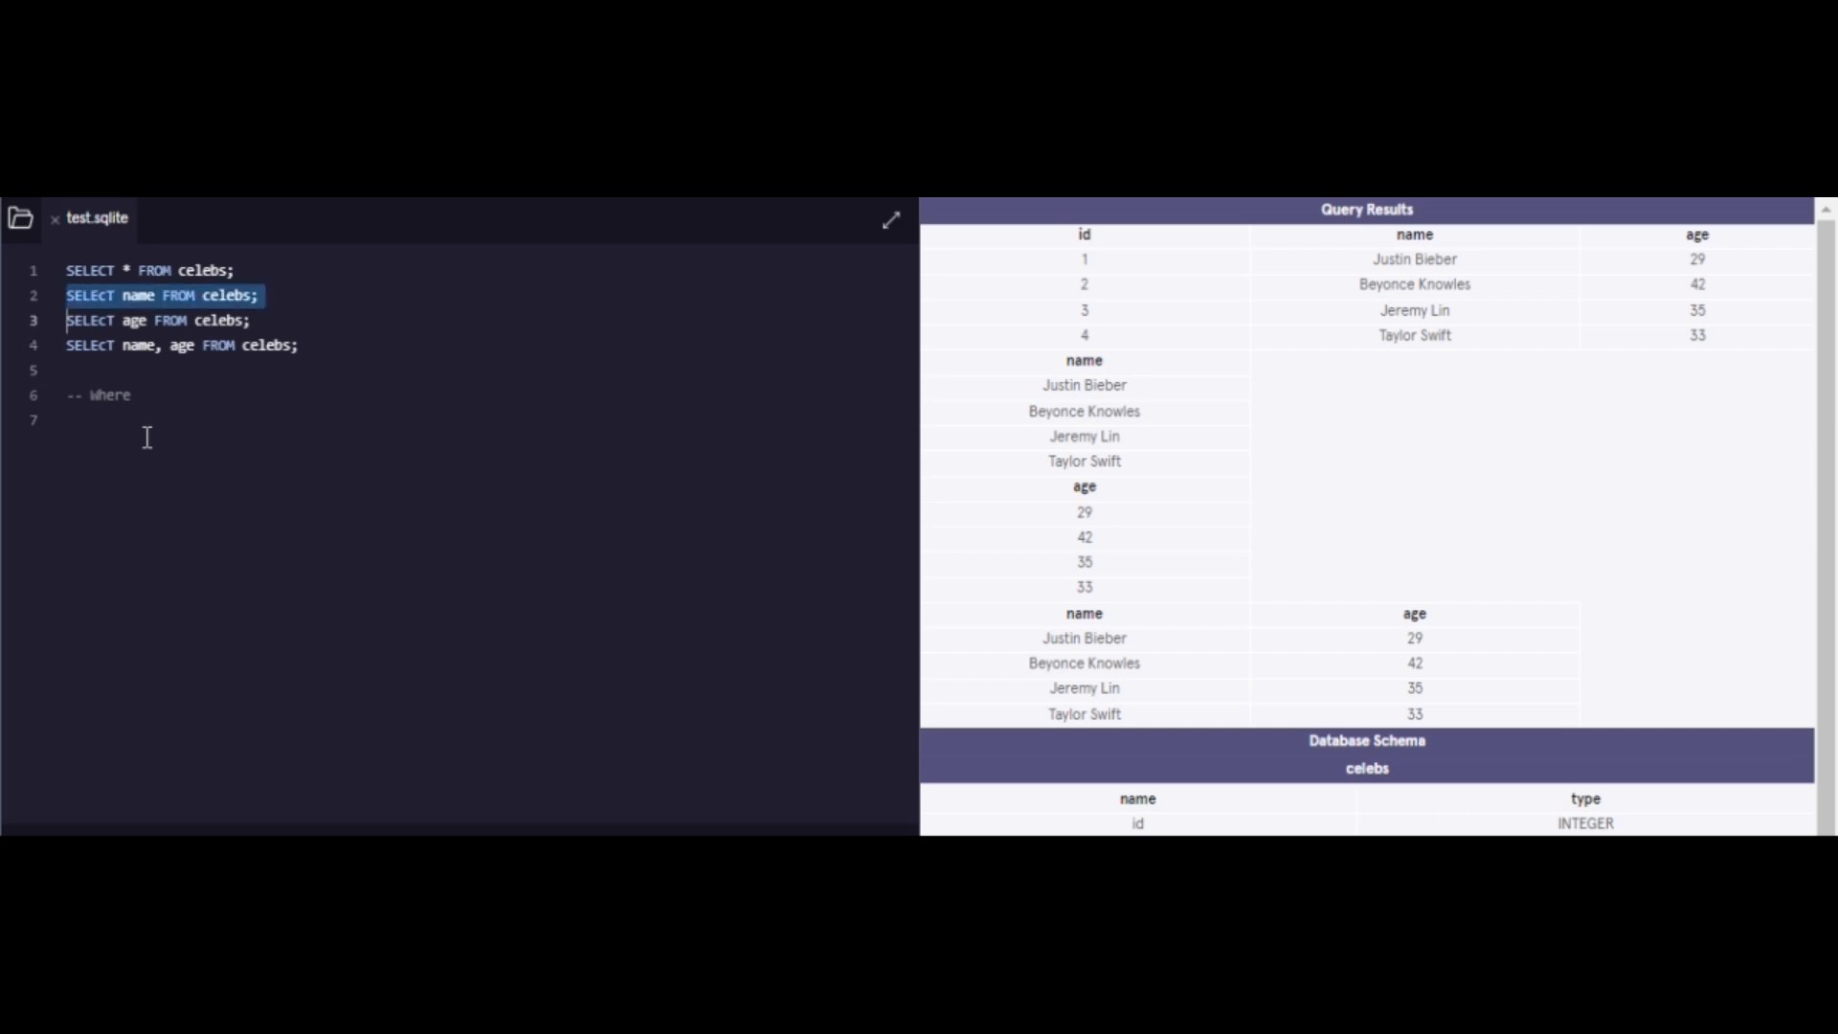
{"action": "type", "text": "SELECT name FROM celebs;"}
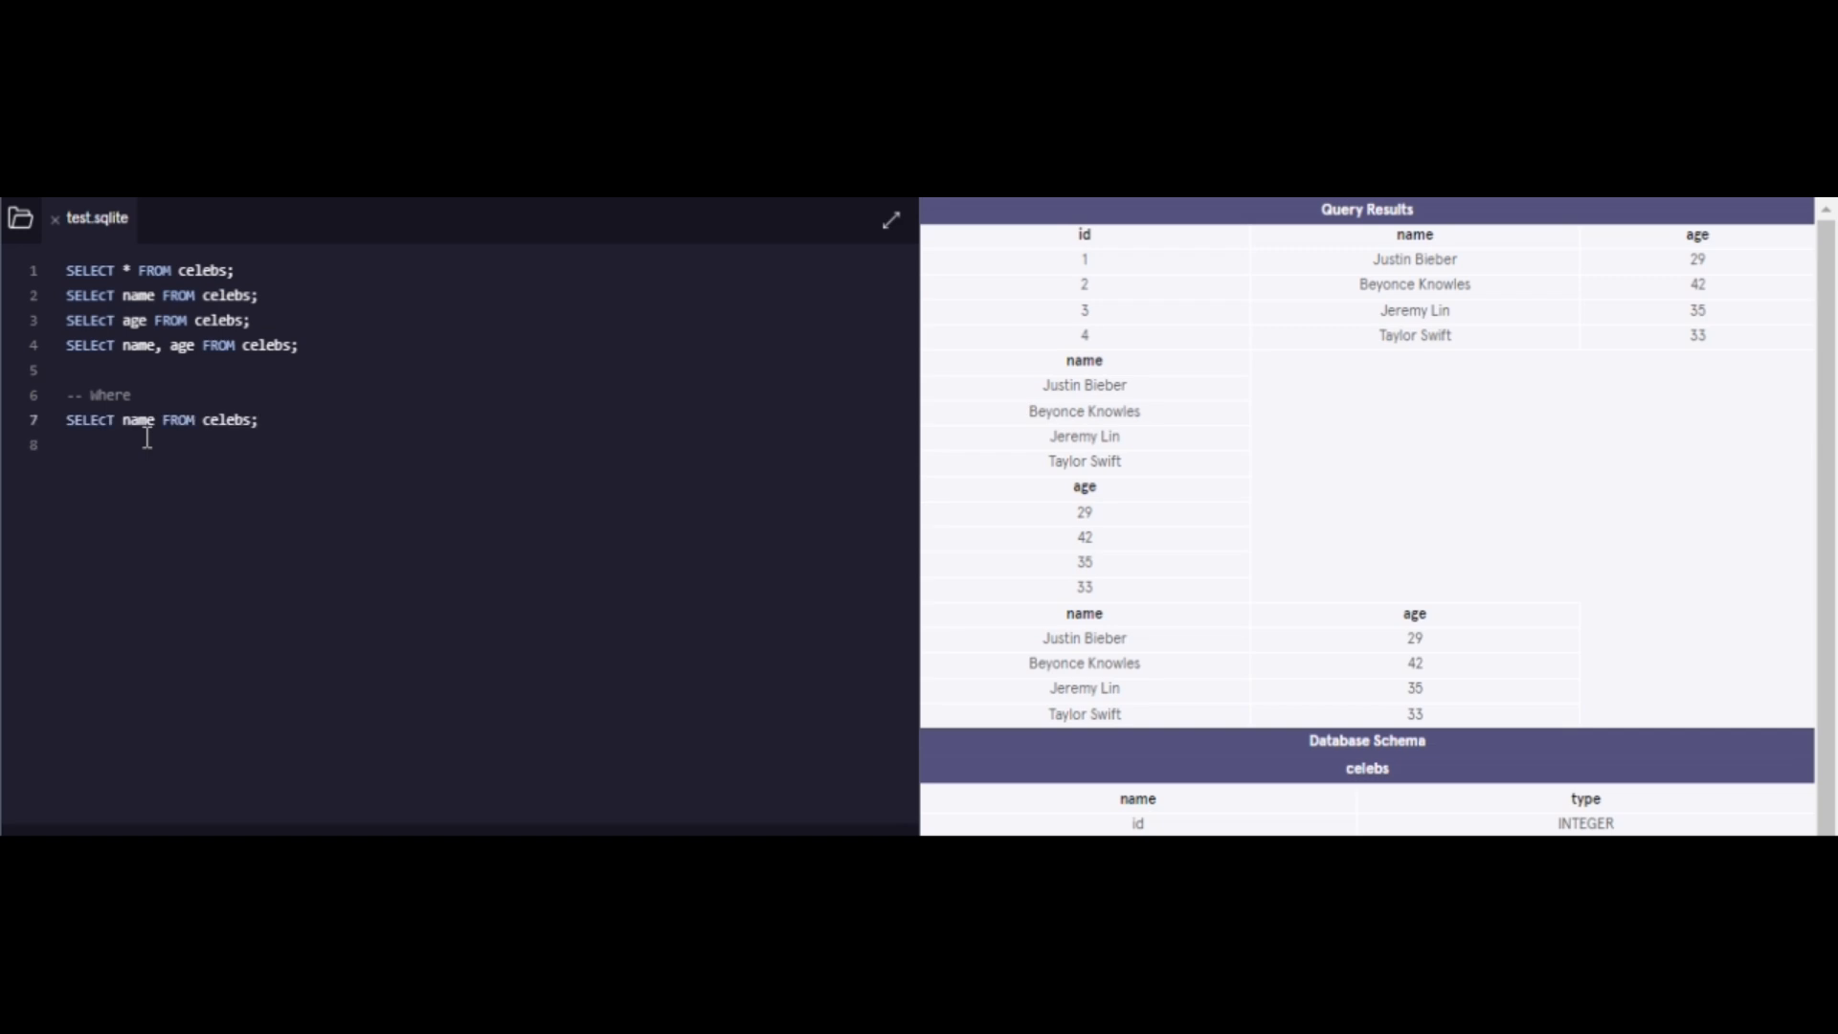
{"action": "type", "text": "WHERE"}
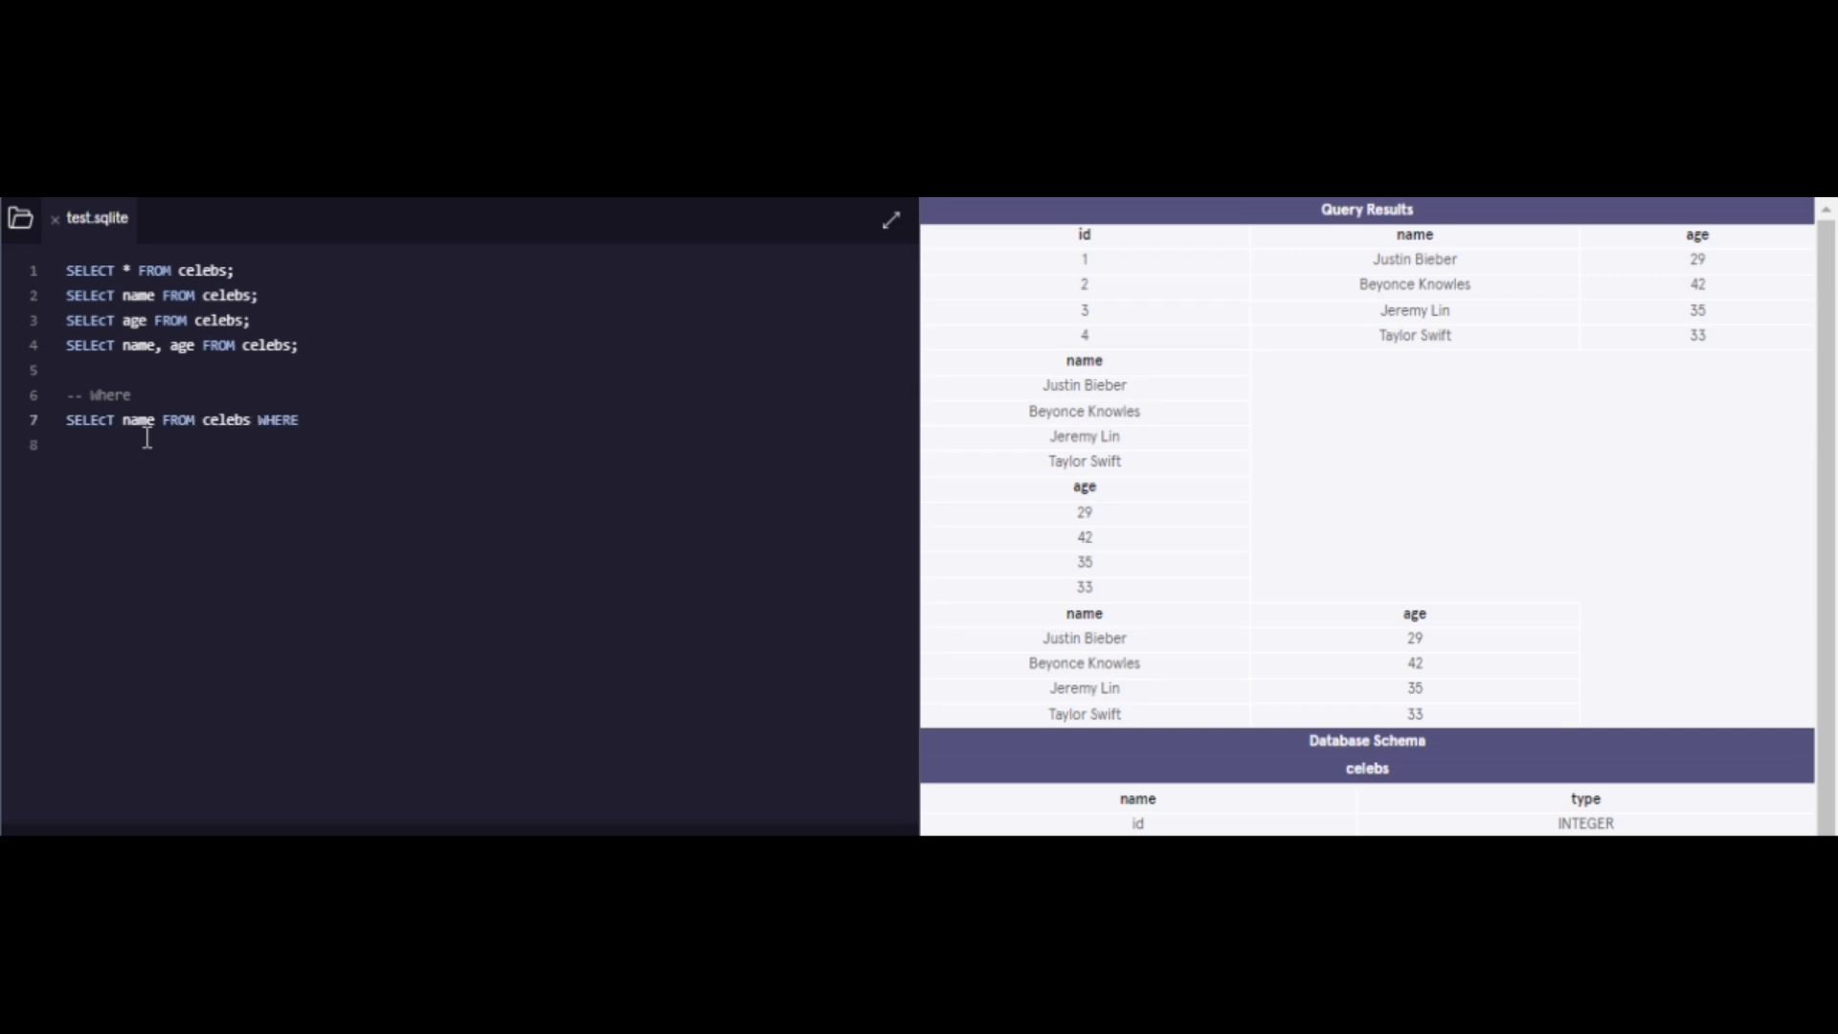
{"action": "type", "text": "age>"}
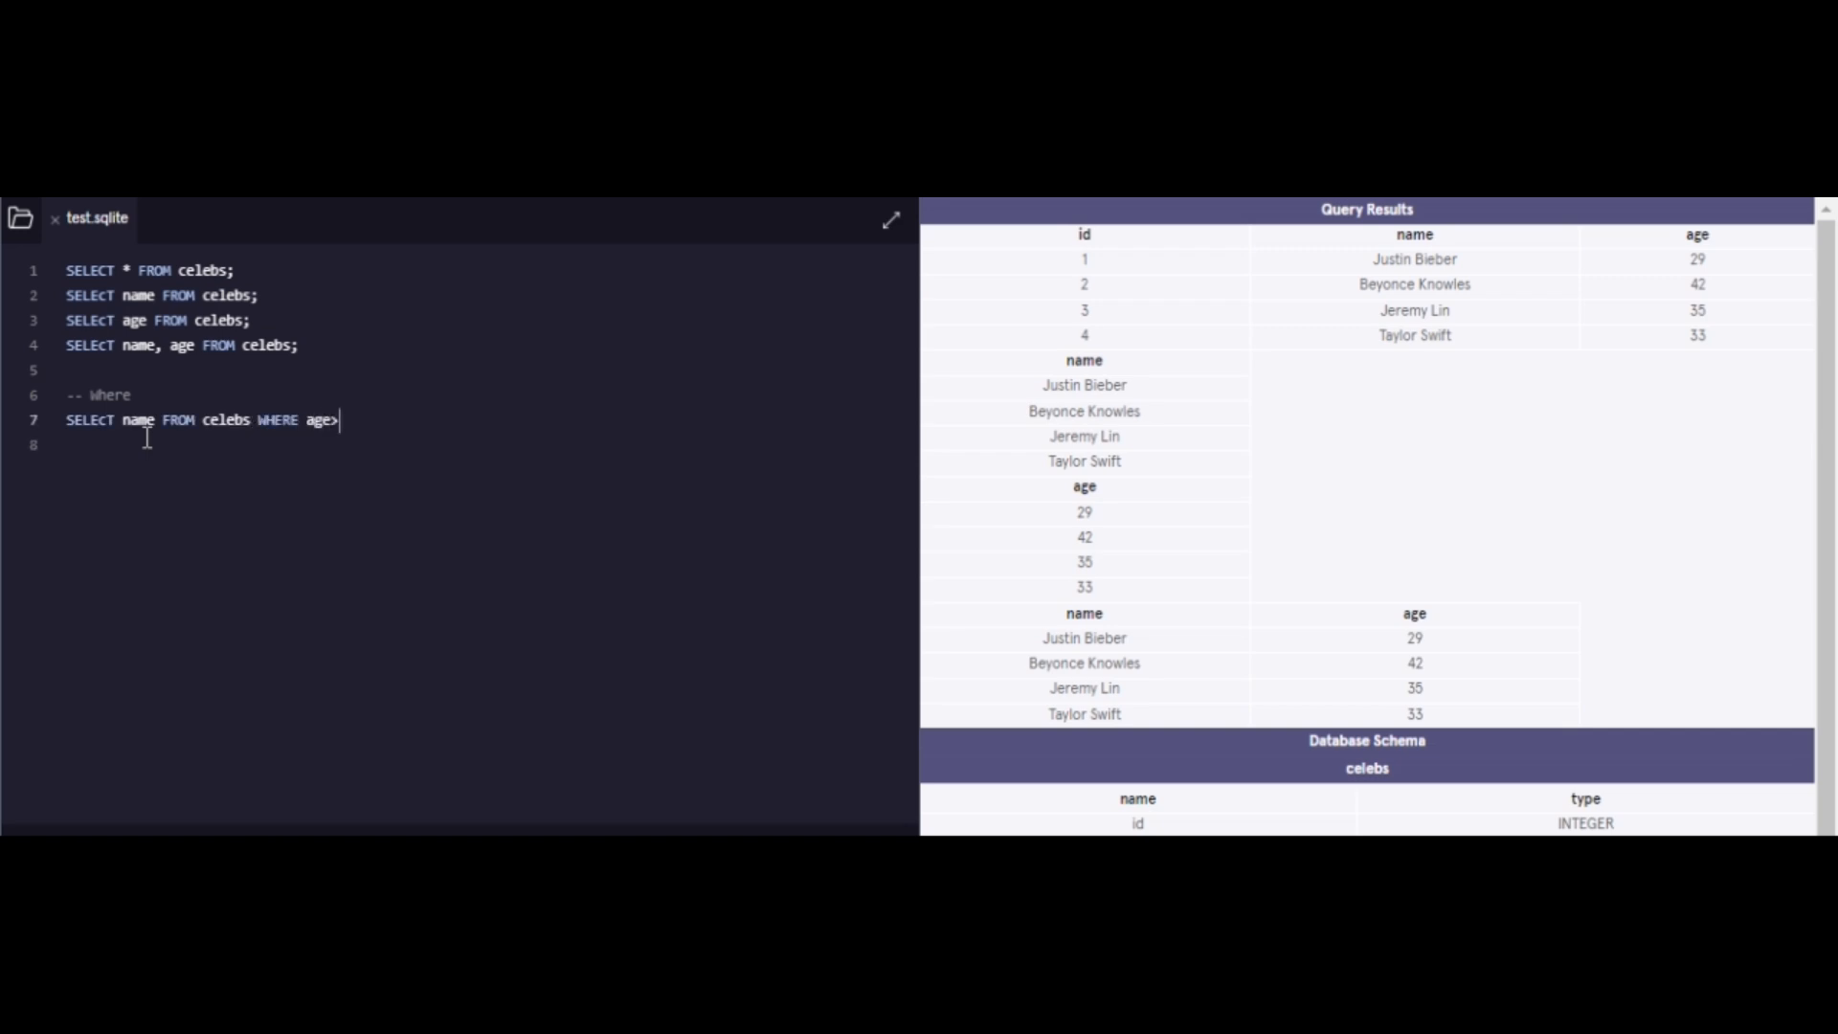
{"action": "type", "text": "30;"}
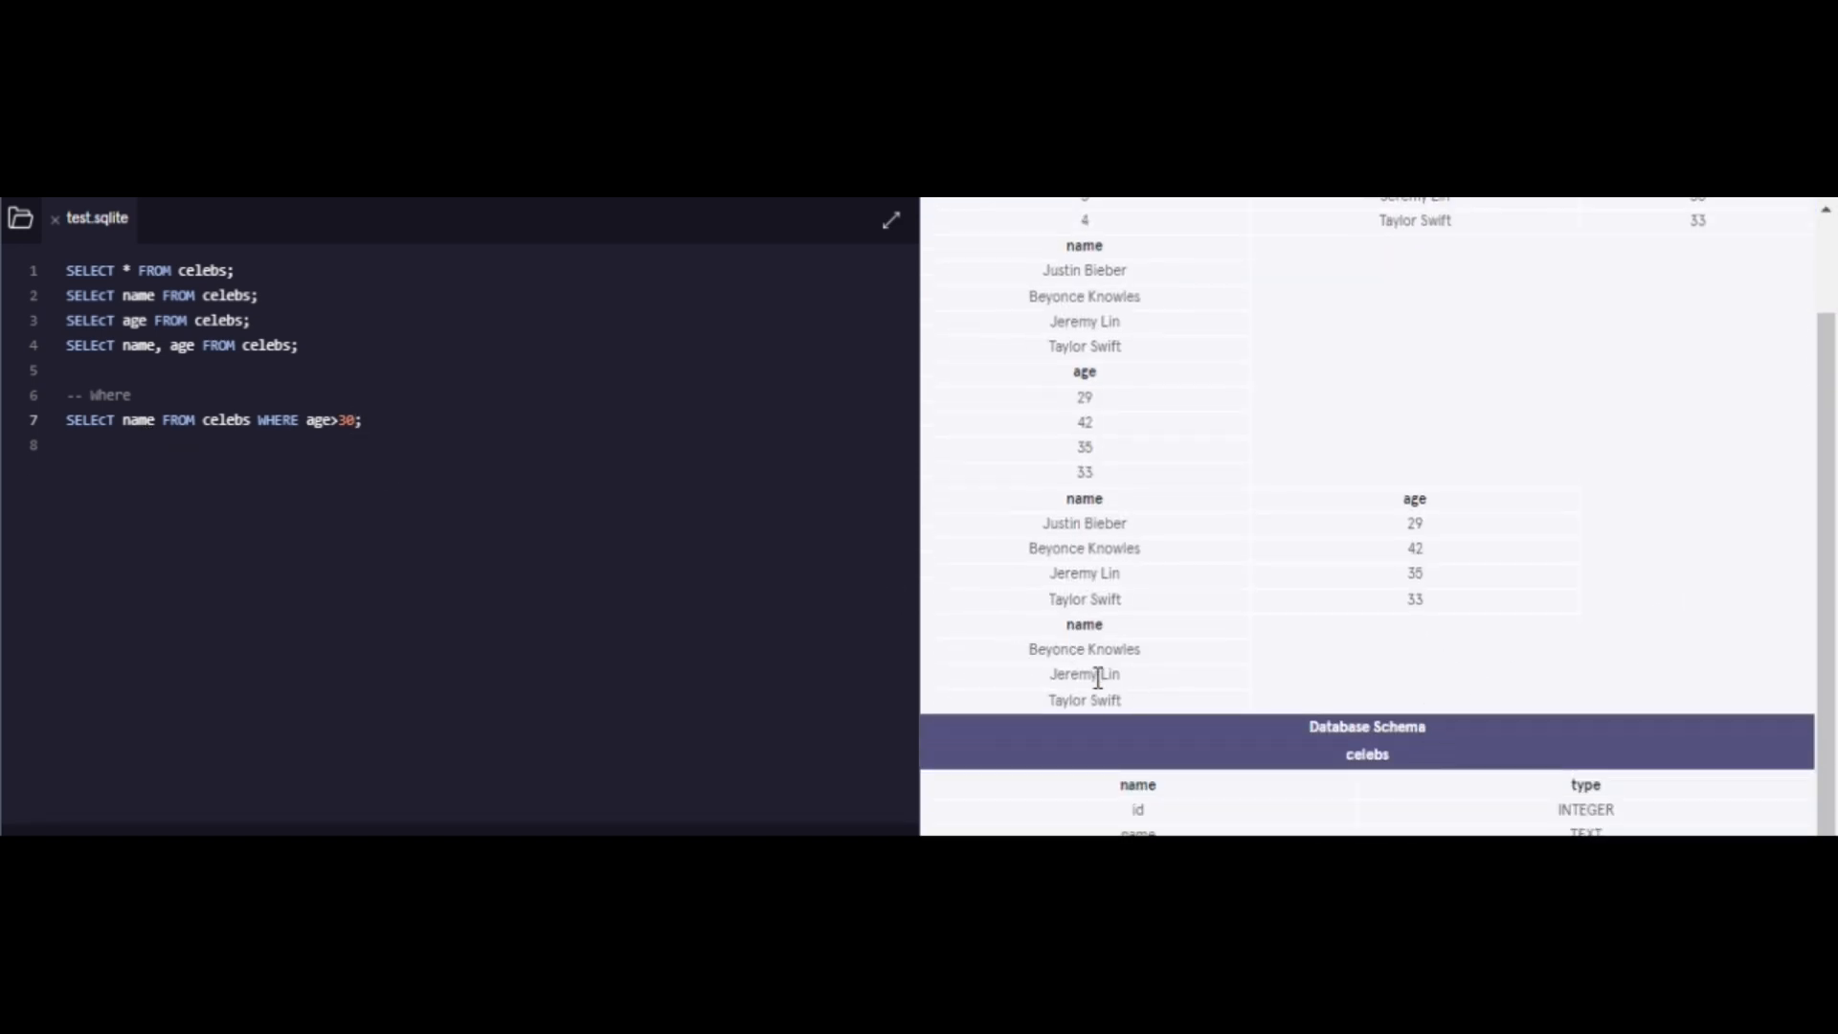
{"action": "mouse_move", "coordinate": [1372, 690]}
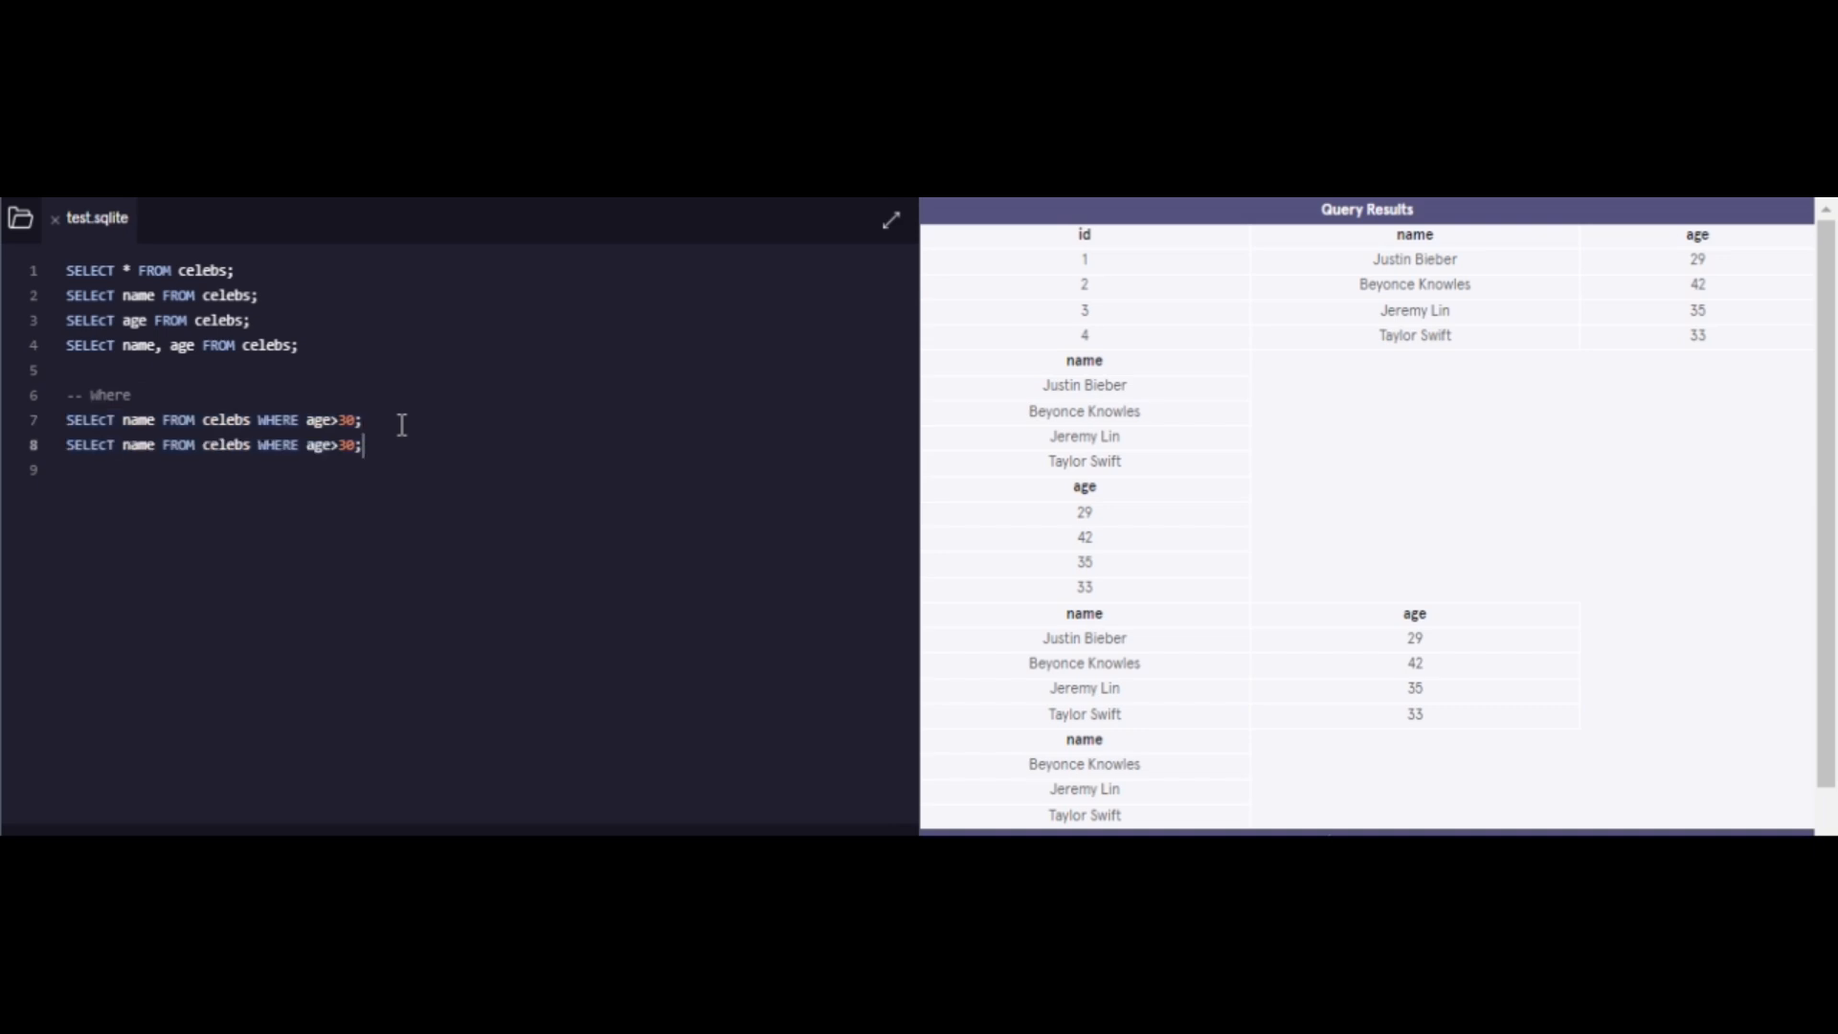
Step: Add age>=35 and age=35 versions of the name query and run them
{"action": "type", "text": "="}
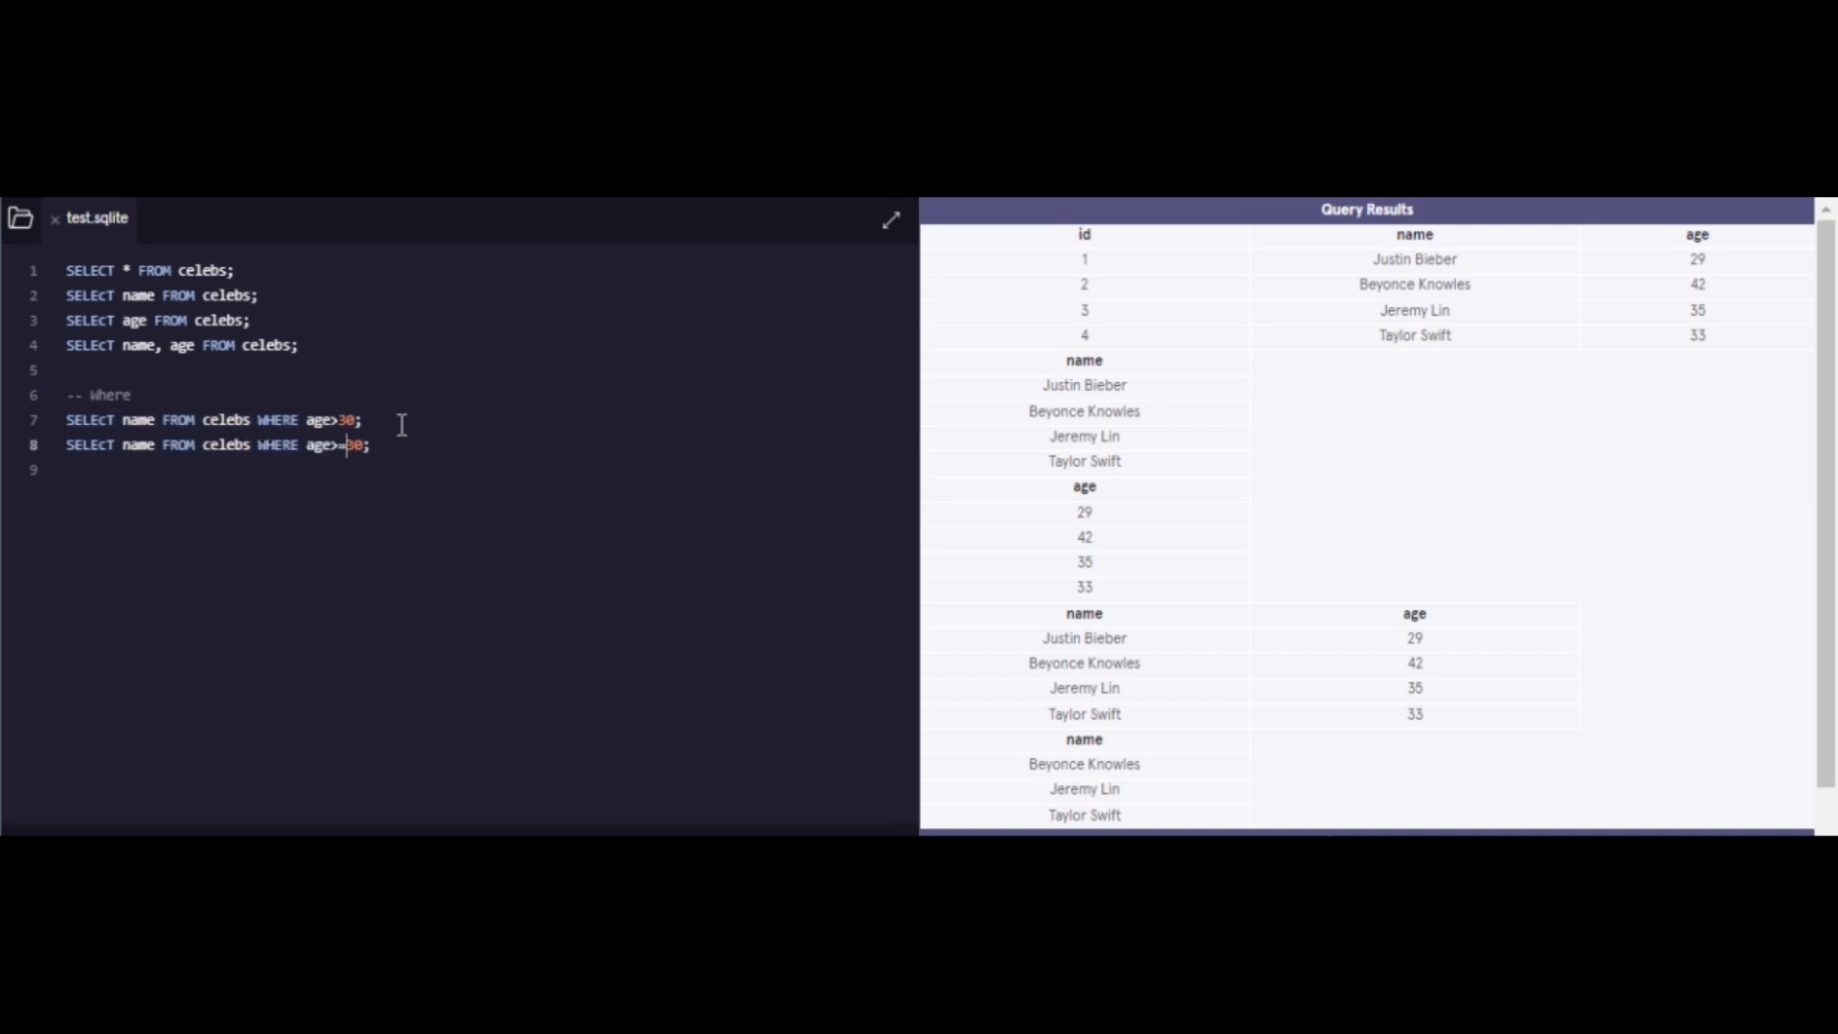
{"action": "type", "text": "5"}
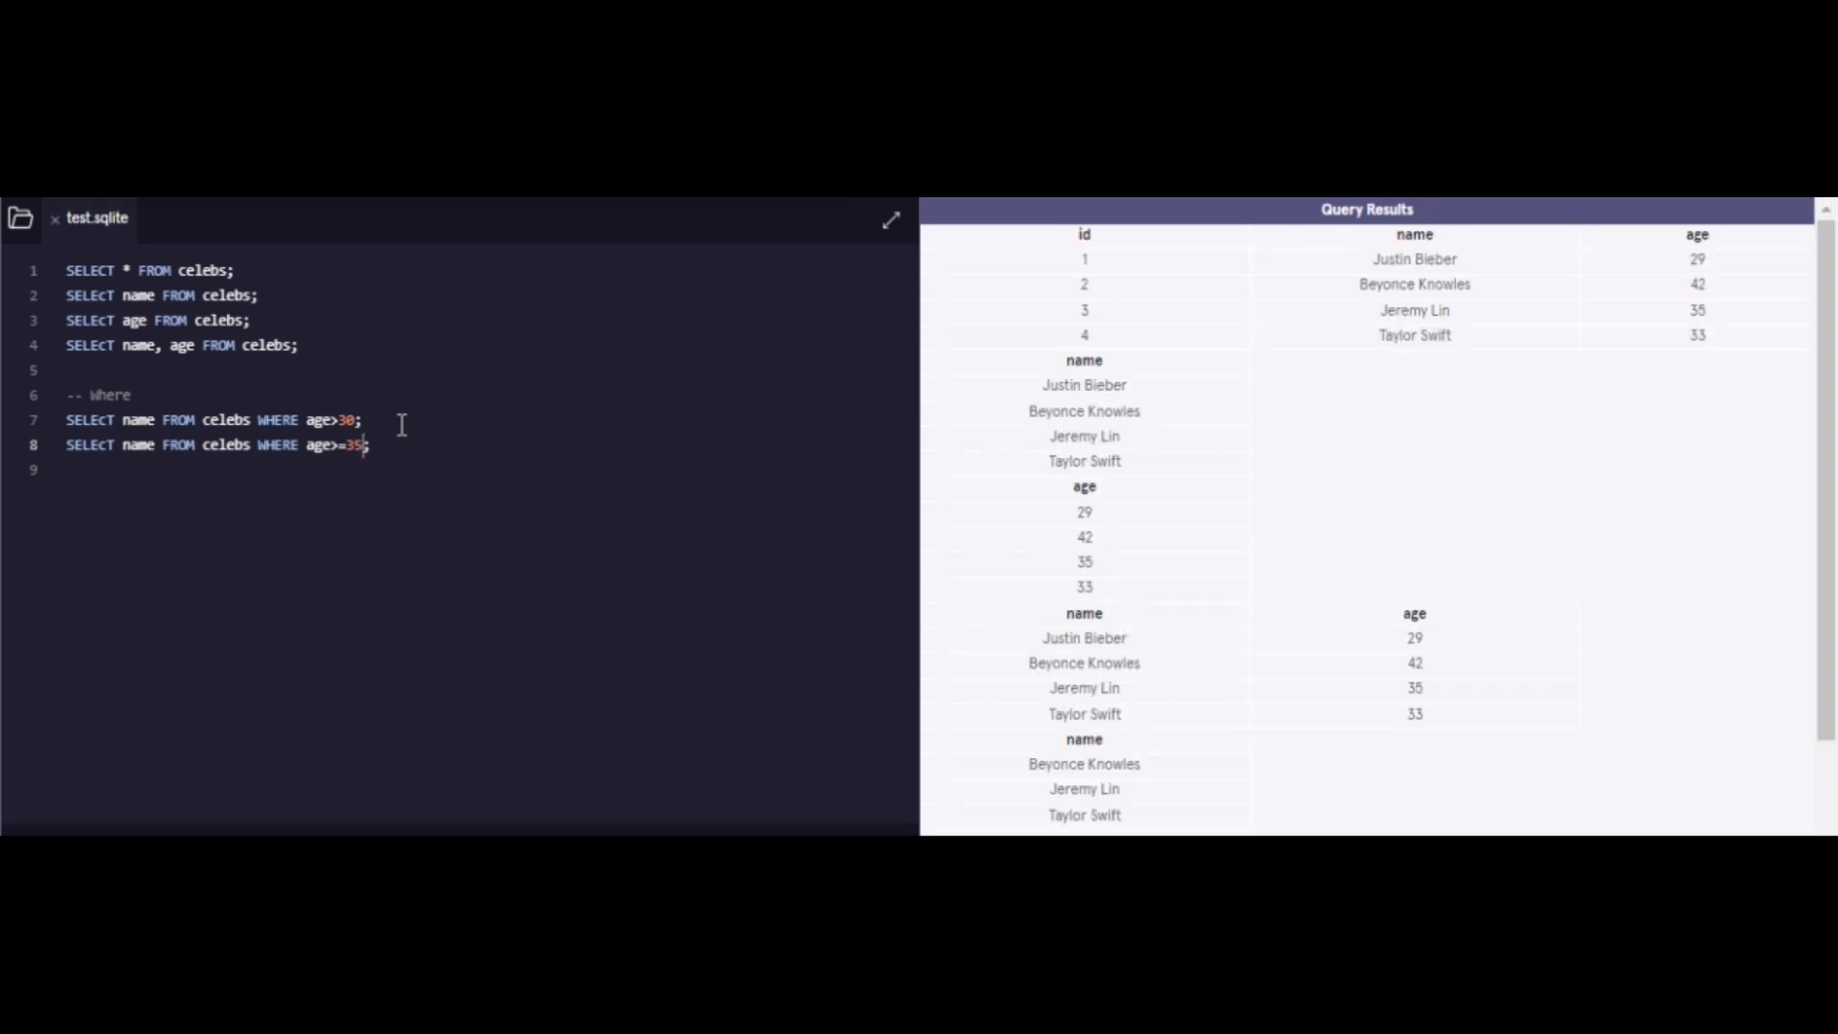
{"action": "scroll", "scroll_direction": "down", "scroll_amount": 3}
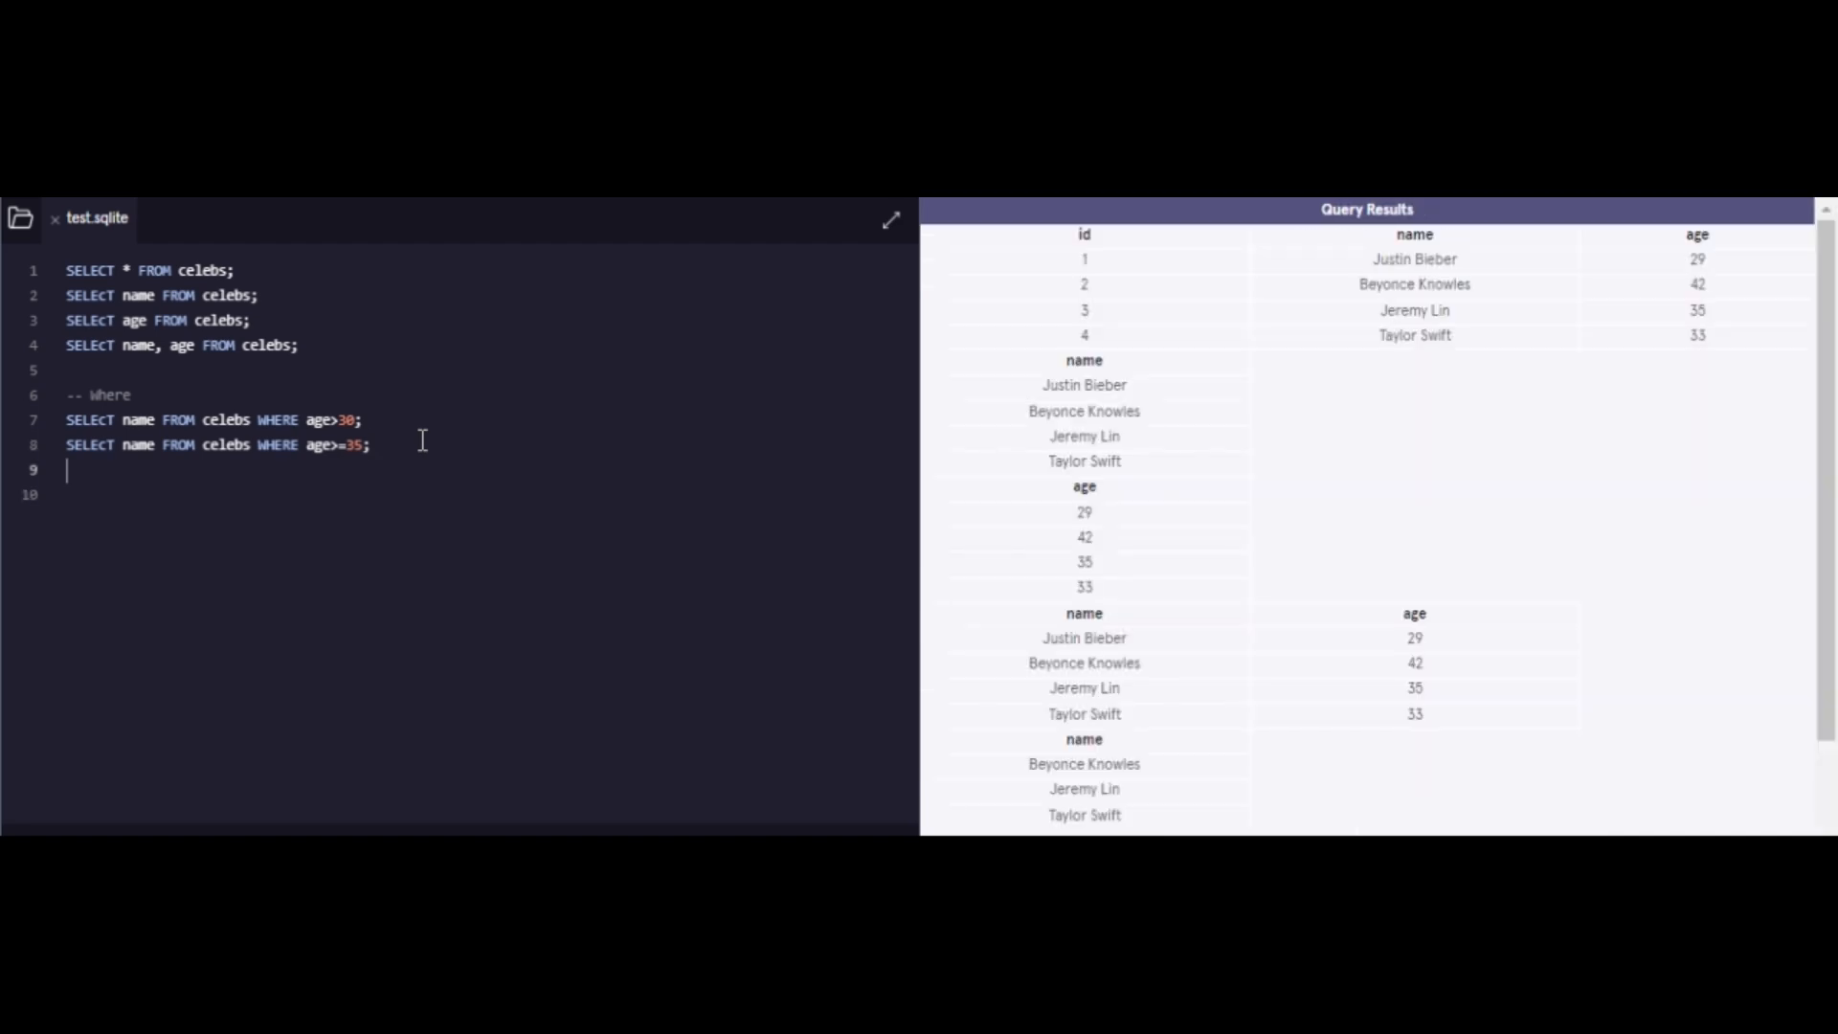
{"action": "type", "text": "SELECT name FROM celebs where age=35;"}
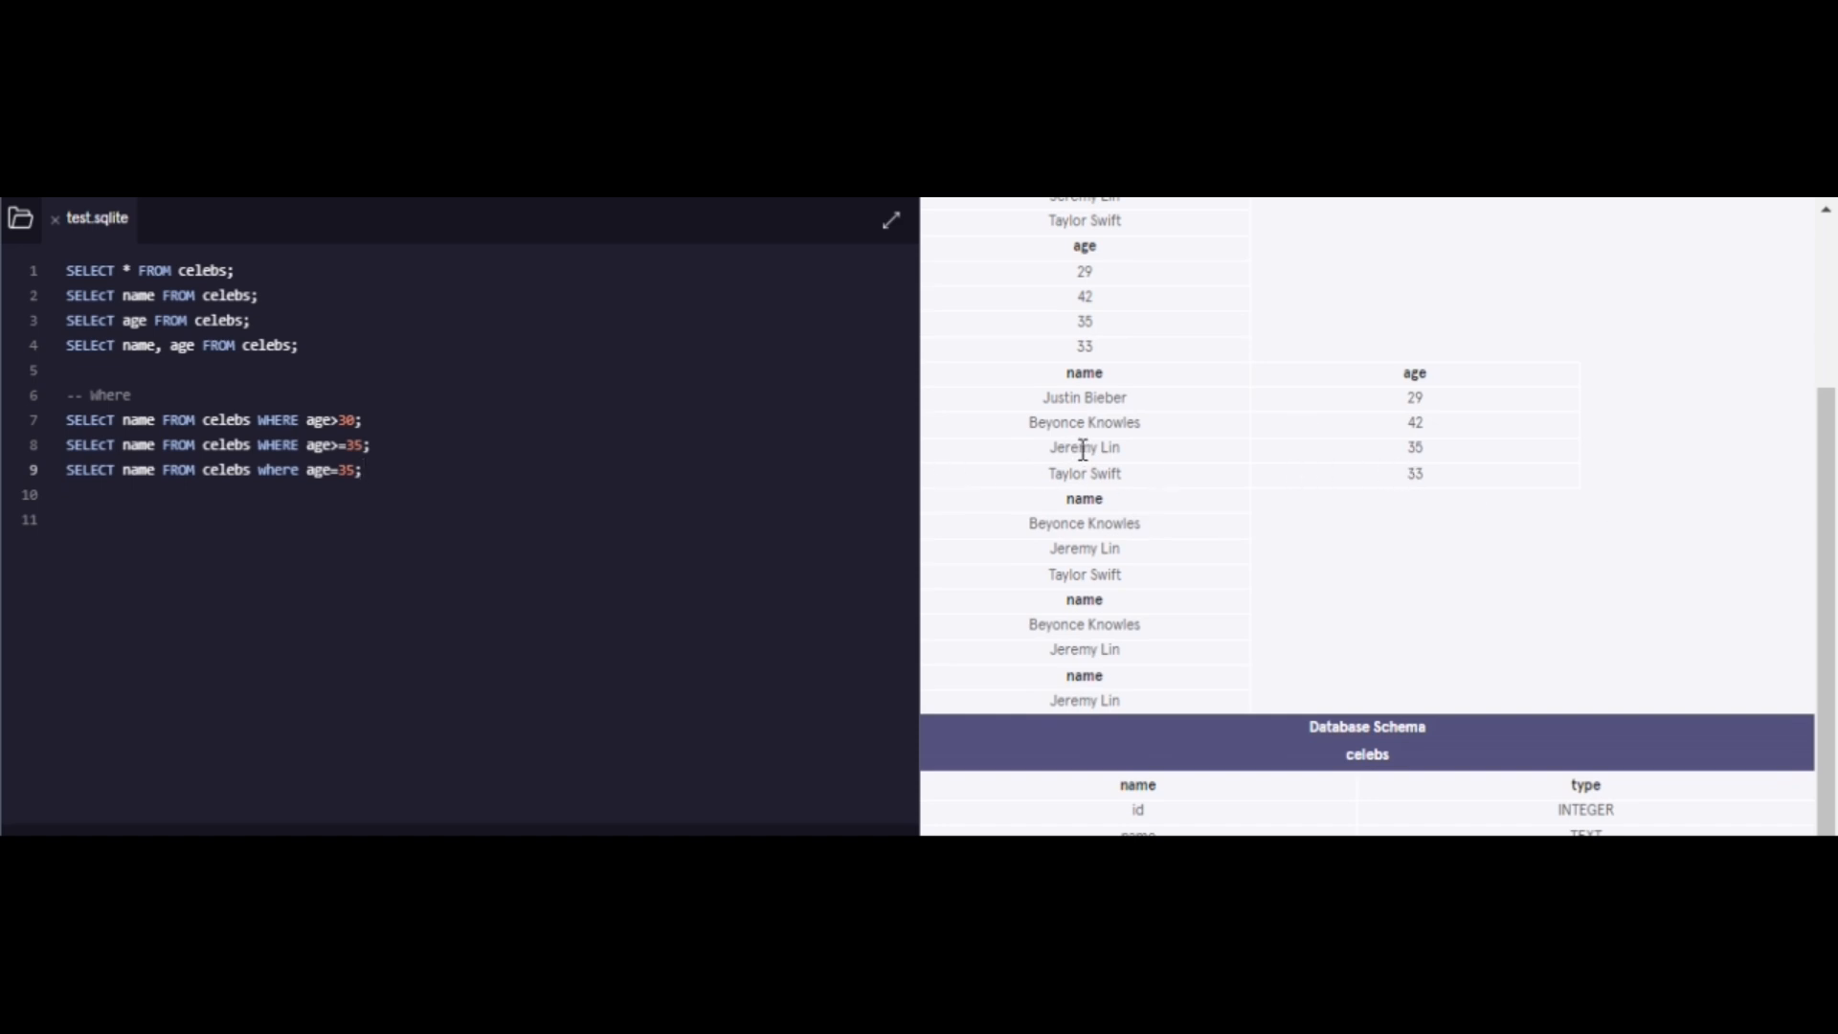
{"action": "mouse_move", "coordinate": [241, 532]}
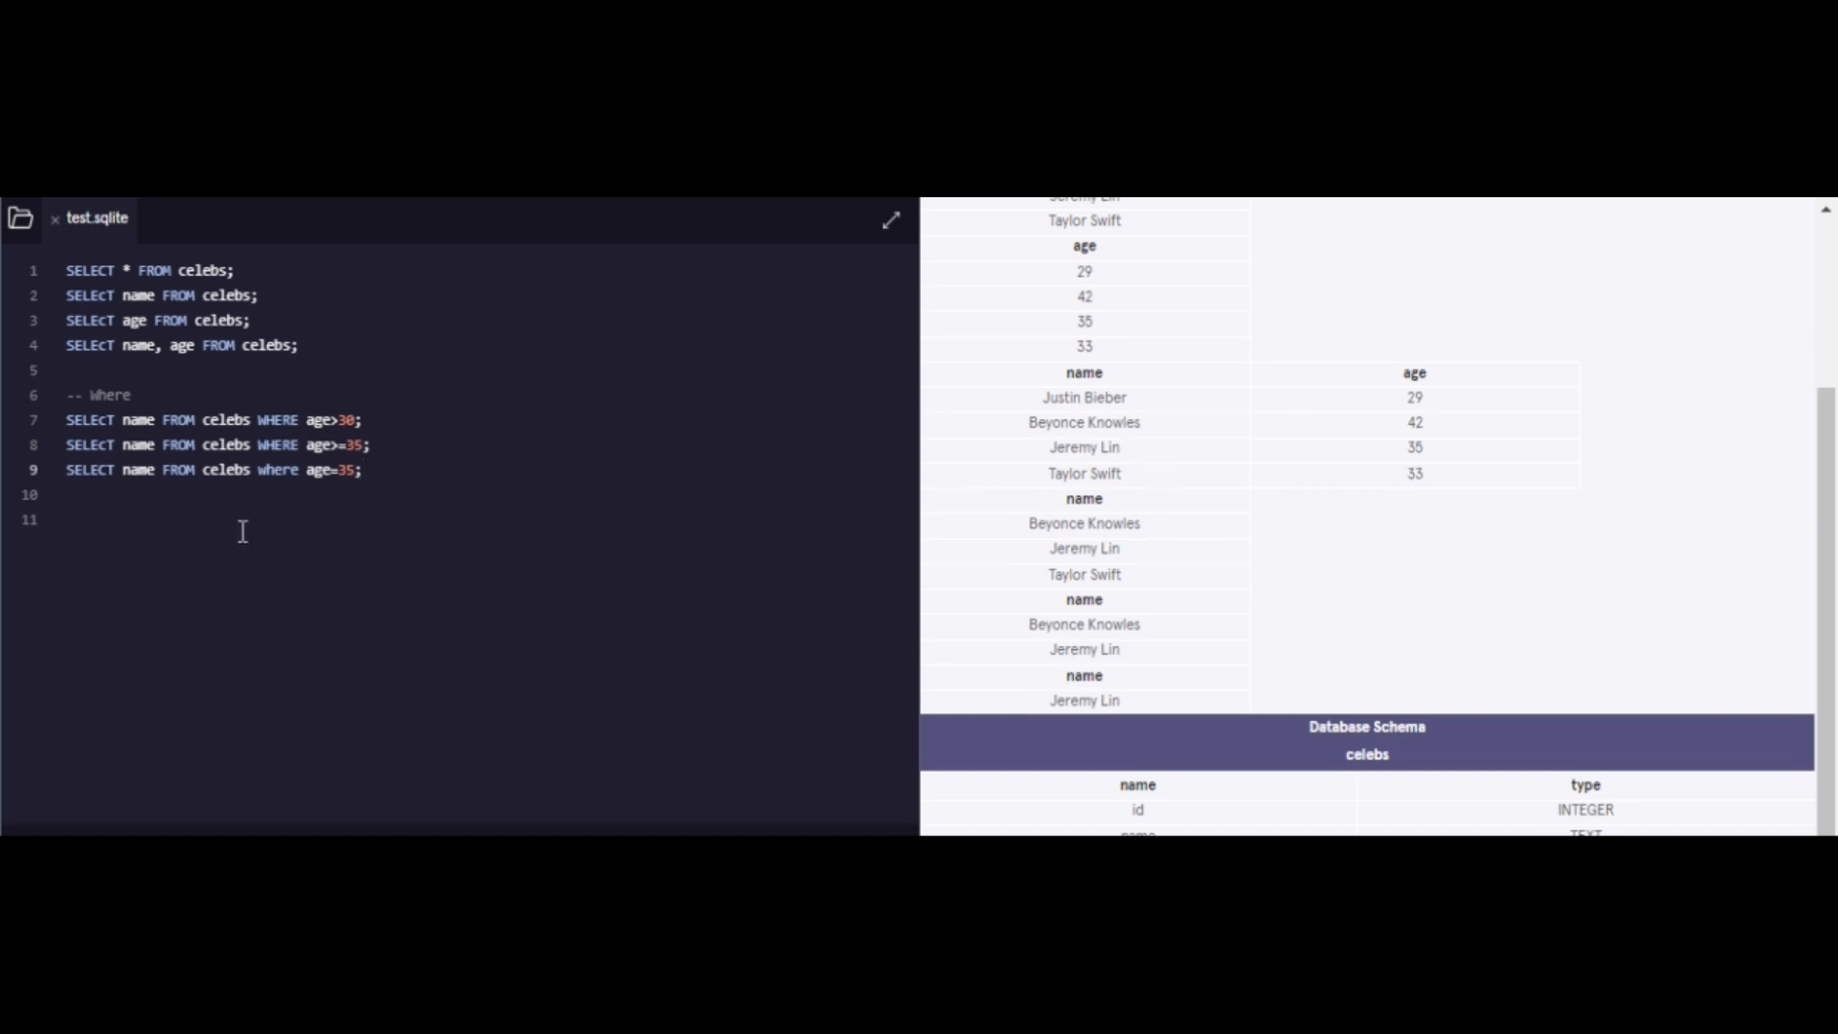
Step: Add a -- Create Tables heading and begin SELECT * FROM cele on line 13
{"action": "type", "text": "--"}
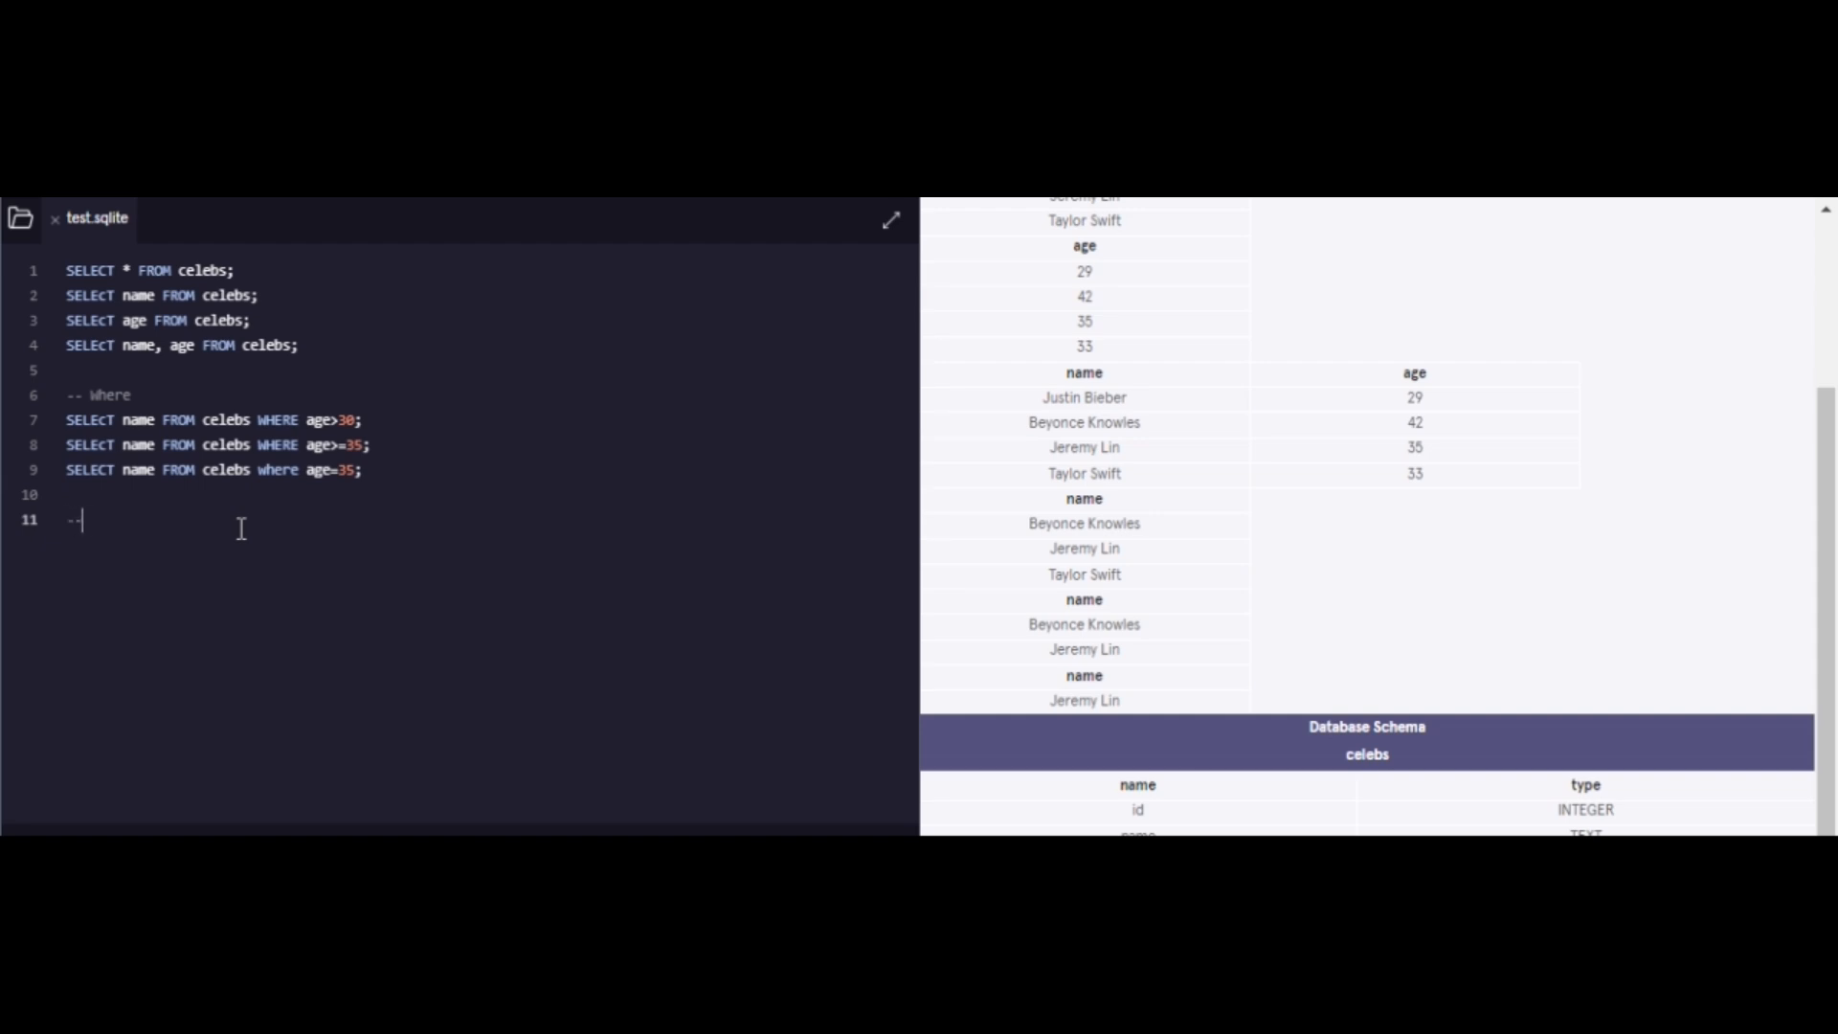
{"action": "type", "text": "Create Tables"}
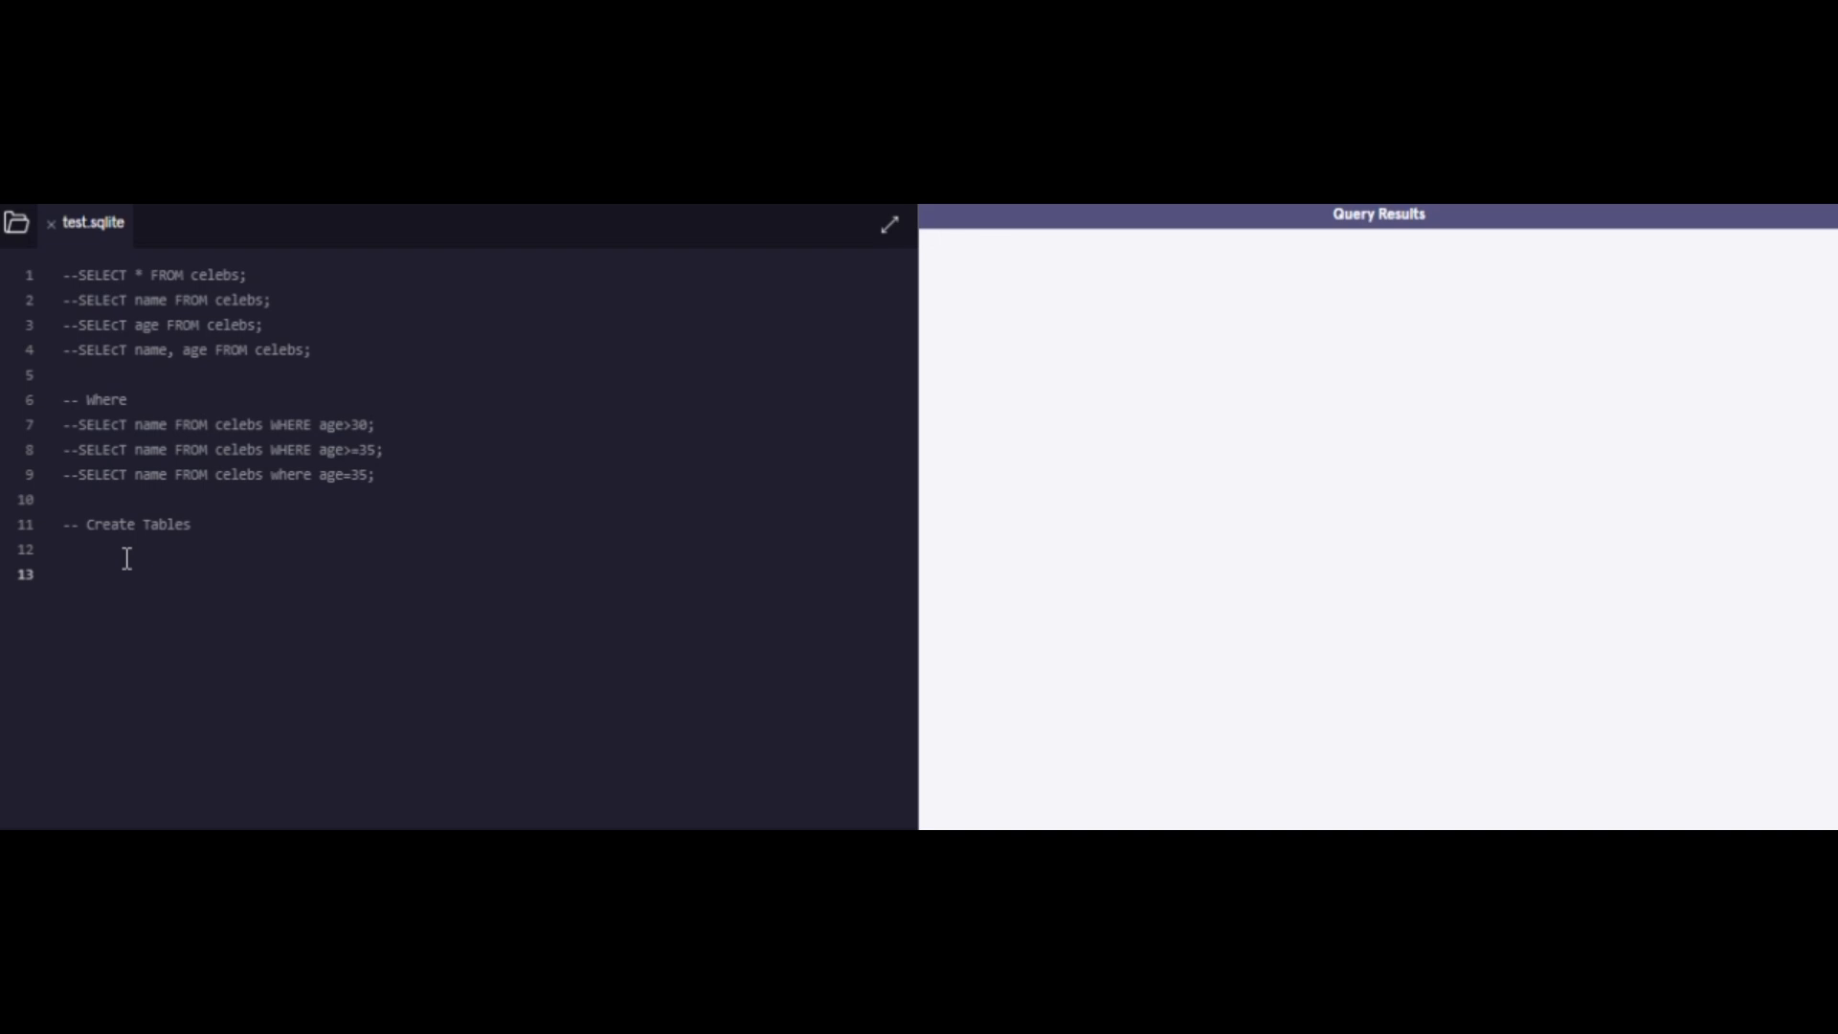
{"action": "type", "text": "SE"}
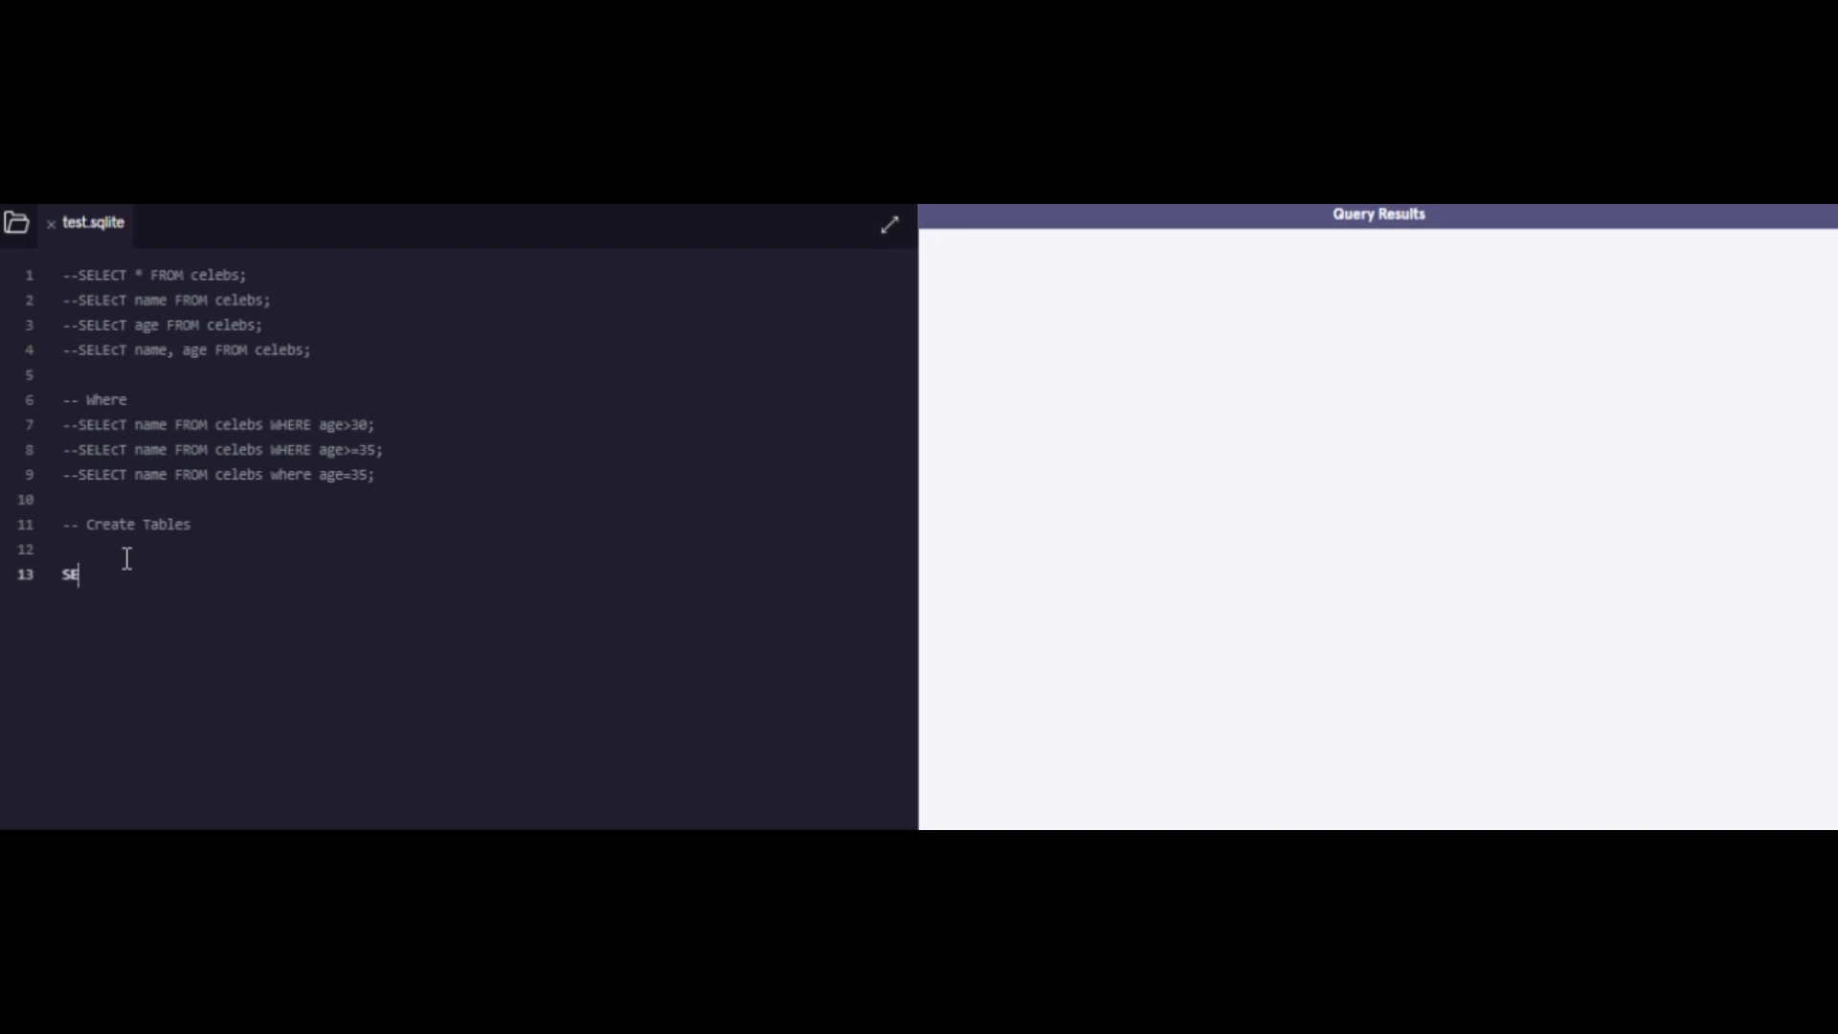
{"action": "type", "text": "LECT"}
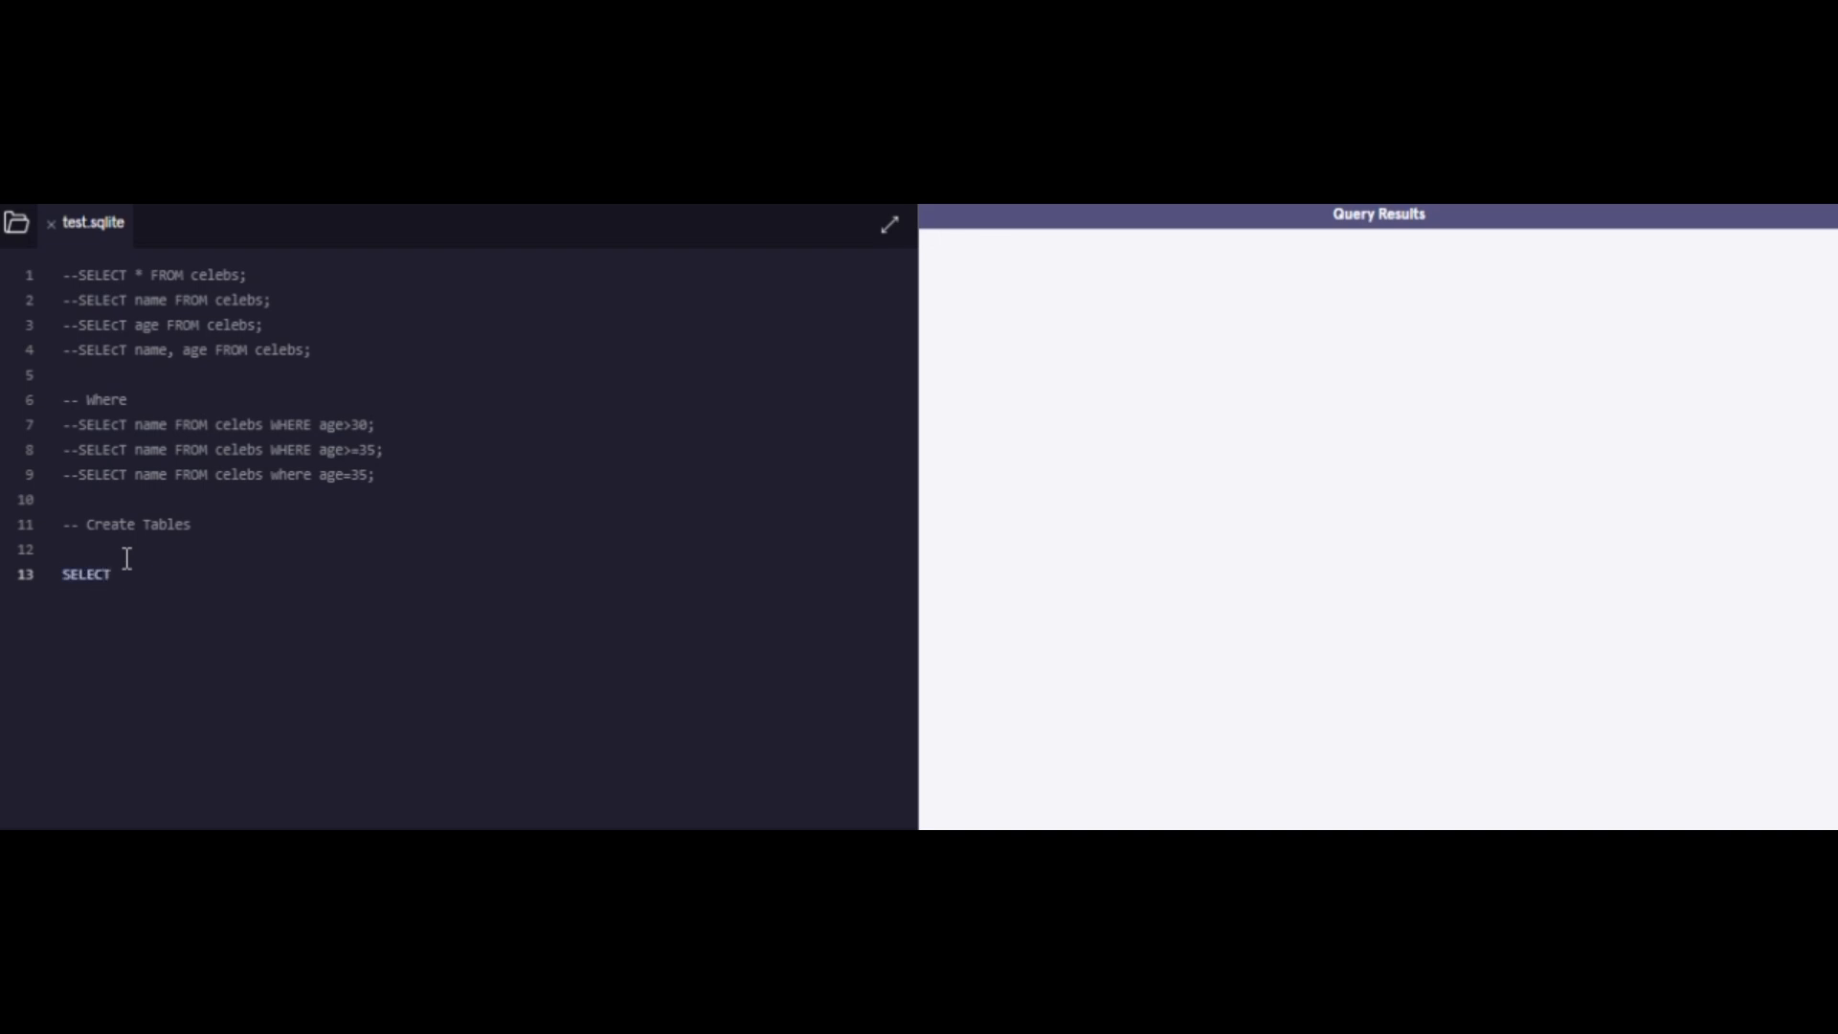
{"action": "type", "text": "* FROM cele"}
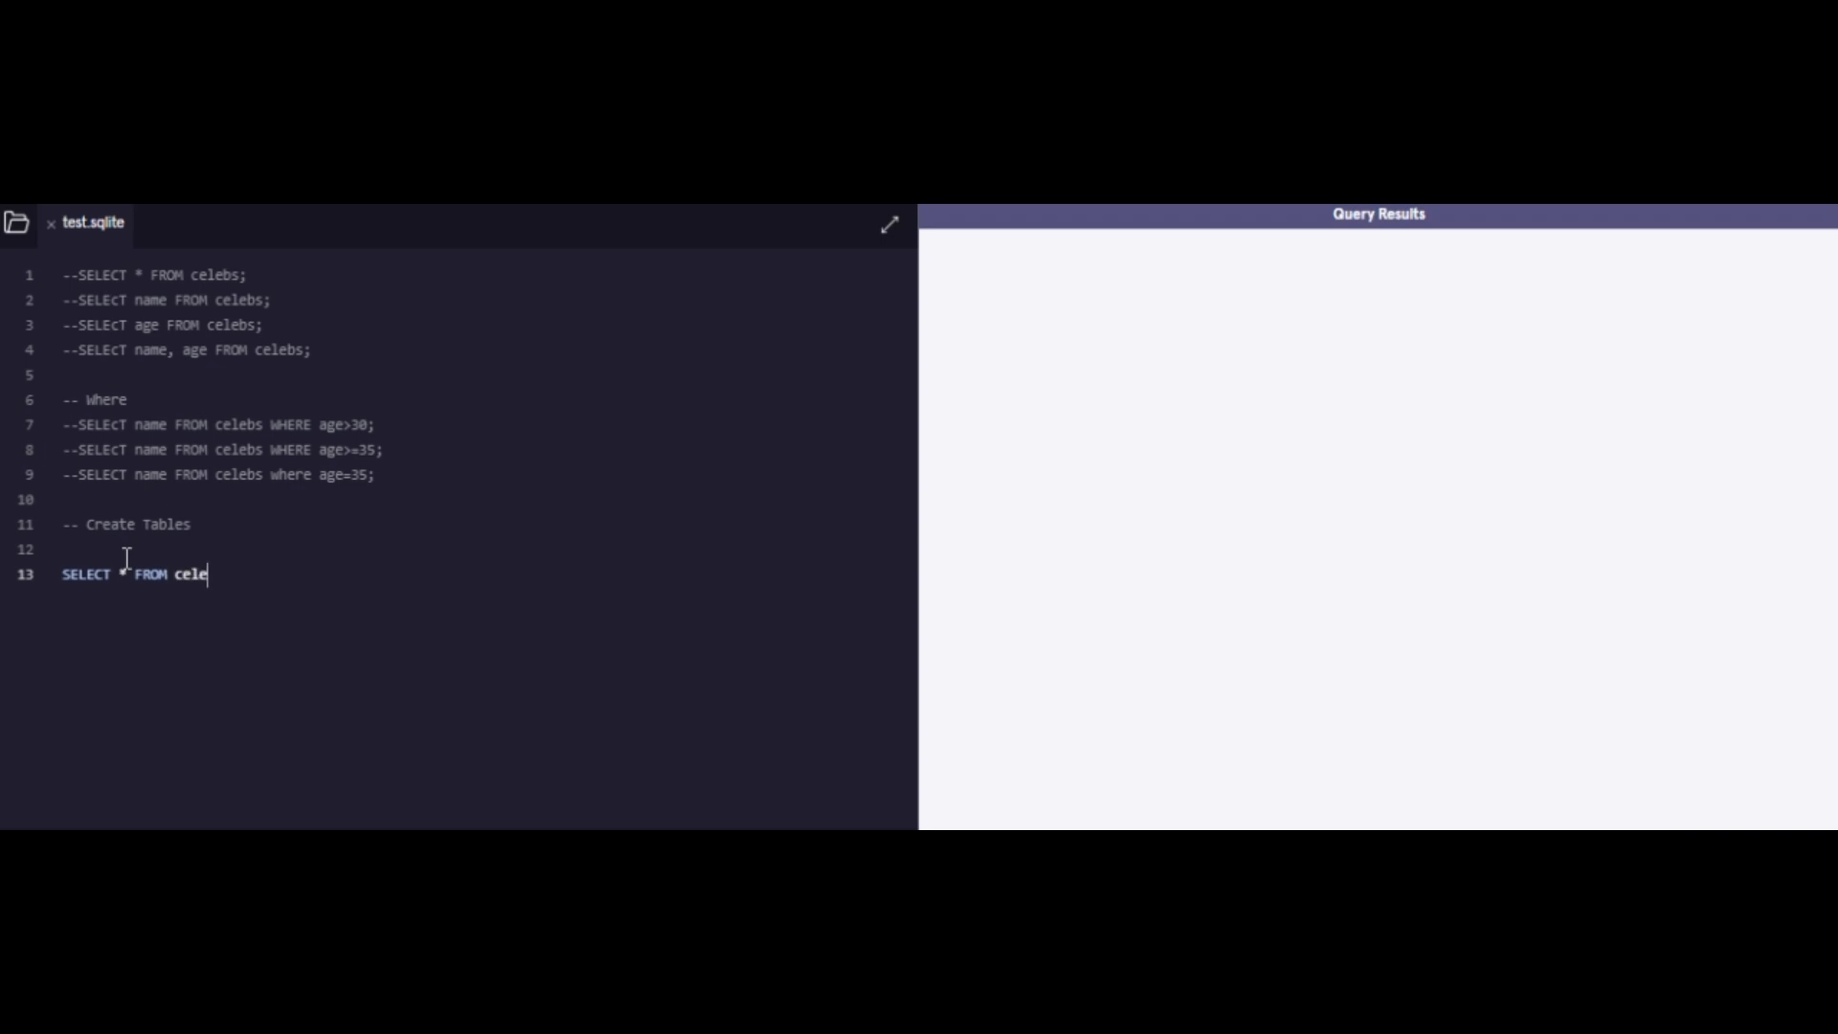
Step: Complete SELECT * FROM celebs; and run it, showing four rows and the schema
{"action": "type", "text": "bs;"}
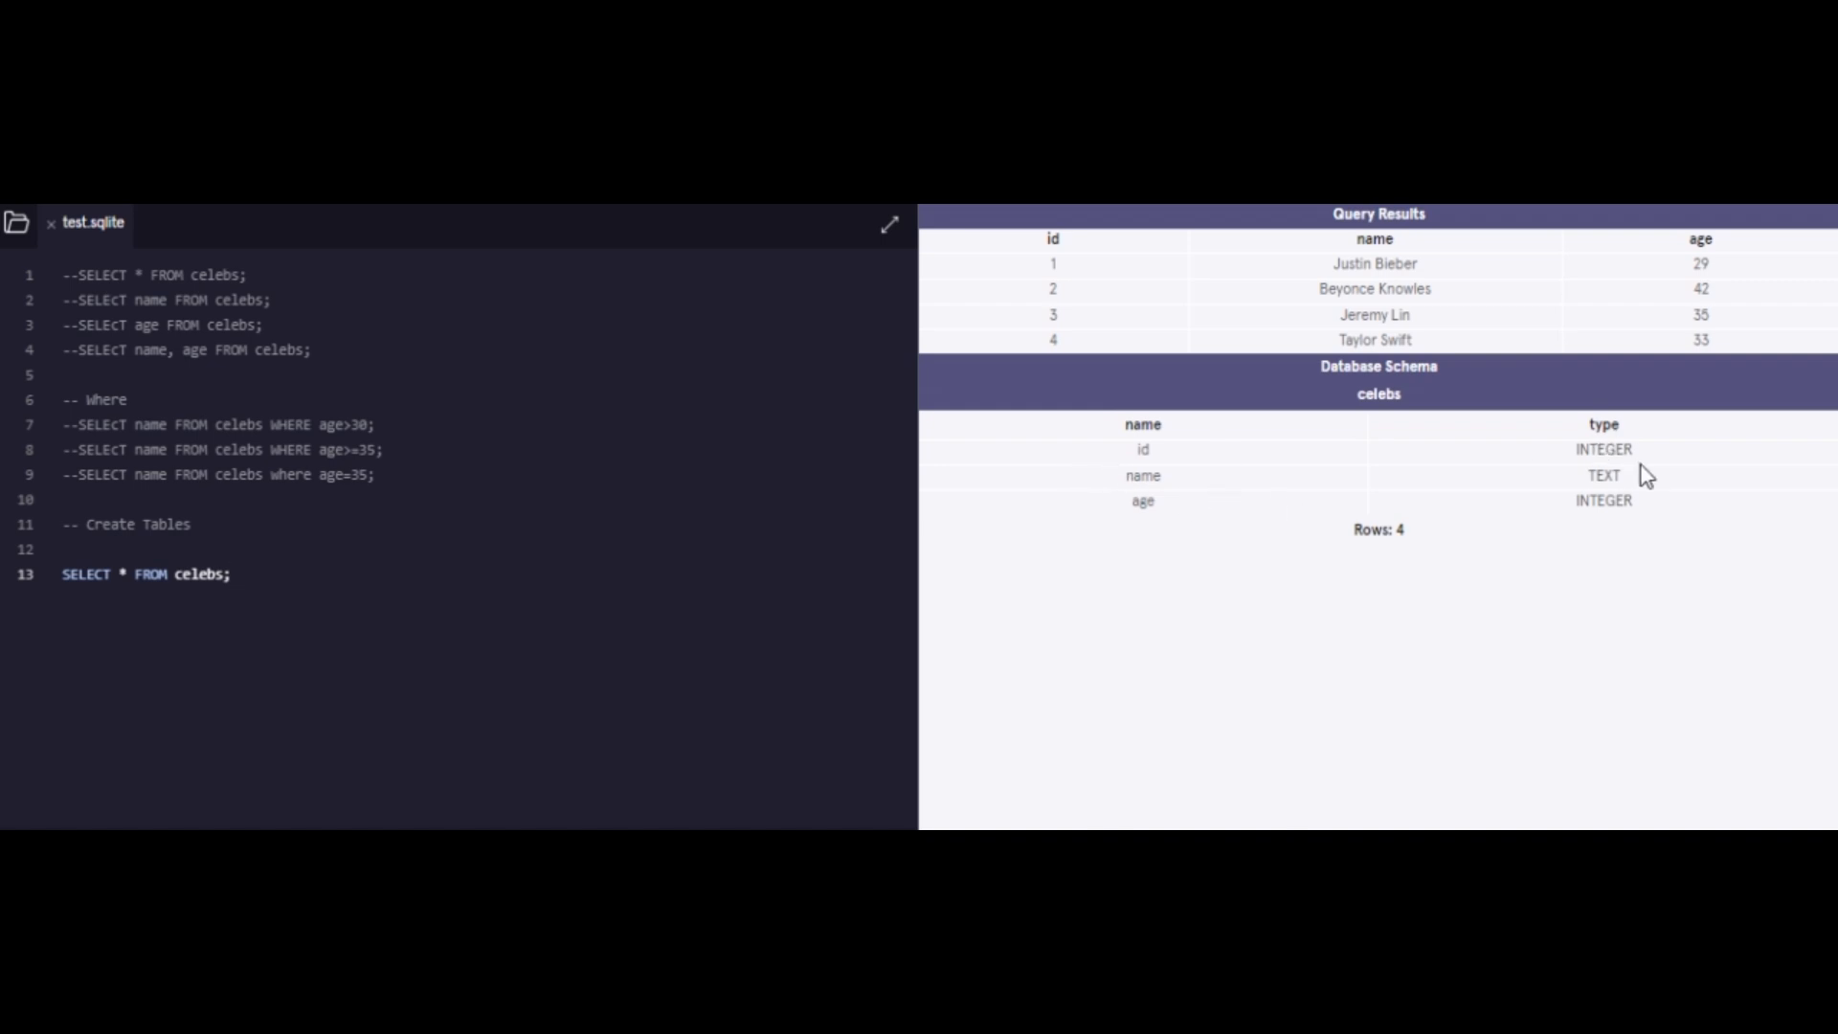
{"action": "mouse_move", "coordinate": [544, 464]}
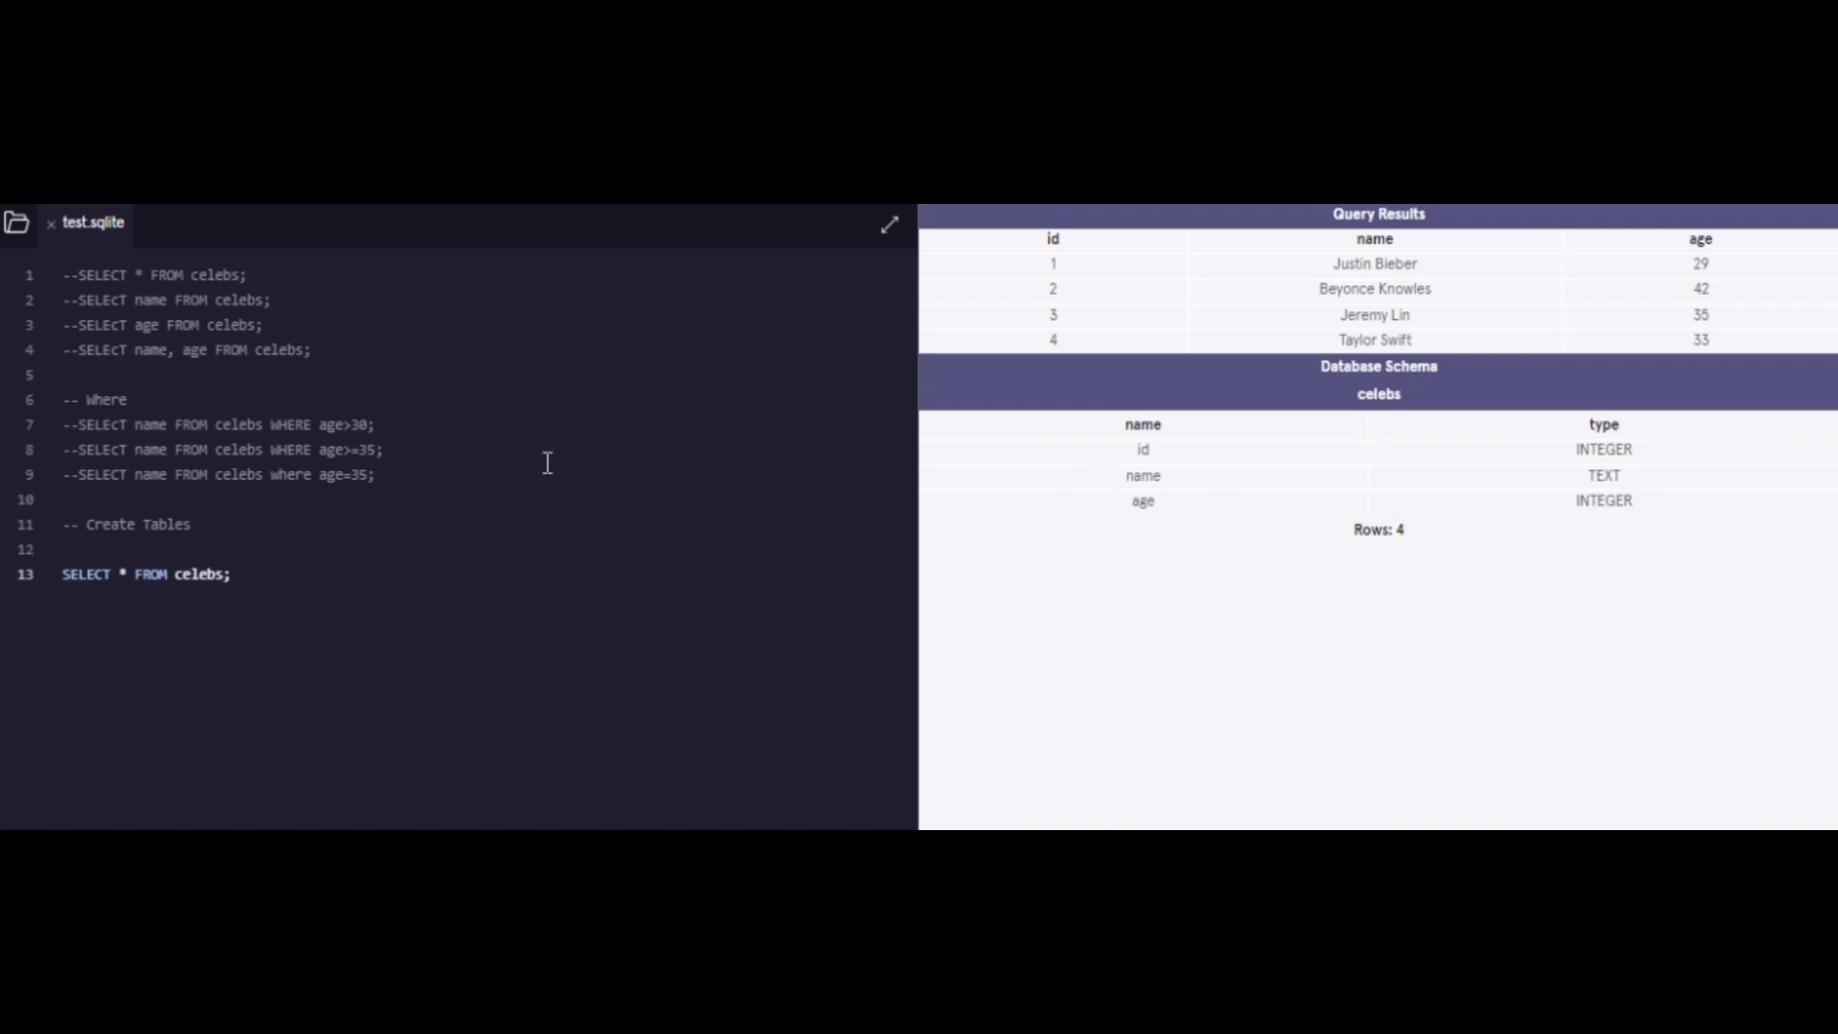
{"action": "mouse_move", "coordinate": [1111, 477]}
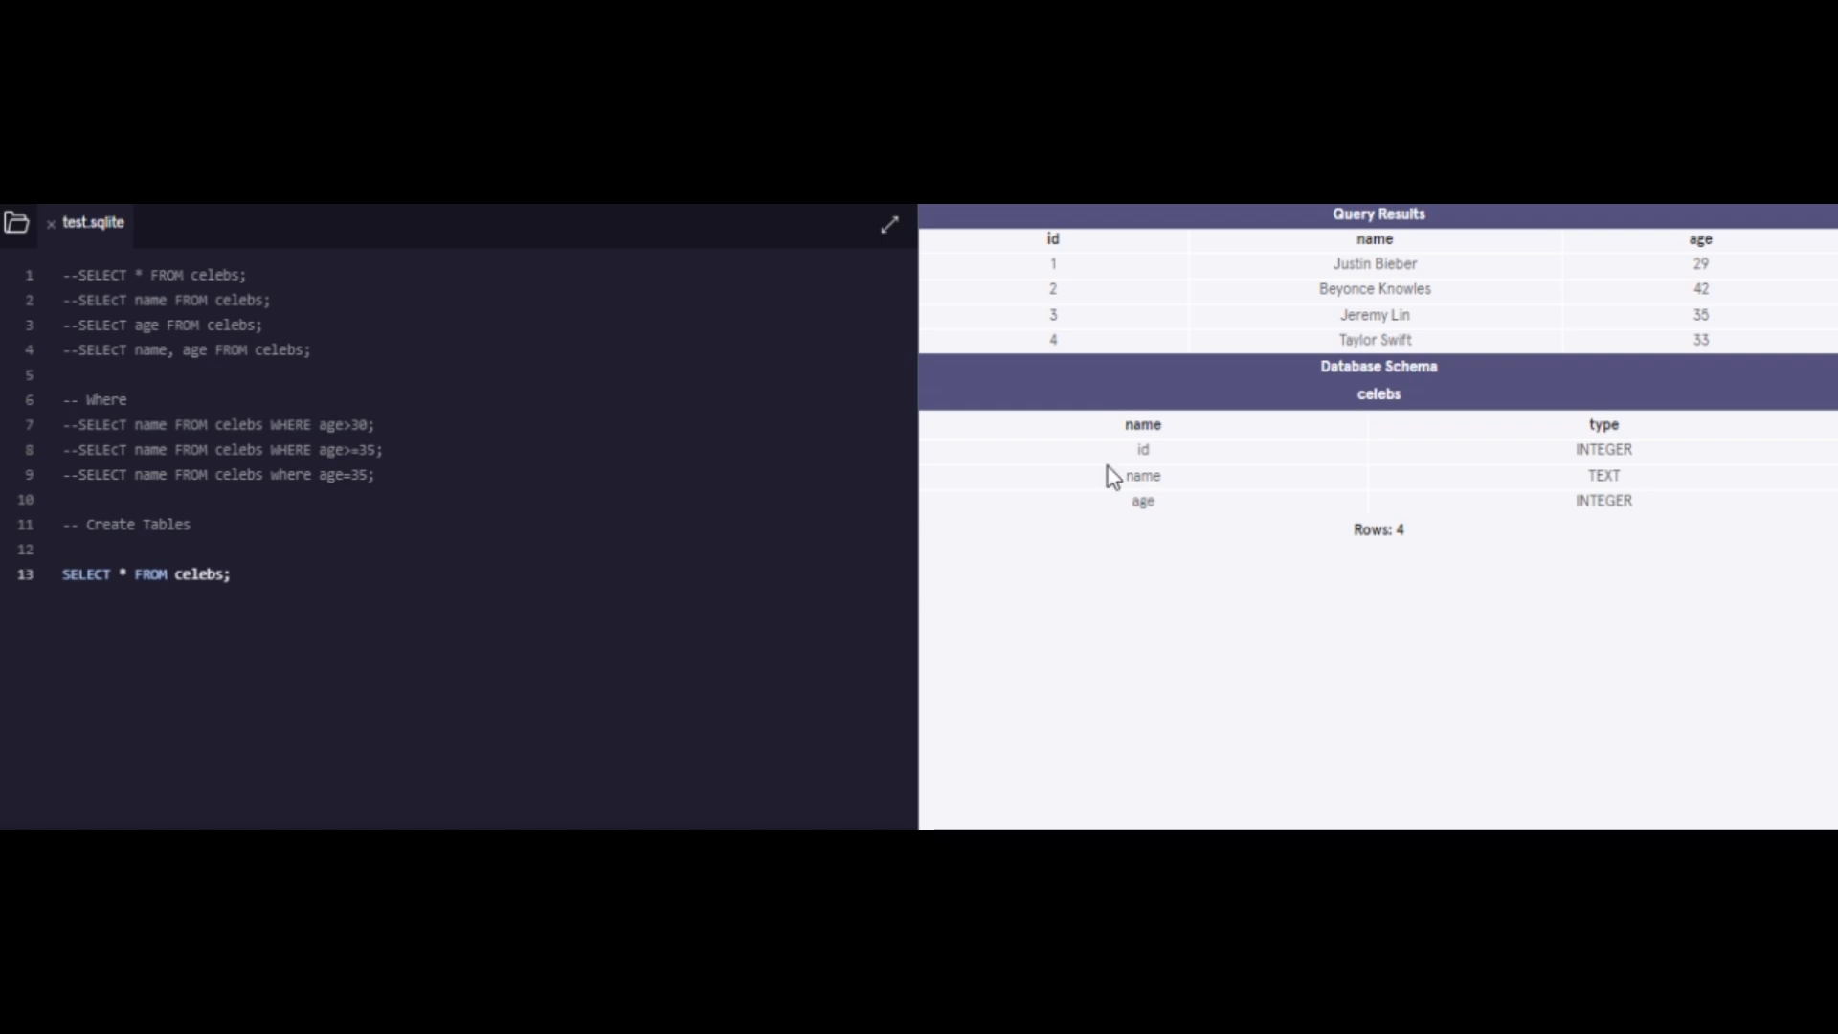
{"action": "mouse_move", "coordinate": [1653, 559]}
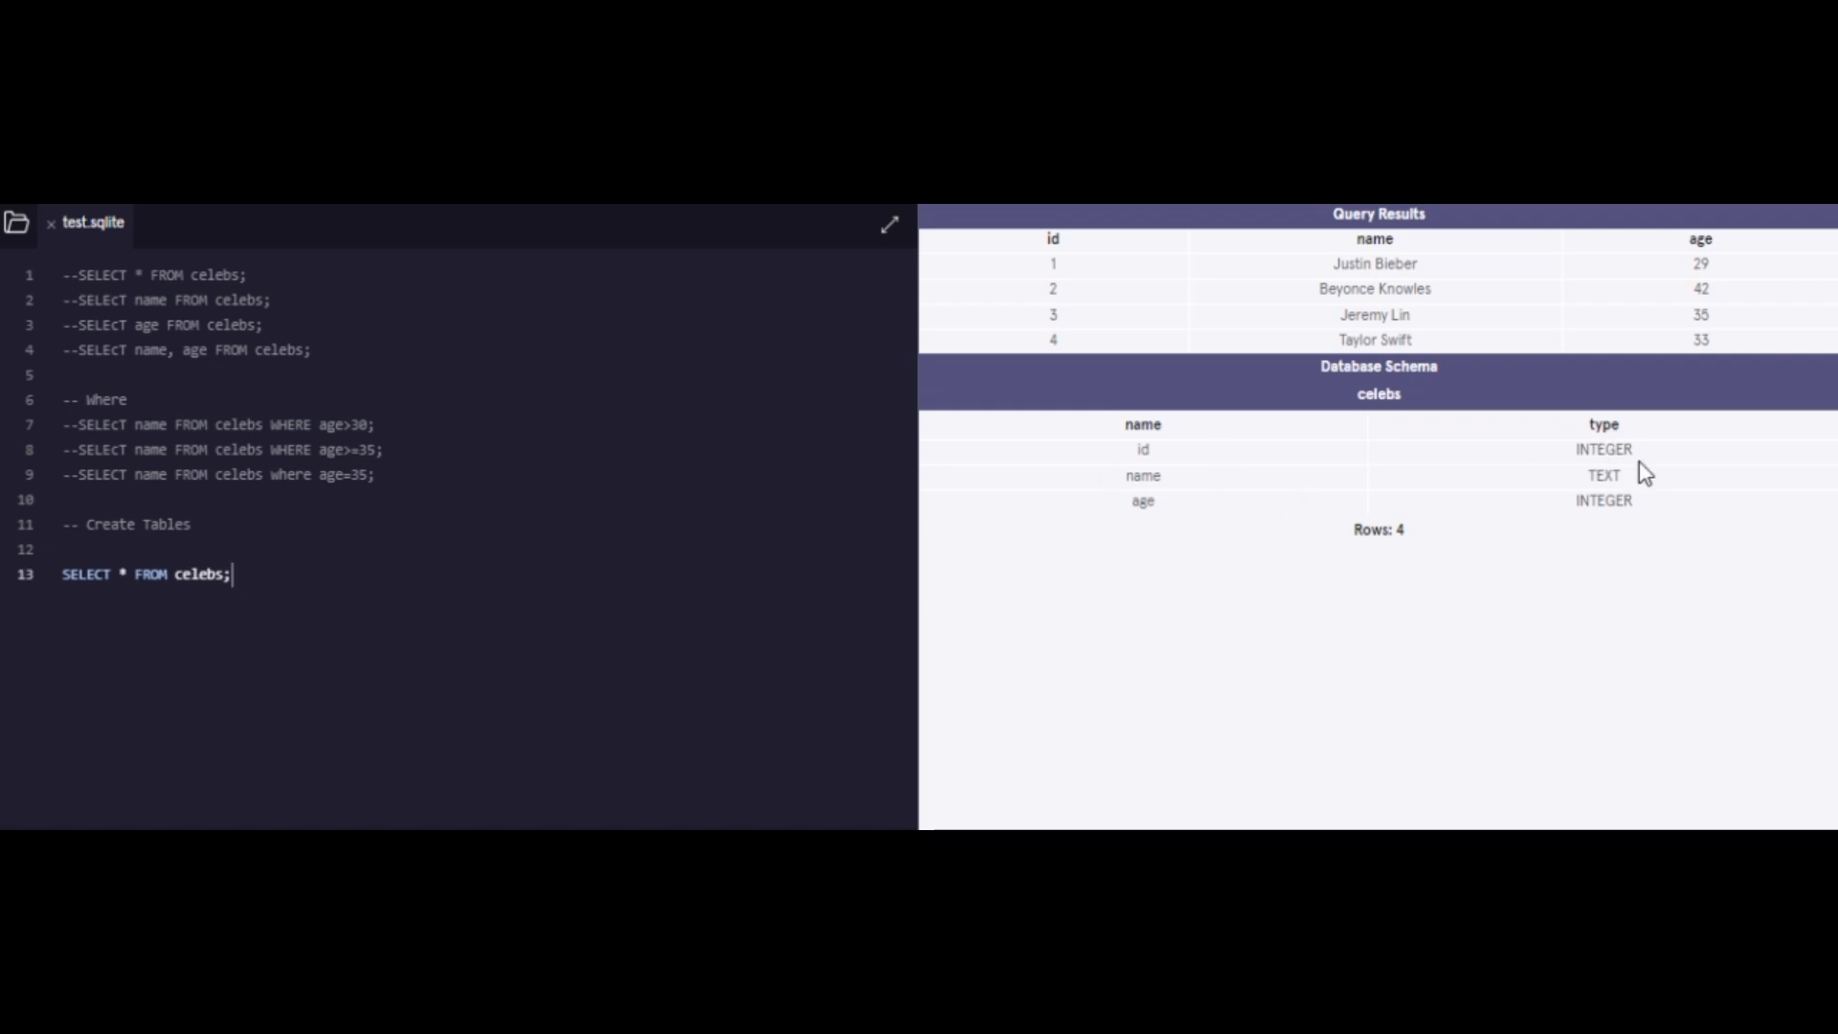
{"action": "mouse_move", "coordinate": [59, 537]}
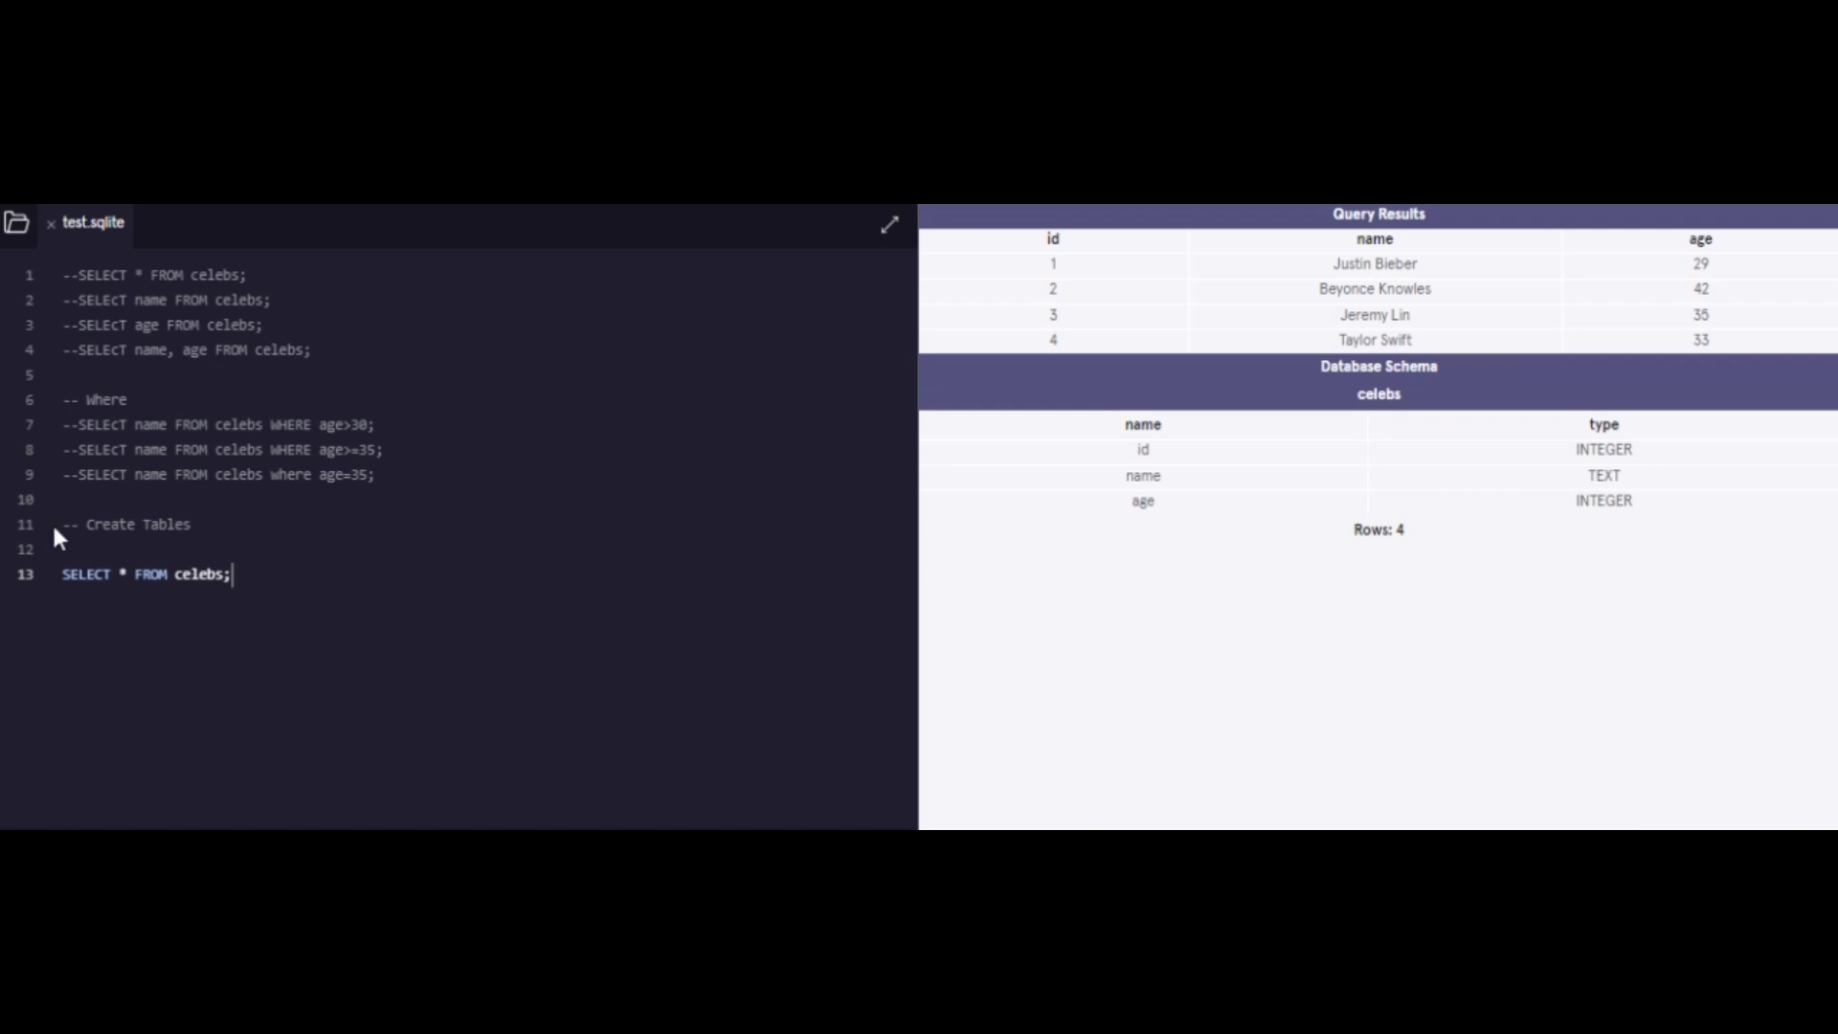
{"action": "mouse_move", "coordinate": [1646, 475]}
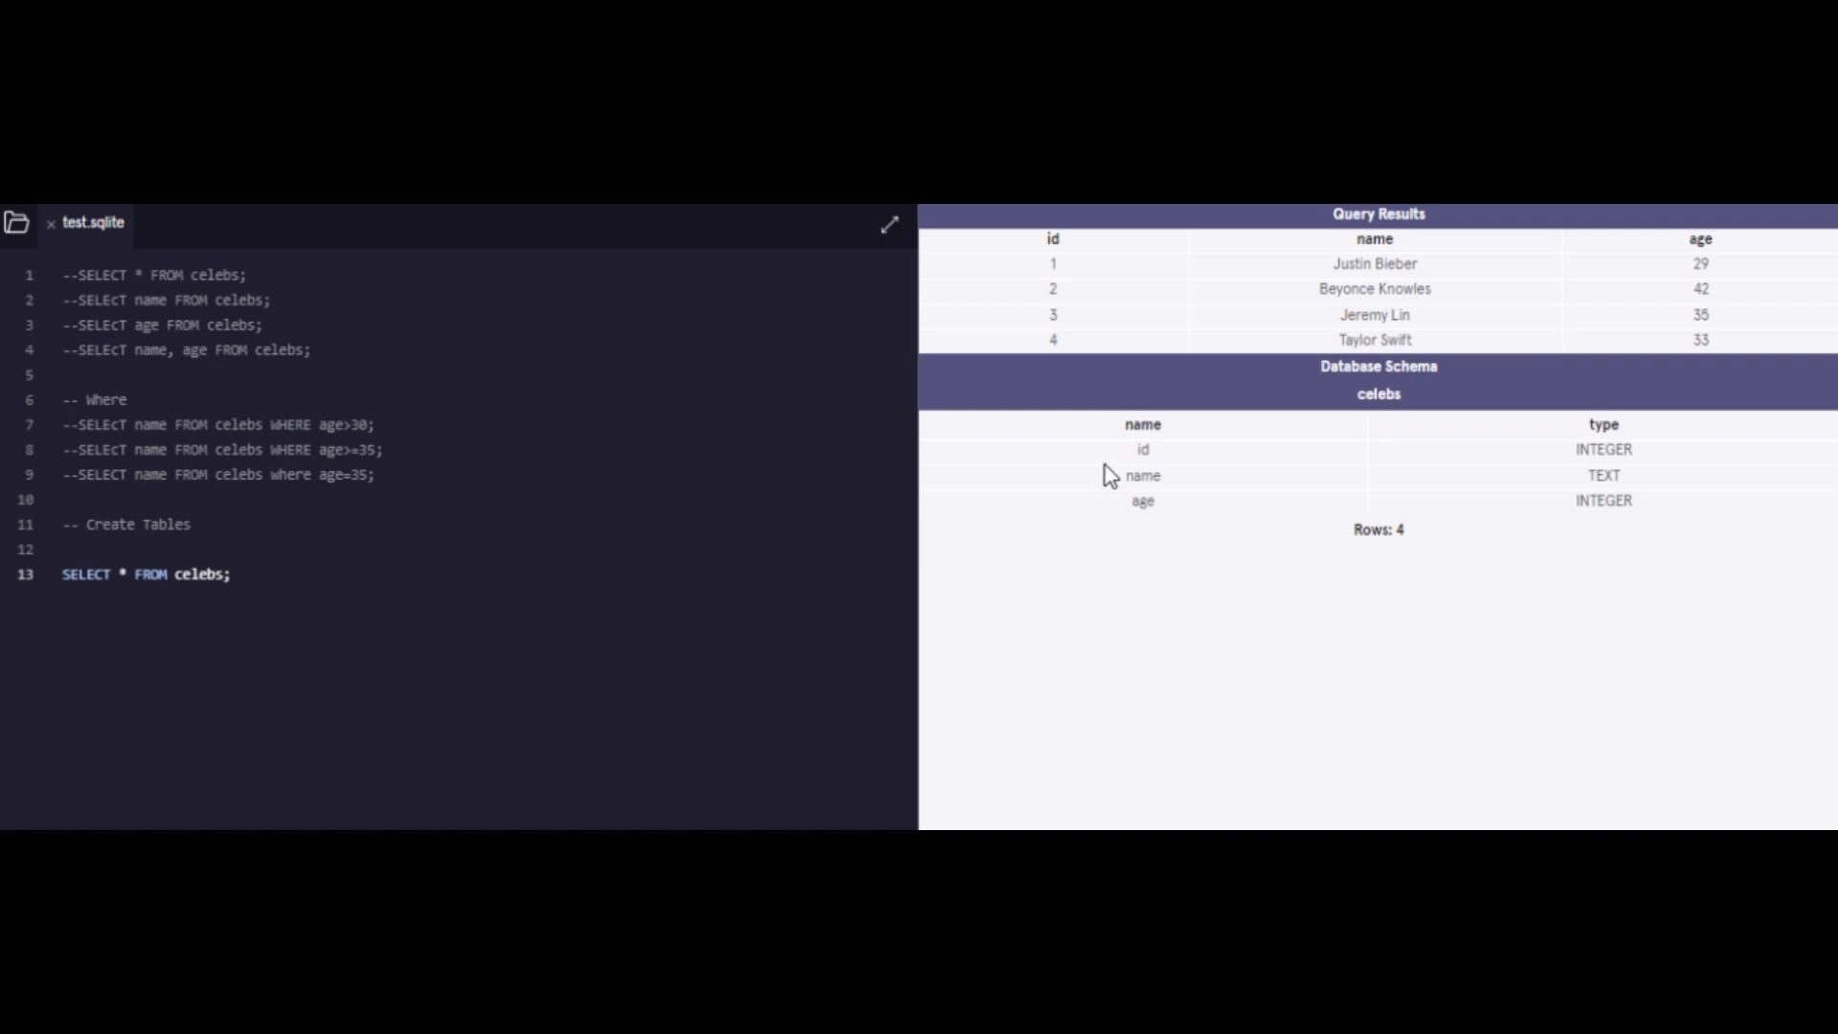
{"action": "mouse_move", "coordinate": [1653, 559]}
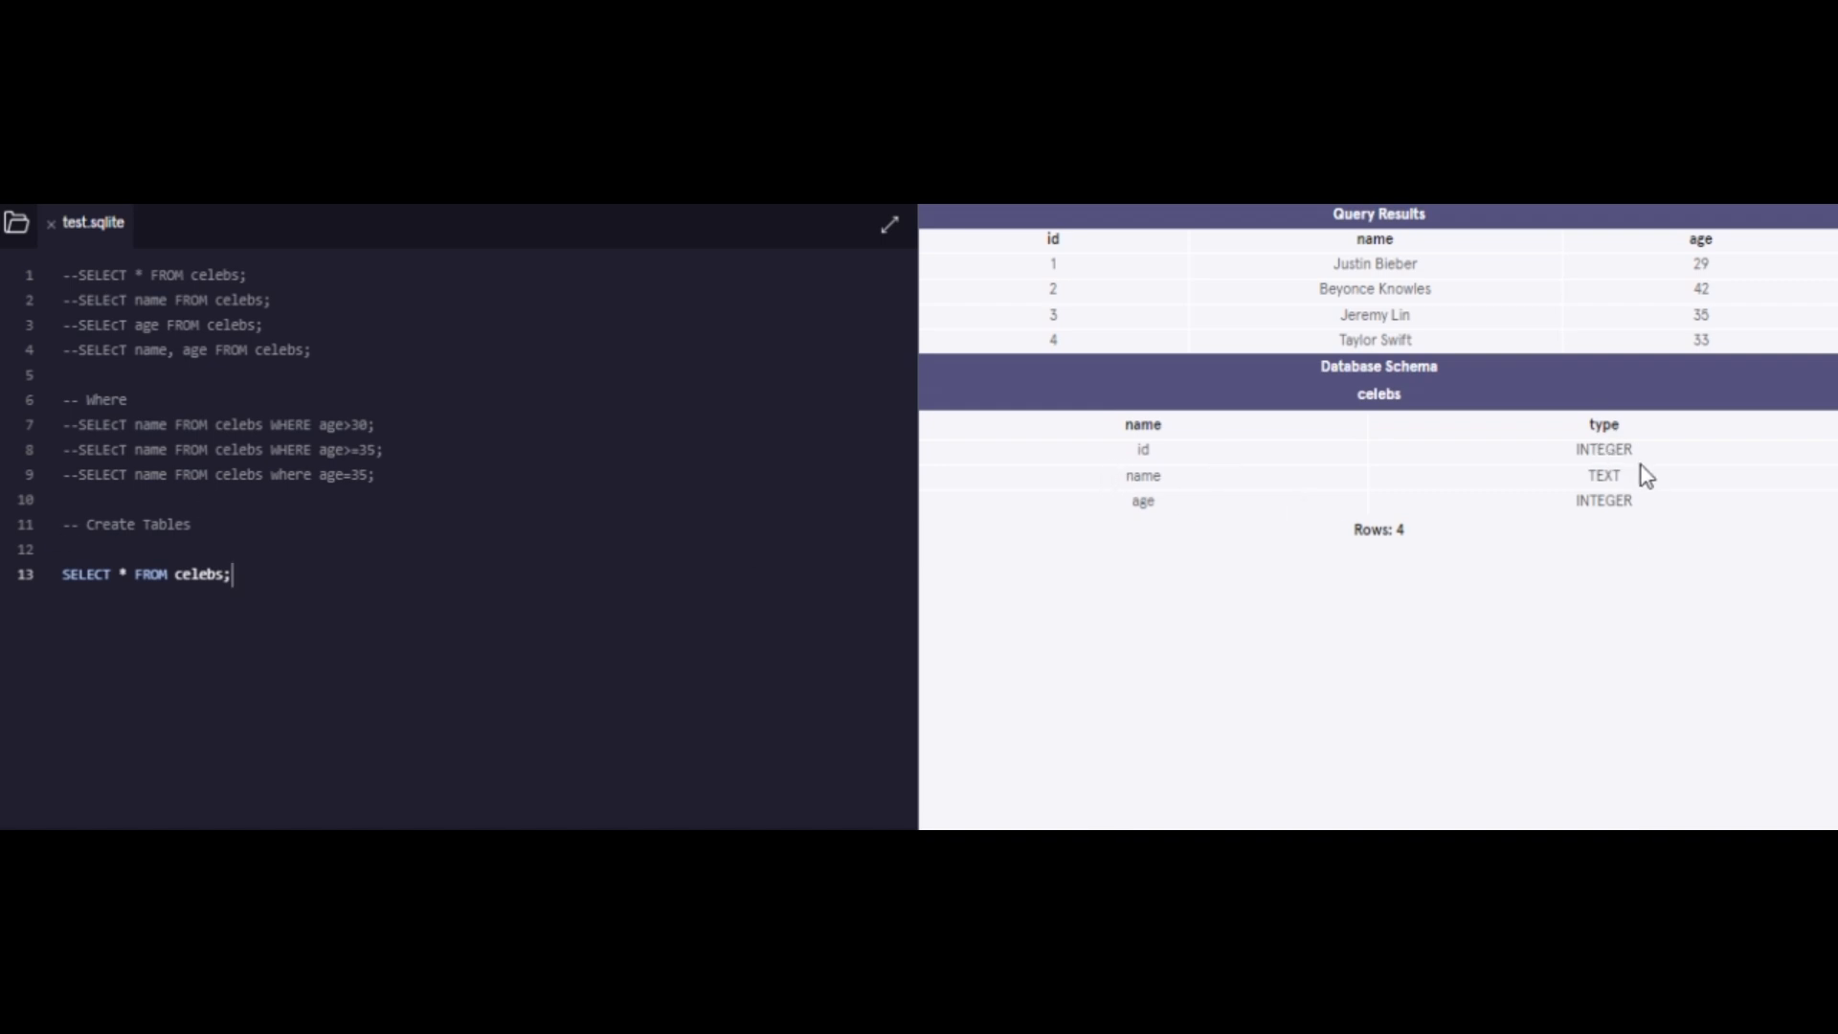
{"action": "mouse_move", "coordinate": [1306, 515]}
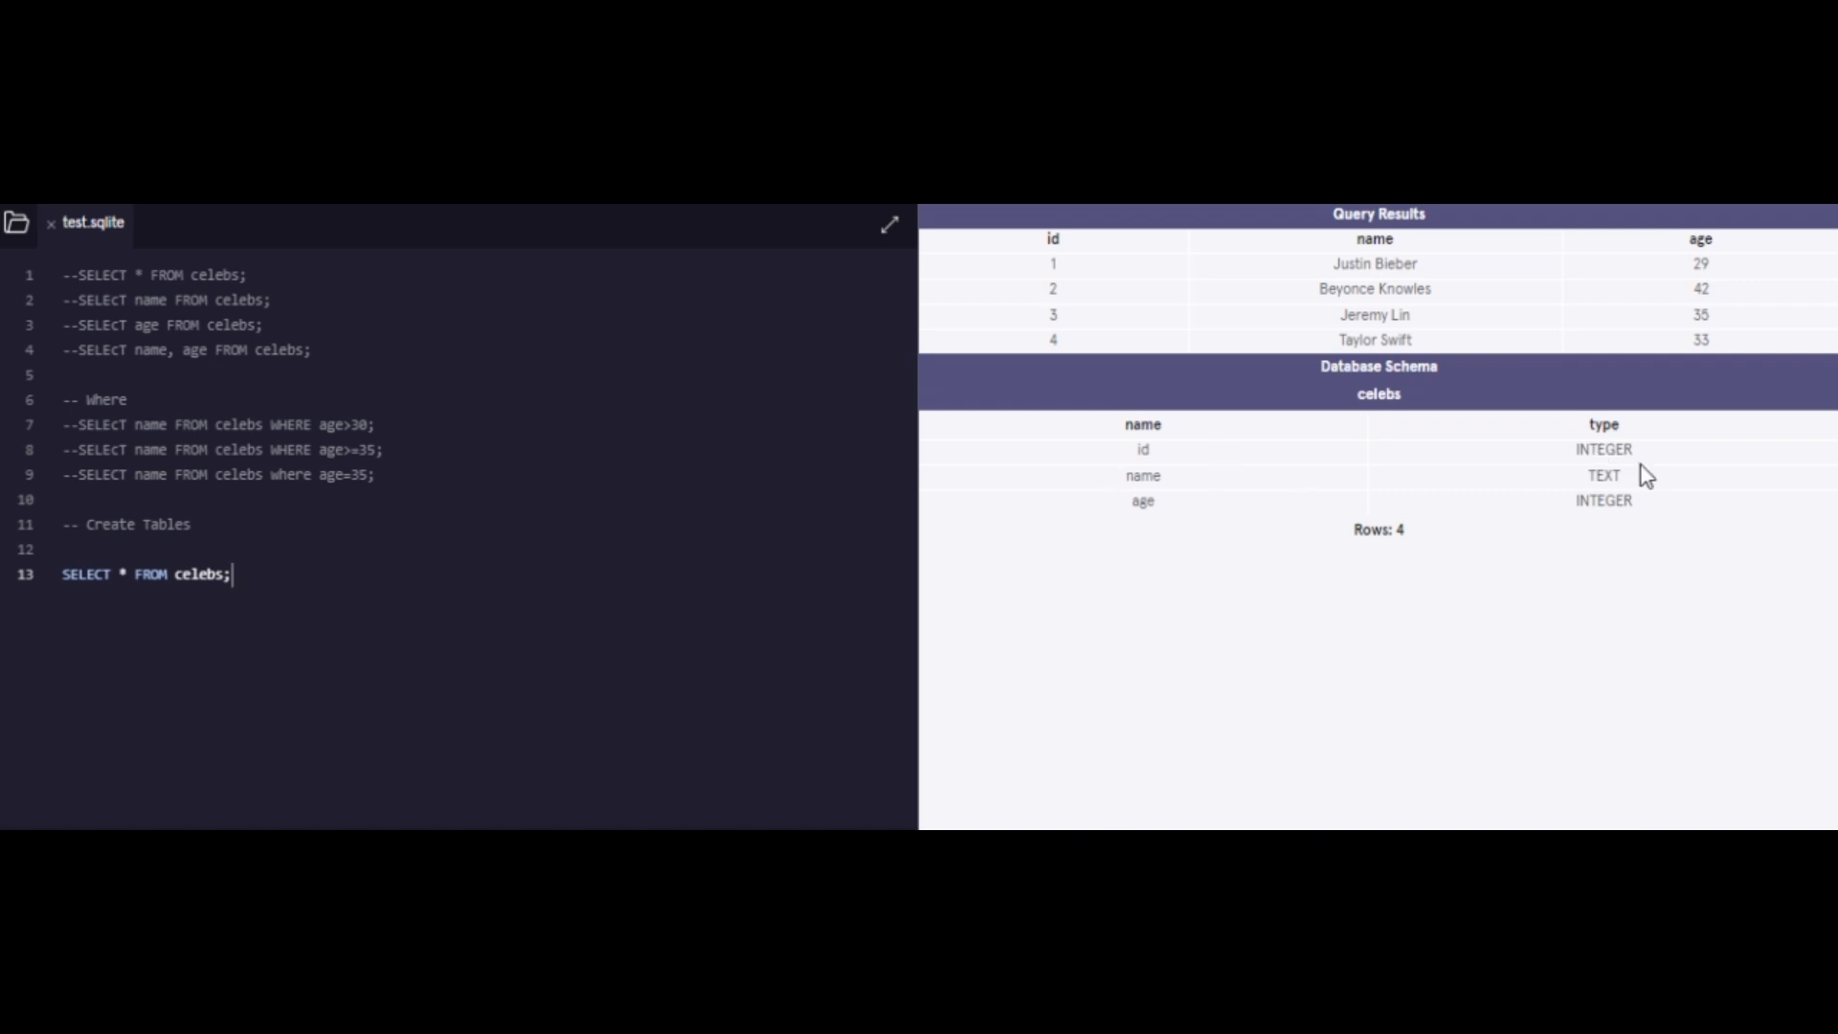
{"action": "mouse_move", "coordinate": [1111, 474]}
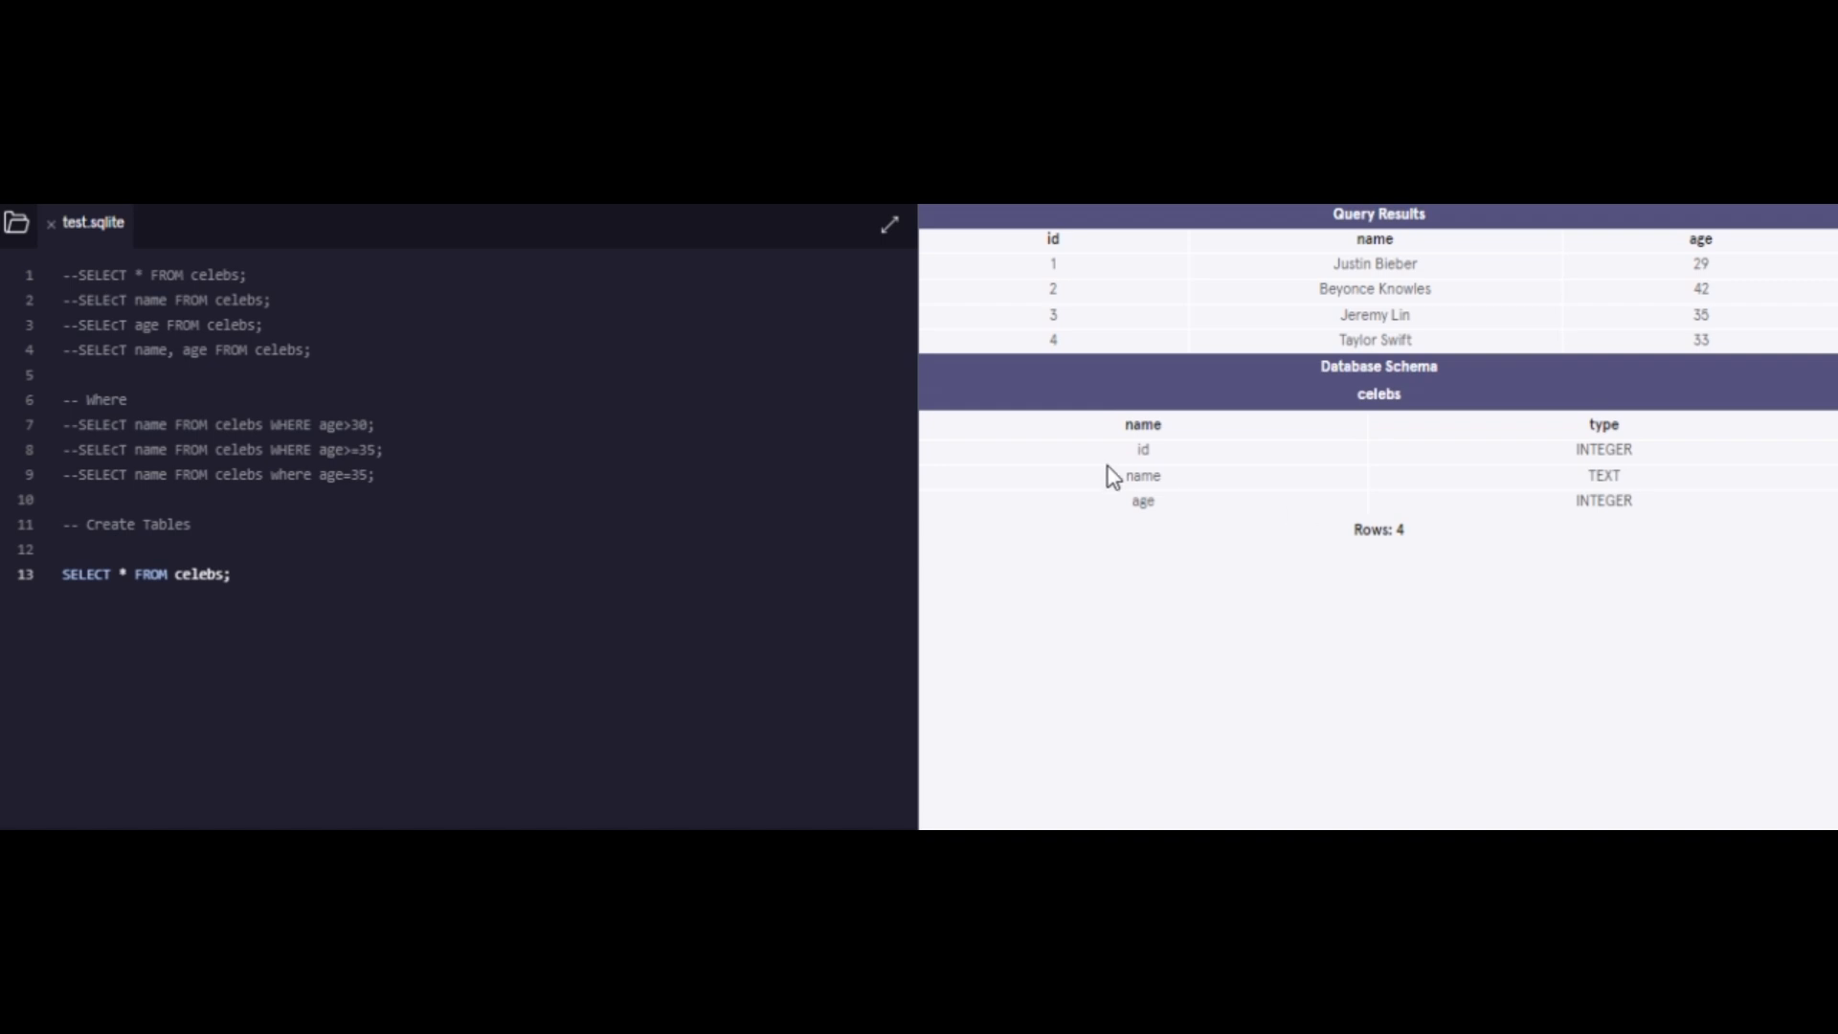
{"action": "mouse_move", "coordinate": [1653, 559]}
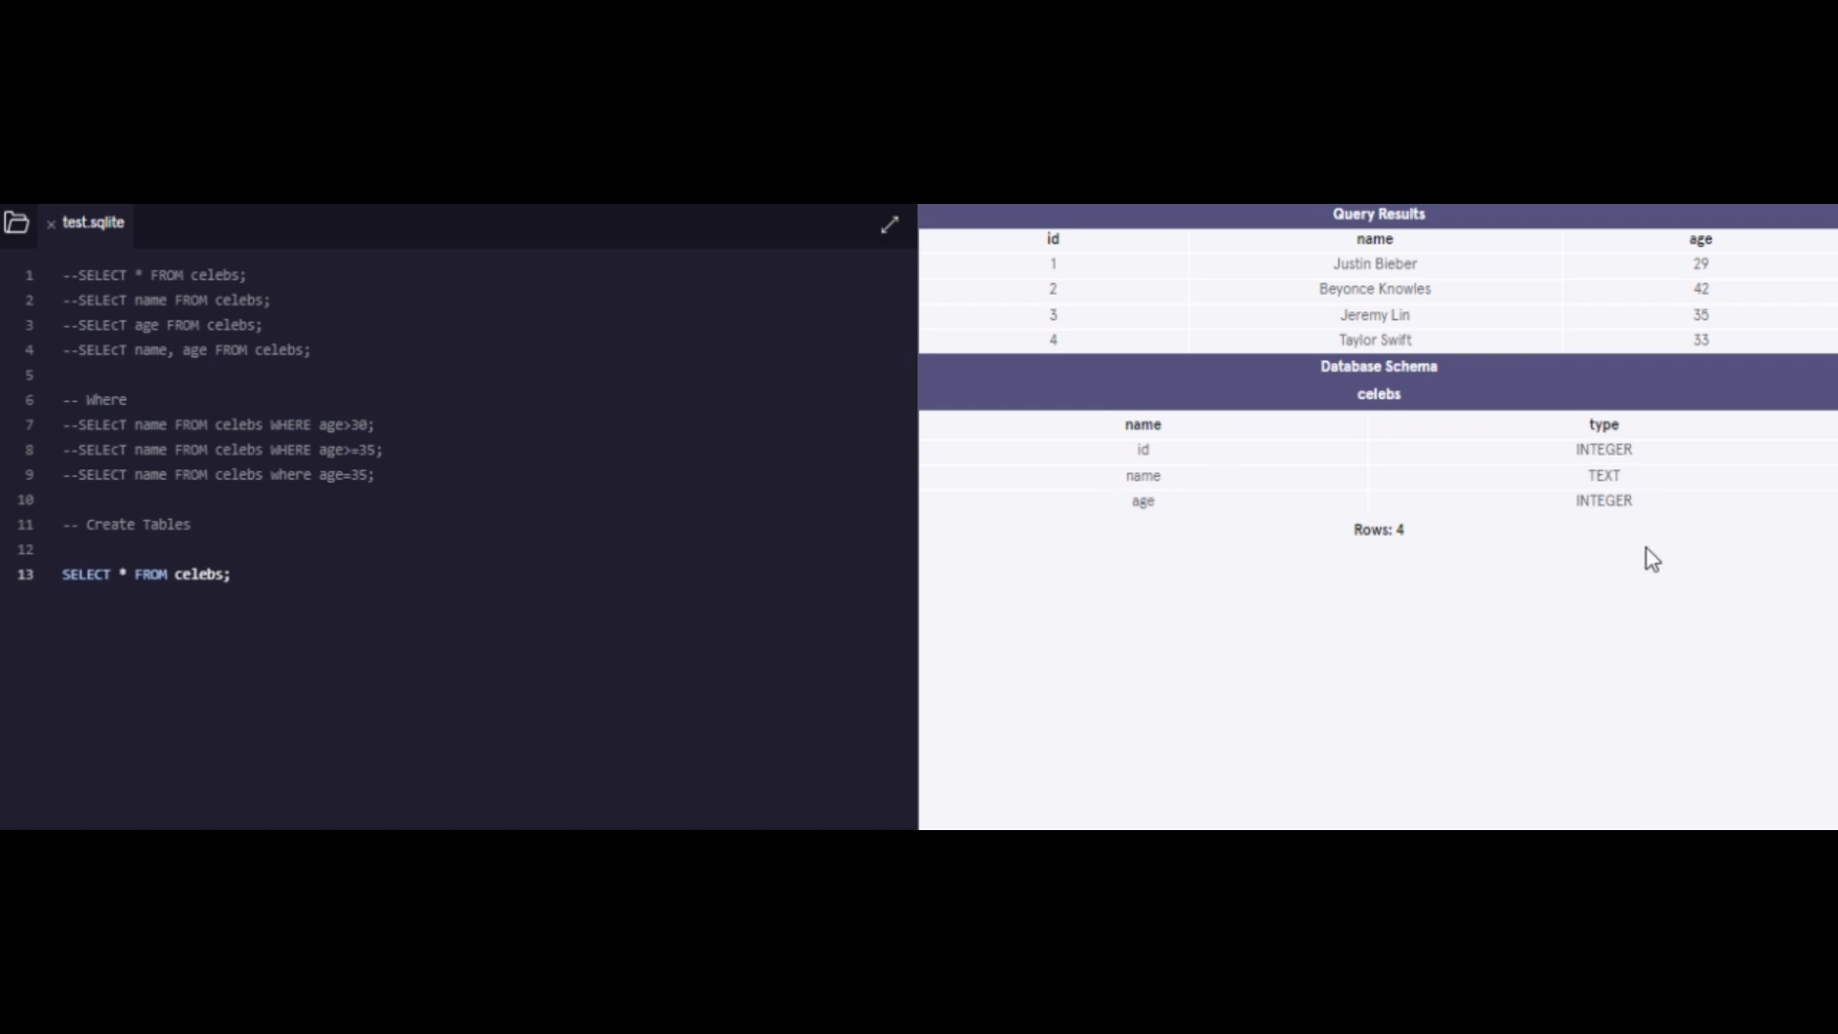
{"action": "mouse_move", "coordinate": [1646, 474]}
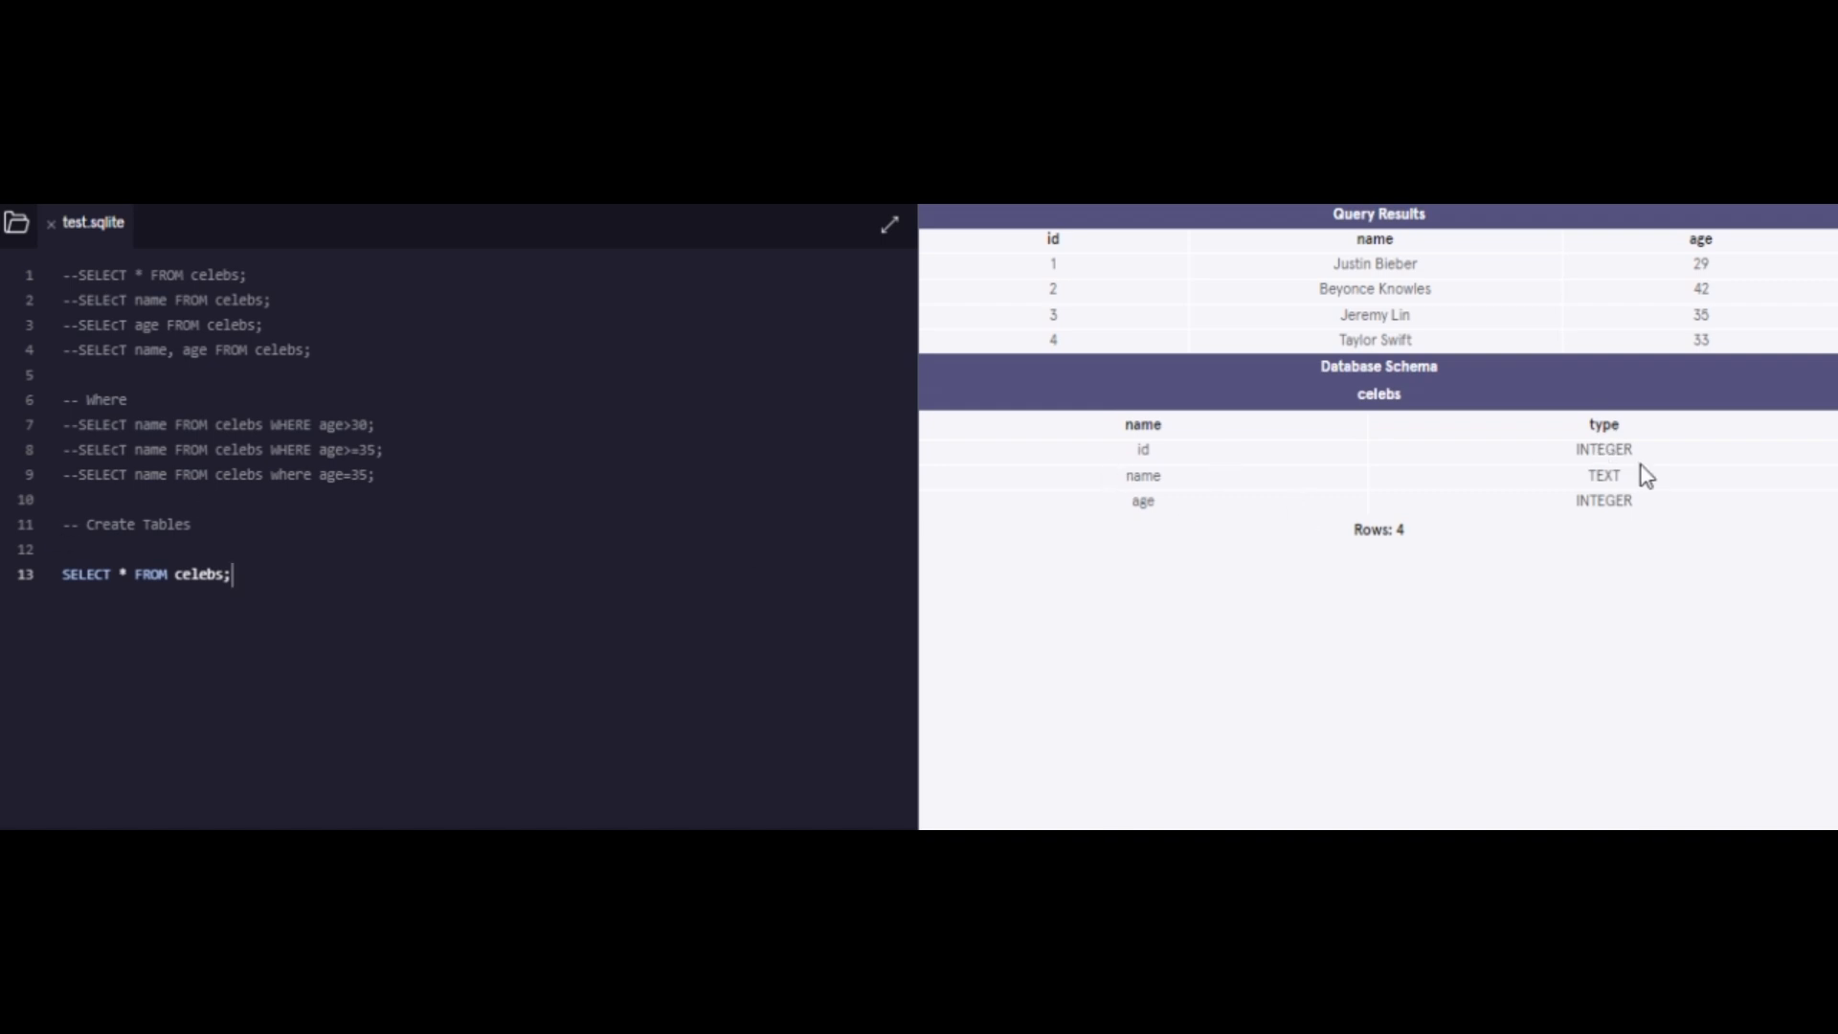
{"action": "mouse_move", "coordinate": [1125, 478]}
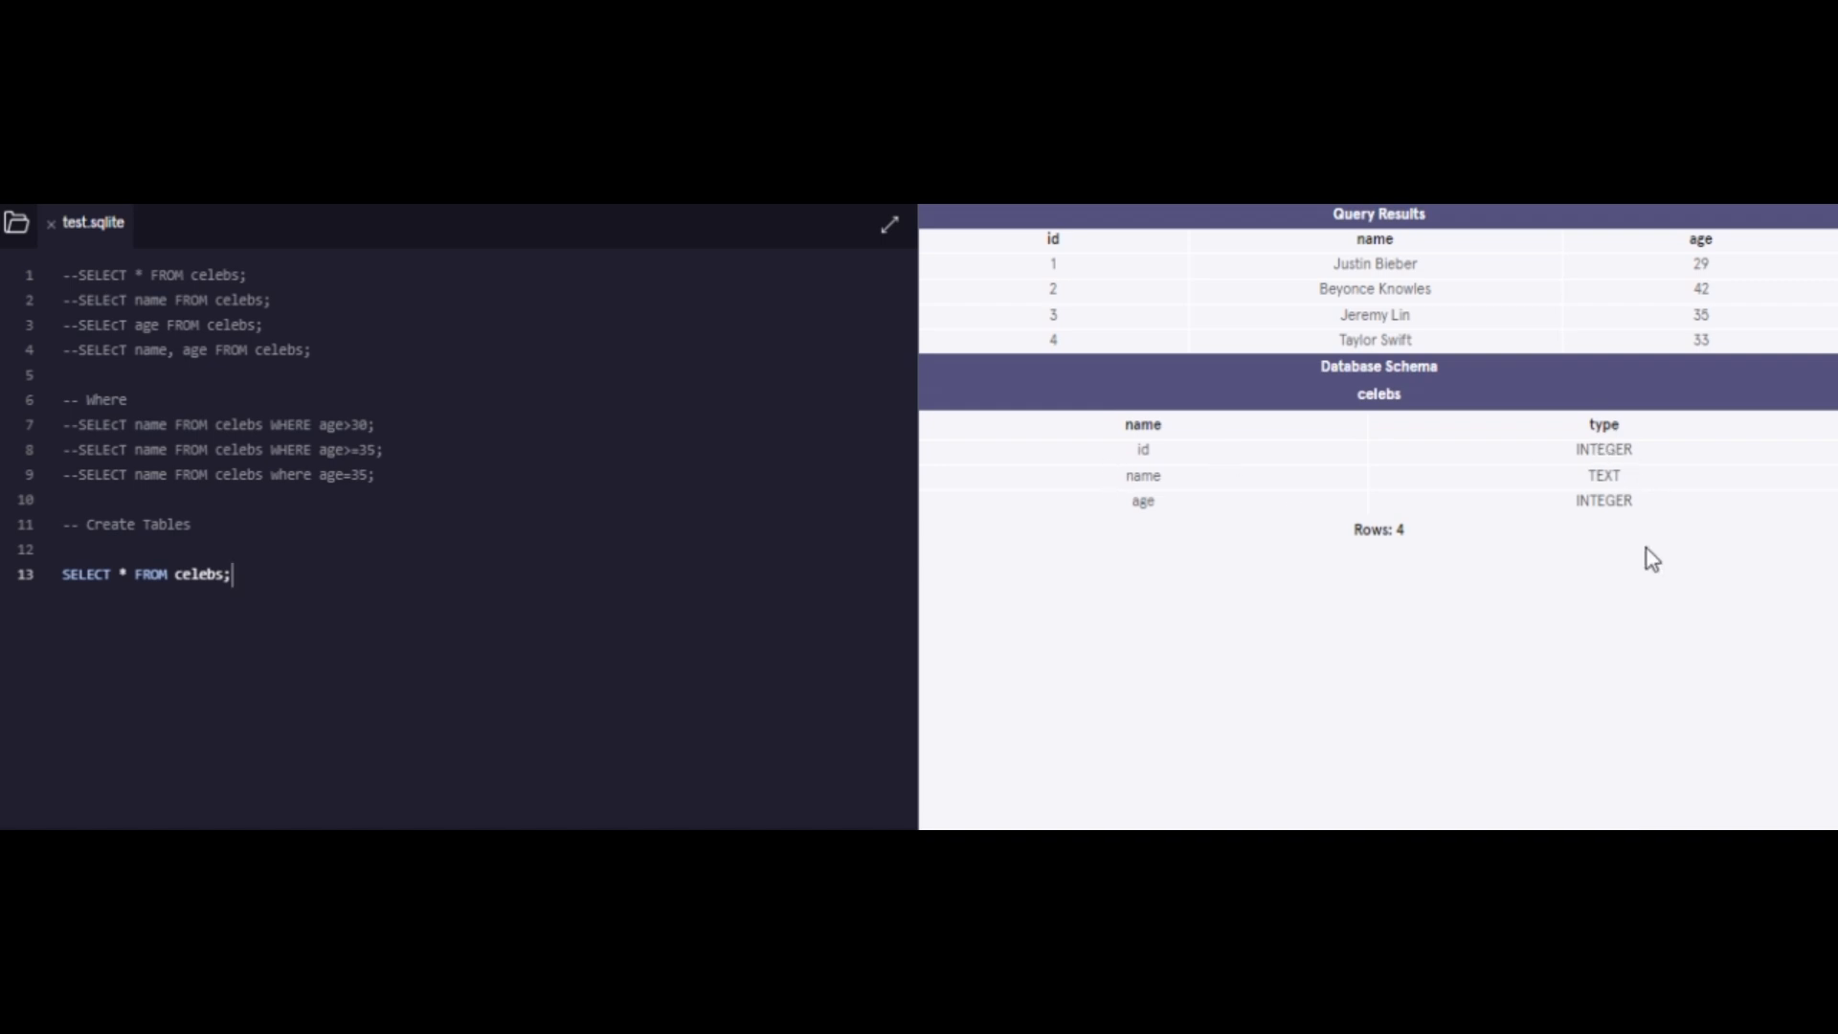
{"action": "mouse_move", "coordinate": [1645, 476]}
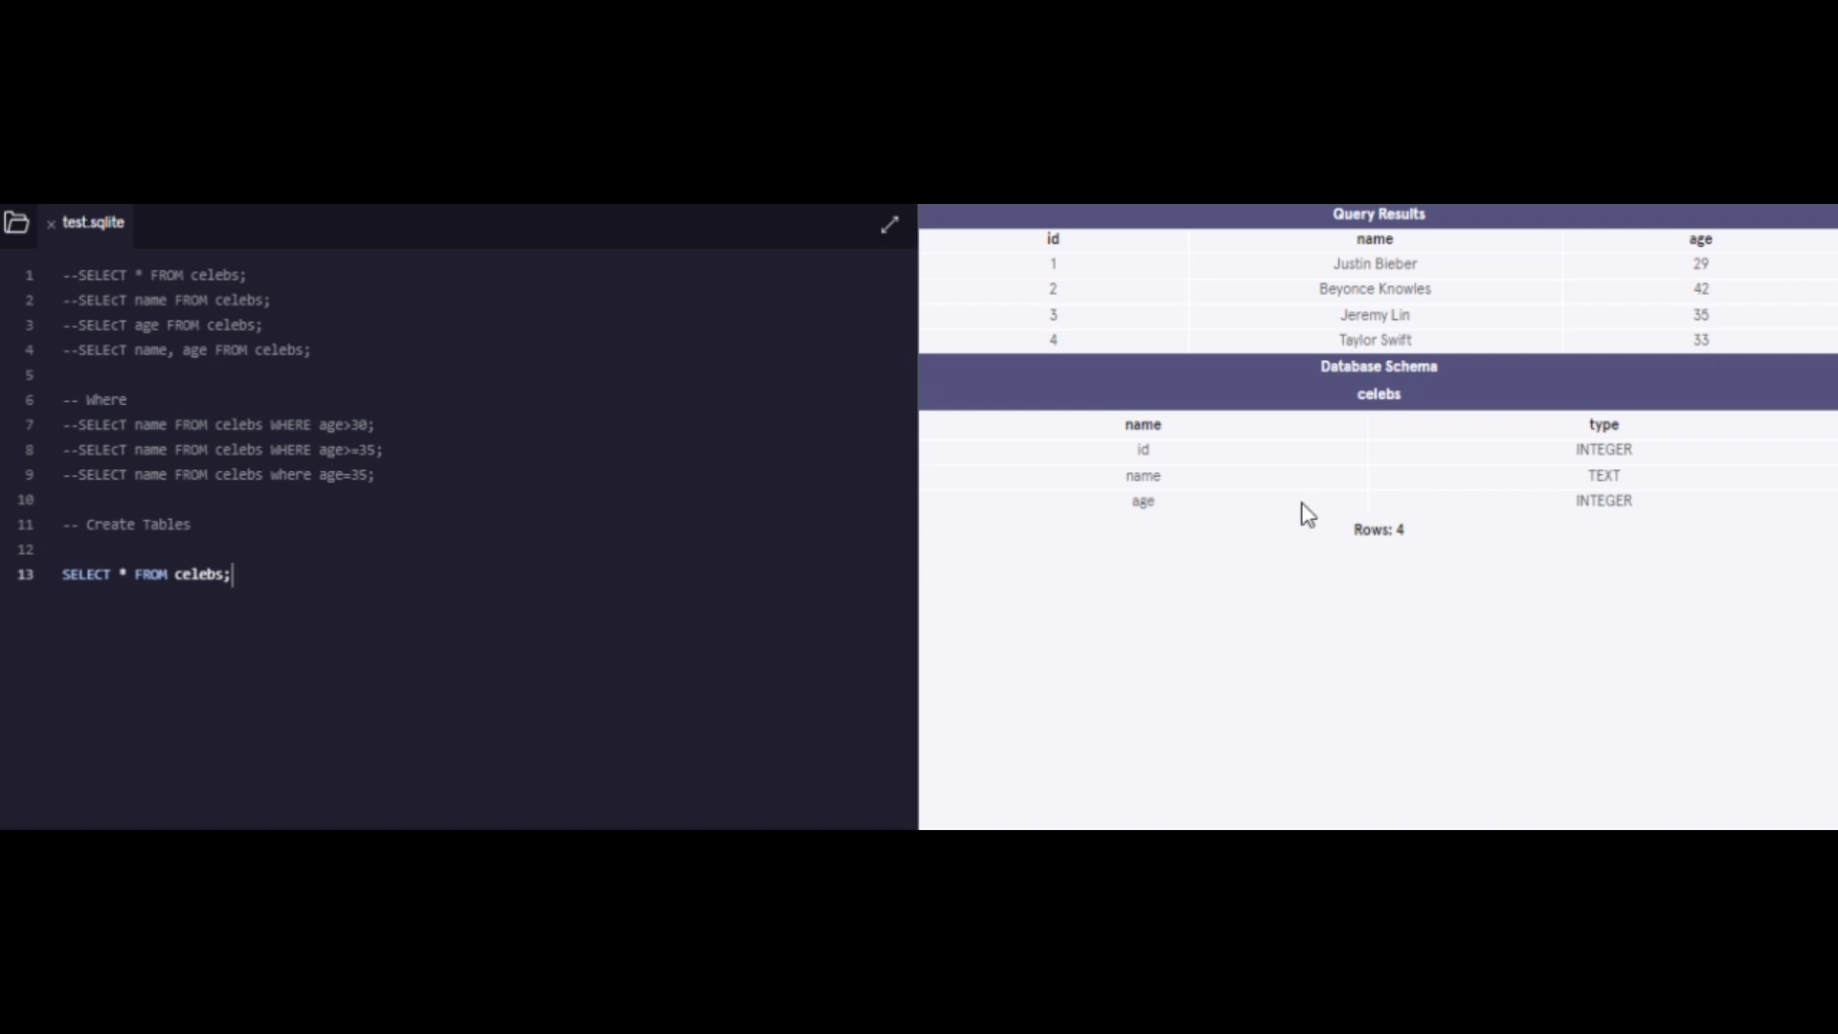
{"action": "mouse_move", "coordinate": [1652, 558]}
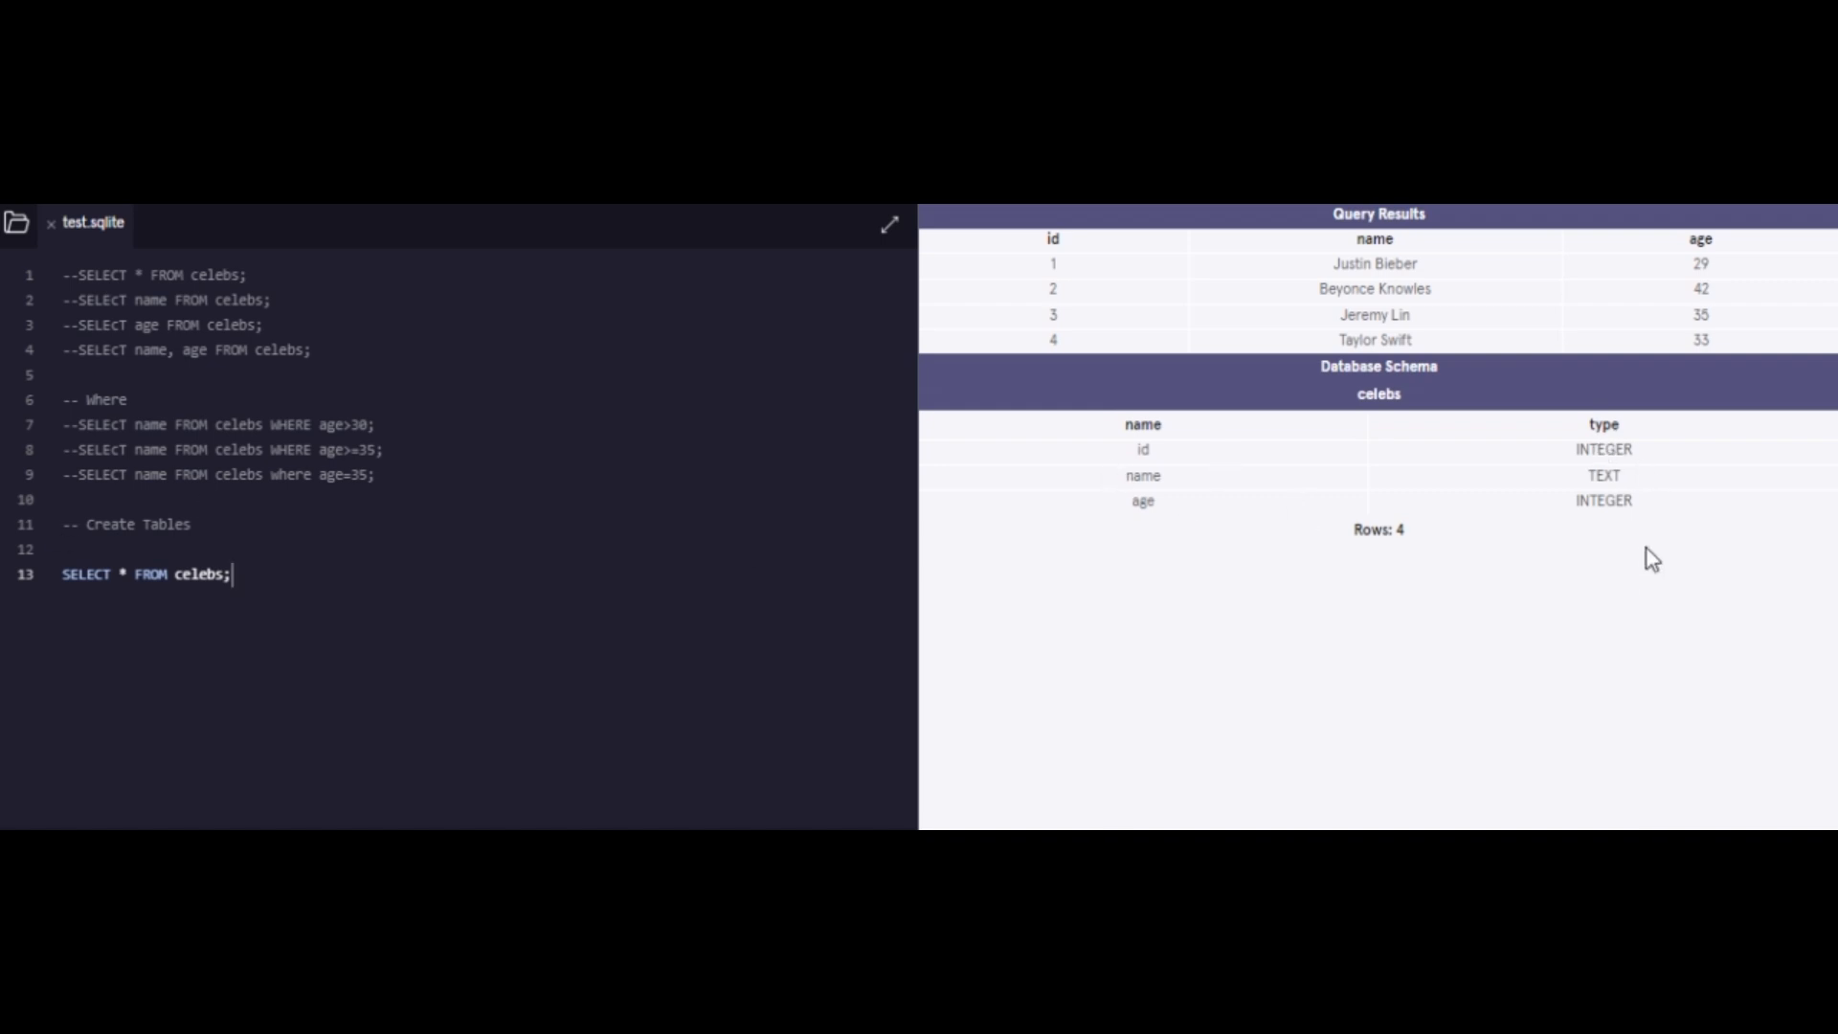
Step: Begin a CREATE TABLE femalecelebs statement on a fresh line below the celebs query
{"action": "key", "text": "Enter"}
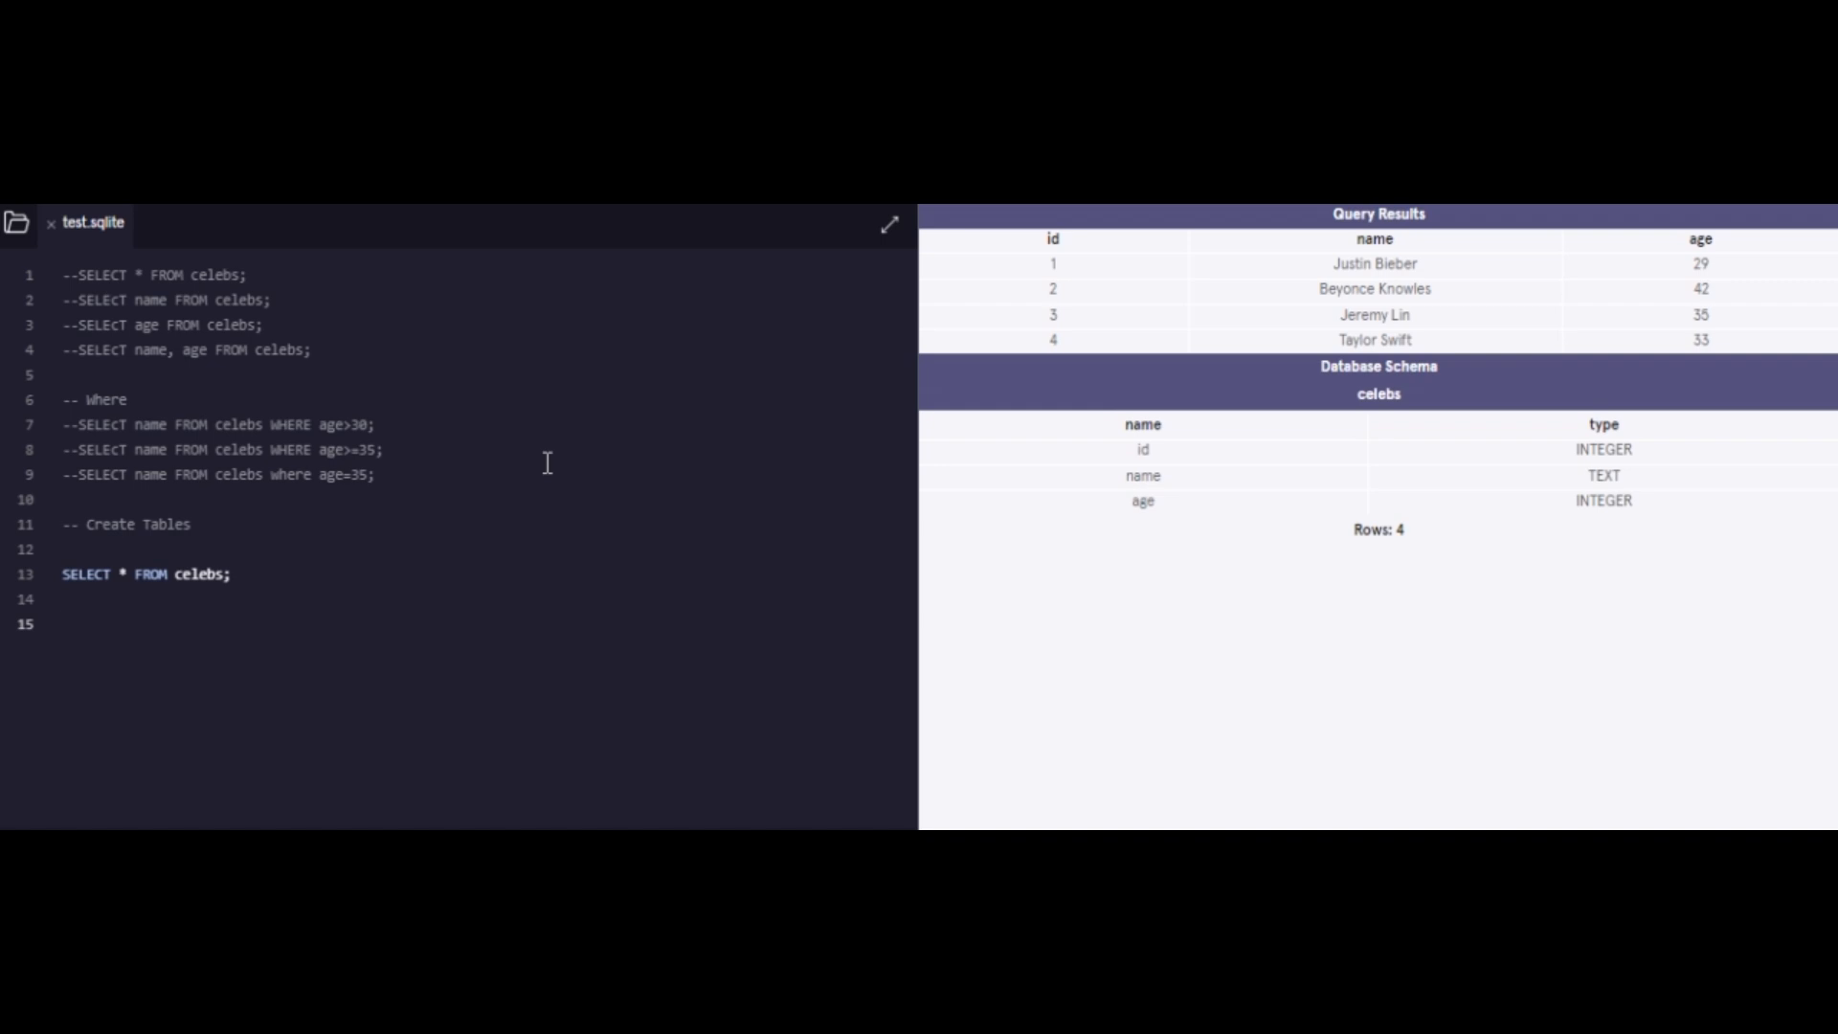
{"action": "type", "text": "CRE"}
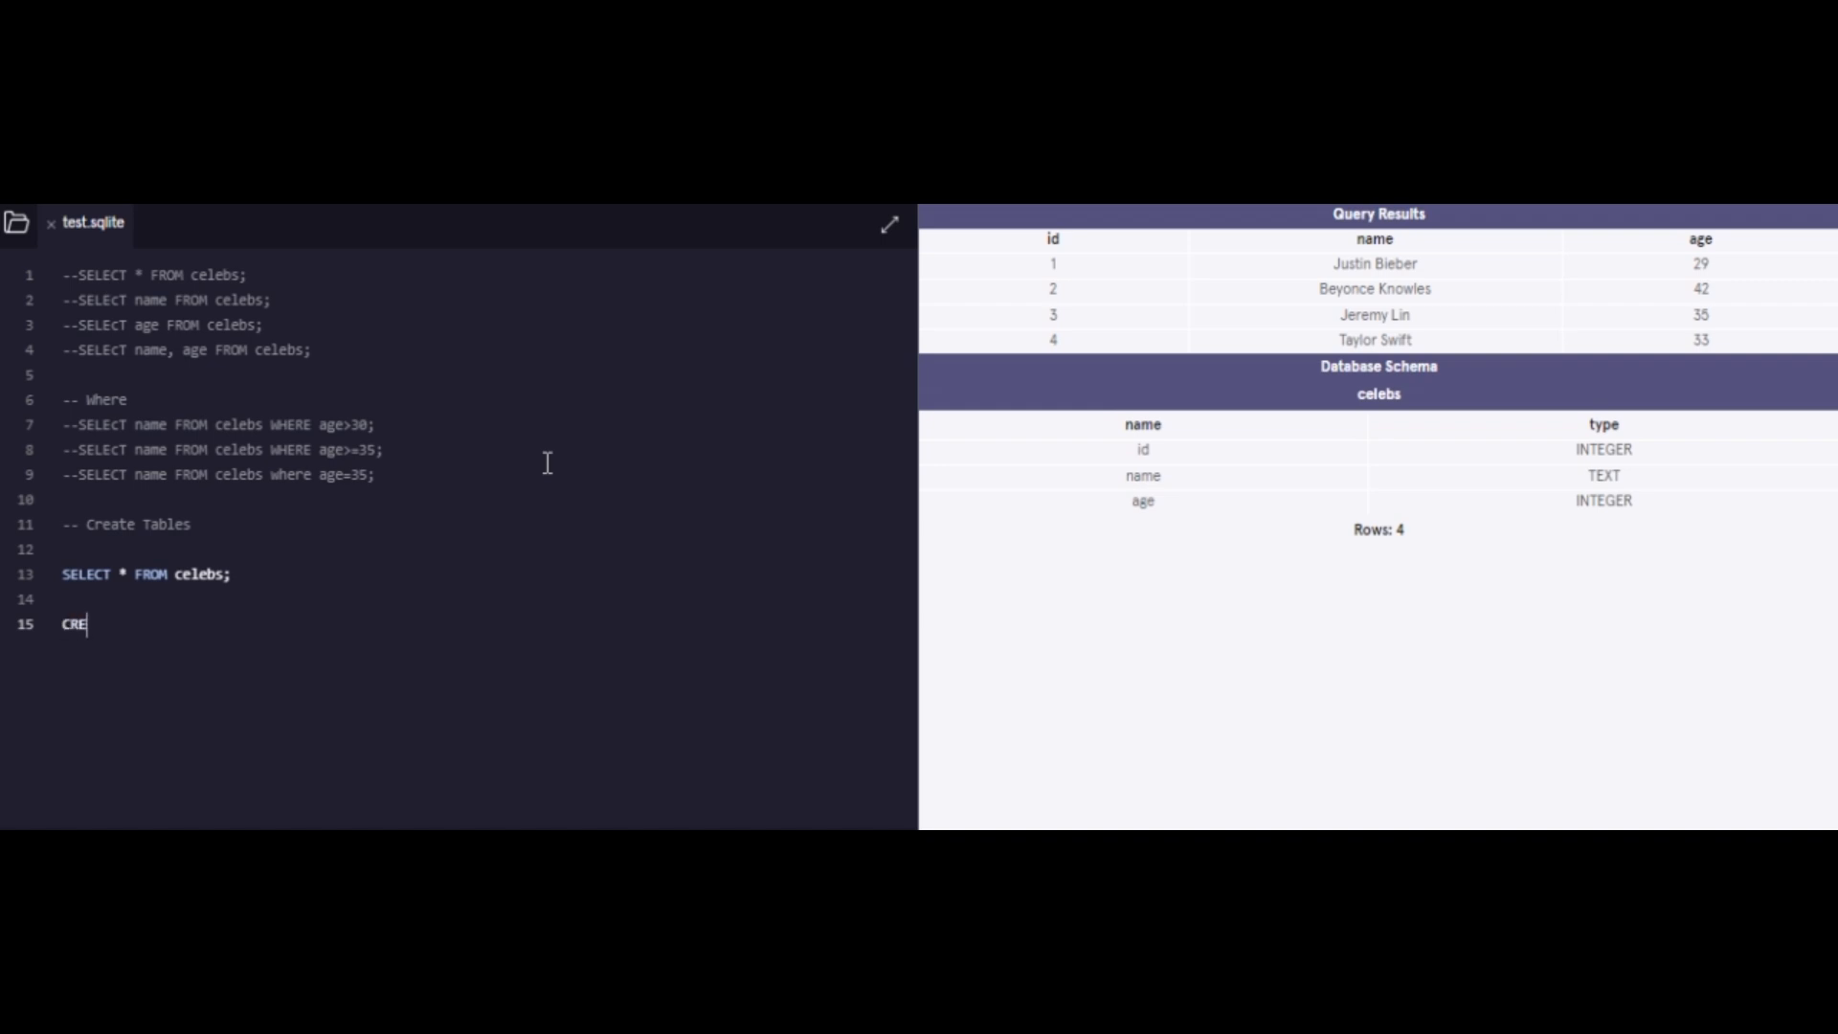
{"action": "type", "text": "ATE"}
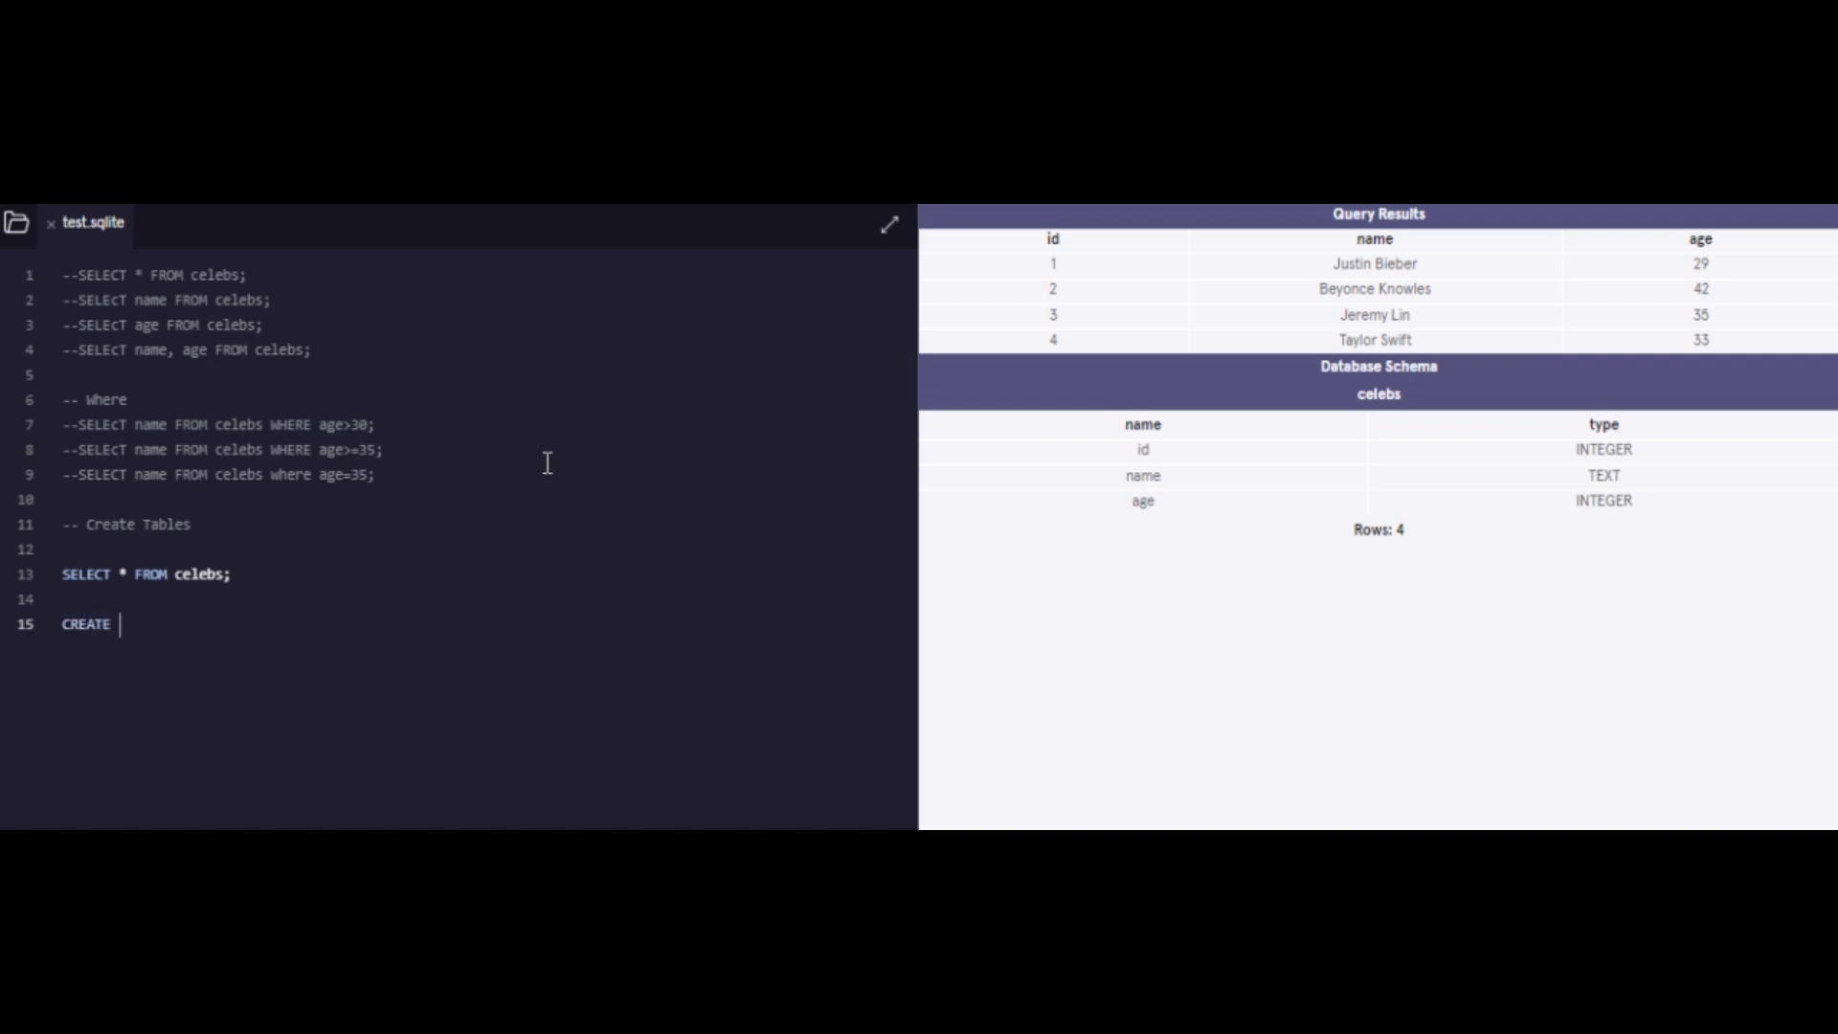
{"action": "type", "text": "TABL"}
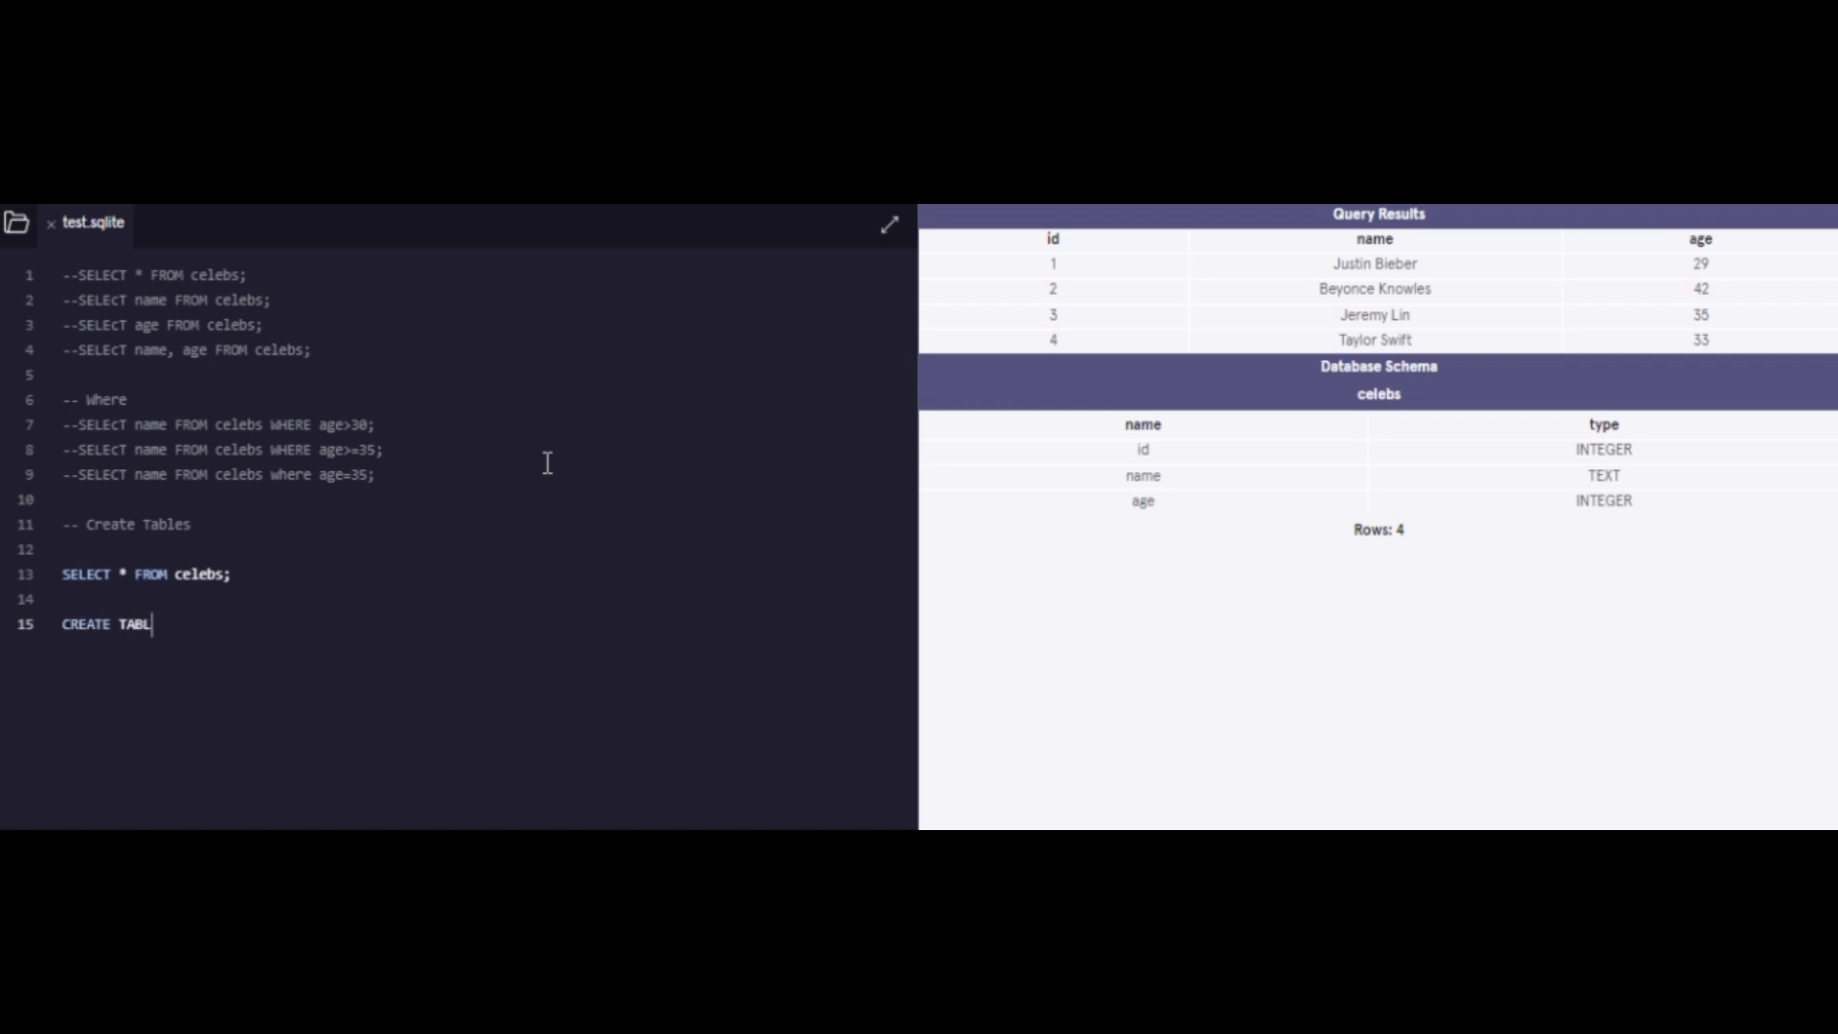
{"action": "type", "text": "E"}
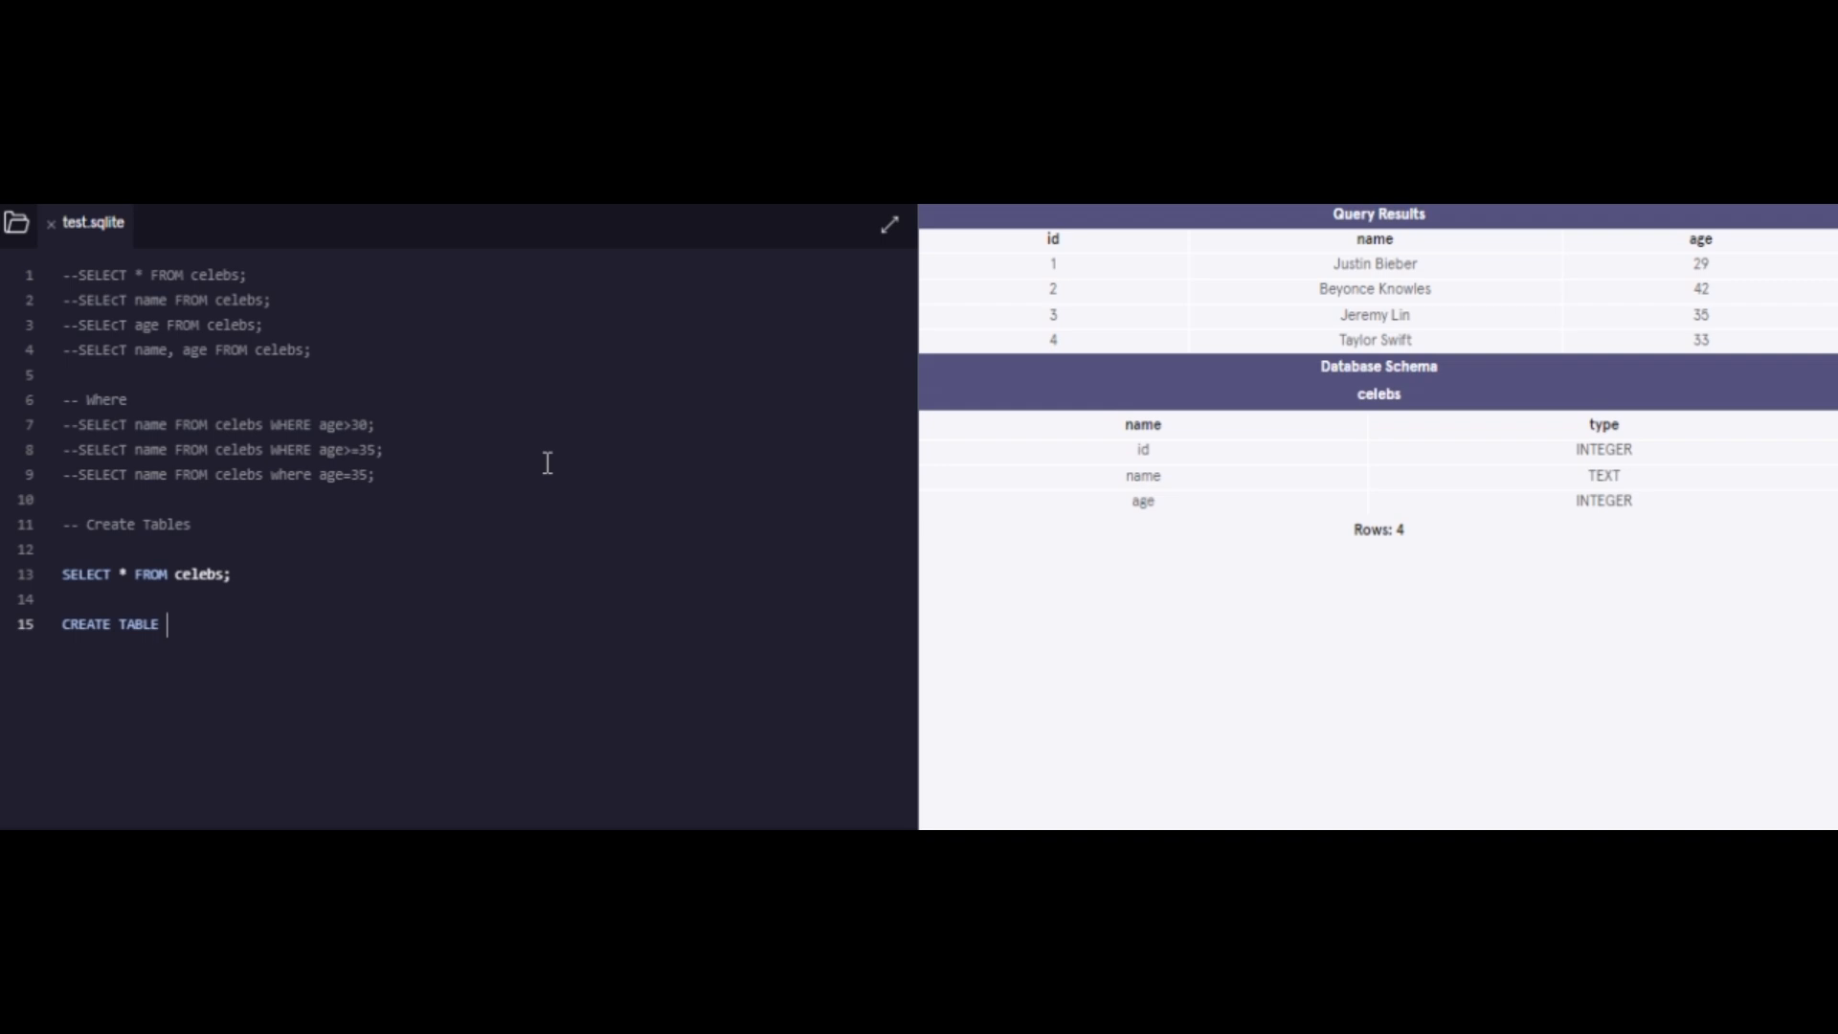
{"action": "type", "text": "female"}
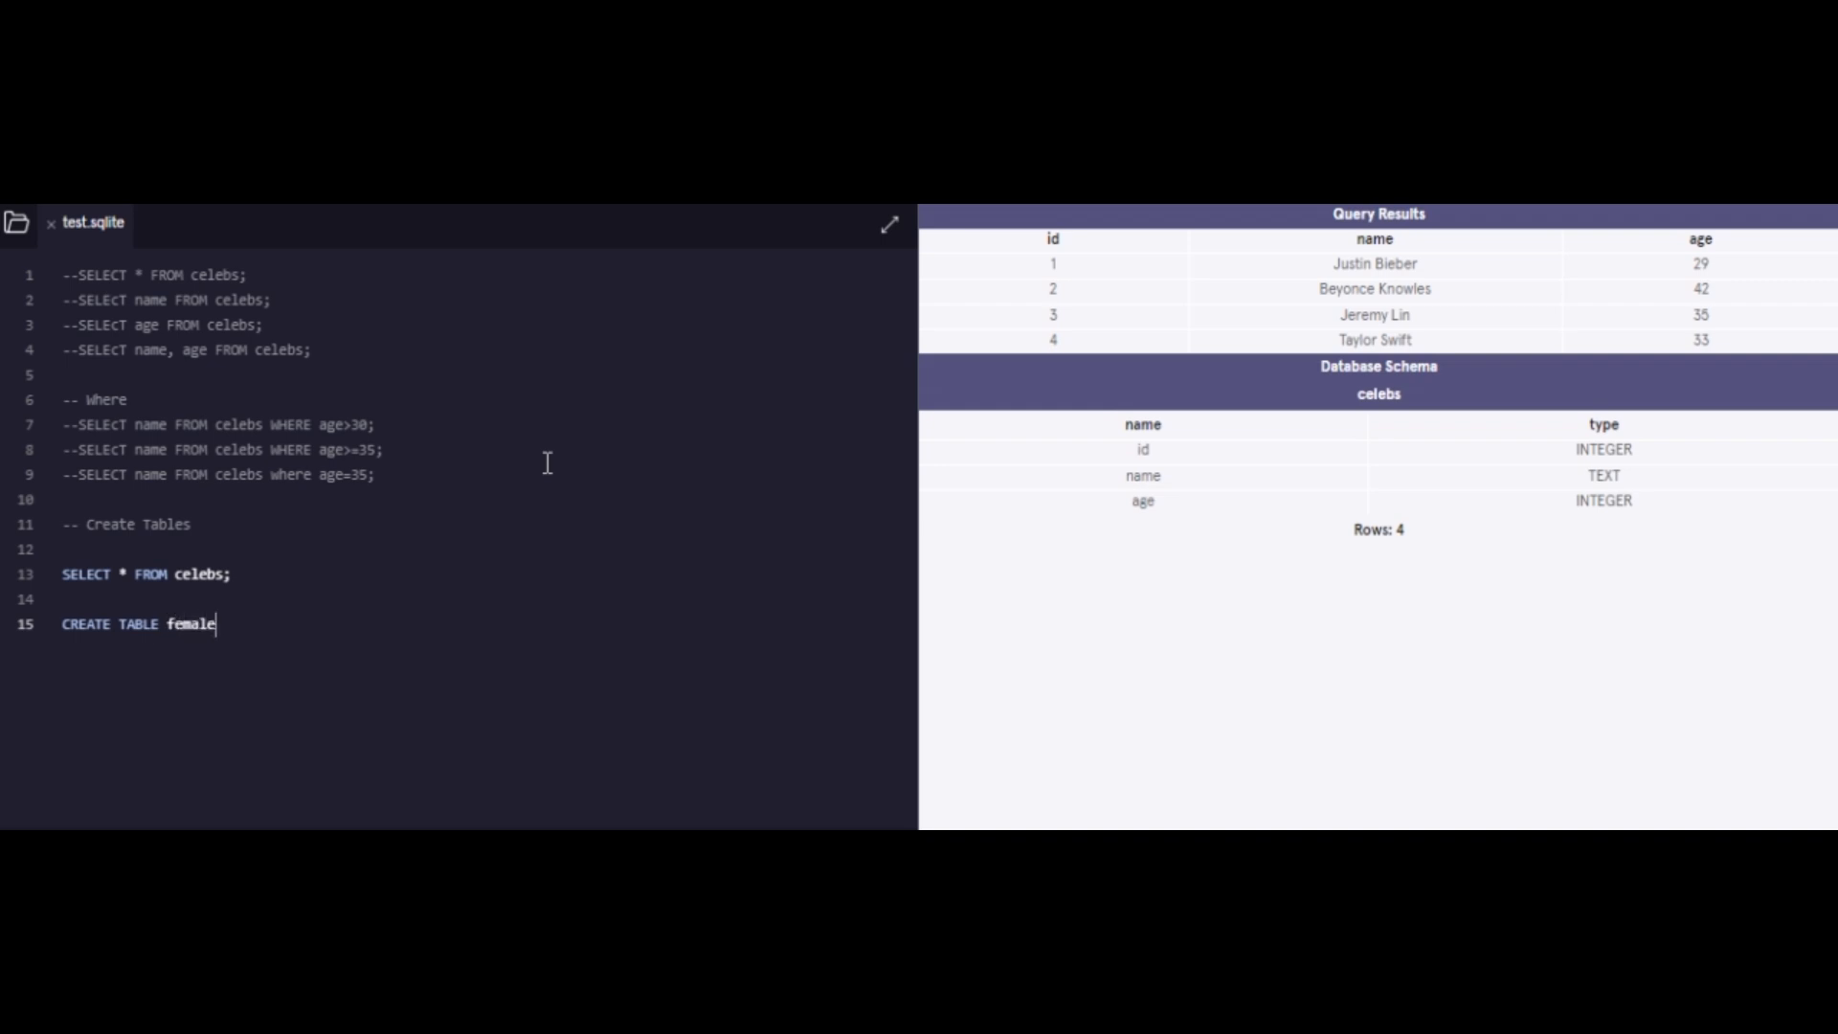
{"action": "type", "text": "celebs("}
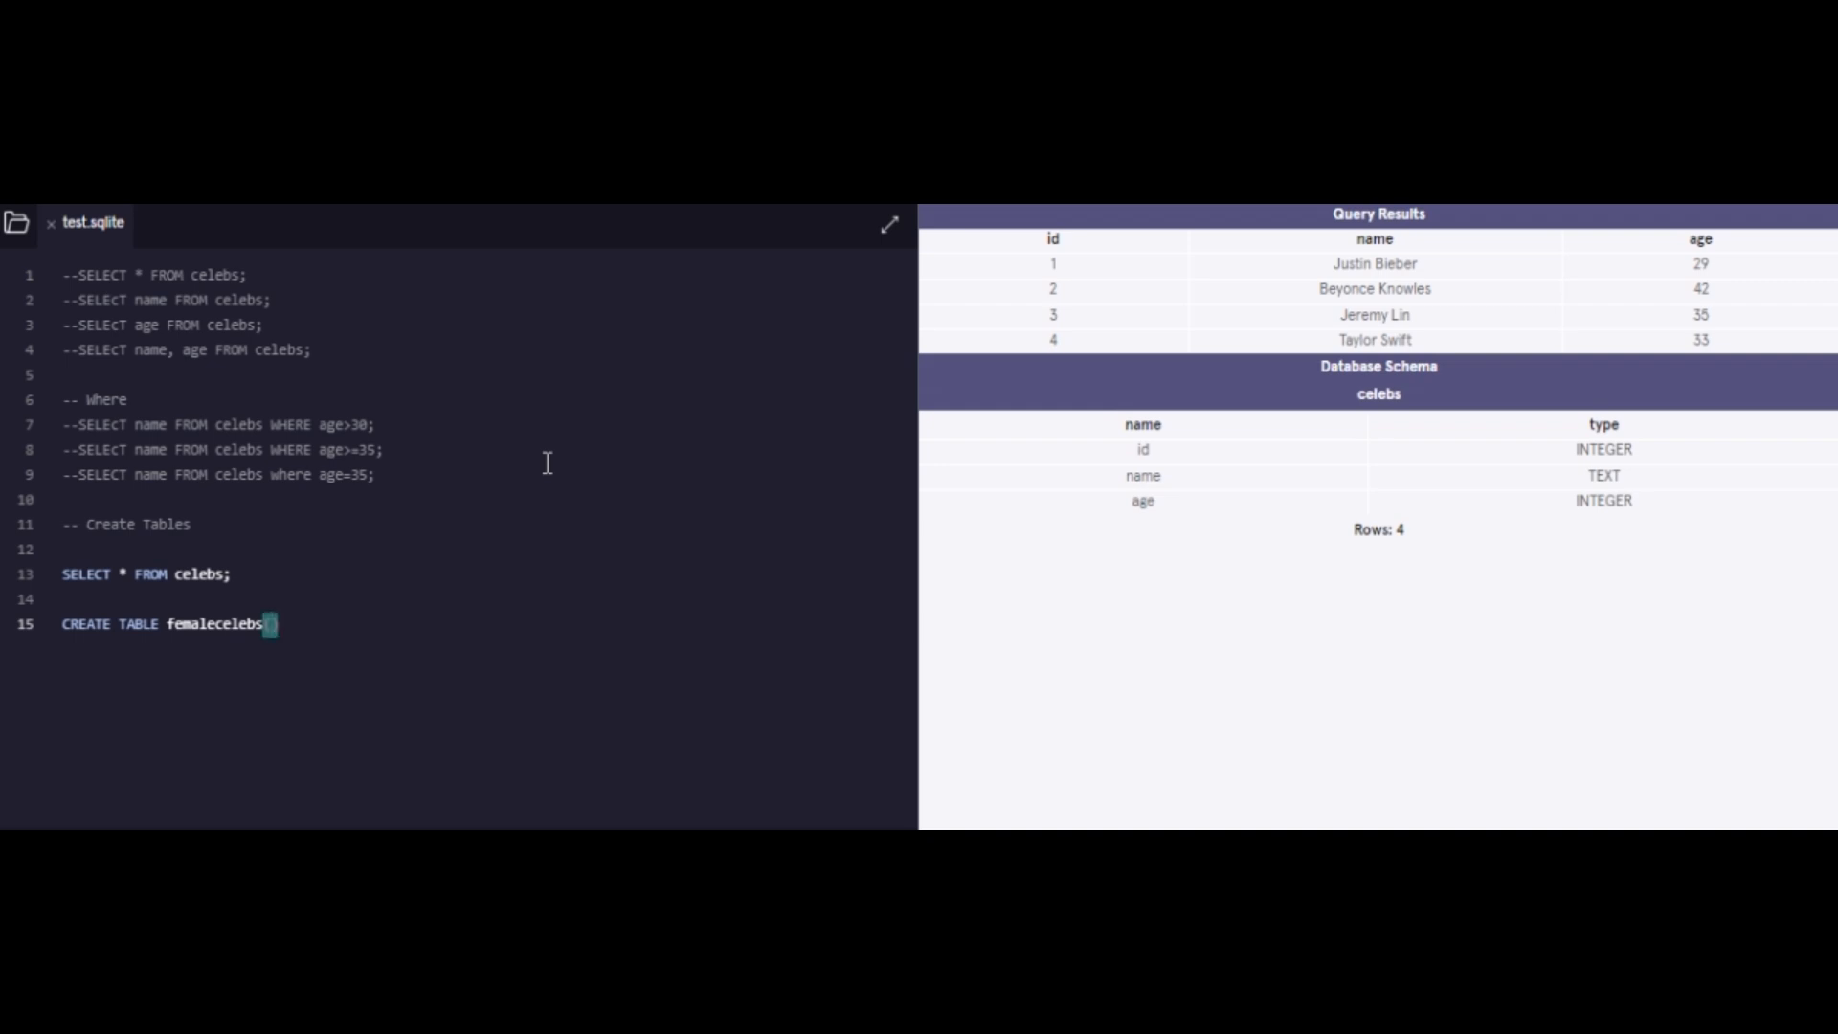
{"action": "mouse_move", "coordinate": [524, 576]}
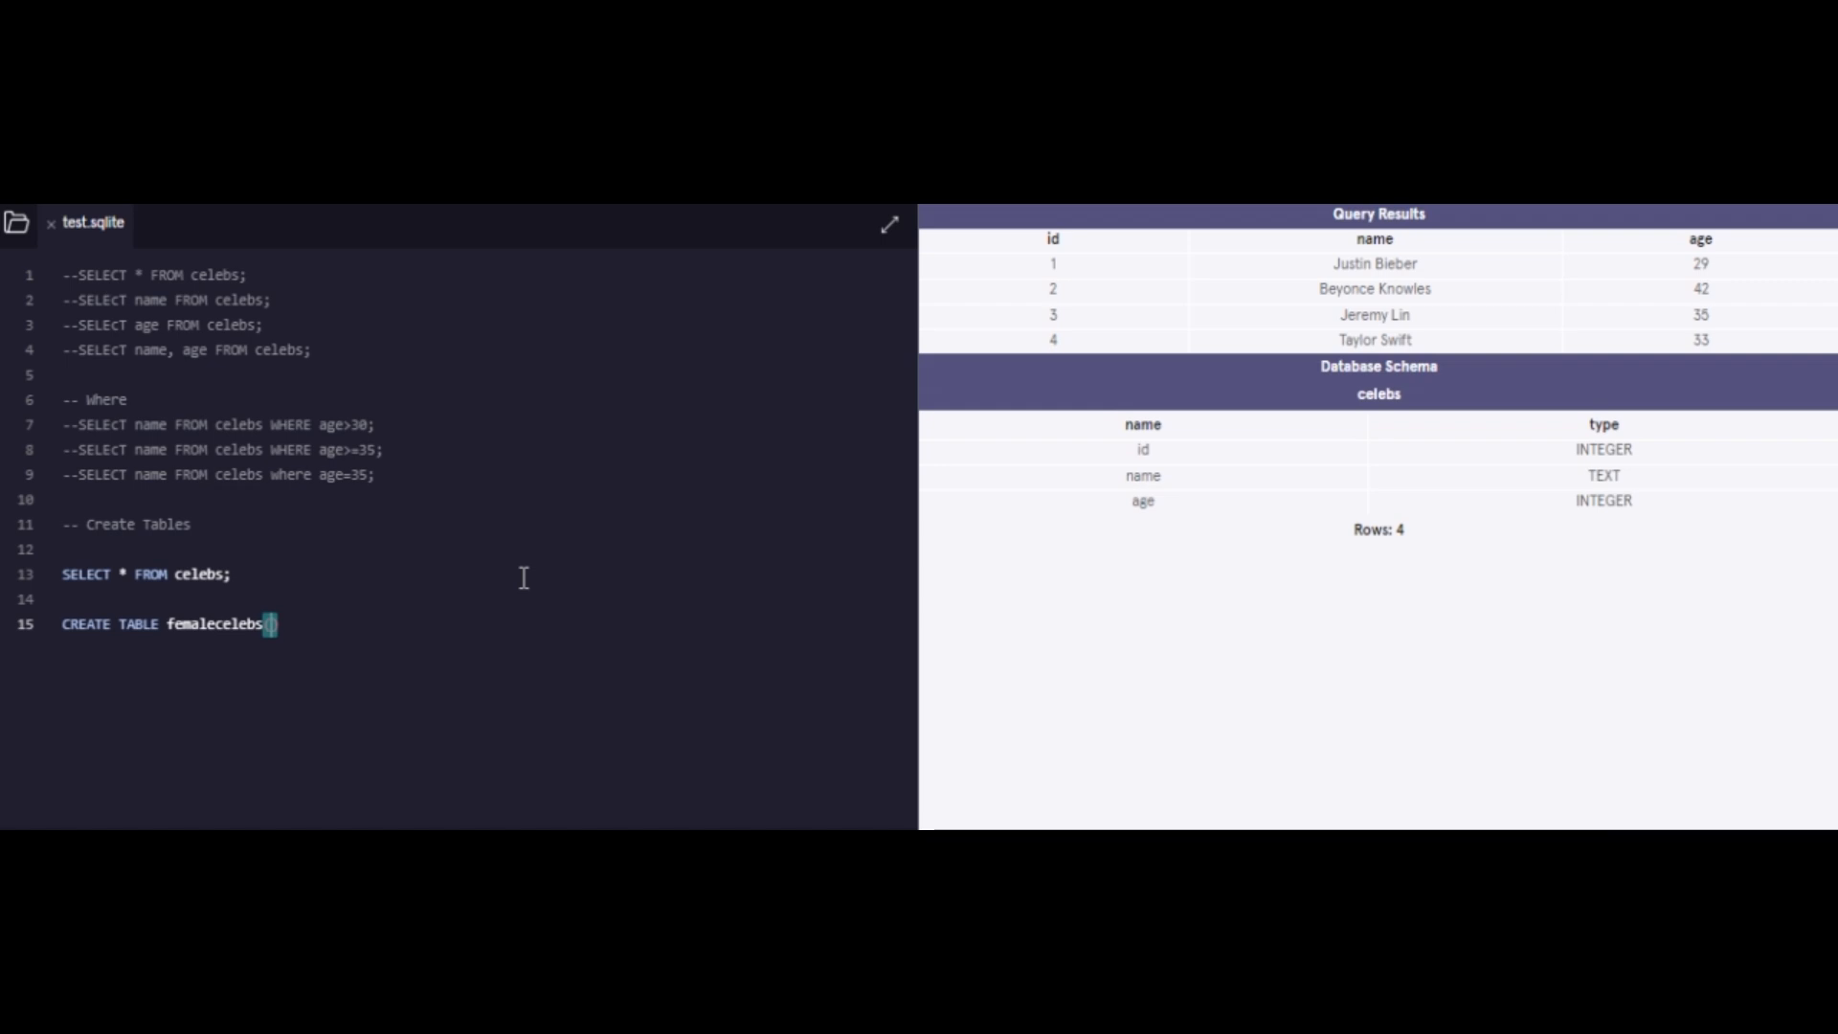
Step: Define columns TableId Integer, Name Text, Age Integer and run the statement
{"action": "type", "text": "Table"}
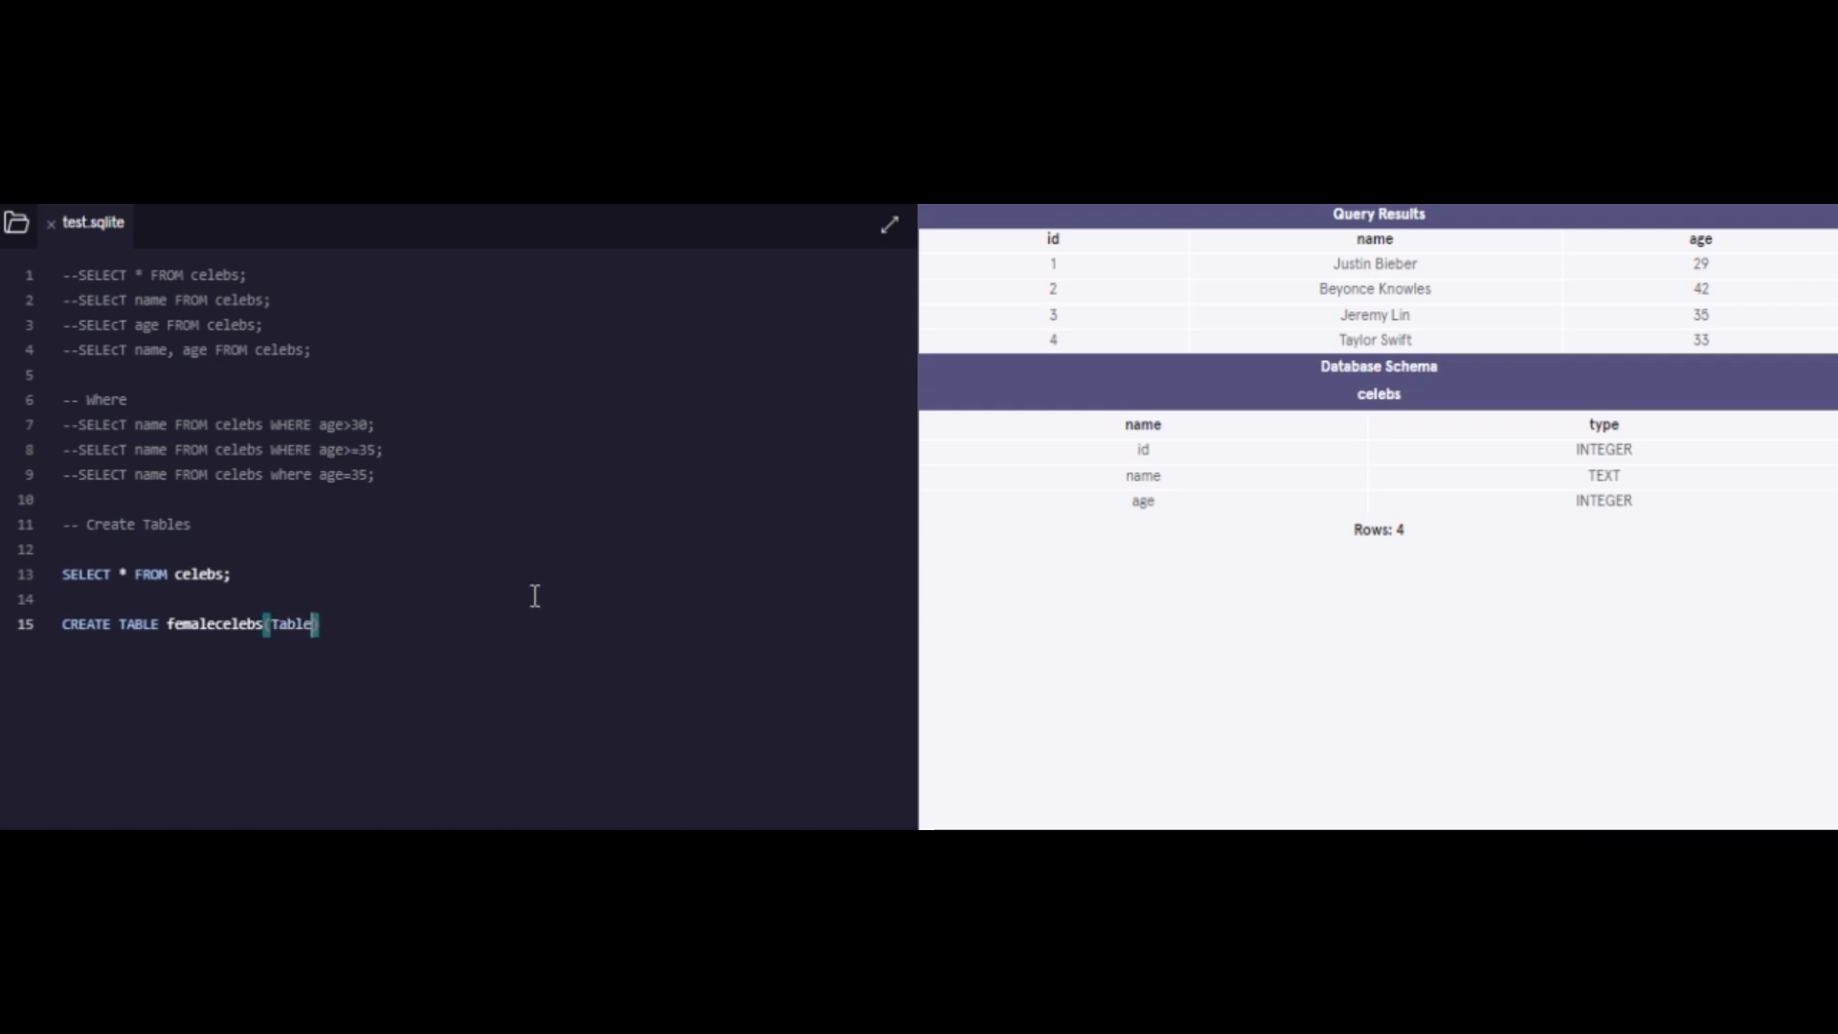
{"action": "type", "text": "I"}
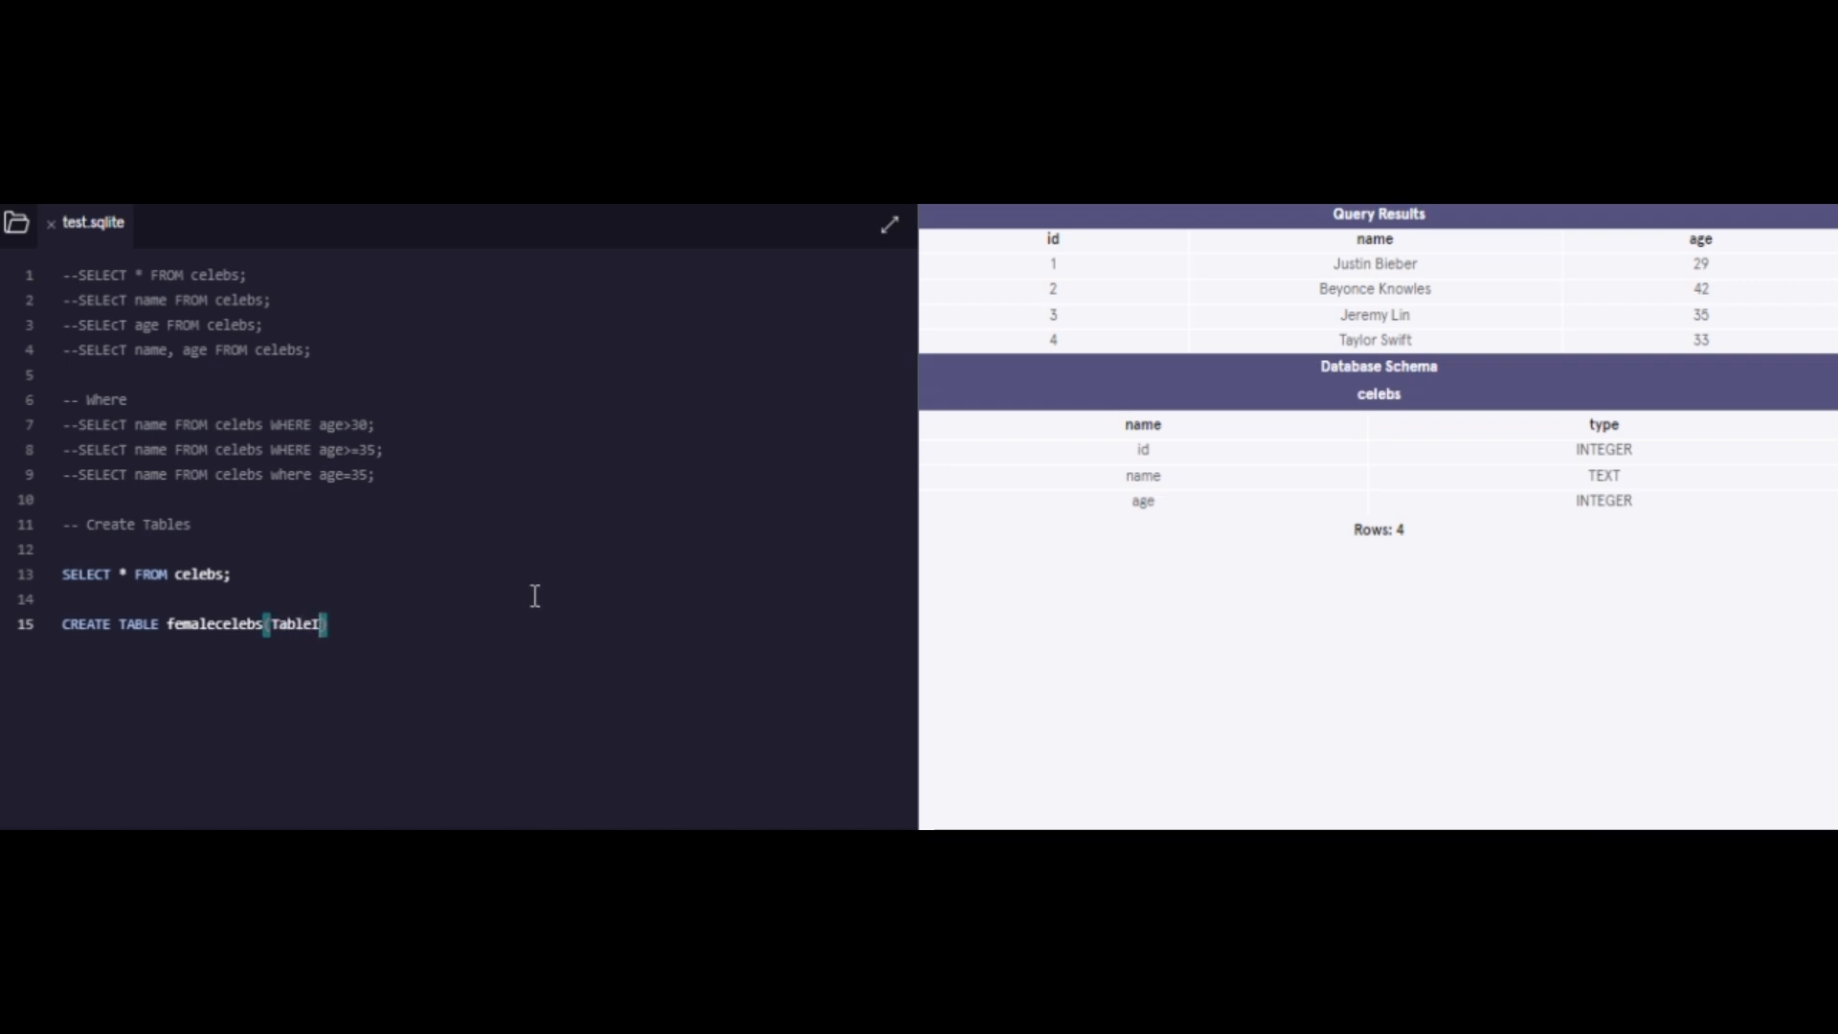
{"action": "type", "text": "dm"}
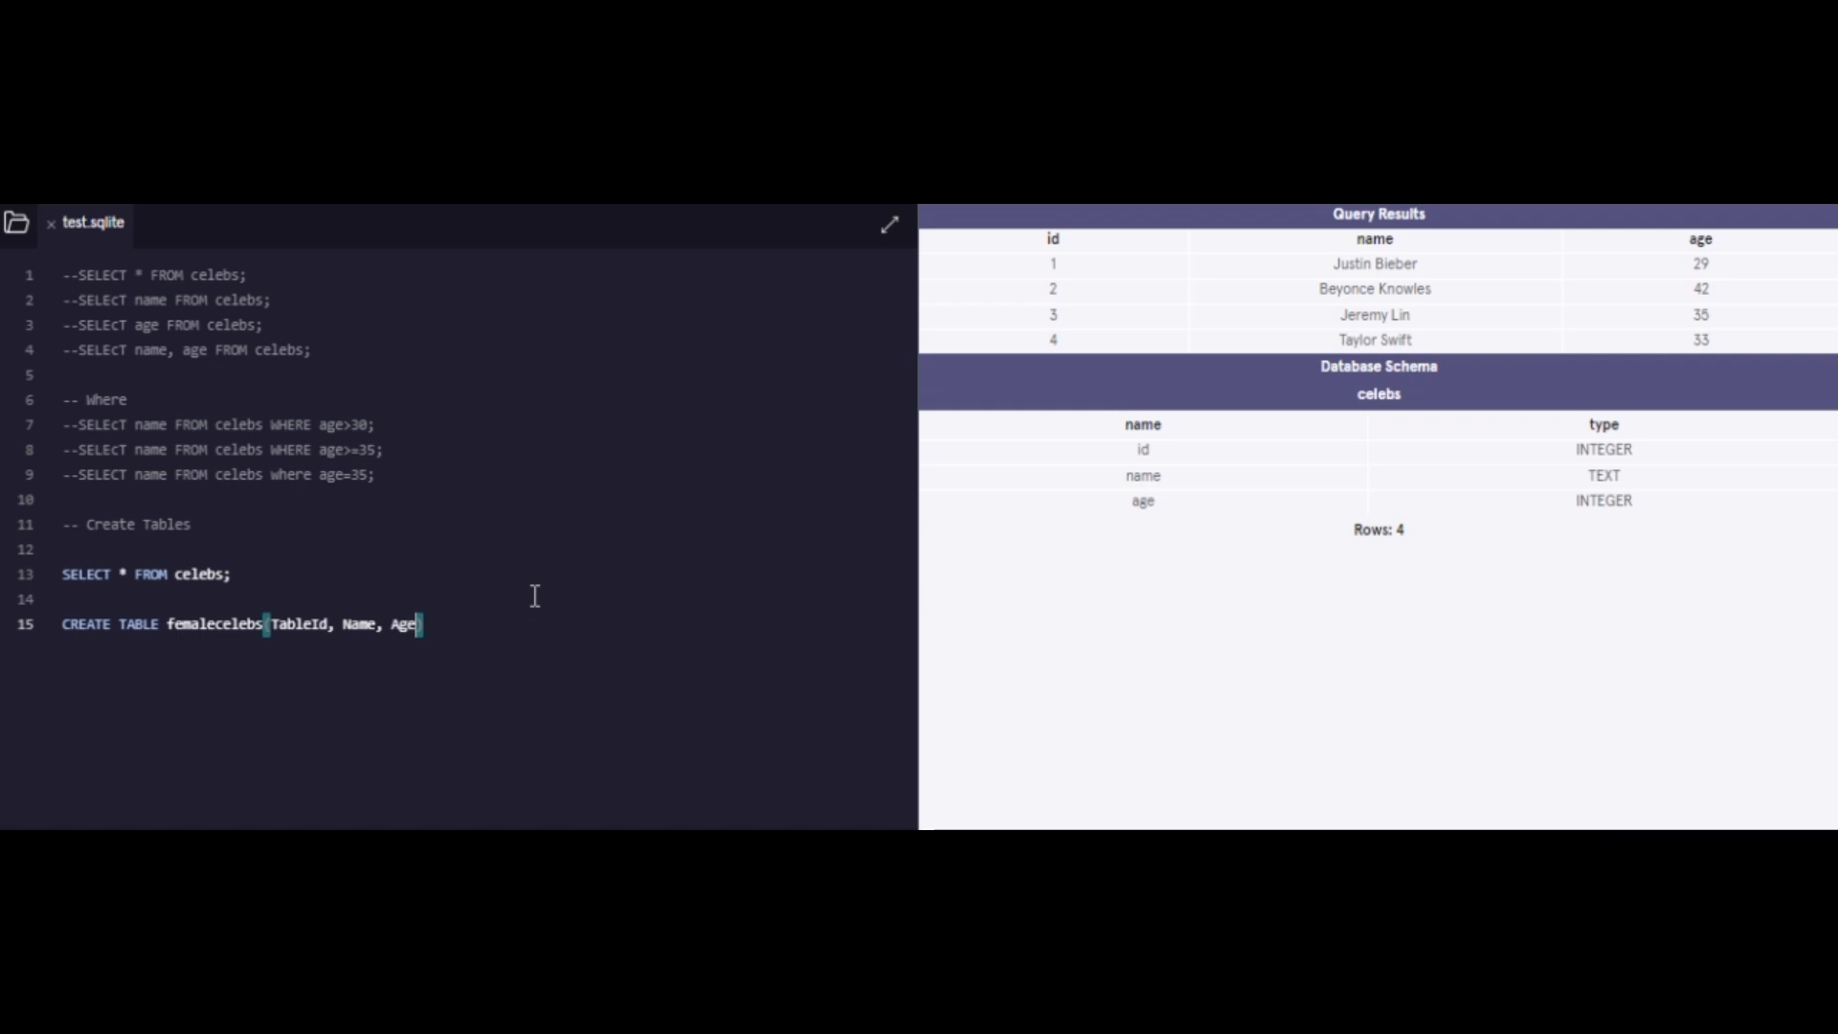
{"action": "type", "text": ");"}
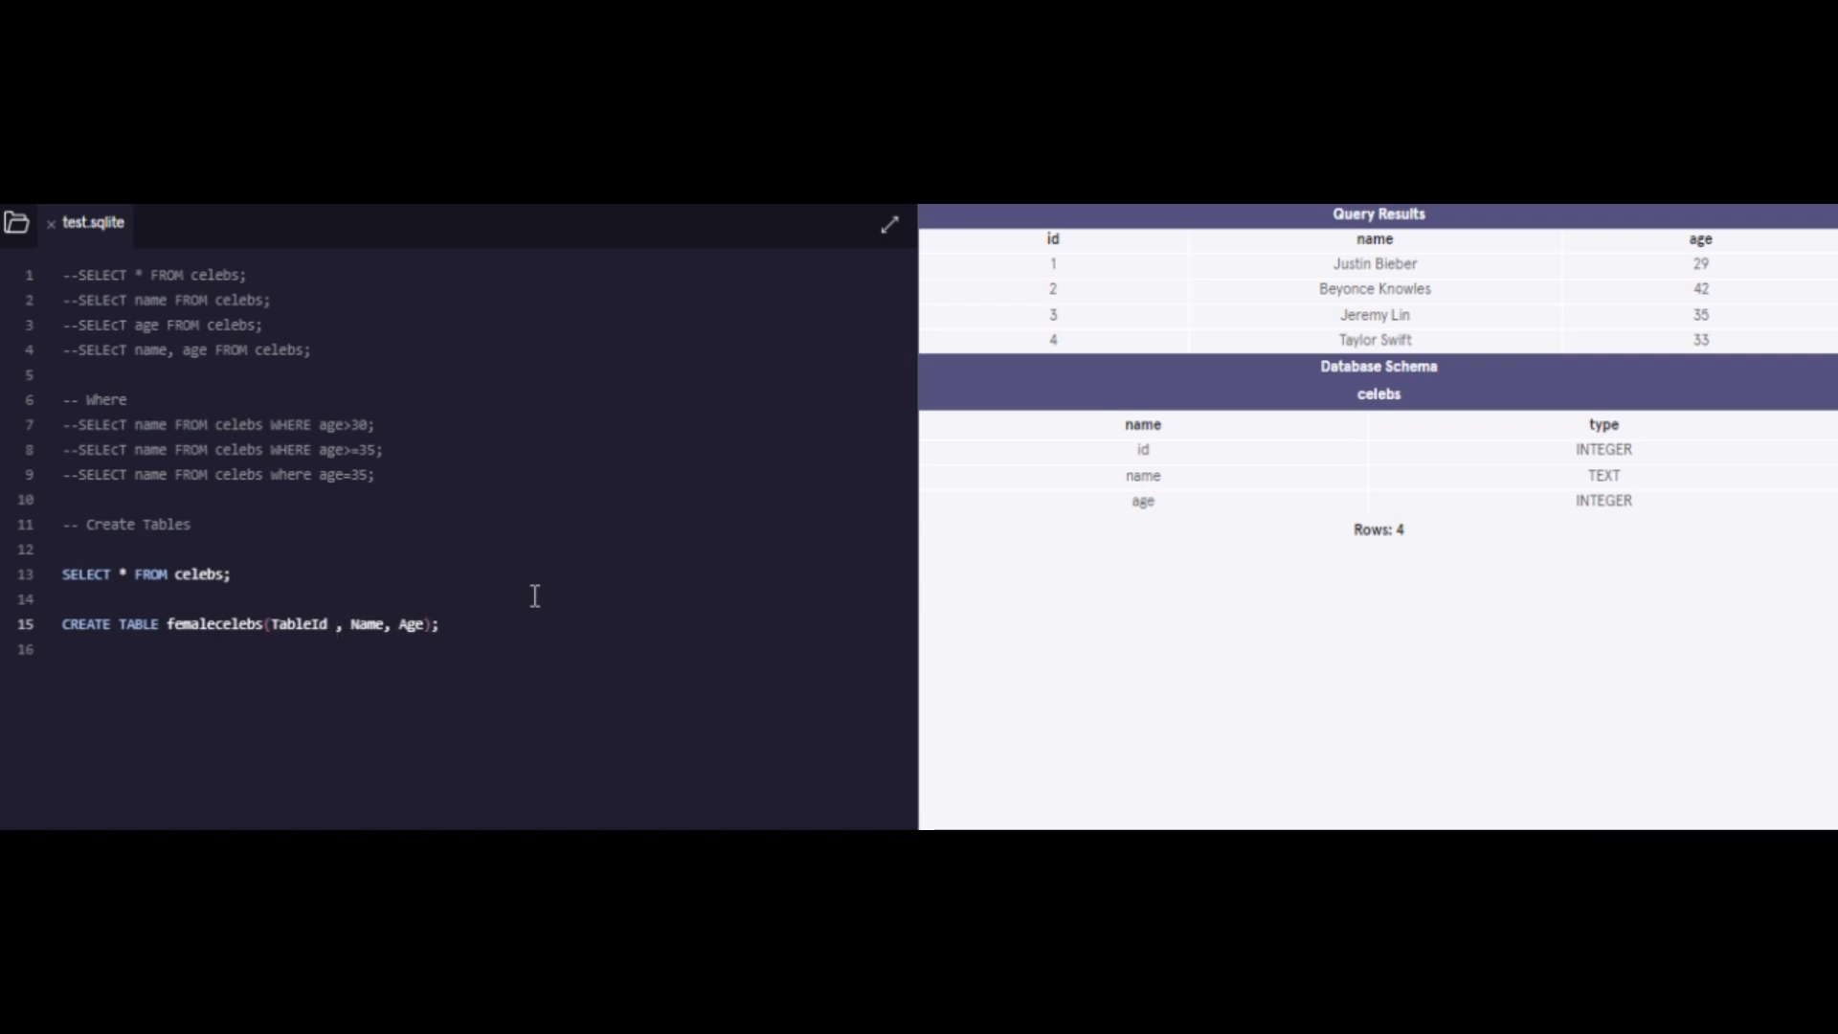
{"action": "type", "text": "I"}
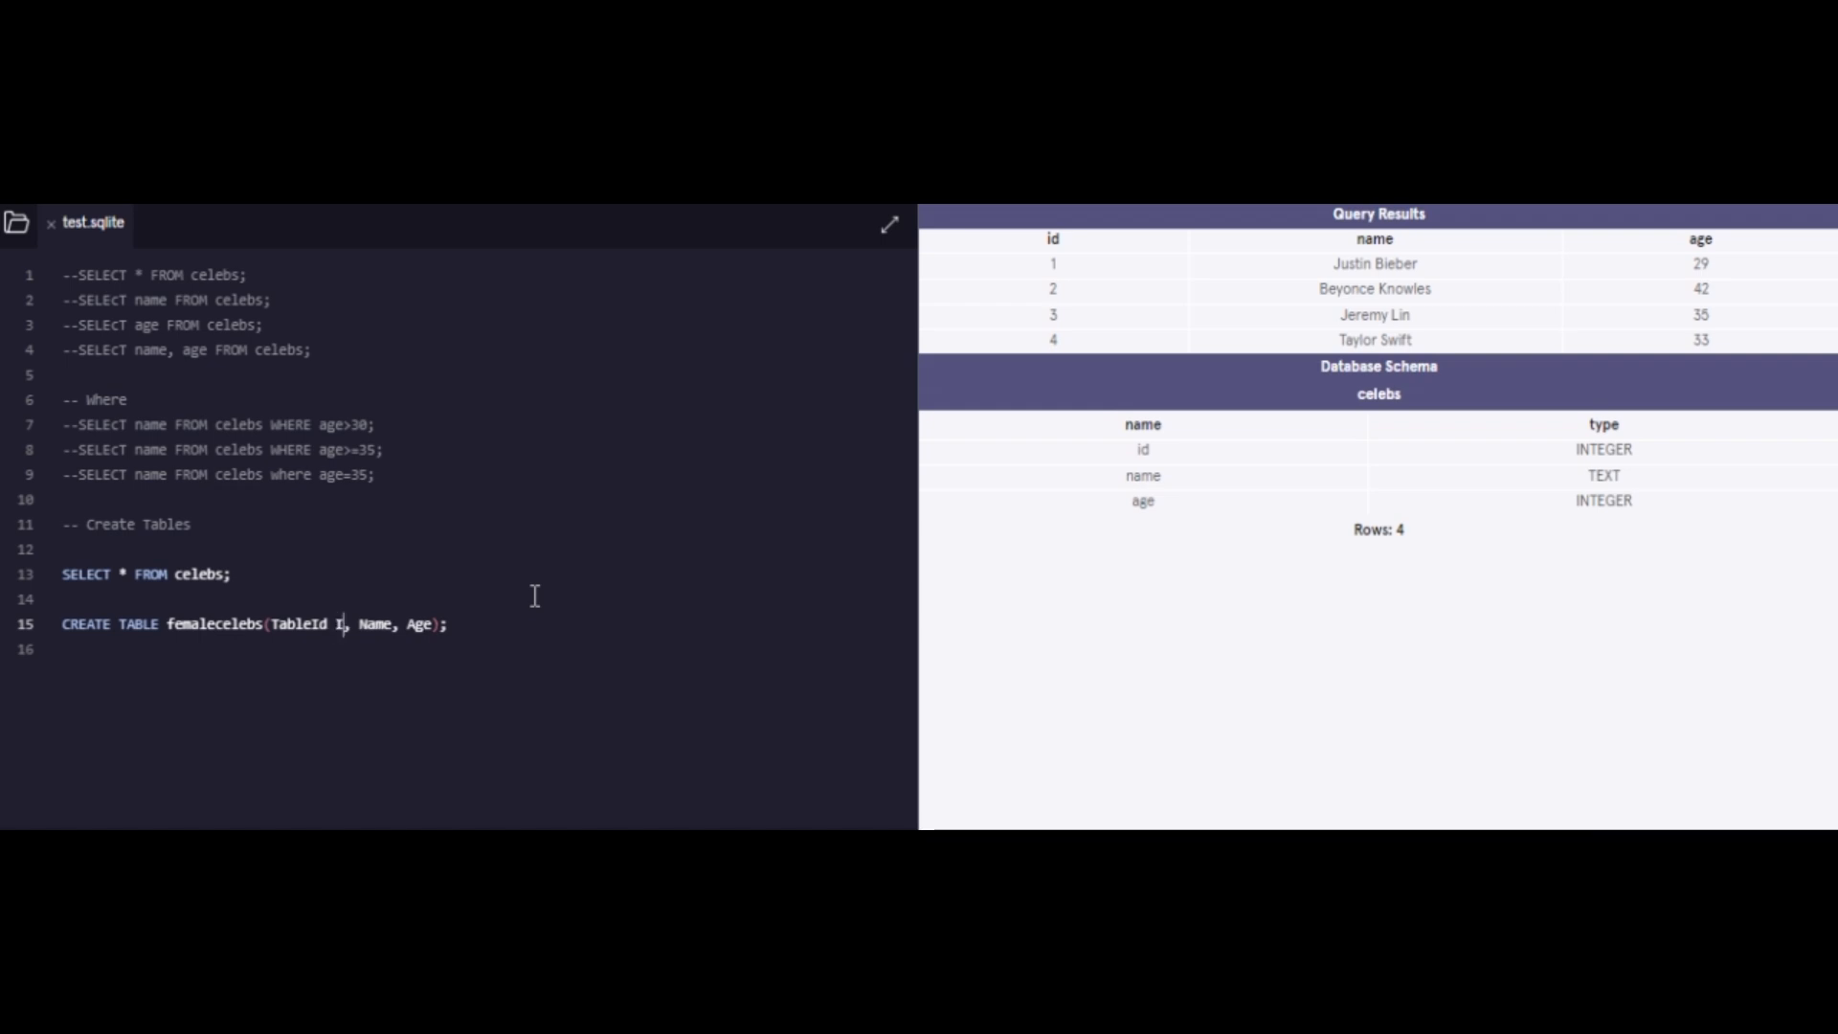
{"action": "type", "text": "nteger"}
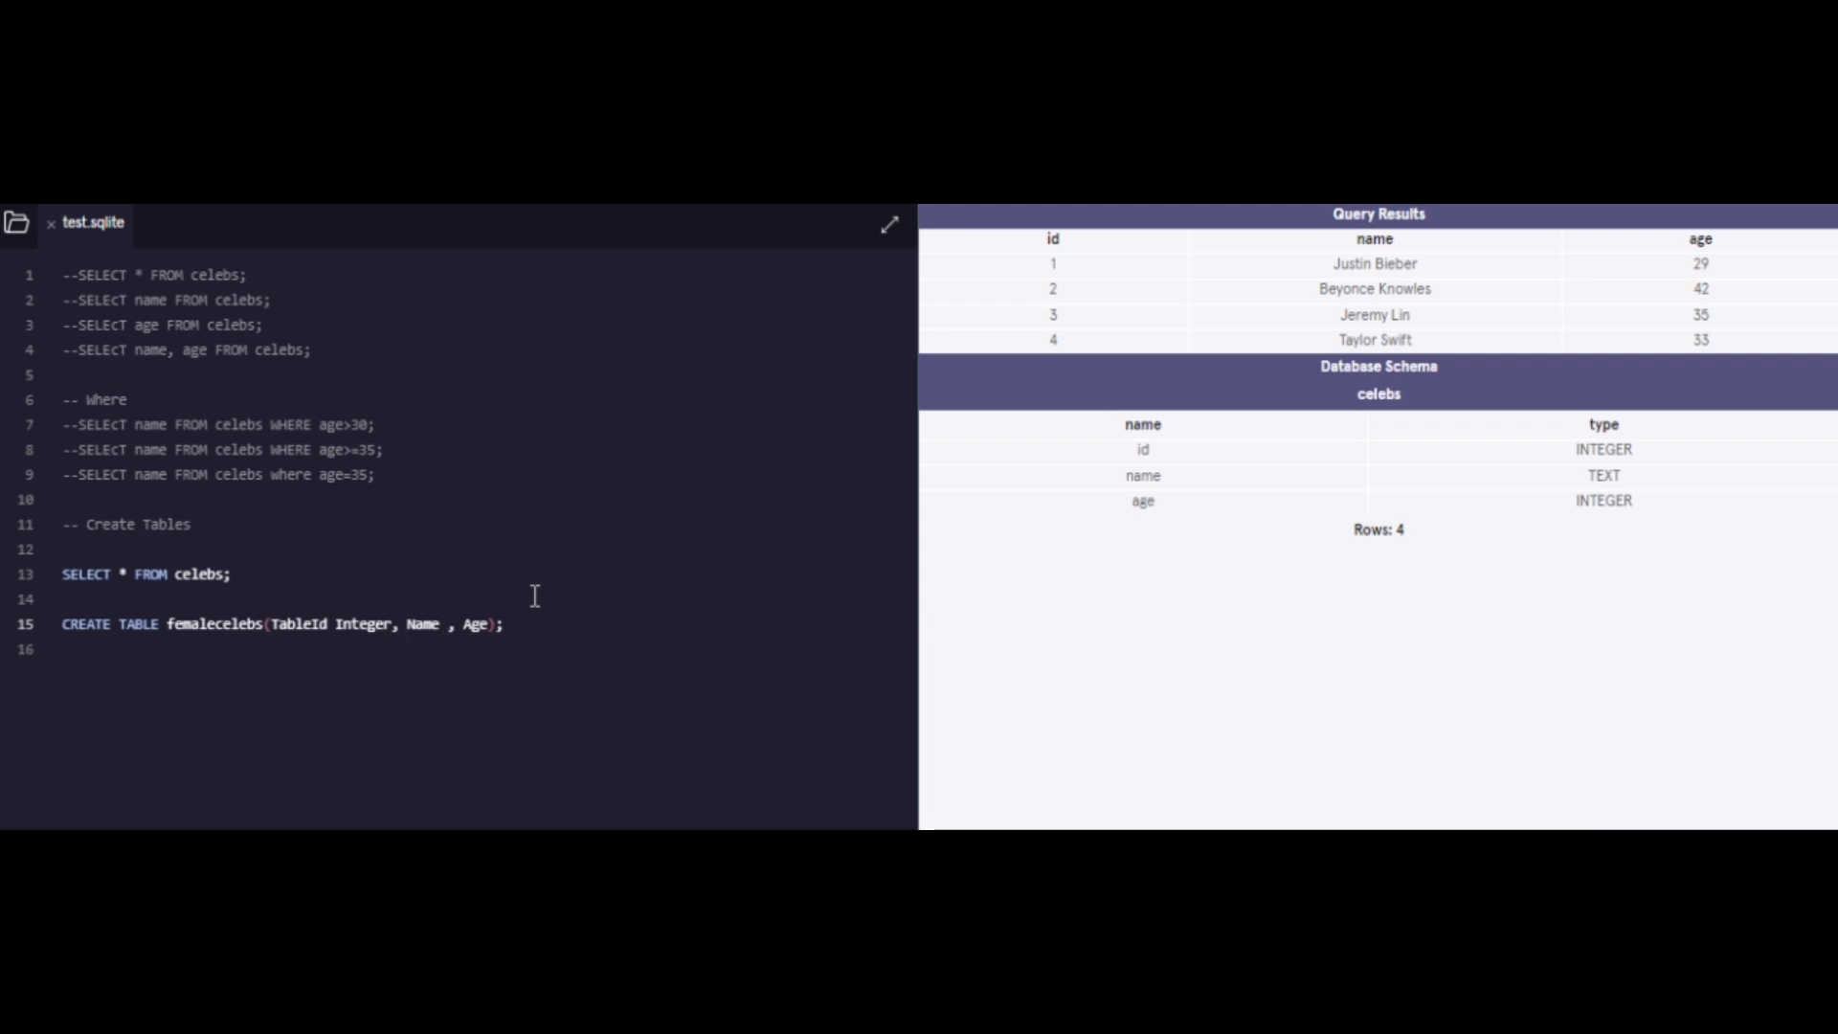
{"action": "type", "text": "Text"}
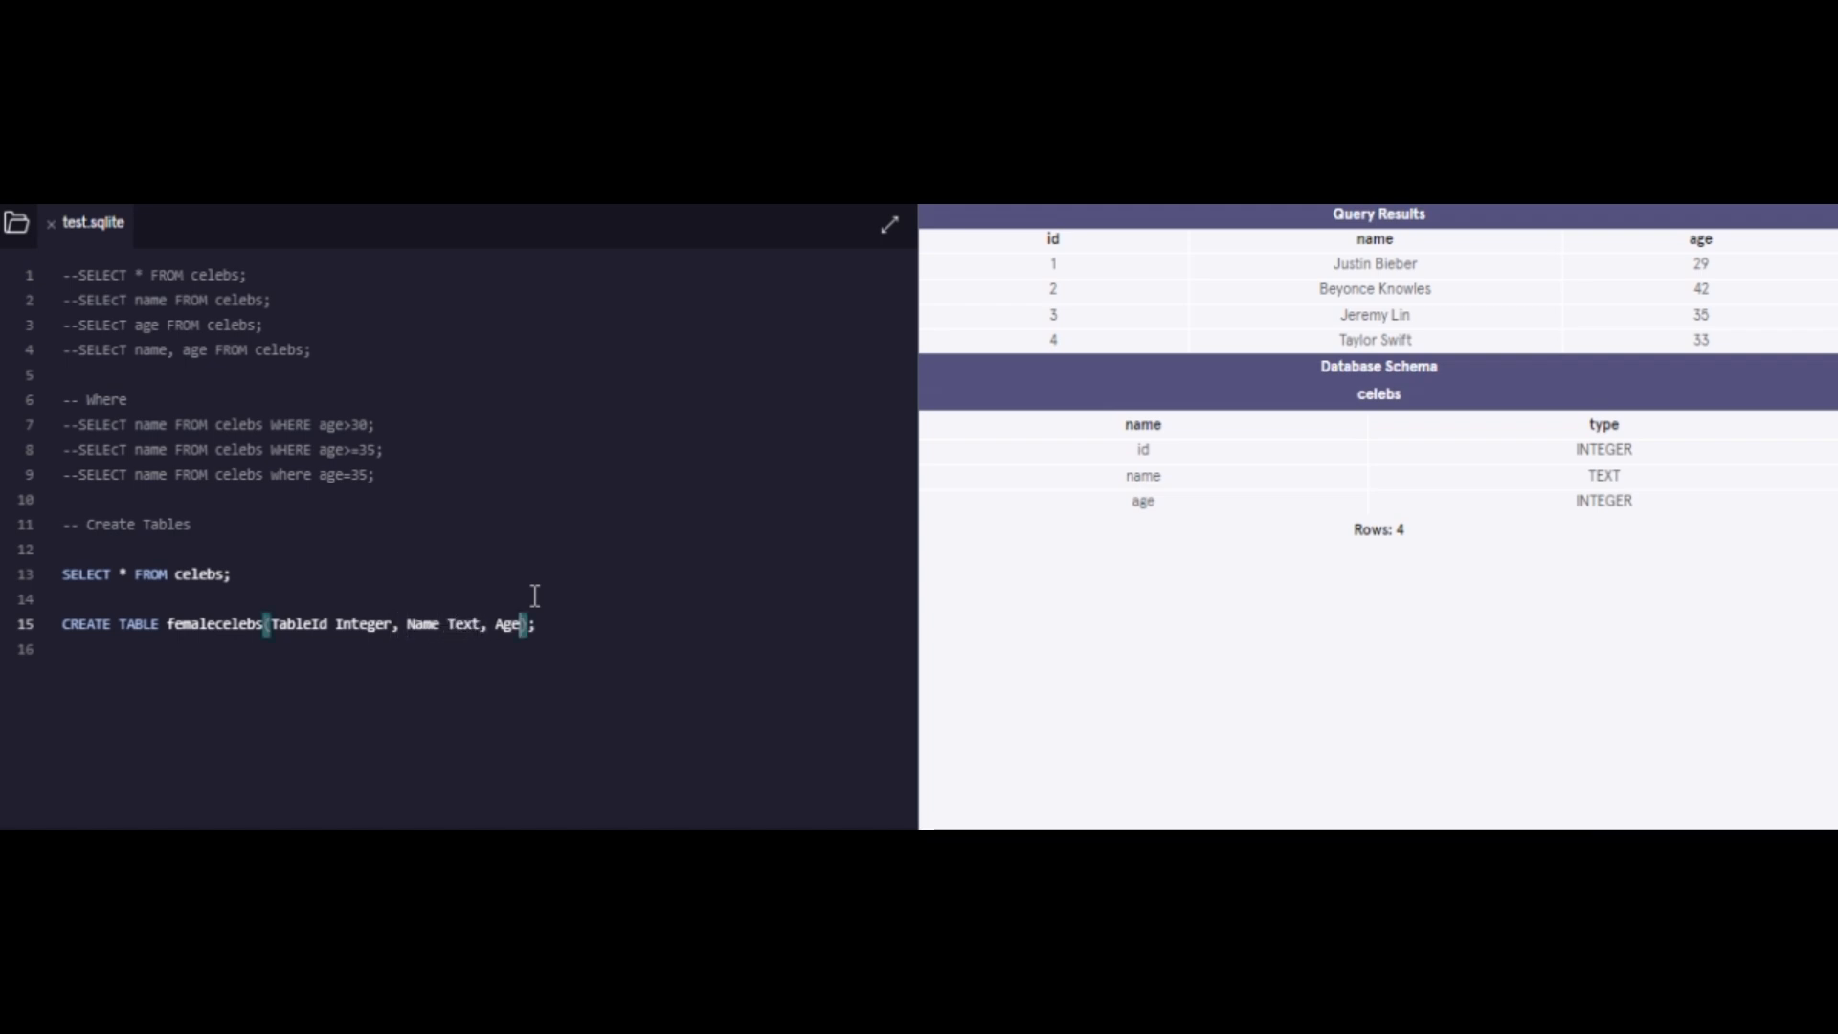
{"action": "type", "text": "Inte"}
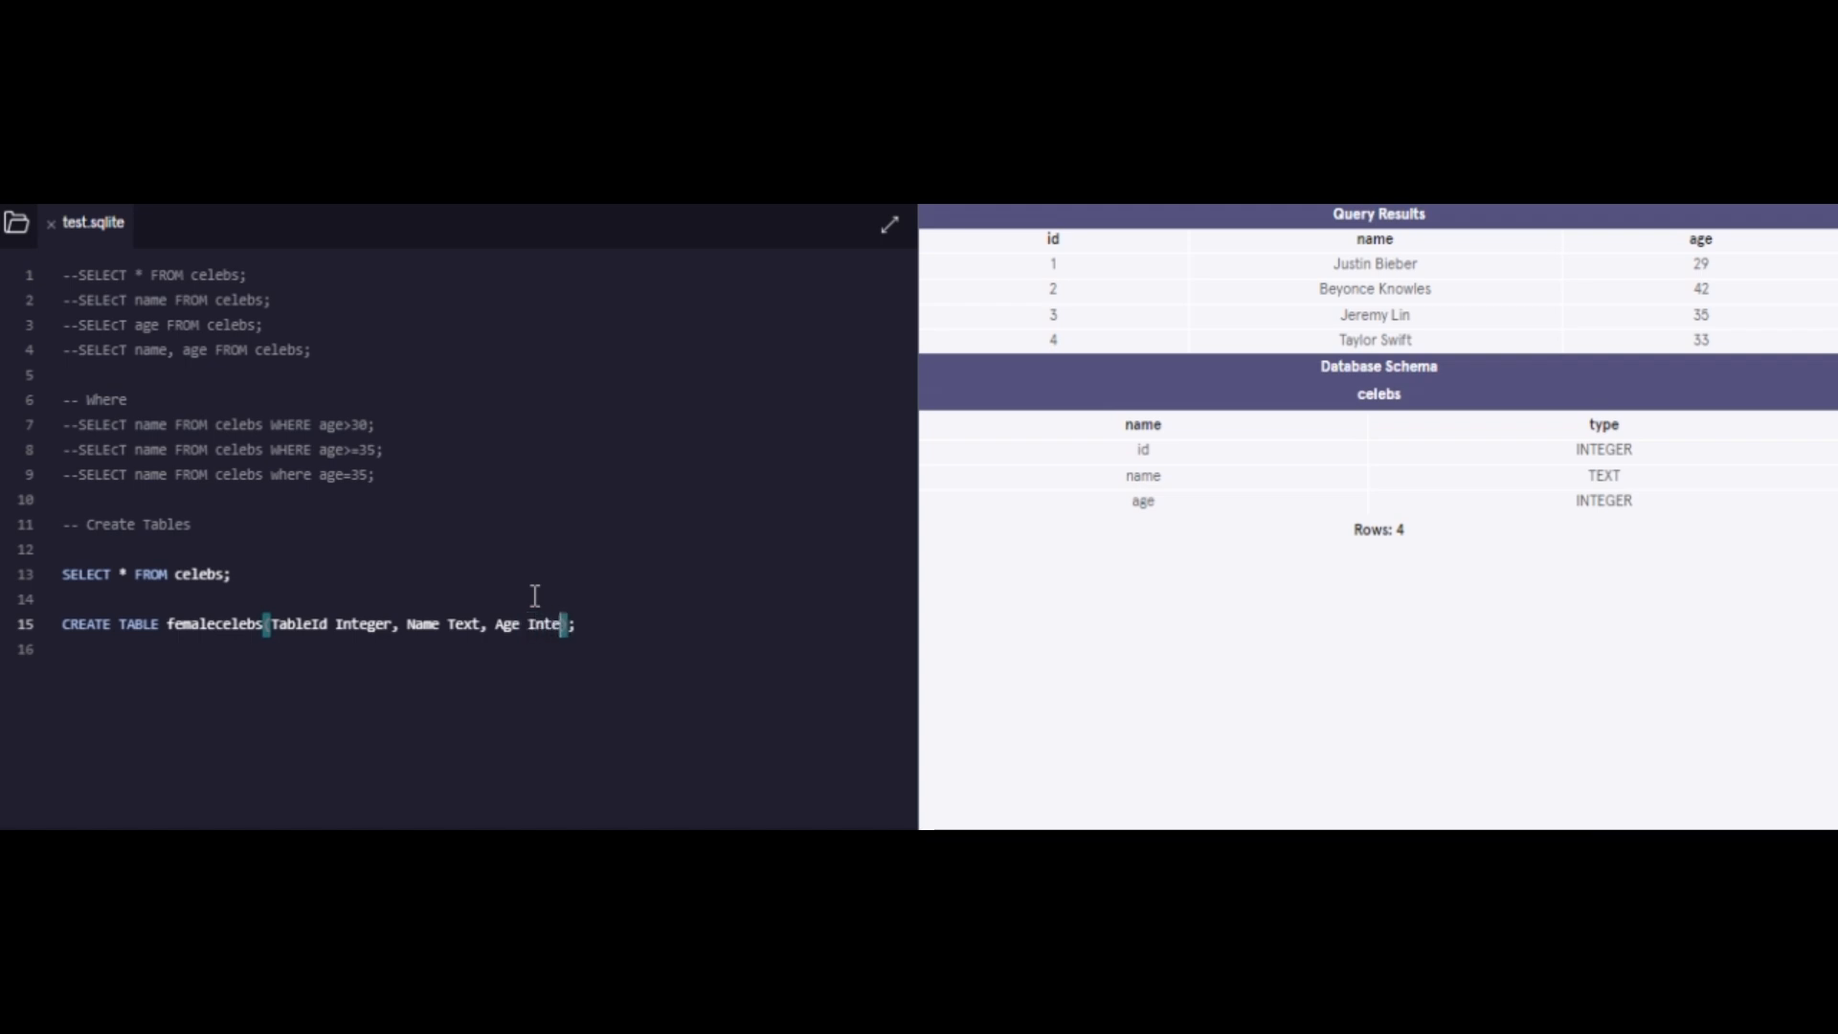
{"action": "type", "text": "ger);"}
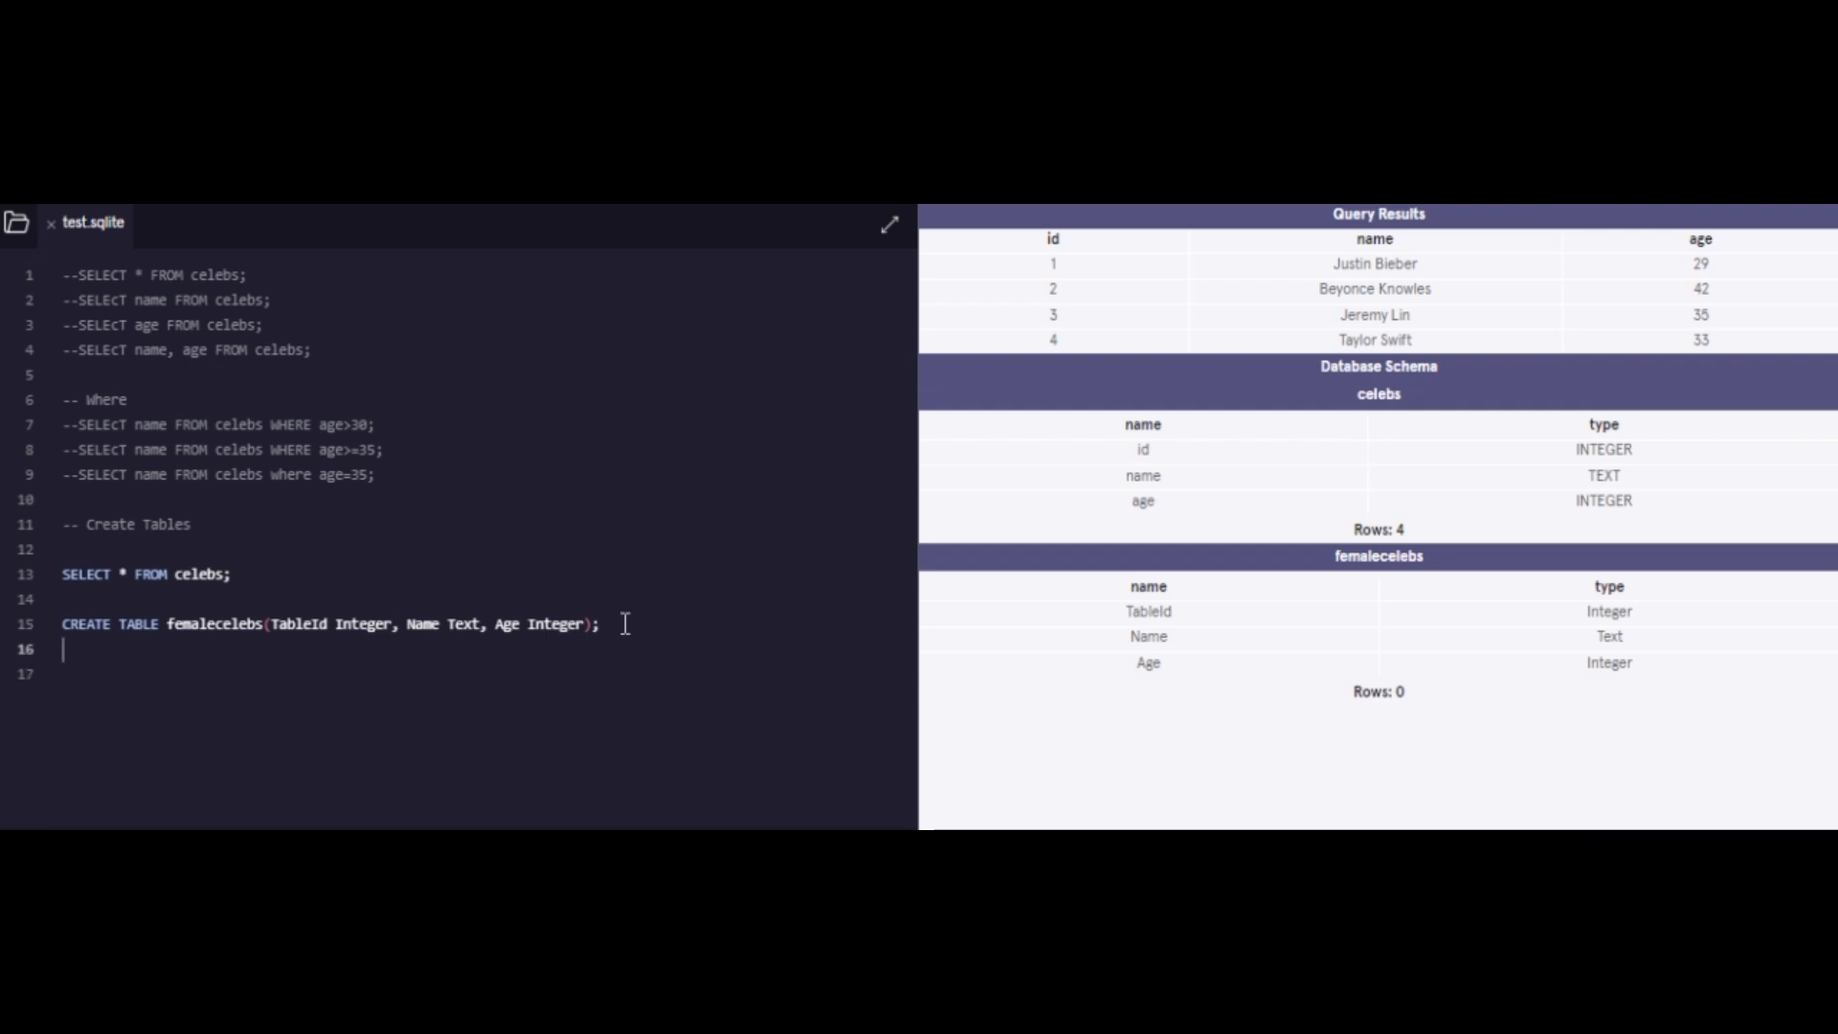
Step: Add a -- Insert comment and begin an INSERT INTO statement below the table definition
{"action": "key", "text": "enter"}
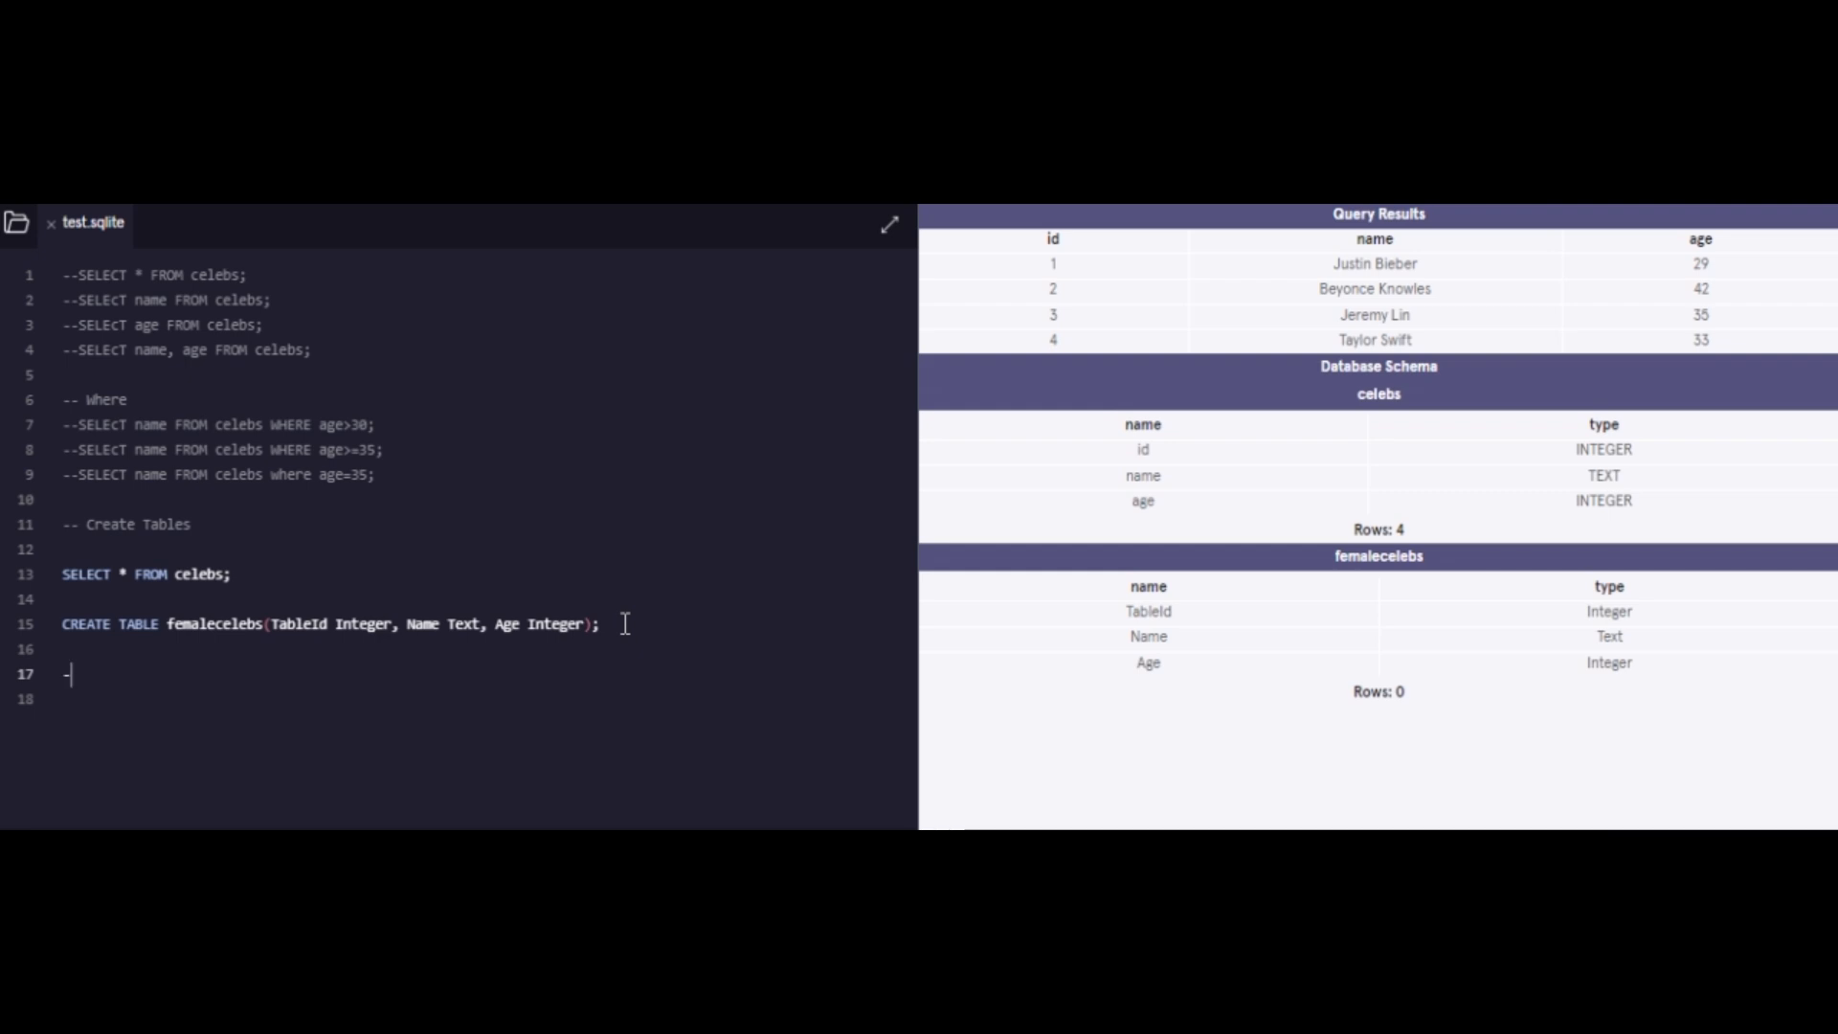
{"action": "type", "text": "-"}
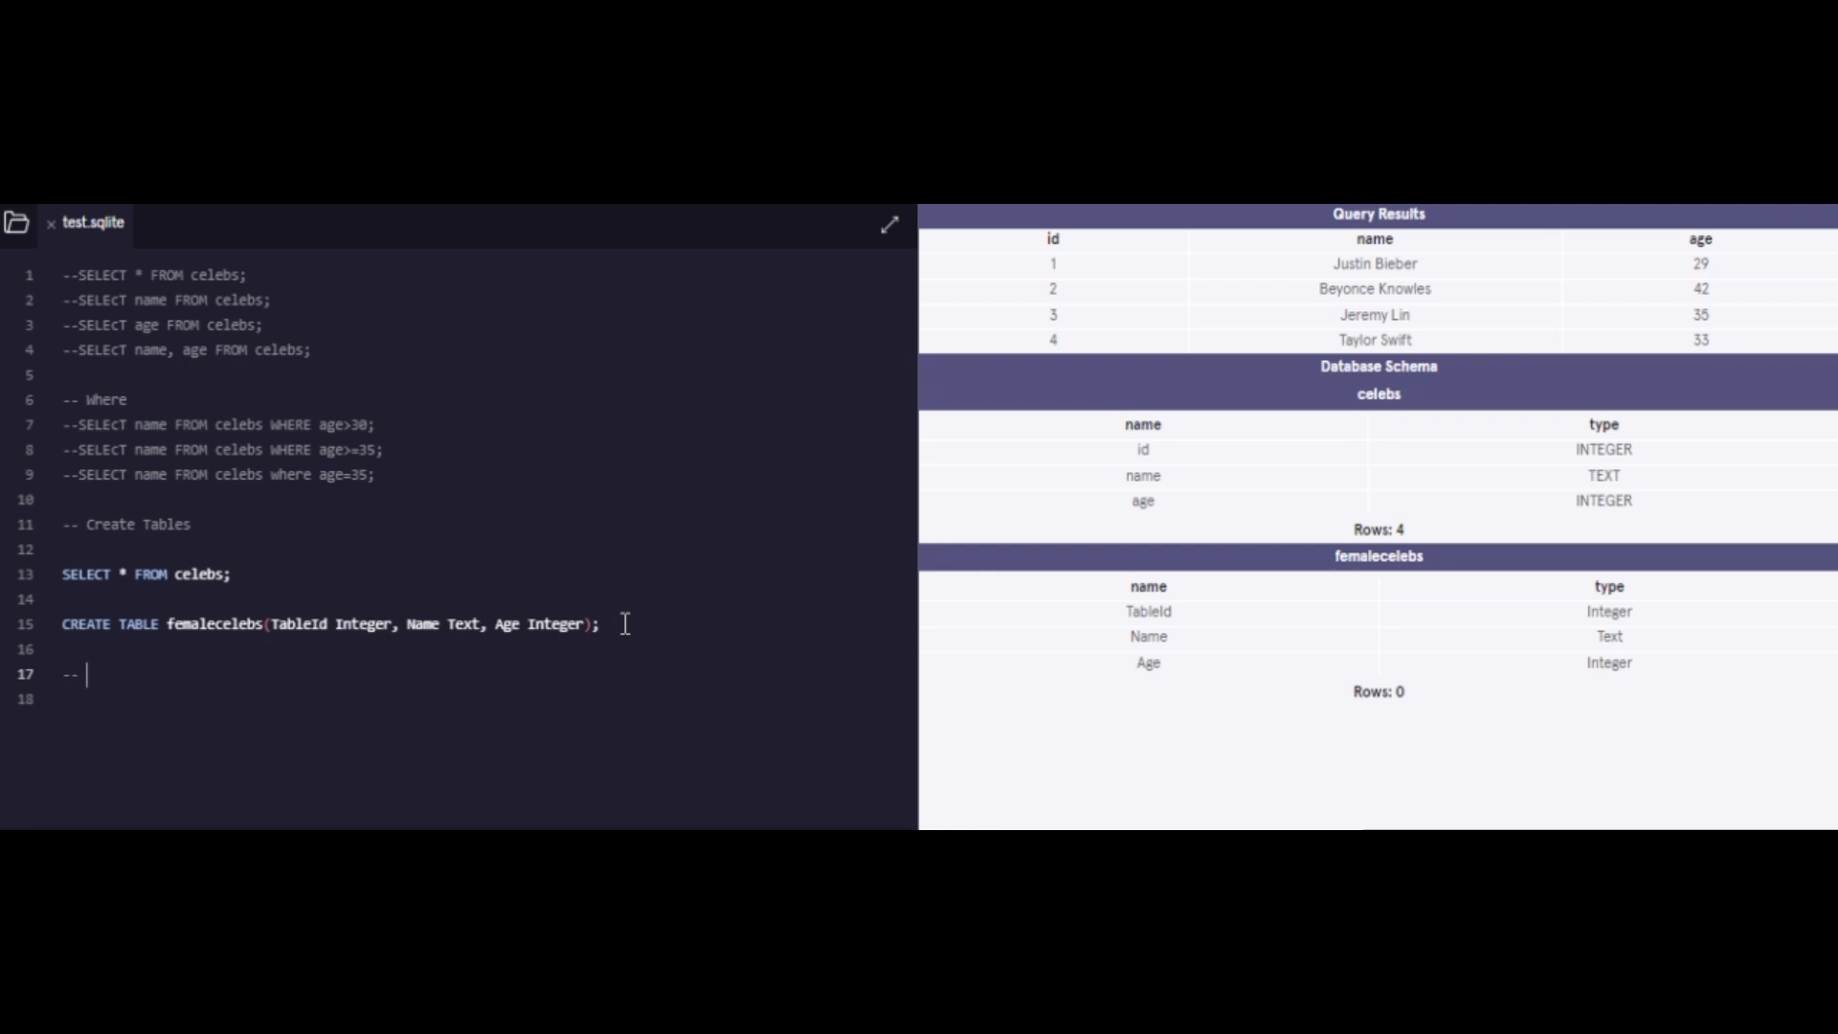
{"action": "type", "text": "In"}
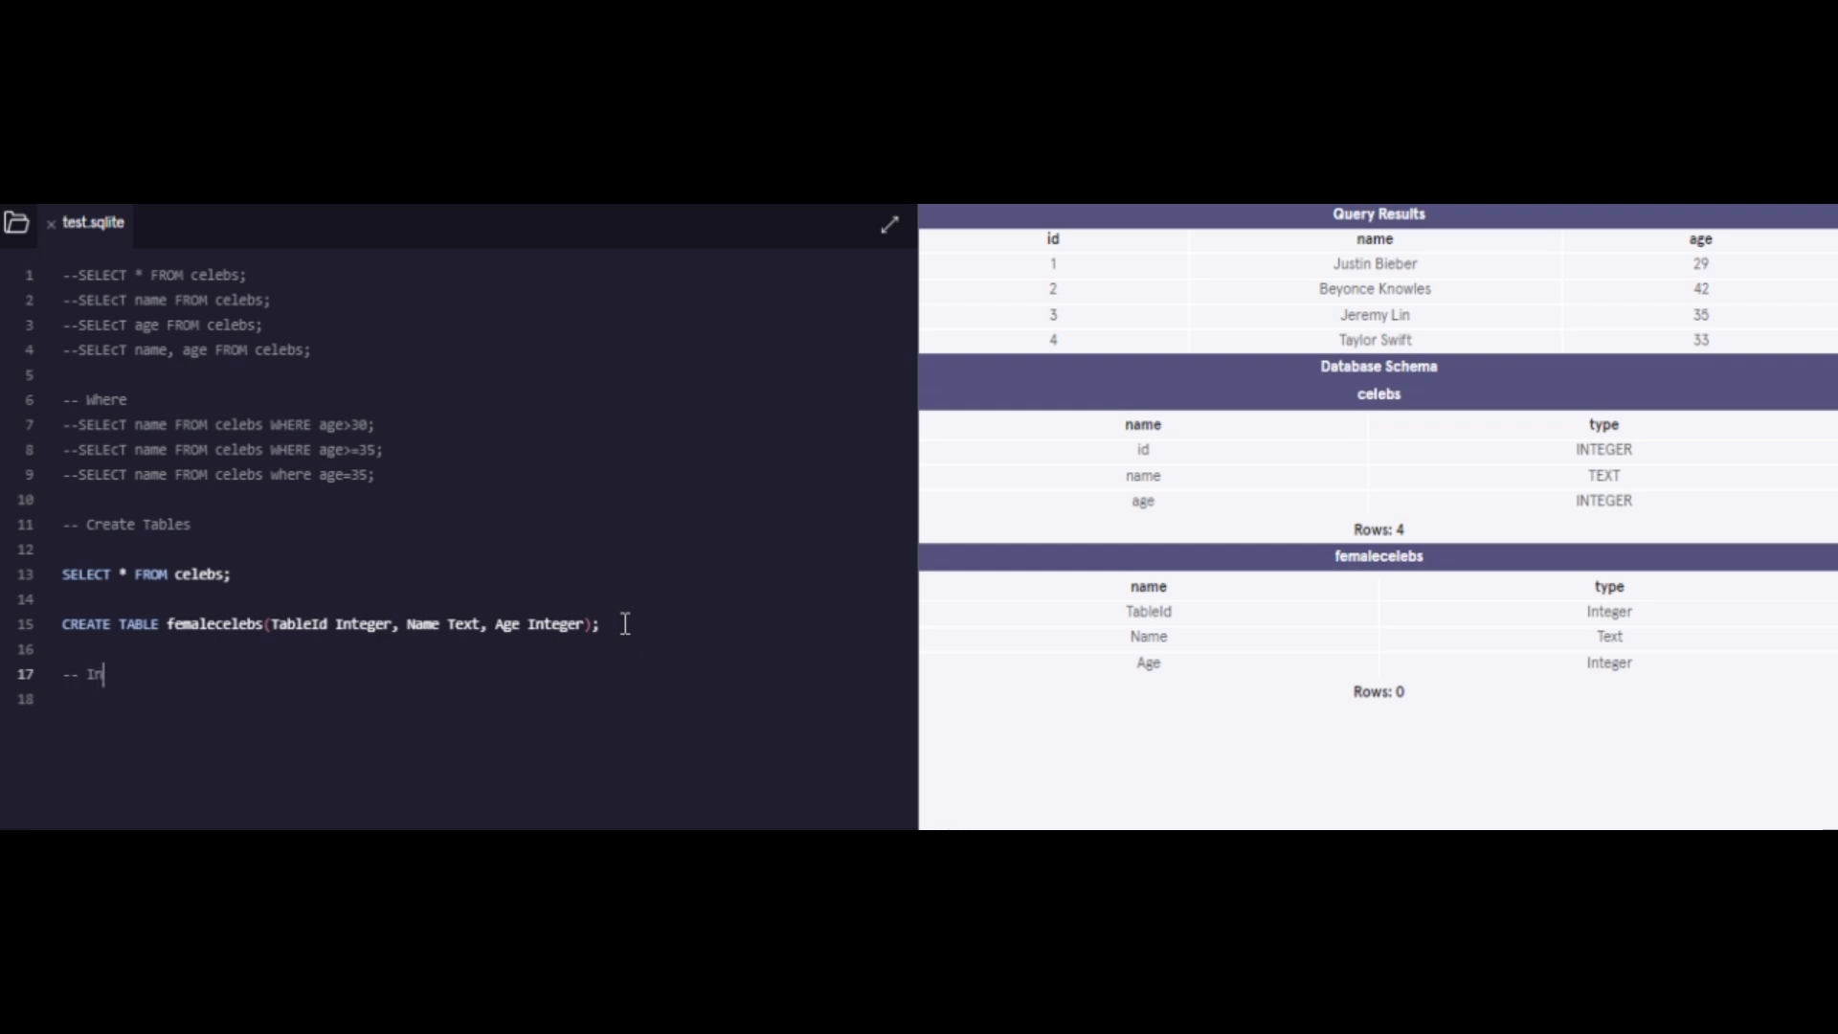
{"action": "type", "text": "sert"}
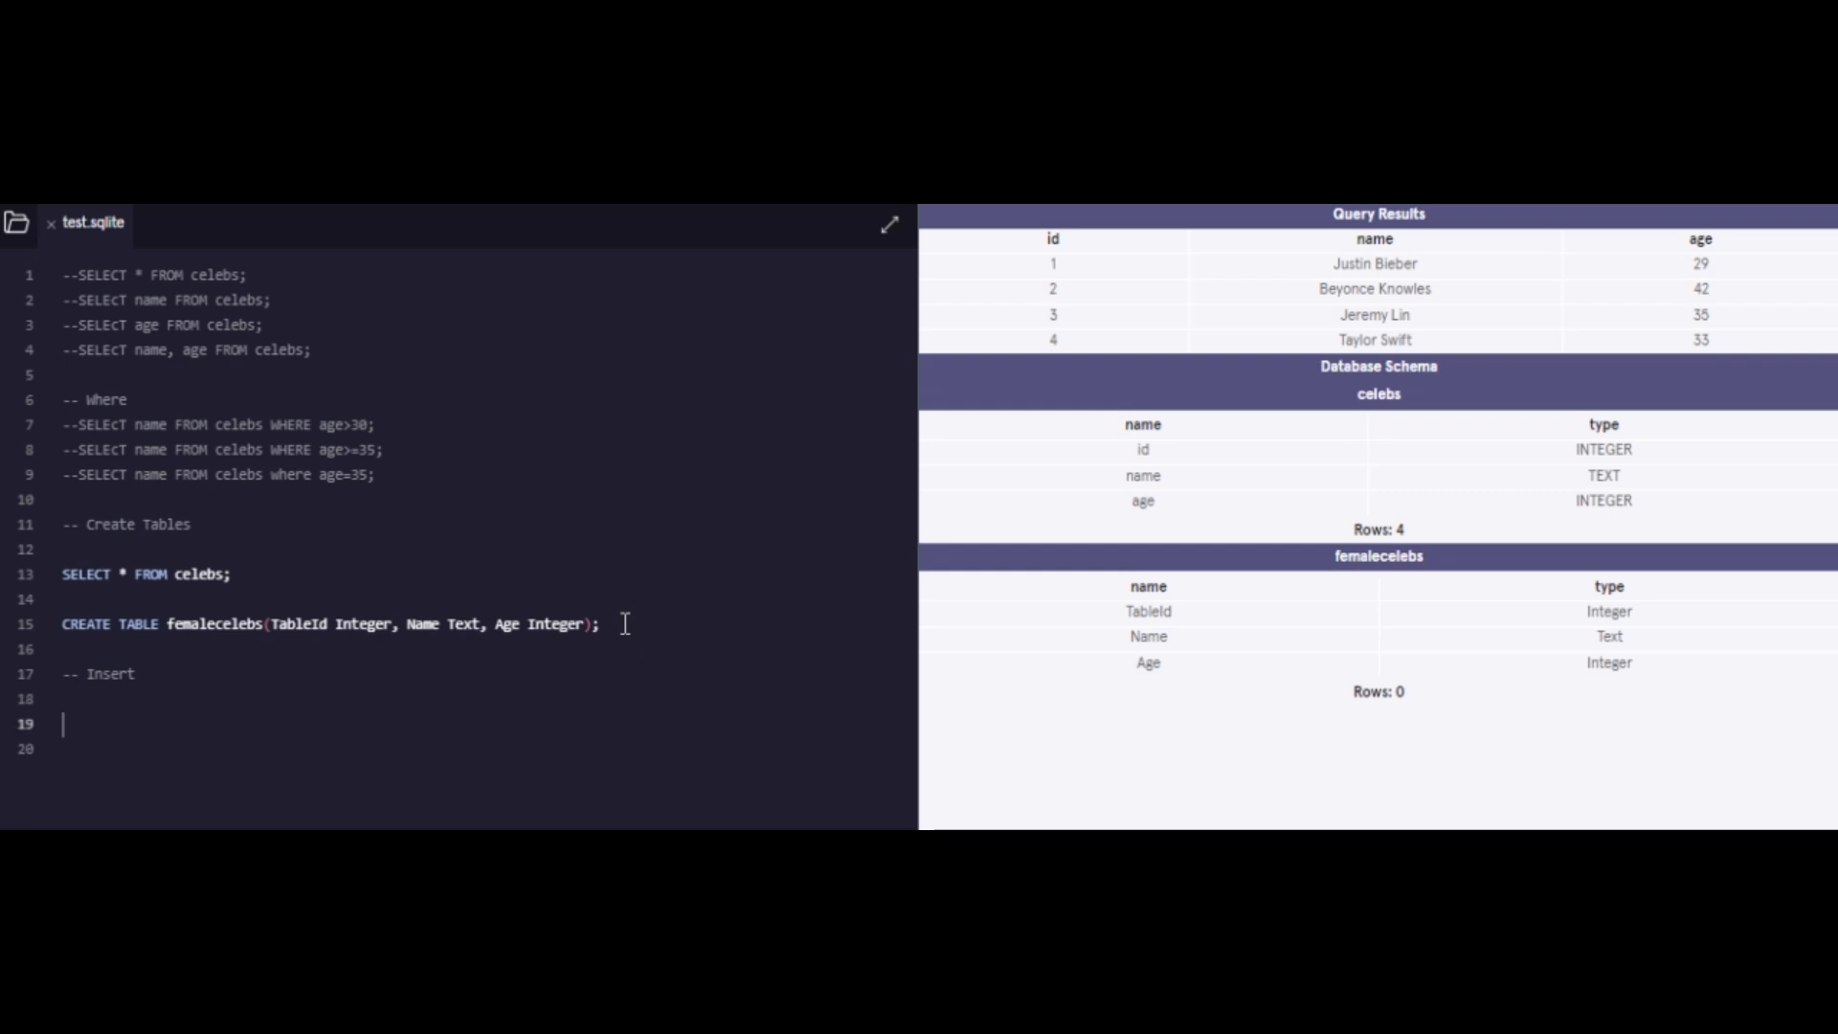
{"action": "type", "text": "I"}
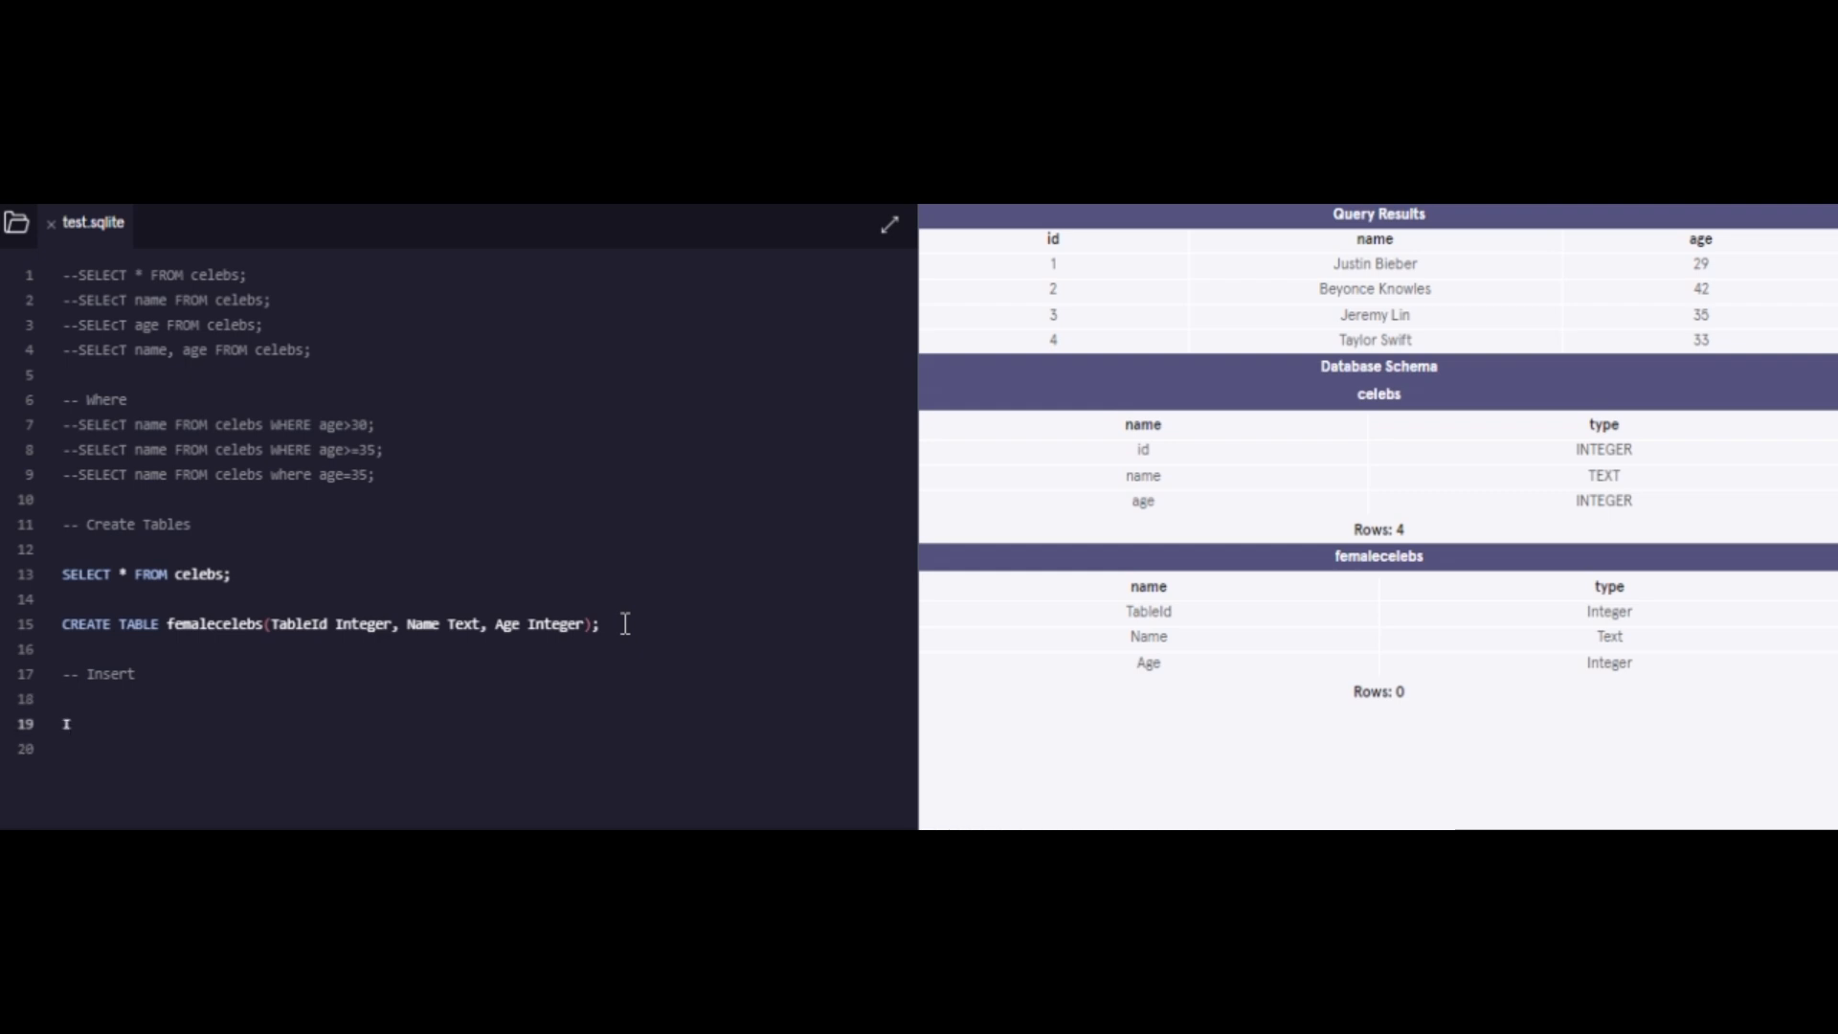
{"action": "type", "text": "INSERT INTO"}
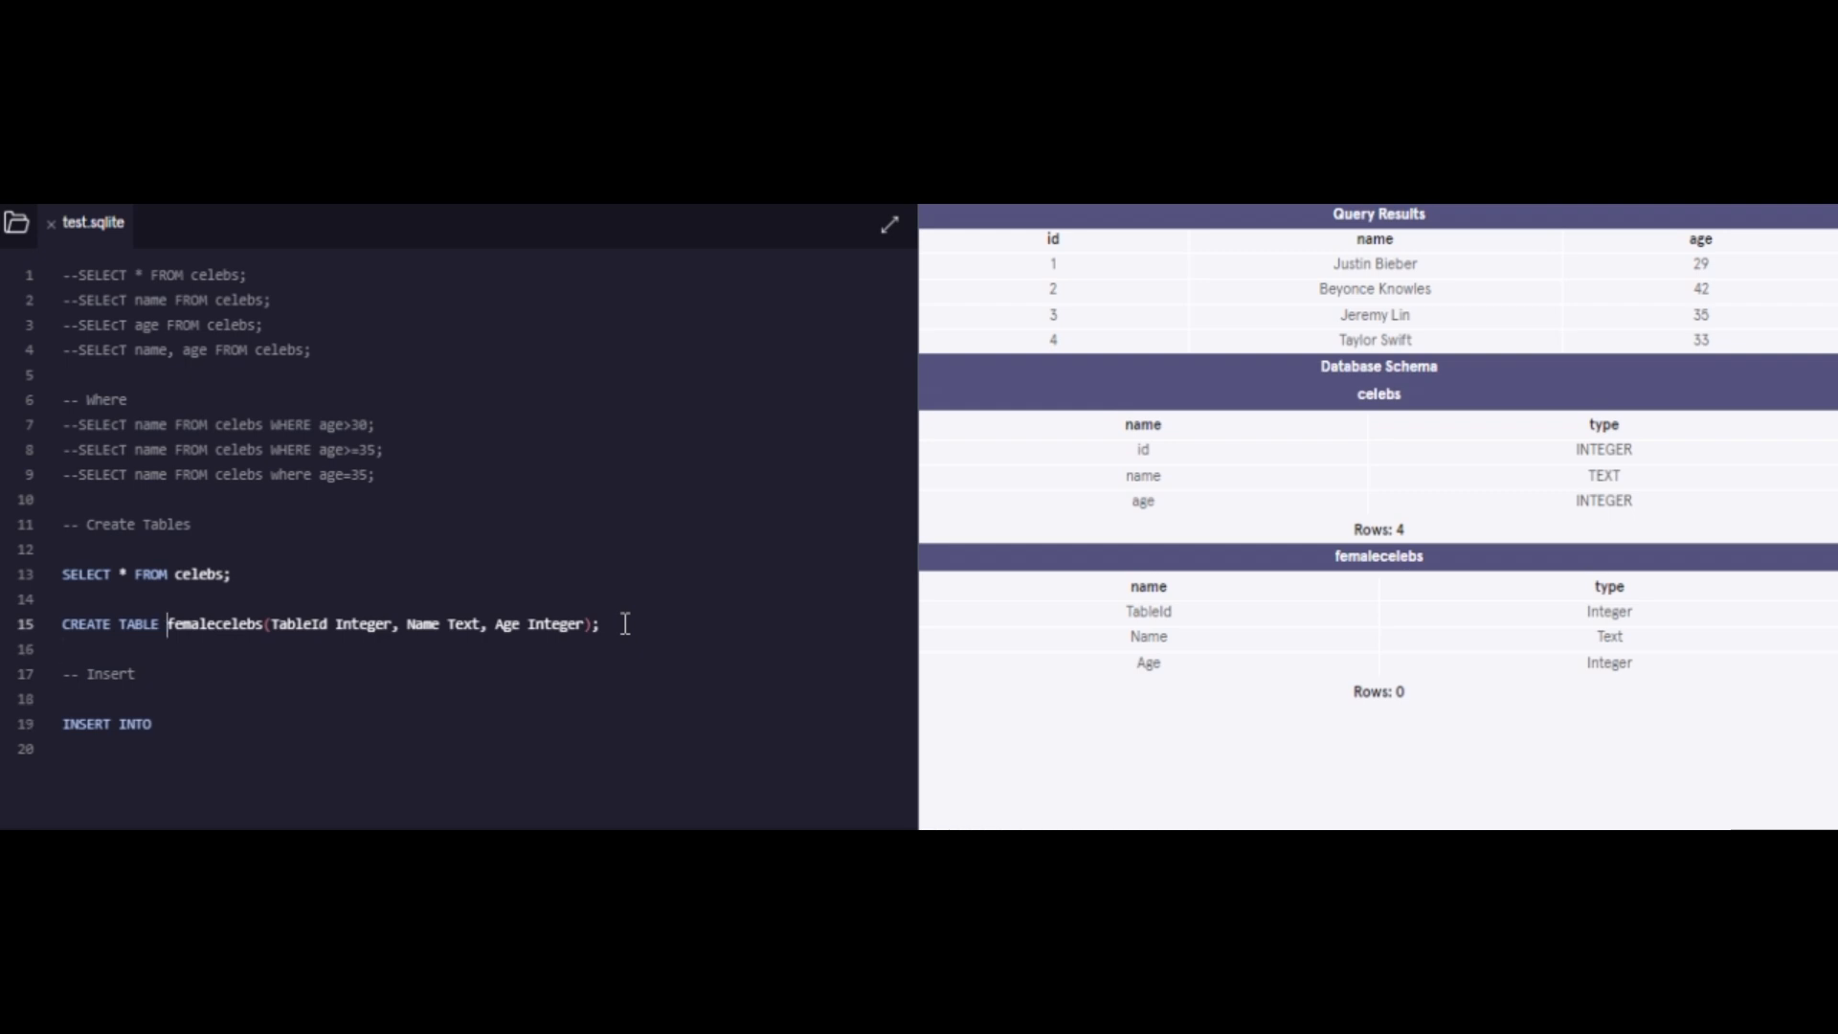
Step: Reuse femalecelebs(TableId, Name, Age) from the CREATE line, without column types, in the insert
{"action": "left_click_drag", "start_coordinate": [168, 623], "coordinate": [597, 623]}
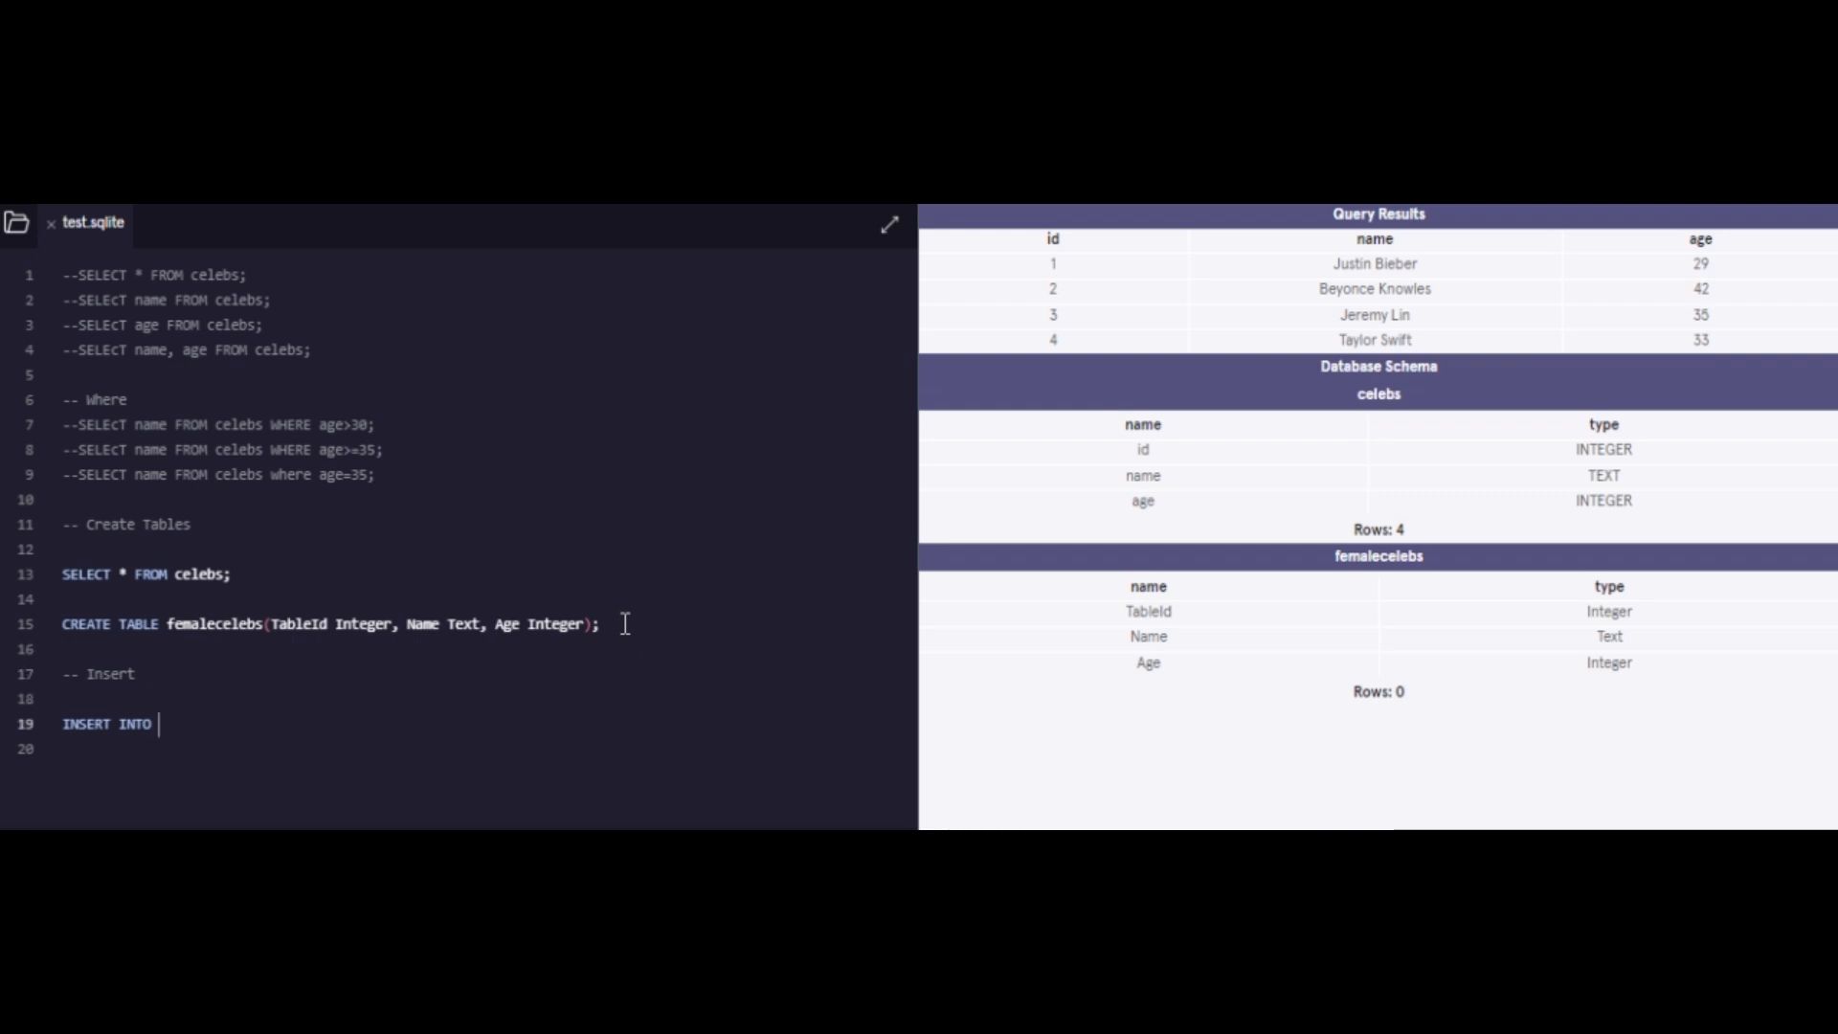
{"action": "type", "text": "femalecelebs(TableId Integer, Name Text, Age Integer);"}
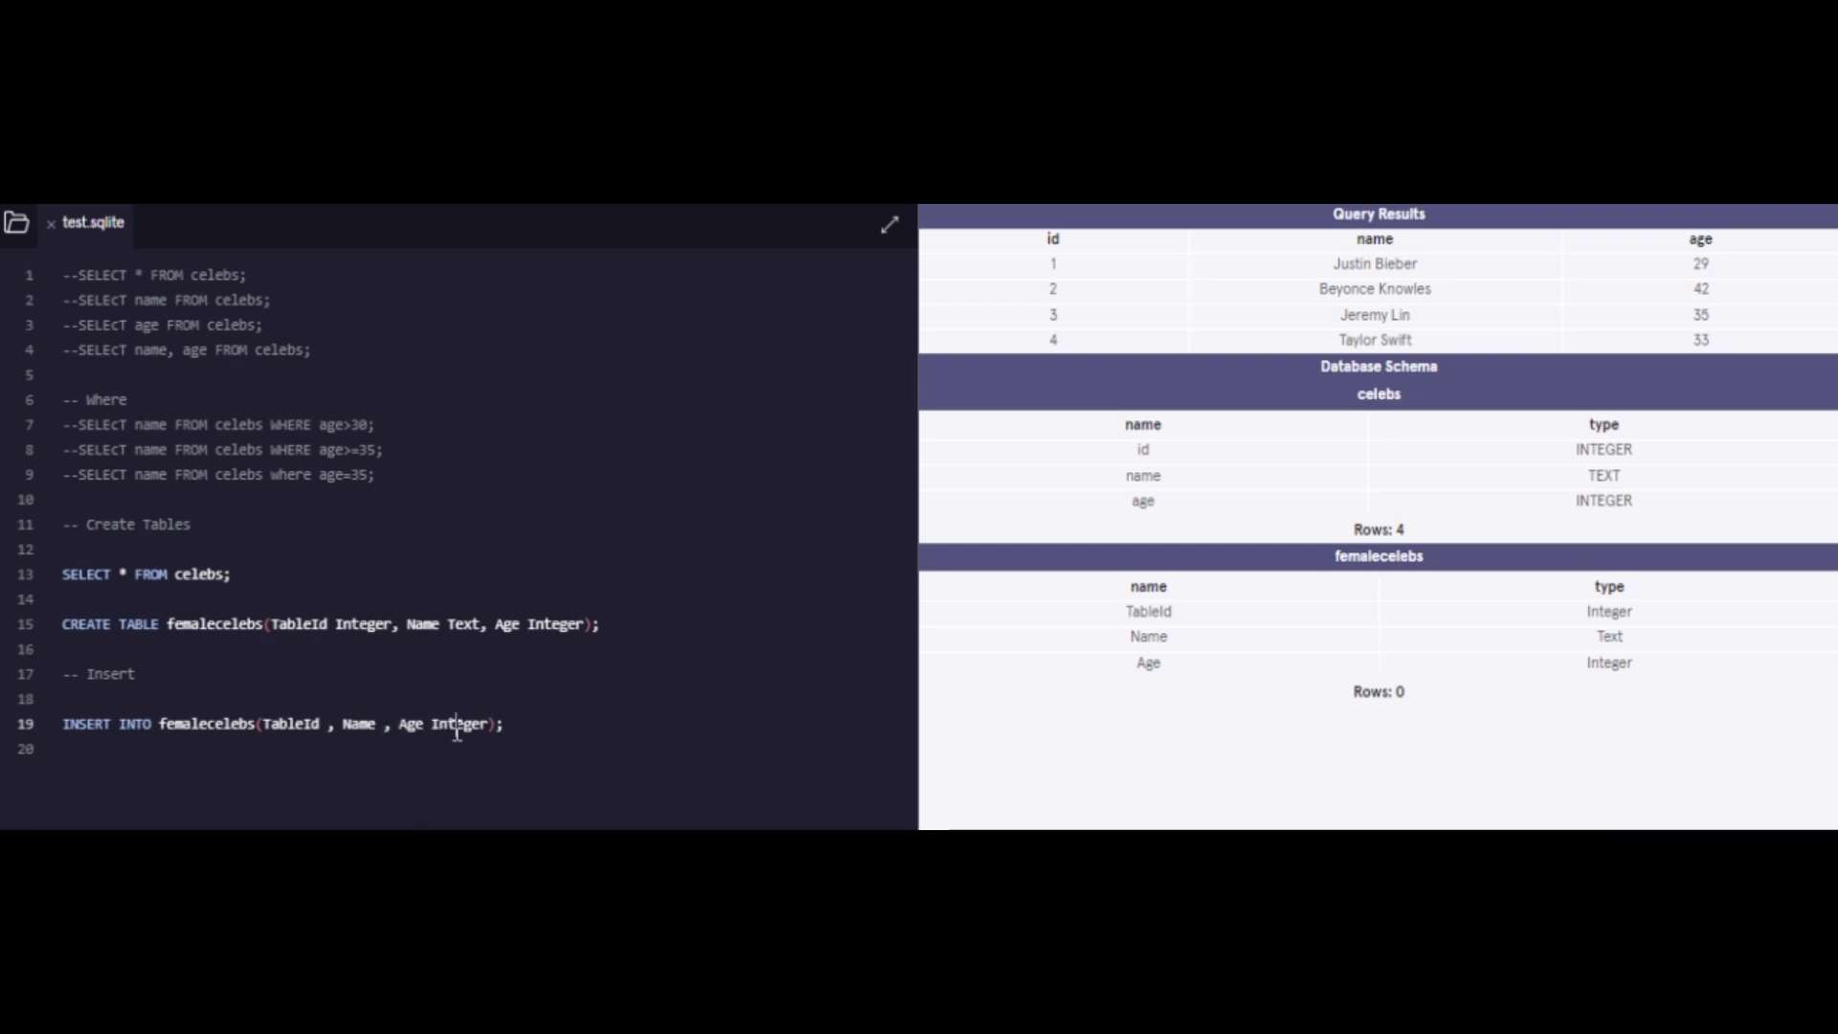
{"action": "key", "text": "BackSpace"}
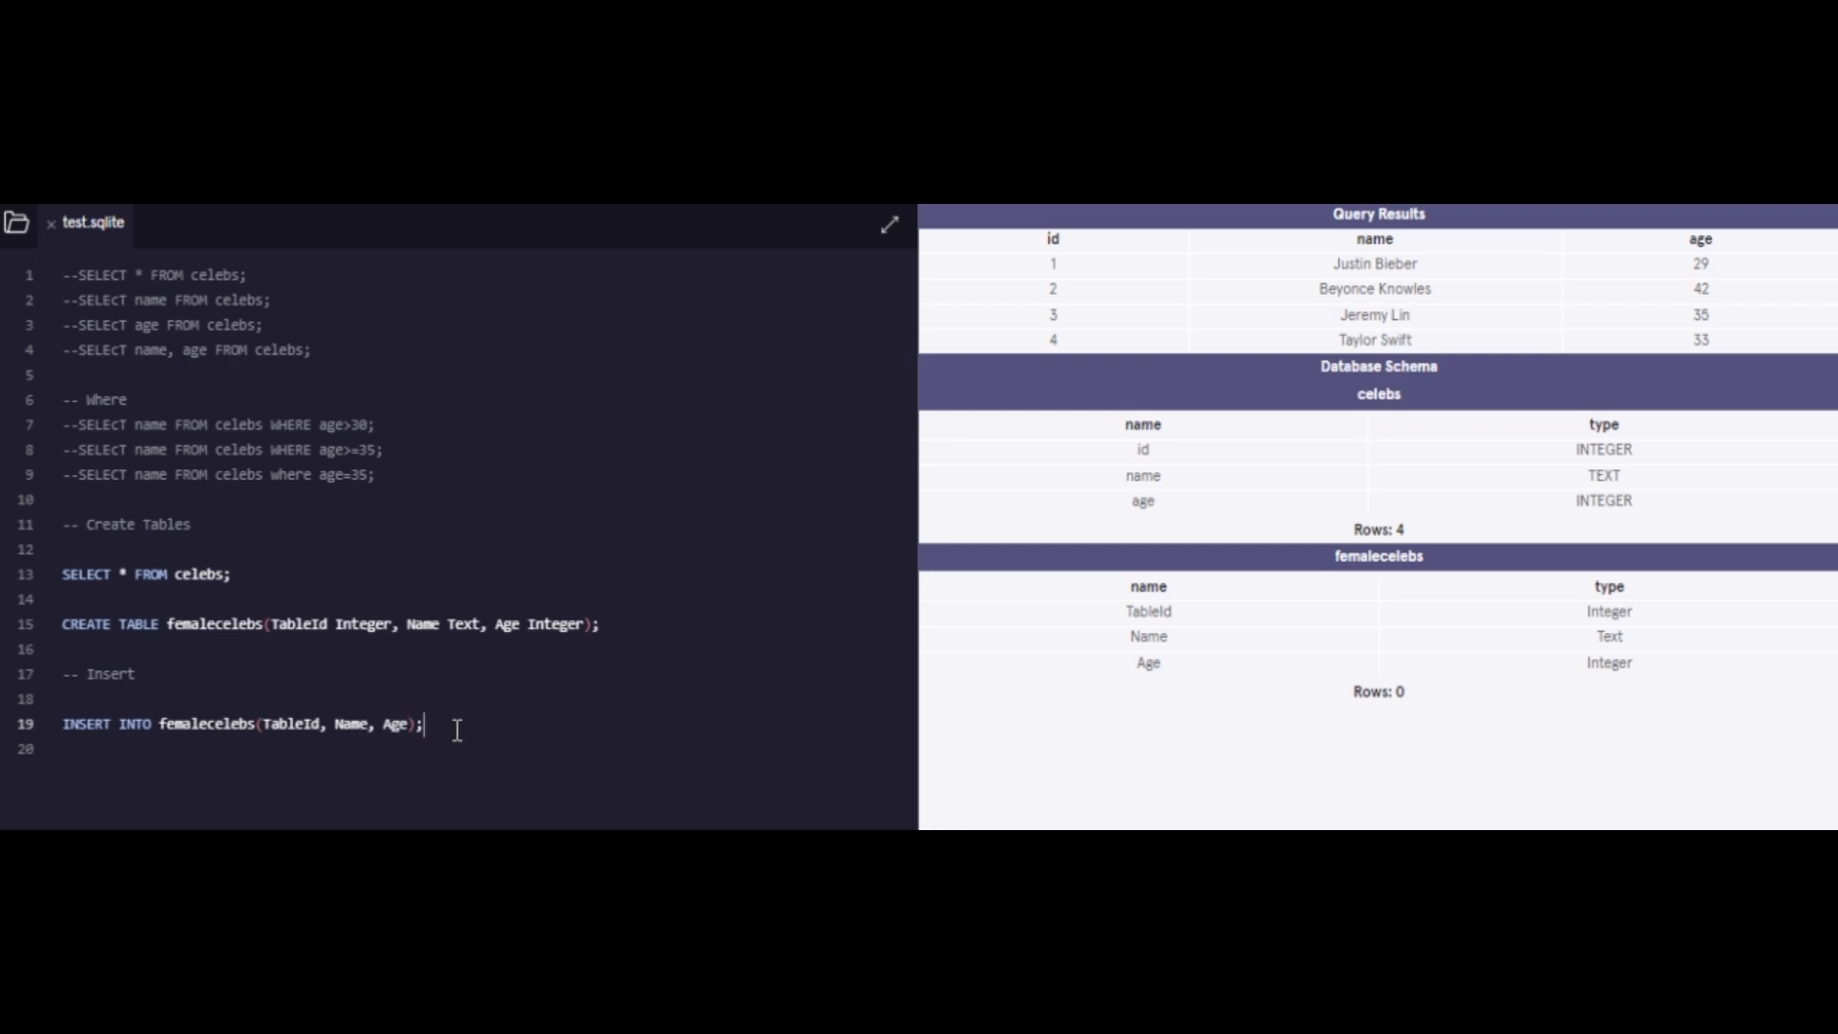
{"action": "key", "text": "Backspace"}
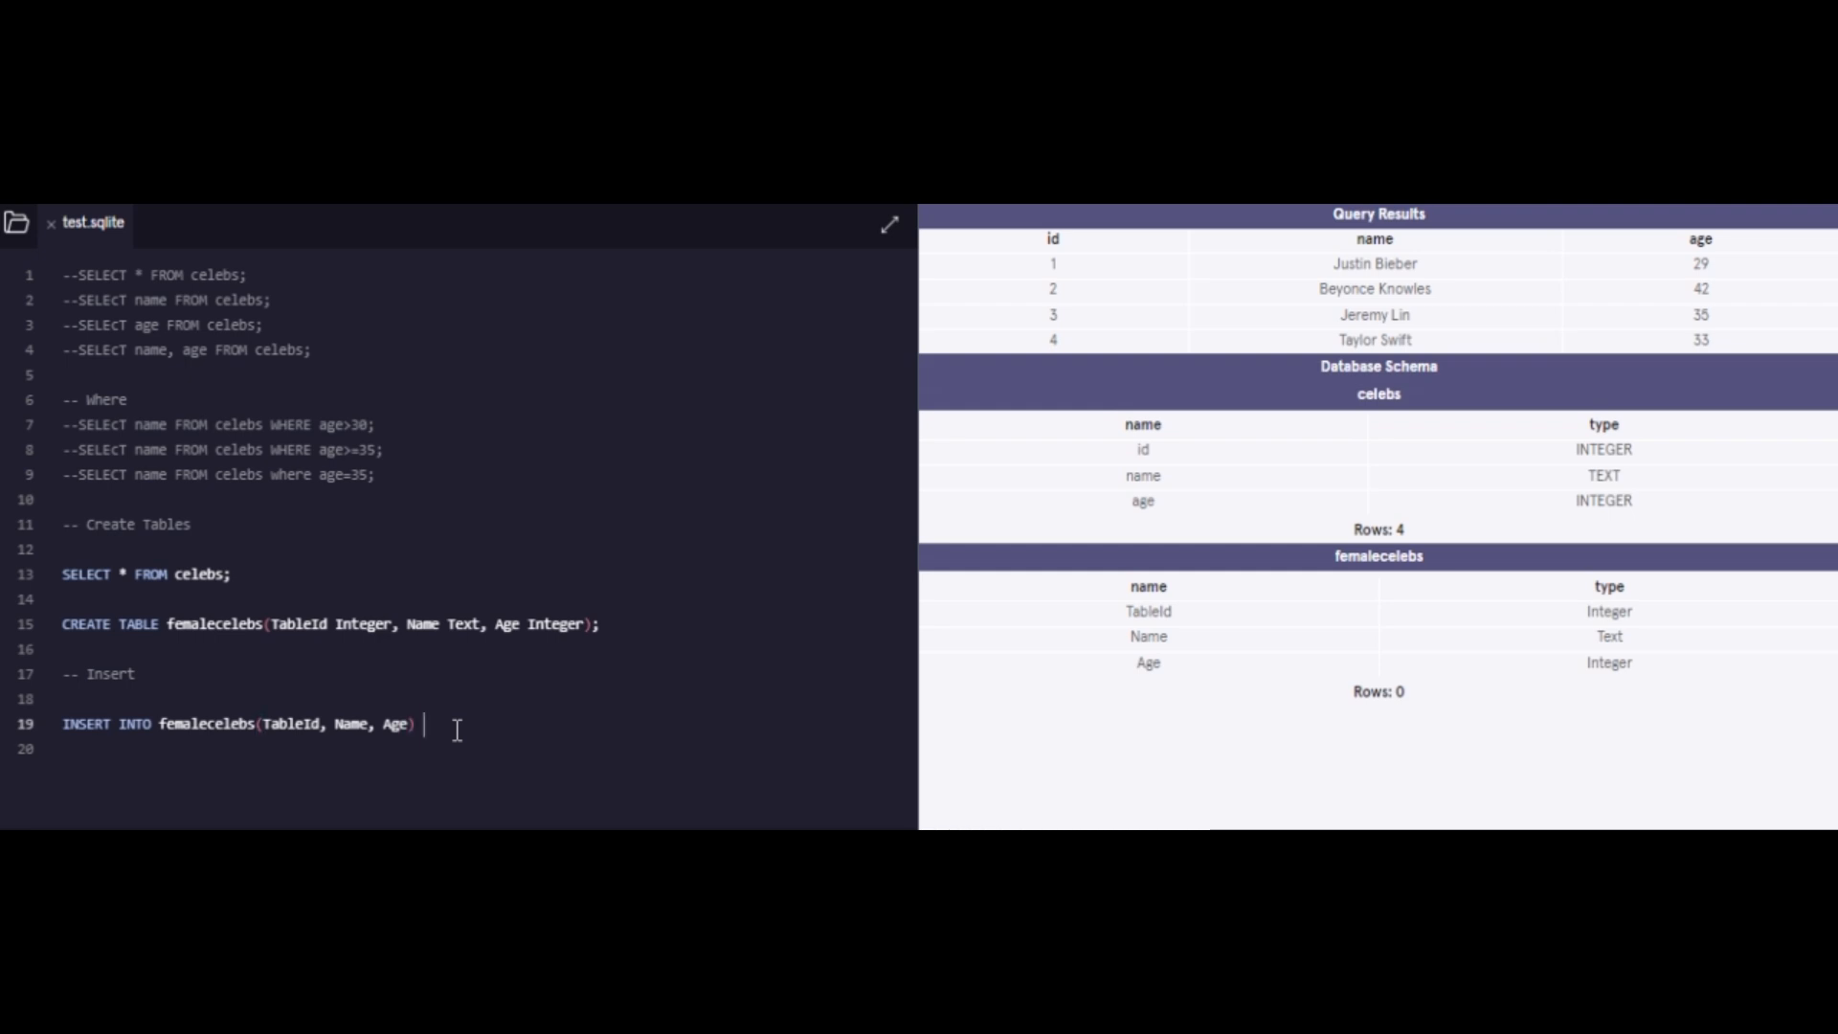
Step: Finish the insert with VALUES (1, 'Sia', 48);
{"action": "type", "text": "V"}
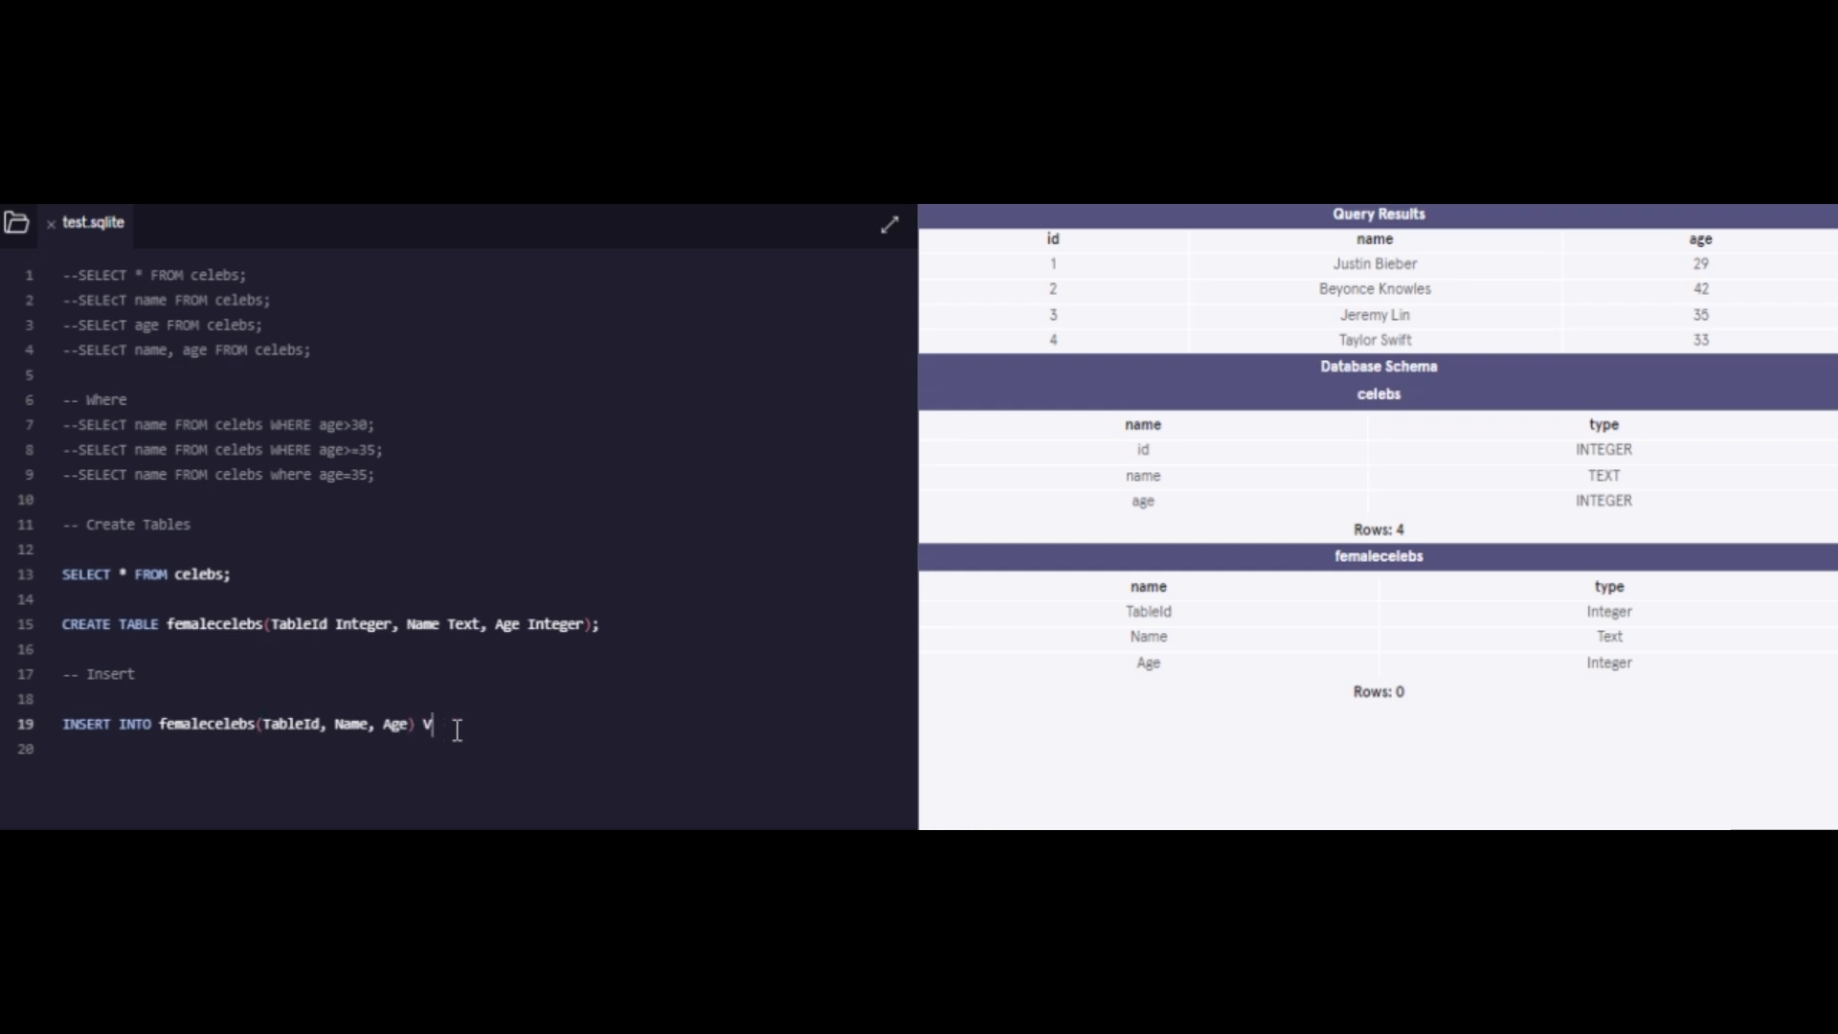
{"action": "type", "text": "ALUES"}
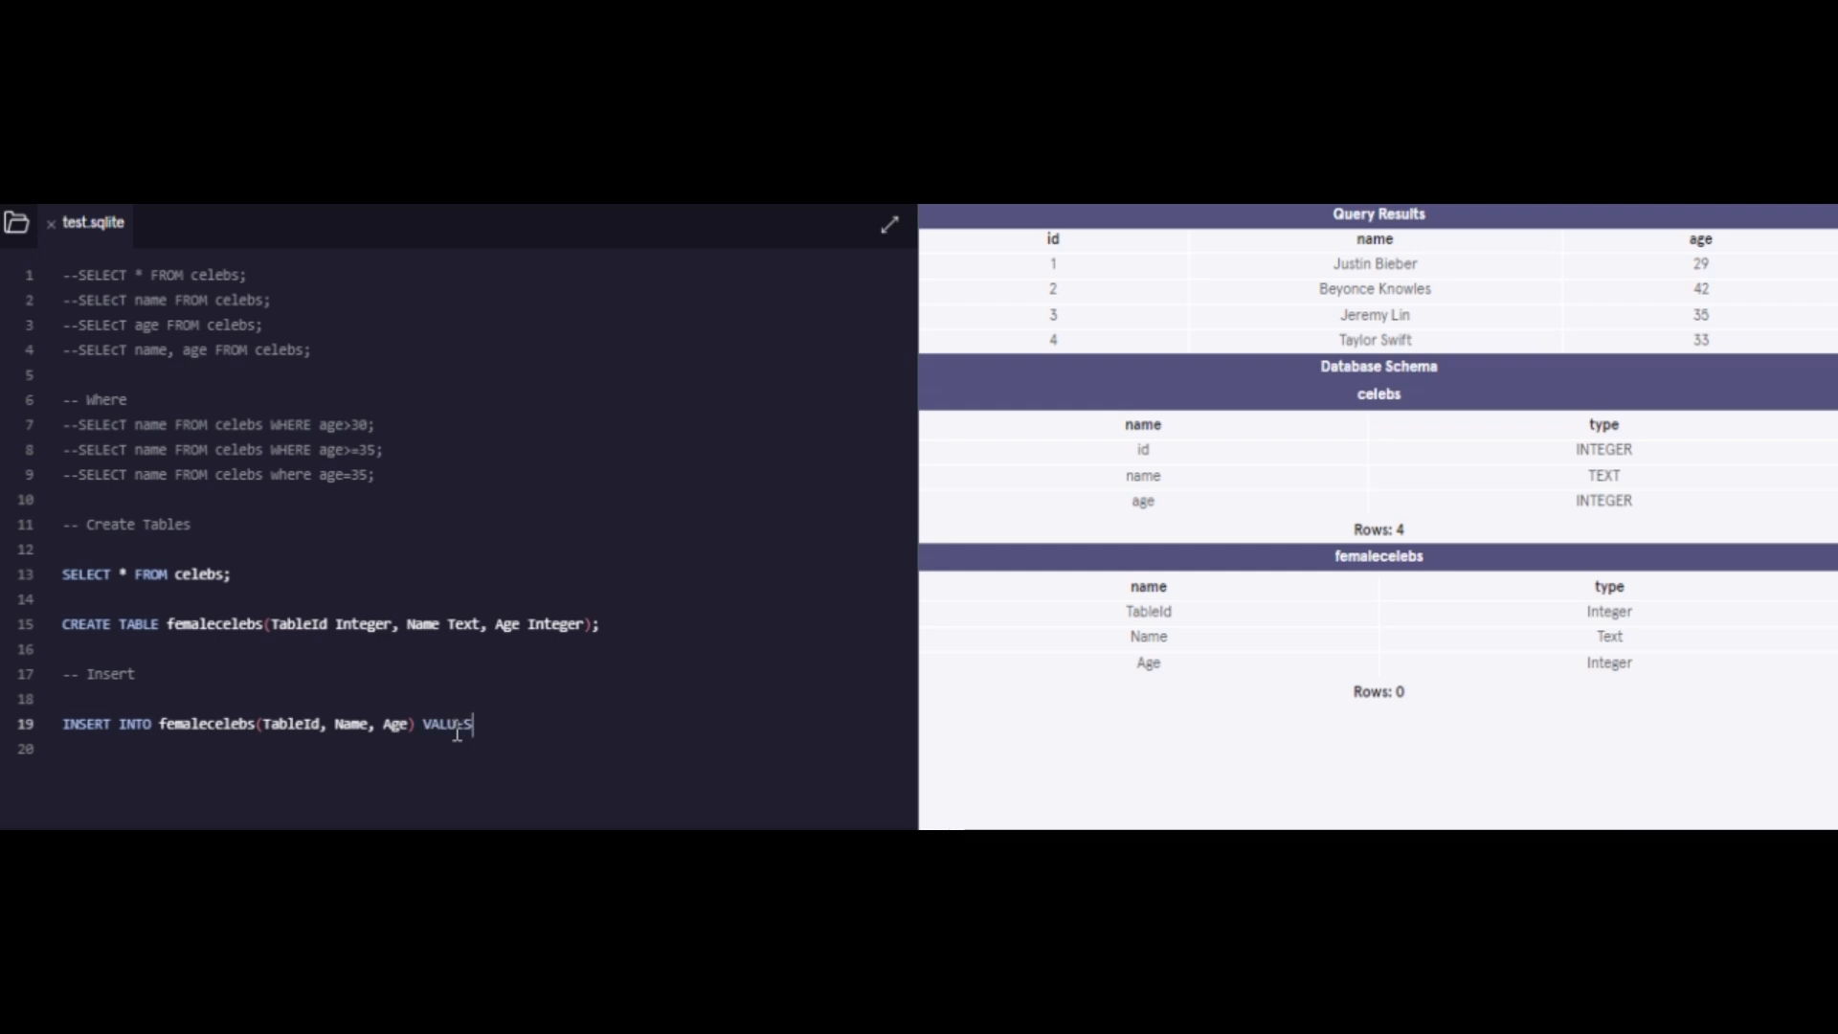
{"action": "type", "text": "("}
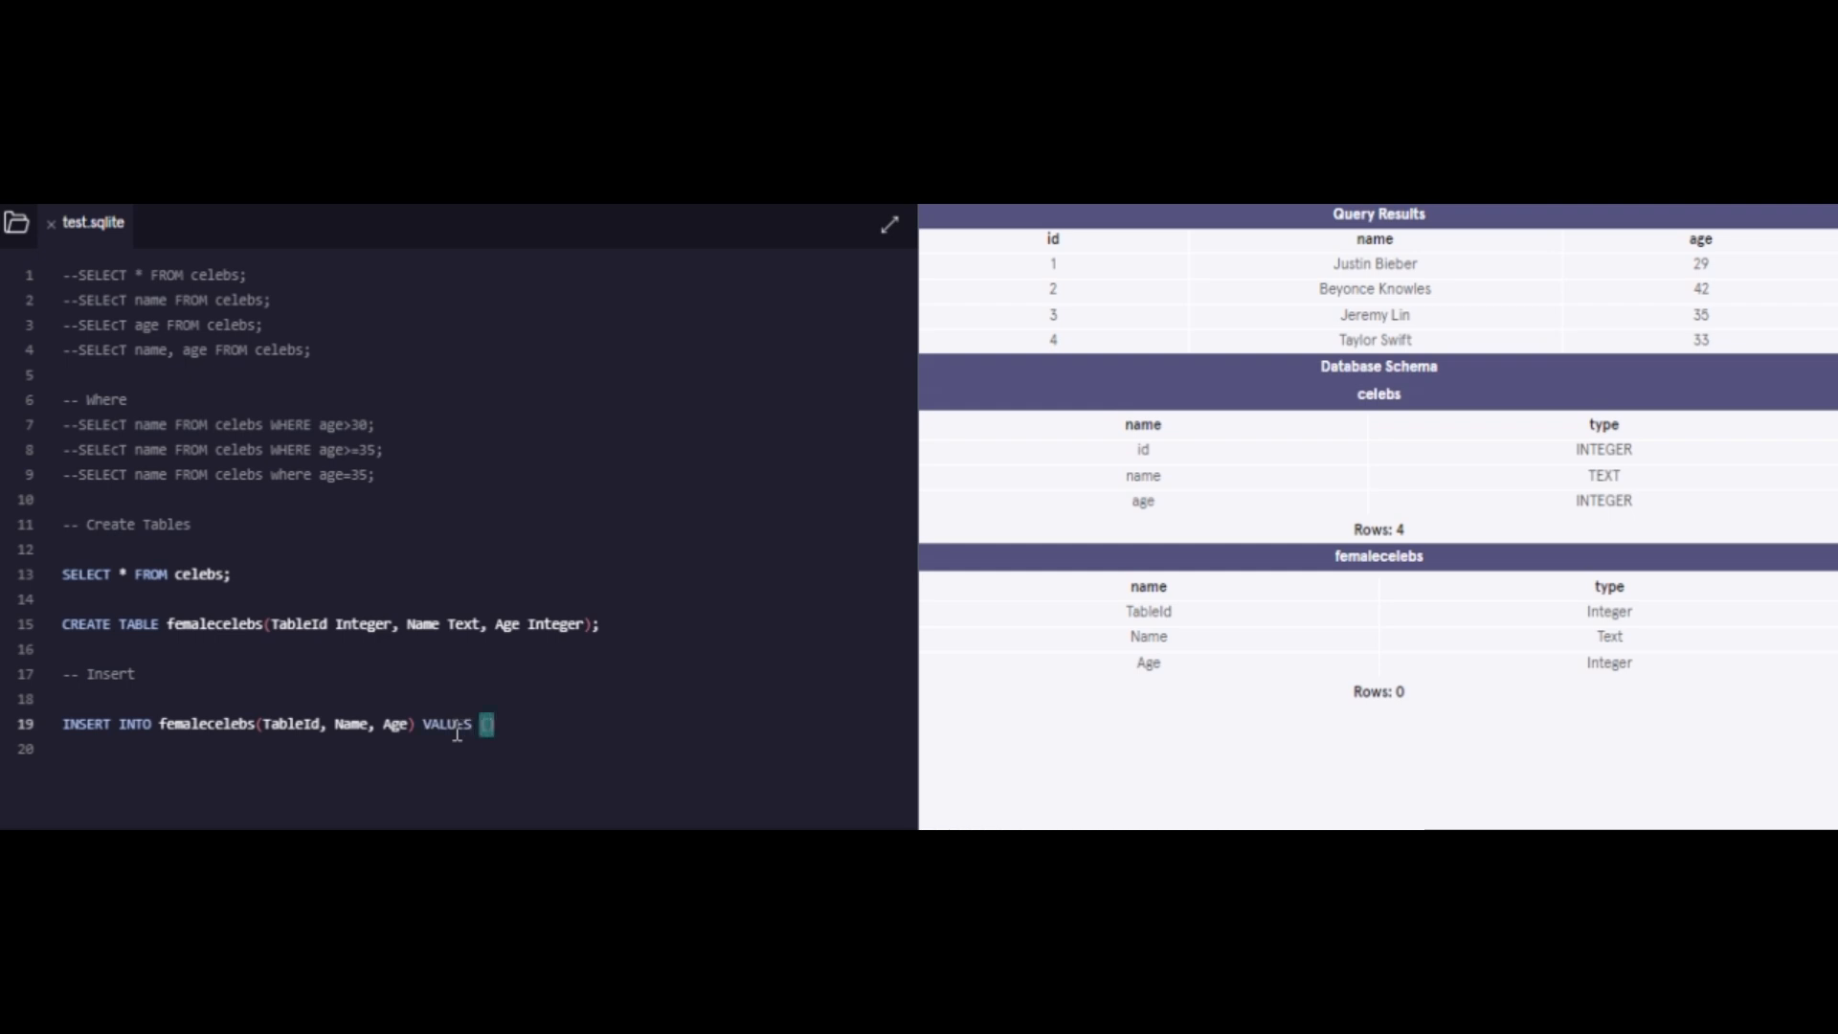
{"action": "type", "text": "1, 'Sia"}
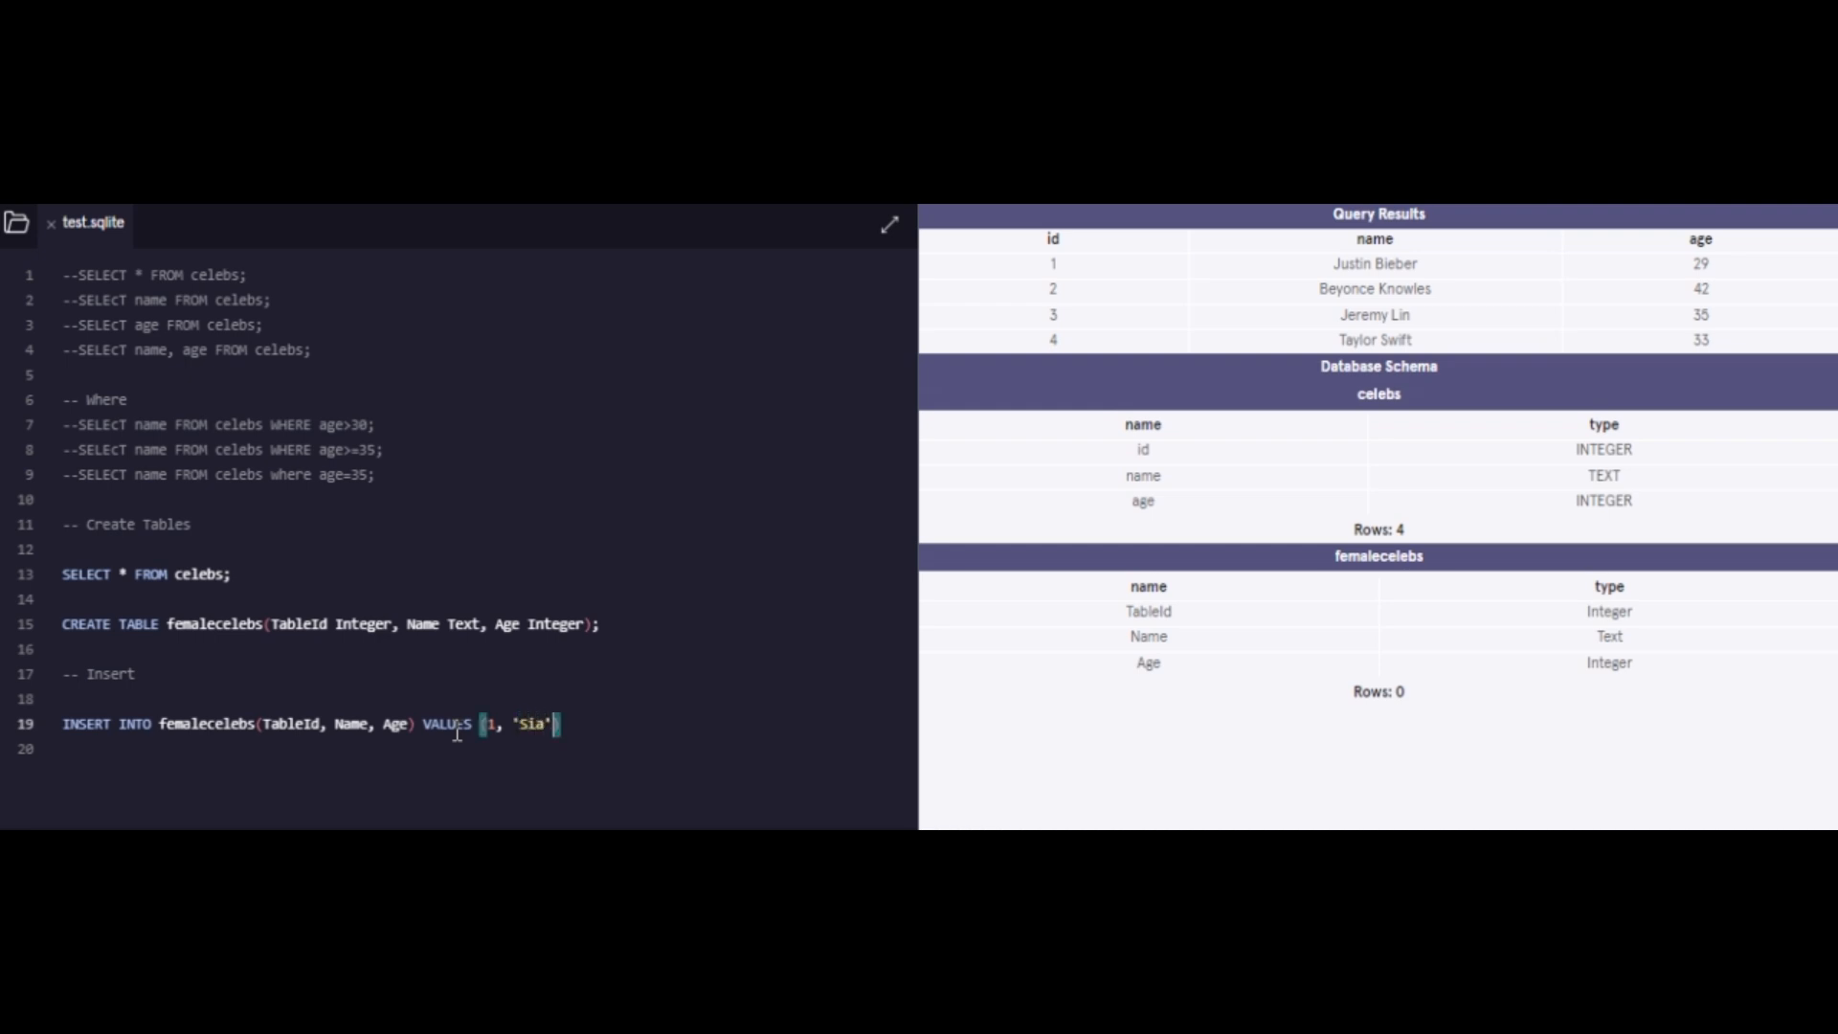
{"action": "type", "text": ", 48"}
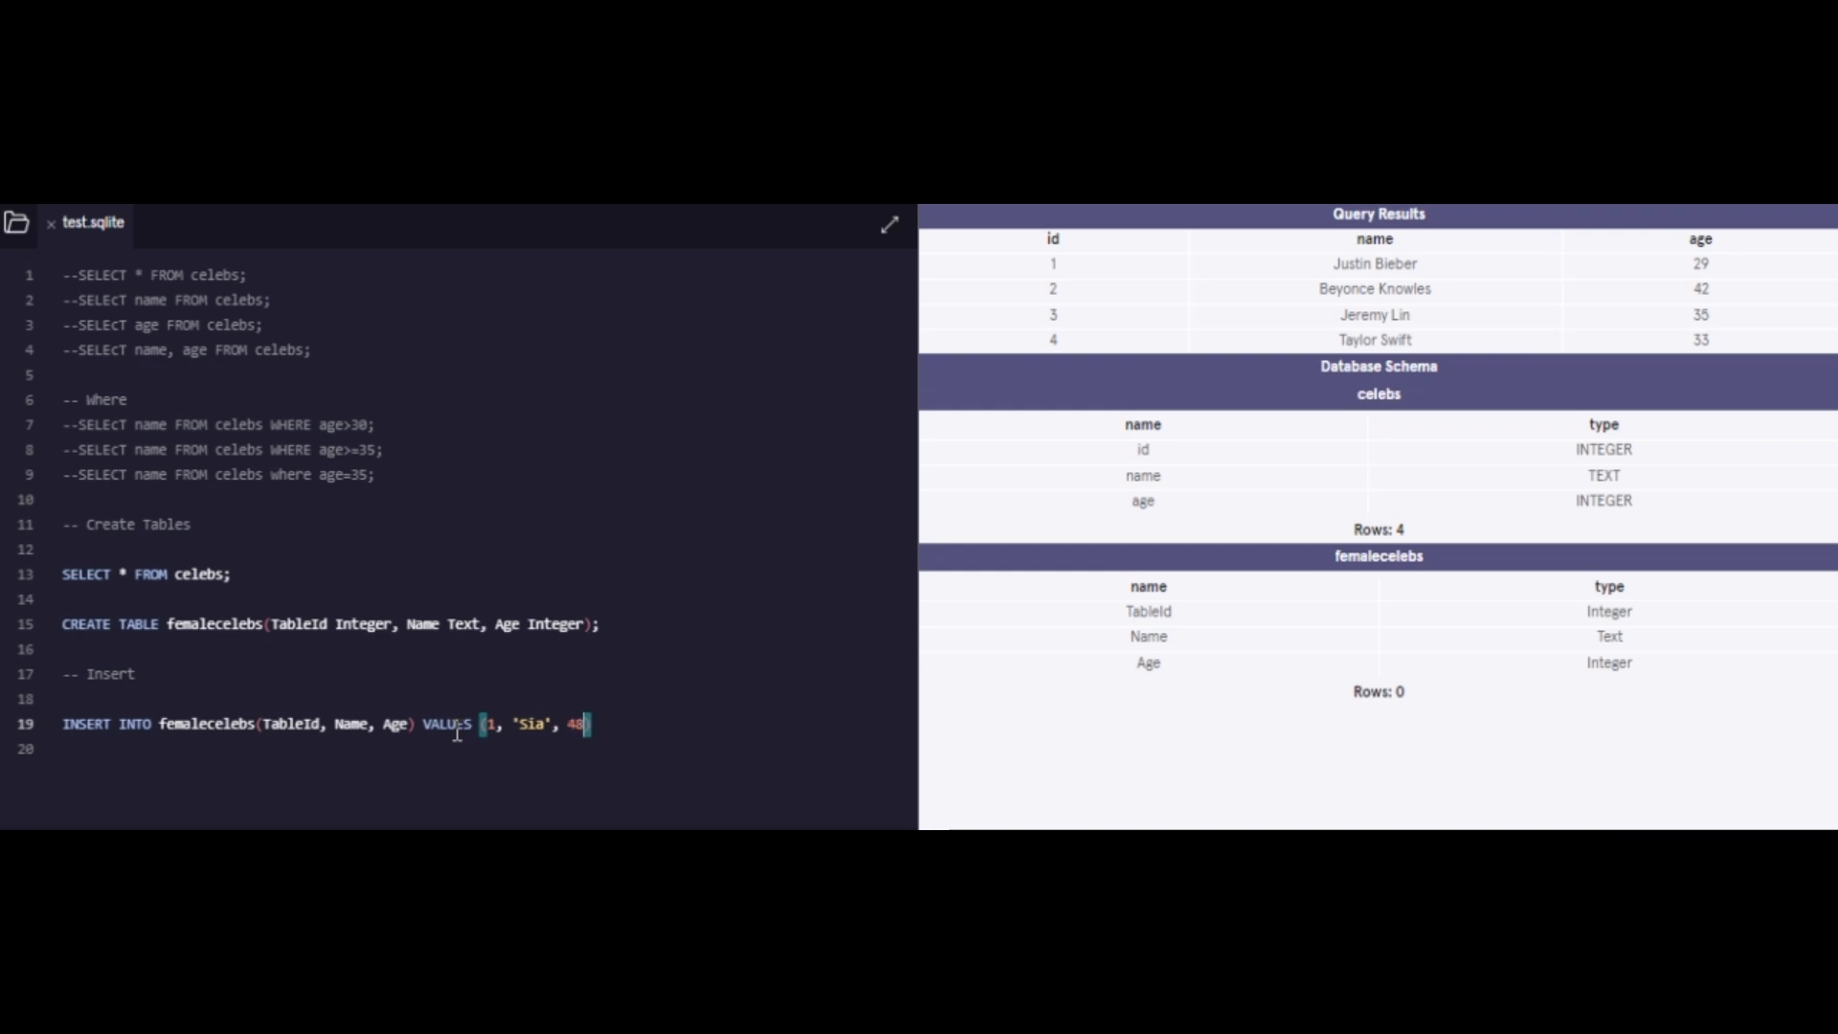
{"action": "type", "text": ");"}
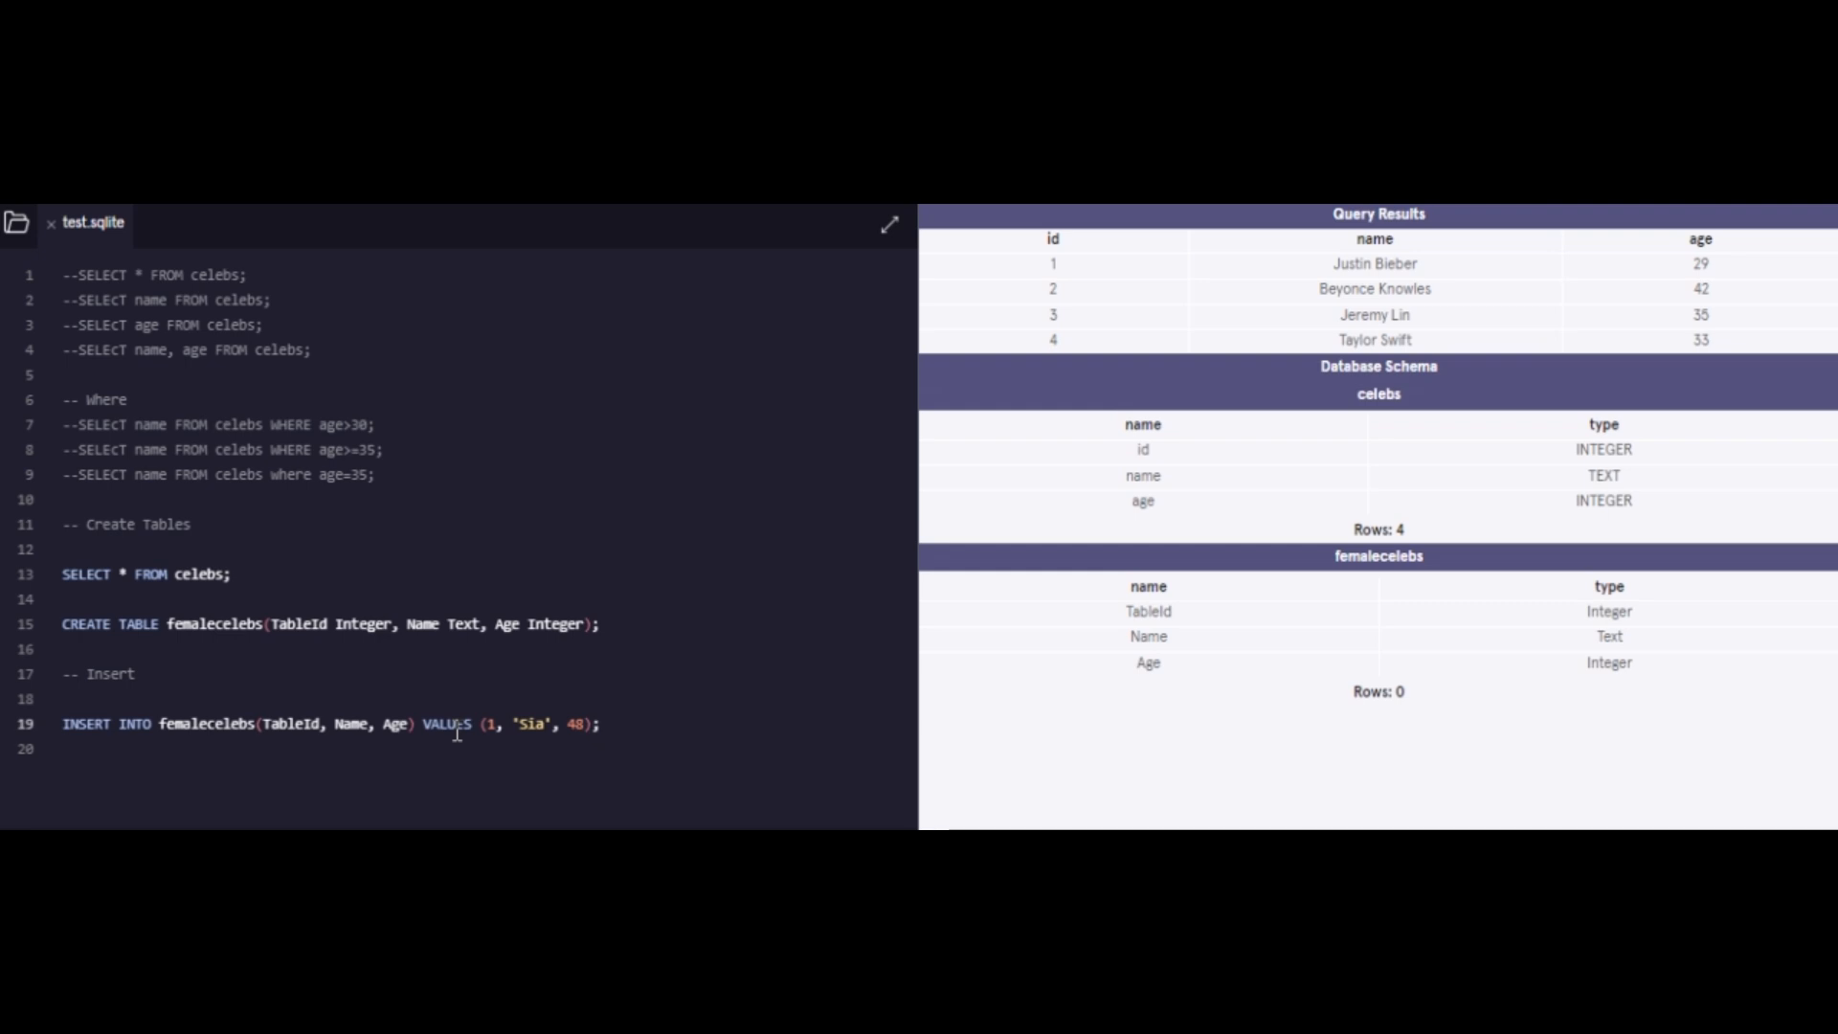
Step: Run SELECT * FROM femalecelebs; below the insert, returning Sia, 48
{"action": "type", "text": "S"}
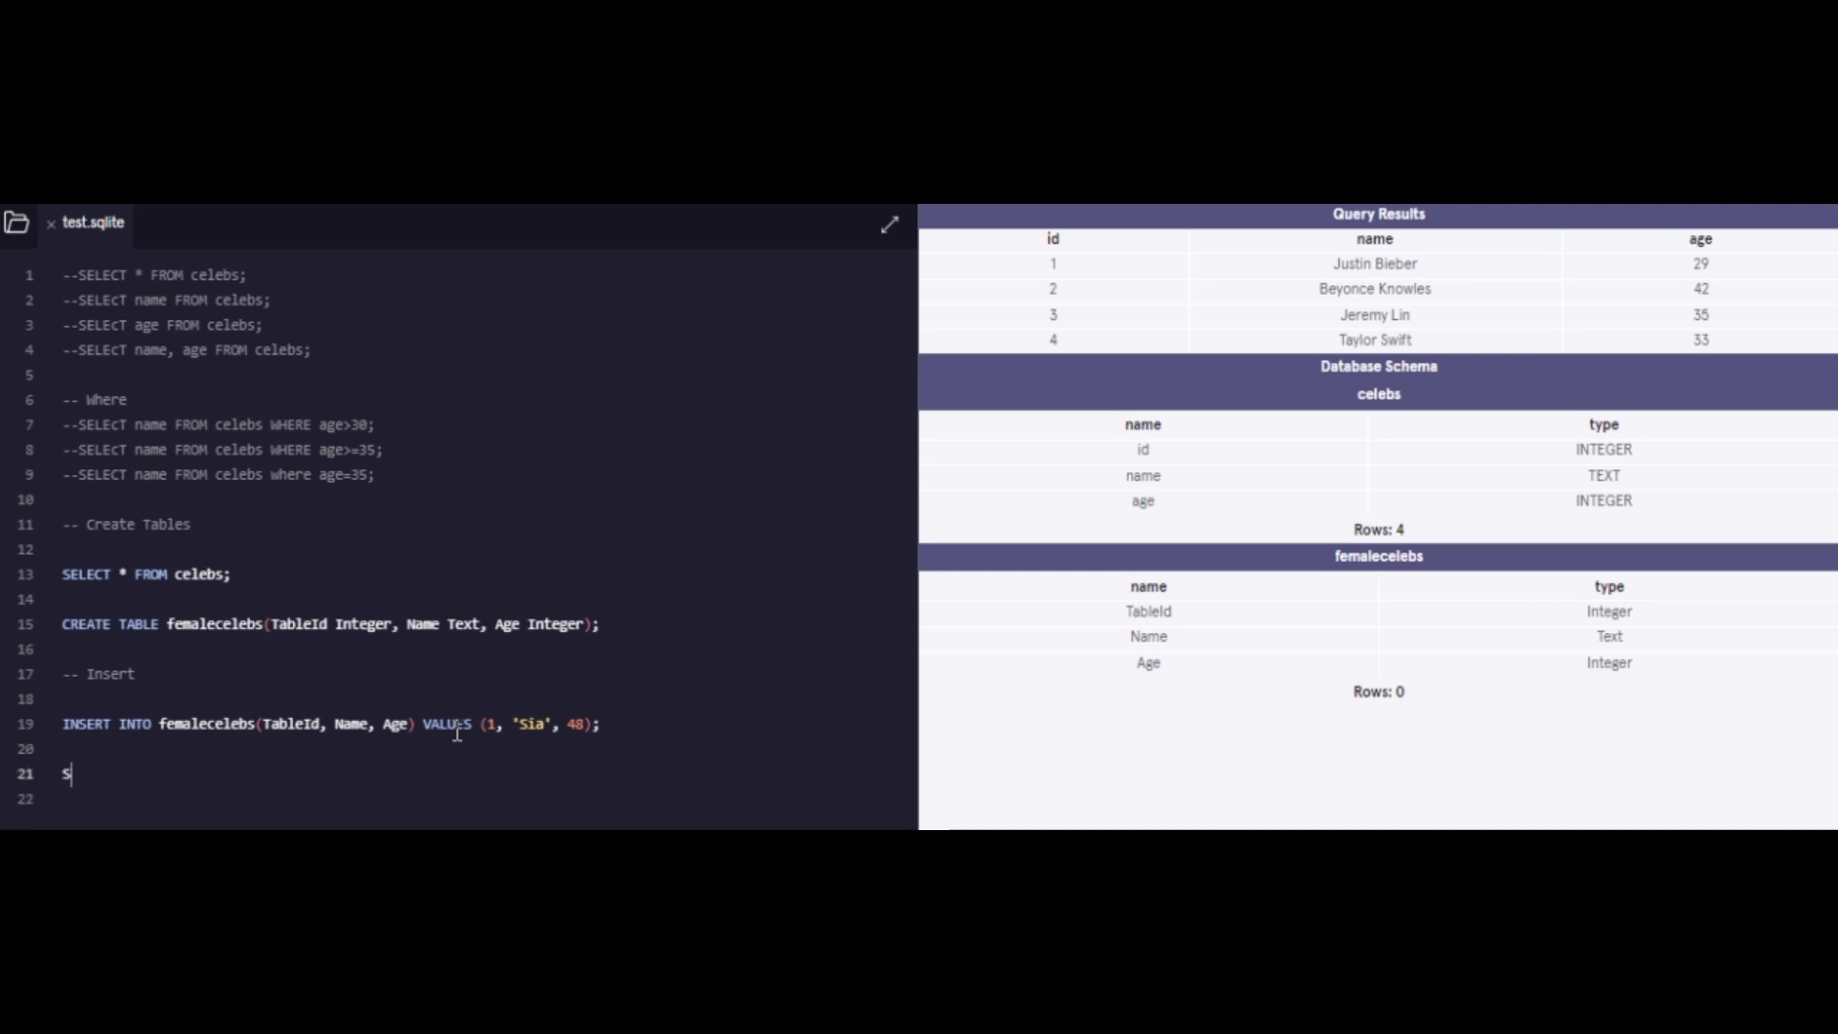
{"action": "type", "text": "ELECT *"}
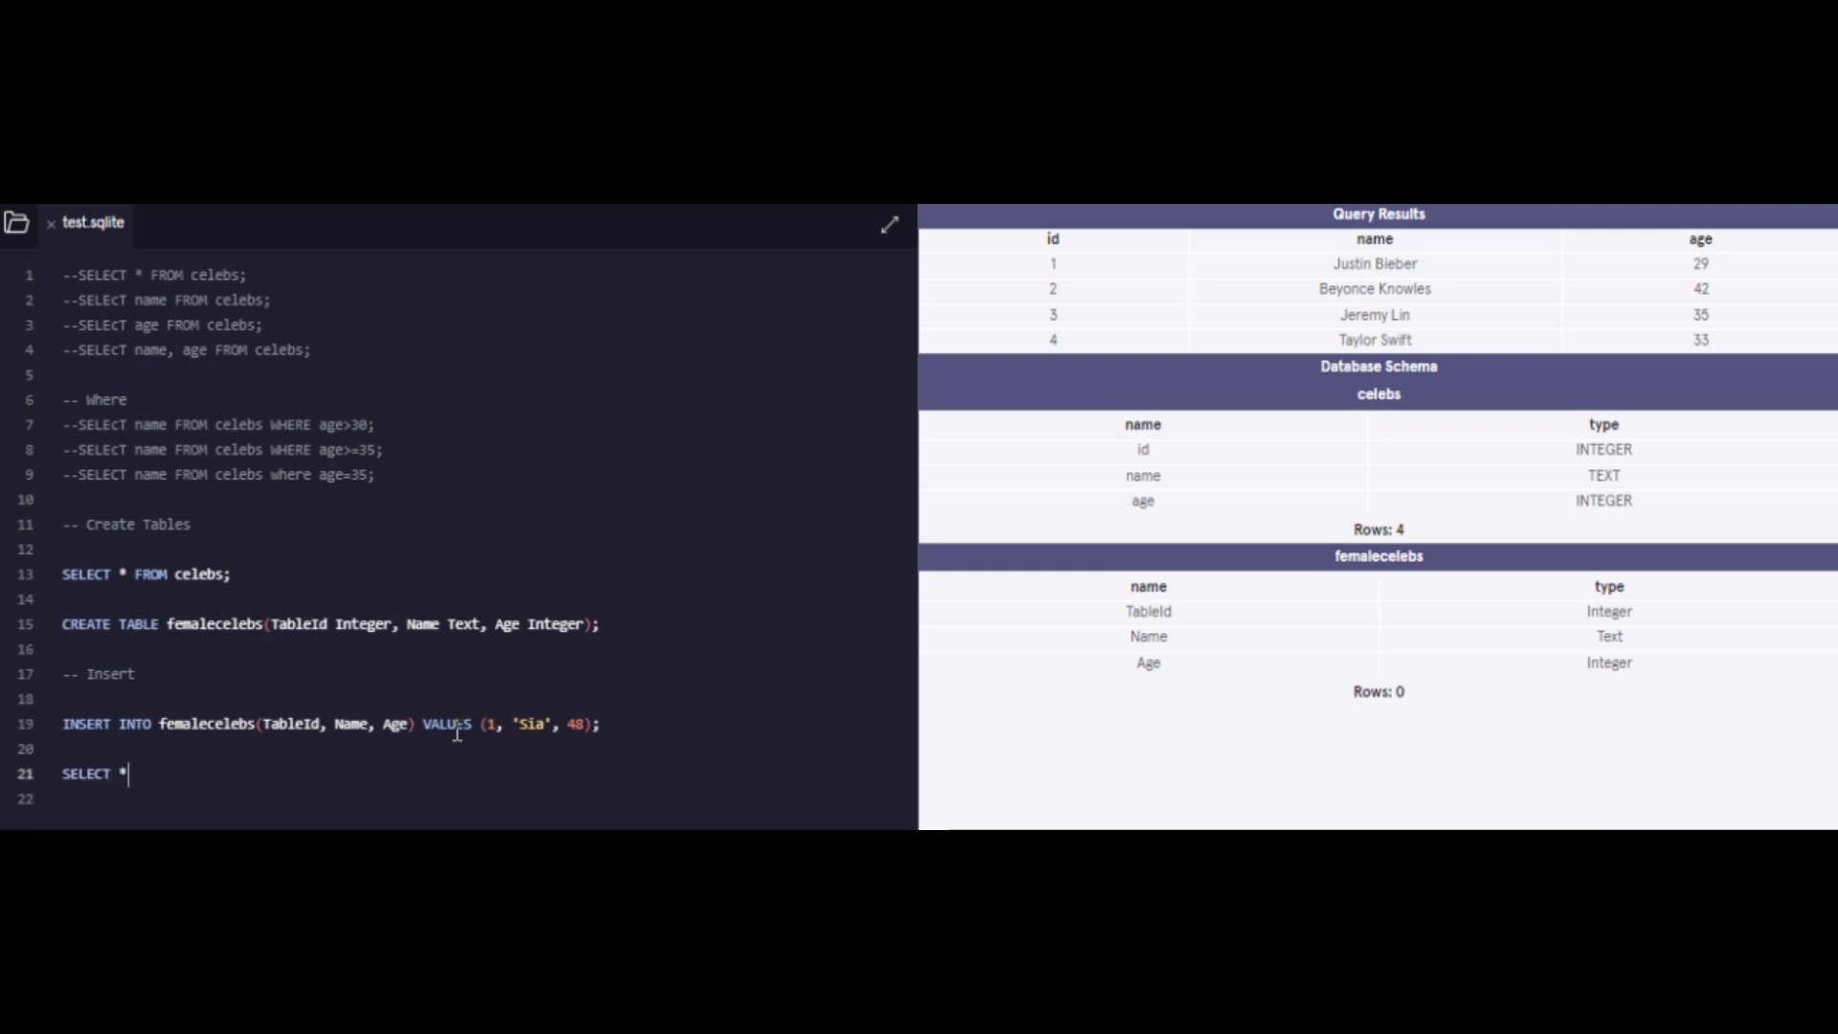
{"action": "type", "text": "FROM"}
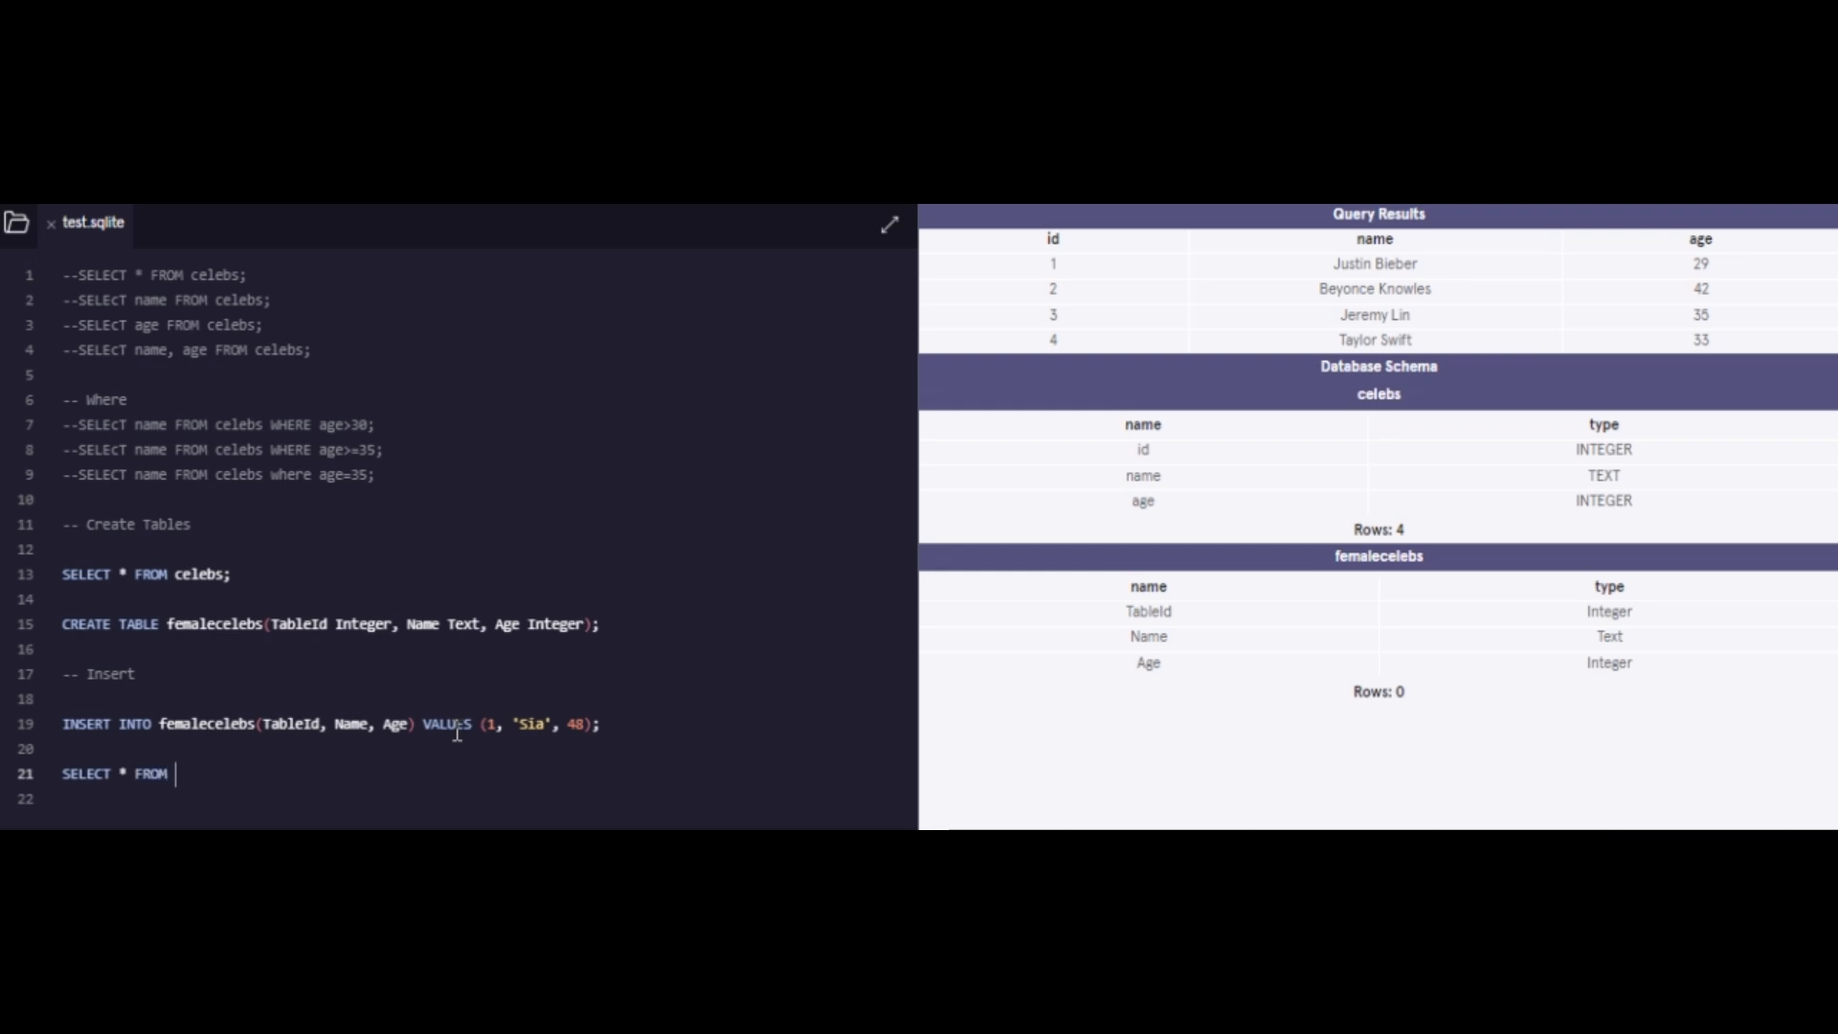
{"action": "type", "text": "fema"}
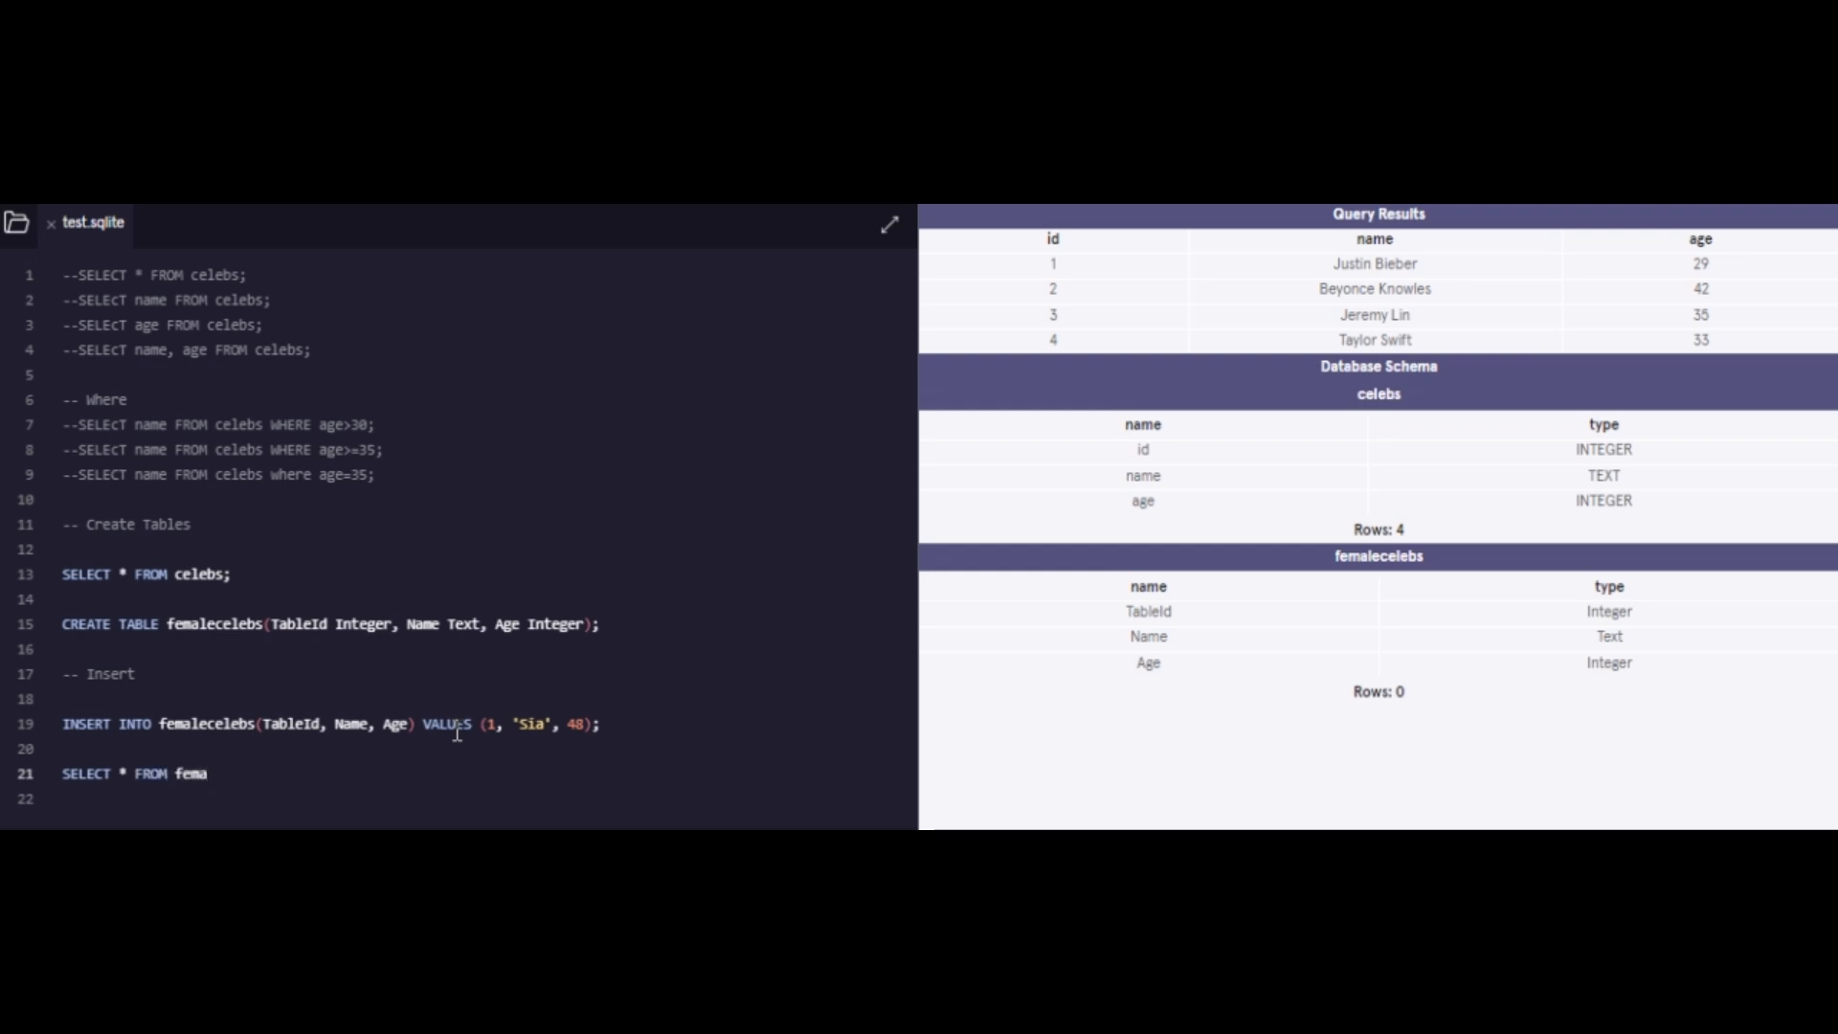
{"action": "type", "text": "lecelebs;"}
{"action": "left_click", "coordinate": [148, 573]}
{"action": "type", "text": "--"}
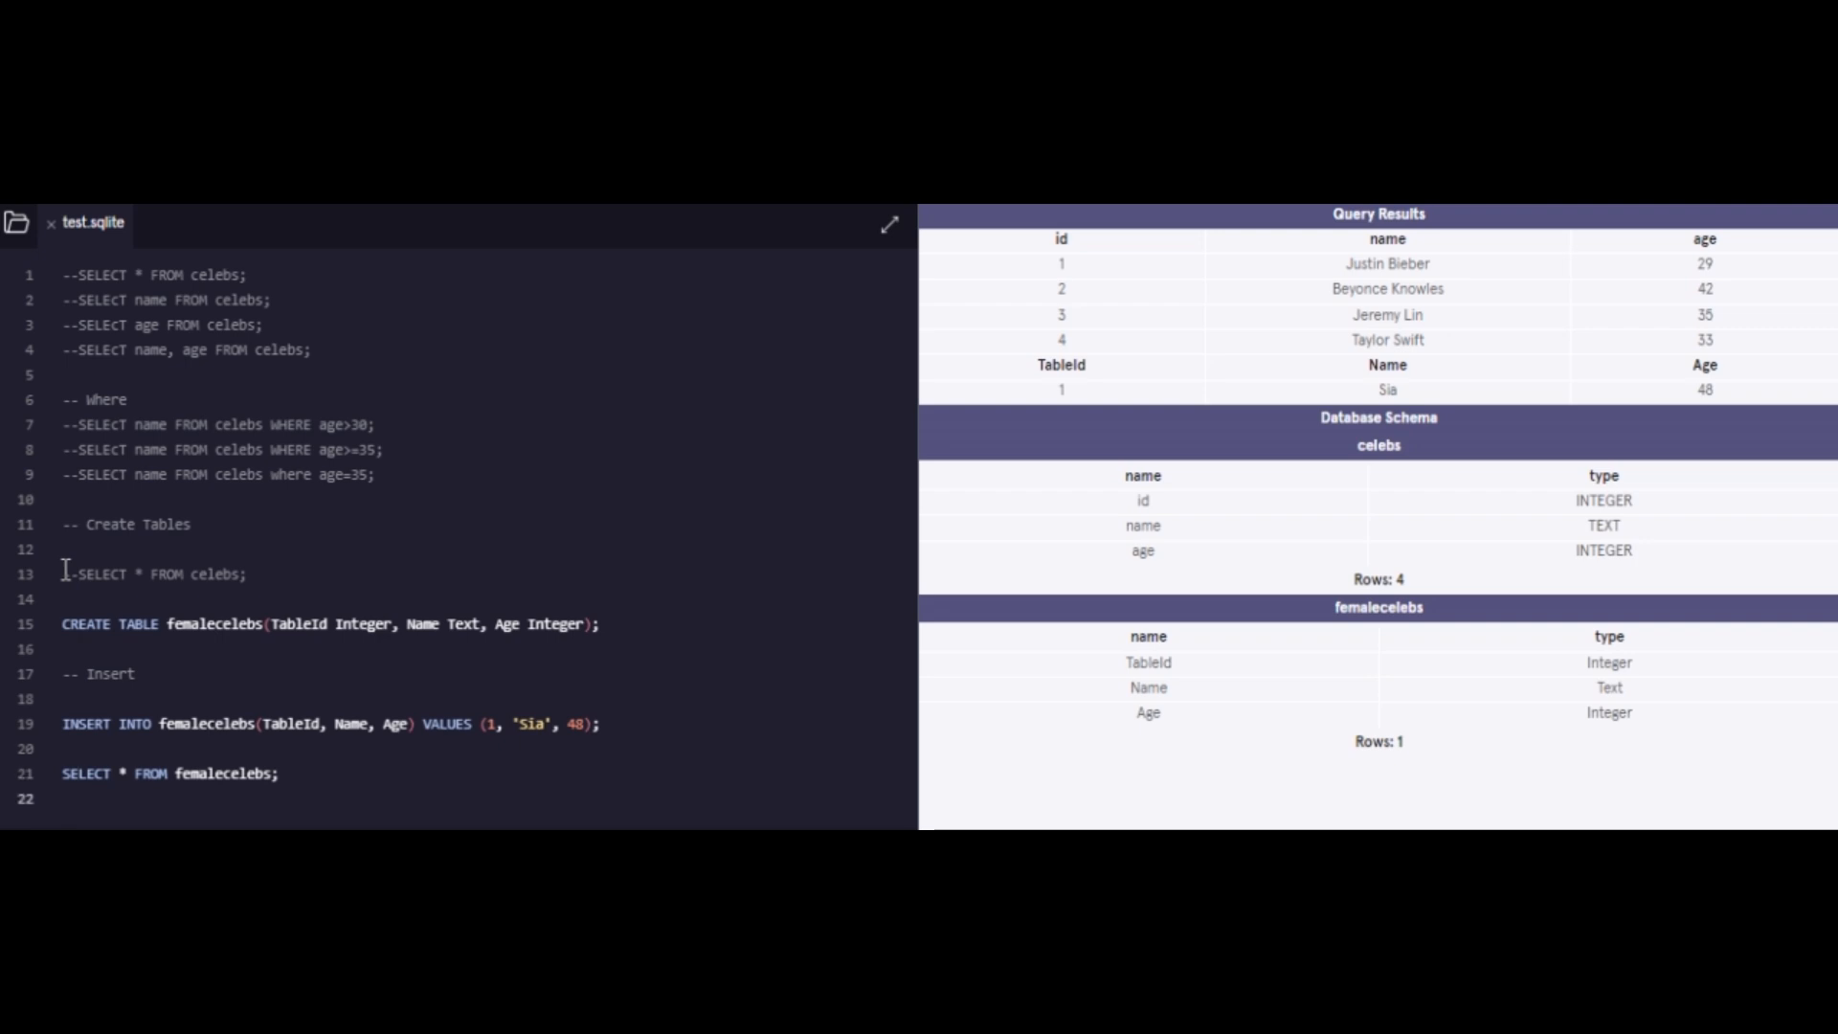
Step: Insert Lorde, Lady Gaga, Beyonce, Nicki Minaj and Cardi B into femalecelebs and run
{"action": "type", "text": "fj"}
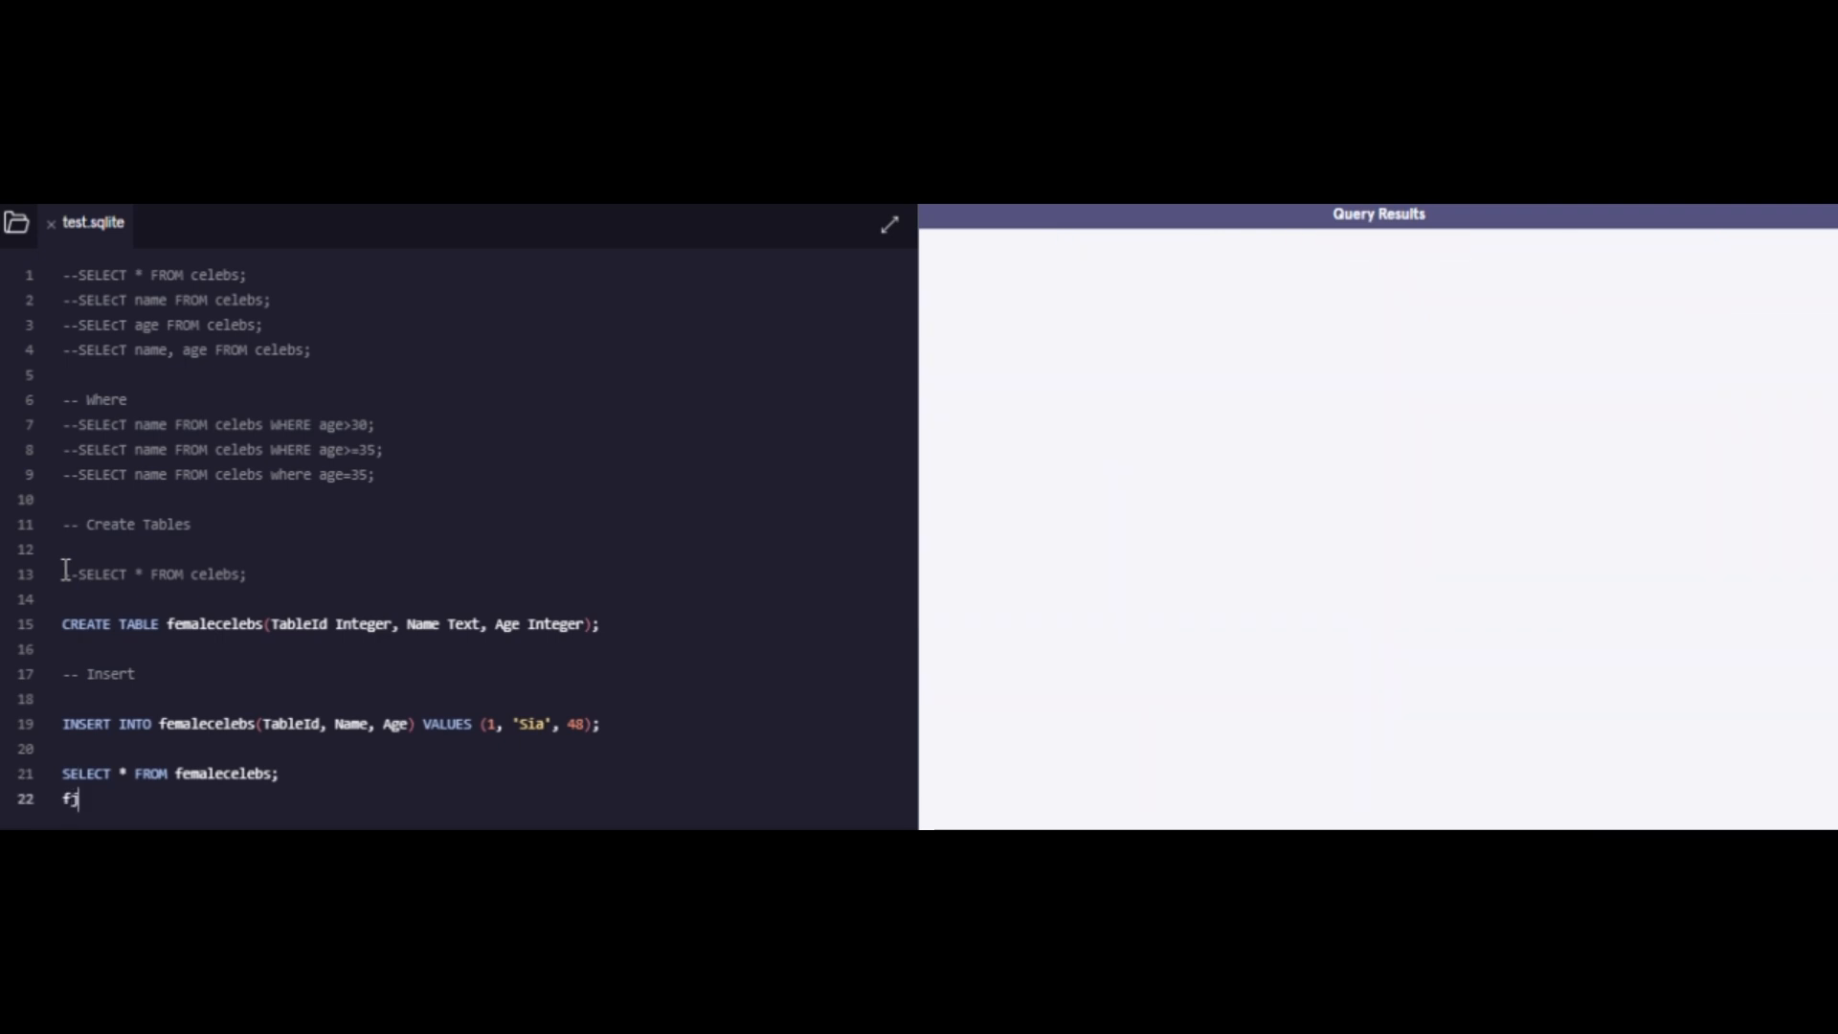
{"action": "key", "text": "BackSpace"}
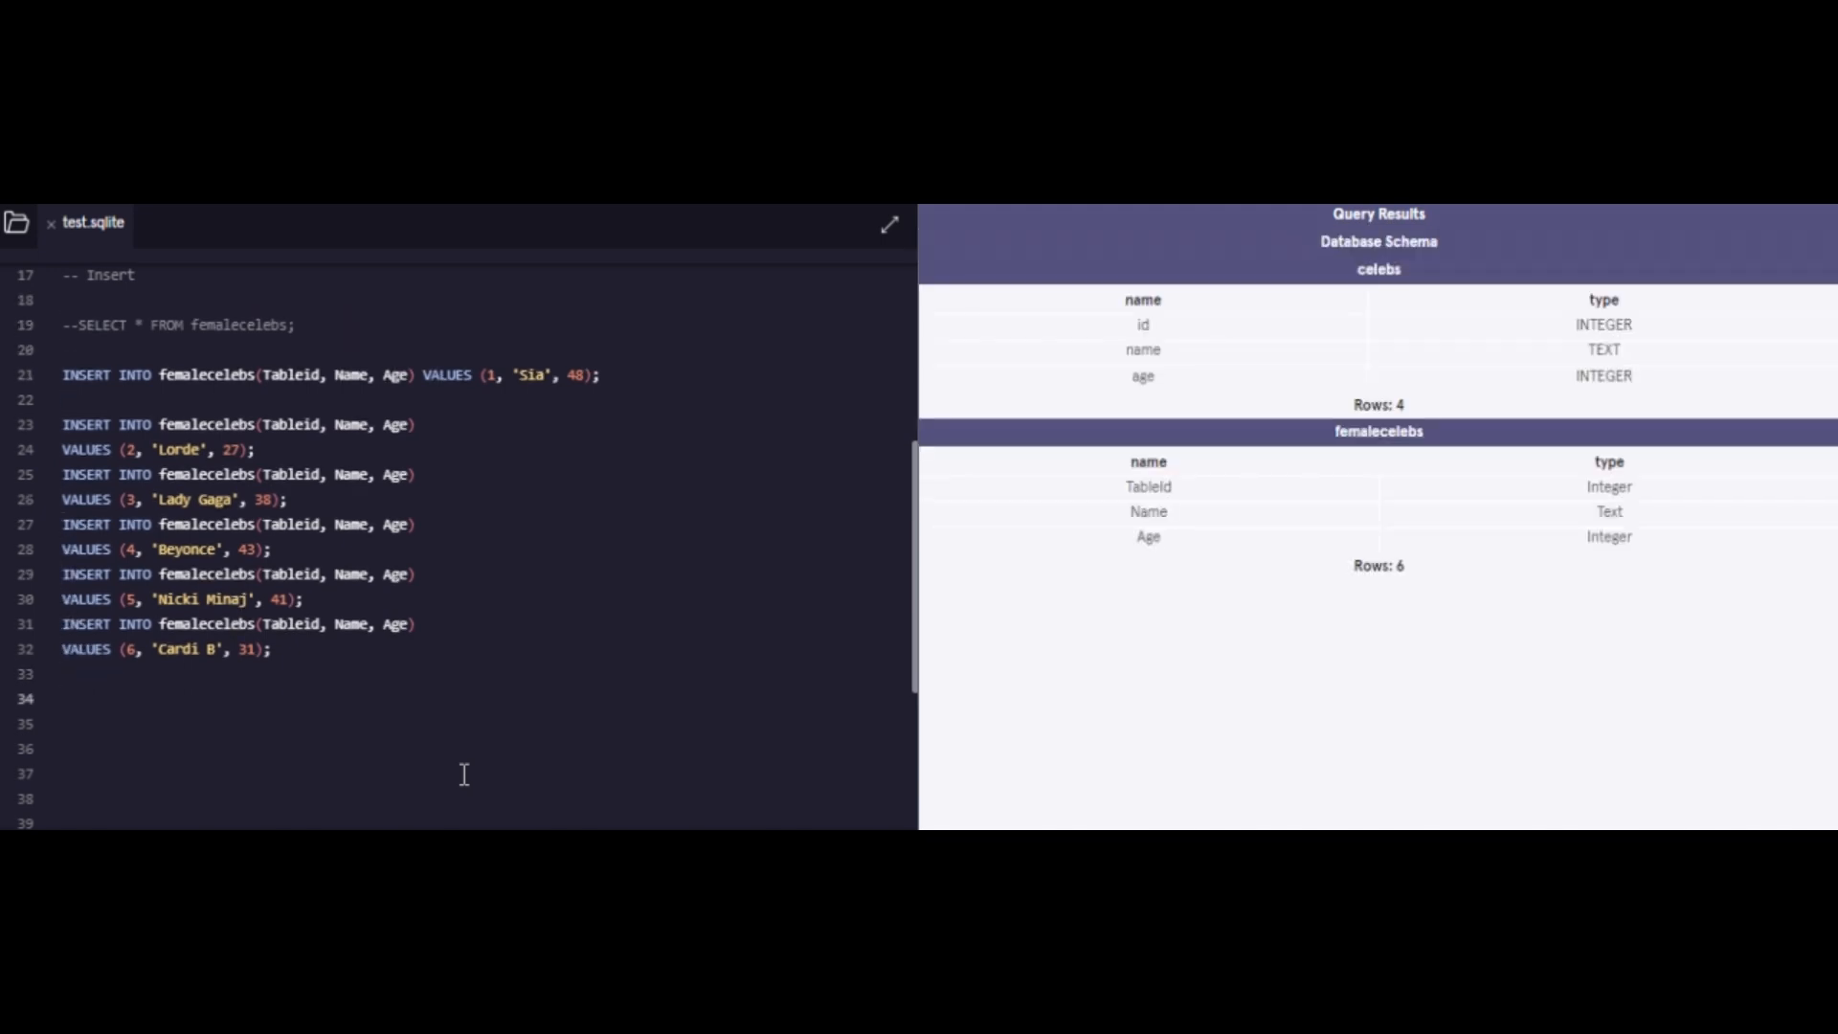
{"action": "left_click", "coordinate": [64, 697]}
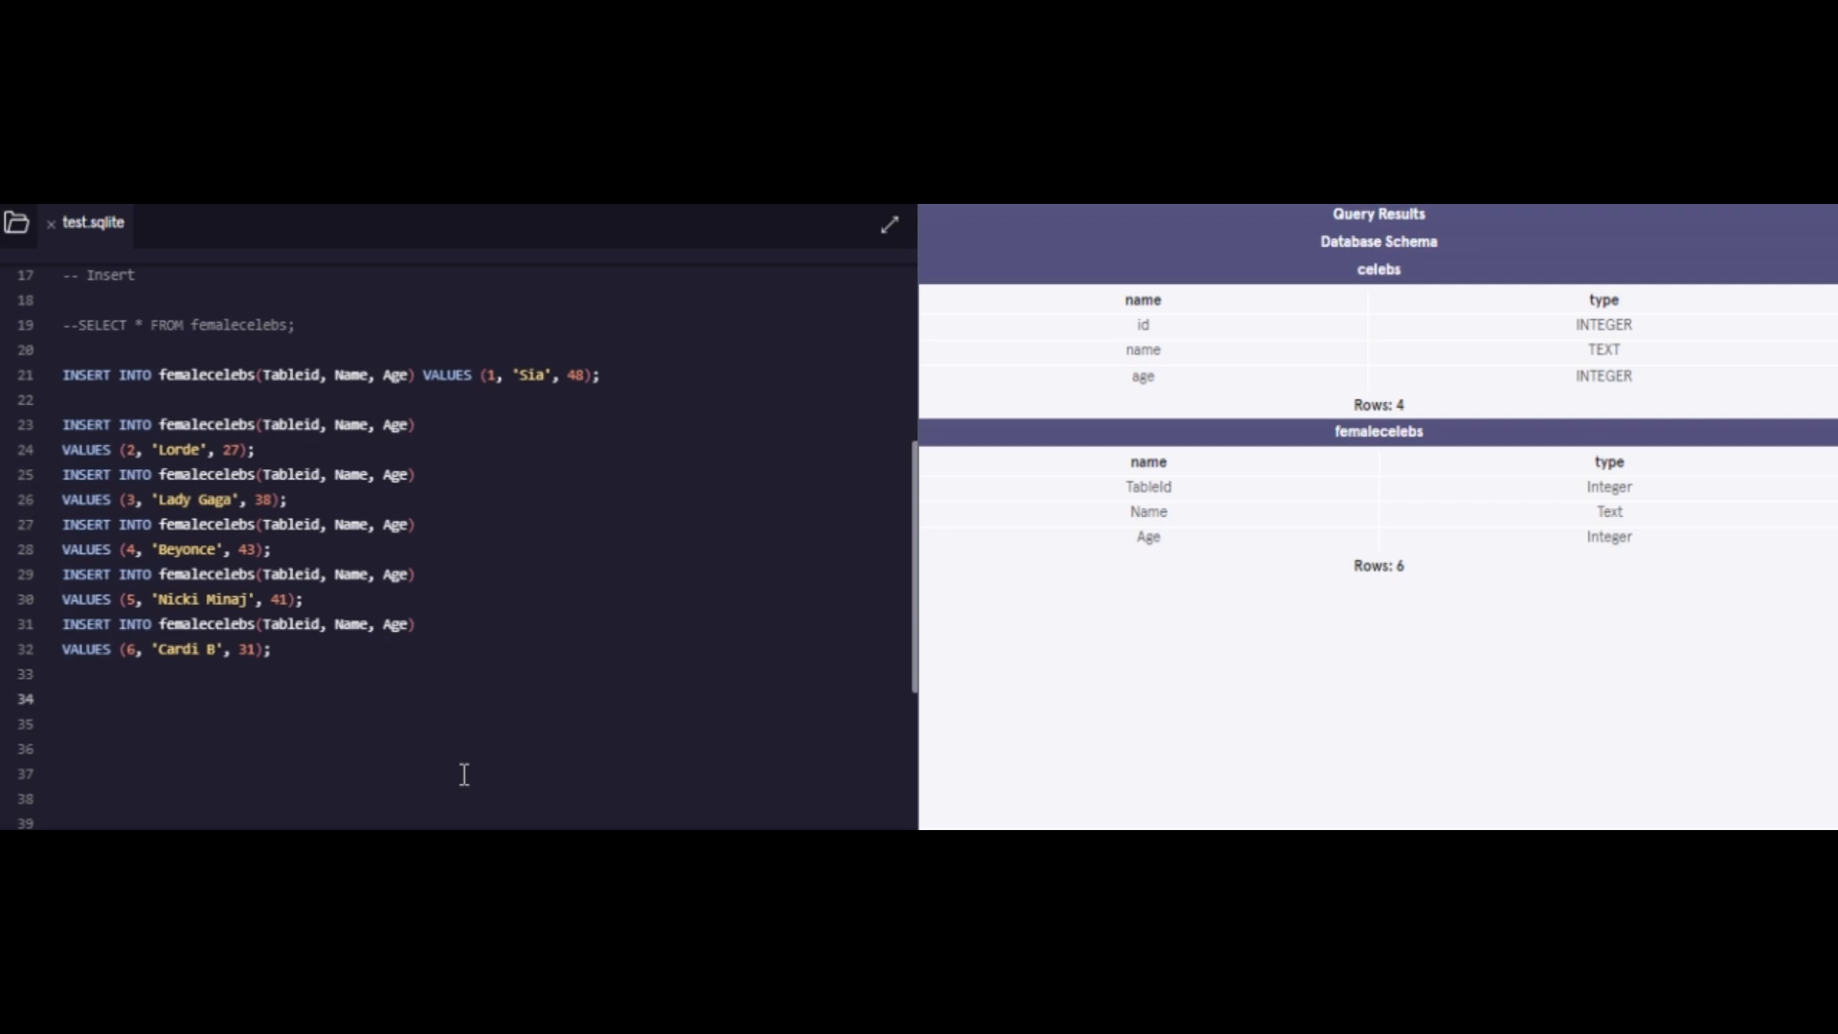
{"action": "left_click", "coordinate": [64, 449]}
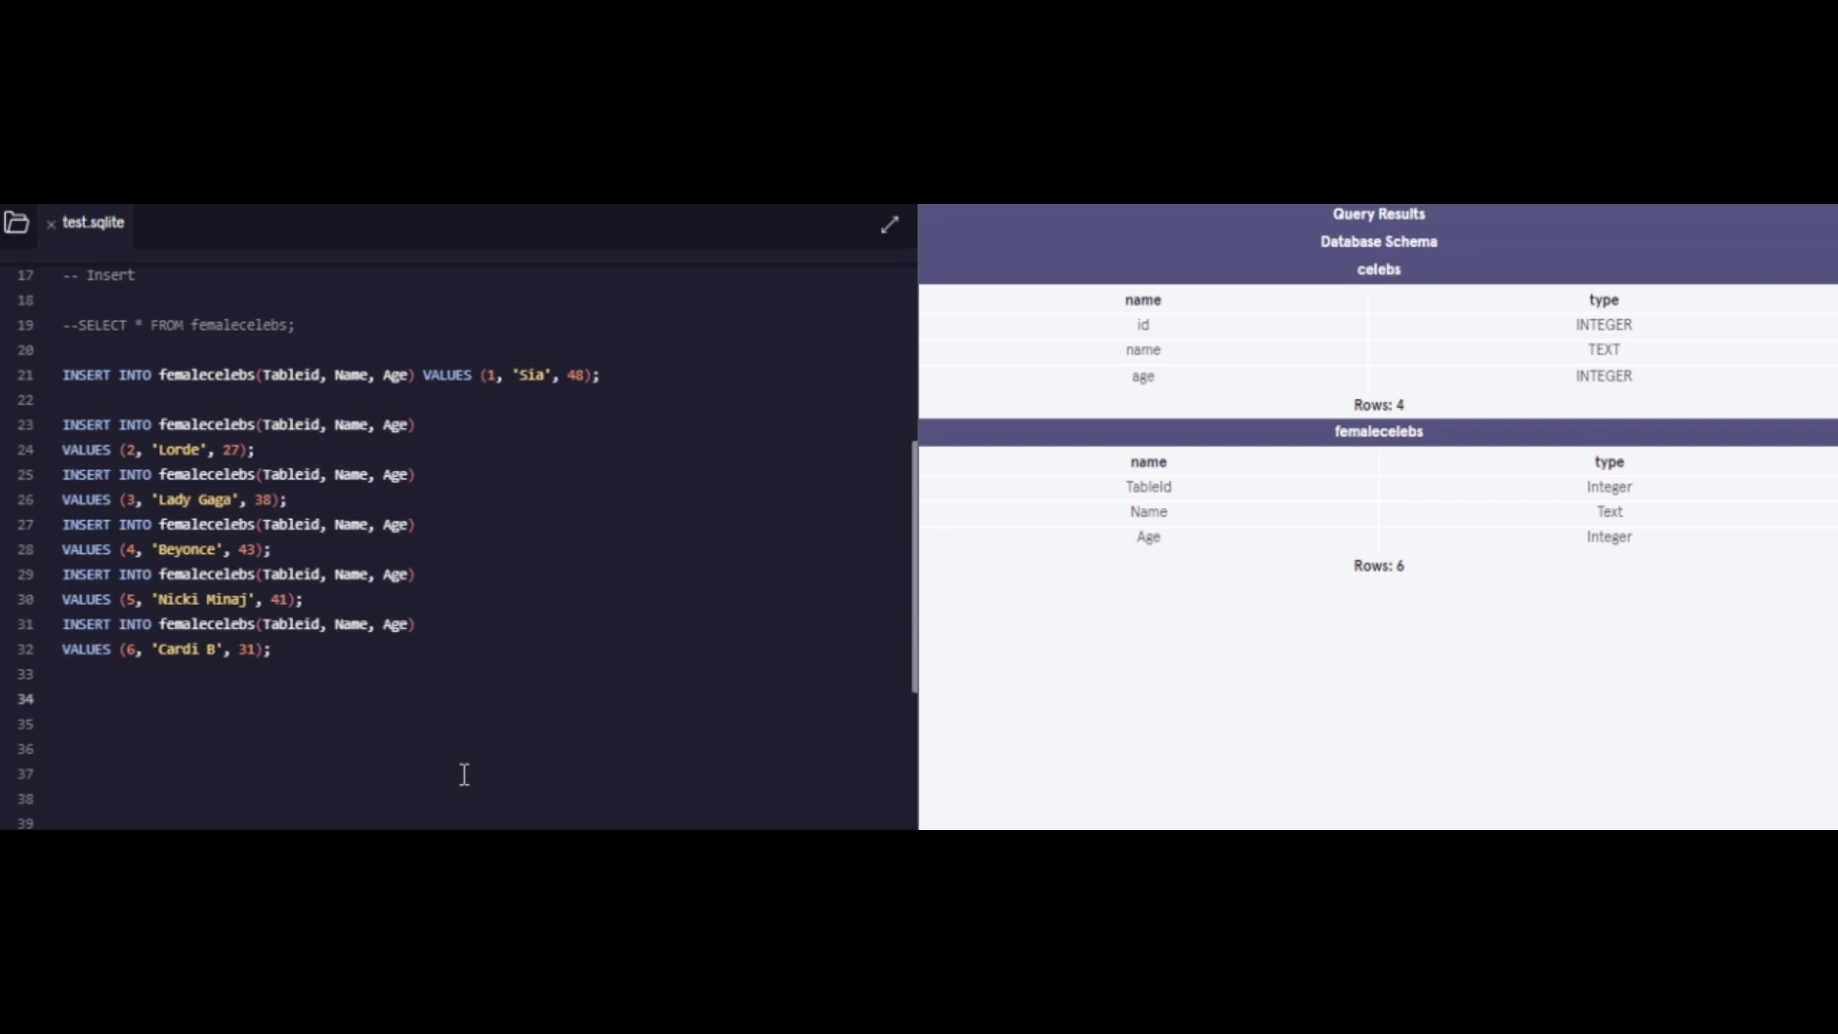
{"action": "left_click", "coordinate": [69, 400]}
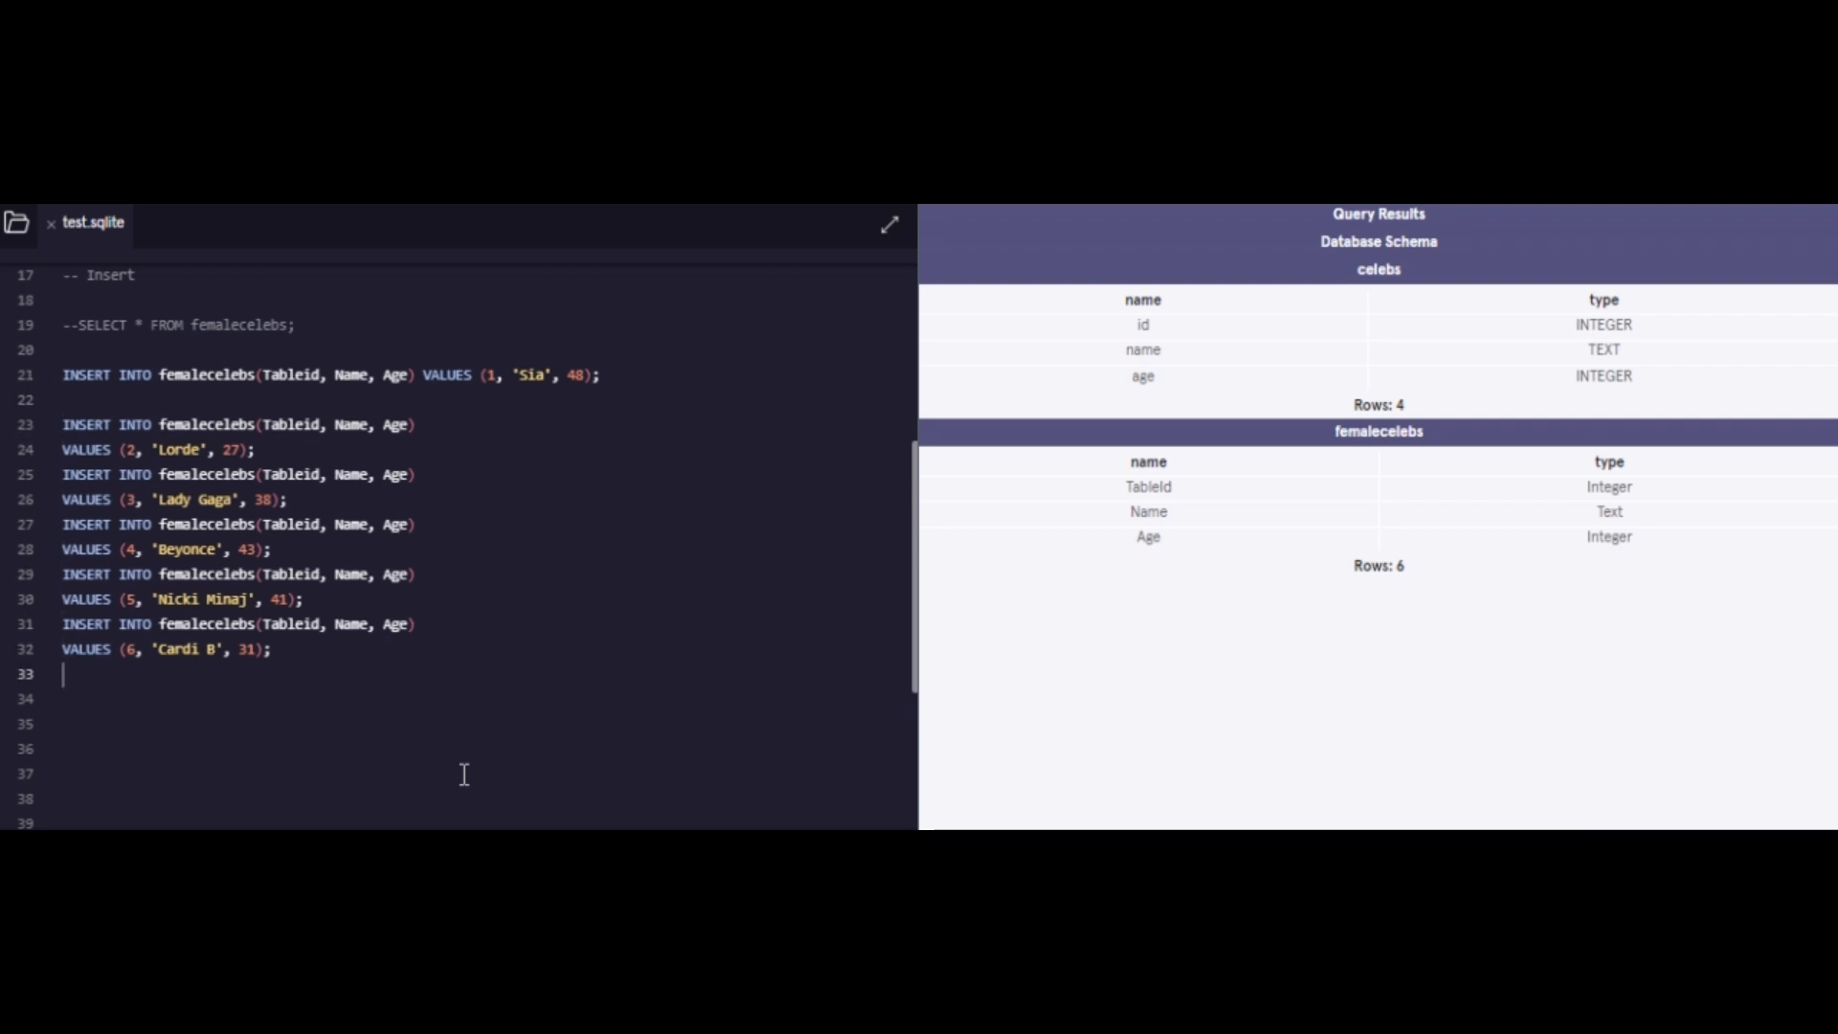
Step: Run SELECT * FROM femalecelebs; to list all six celebrities with their ages
{"action": "type", "text": "--SELECT * FROM femalecelebs;"}
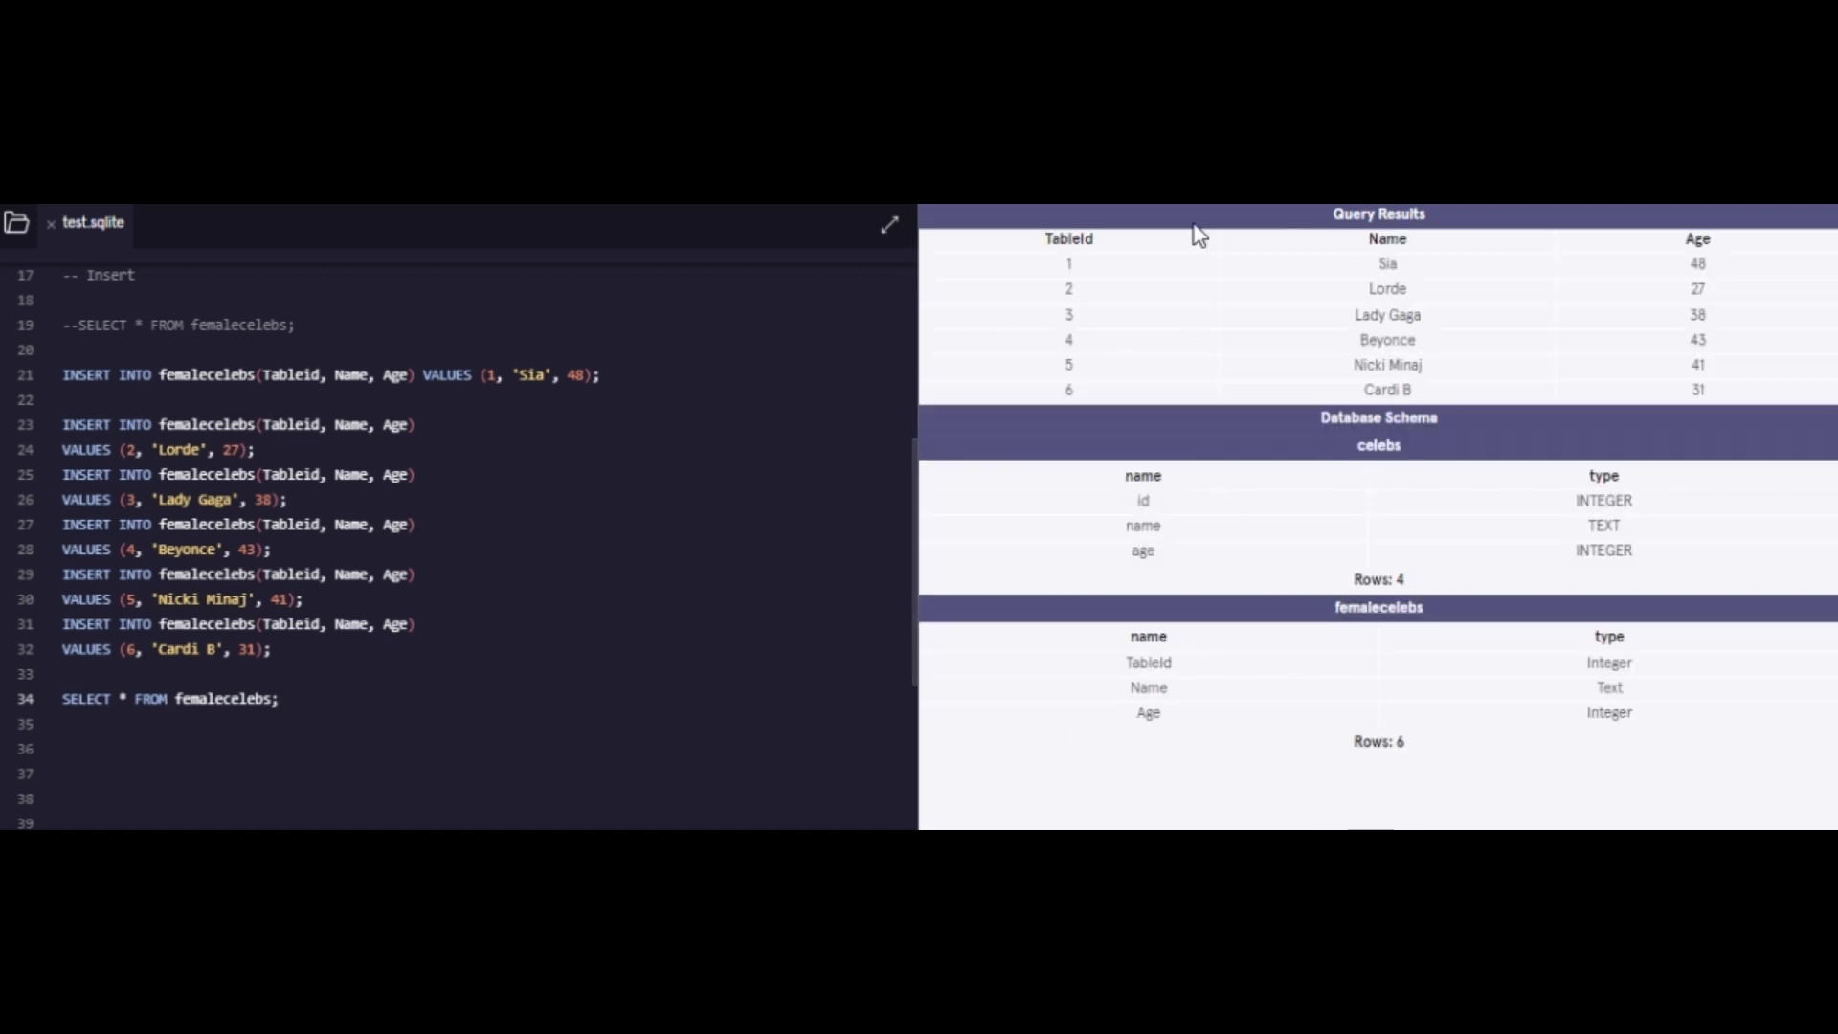
{"action": "mouse_move", "coordinate": [1505, 490]}
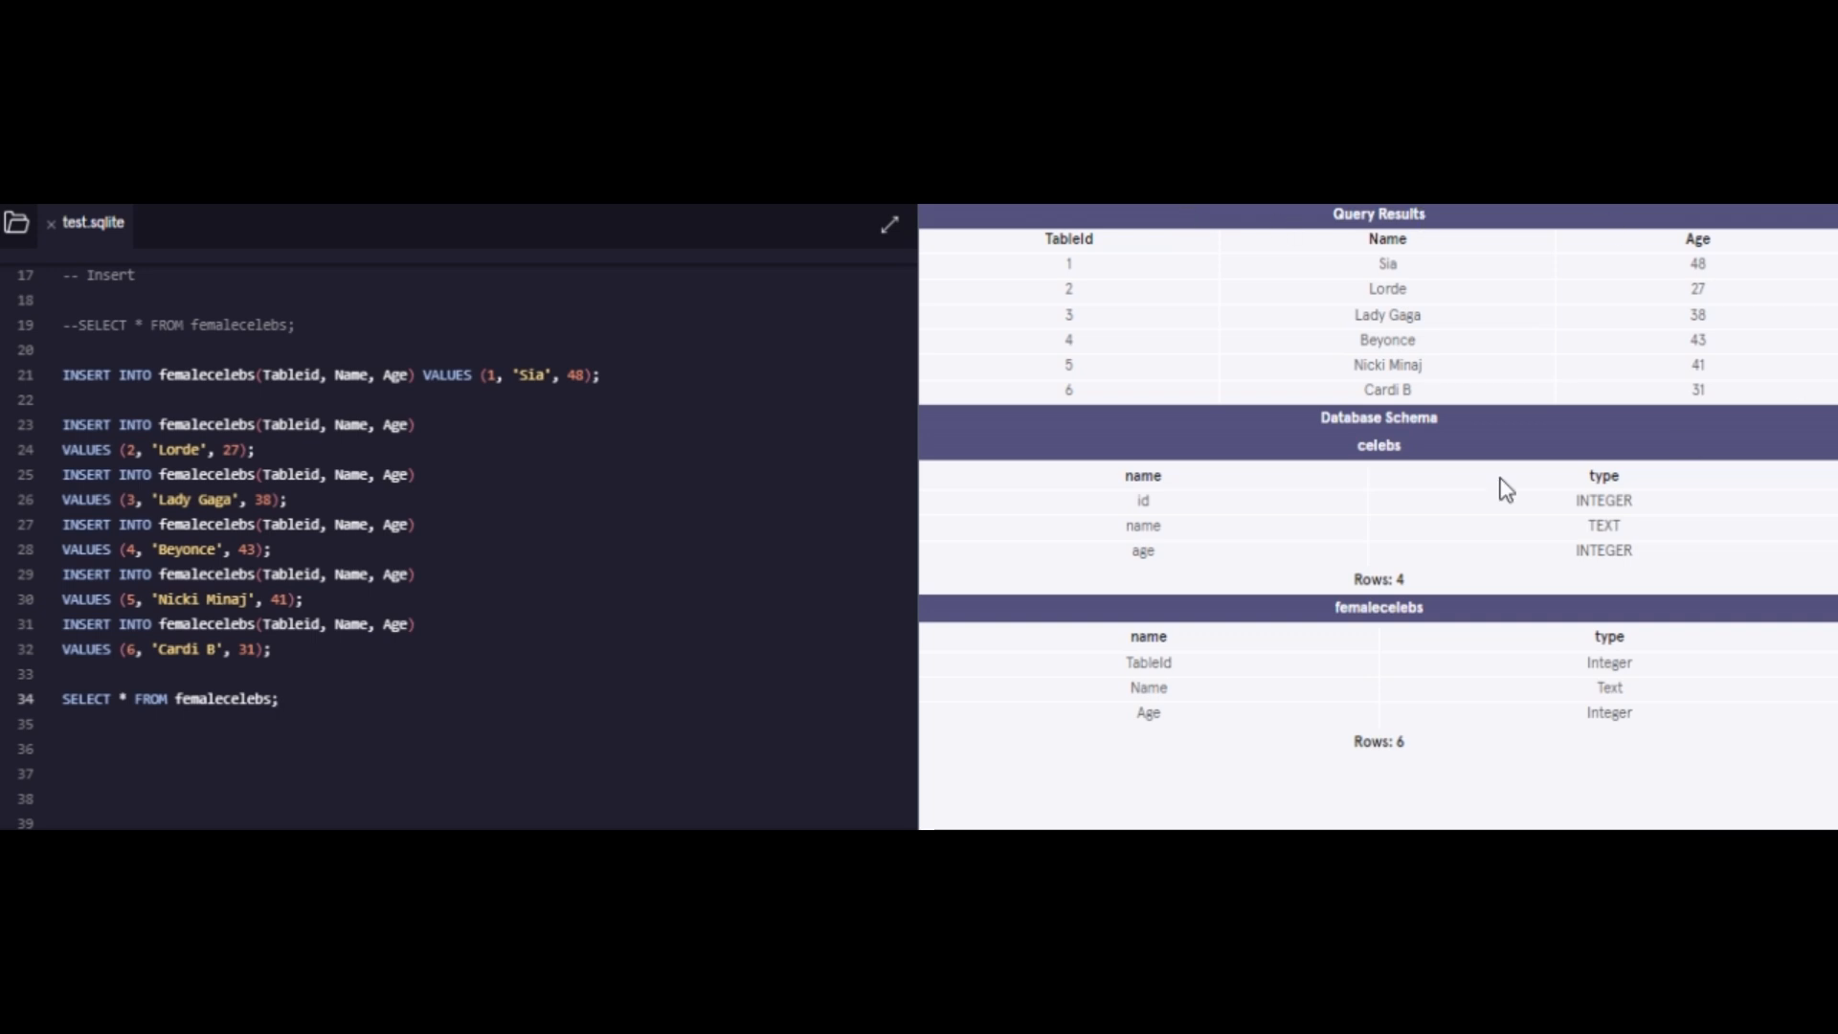
{"action": "mouse_move", "coordinate": [1832, 474]}
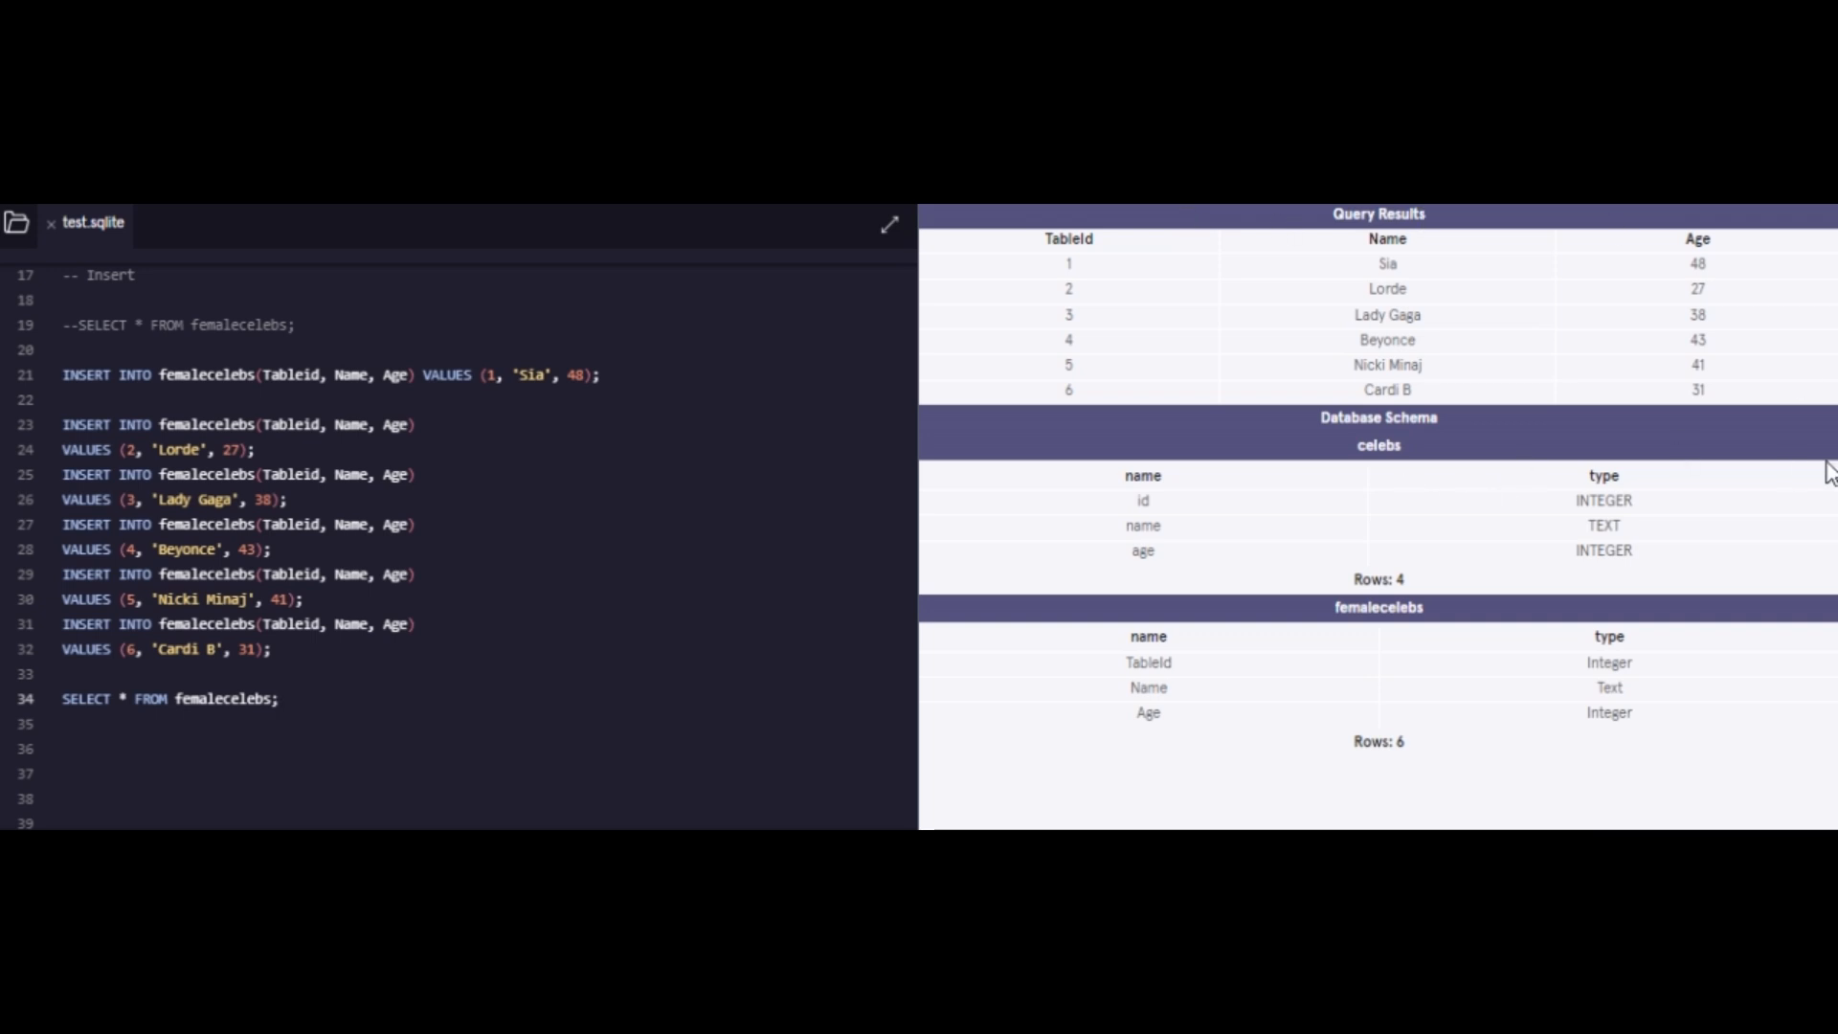
{"action": "mouse_move", "coordinate": [1549, 549]}
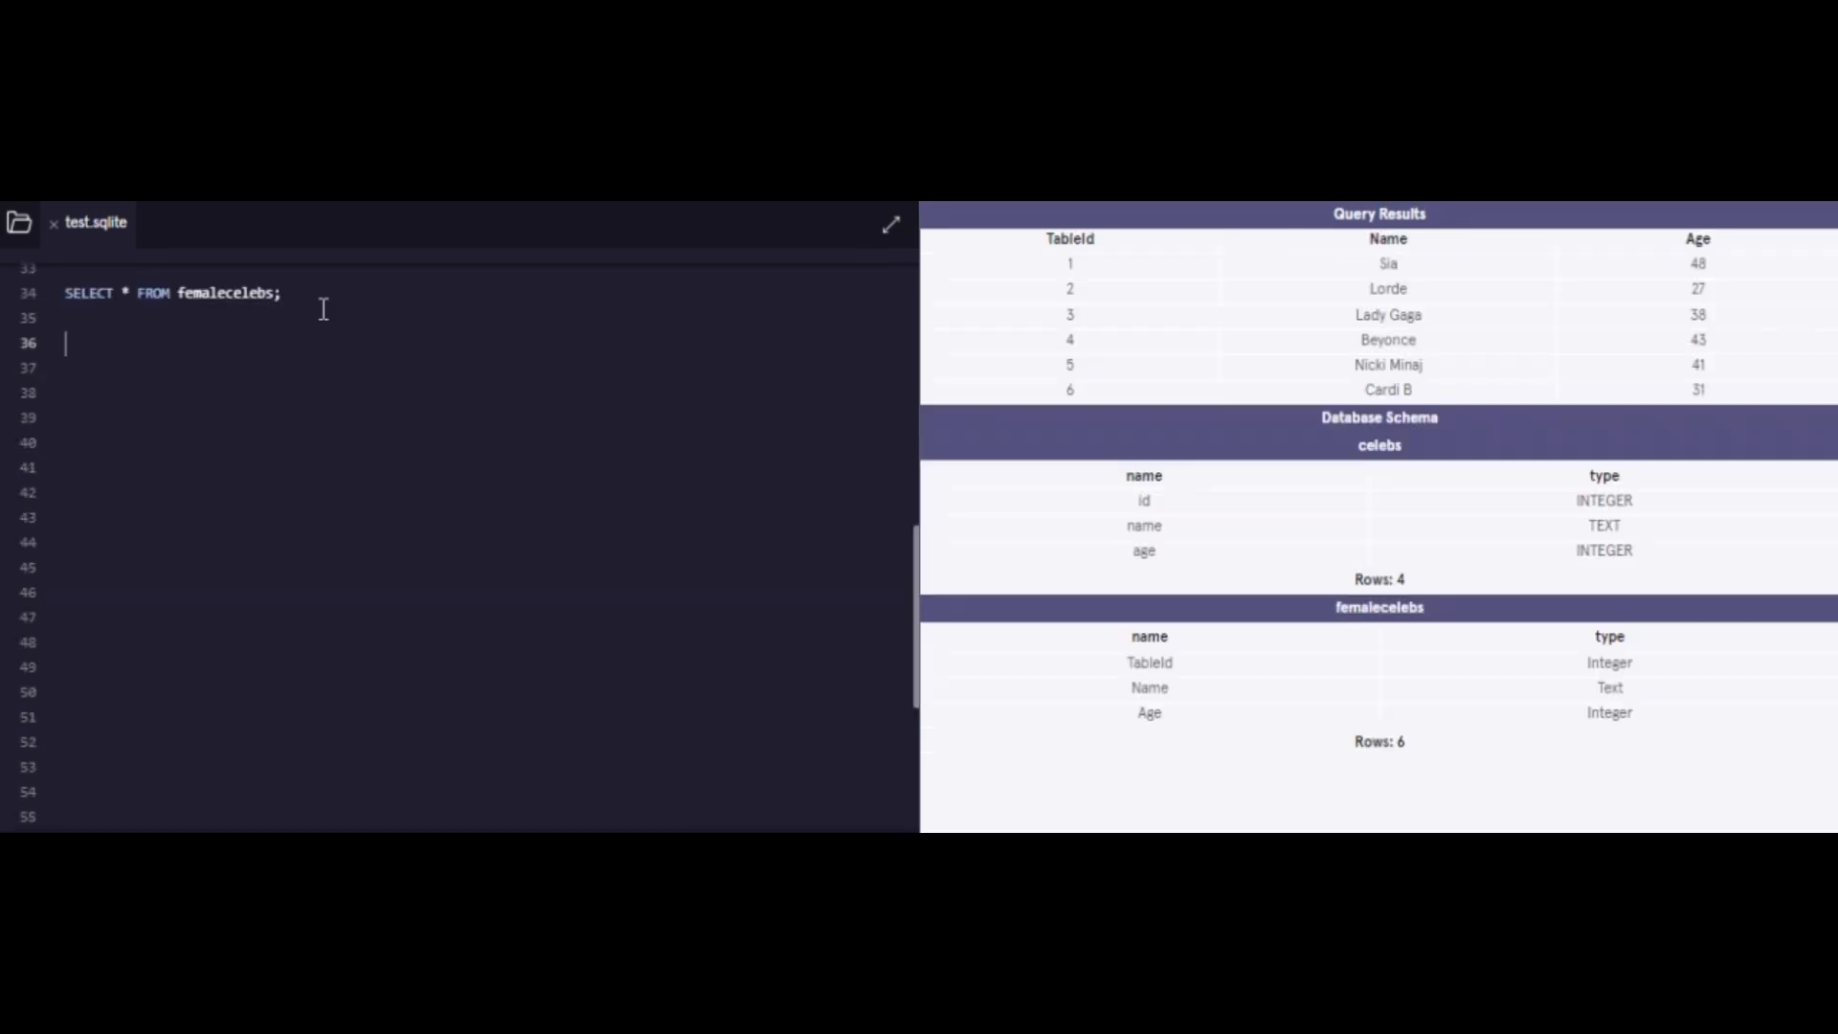
Step: Remove the stray word 'clean' and add a '--Altering Tables' comment heading
{"action": "type", "text": "clean"}
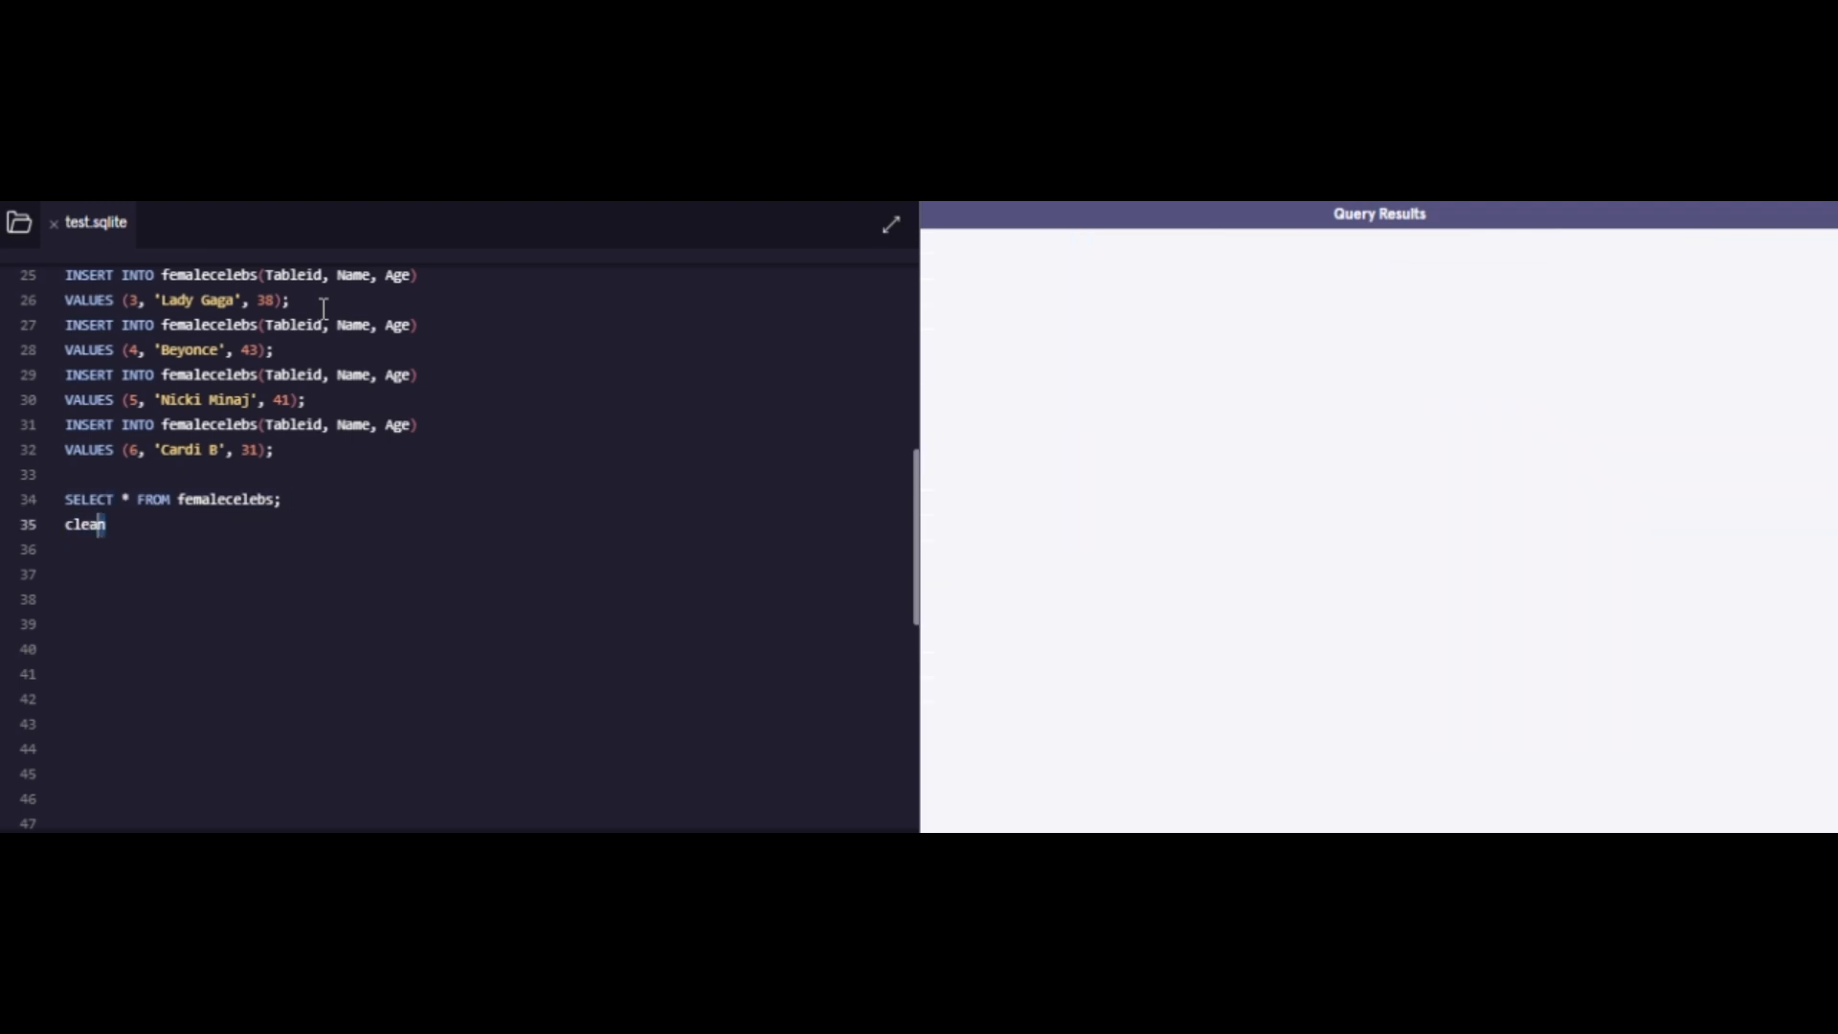
{"action": "double_click", "coordinate": [84, 524]}
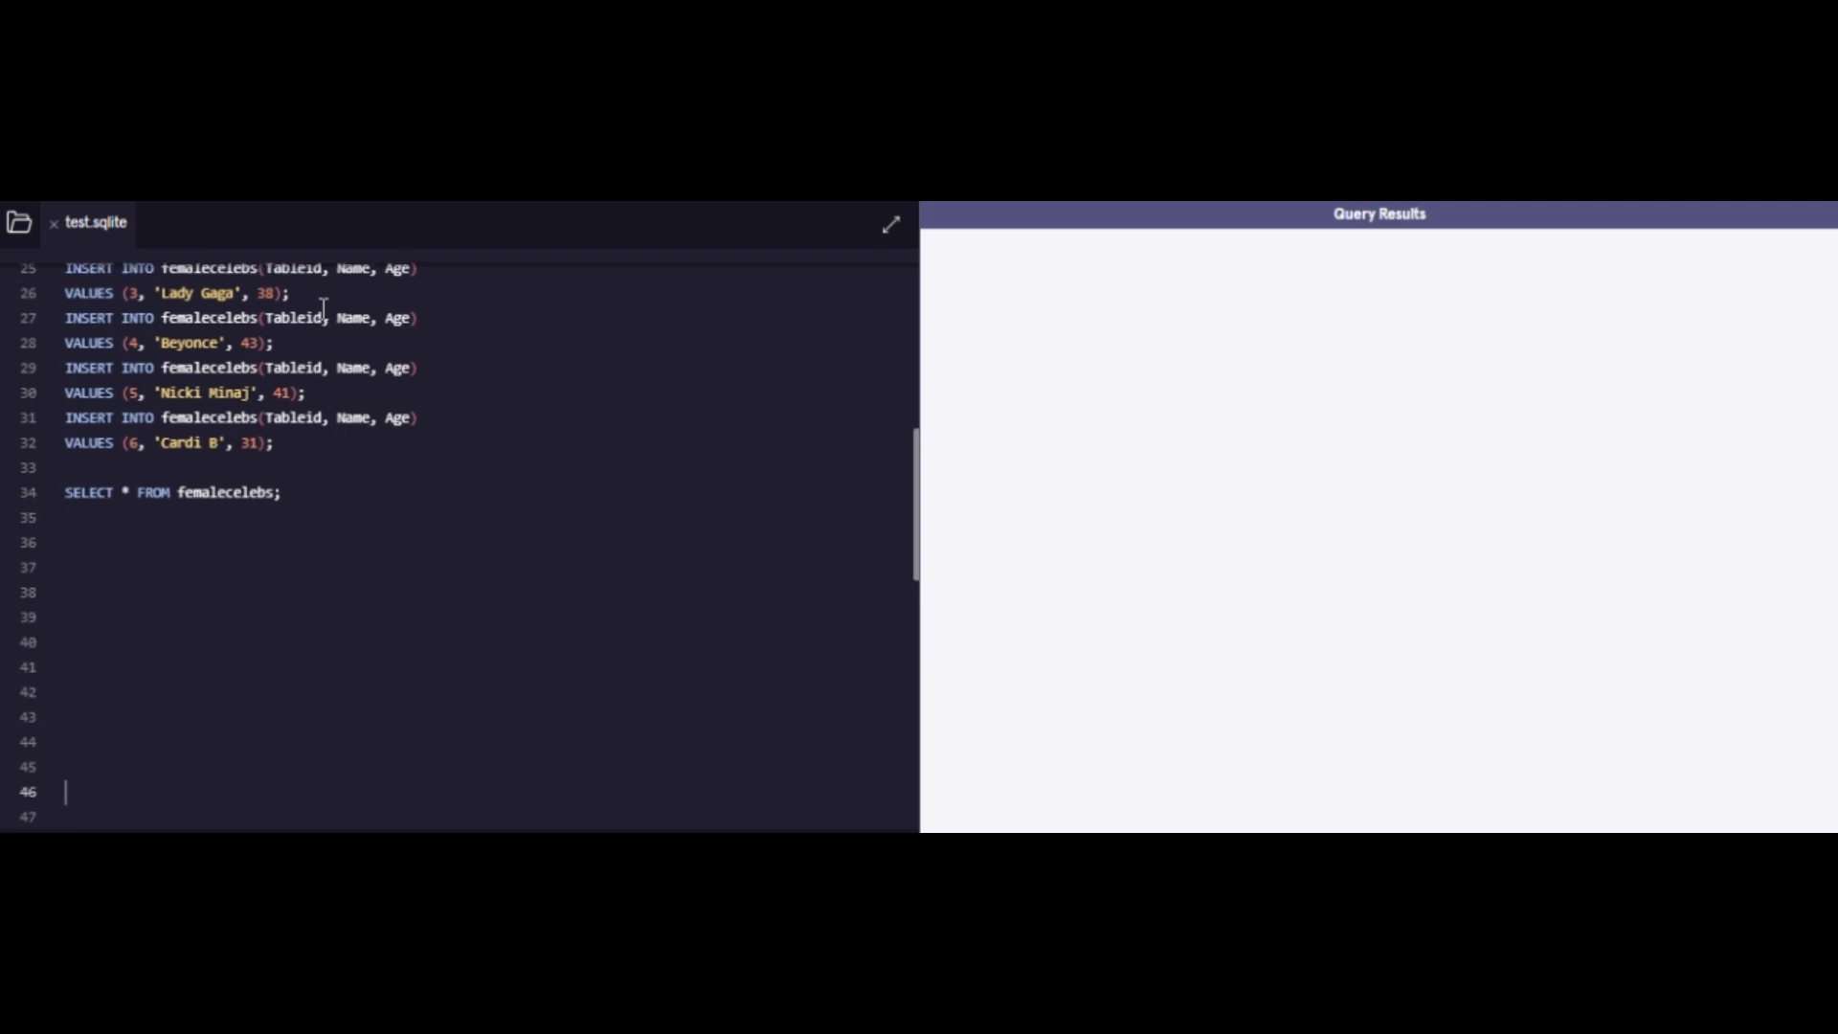
{"action": "scroll", "scroll_direction": "down", "scroll_amount": 3}
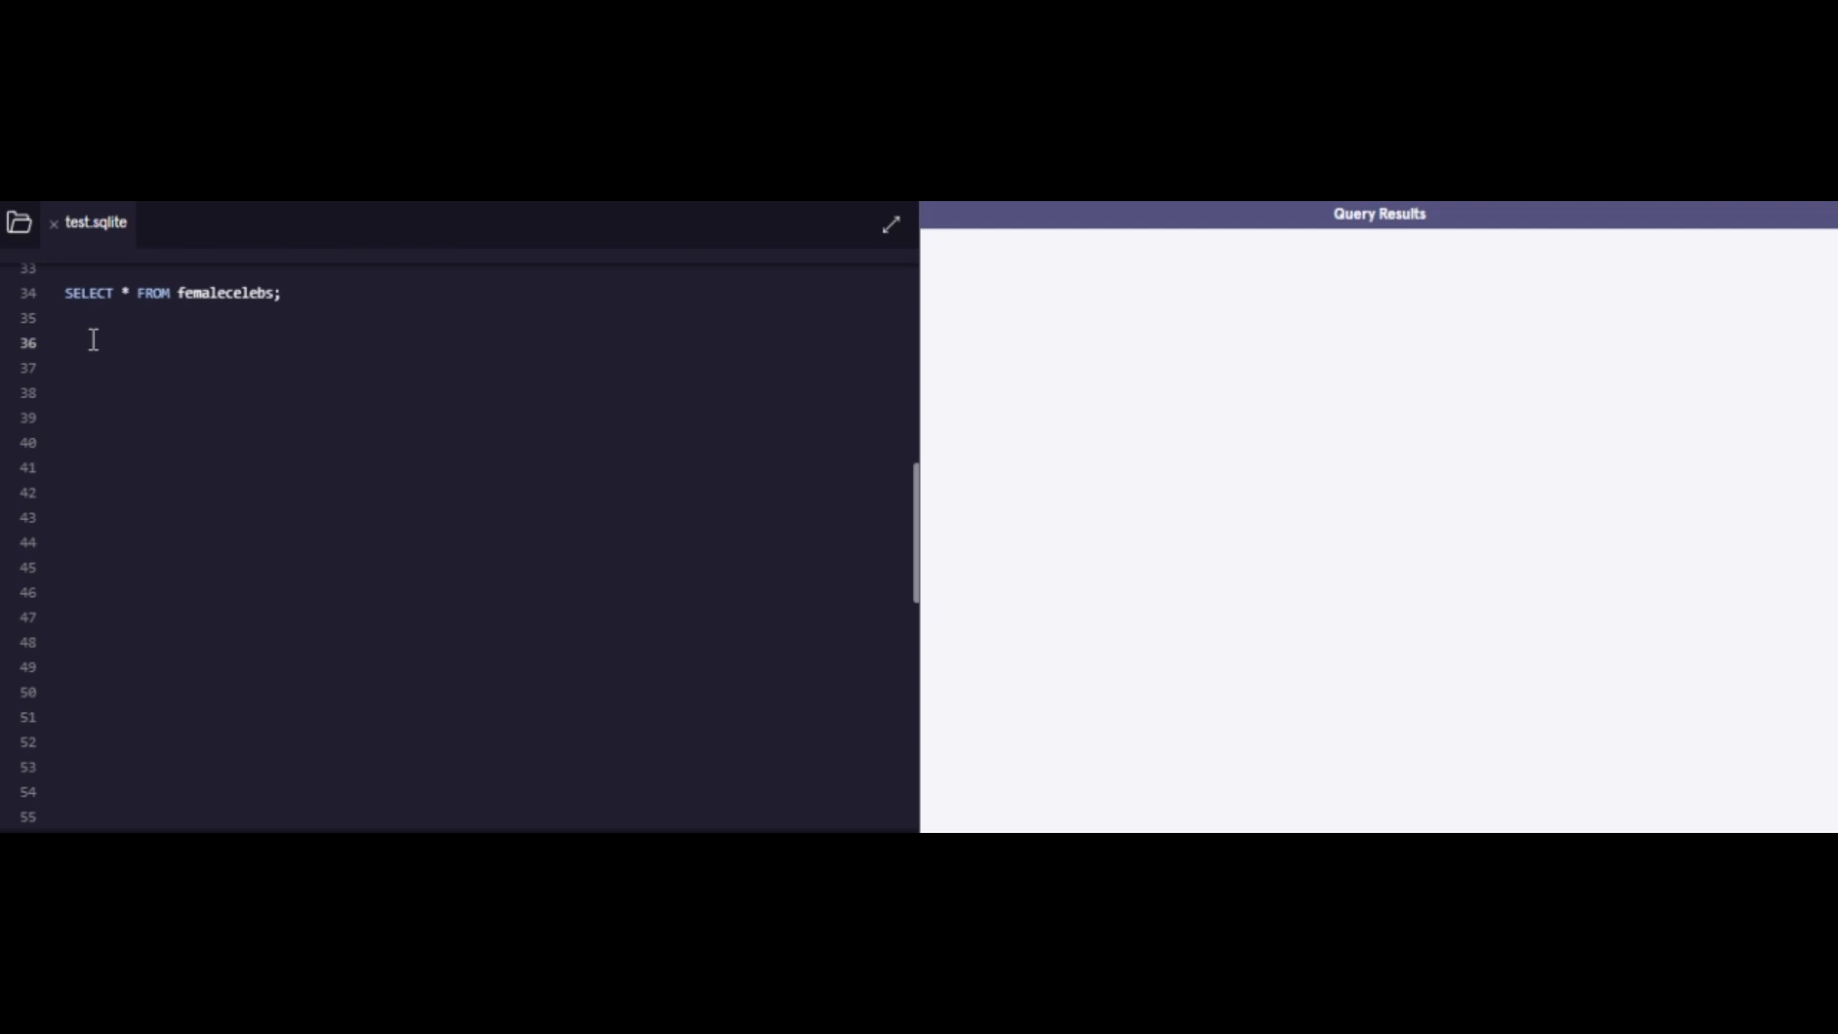
{"action": "type", "text": "--A"}
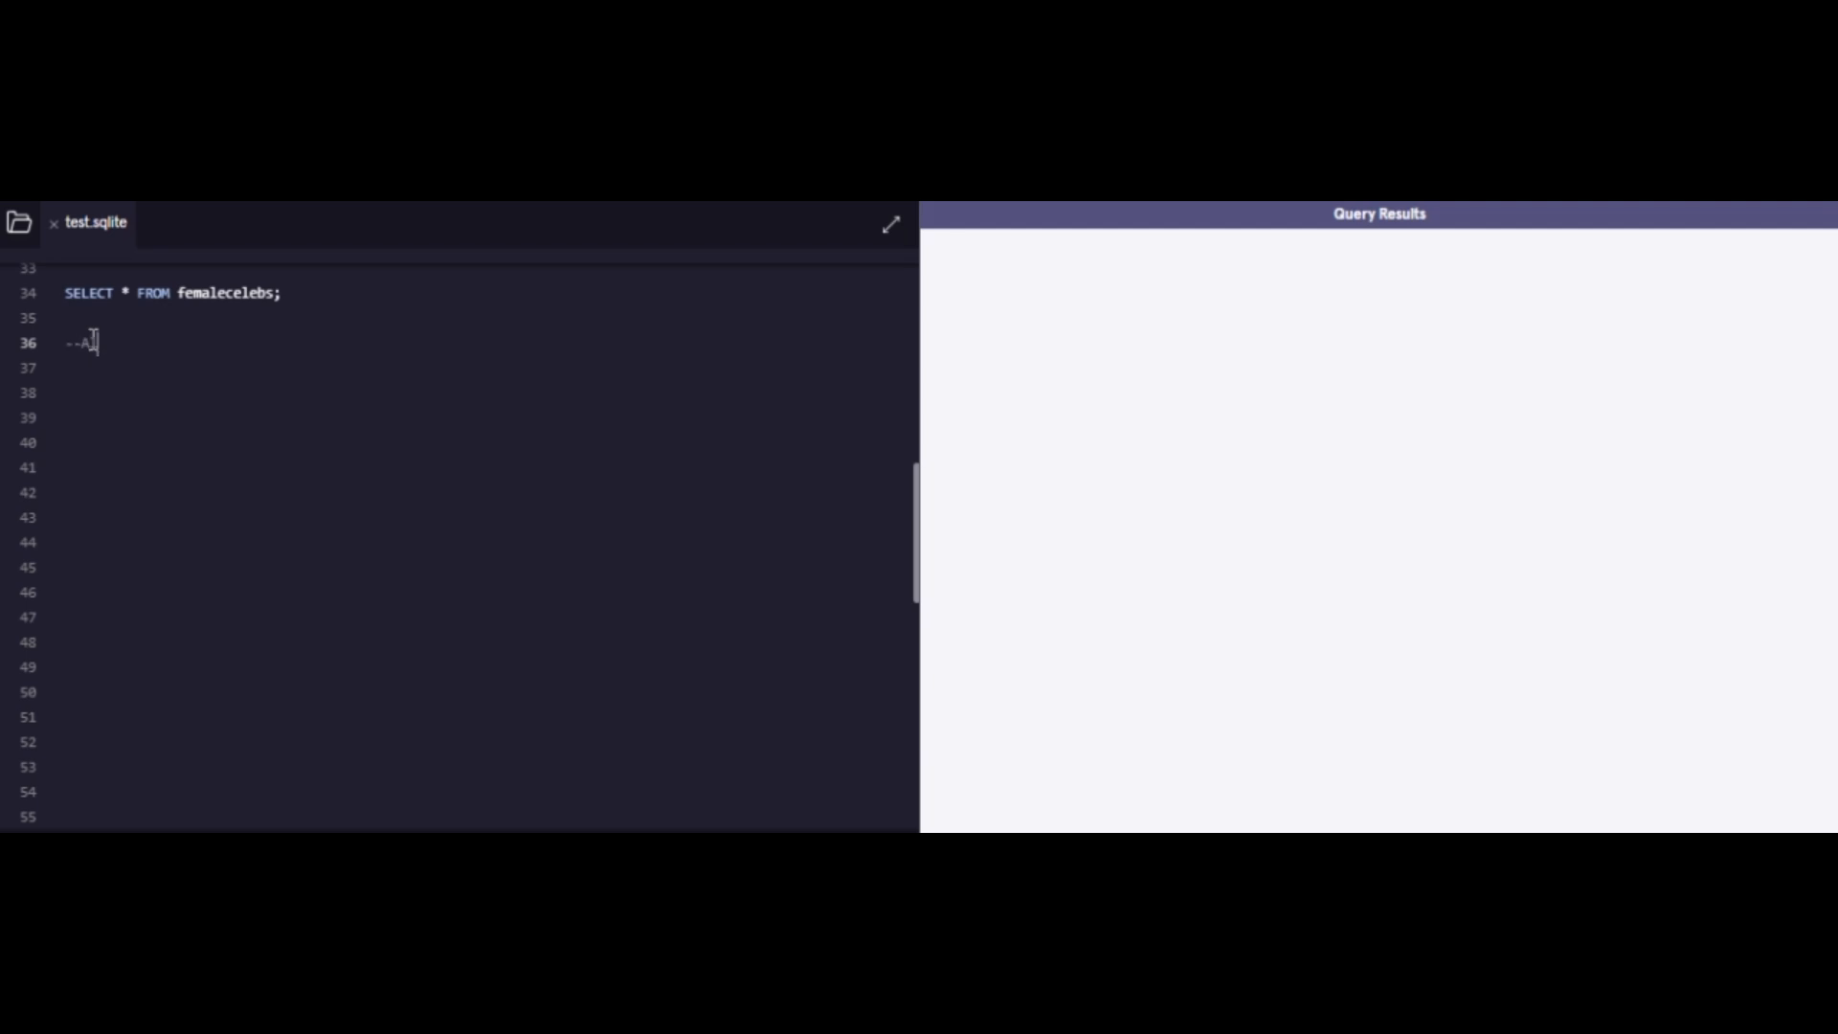
{"action": "type", "text": "ltering Tables"}
{"action": "type", "text": "ALT"}
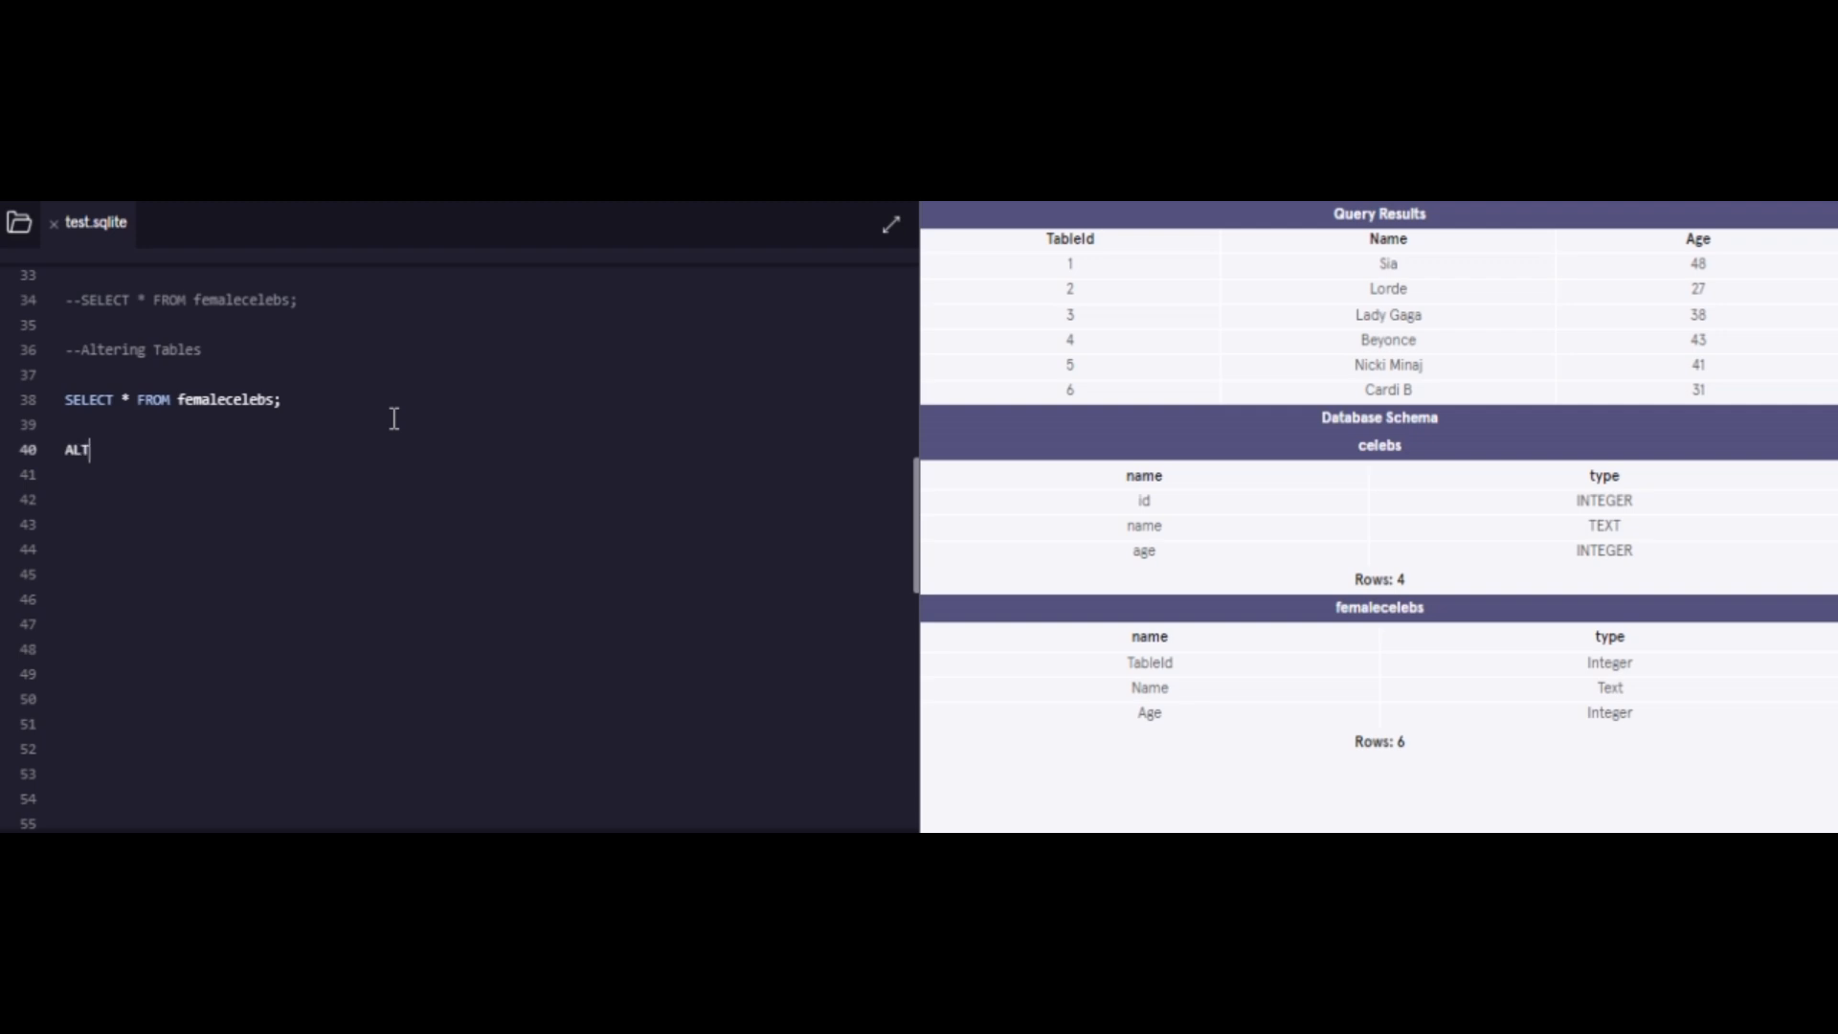
Step: Run ALTER TABLE femalecelebs ADD COLUMN Twitter_handle TEXT; and start a new line
{"action": "type", "text": "ER T"}
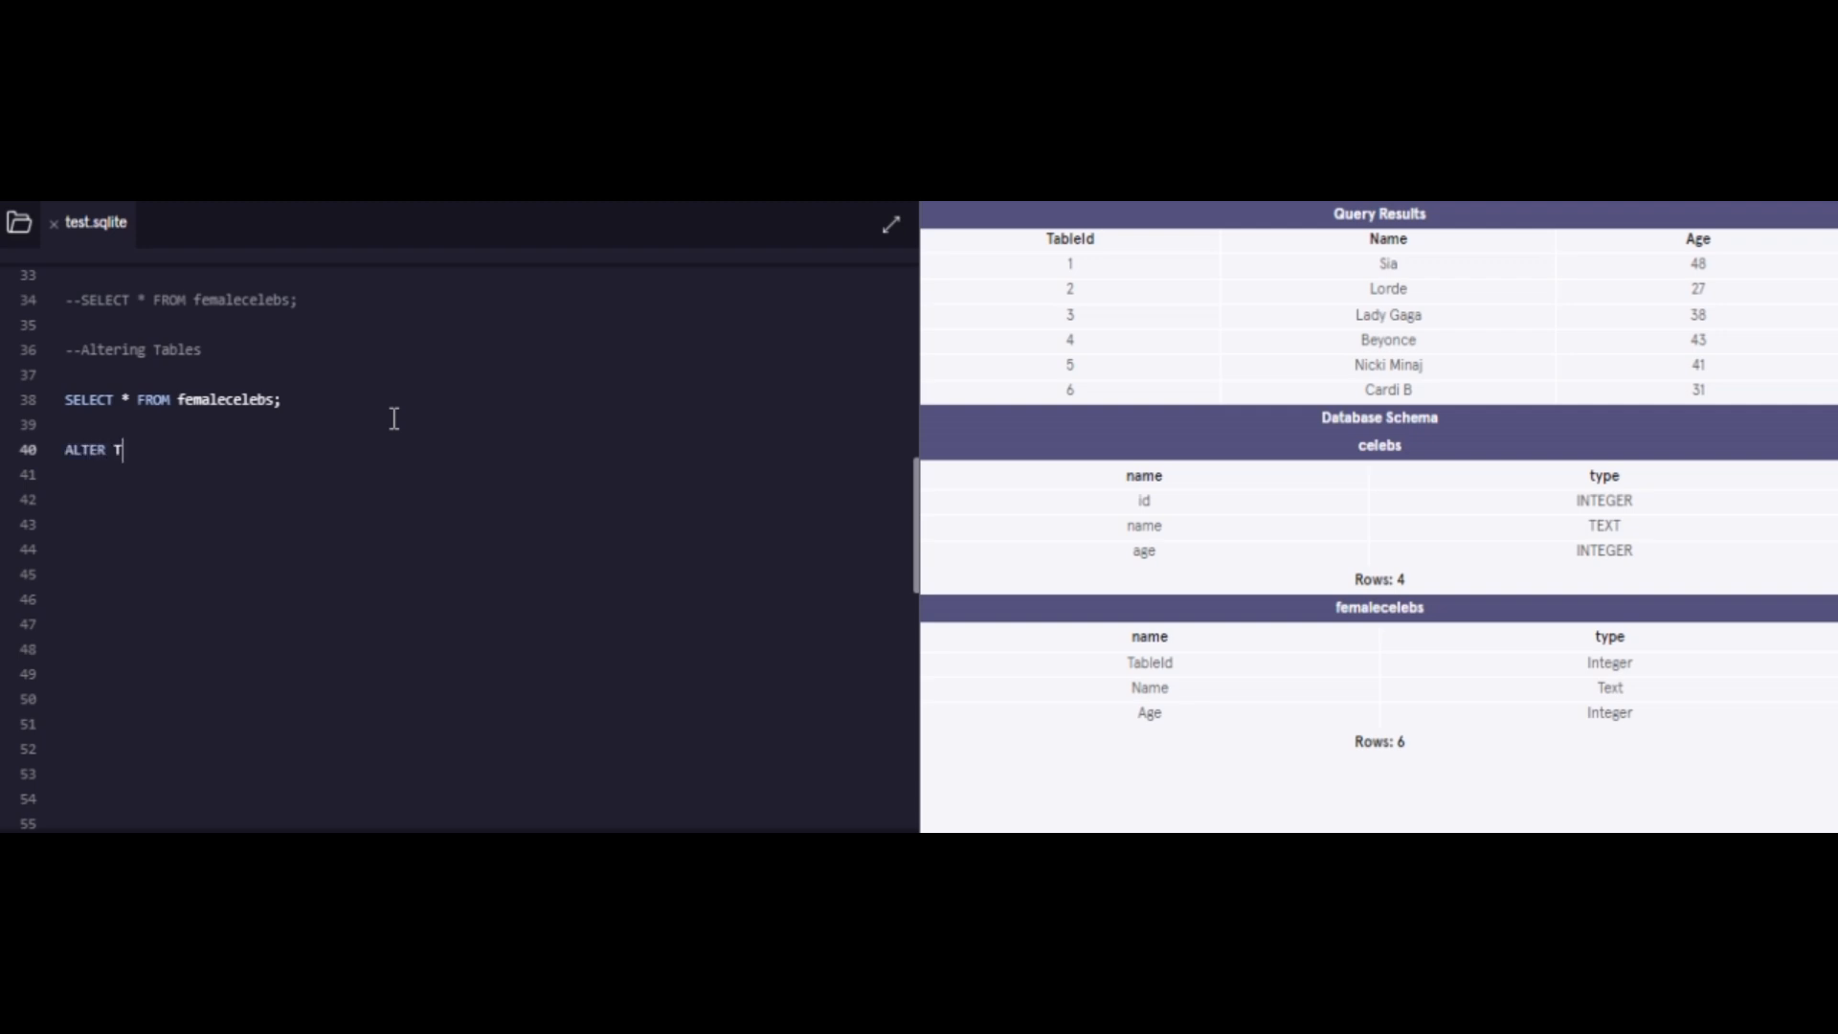
{"action": "type", "text": "ABLE"}
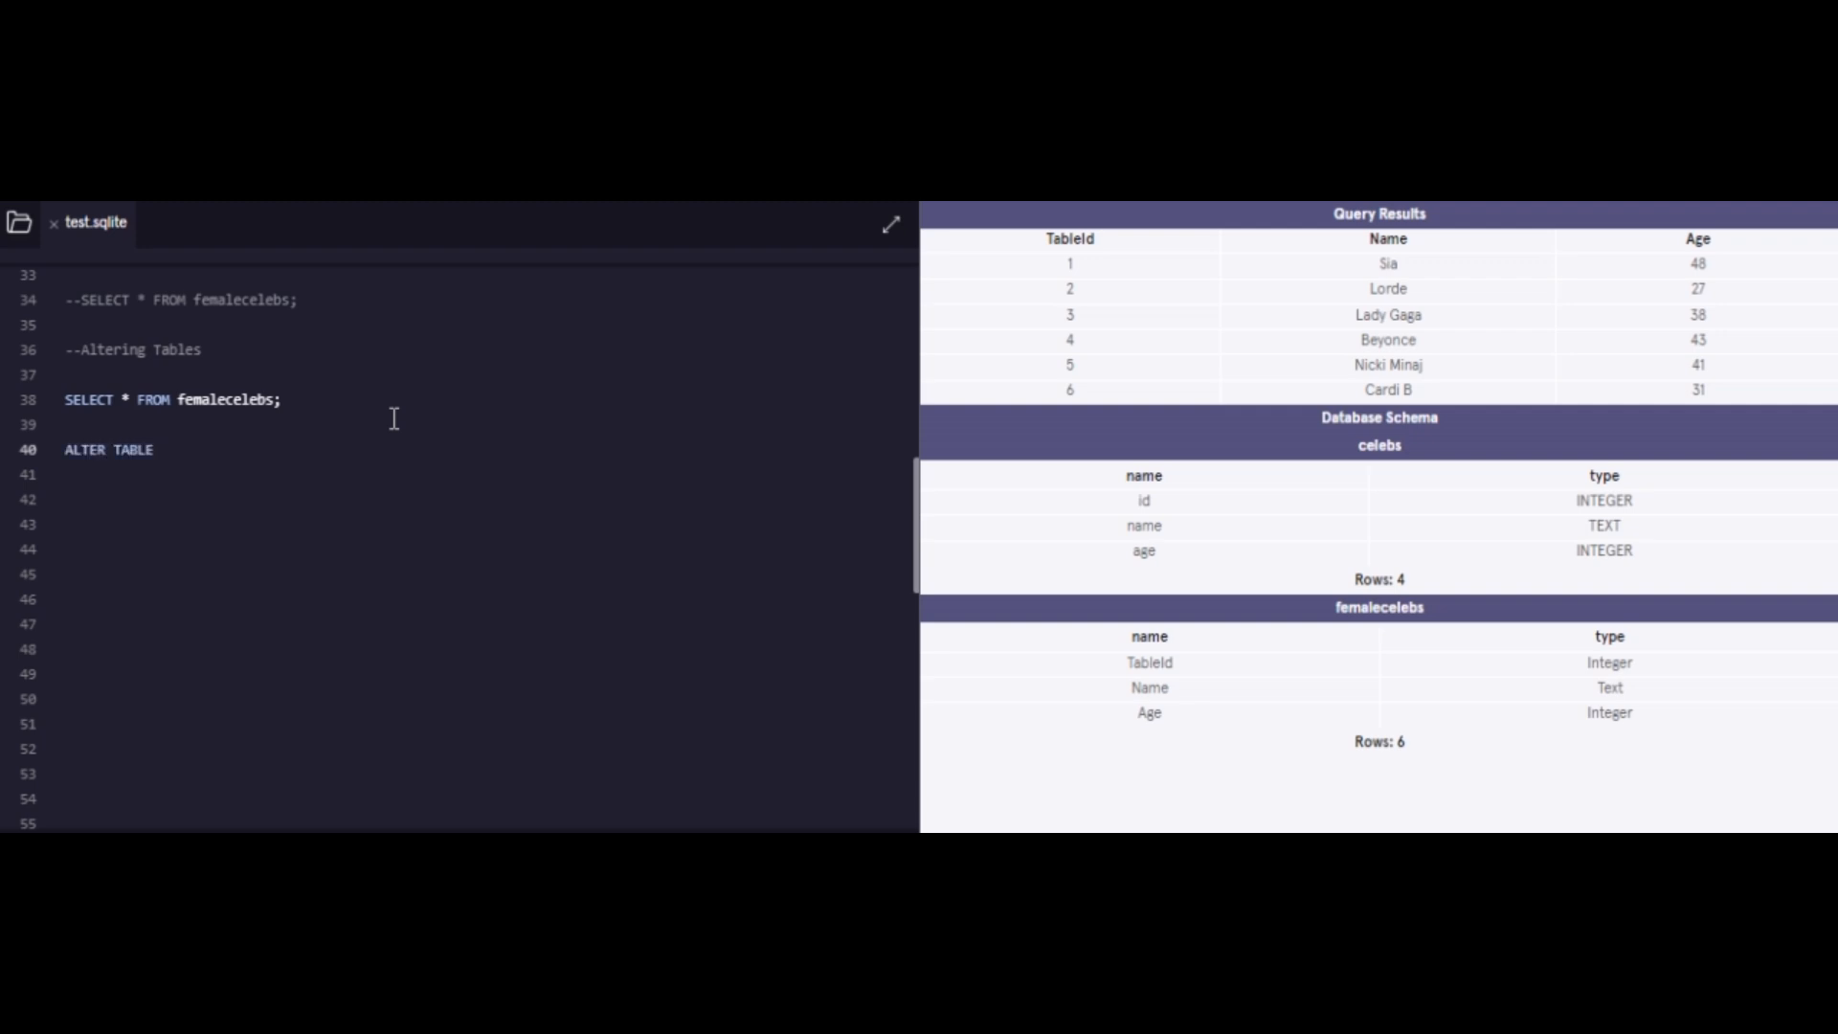
{"action": "type", "text": "femalec"}
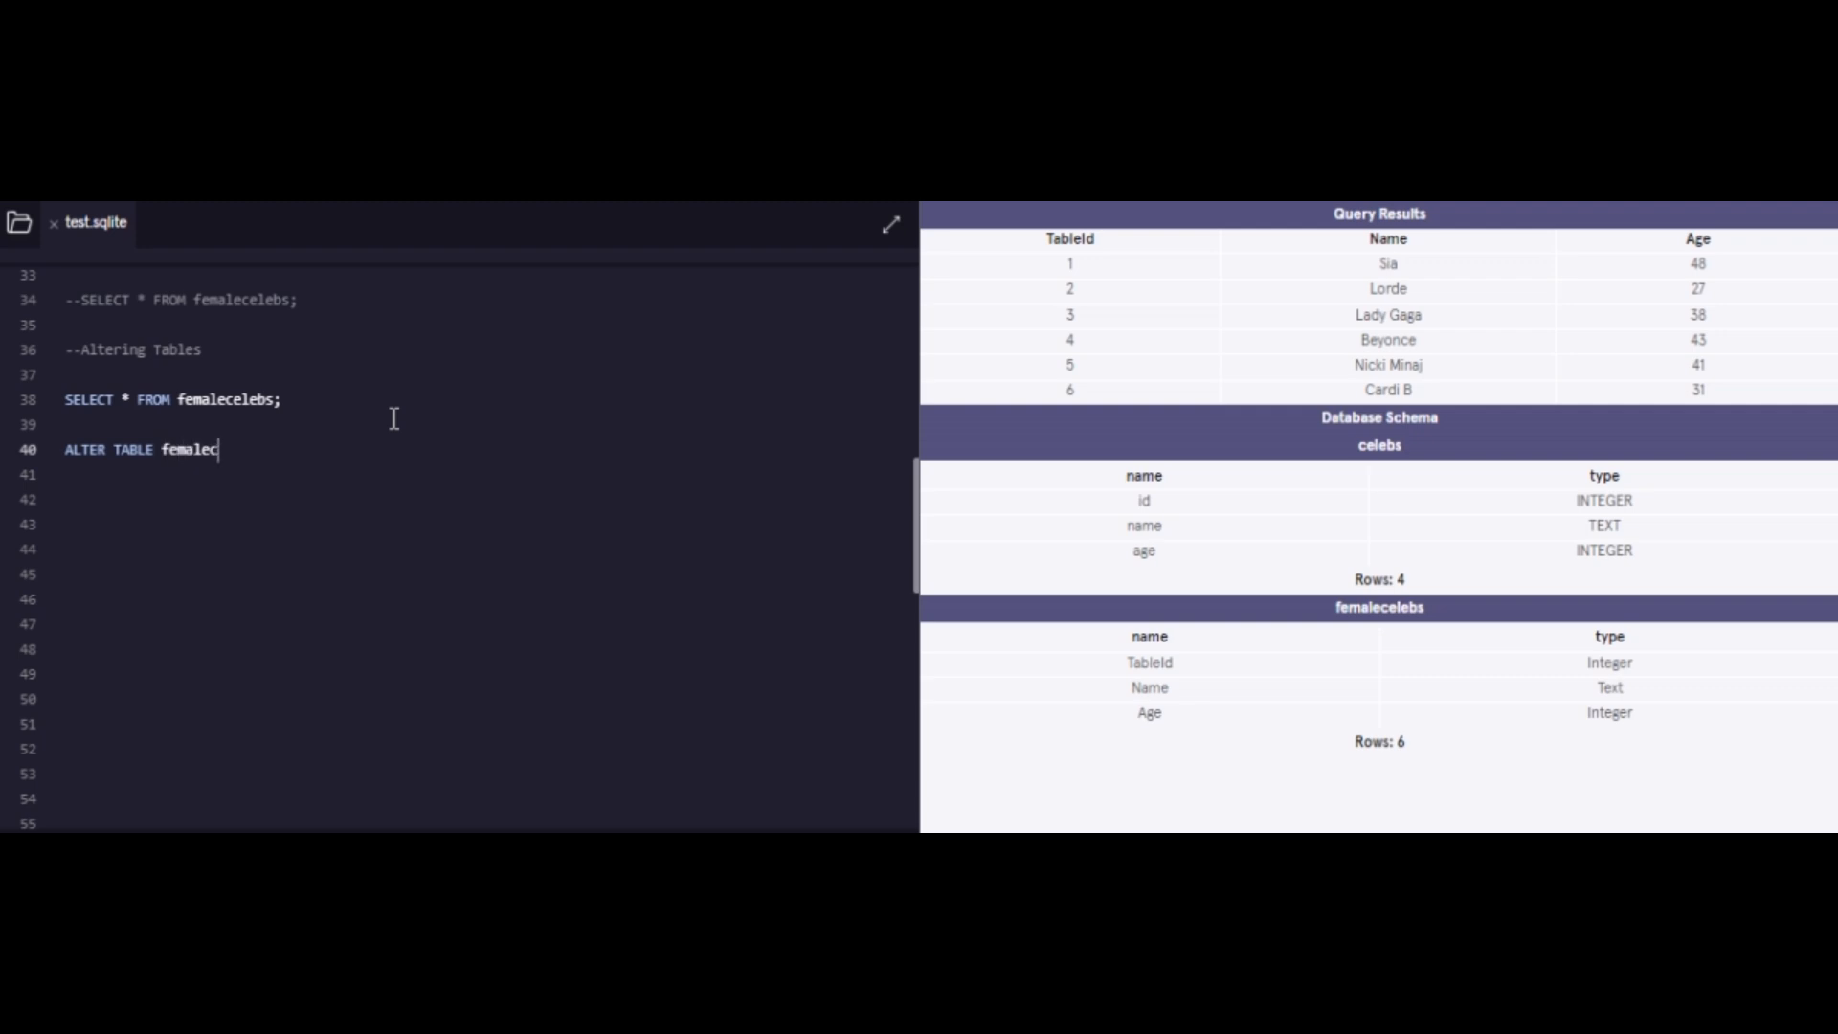
{"action": "type", "text": "elebs"}
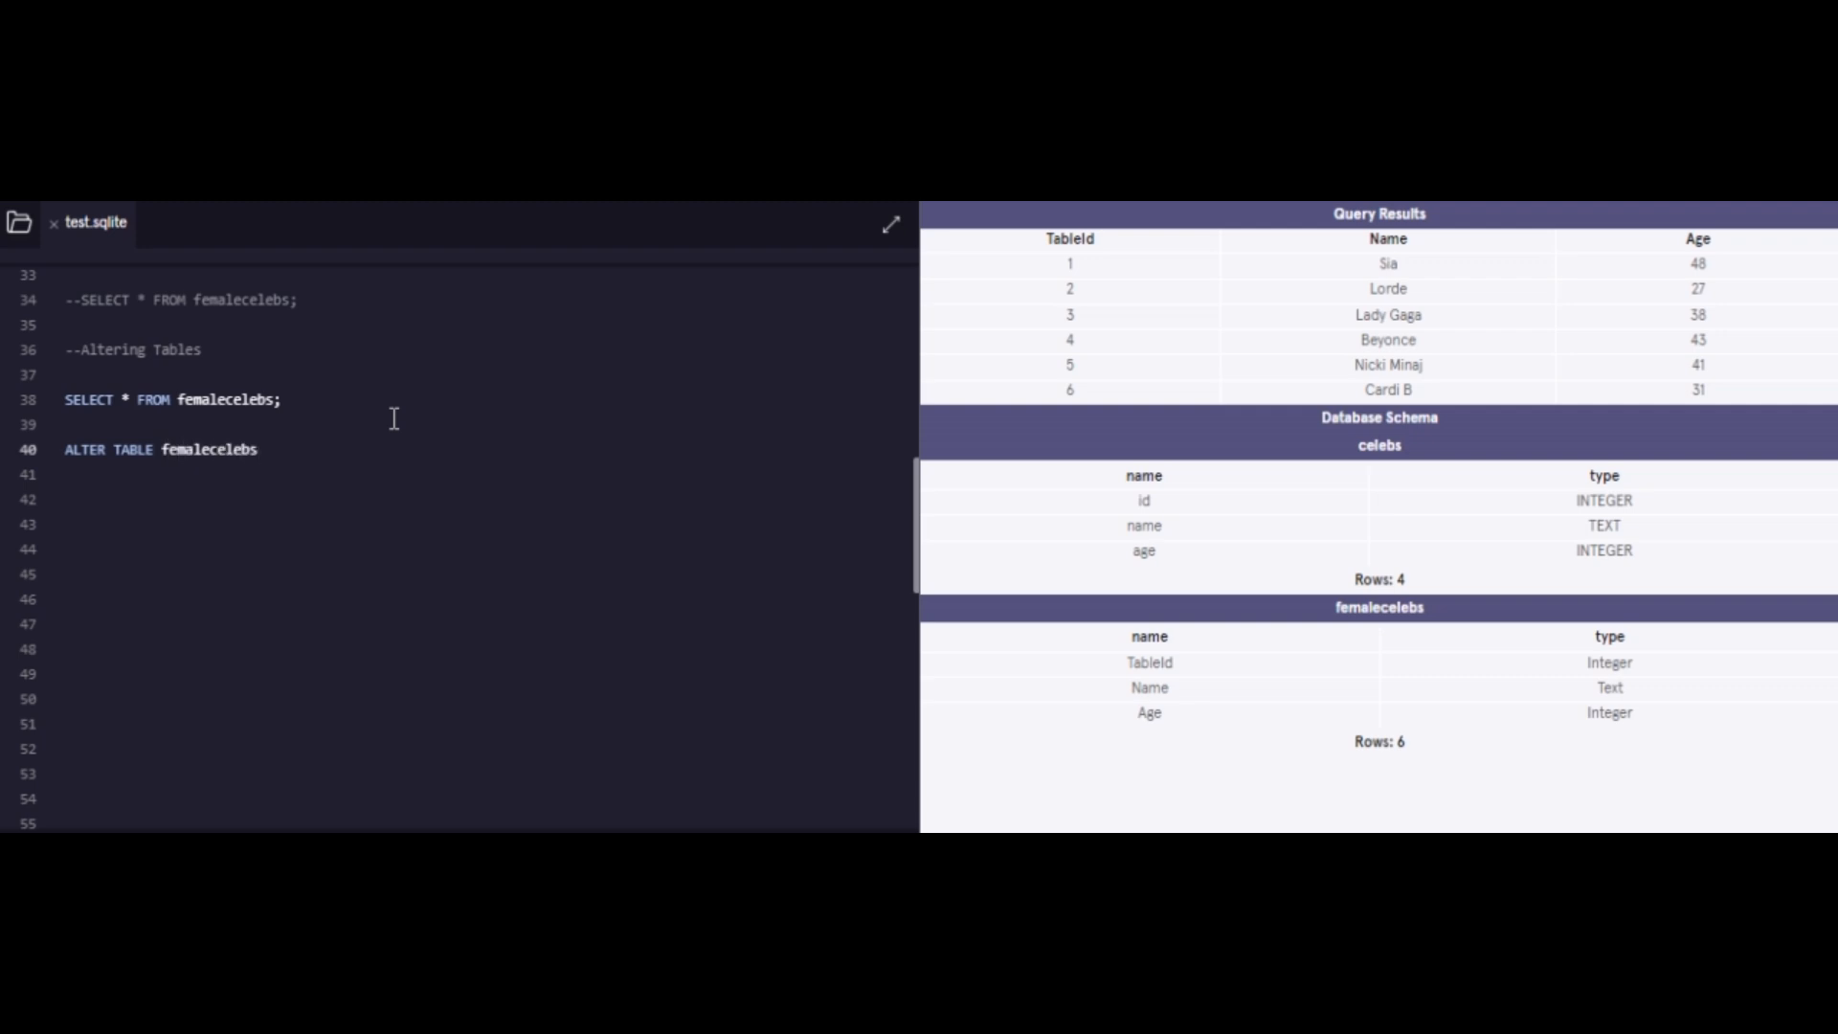
{"action": "type", "text": "A"}
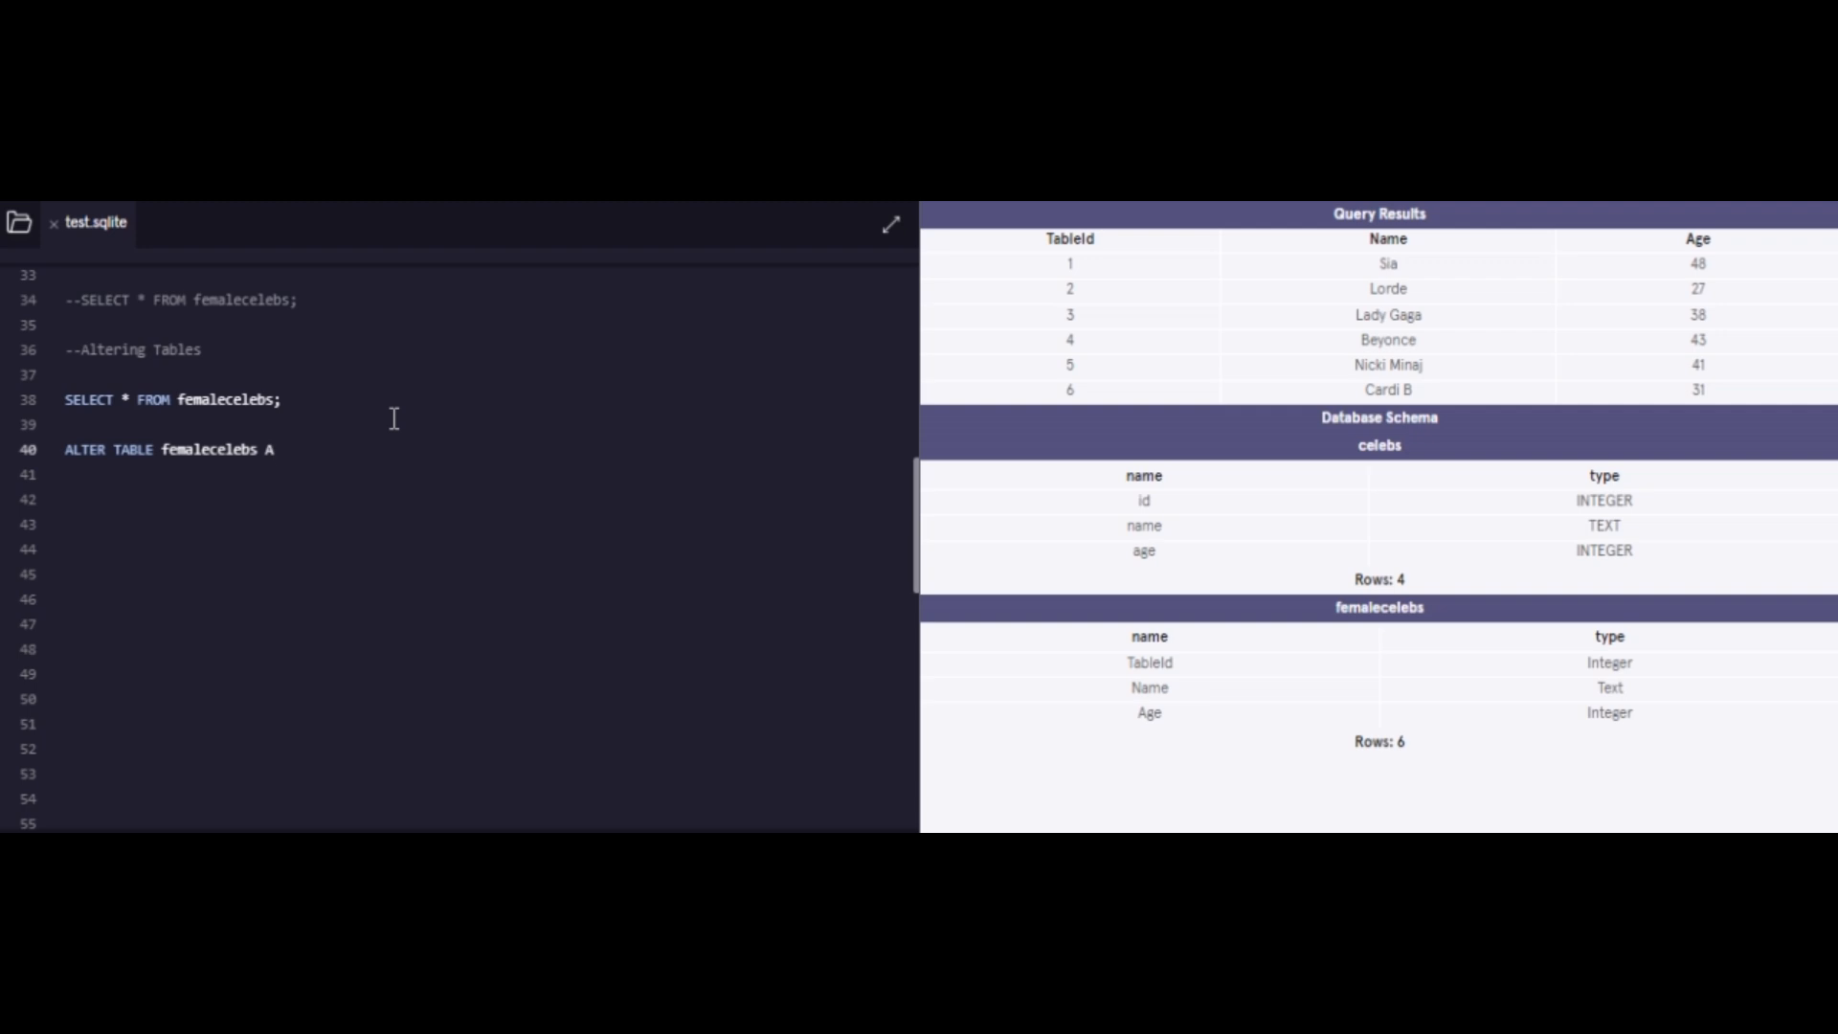
{"action": "type", "text": "DD"}
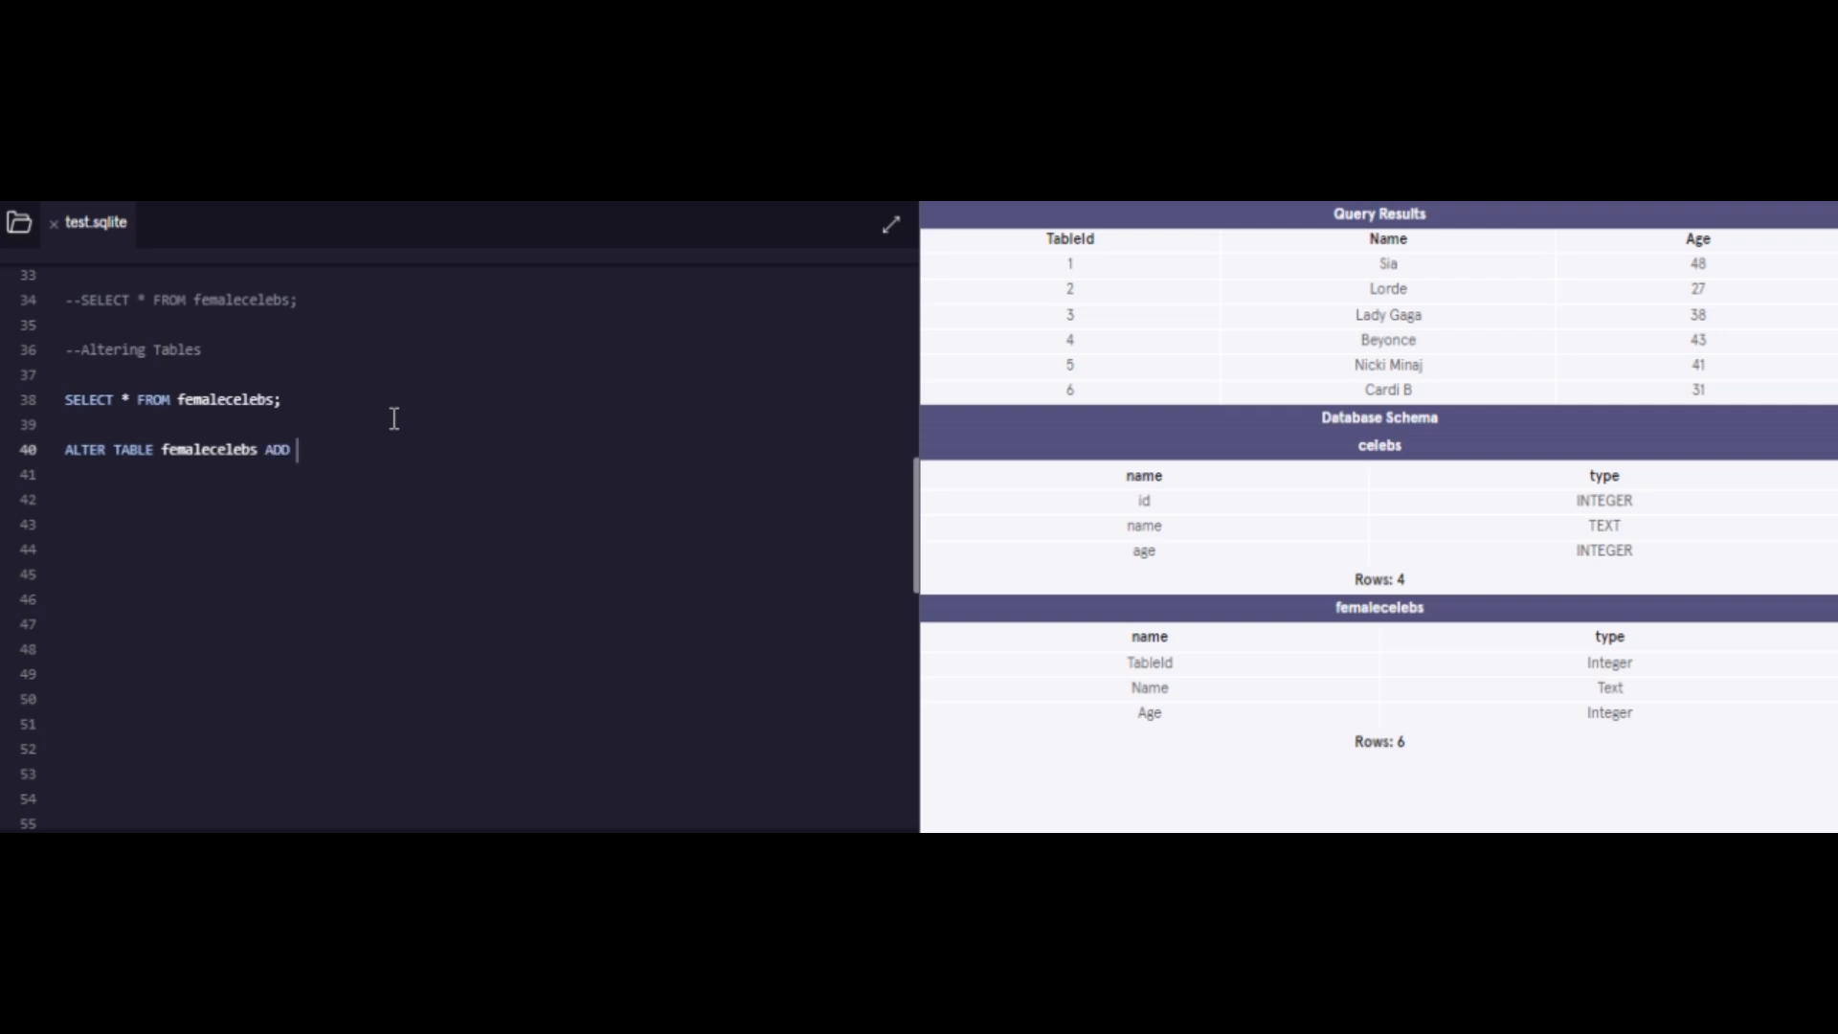
{"action": "type", "text": "COLUMN"}
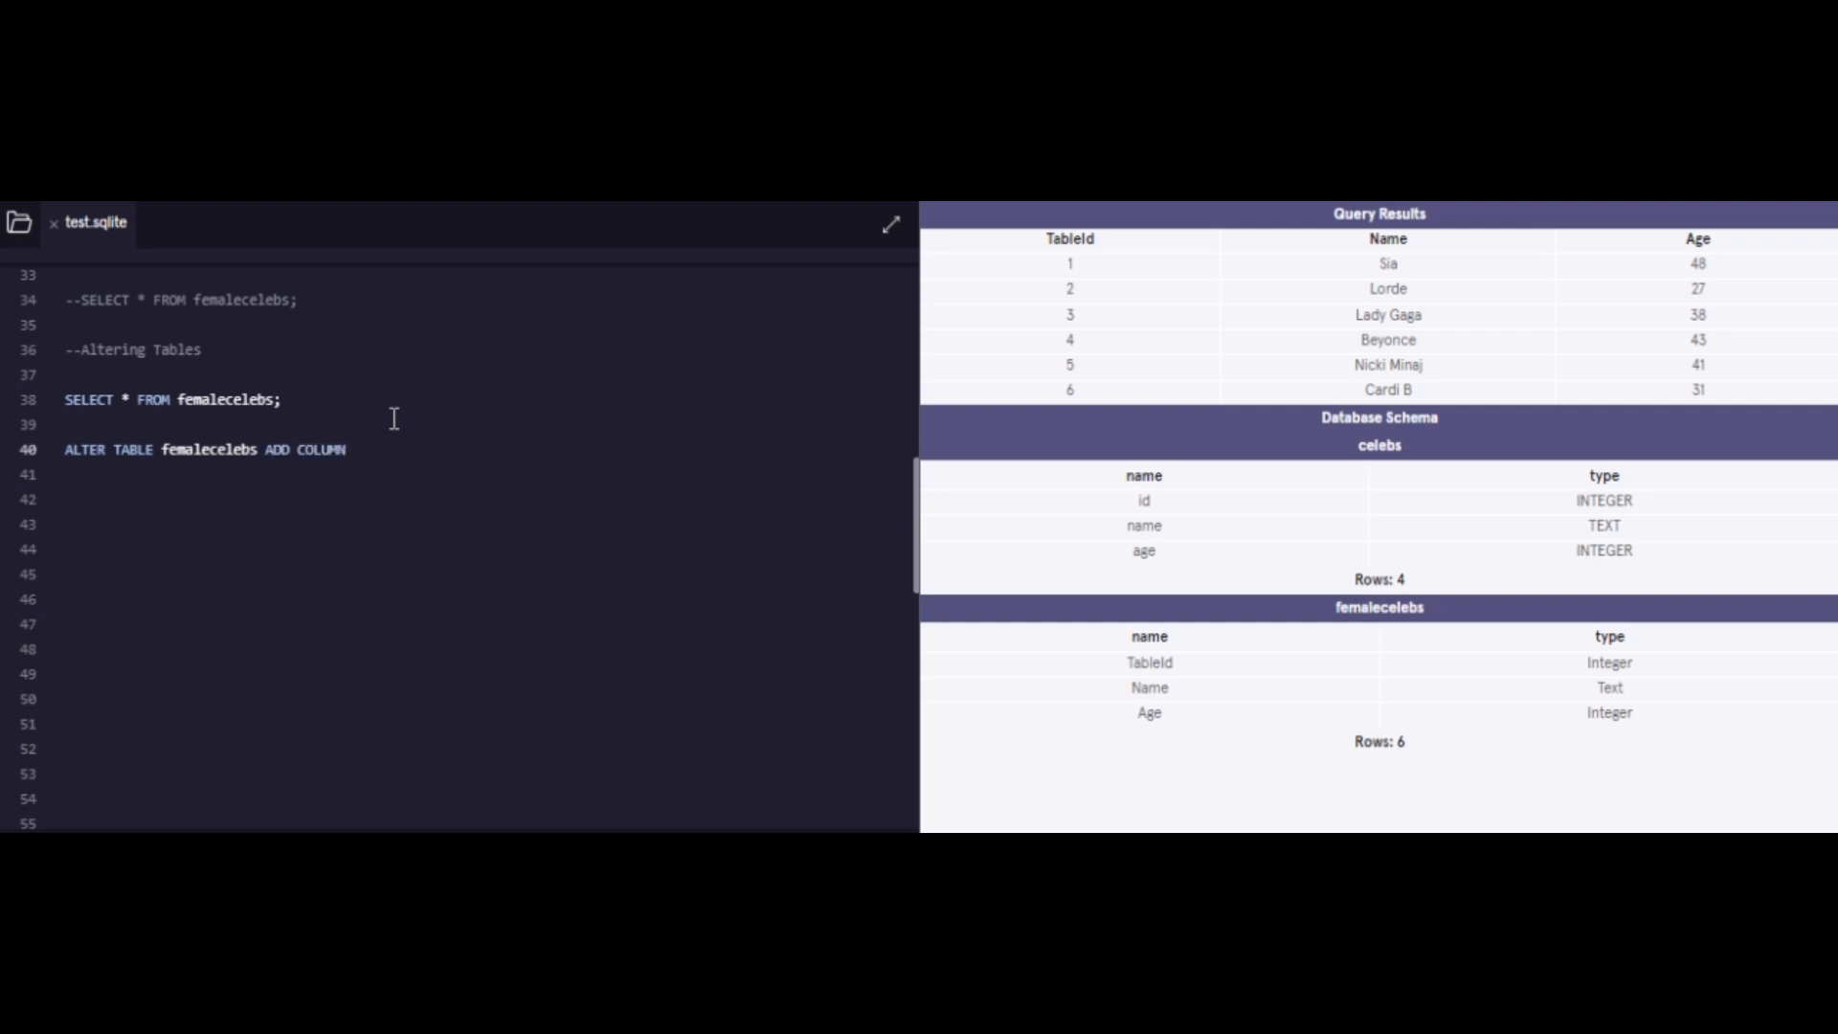
{"action": "type", "text": "t"}
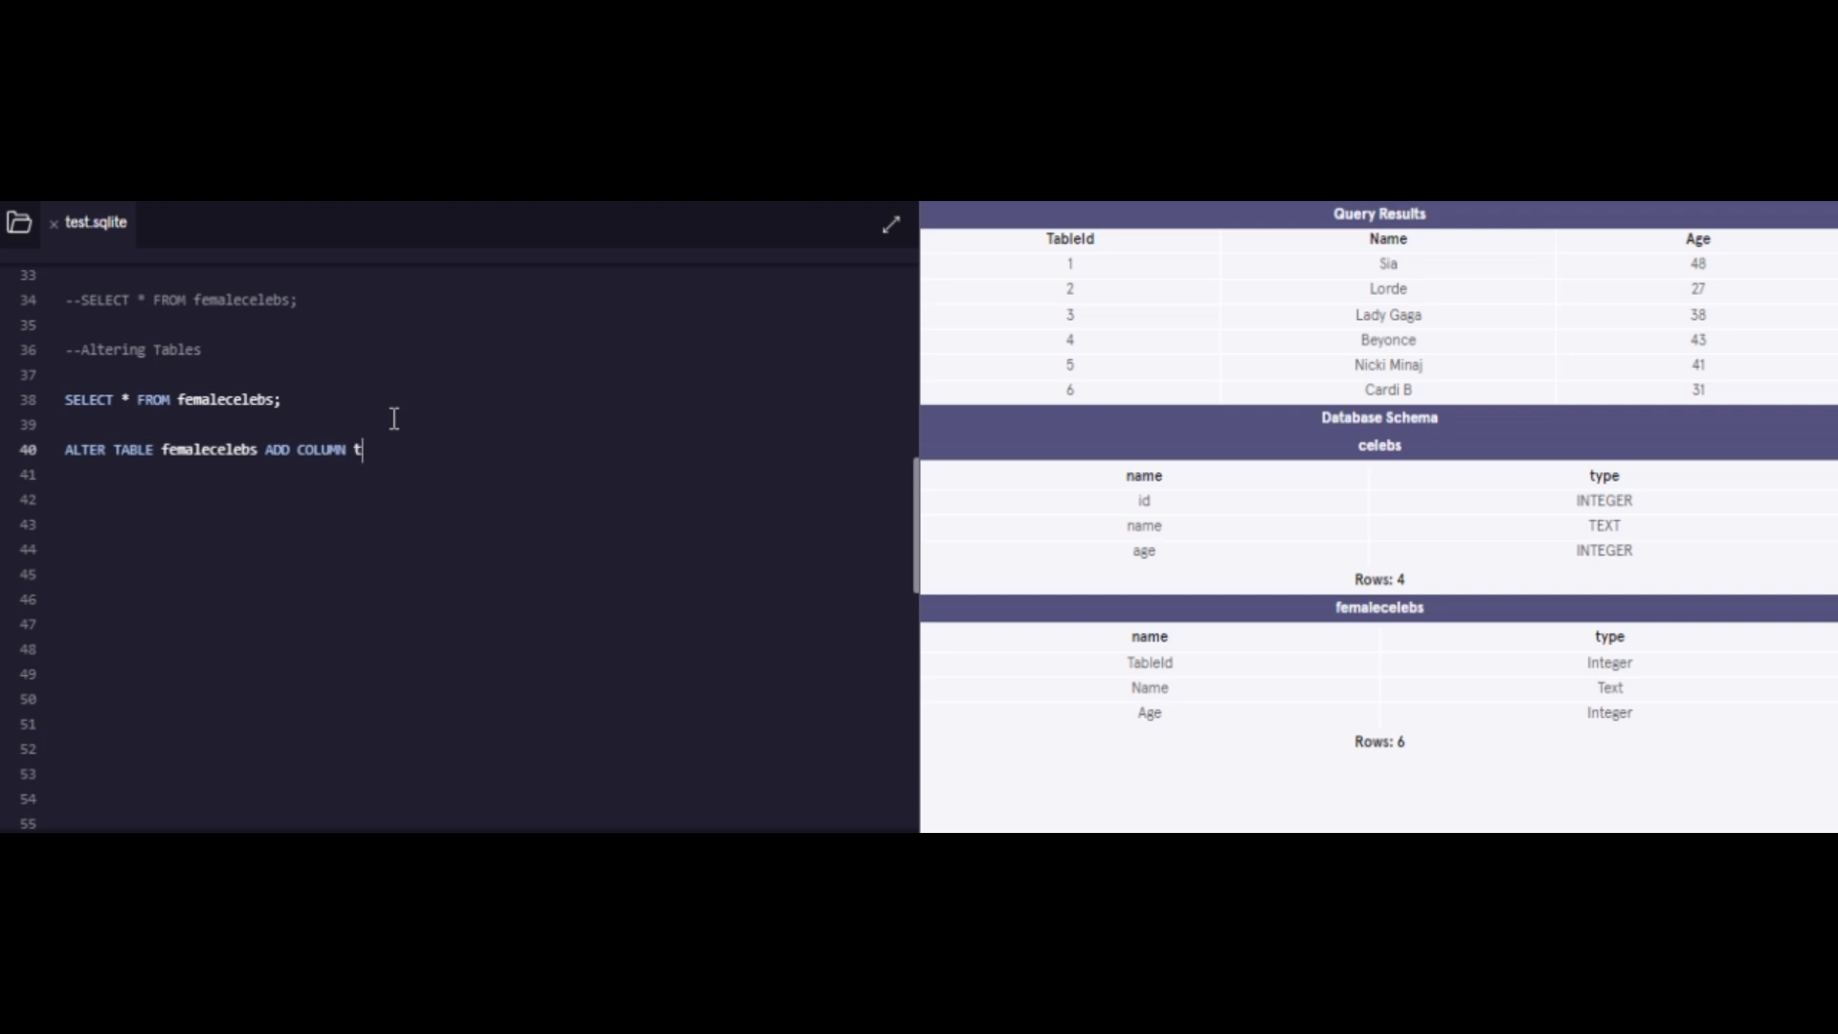
{"action": "type", "text": "witter_hand"}
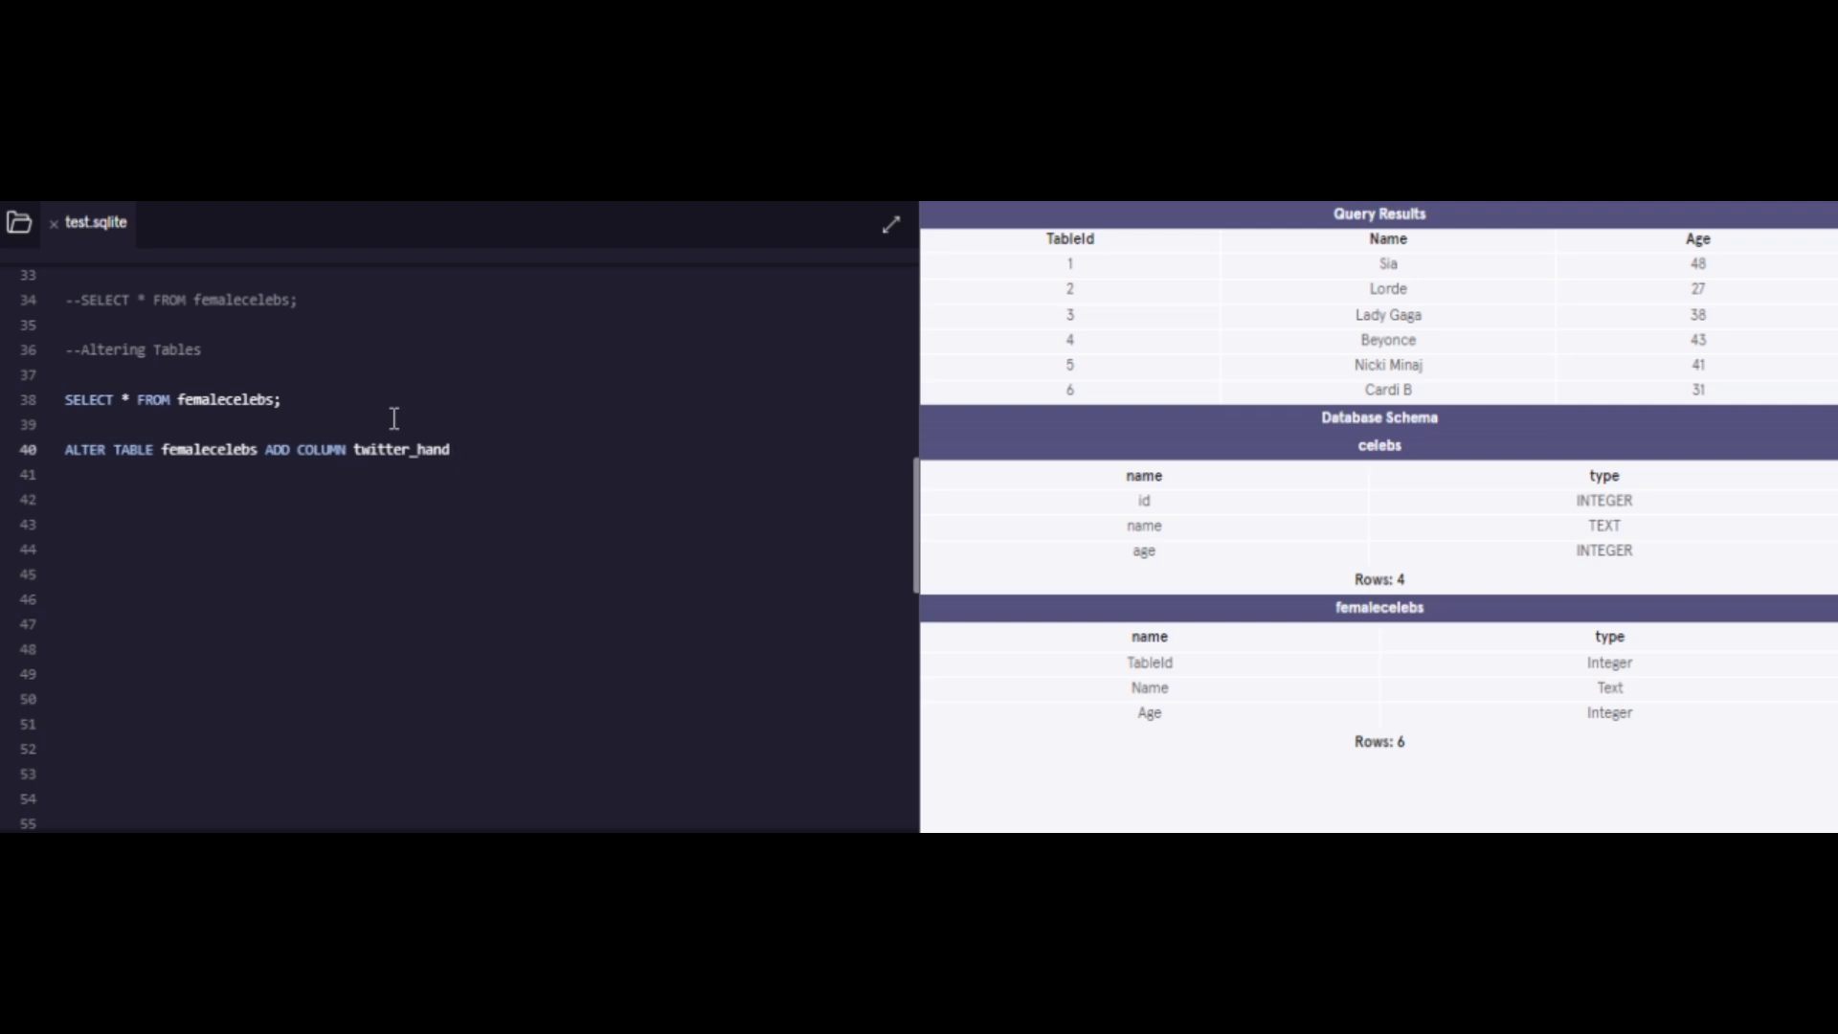
{"action": "type", "text": "T"}
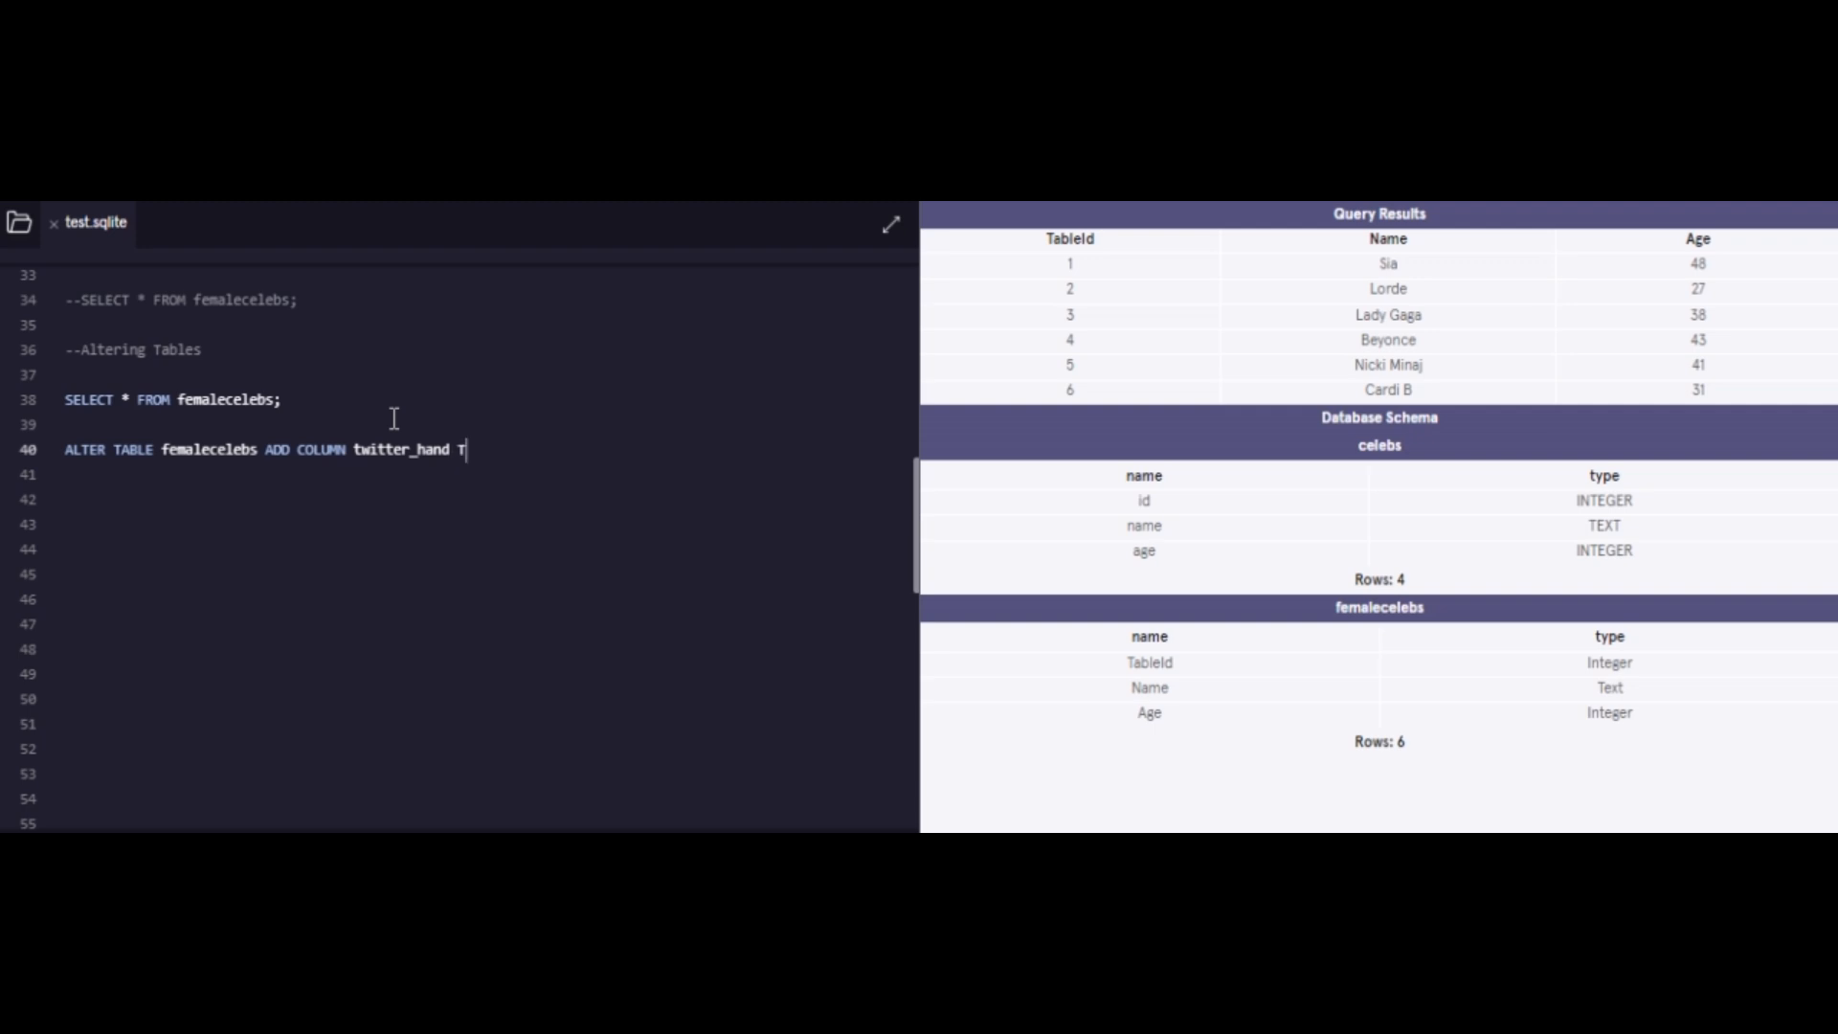
{"action": "type", "text": "EXT"}
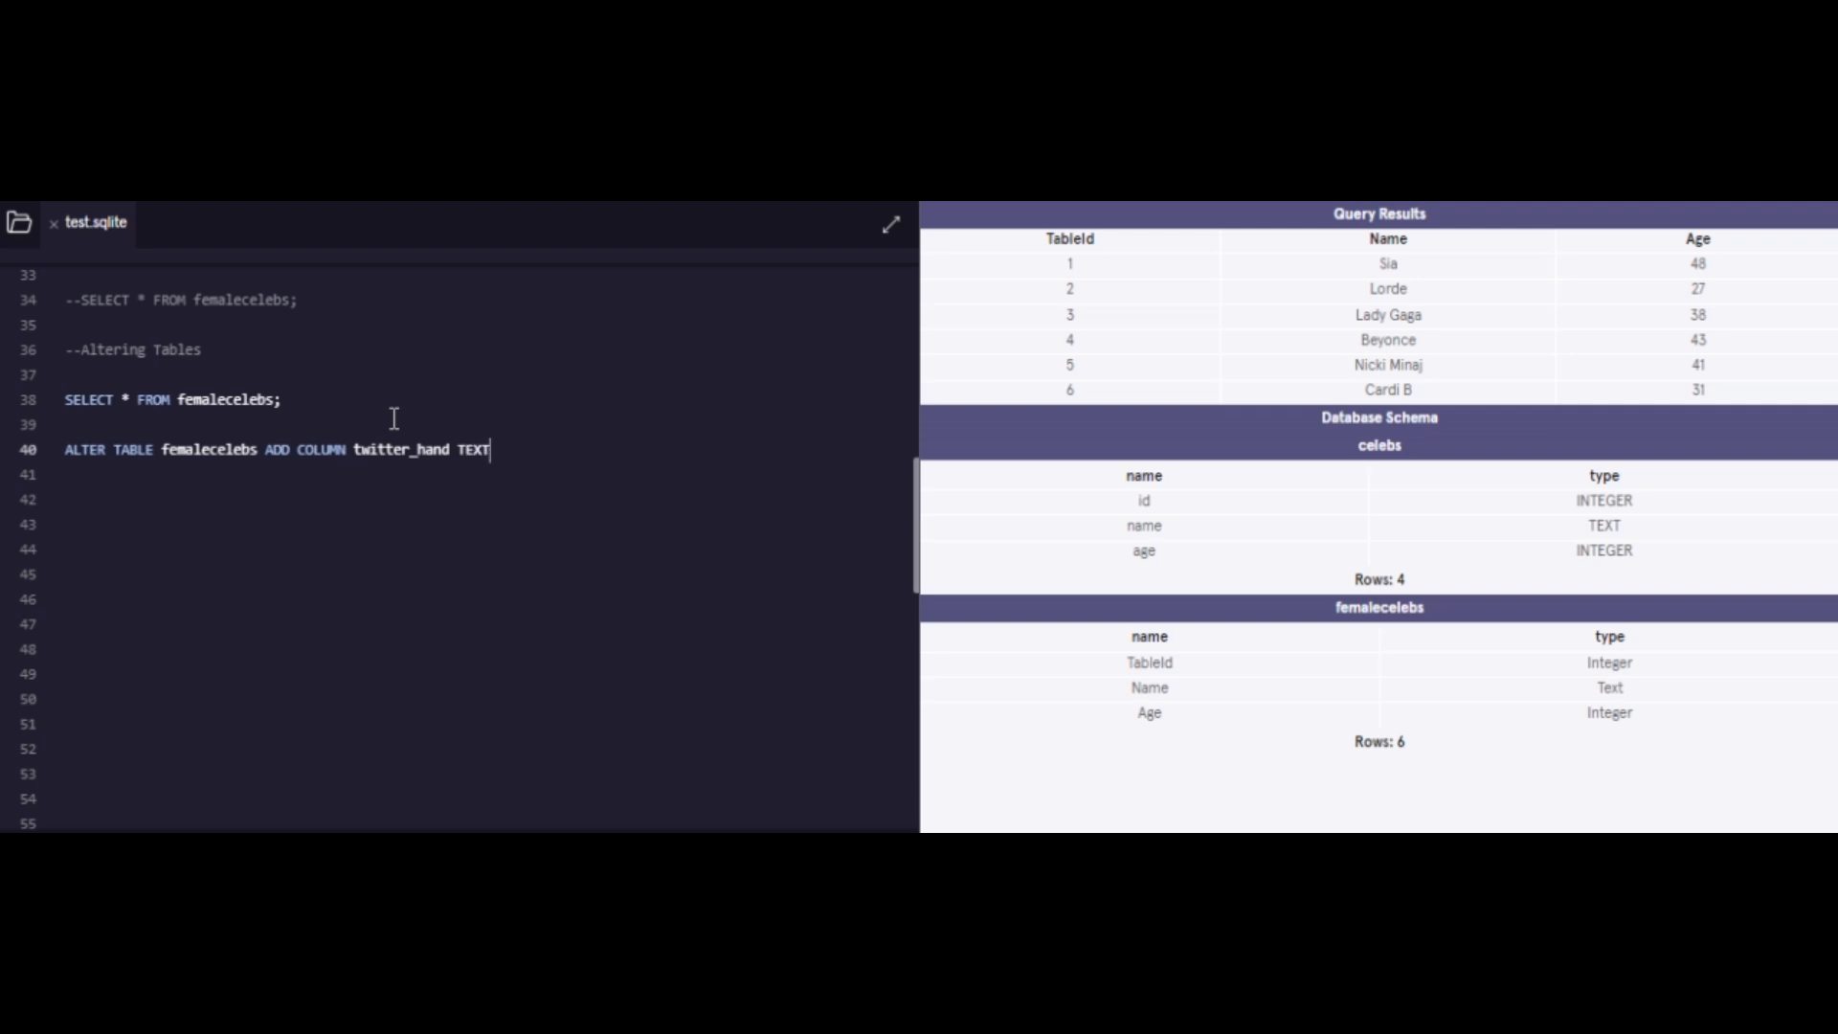
{"action": "type", "text": ";"}
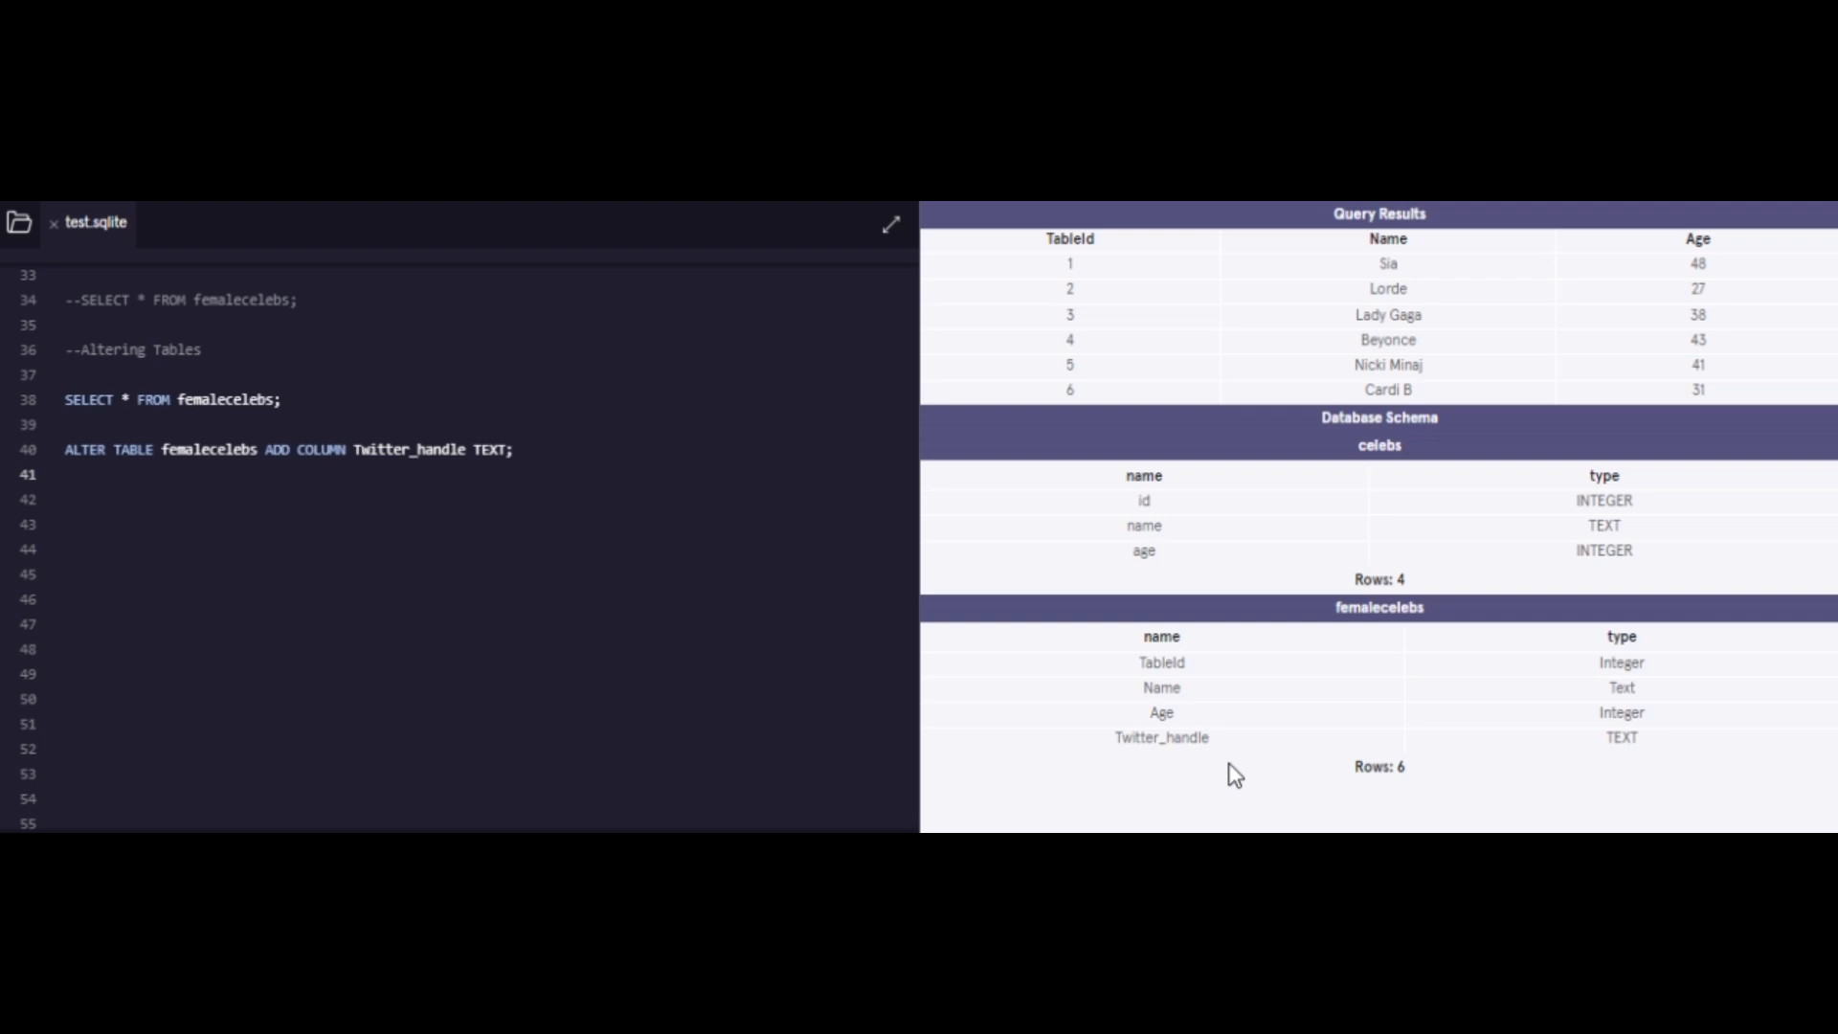
{"action": "left_click", "coordinate": [519, 449]}
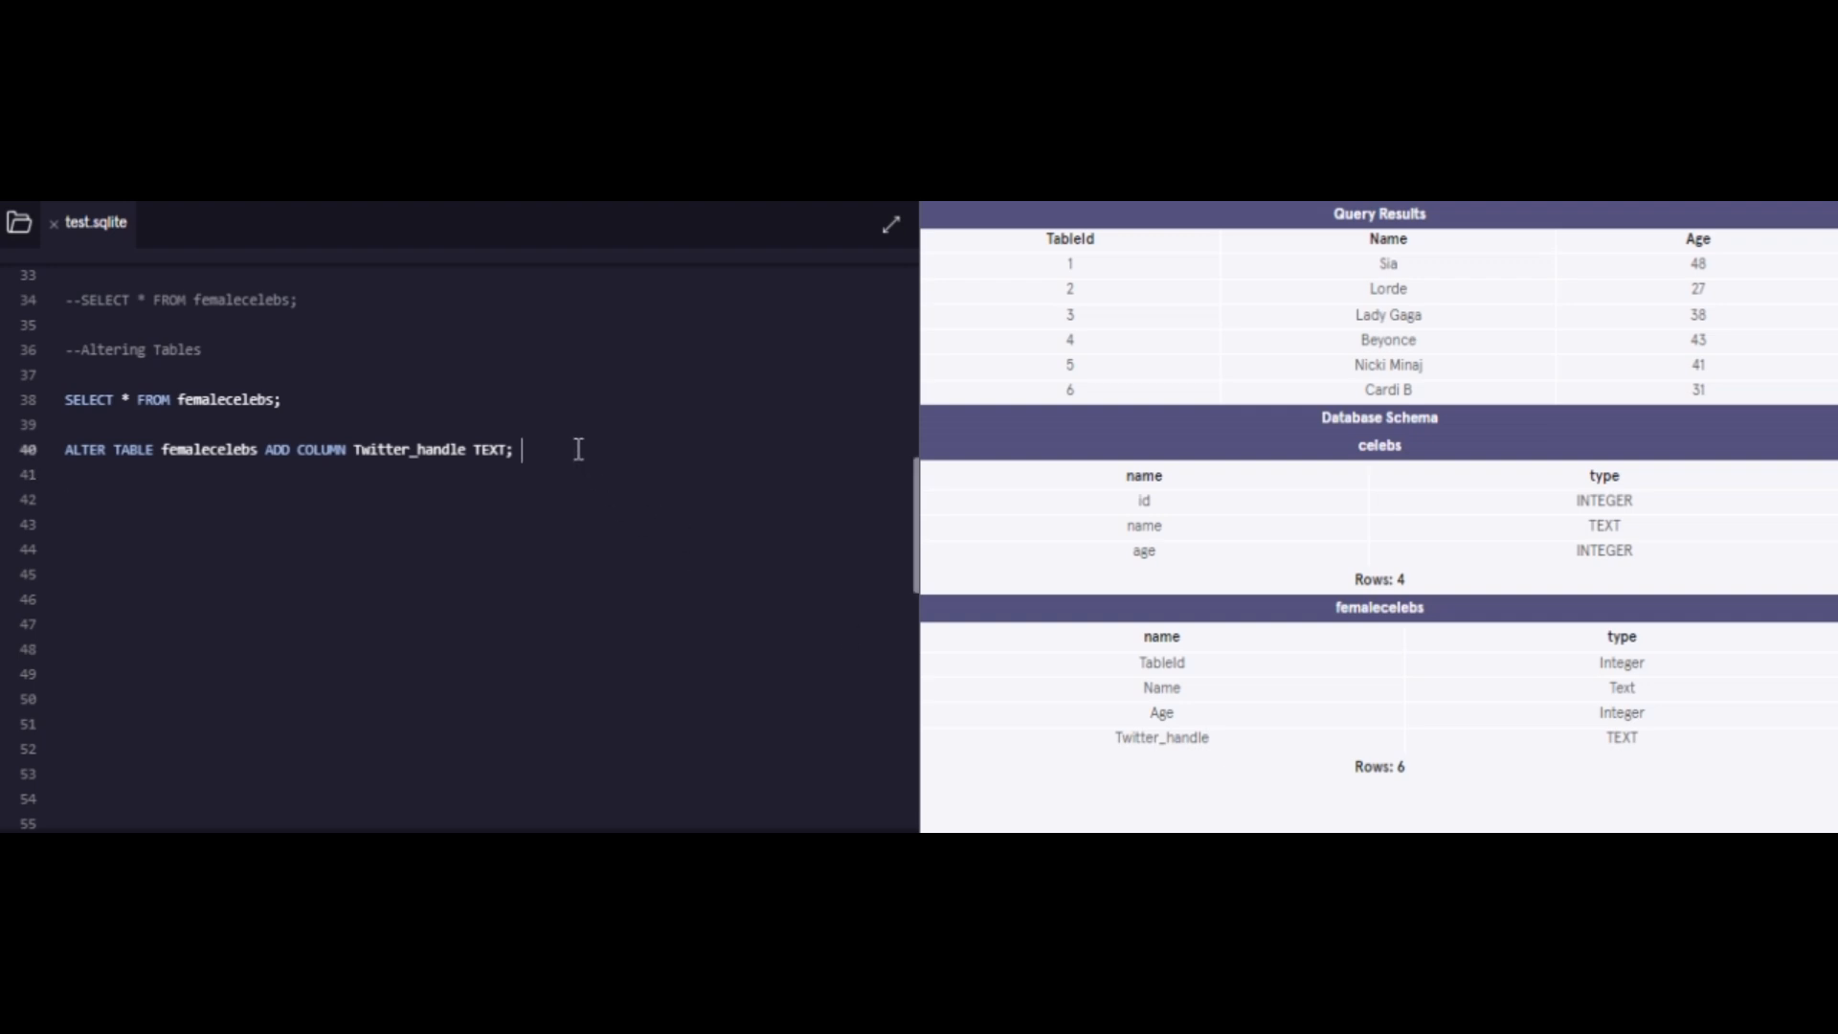
{"action": "key", "text": "Enter"}
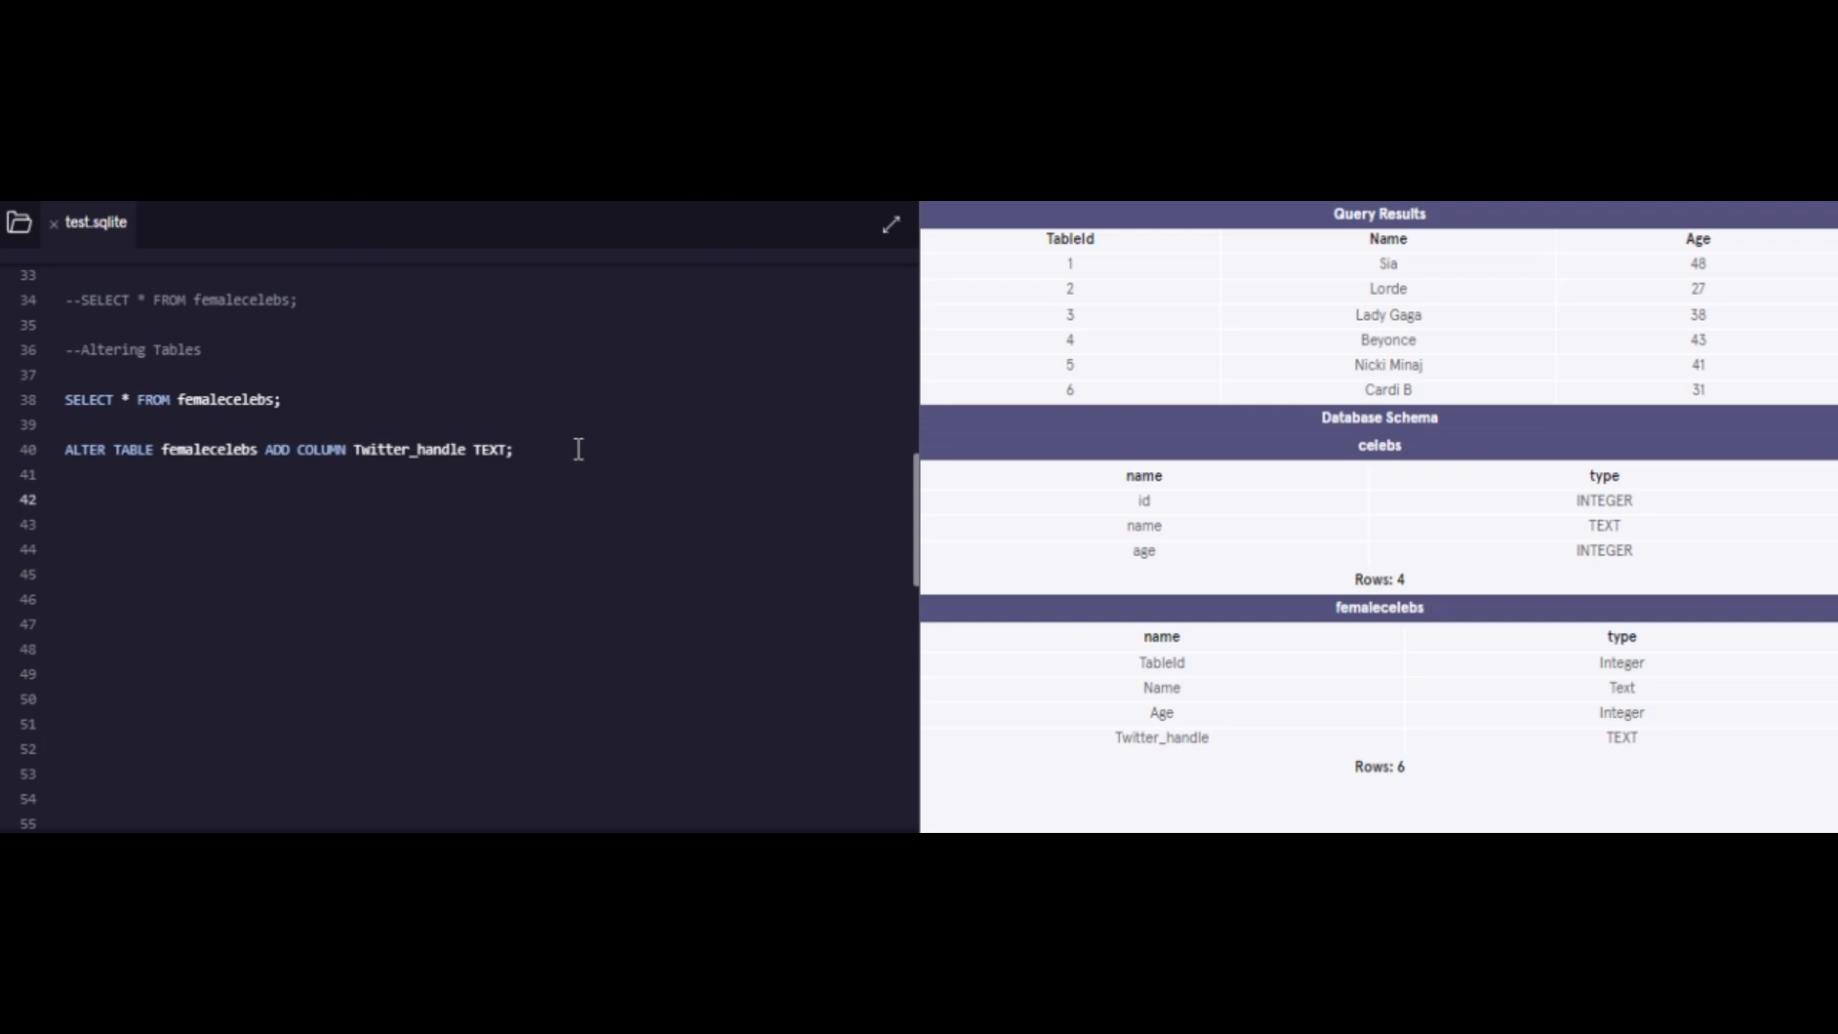
{"action": "type", "text": "U"}
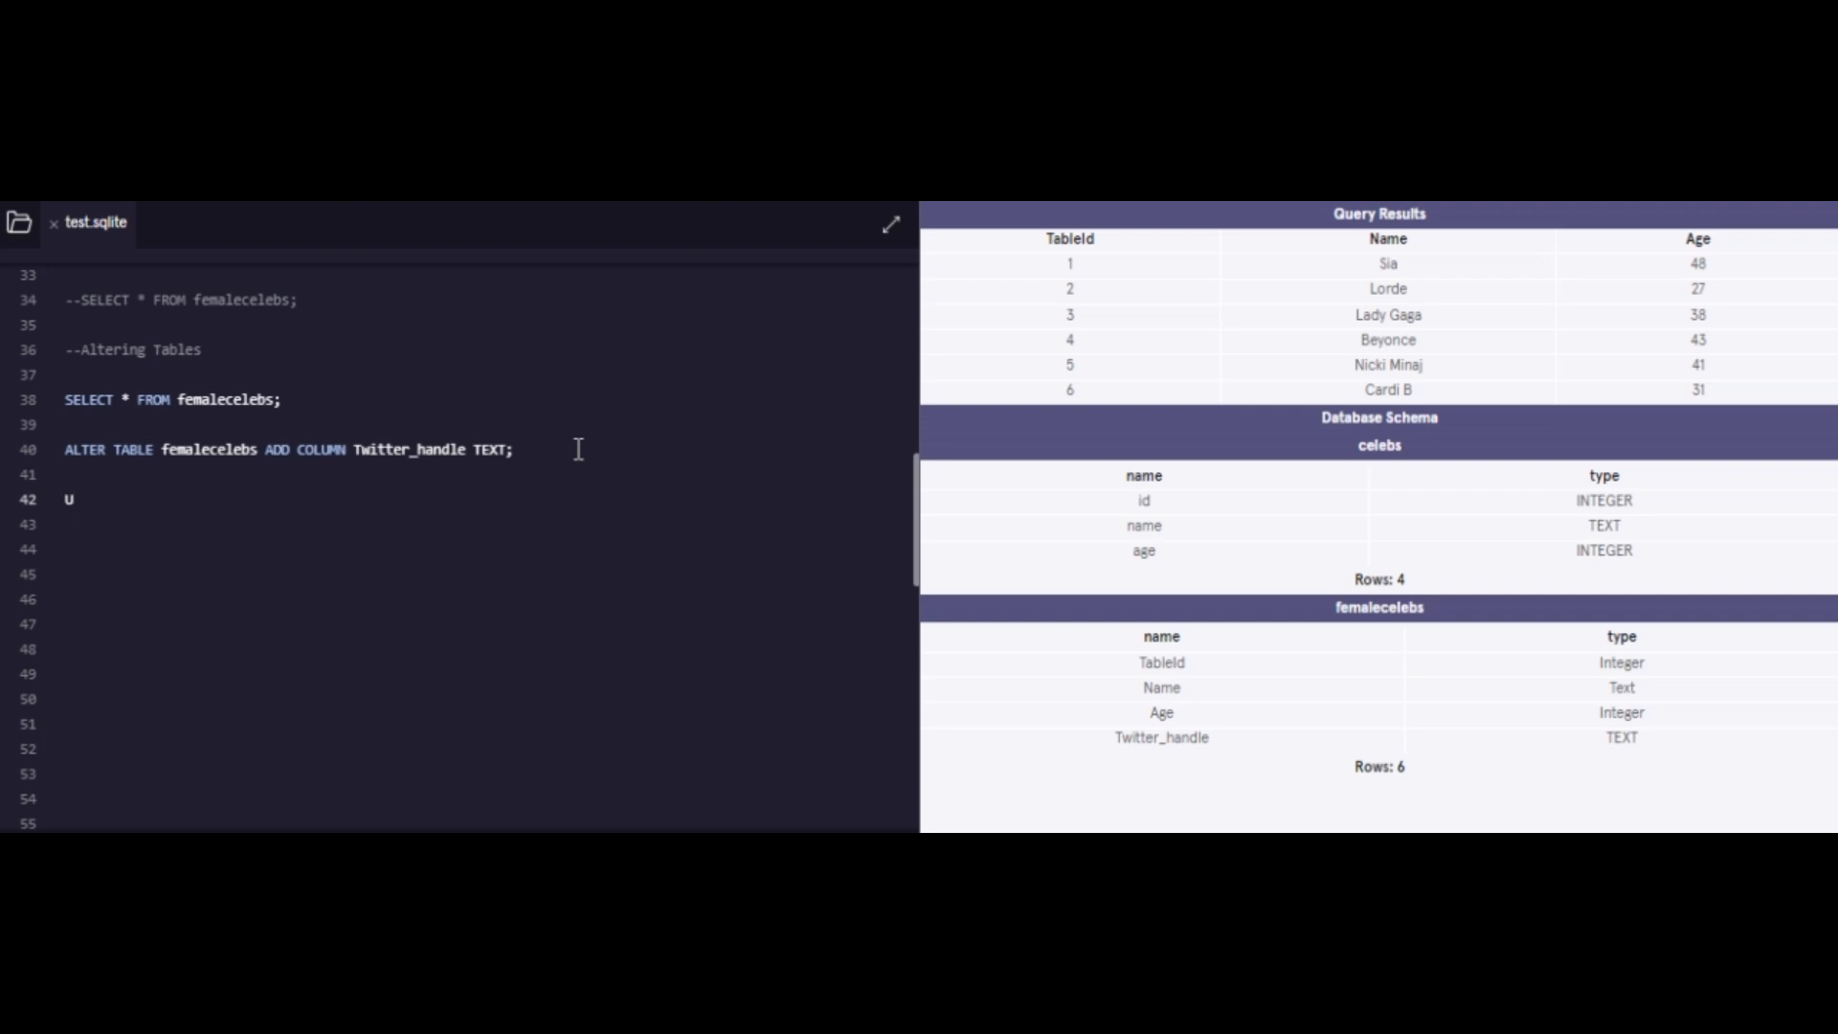
{"action": "type", "text": "PDATE"}
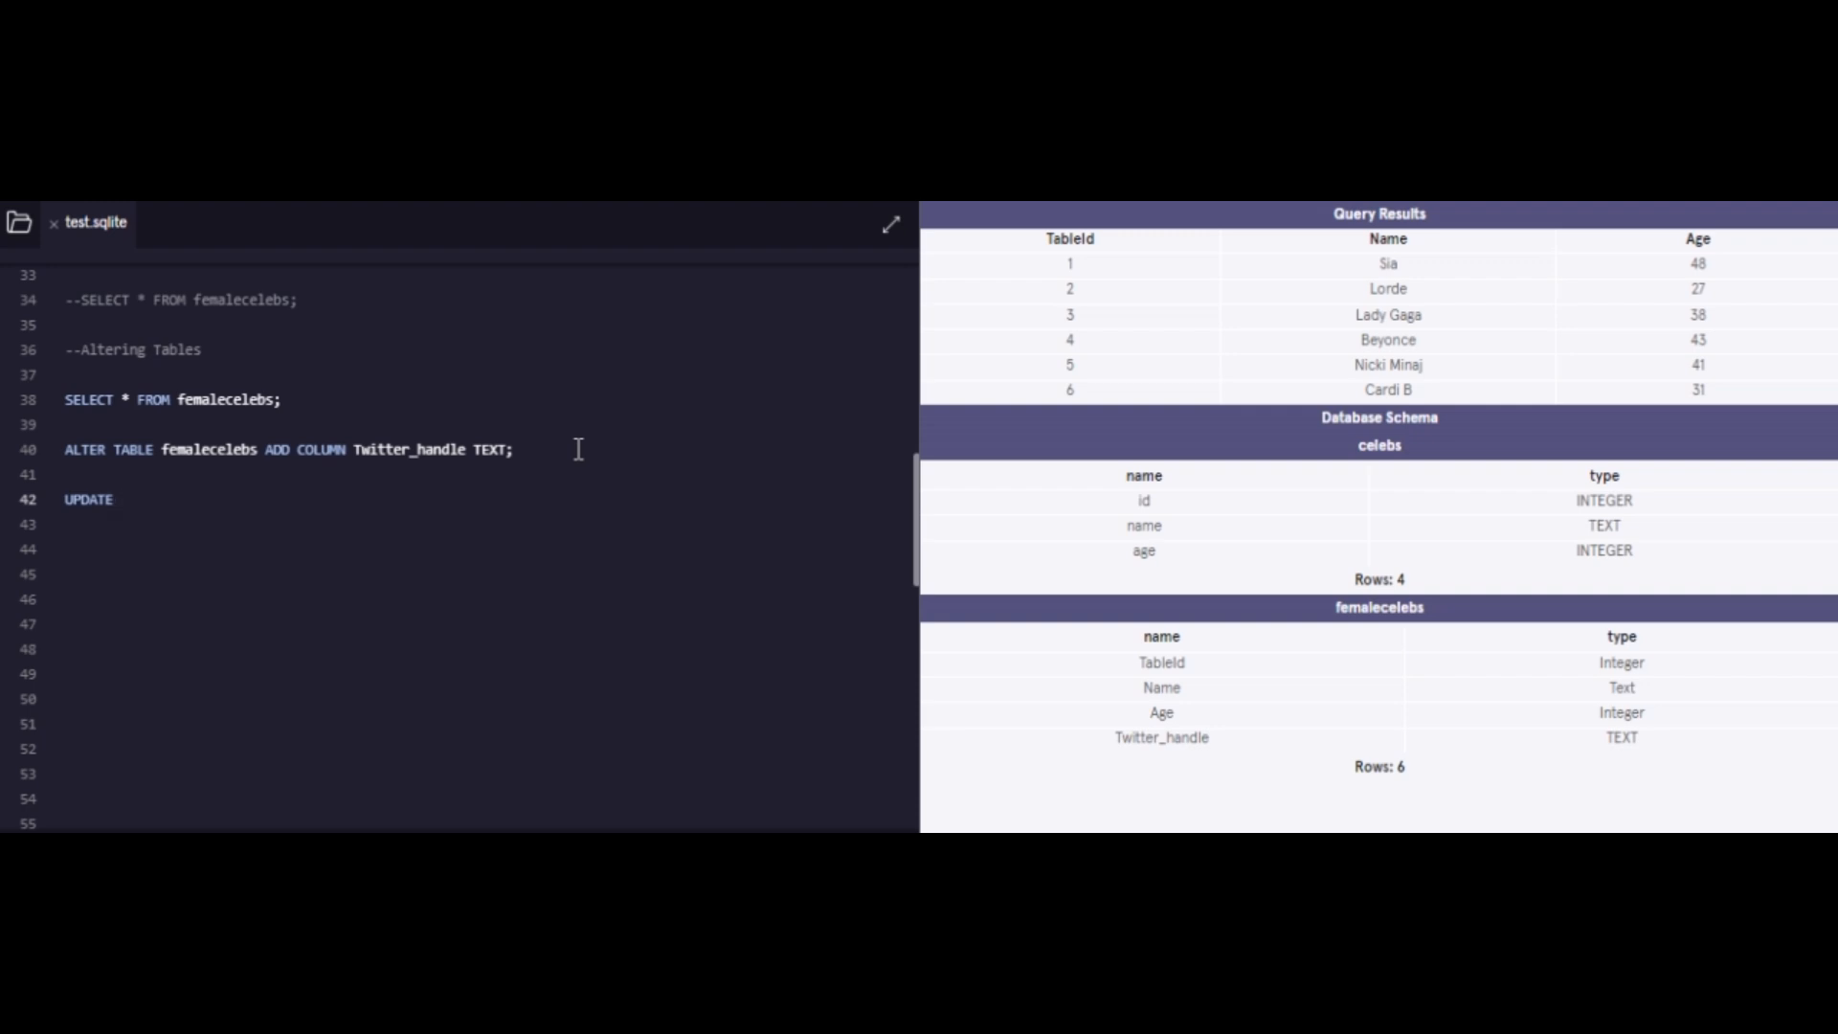
{"action": "type", "text": "femaleceleb"}
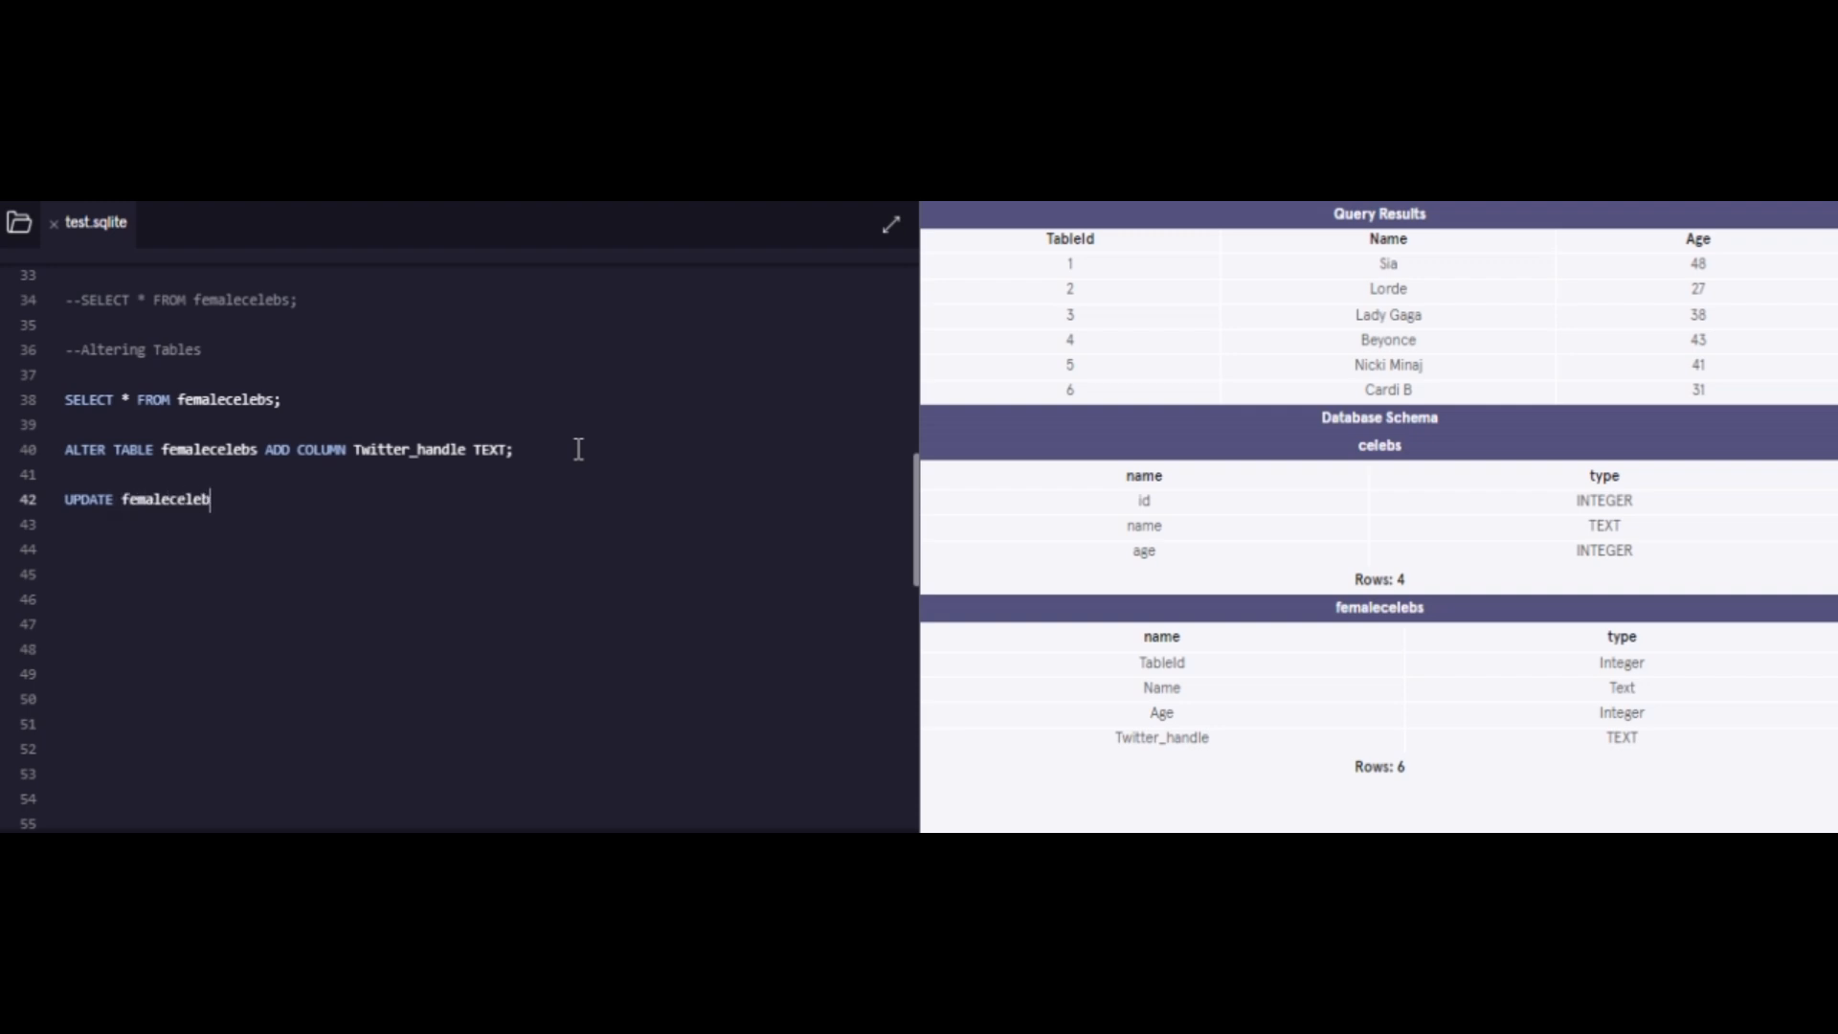
{"action": "type", "text": "s"}
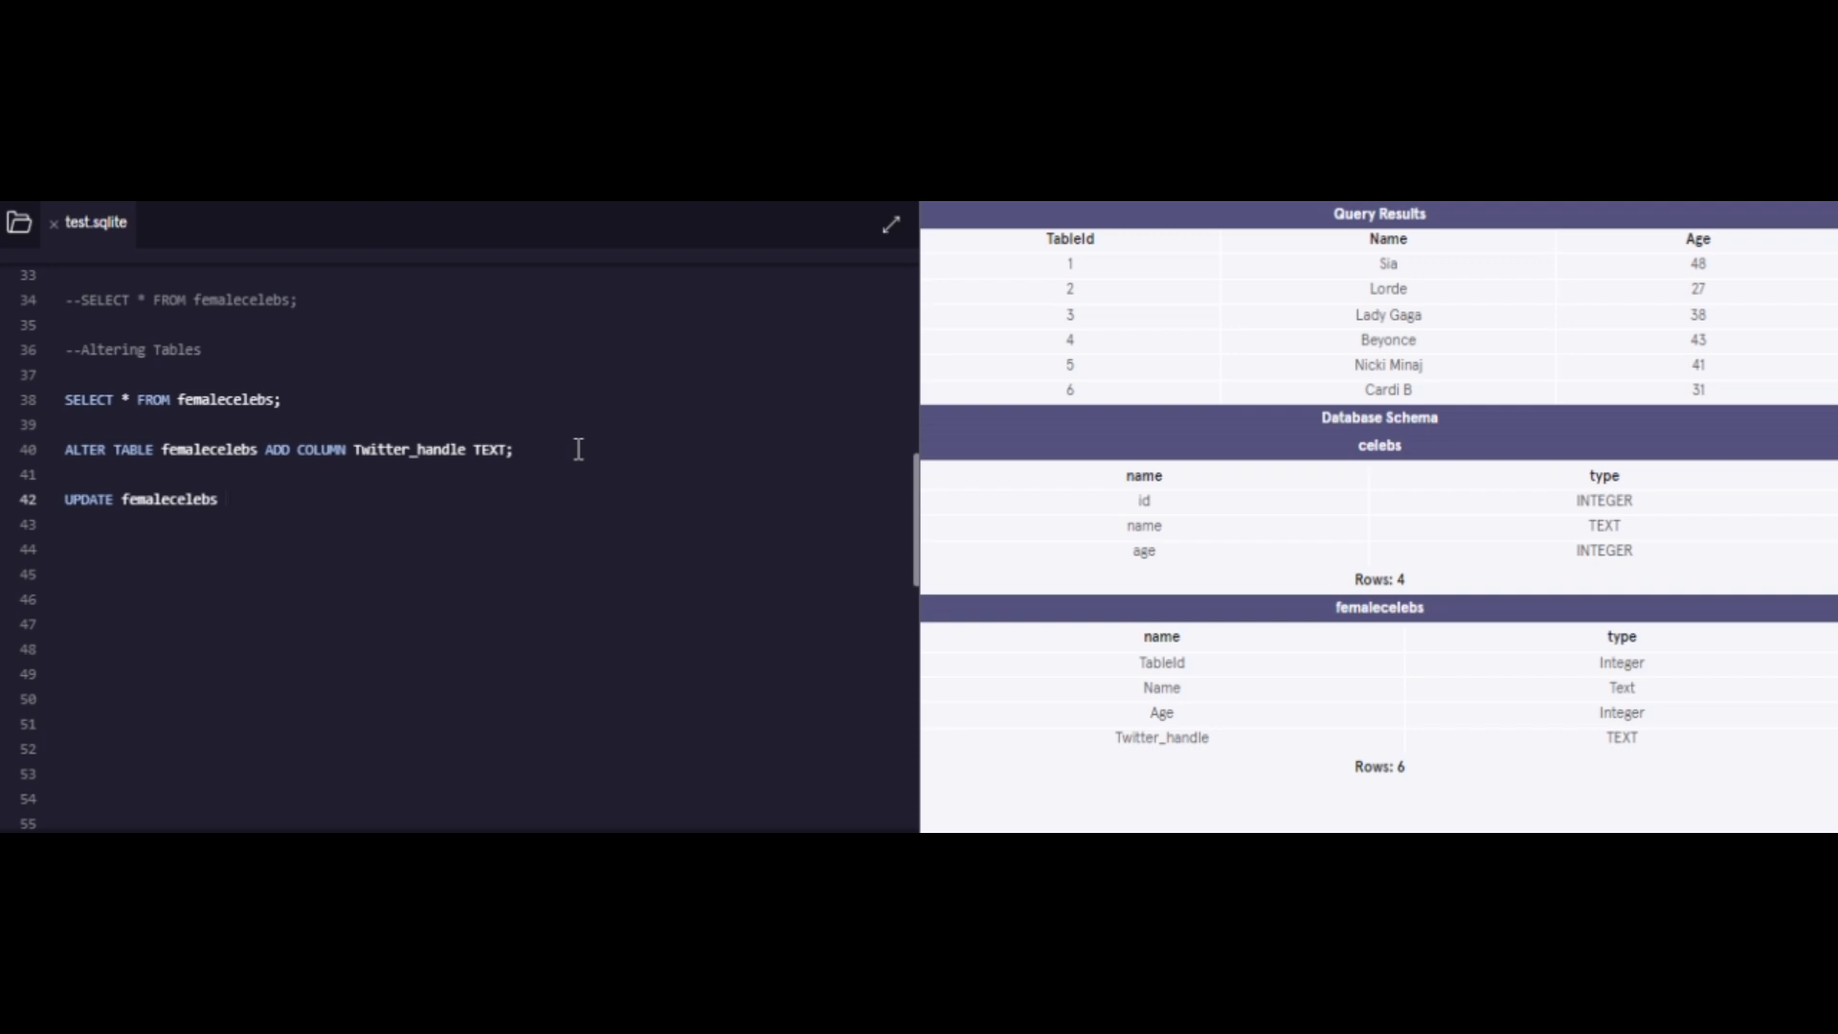
{"action": "type", "text": "SET"}
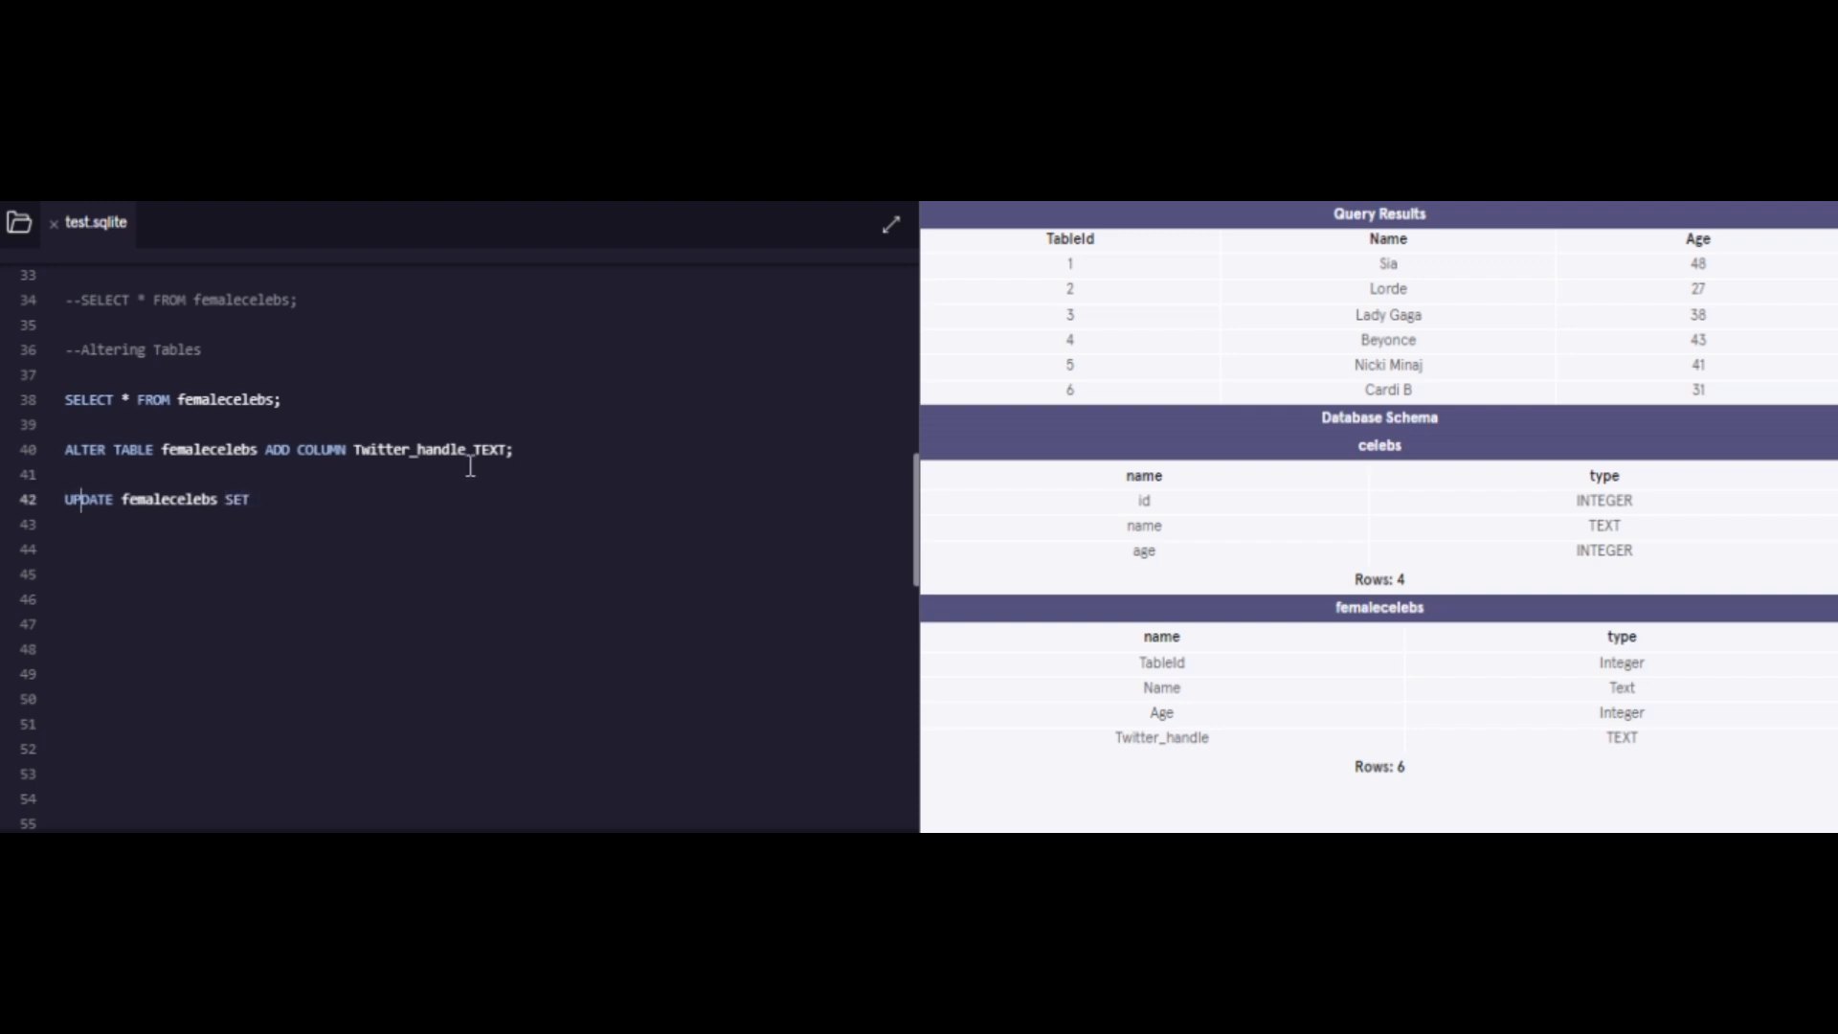
{"action": "double_click", "coordinate": [409, 449]}
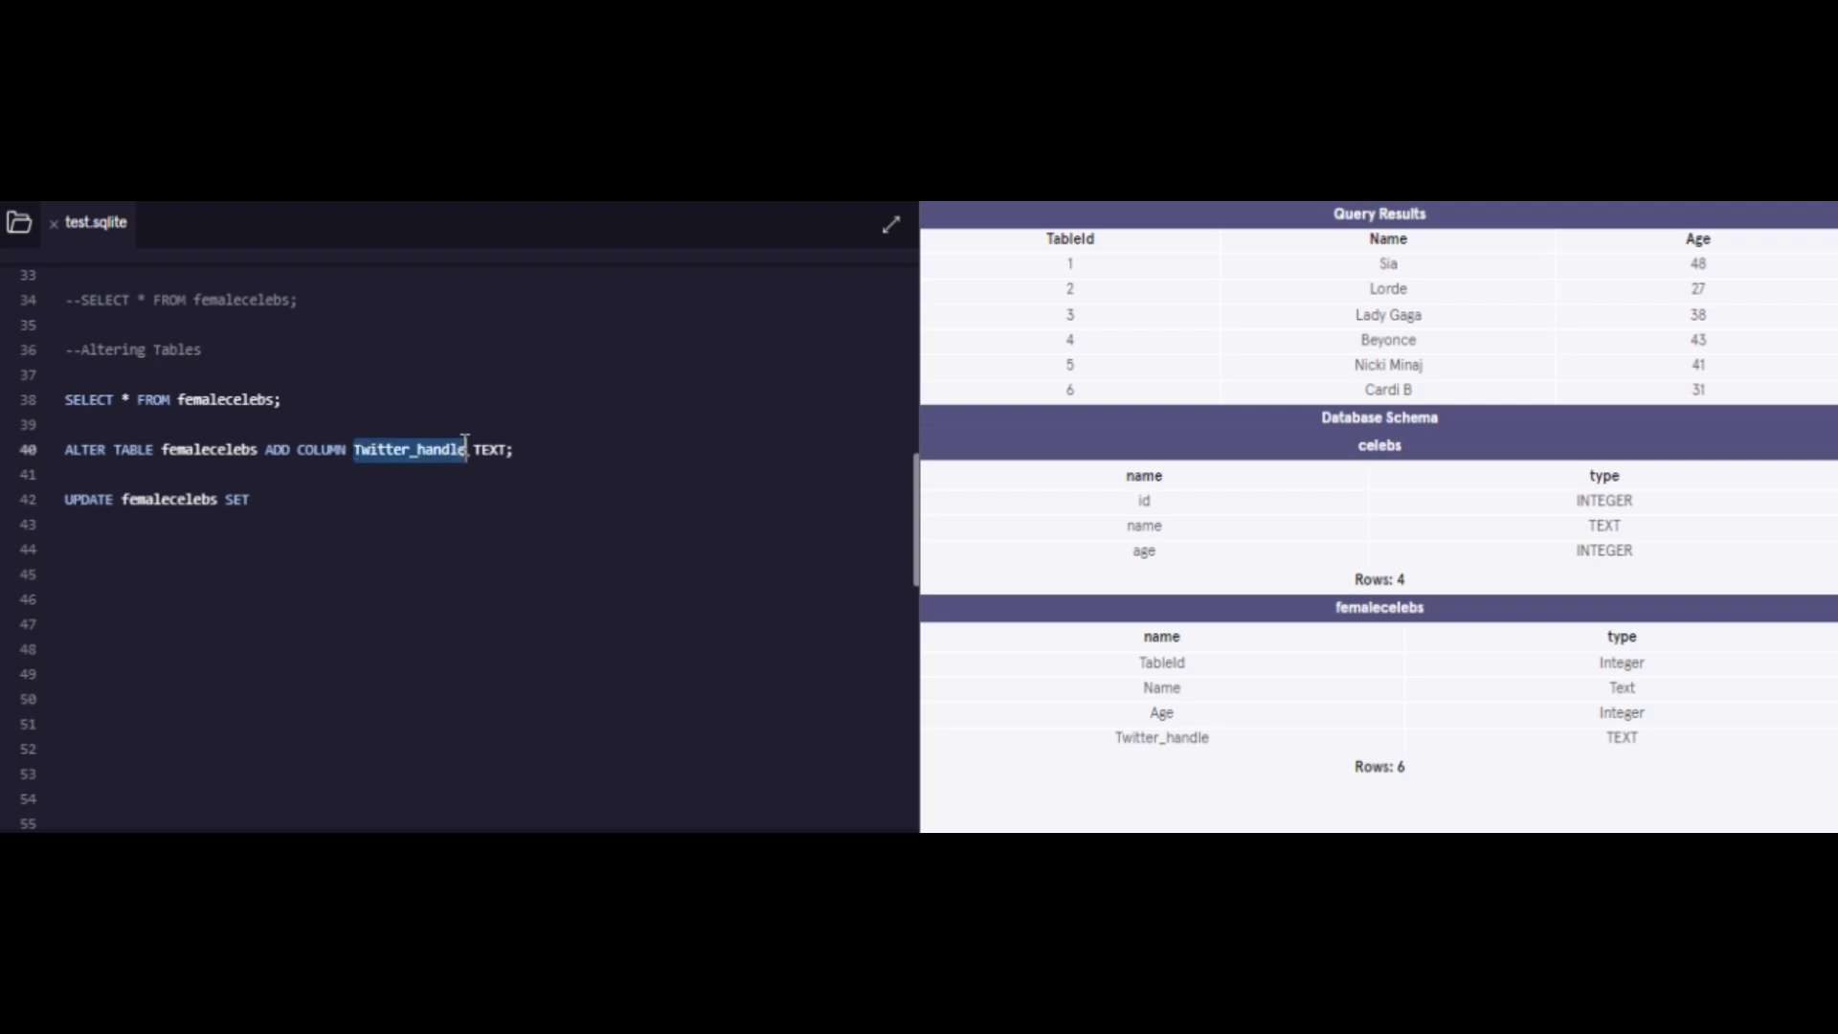
{"action": "type", "text": "Twitter_handle"}
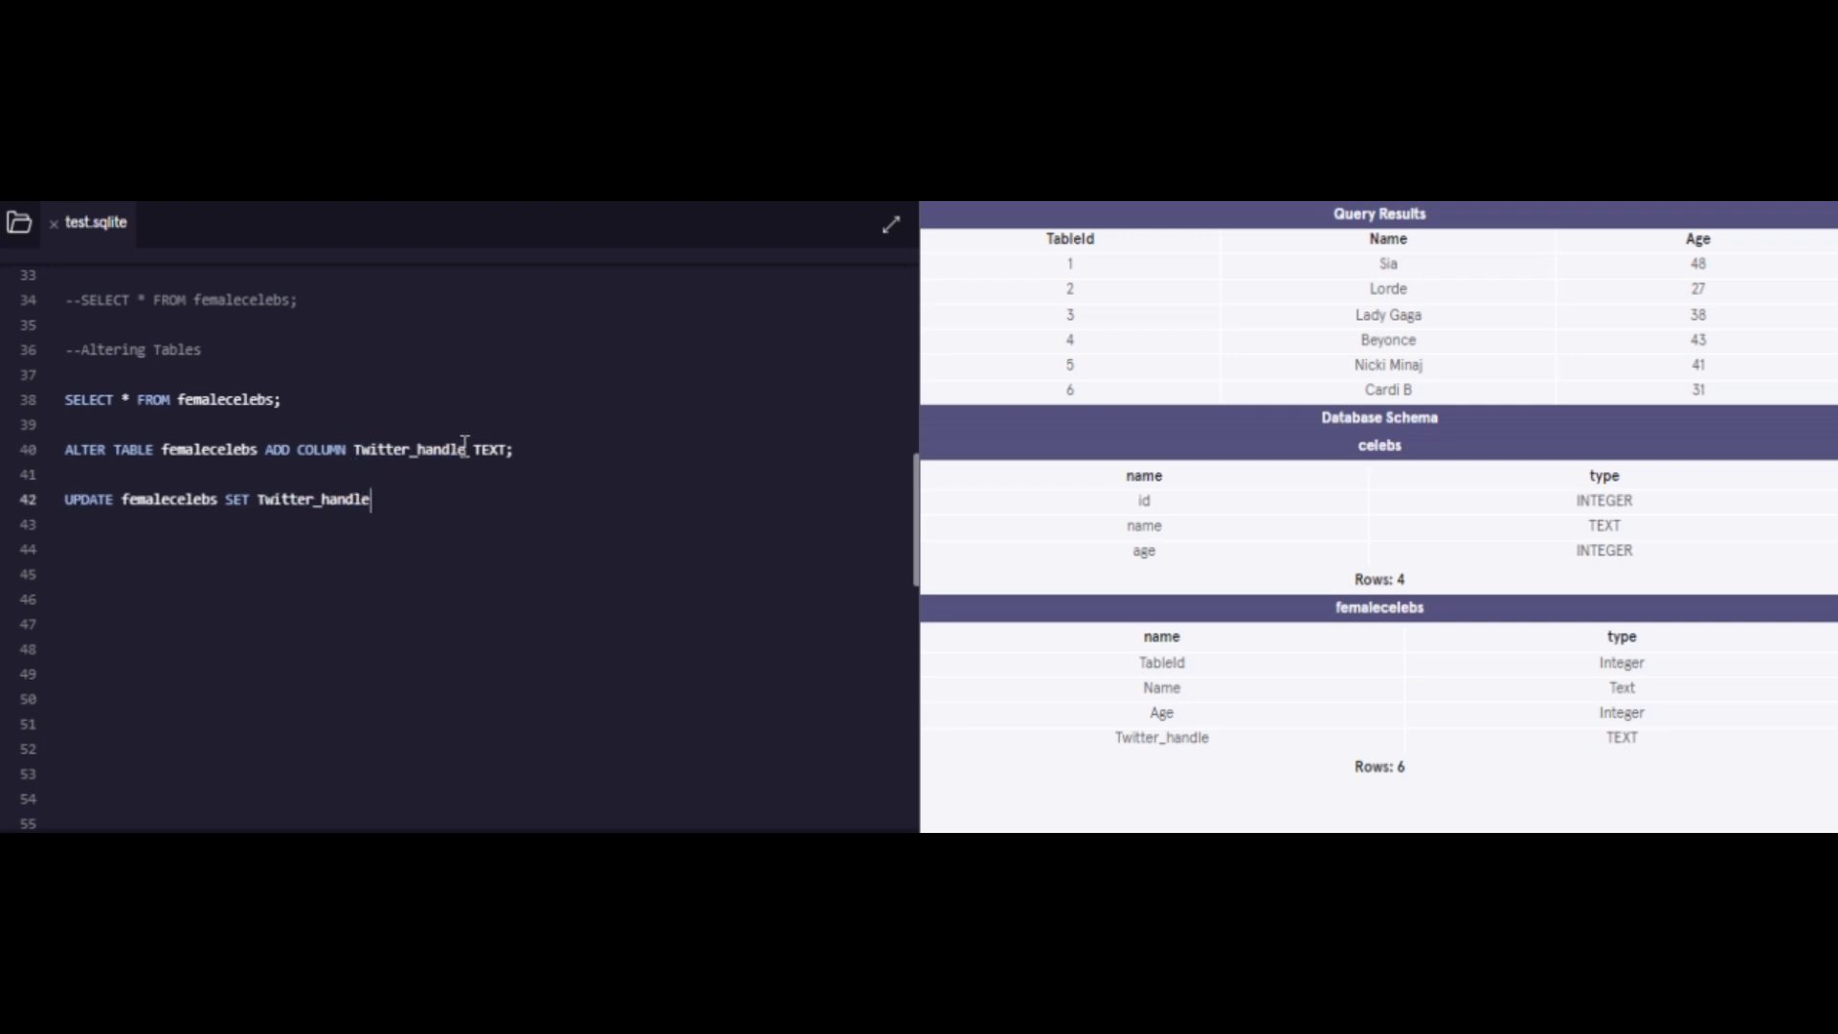
{"action": "mouse_move", "coordinate": [419, 518]}
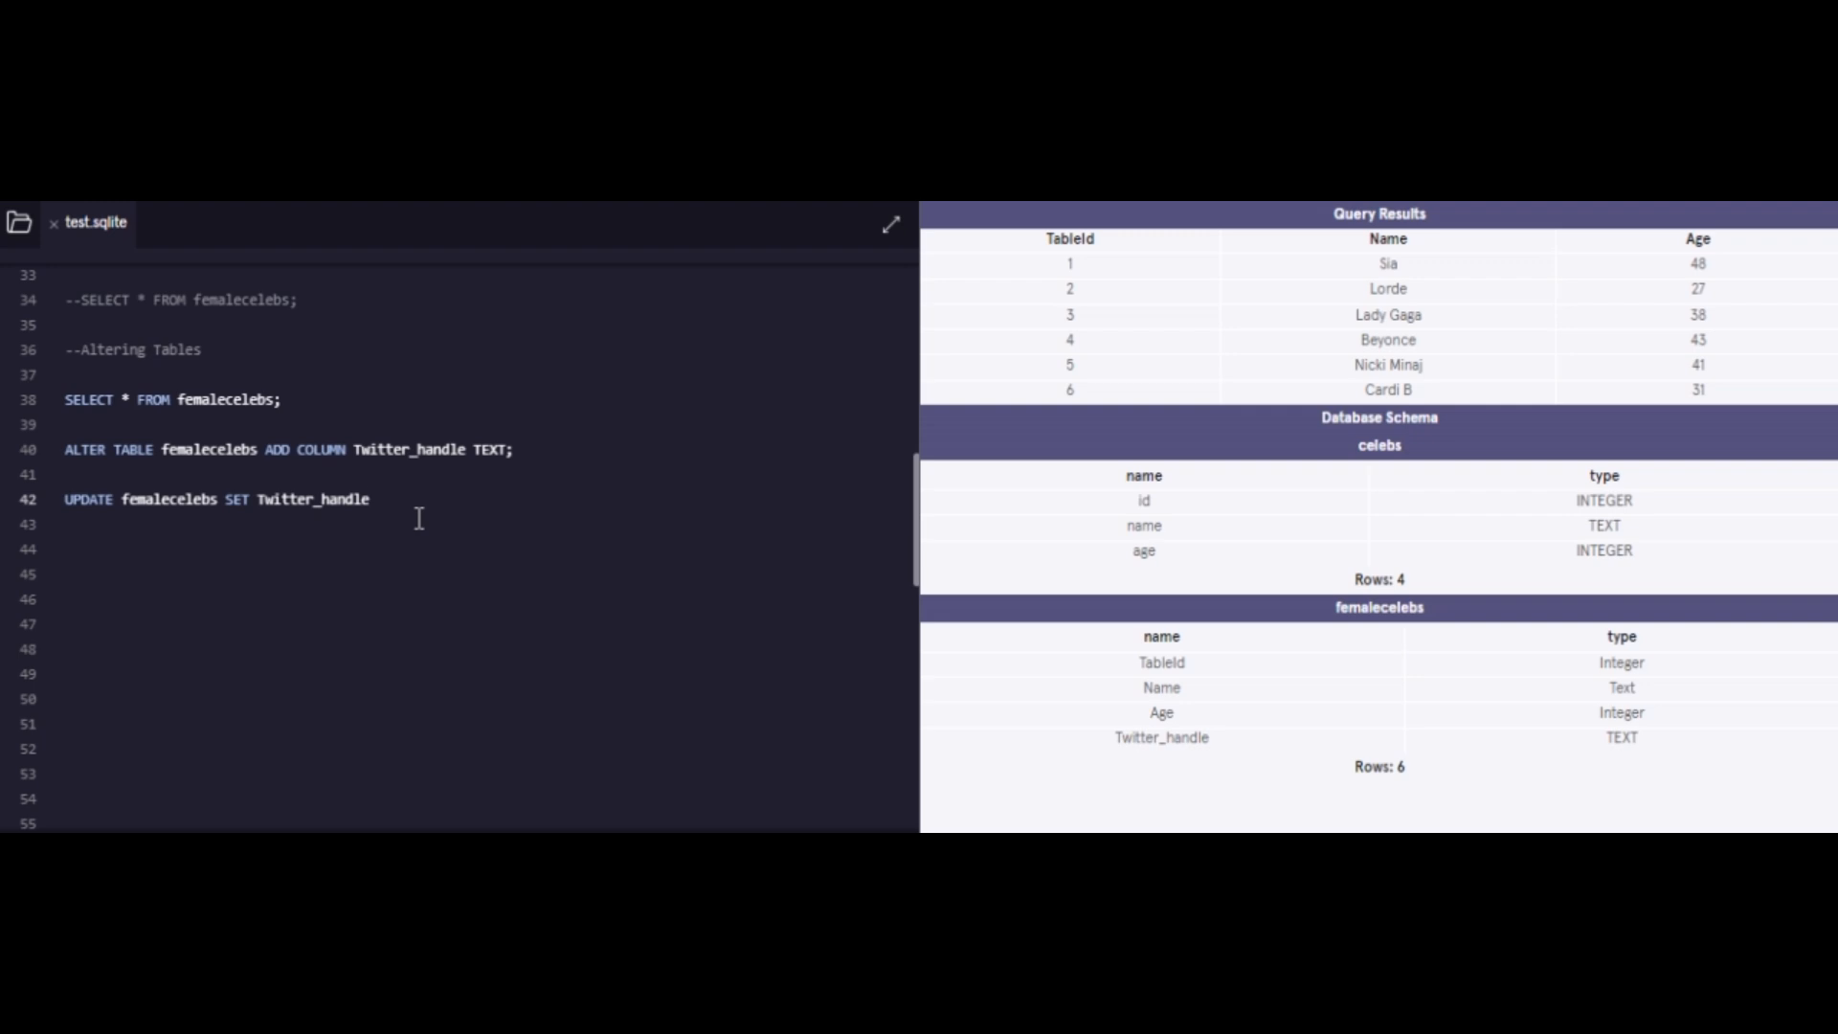
{"action": "type", "text": "="}
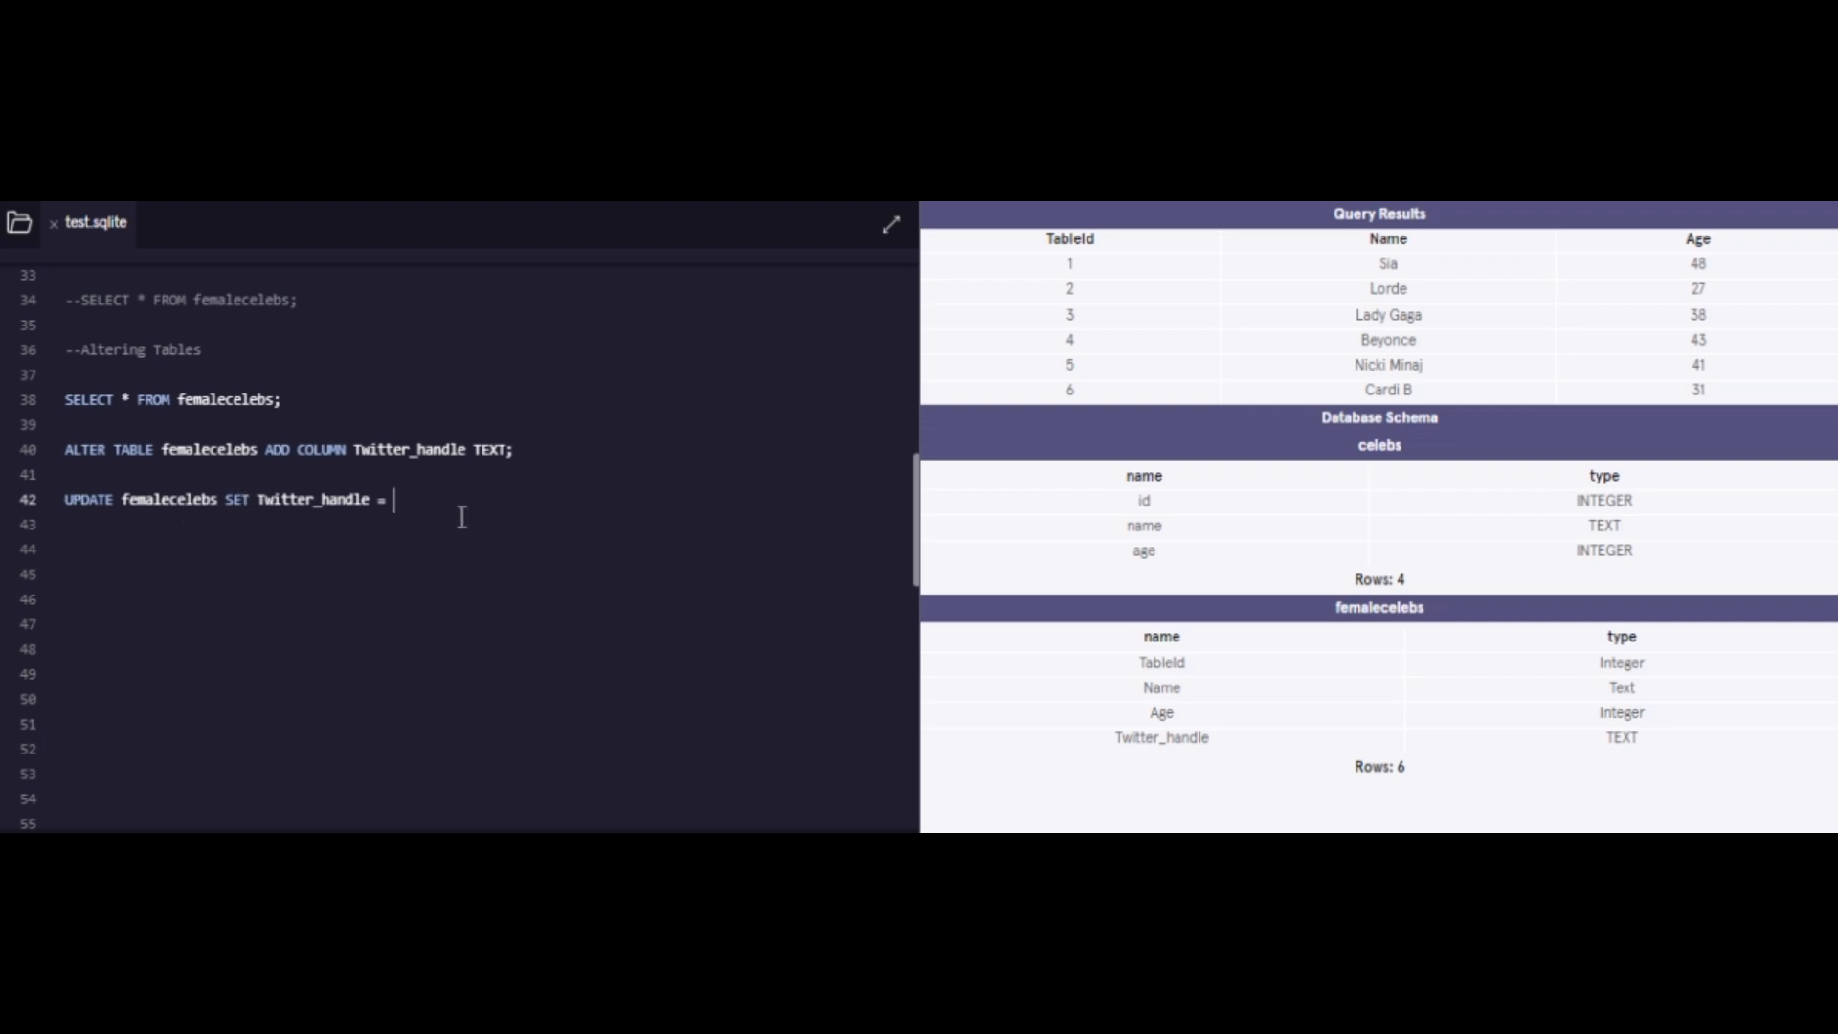
{"action": "type", "text": "''"}
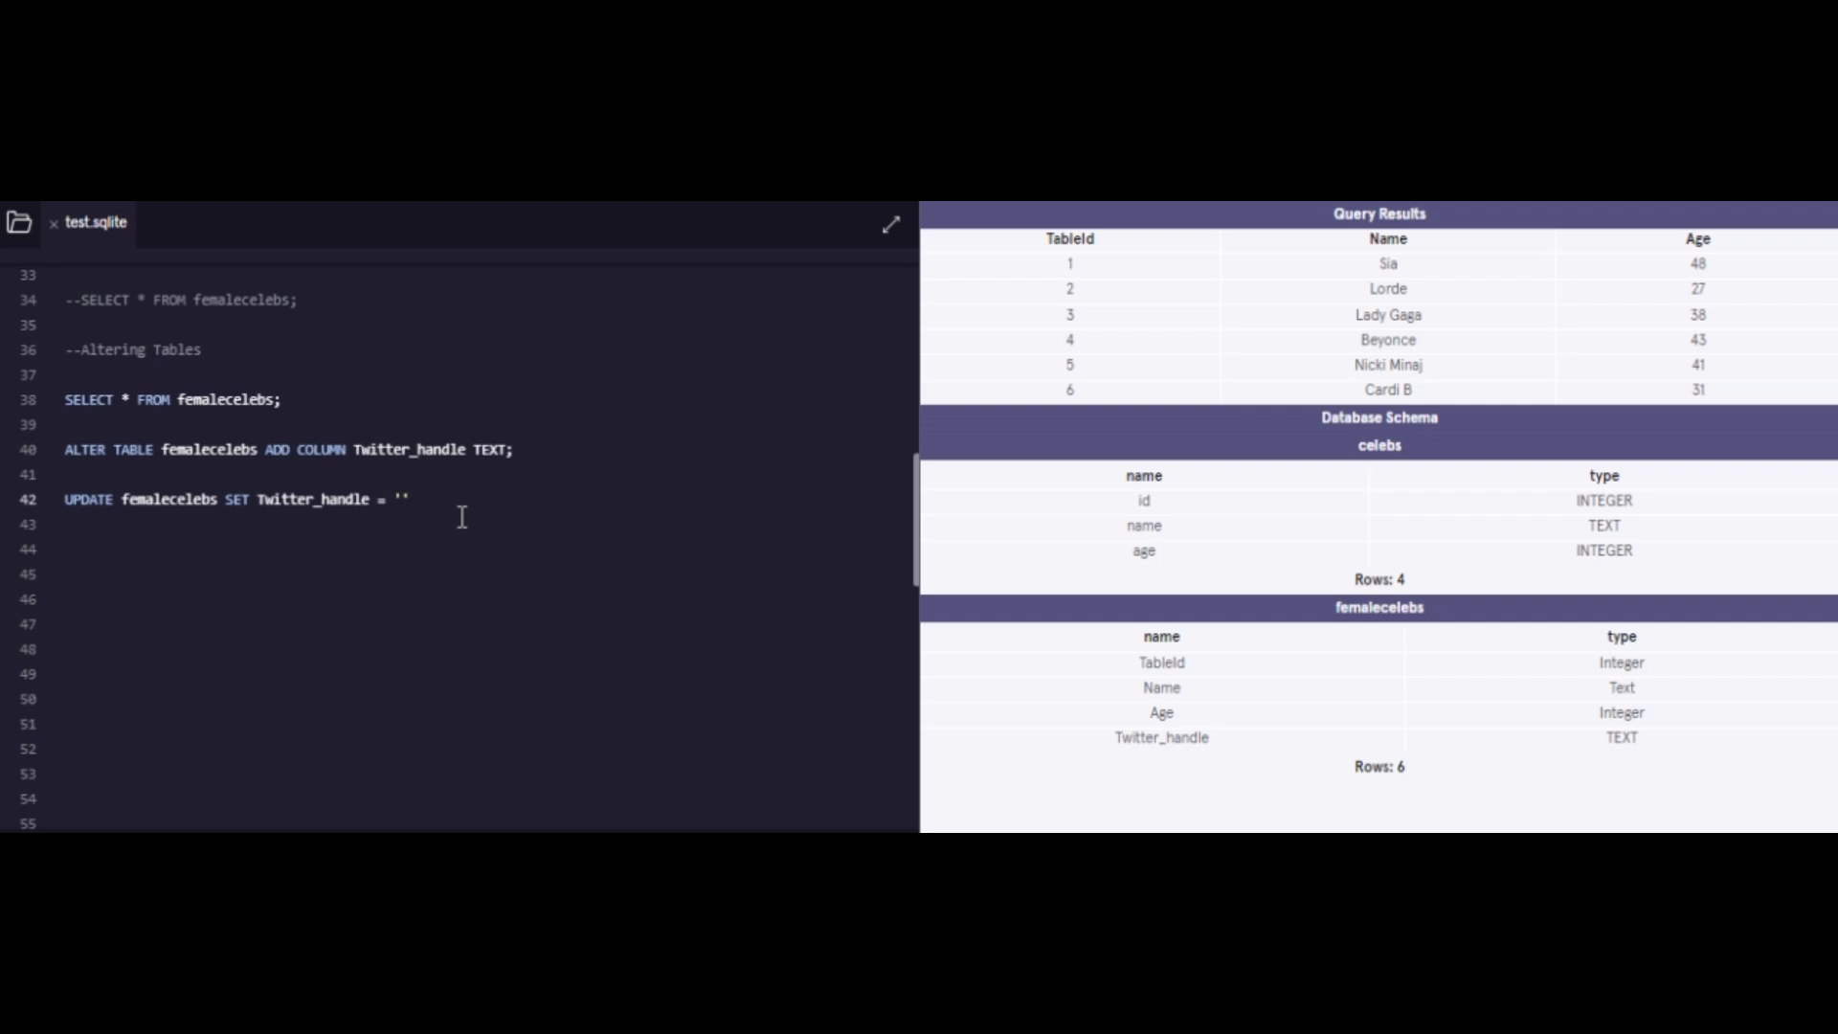
{"action": "type", "text": "@SIA"}
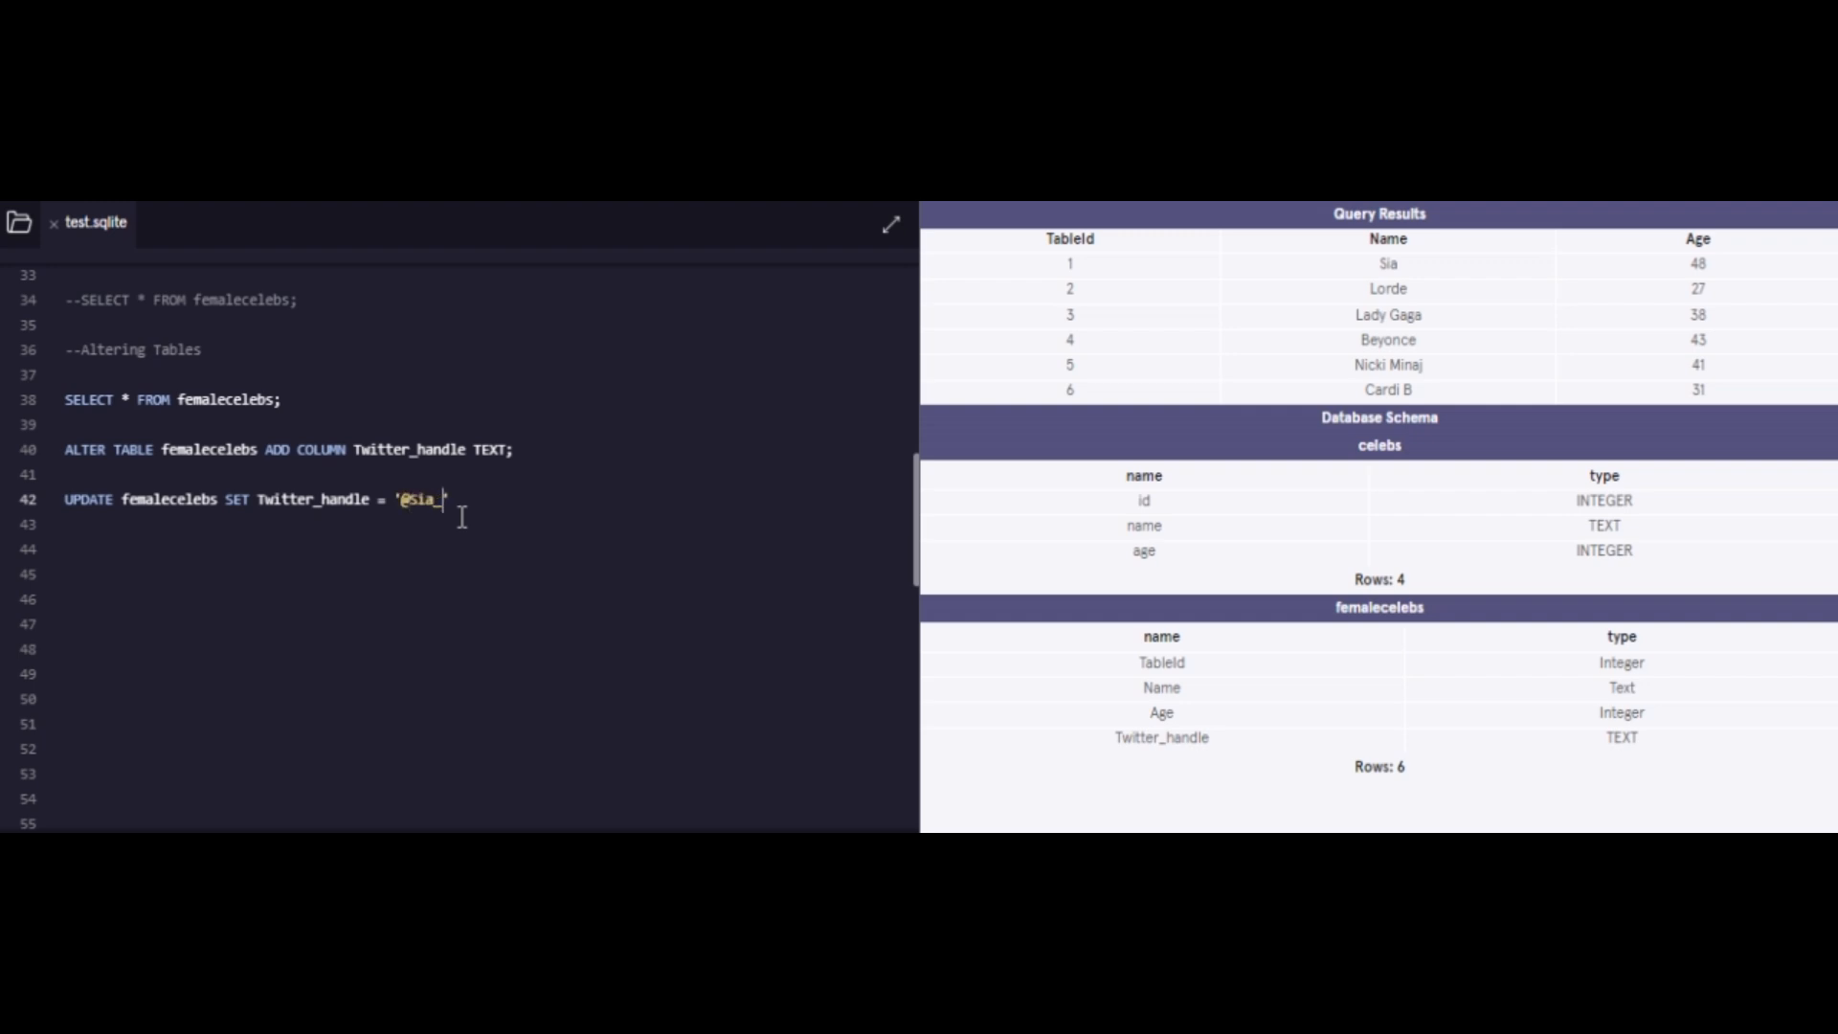
{"action": "type", "text": "_1"}
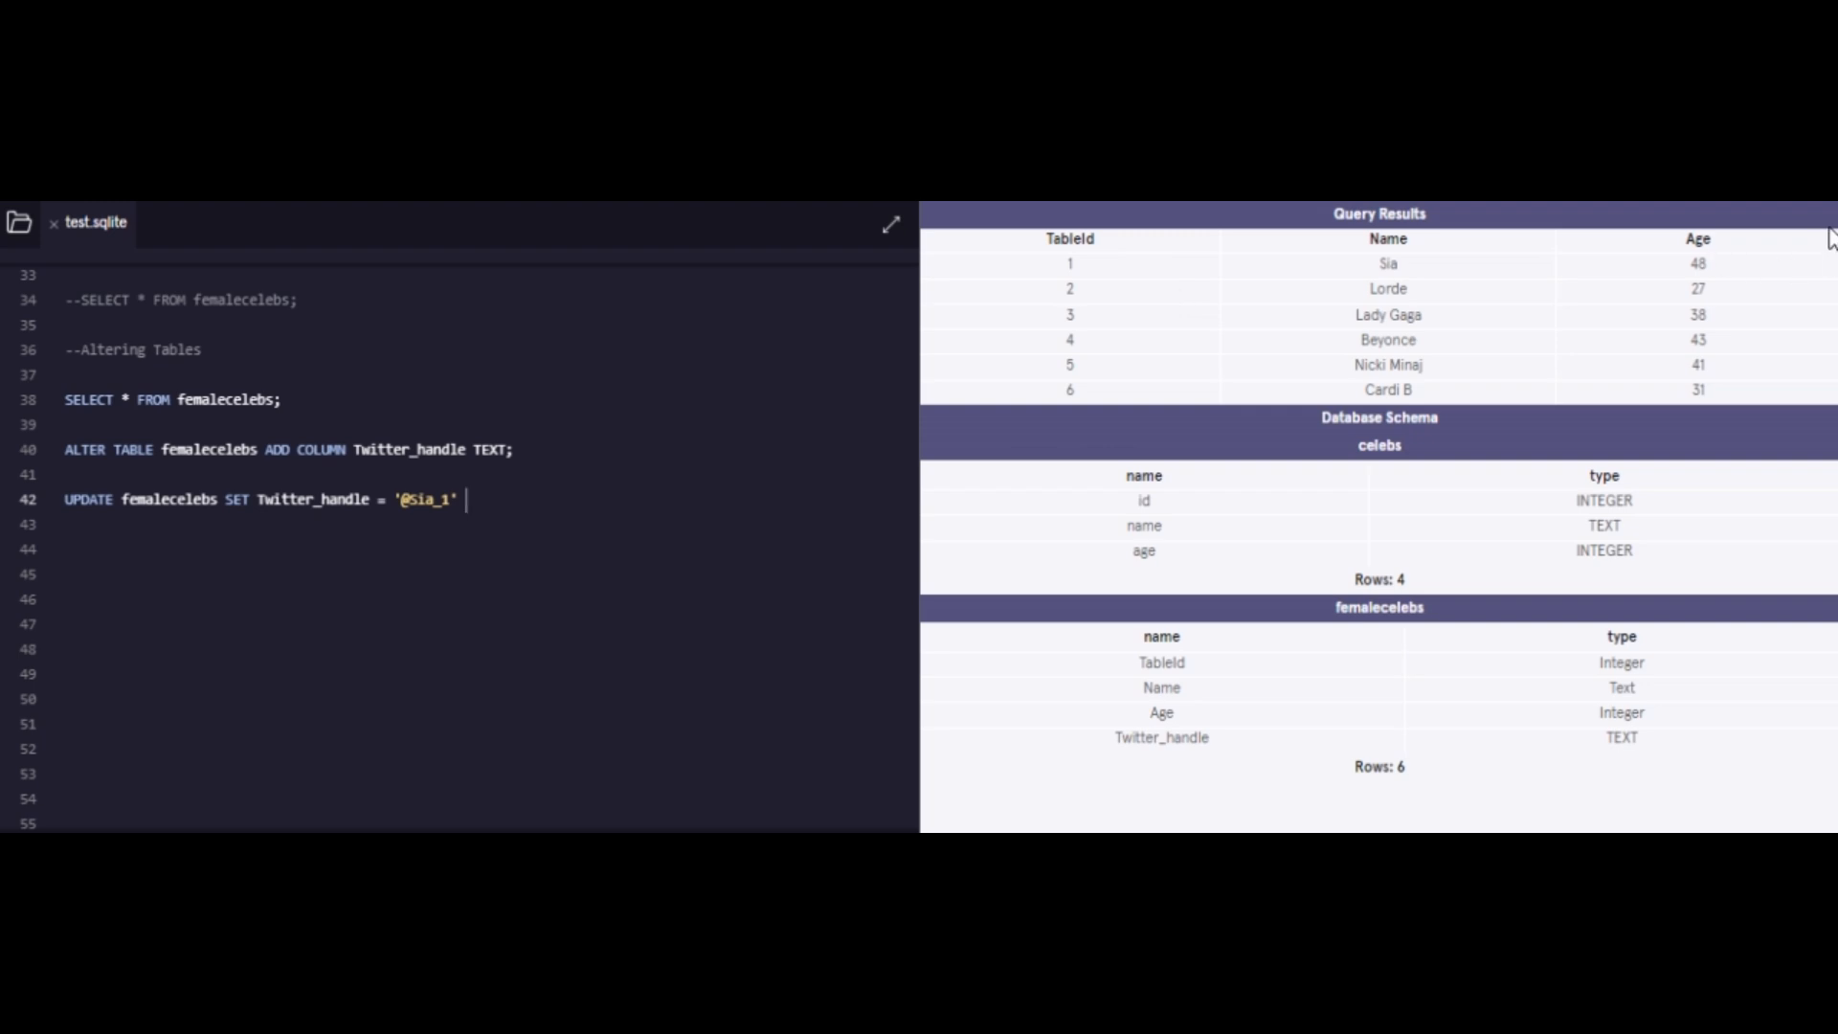
{"action": "mouse_move", "coordinate": [1097, 270]}
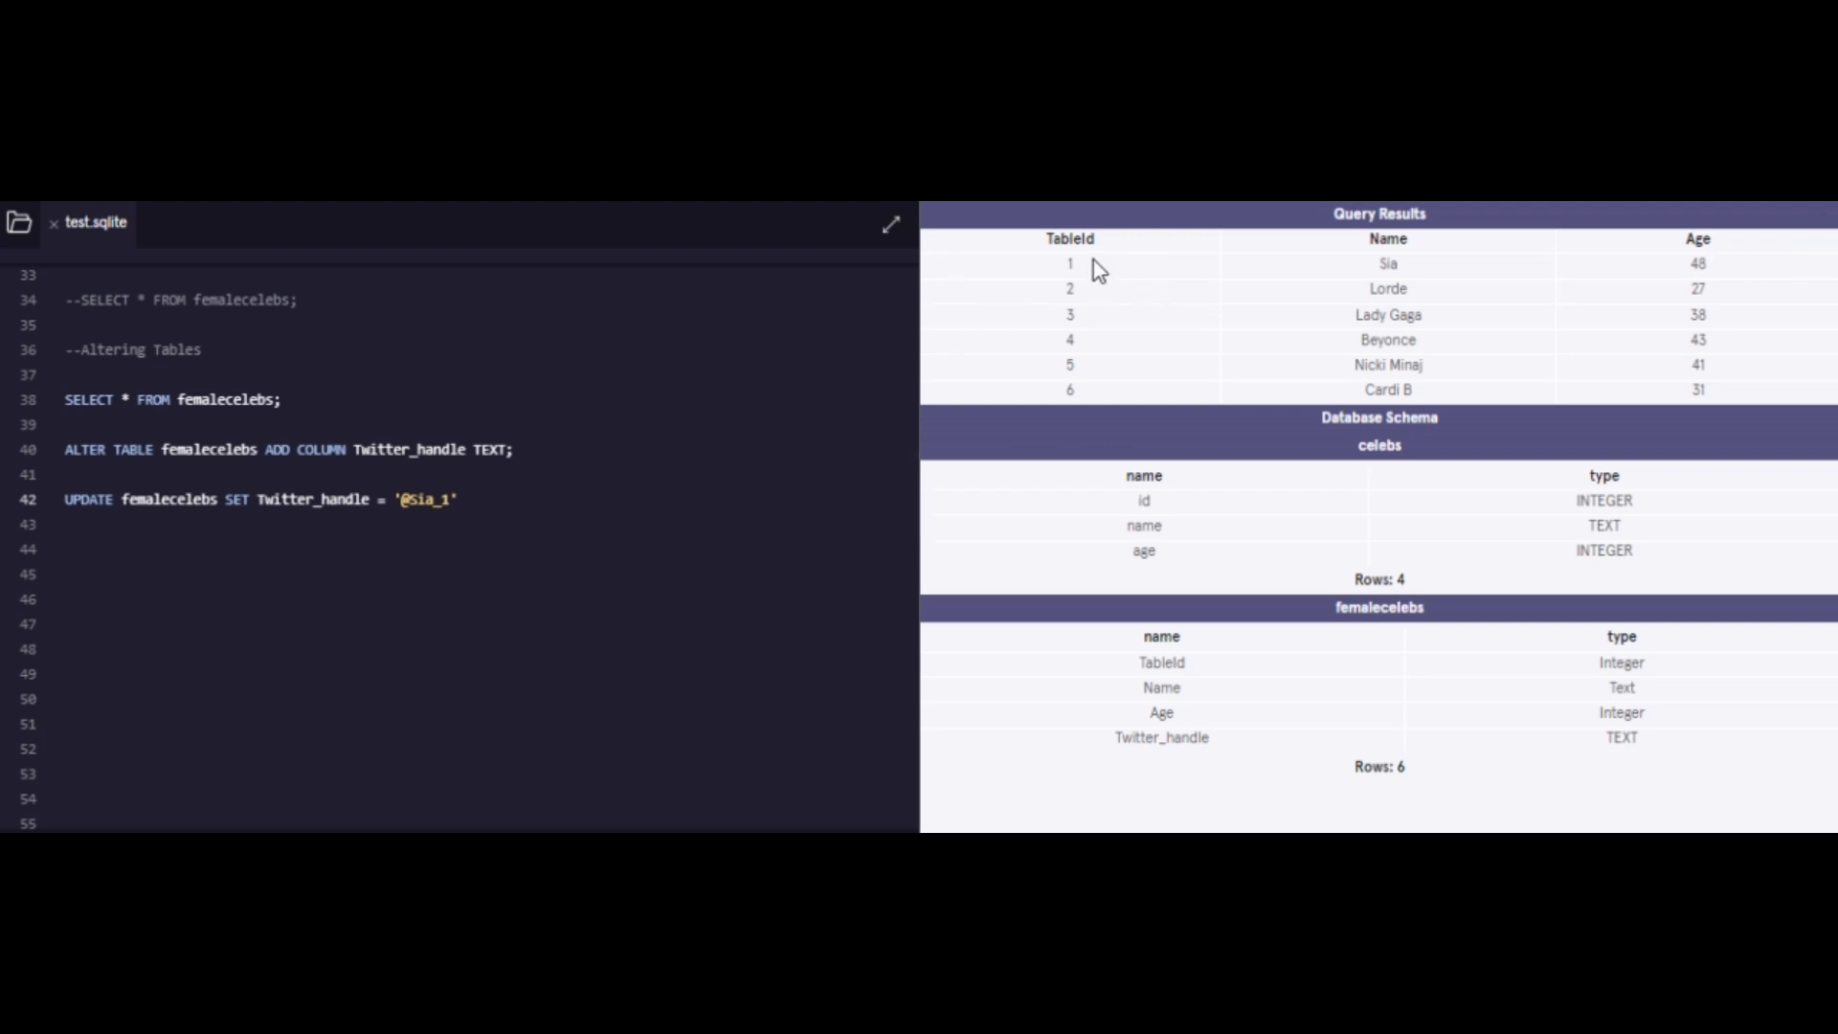
{"action": "mouse_move", "coordinate": [1086, 282]}
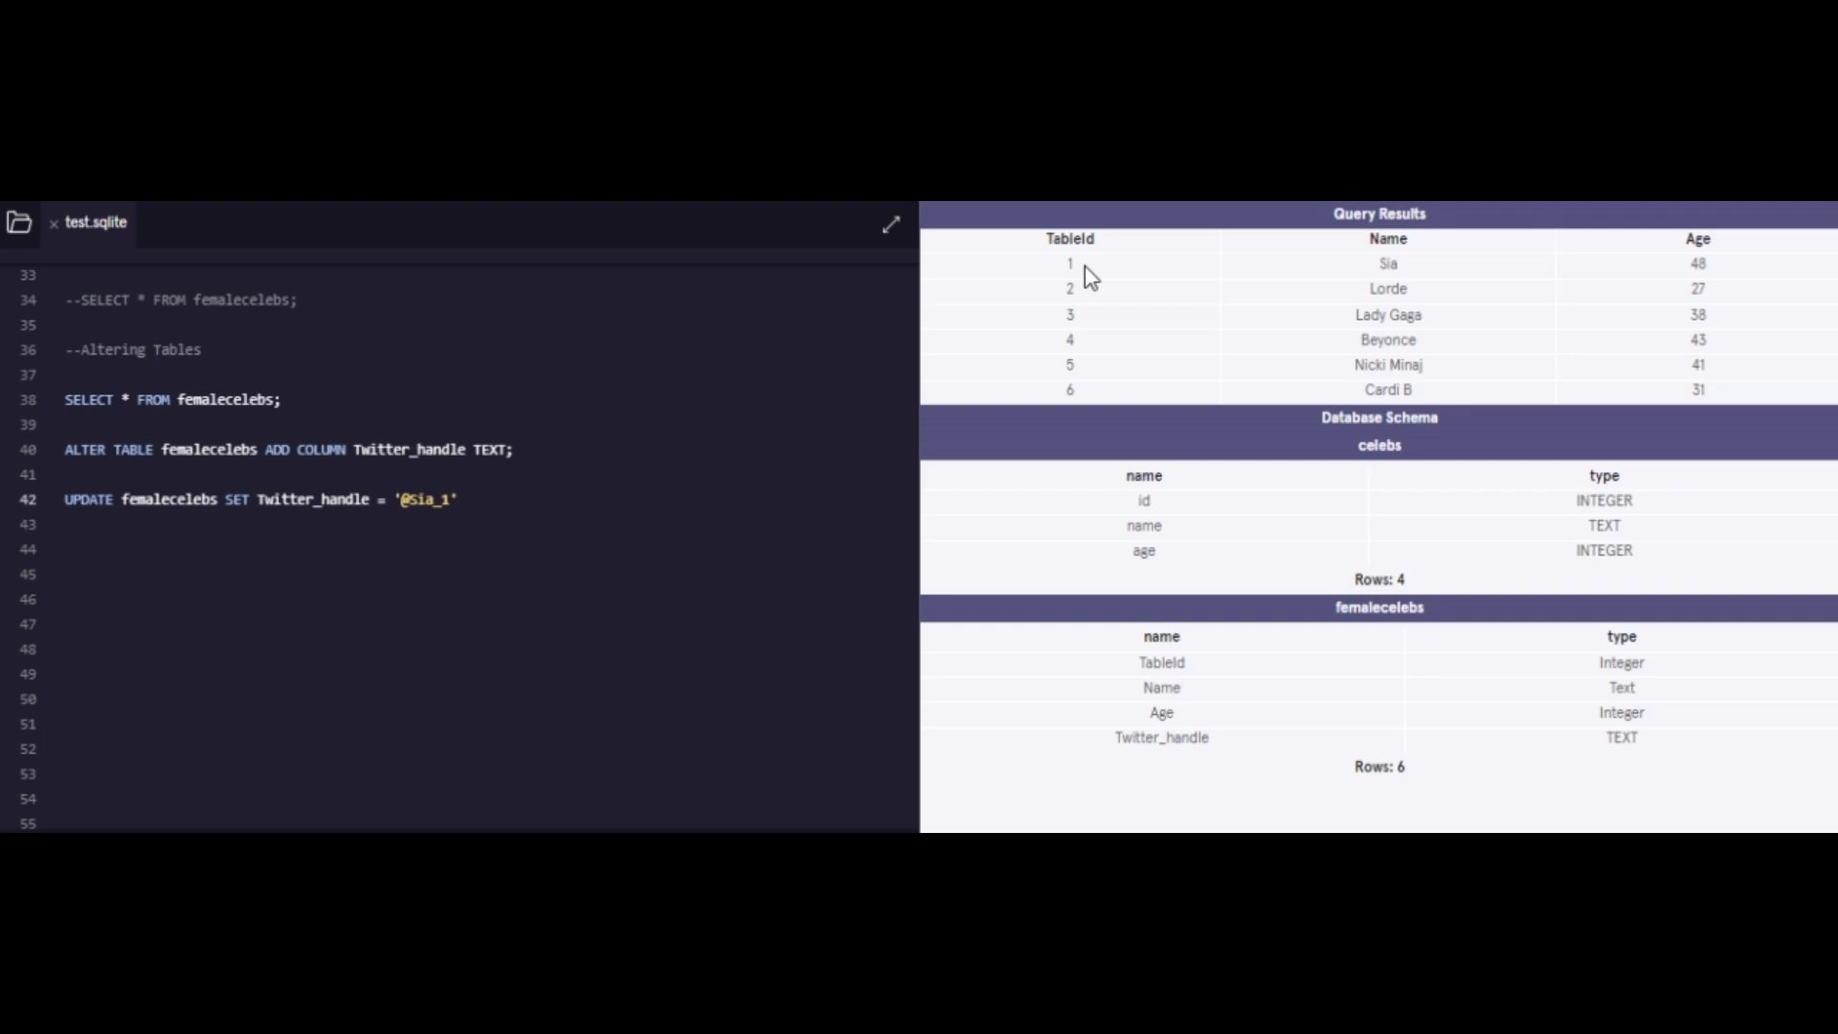
Step: Finish the update with WHERE TableId = 1, add SELECT * FROM femalecelebs;, and run
{"action": "left_click", "coordinate": [465, 500]}
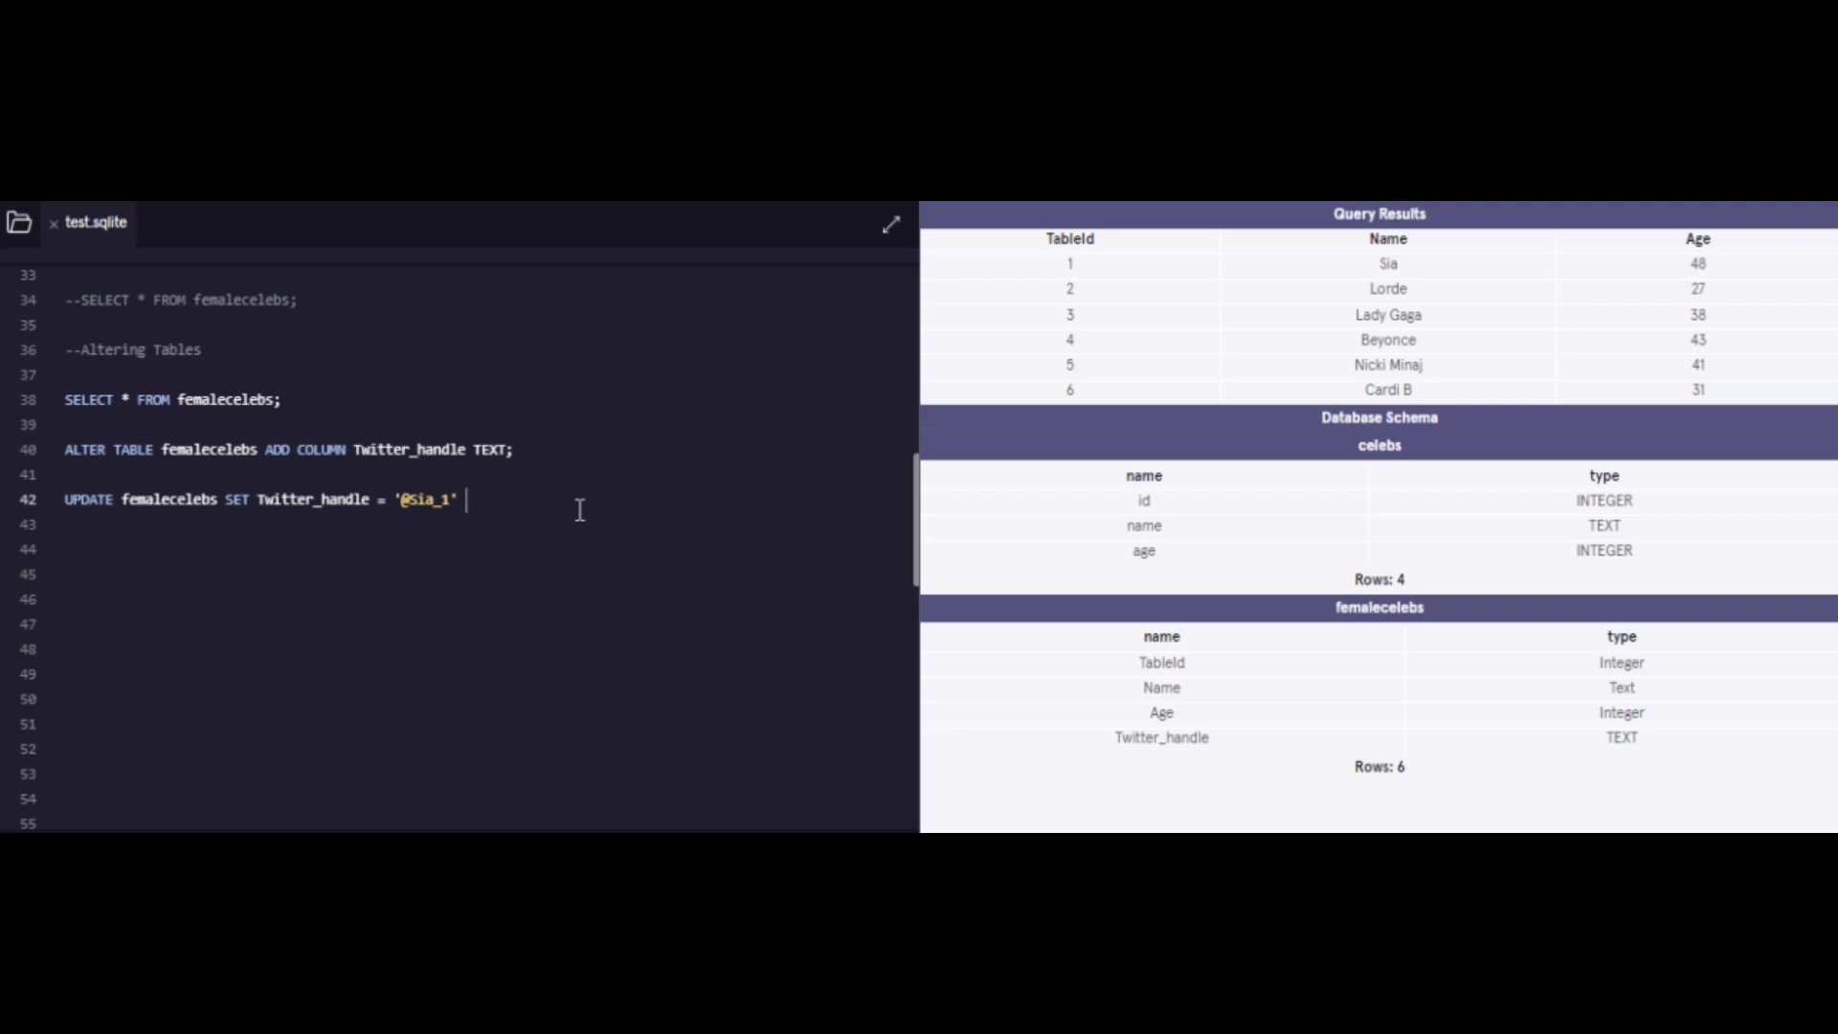
{"action": "type", "text": "WHERE"}
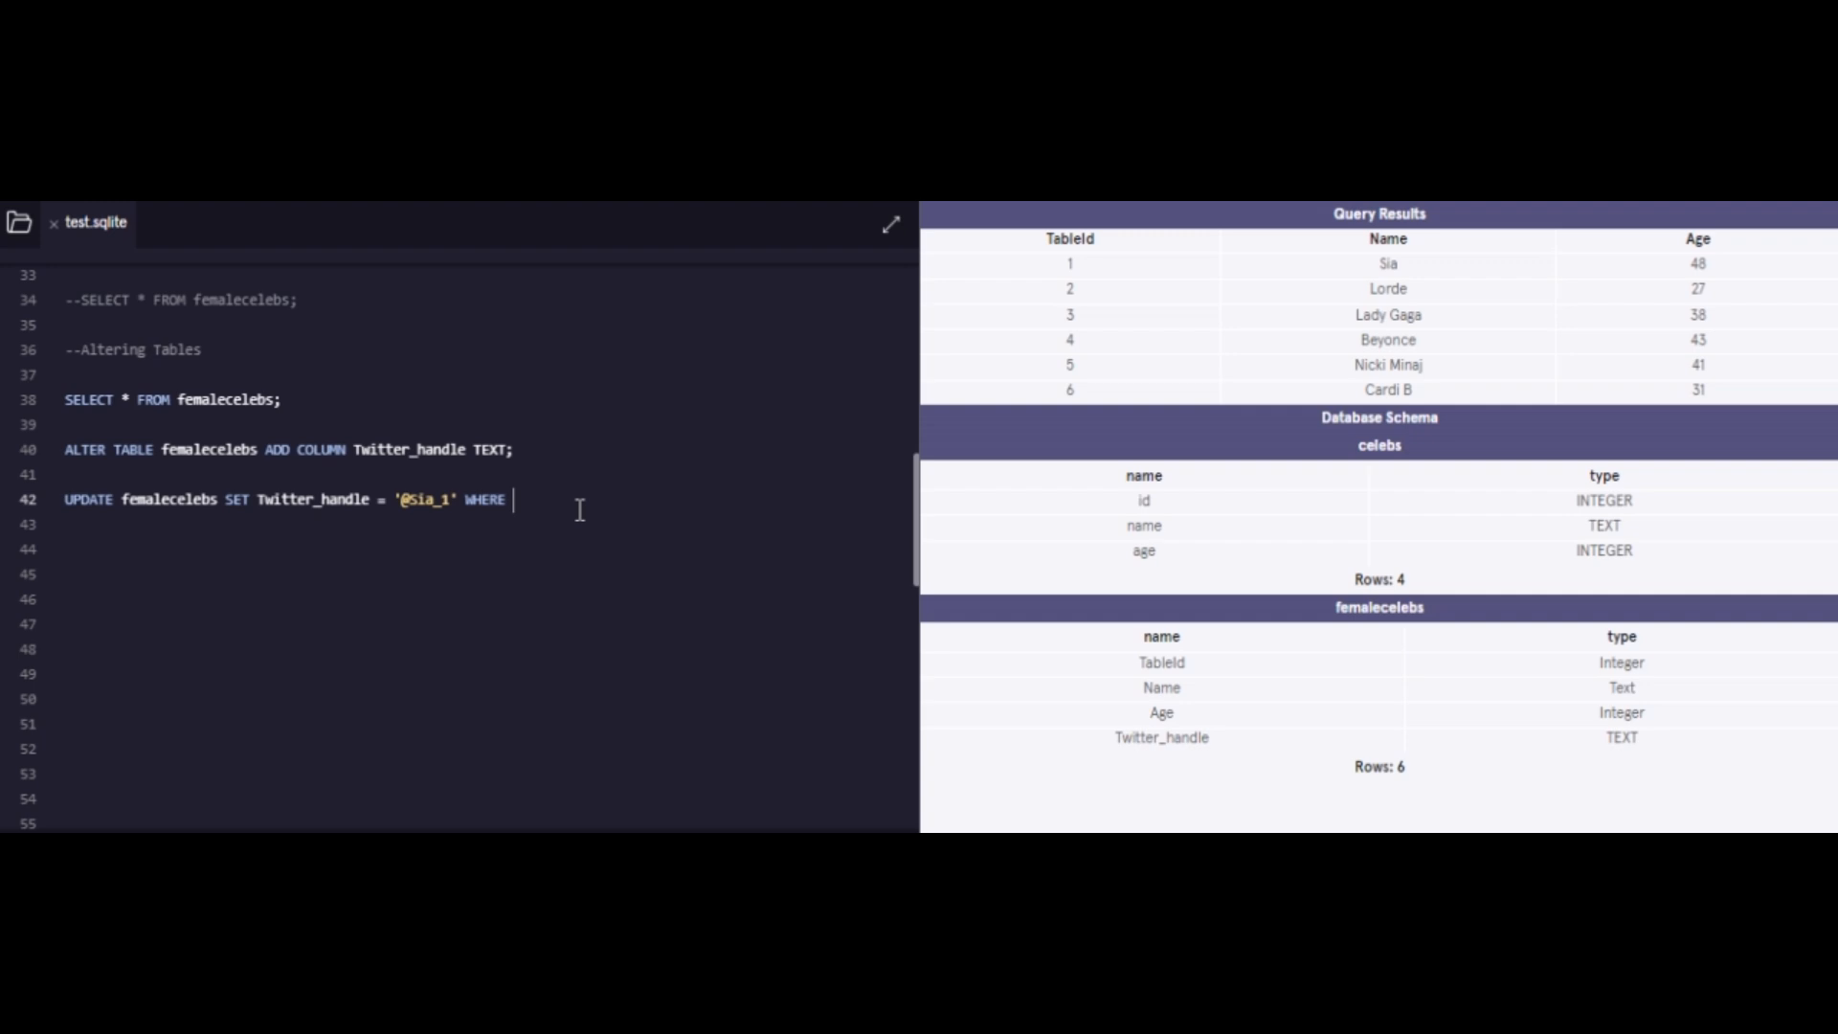
{"action": "type", "text": "Table"}
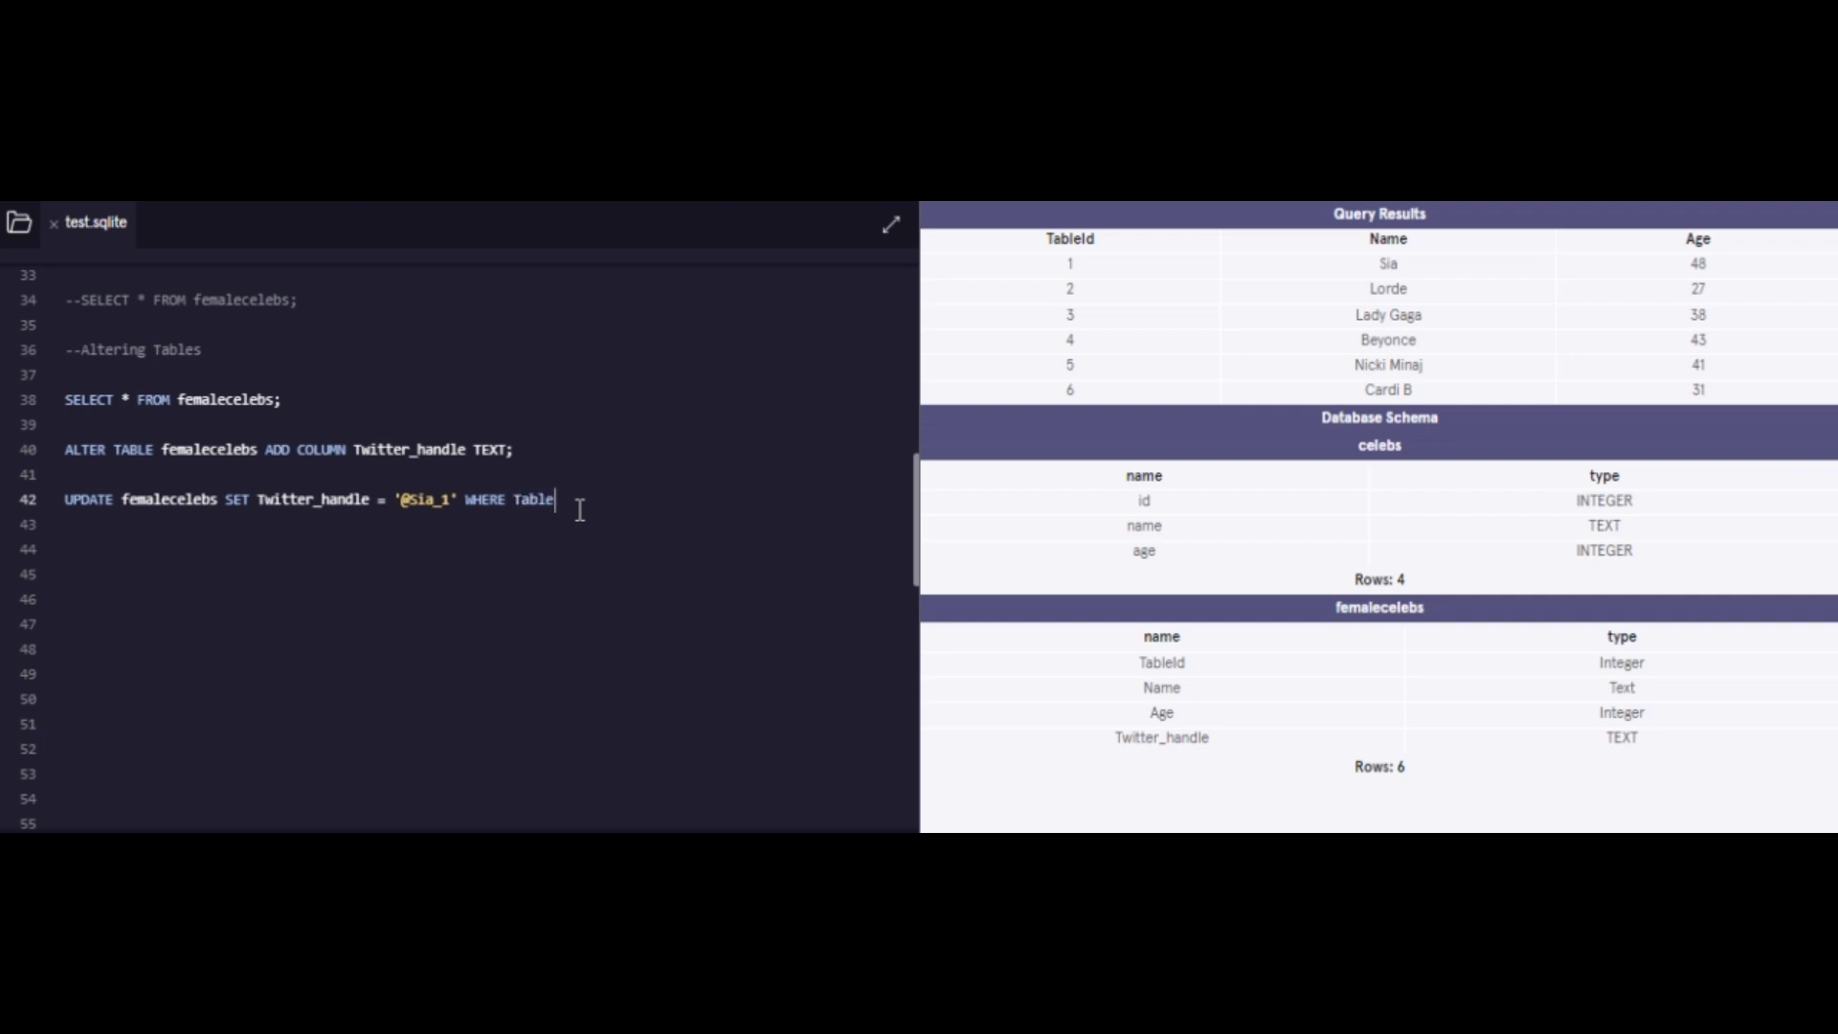
{"action": "type", "text": "d = 1;"}
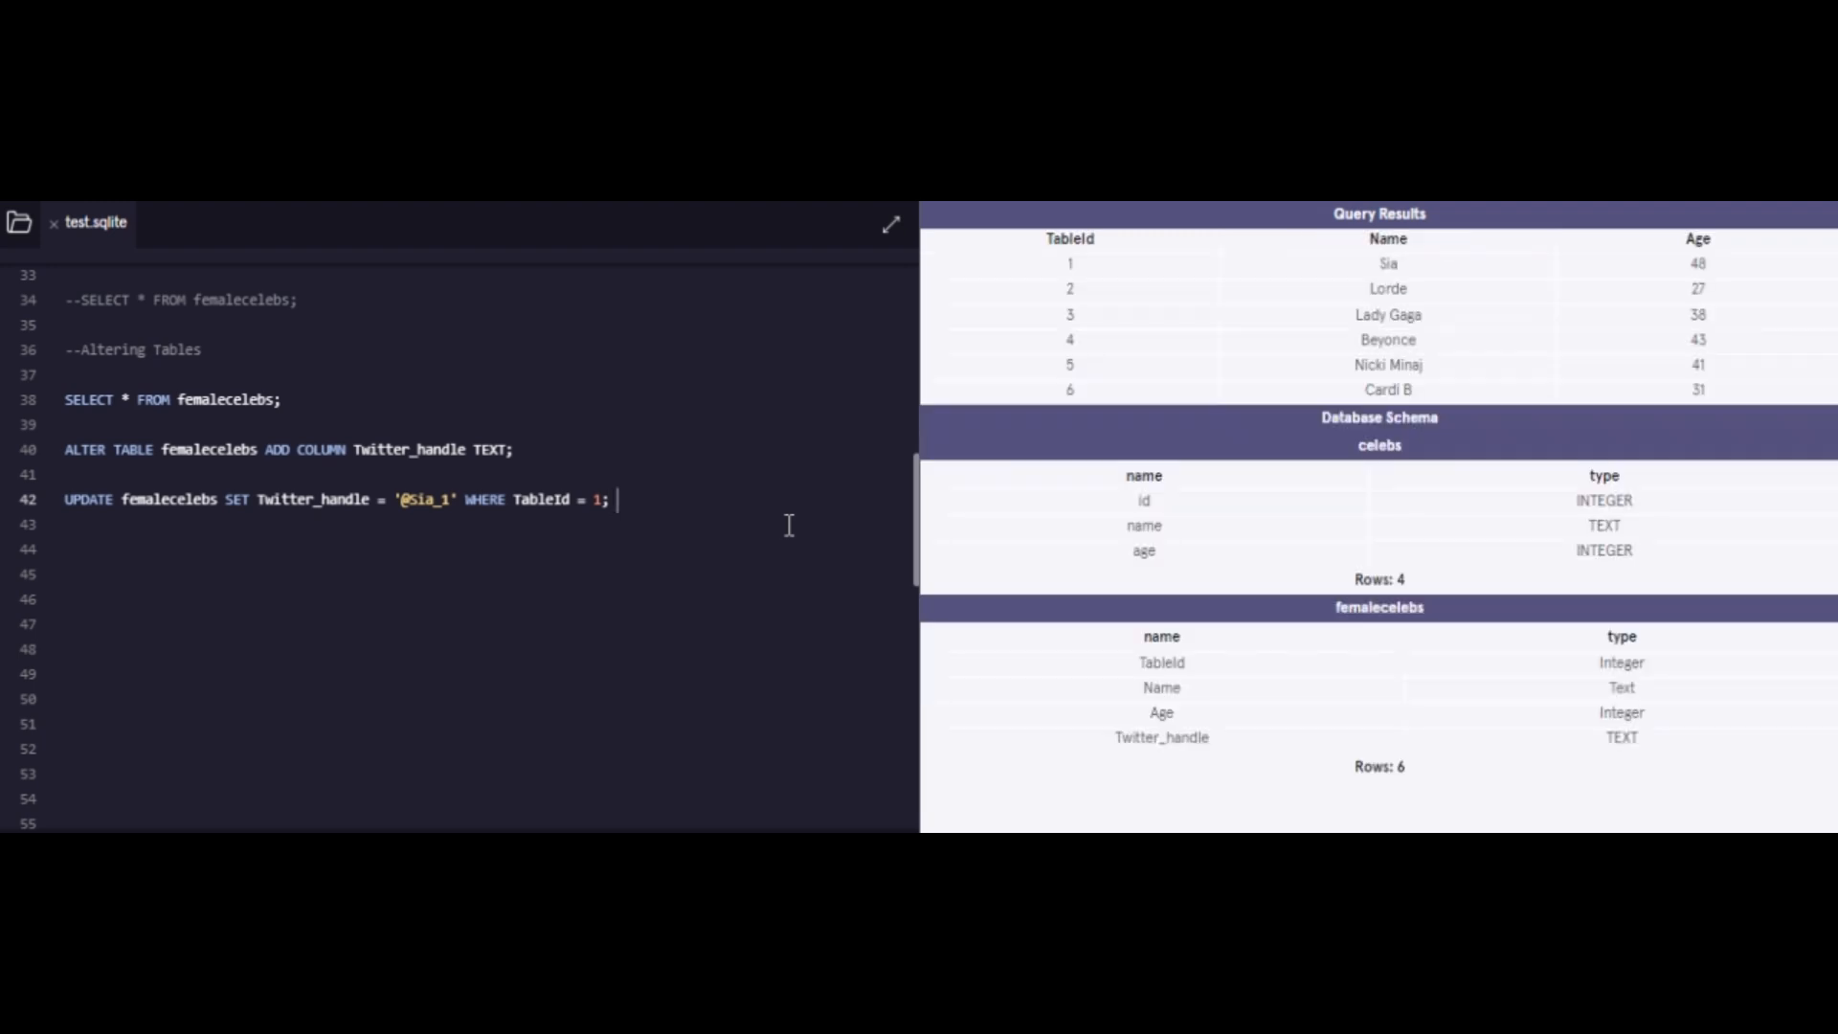
{"action": "left_click", "coordinate": [70, 423]}
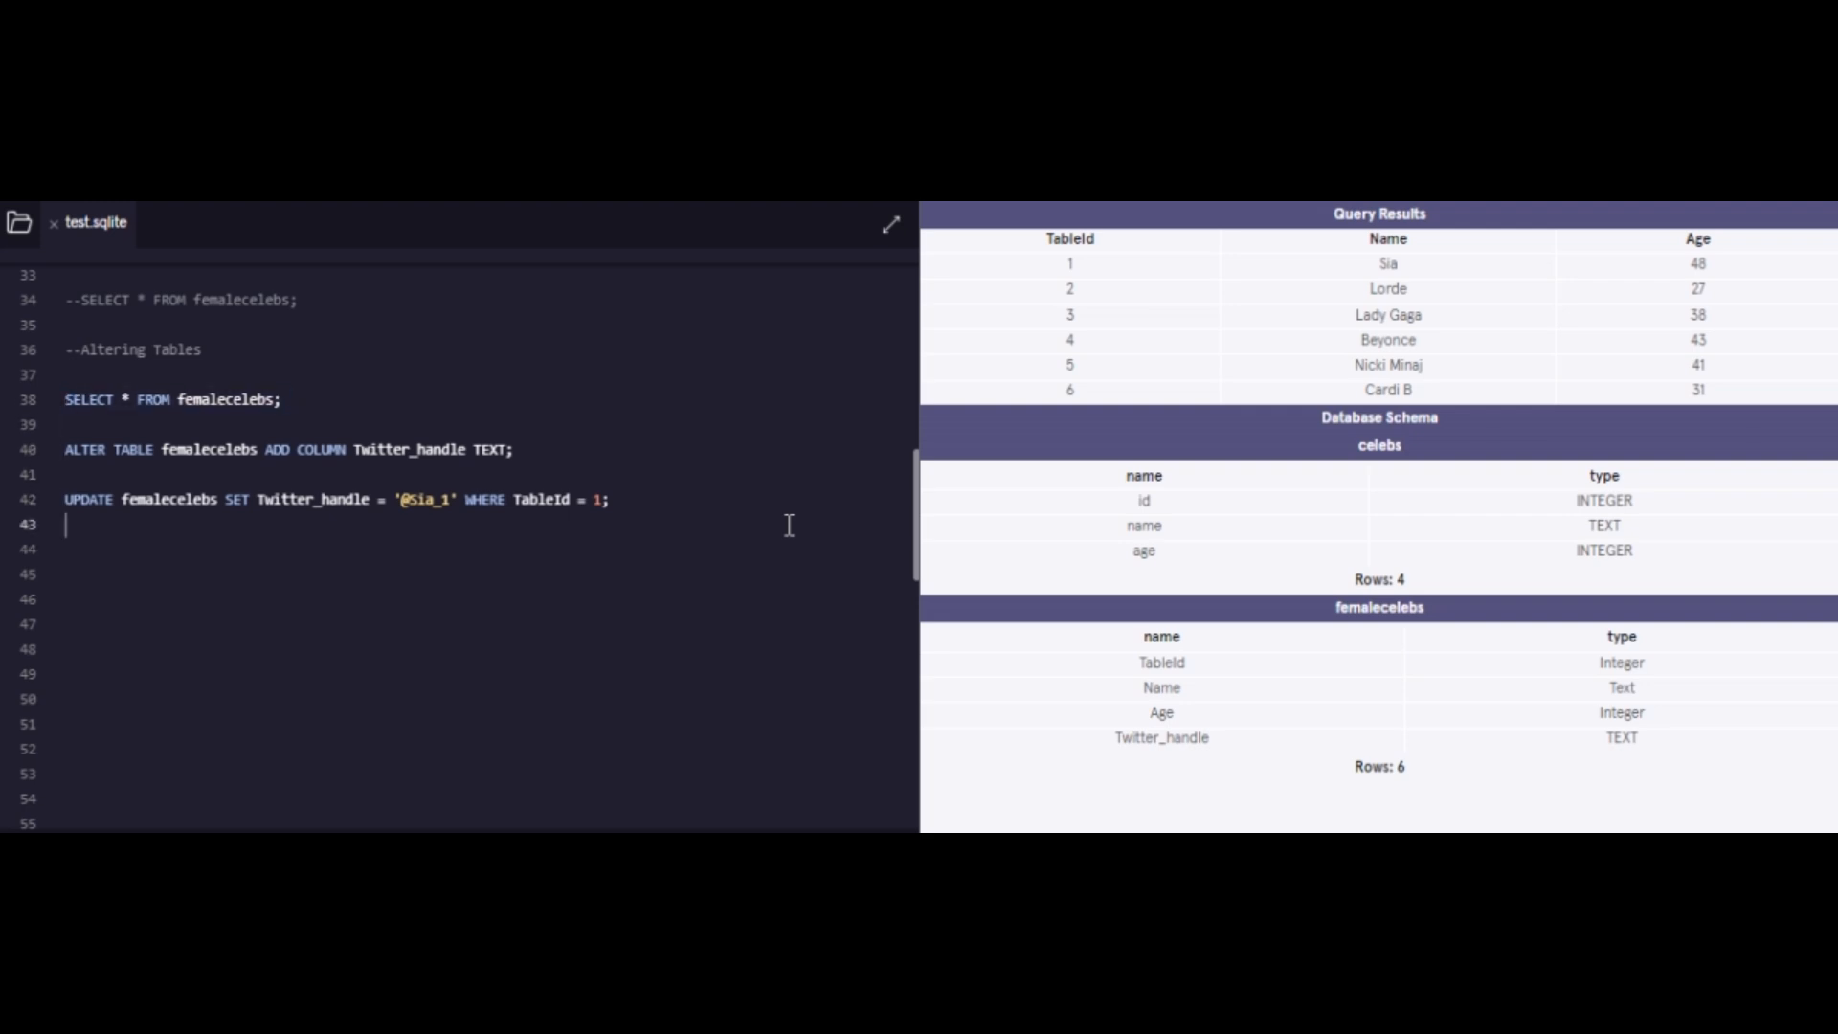
{"action": "type", "text": "SELECT * FROM femalecelebs;"}
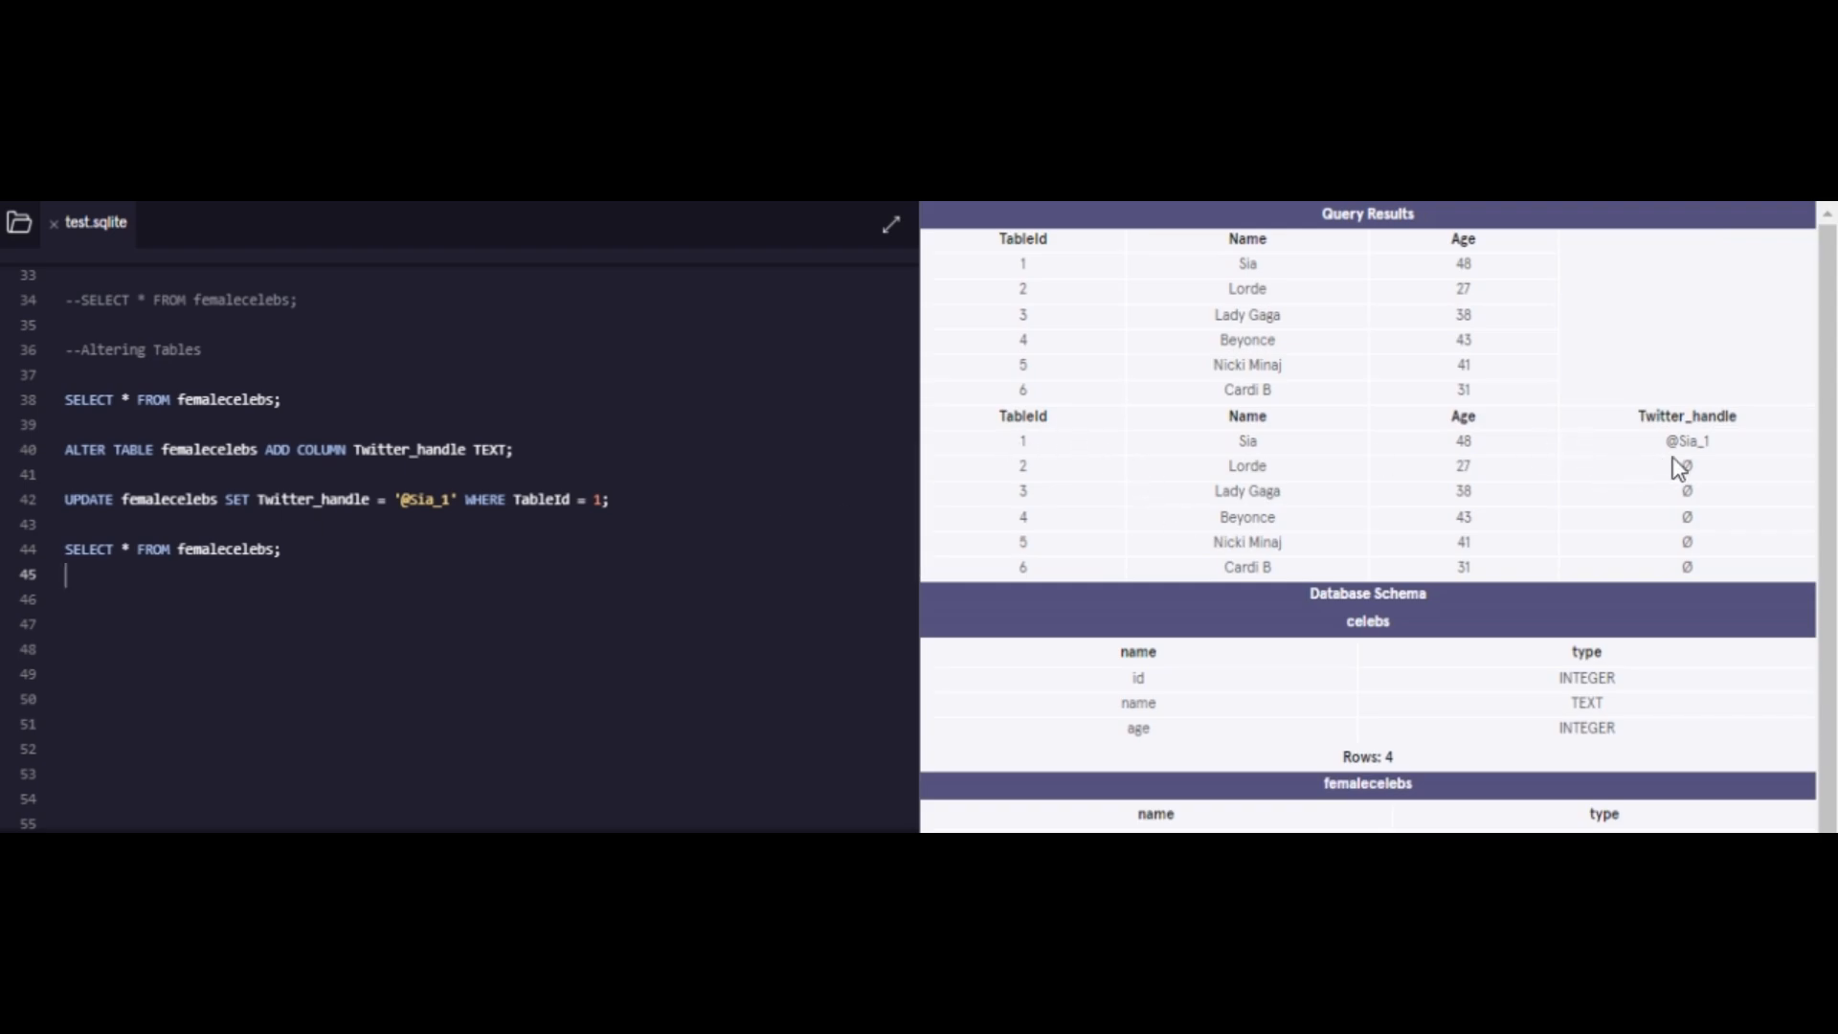
{"action": "mouse_move", "coordinate": [1773, 429]}
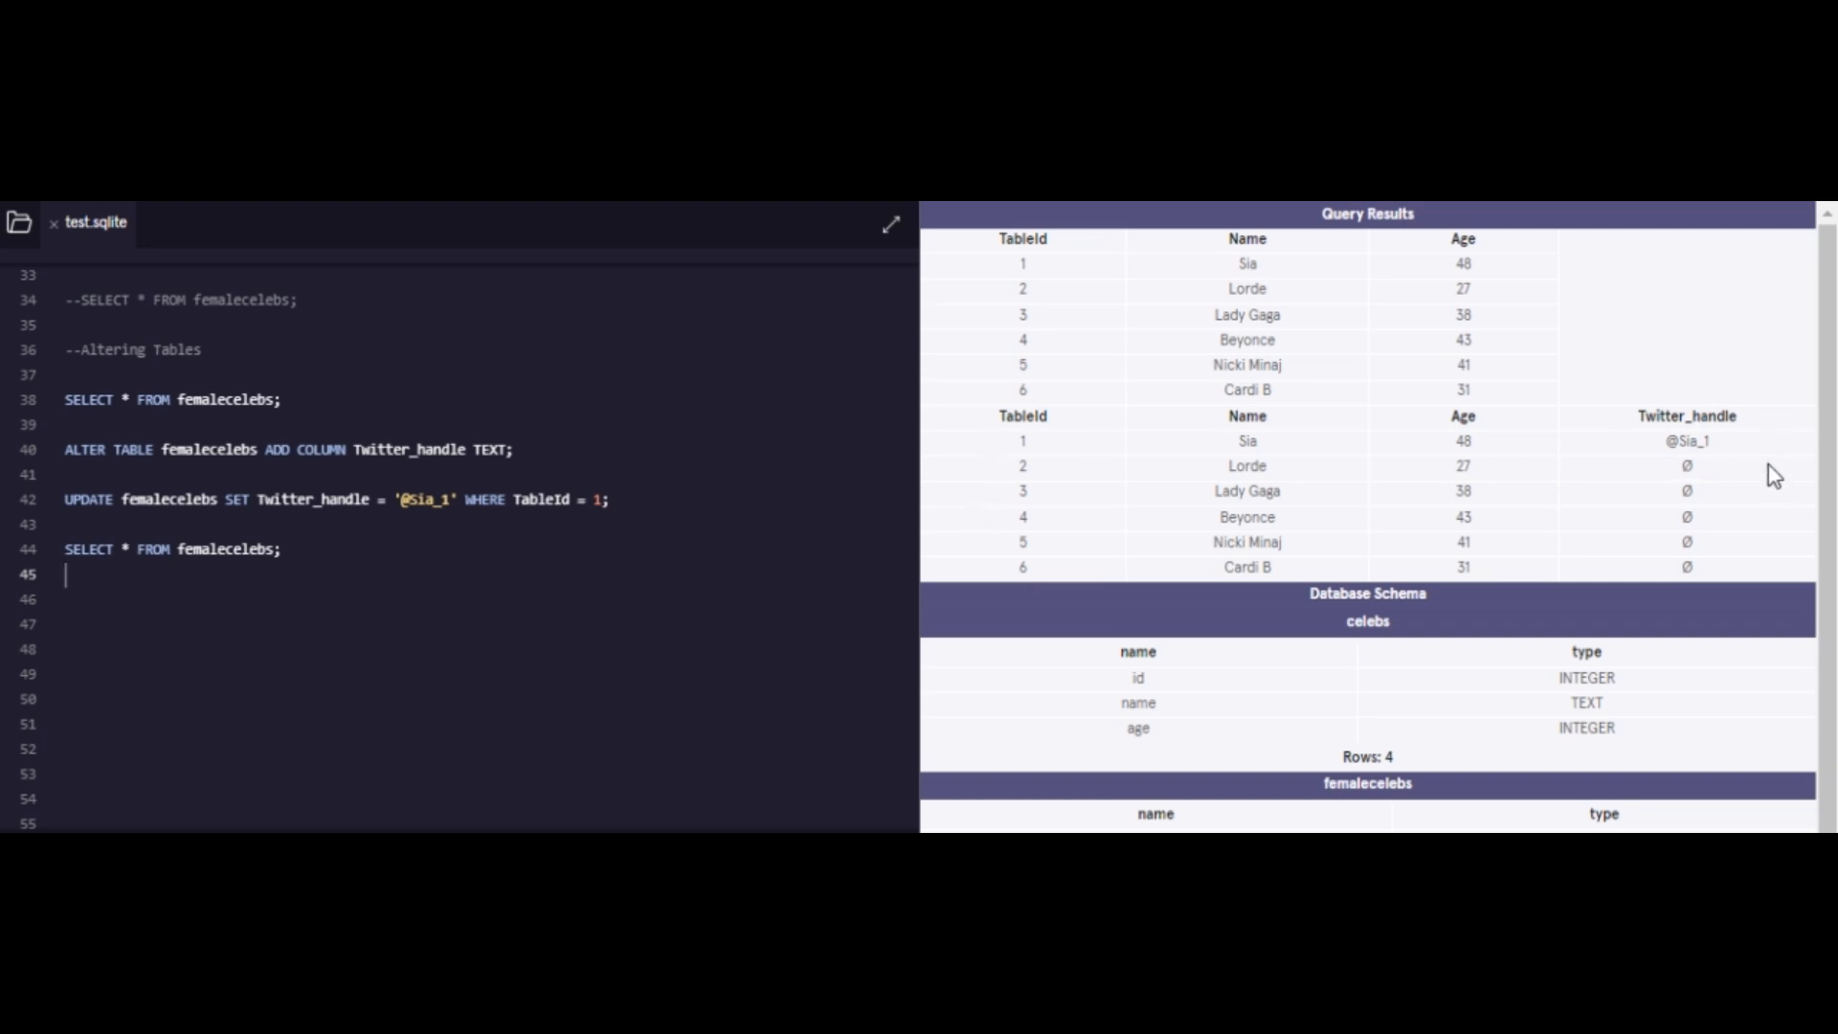
{"action": "mouse_move", "coordinate": [1774, 475]}
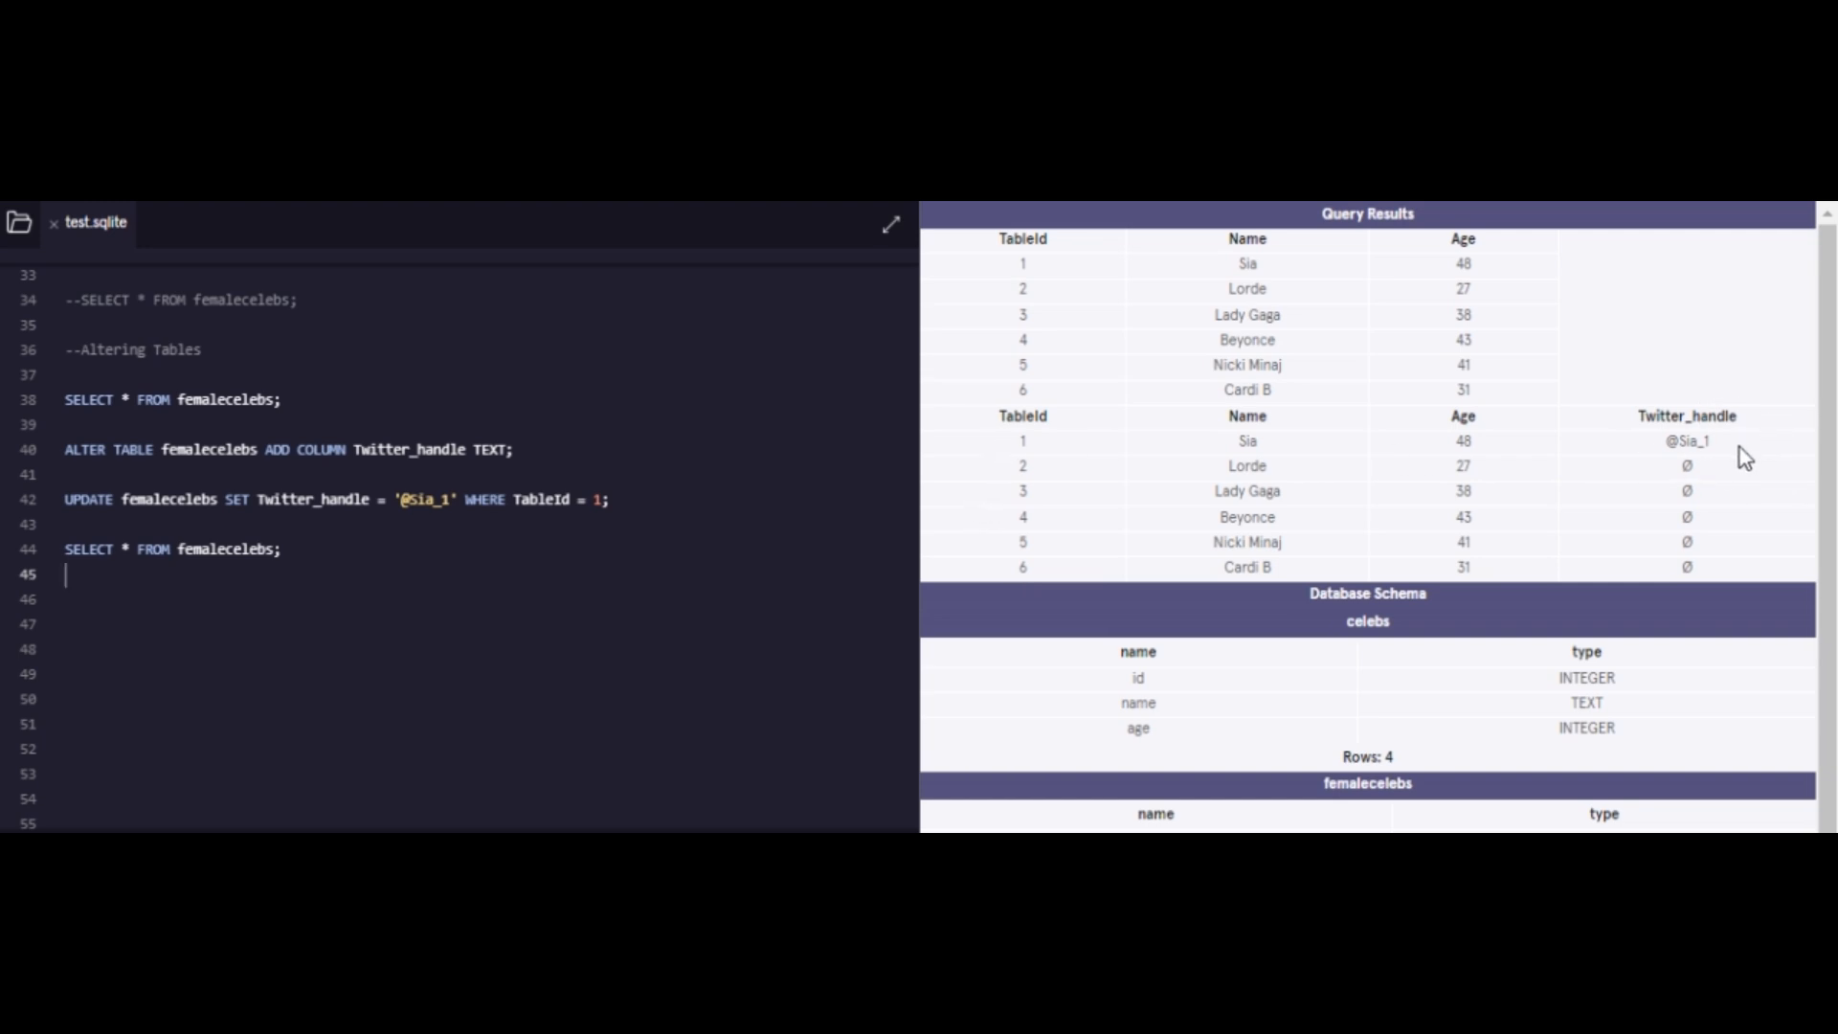
{"action": "type", "text": "kjd"}
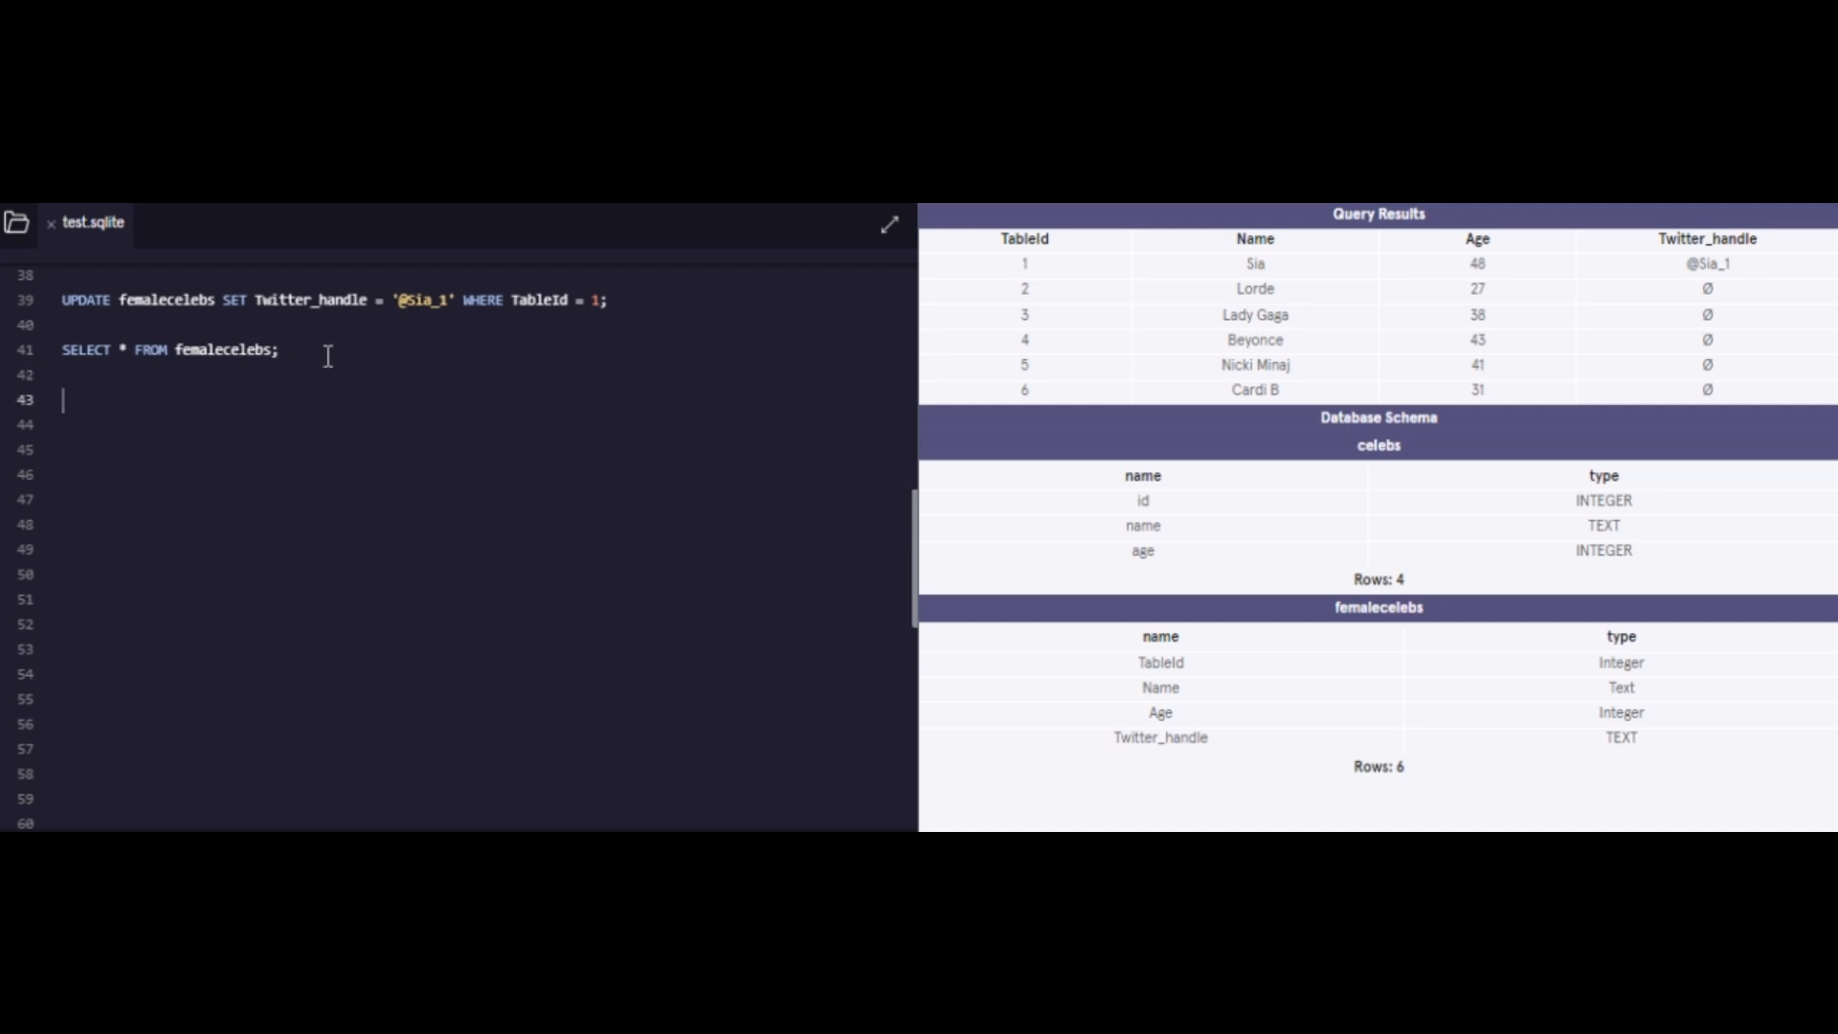
Step: Set Twitter handles for TableIds 2, 3, 4 and 6 with UPDATE statements, then select all rows
{"action": "type", "text": "UPDATE femalecelebs SET Twitter_handle = '@Sia_1' WHERE TableId = 1;"}
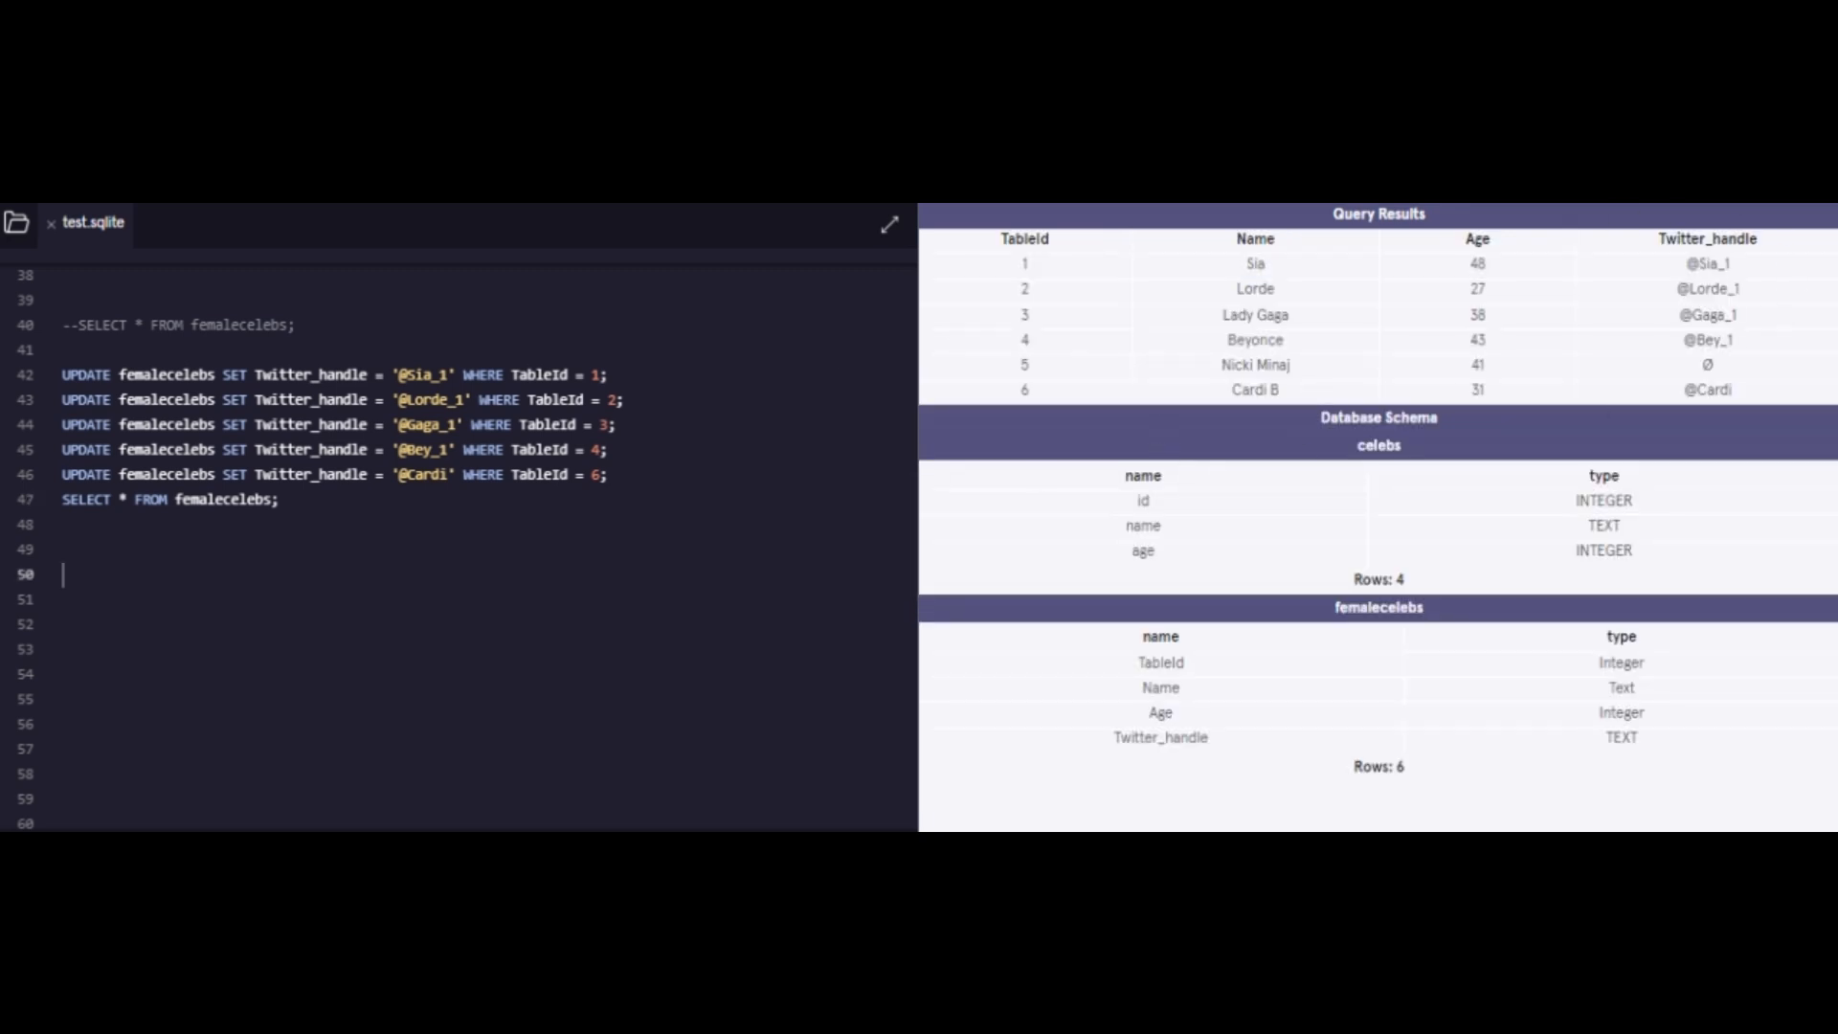
{"action": "mouse_move", "coordinate": [1104, 411]}
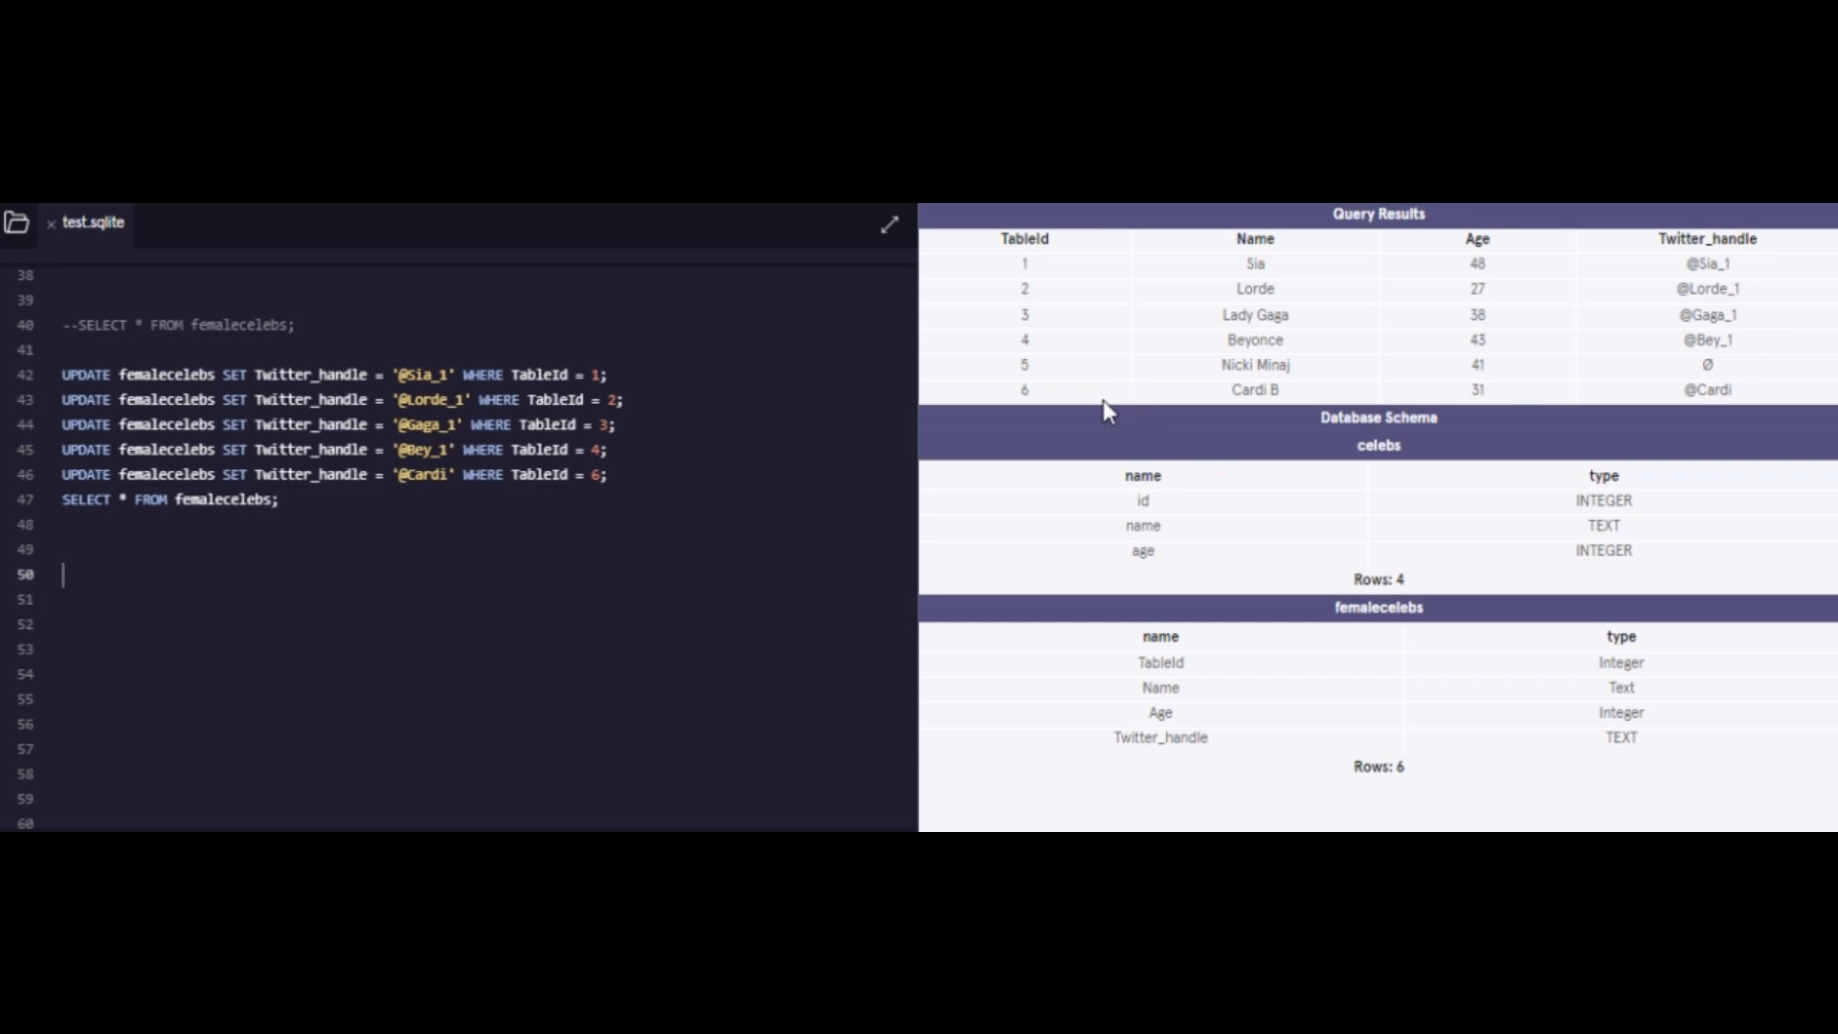
{"action": "mouse_move", "coordinate": [1779, 354]}
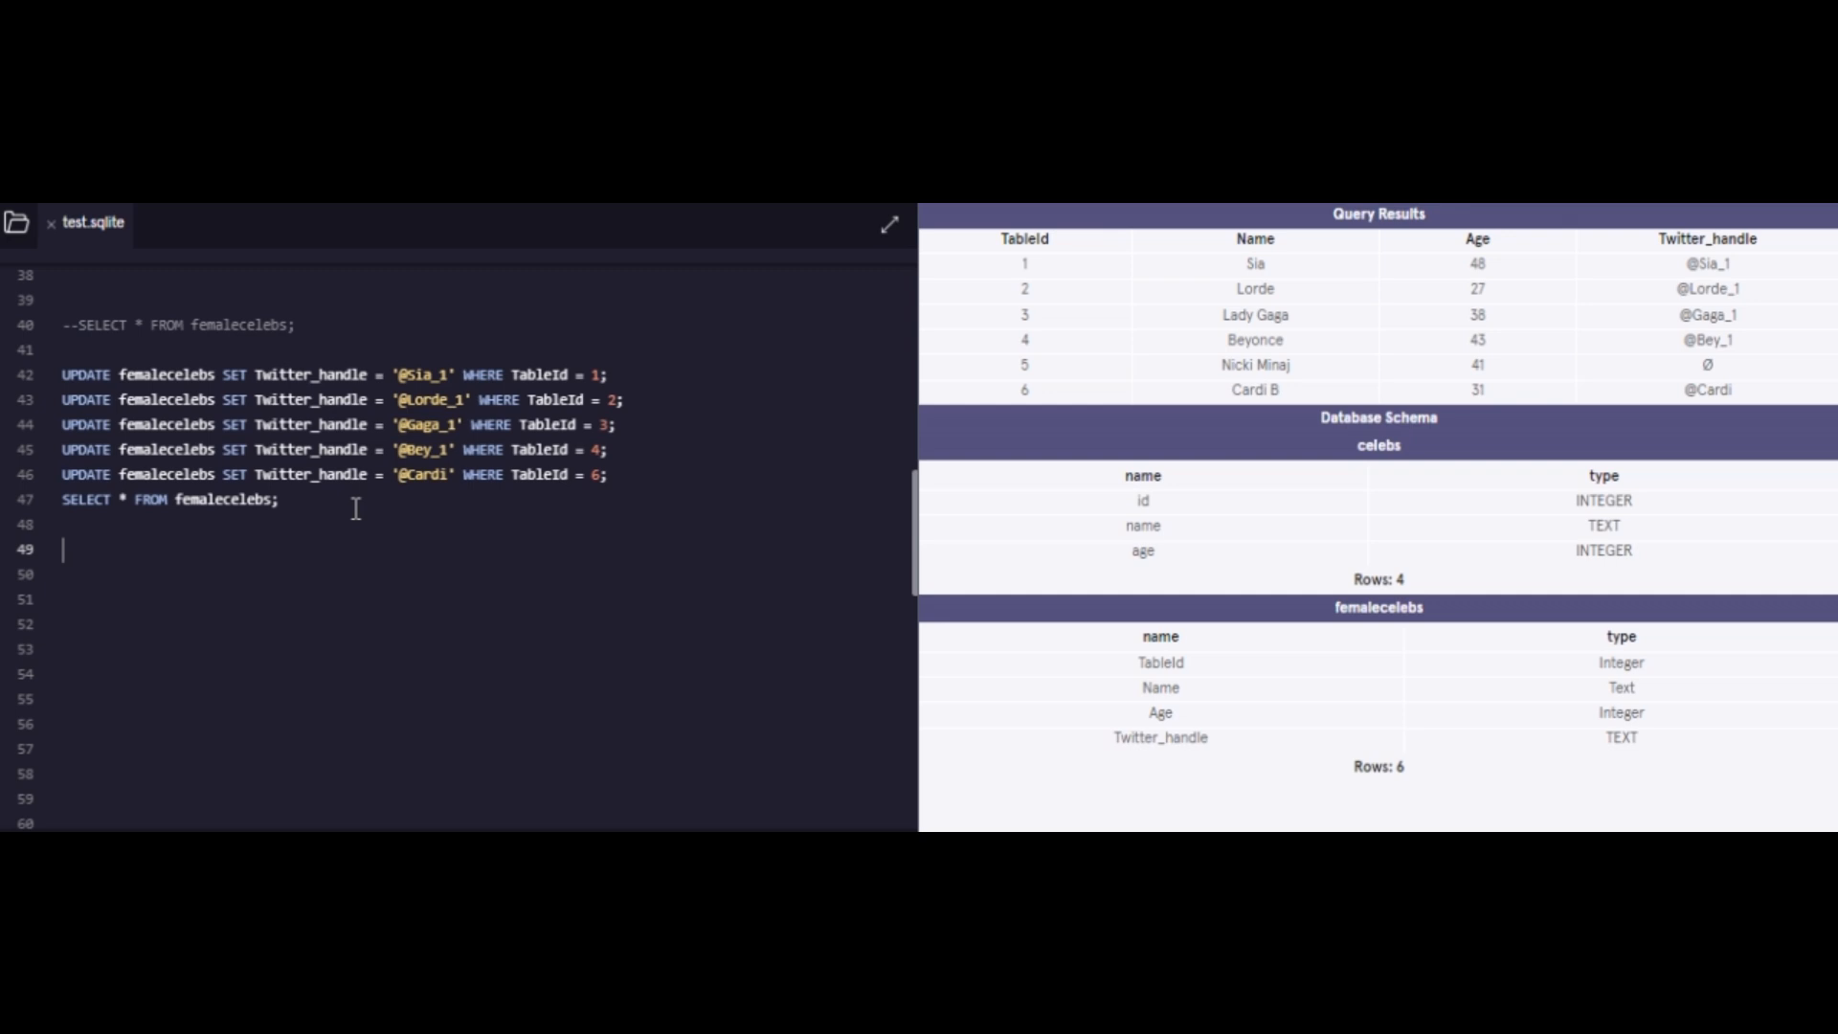
Step: Add a '-- DELETE' comment and DELETE FROM femalecelebs WHERE Twitter_handle IS NULL;
{"action": "type", "text": "-- DELE"}
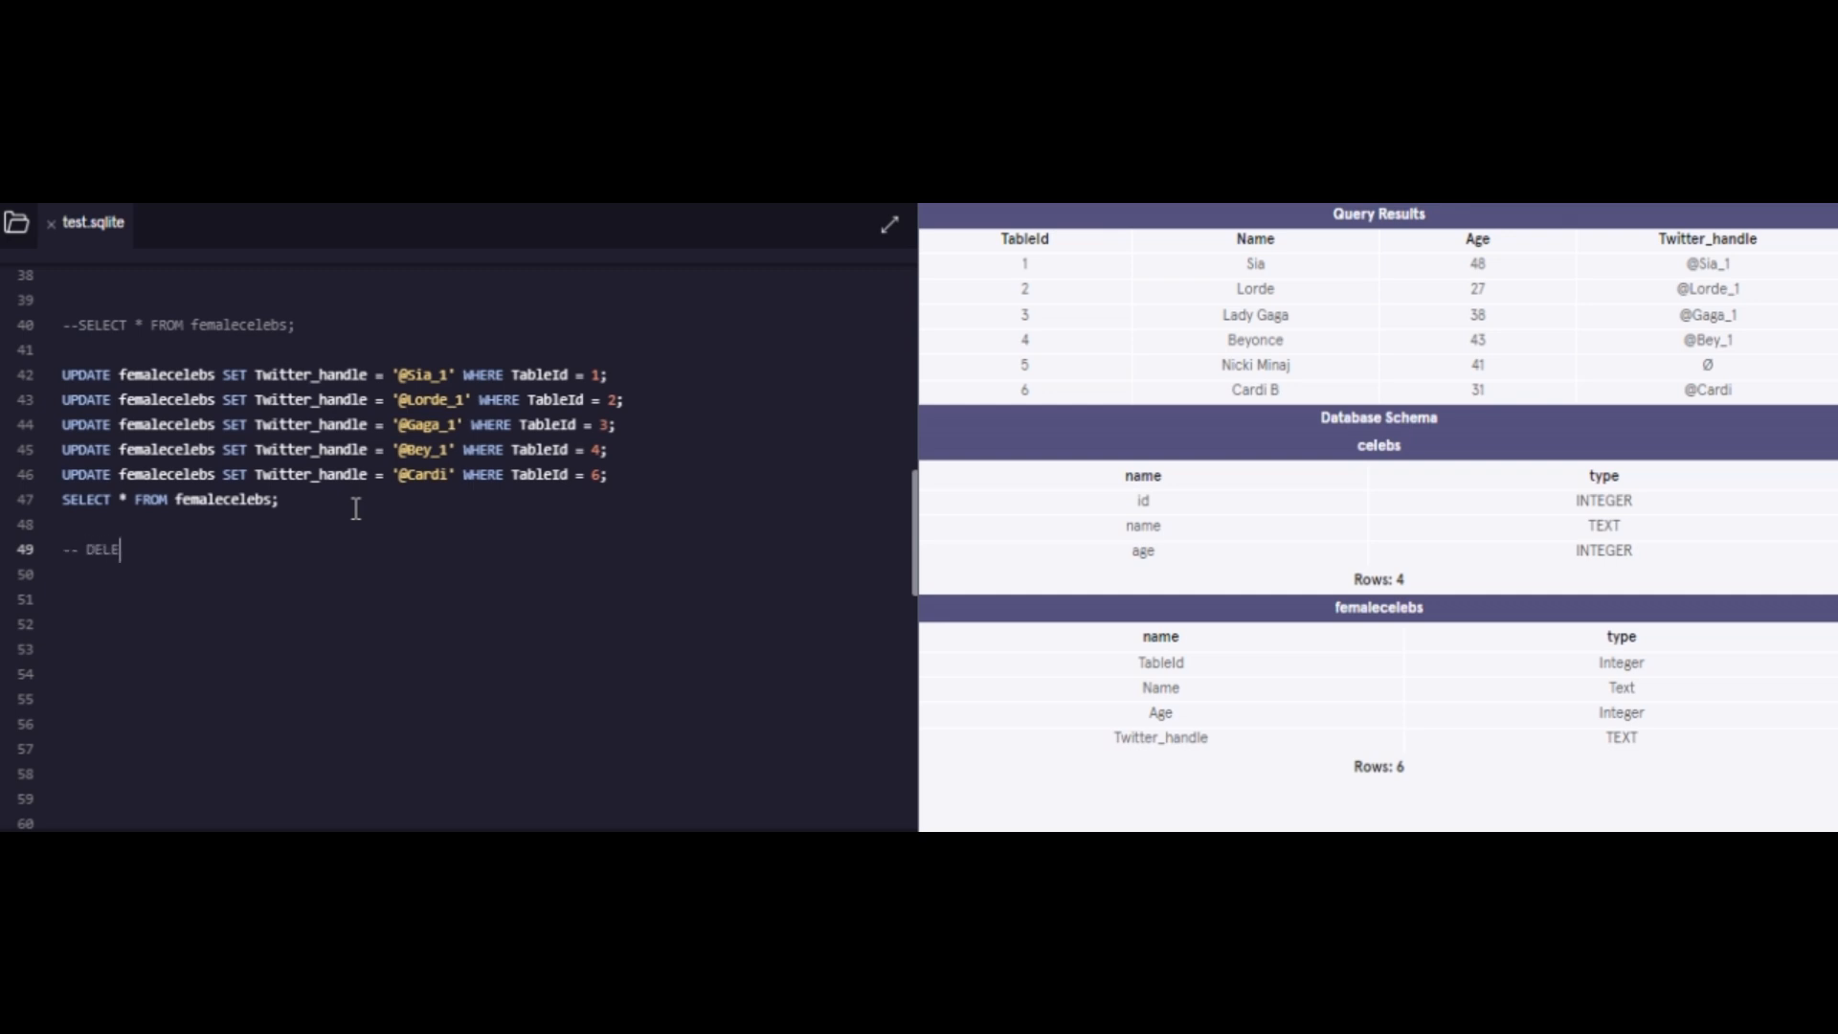
{"action": "type", "text": "TE"}
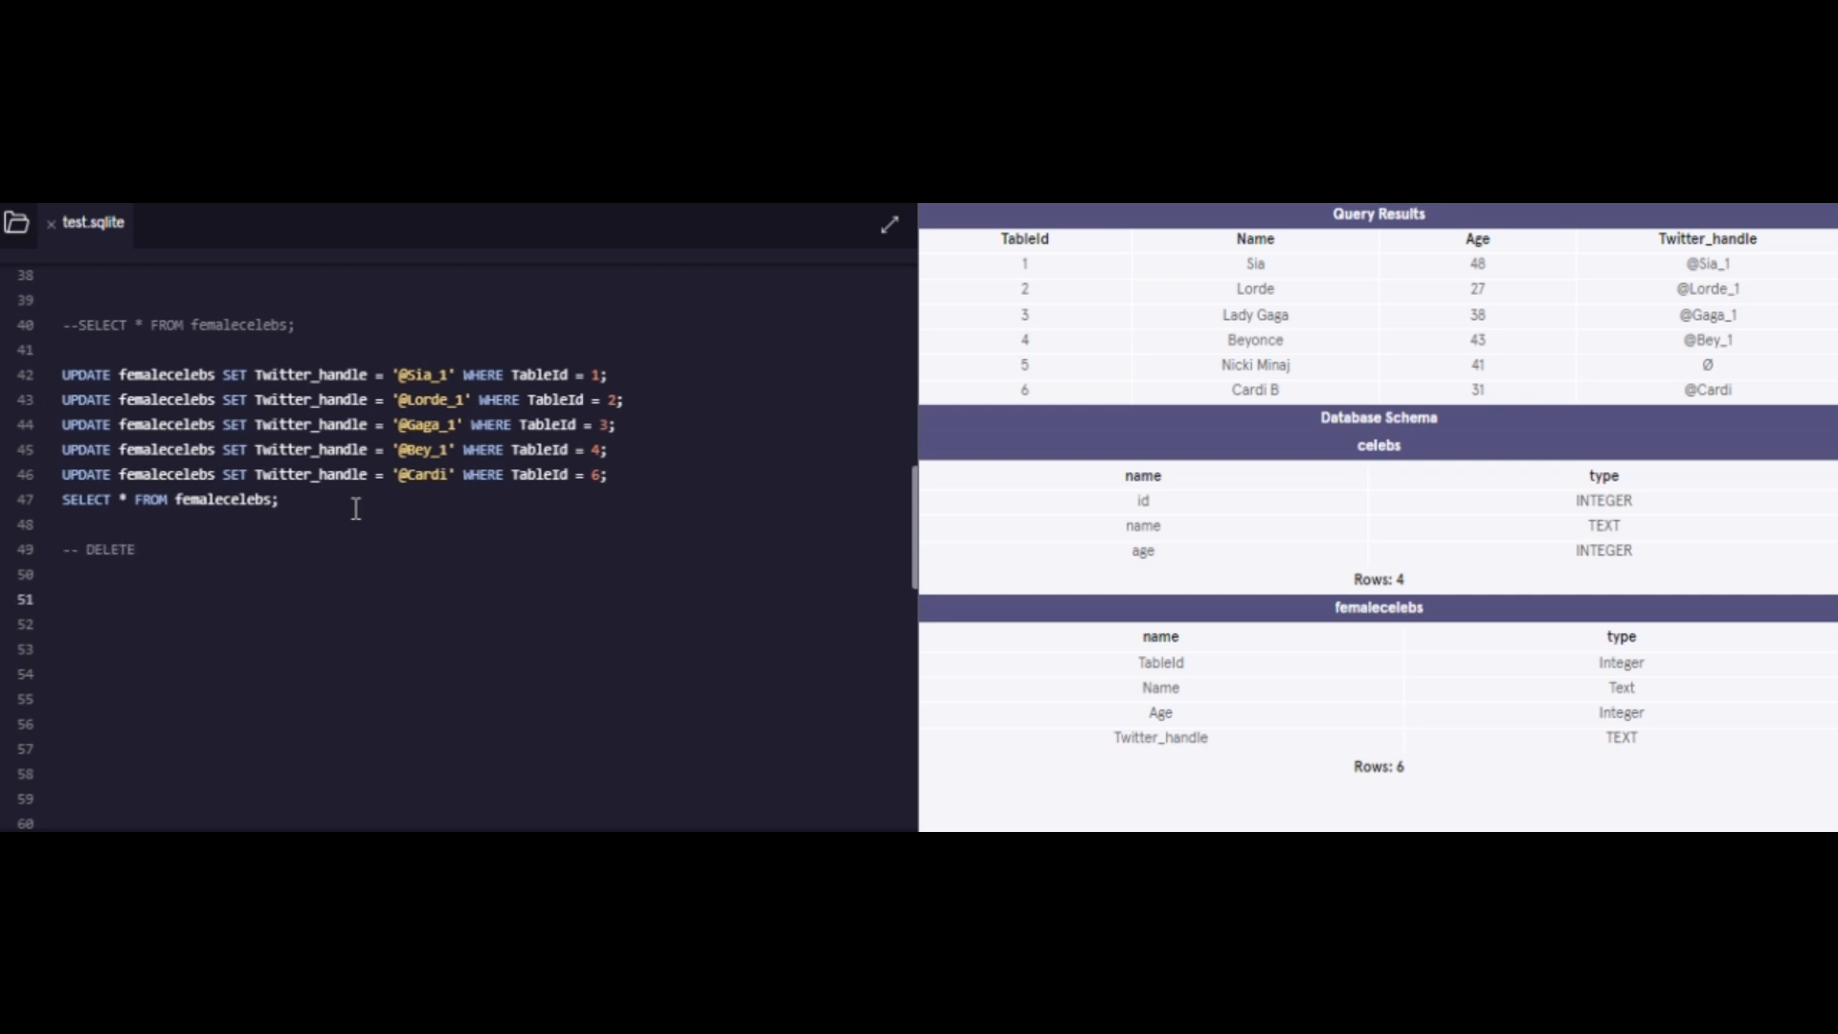
{"action": "type", "text": "DELETE FROM"}
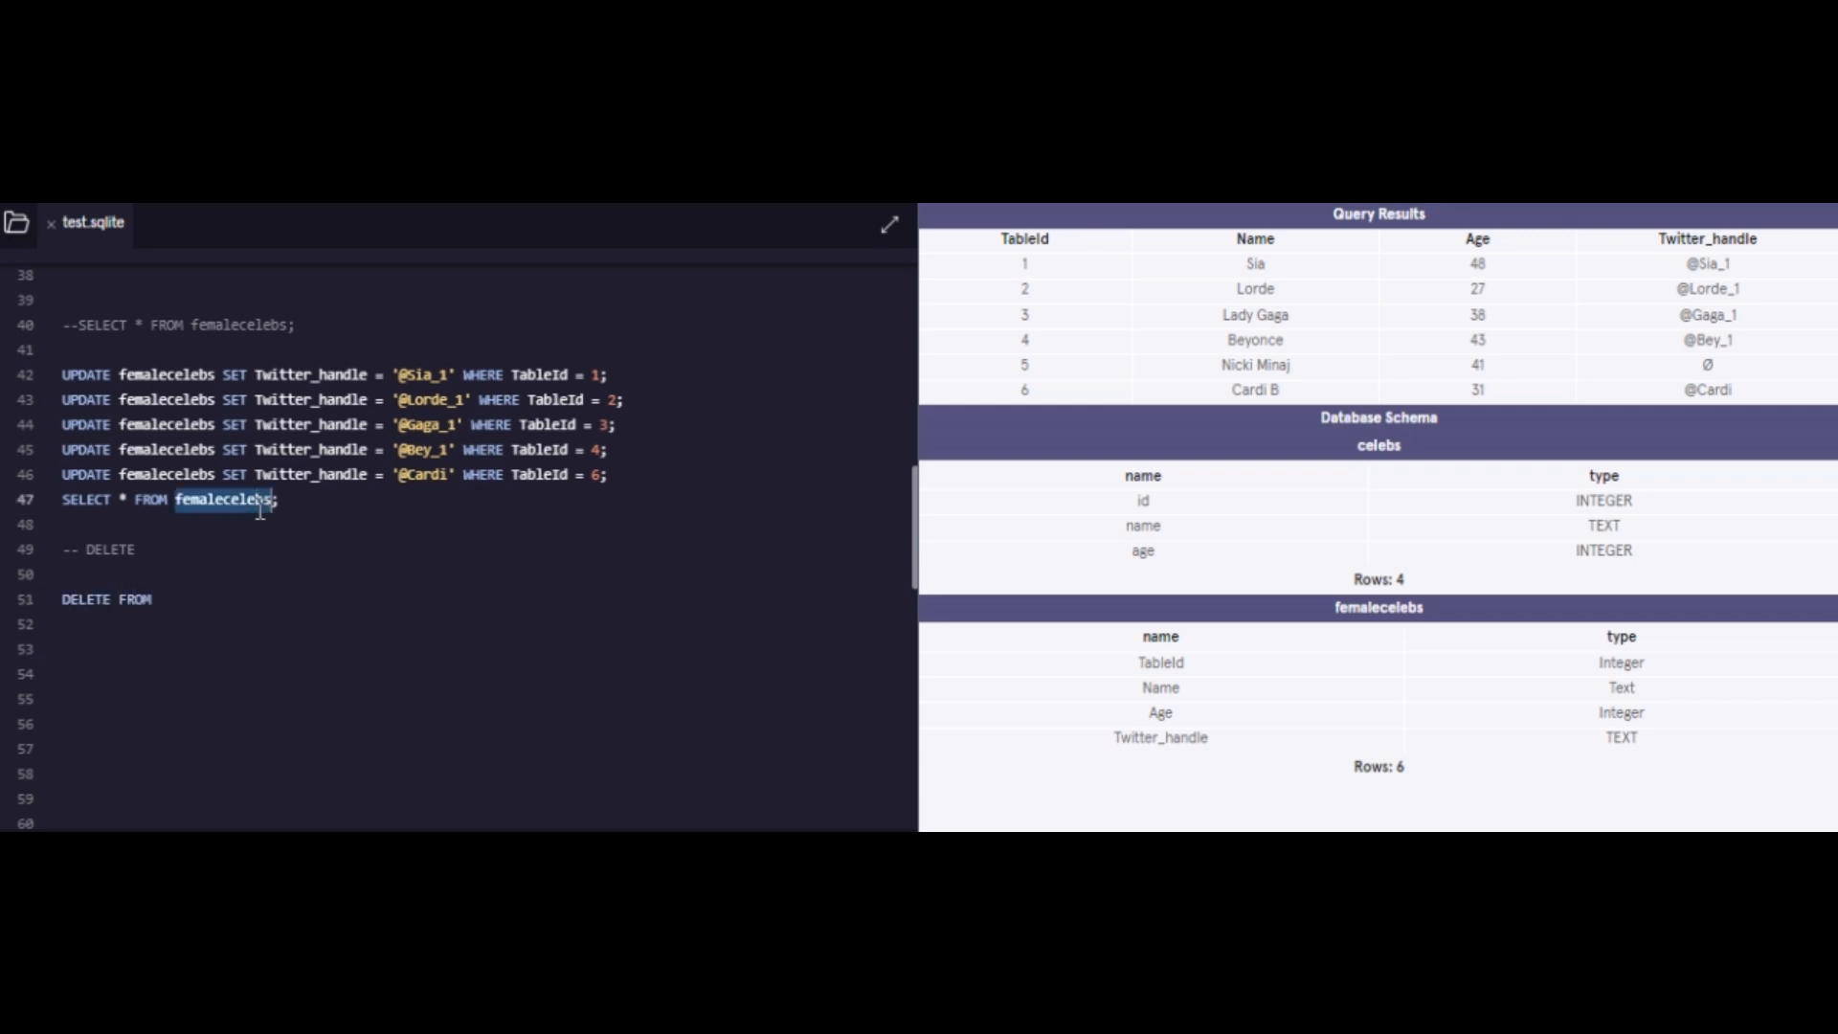
{"action": "type", "text": "femalecelebs"}
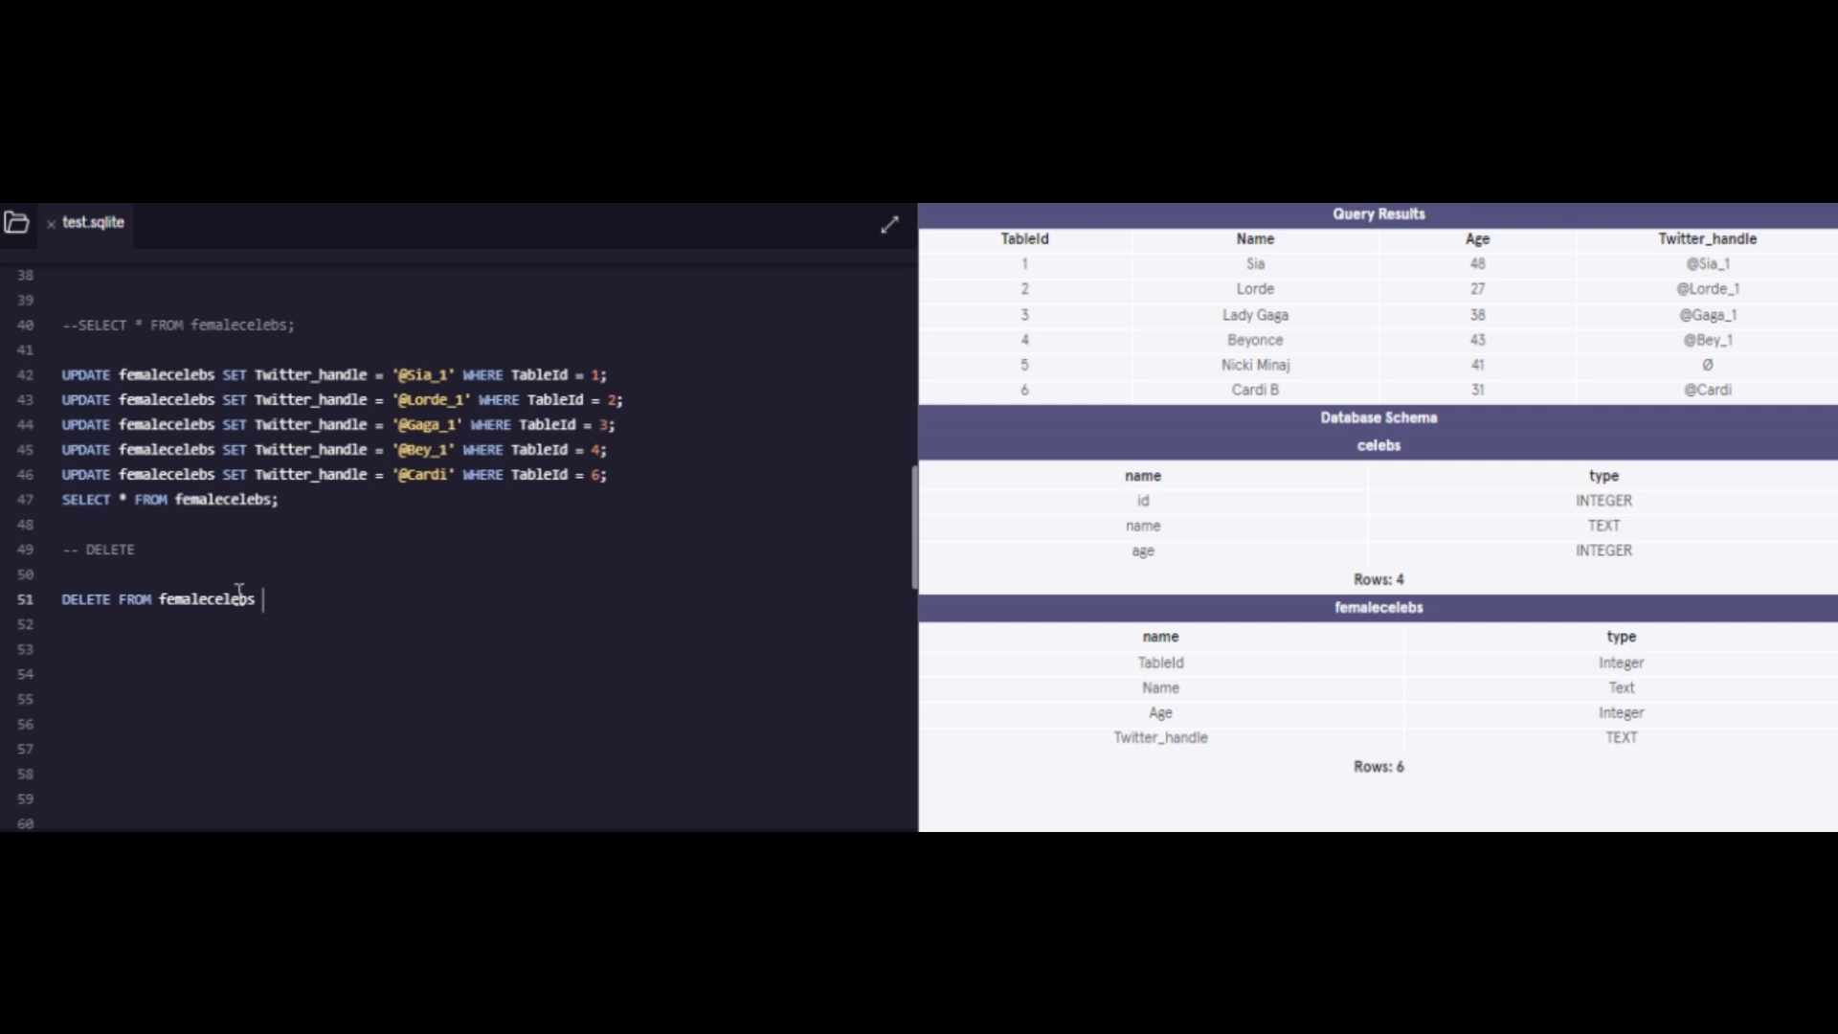
{"action": "type", "text": "WHERE"}
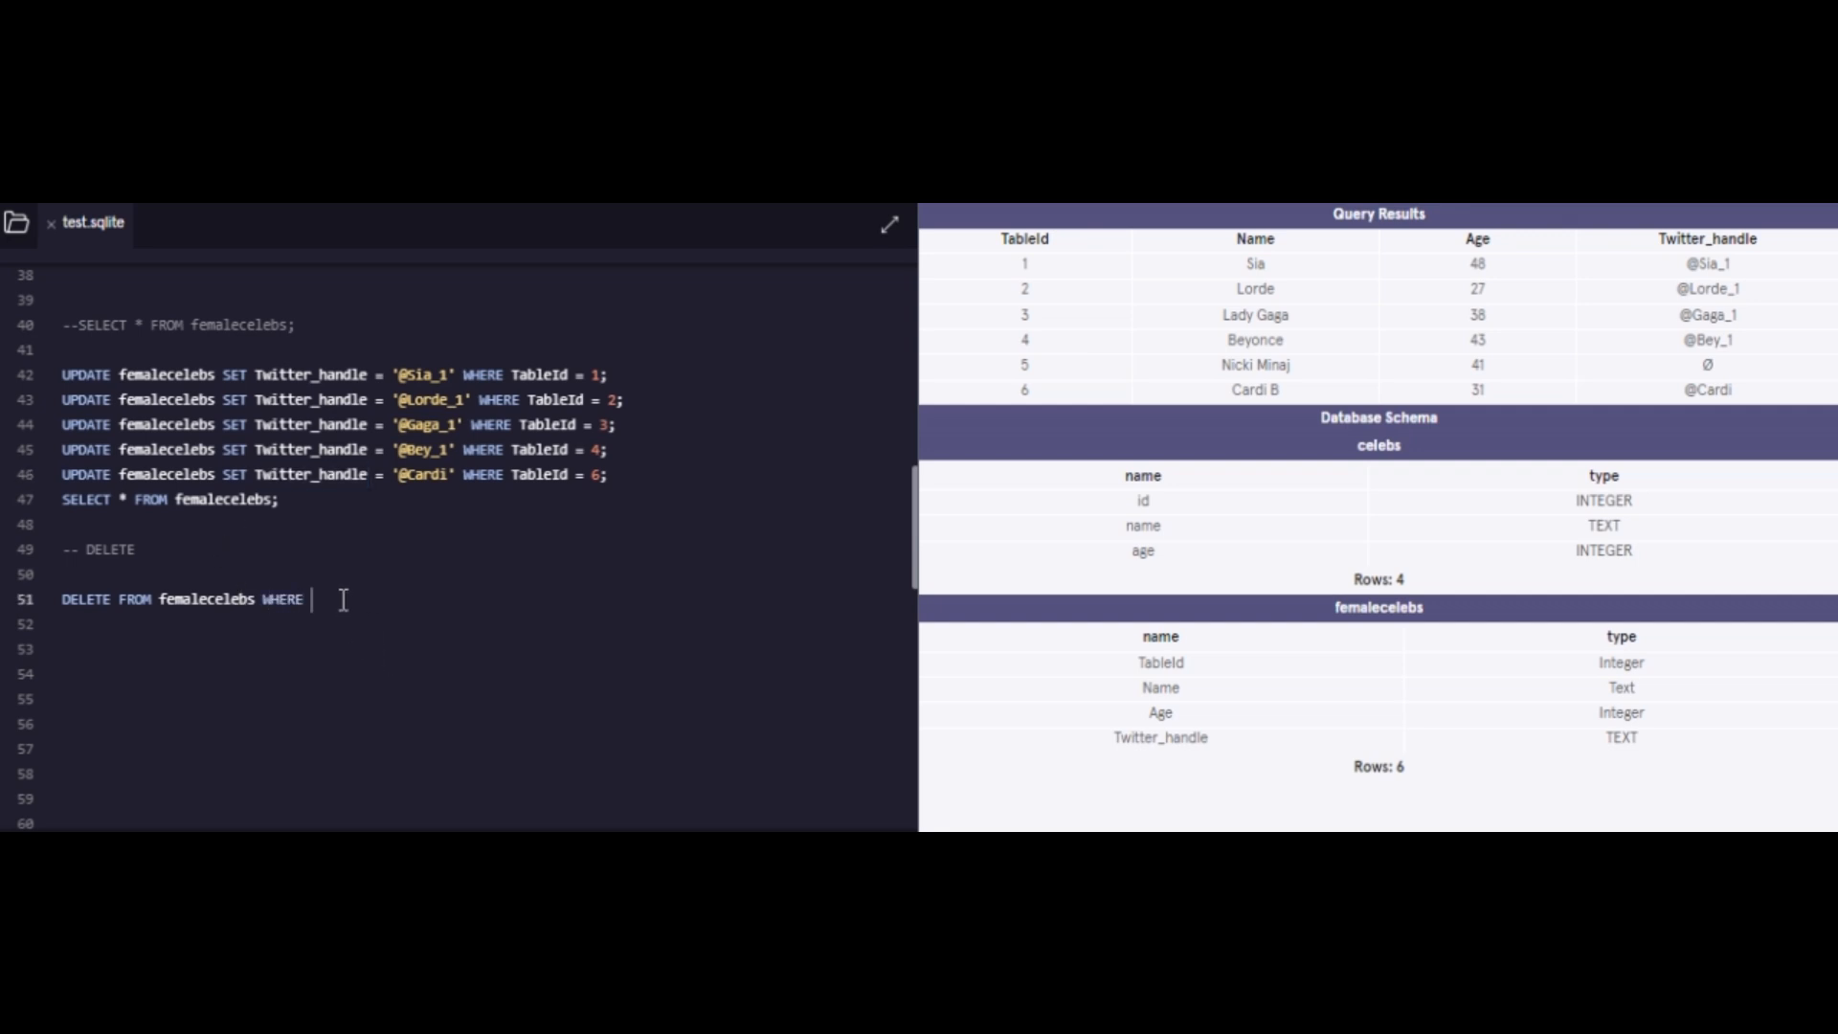
{"action": "type", "text": "Twitter_handle IS NULL"}
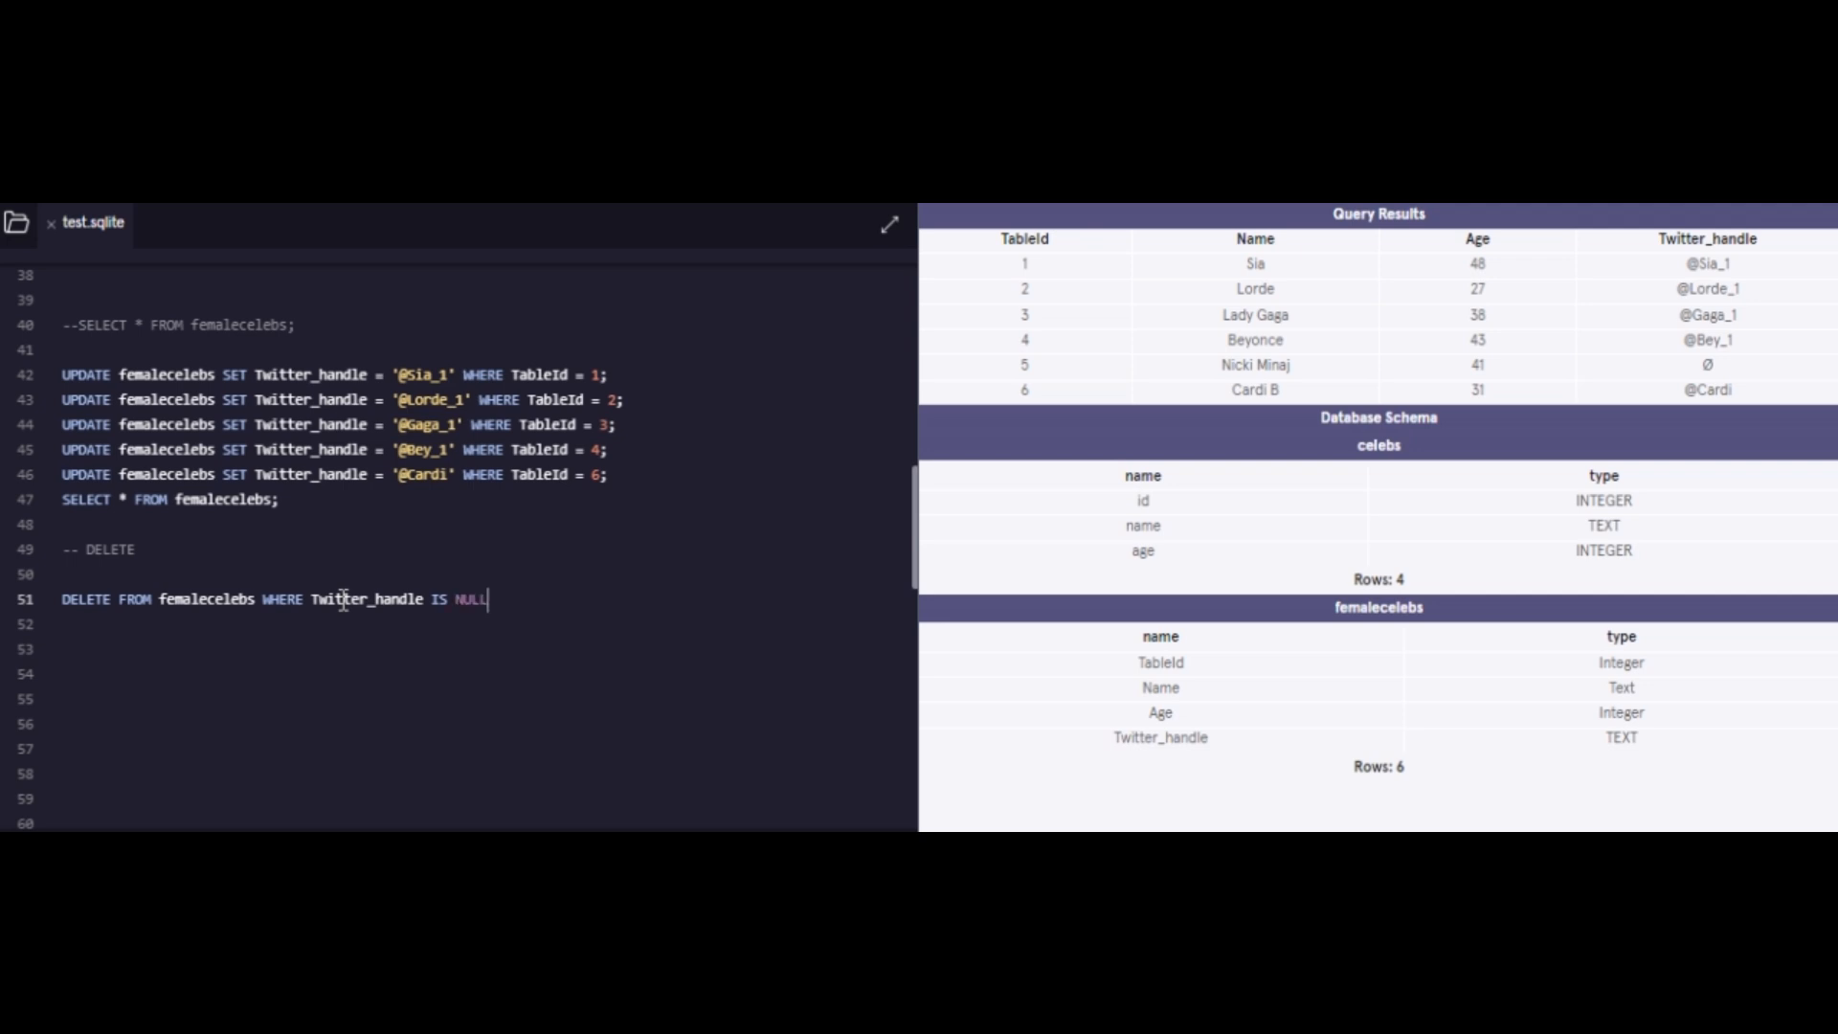
{"action": "type", "text": ";"}
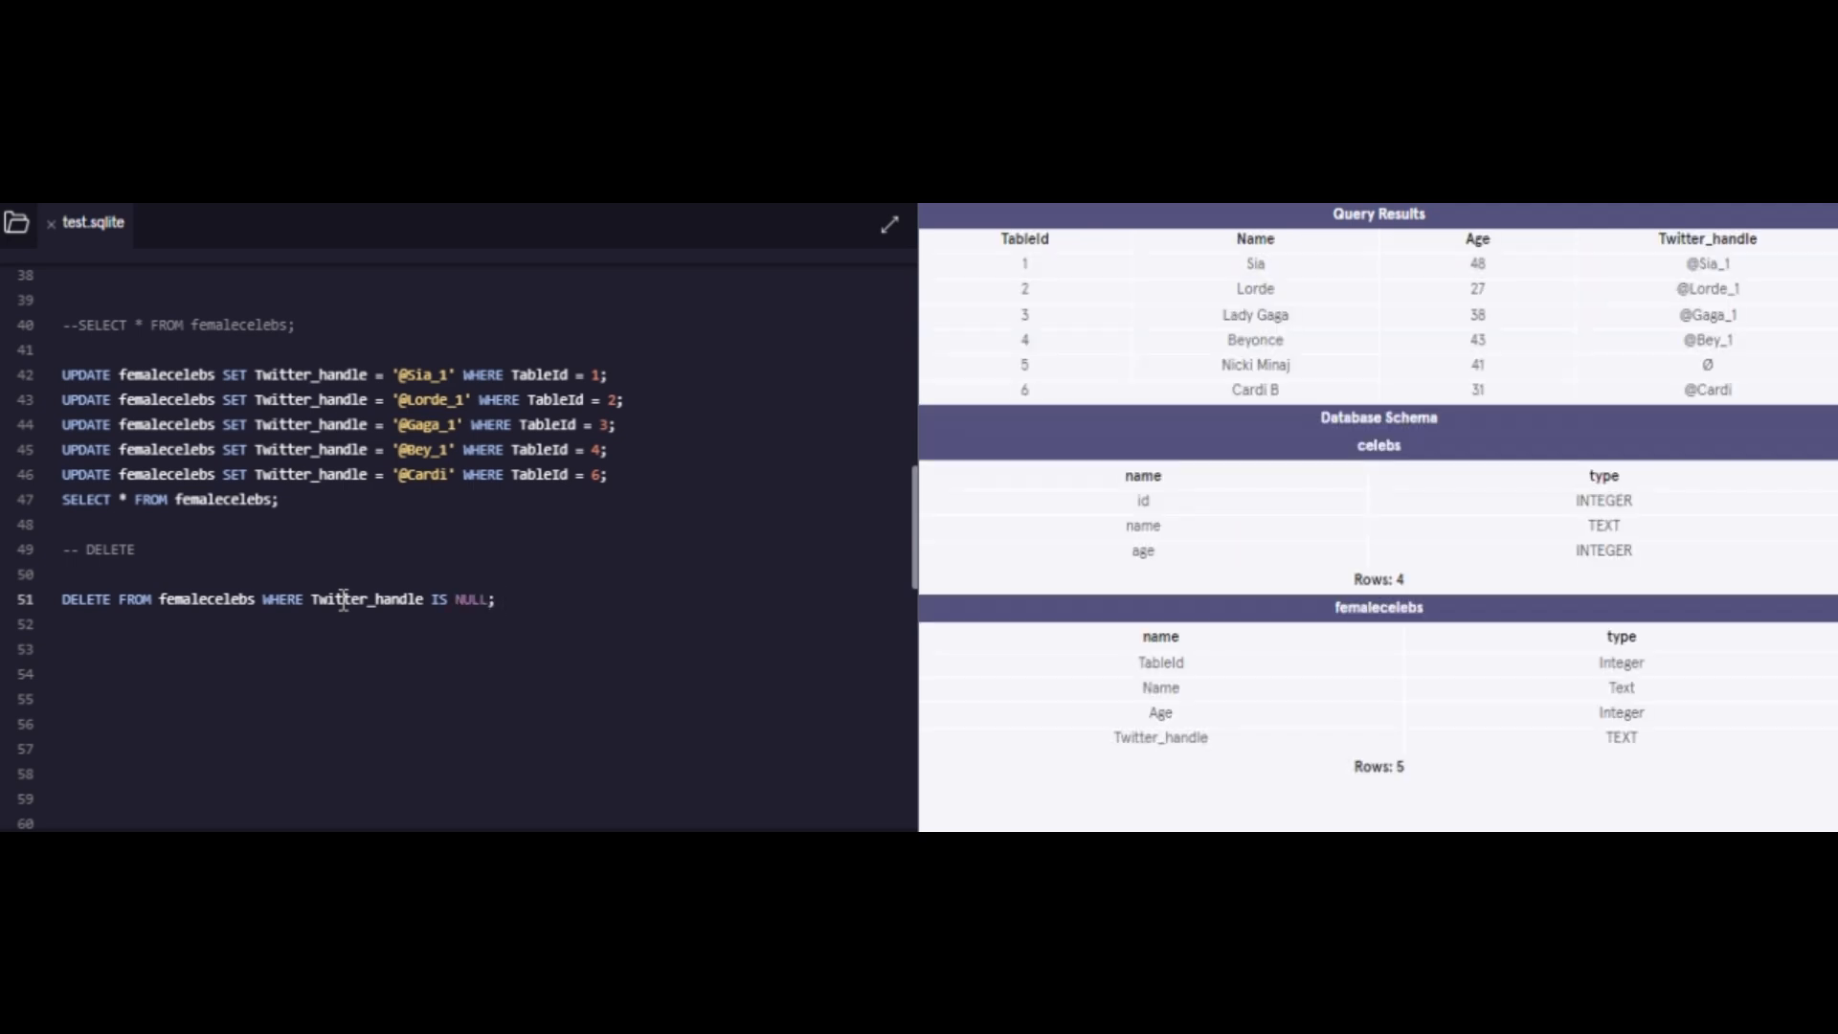
{"action": "mouse_move", "coordinate": [402, 691]}
{"action": "type", "text": "SELECT * FROM femalecelebs;"}
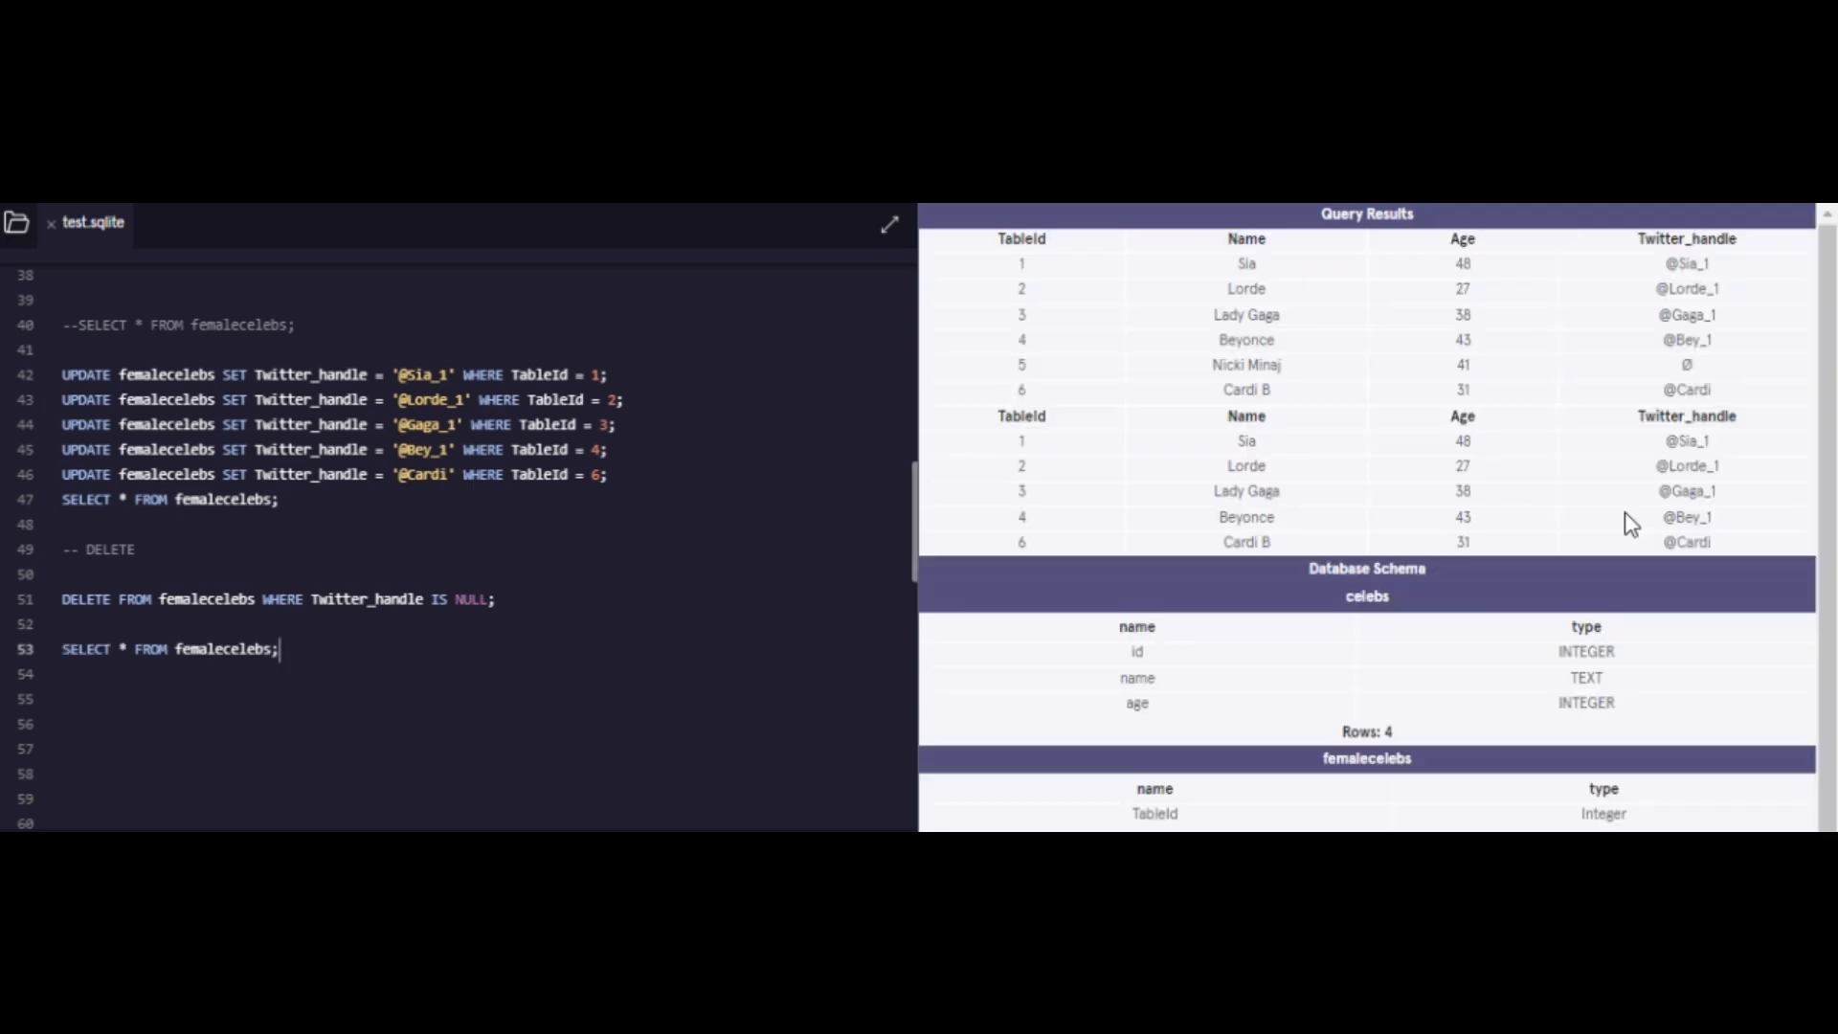
{"action": "mouse_move", "coordinate": [1746, 536]}
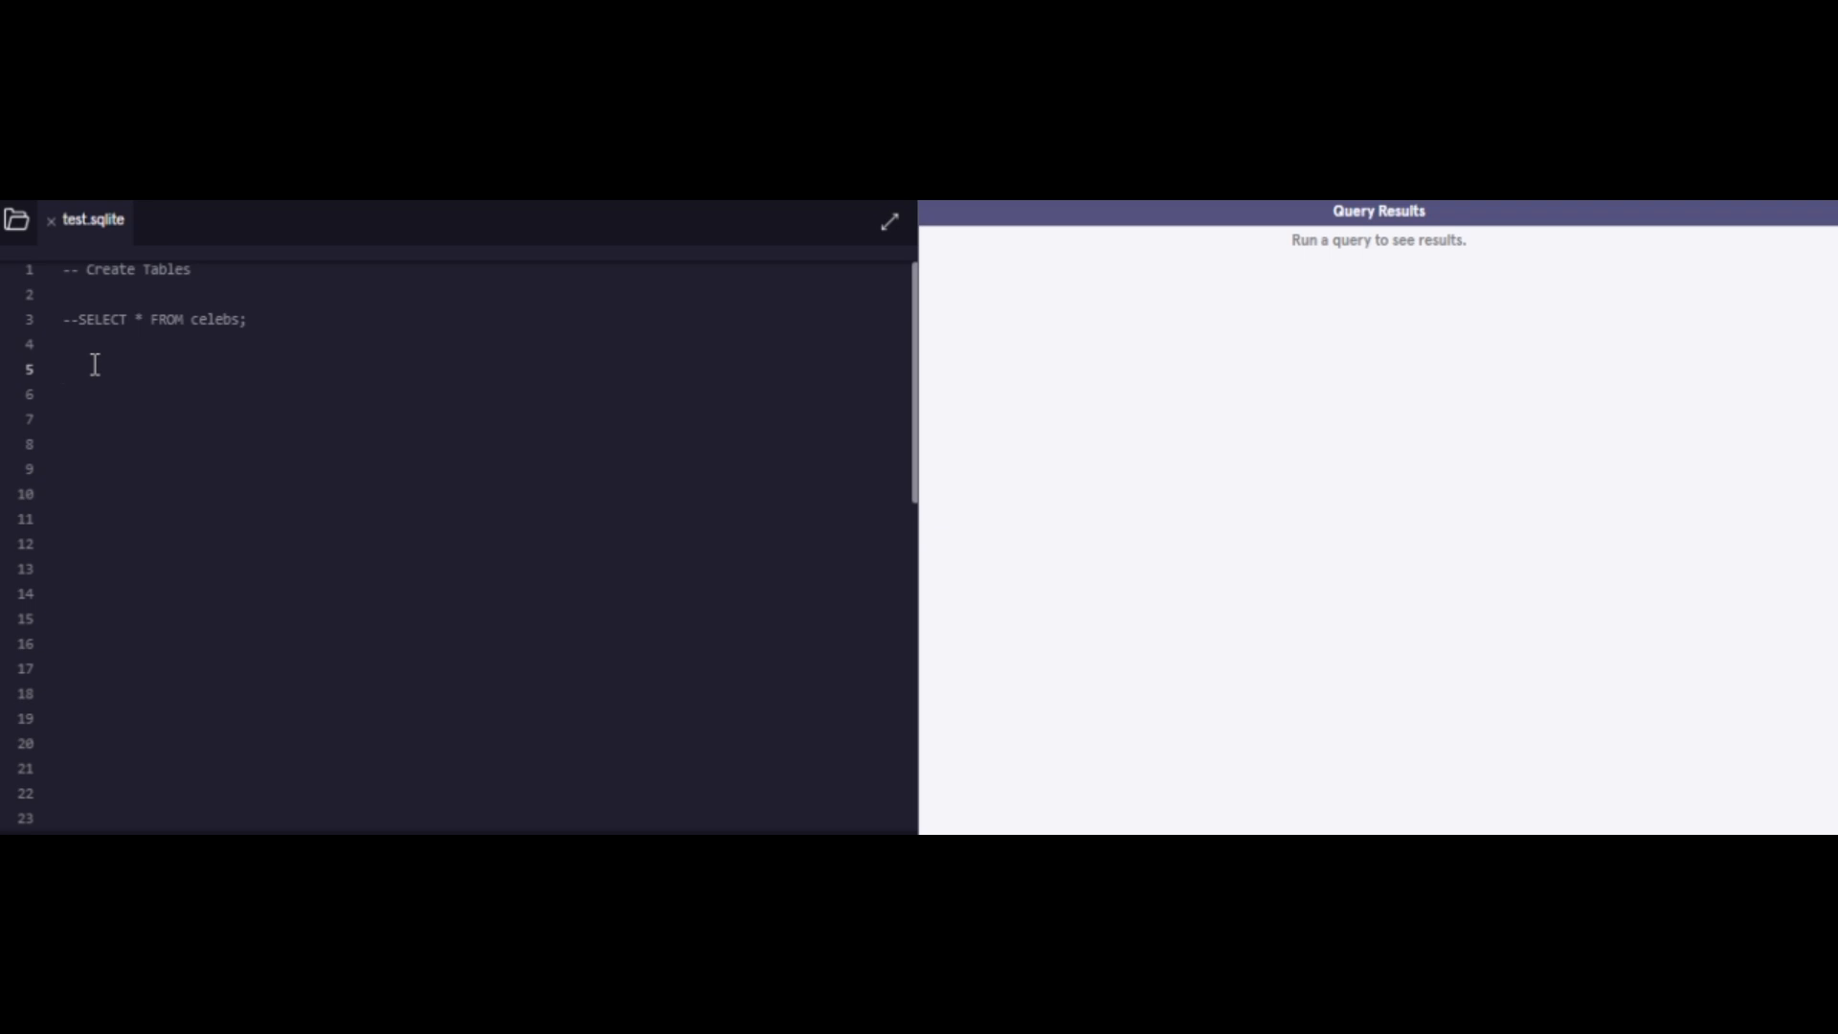
Step: Paste CREATE TABLE femalecelebs with a 13-row INSERT block, then add SELECT * FROM femalecelebs;
{"action": "left_click", "coordinate": [63, 367]}
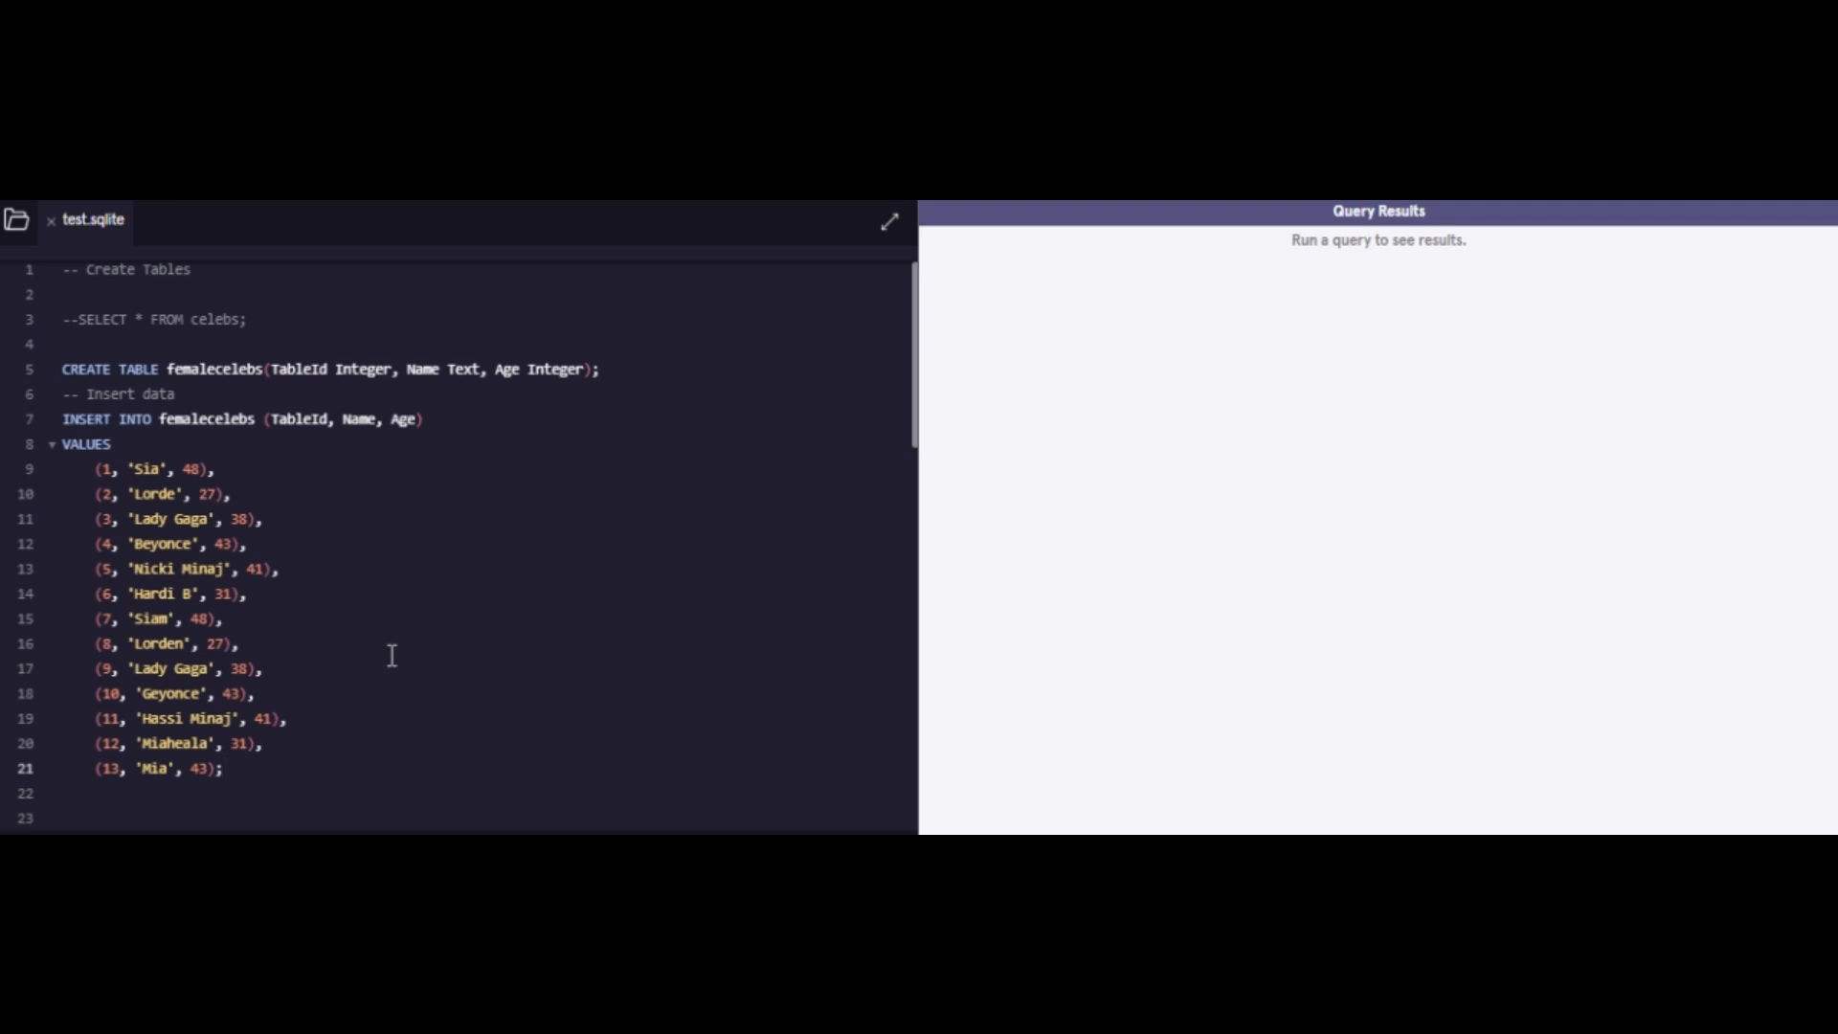
{"action": "left_click", "coordinate": [221, 767]}
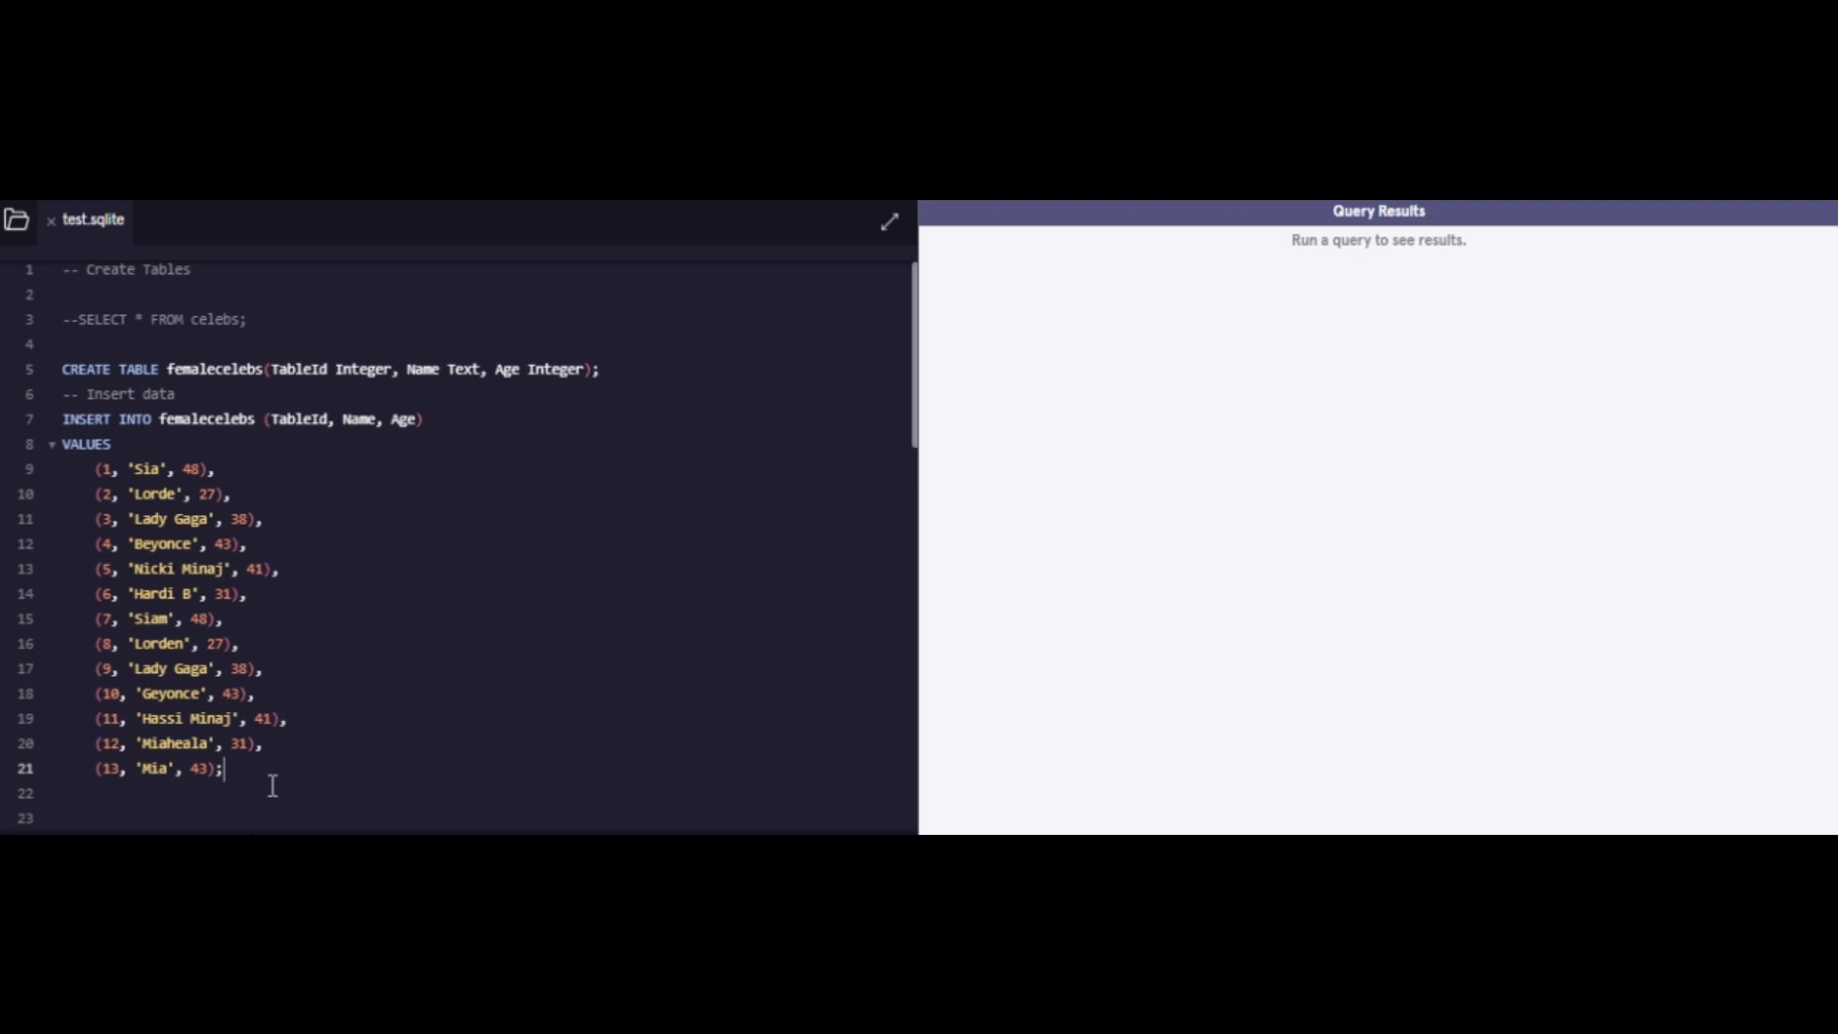
{"action": "left_click", "coordinate": [64, 344]}
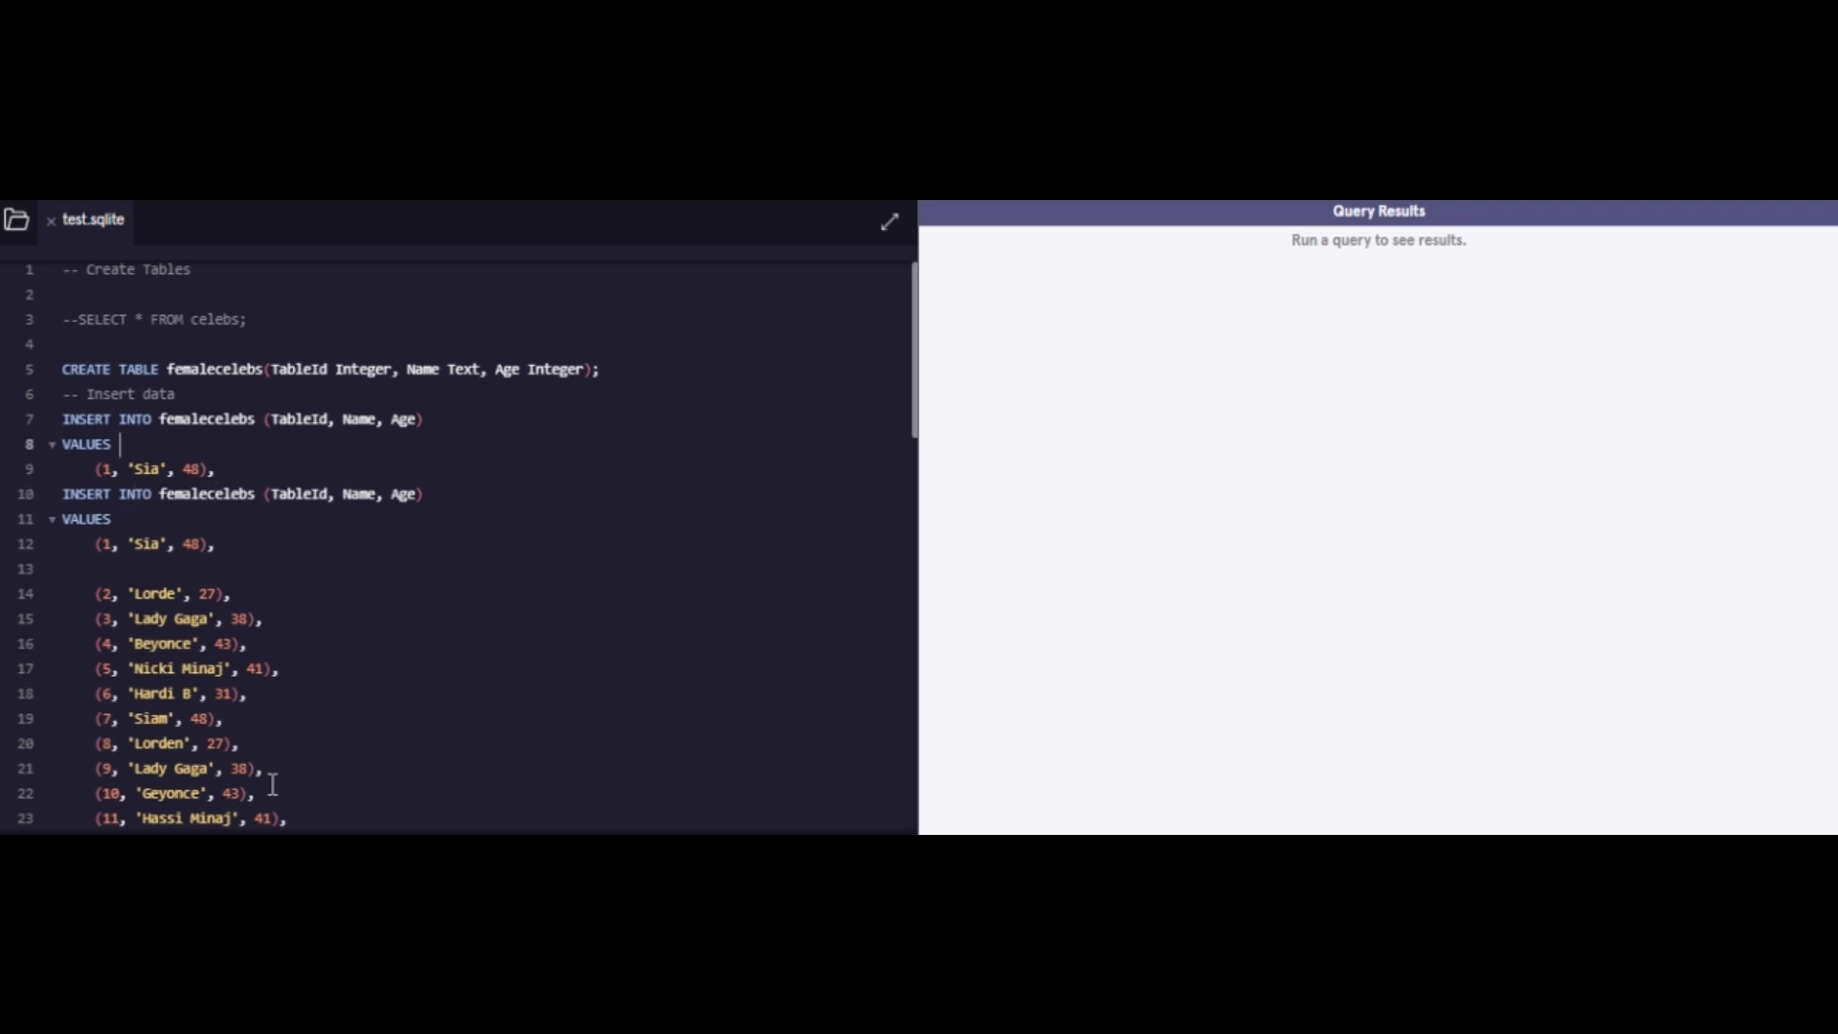
{"action": "left_click", "coordinate": [134, 543]}
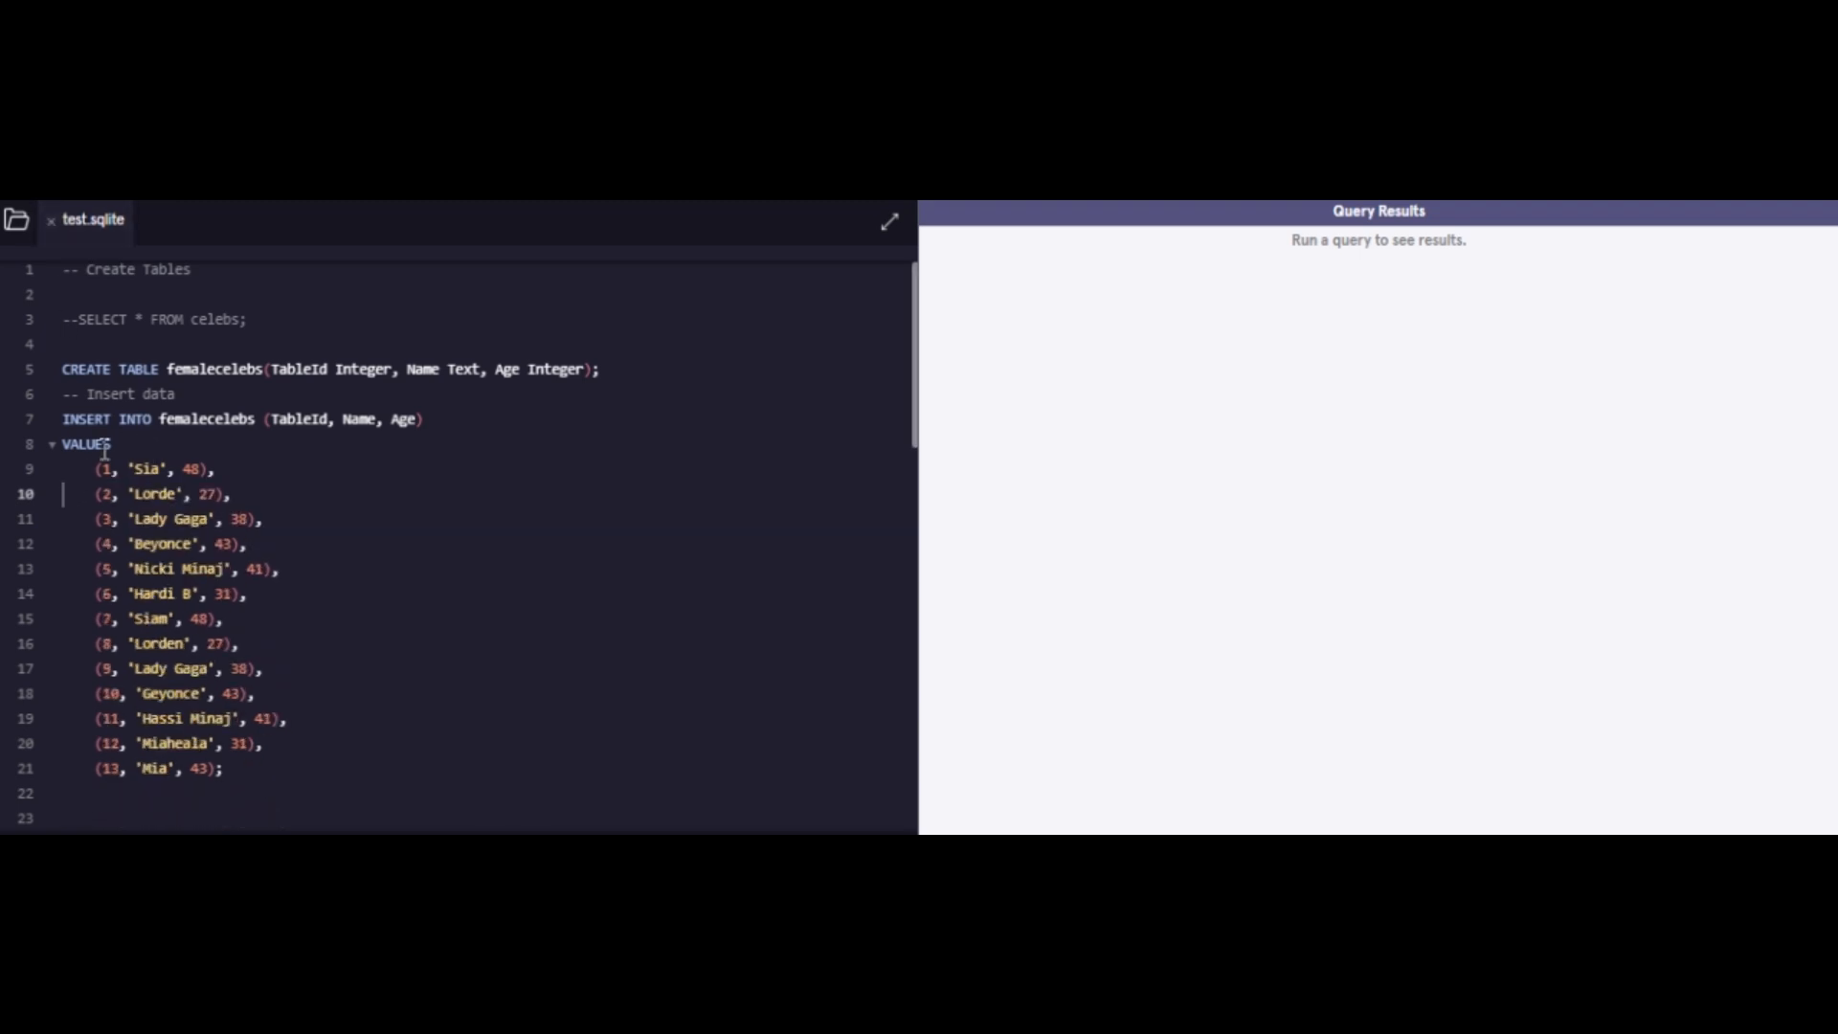
{"action": "double_click", "coordinate": [83, 444]}
{"action": "type", "text": "SELECT * FROM femalecelebs;"}
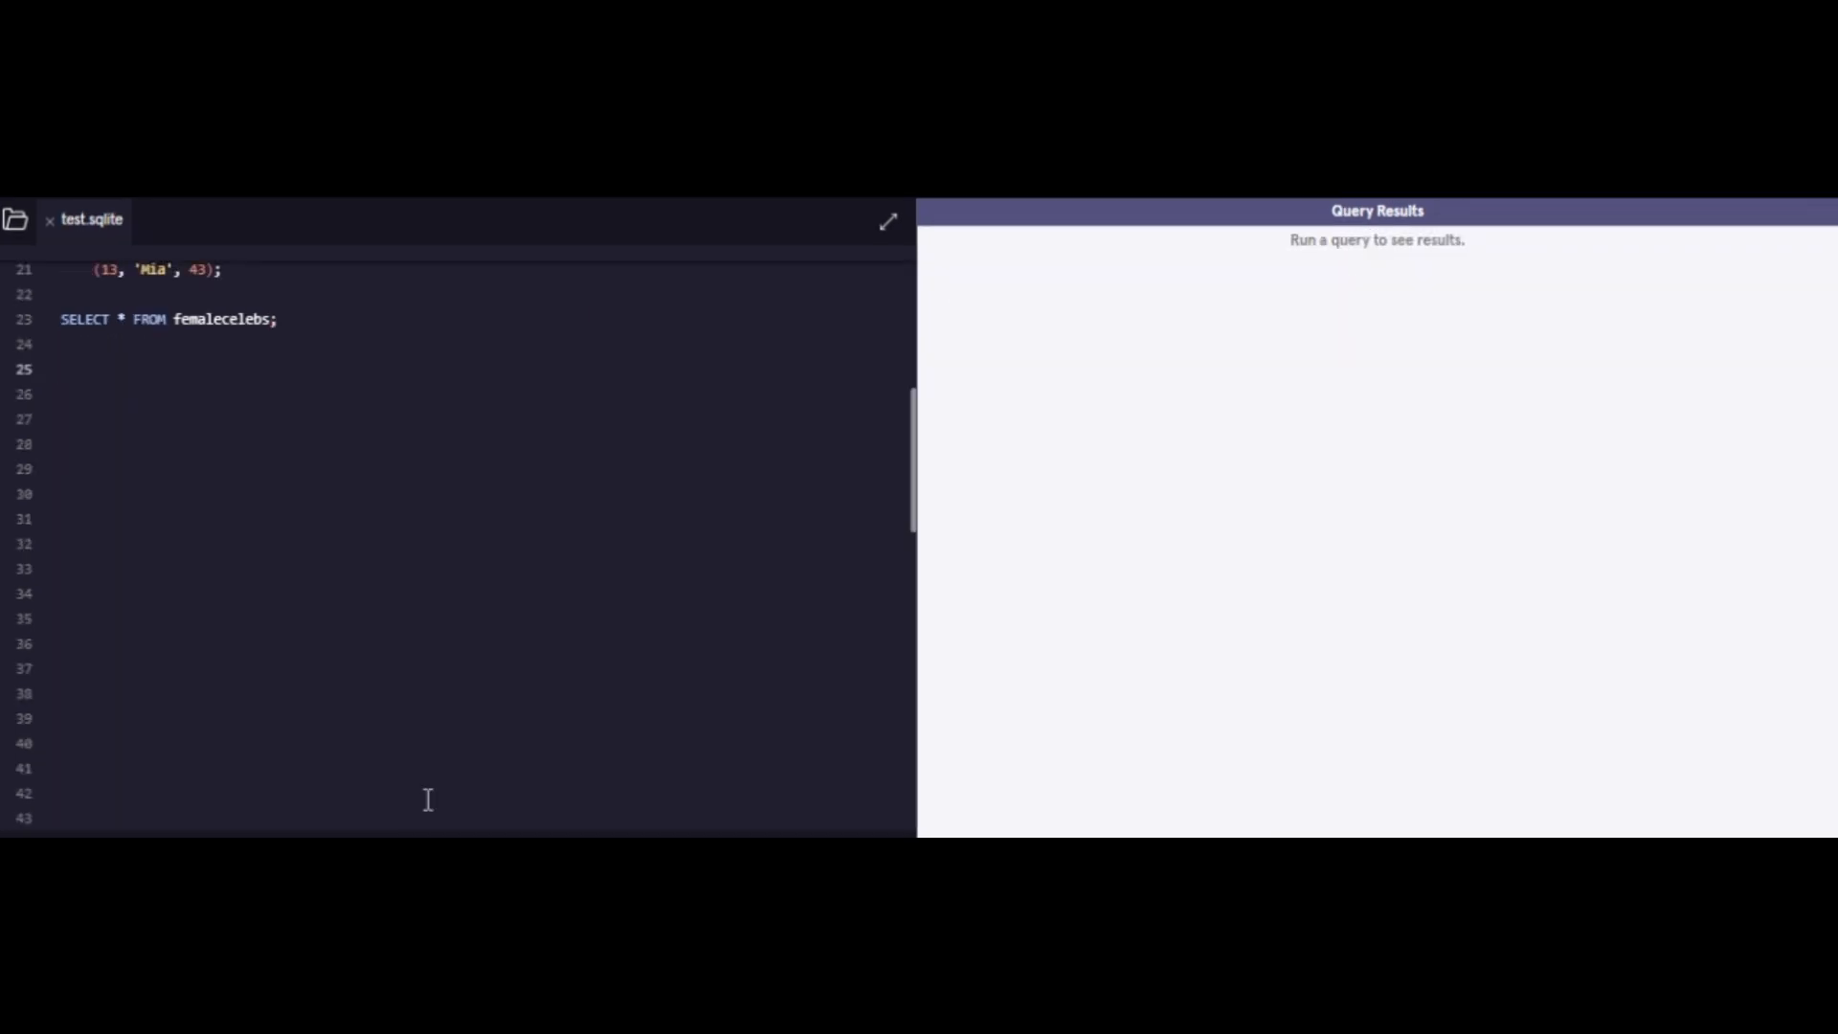
Step: Annotate LIKE as pattern matching, IN as filtering values, and BETWEEN as for ranges
{"action": "type", "text": "-- Like"}
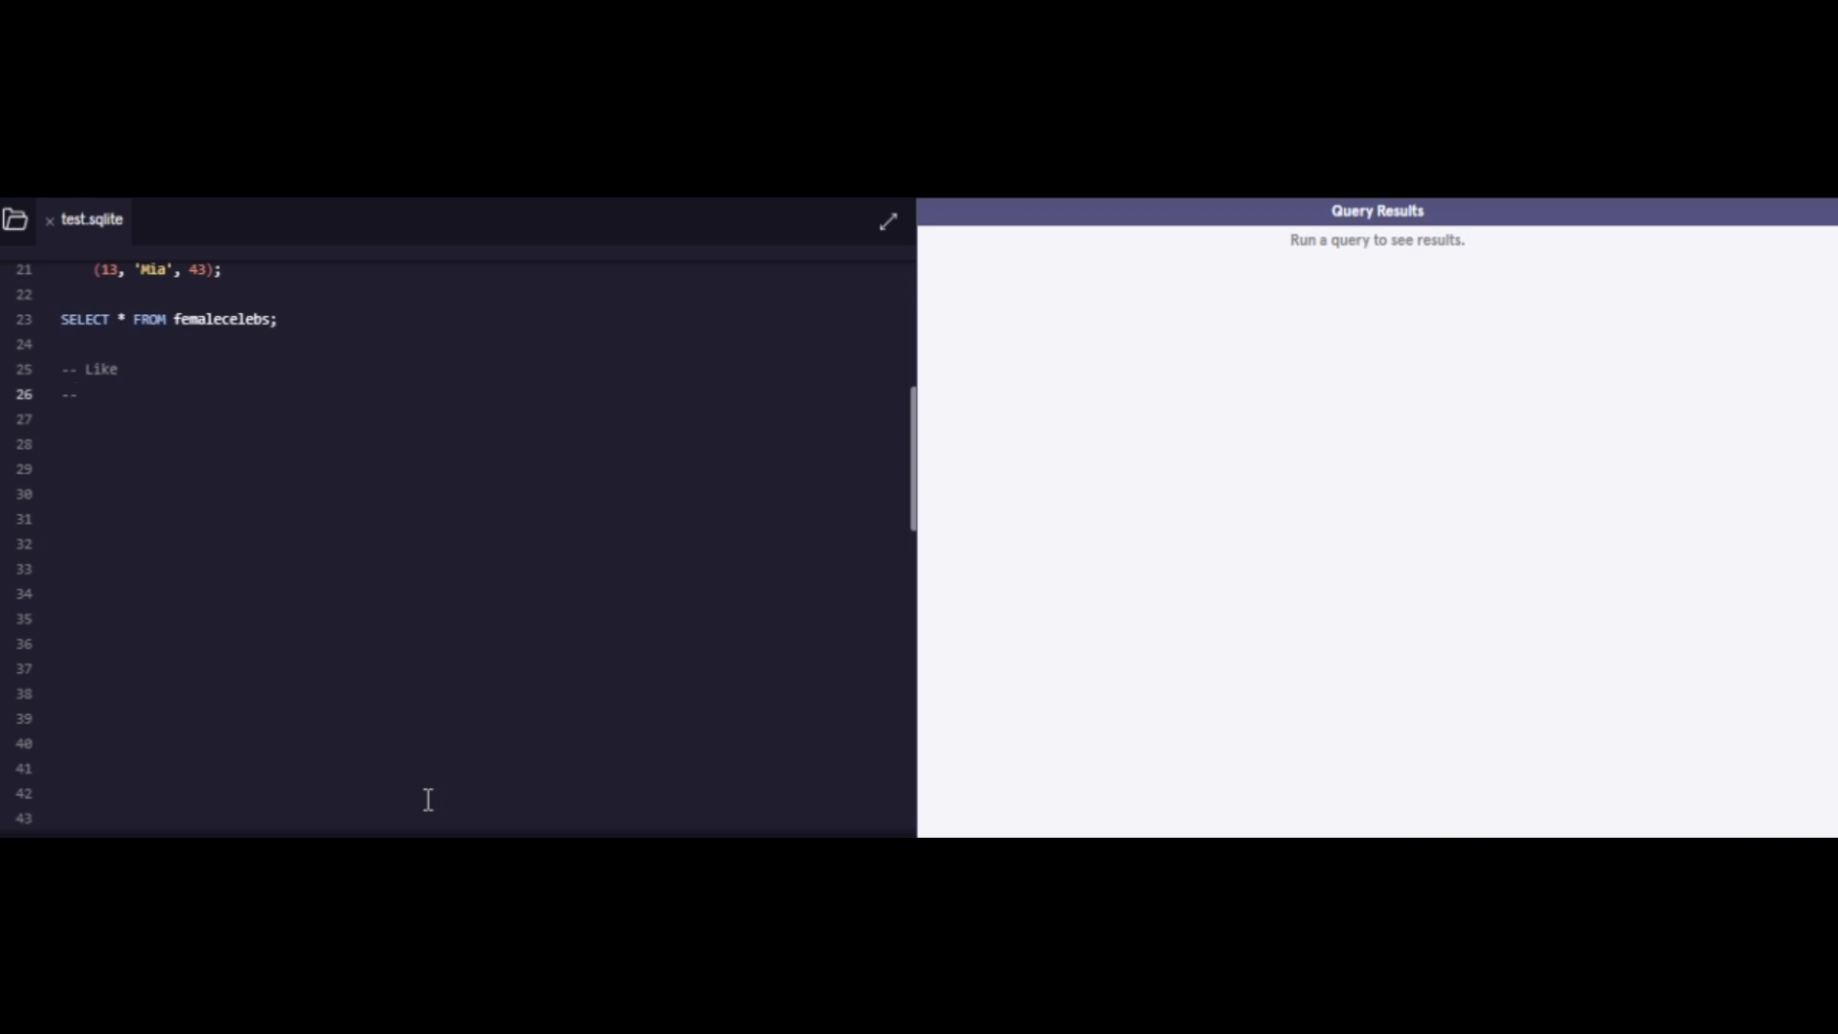
{"action": "type", "text": "IN"}
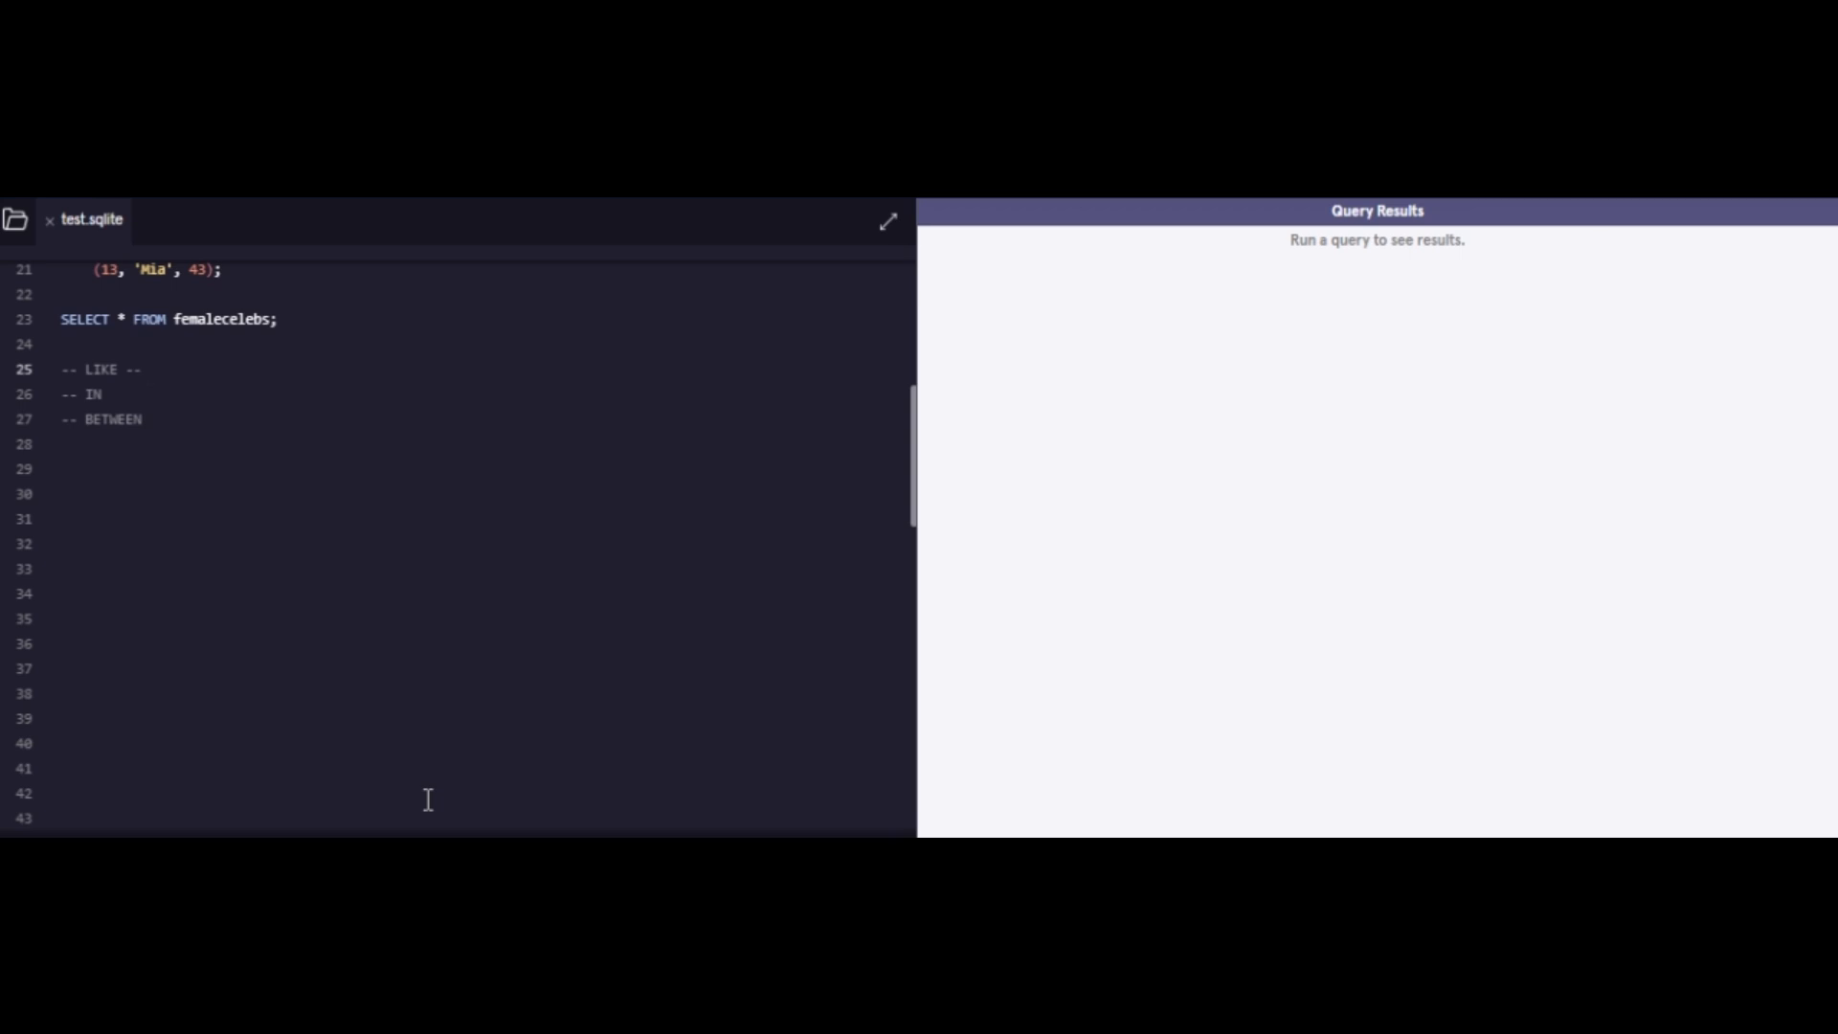
{"action": "type", "text": "Pattern"}
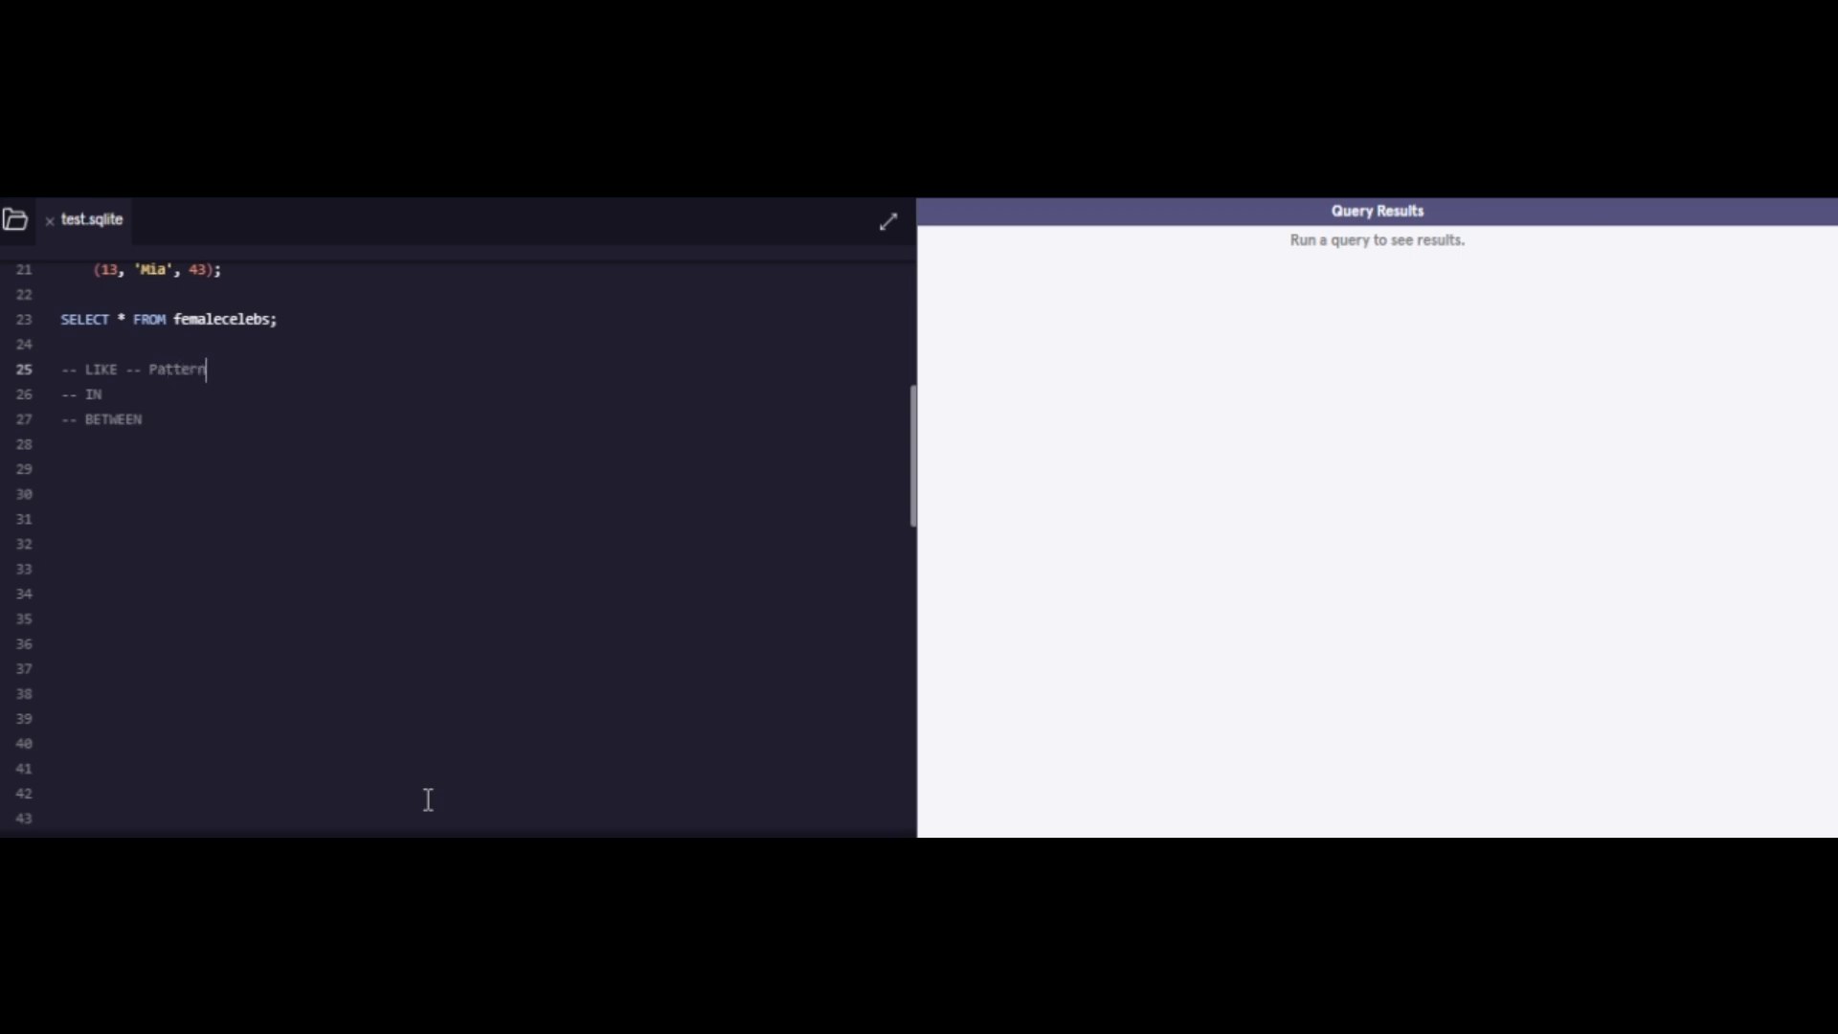
{"action": "type", "text": "matching"}
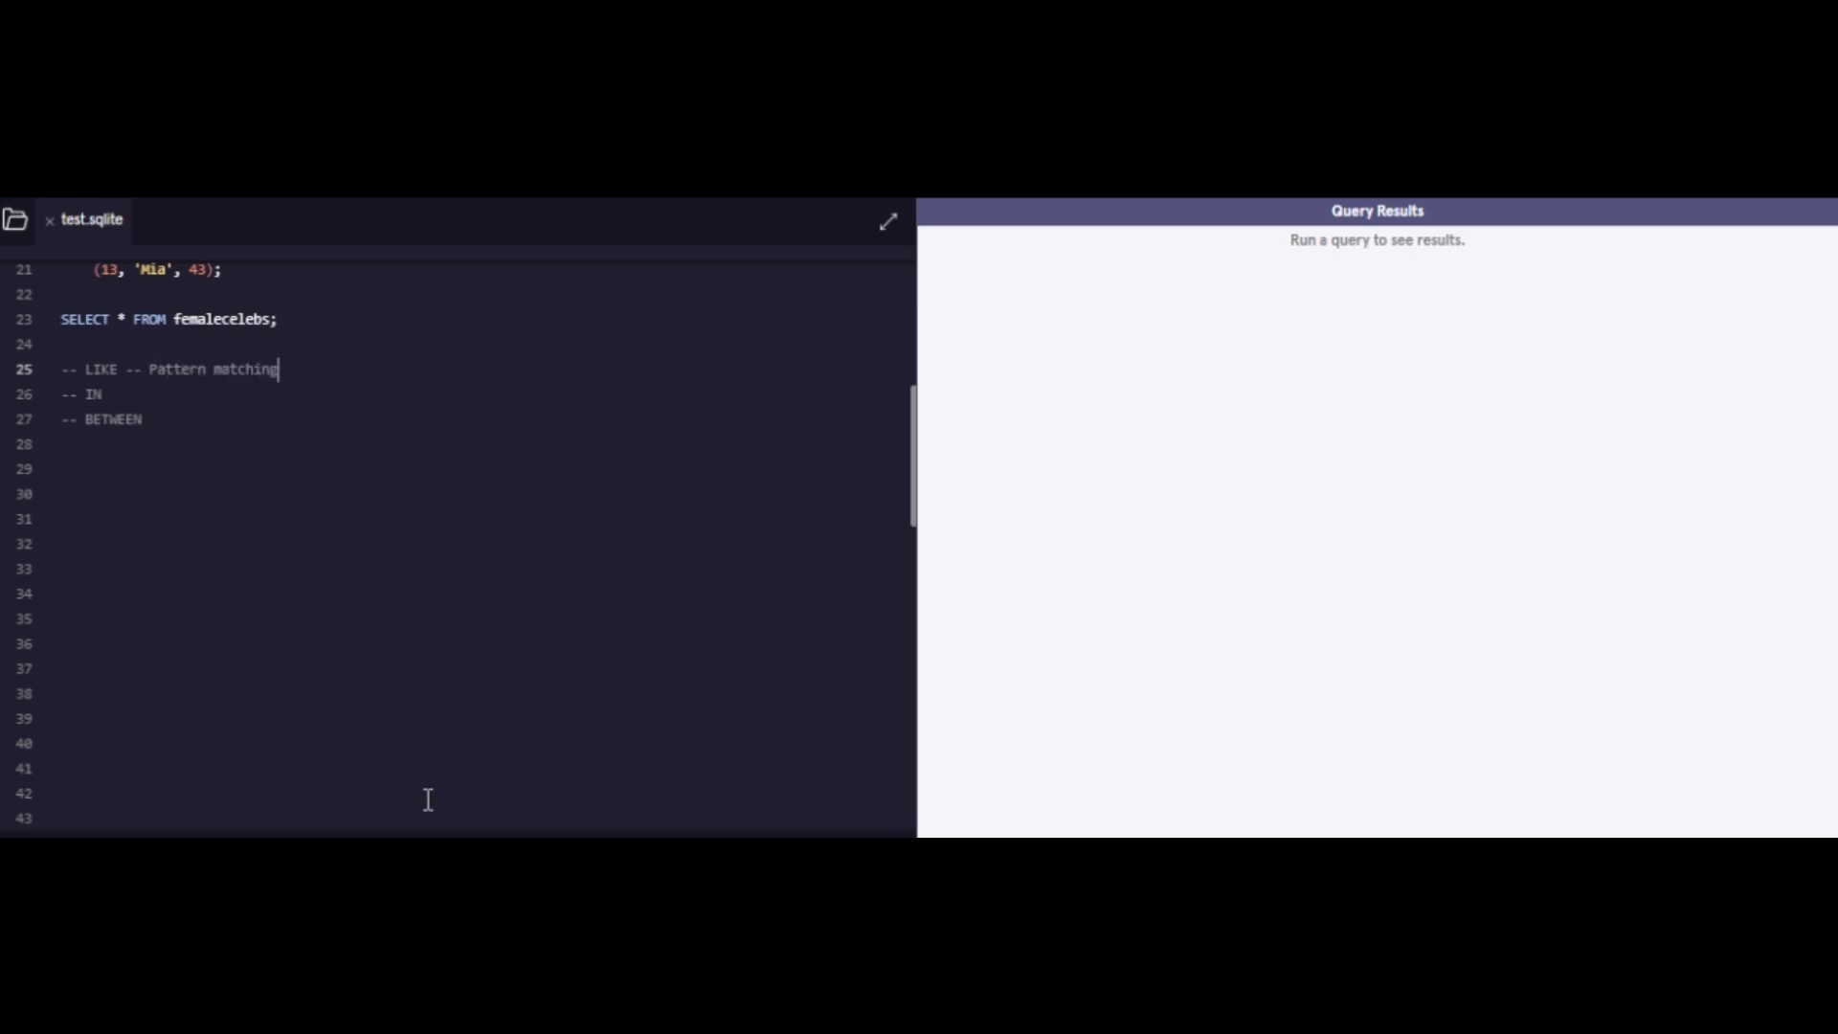
{"action": "type", "text": "--"}
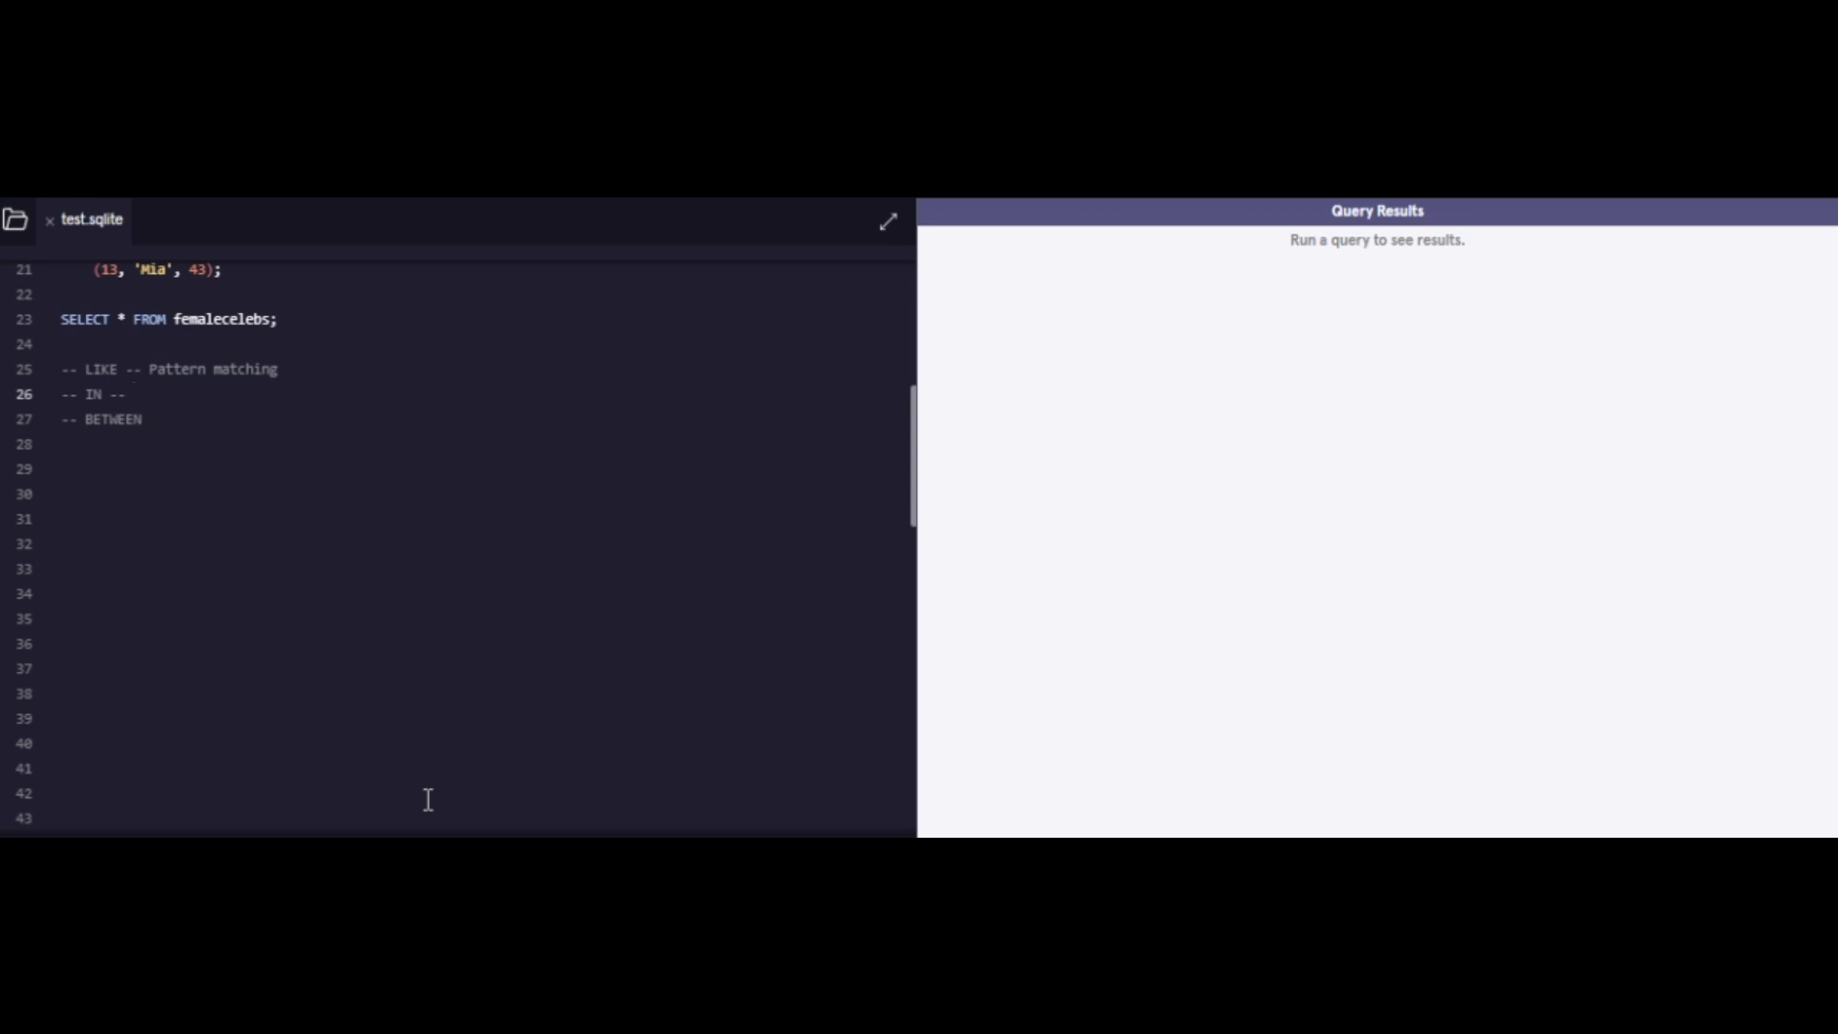
{"action": "type", "text": "filtering values"}
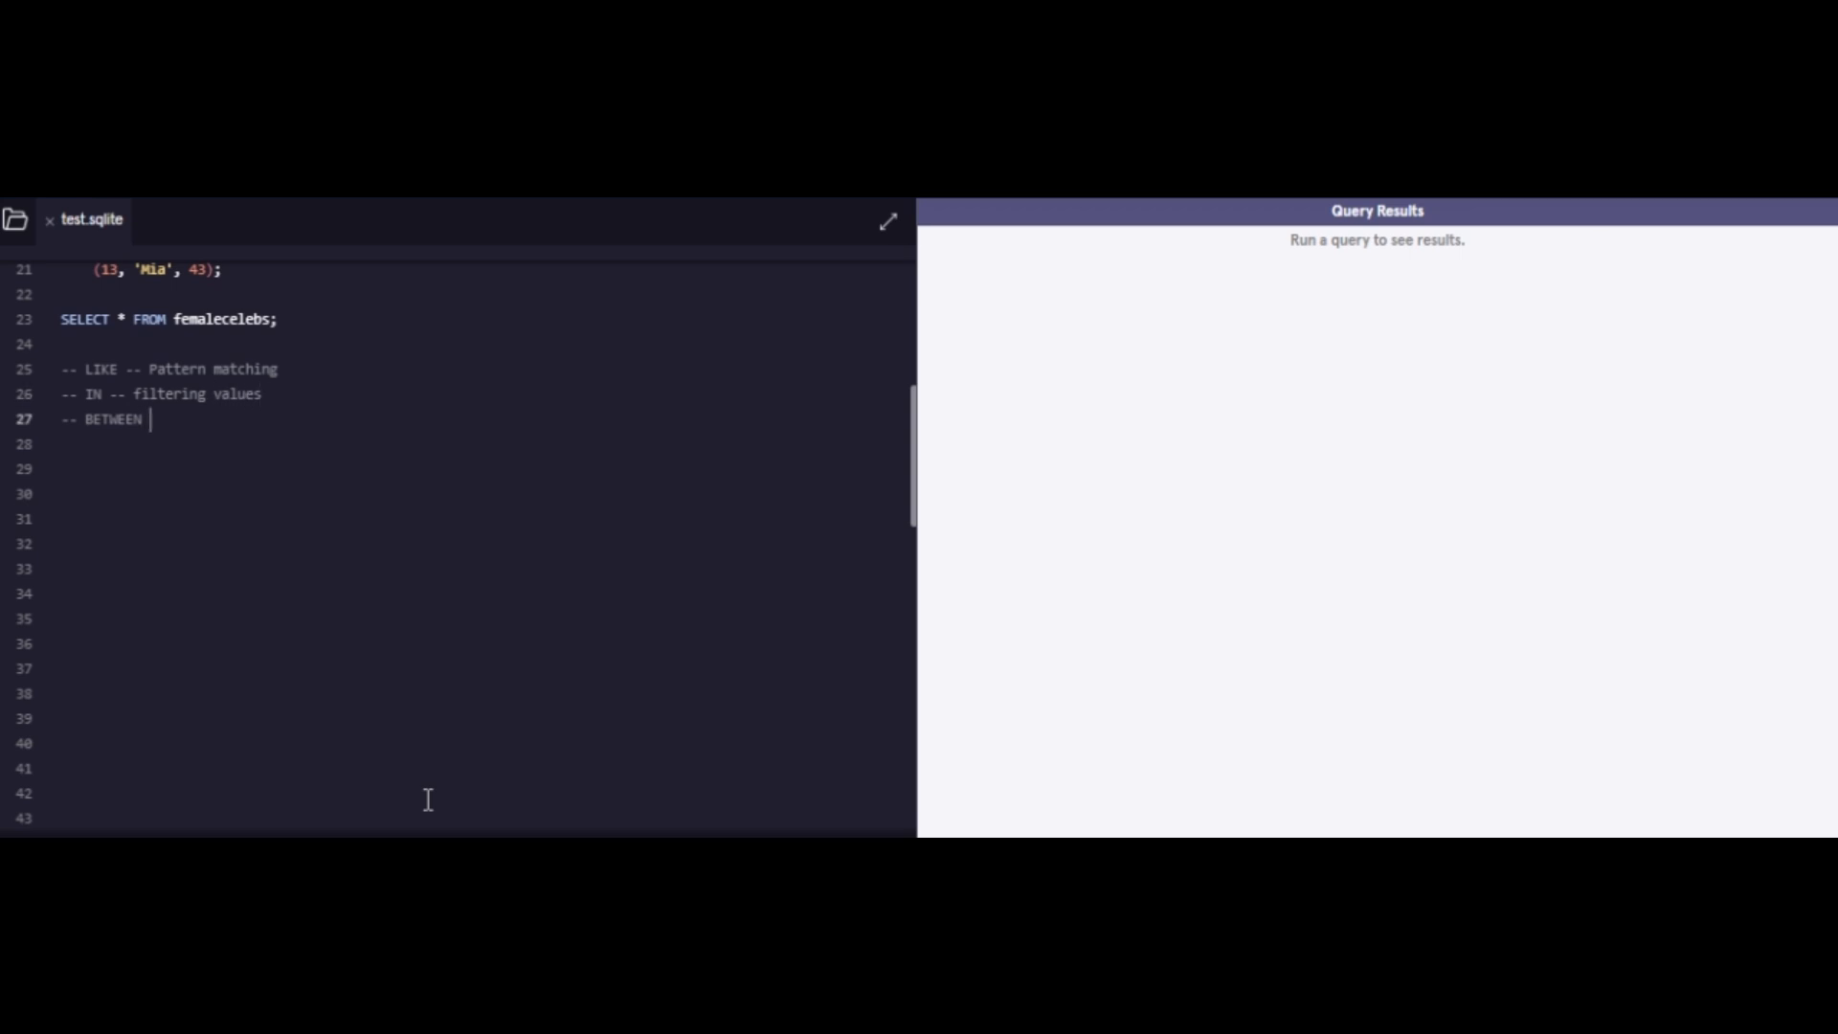
{"action": "type", "text": "-"}
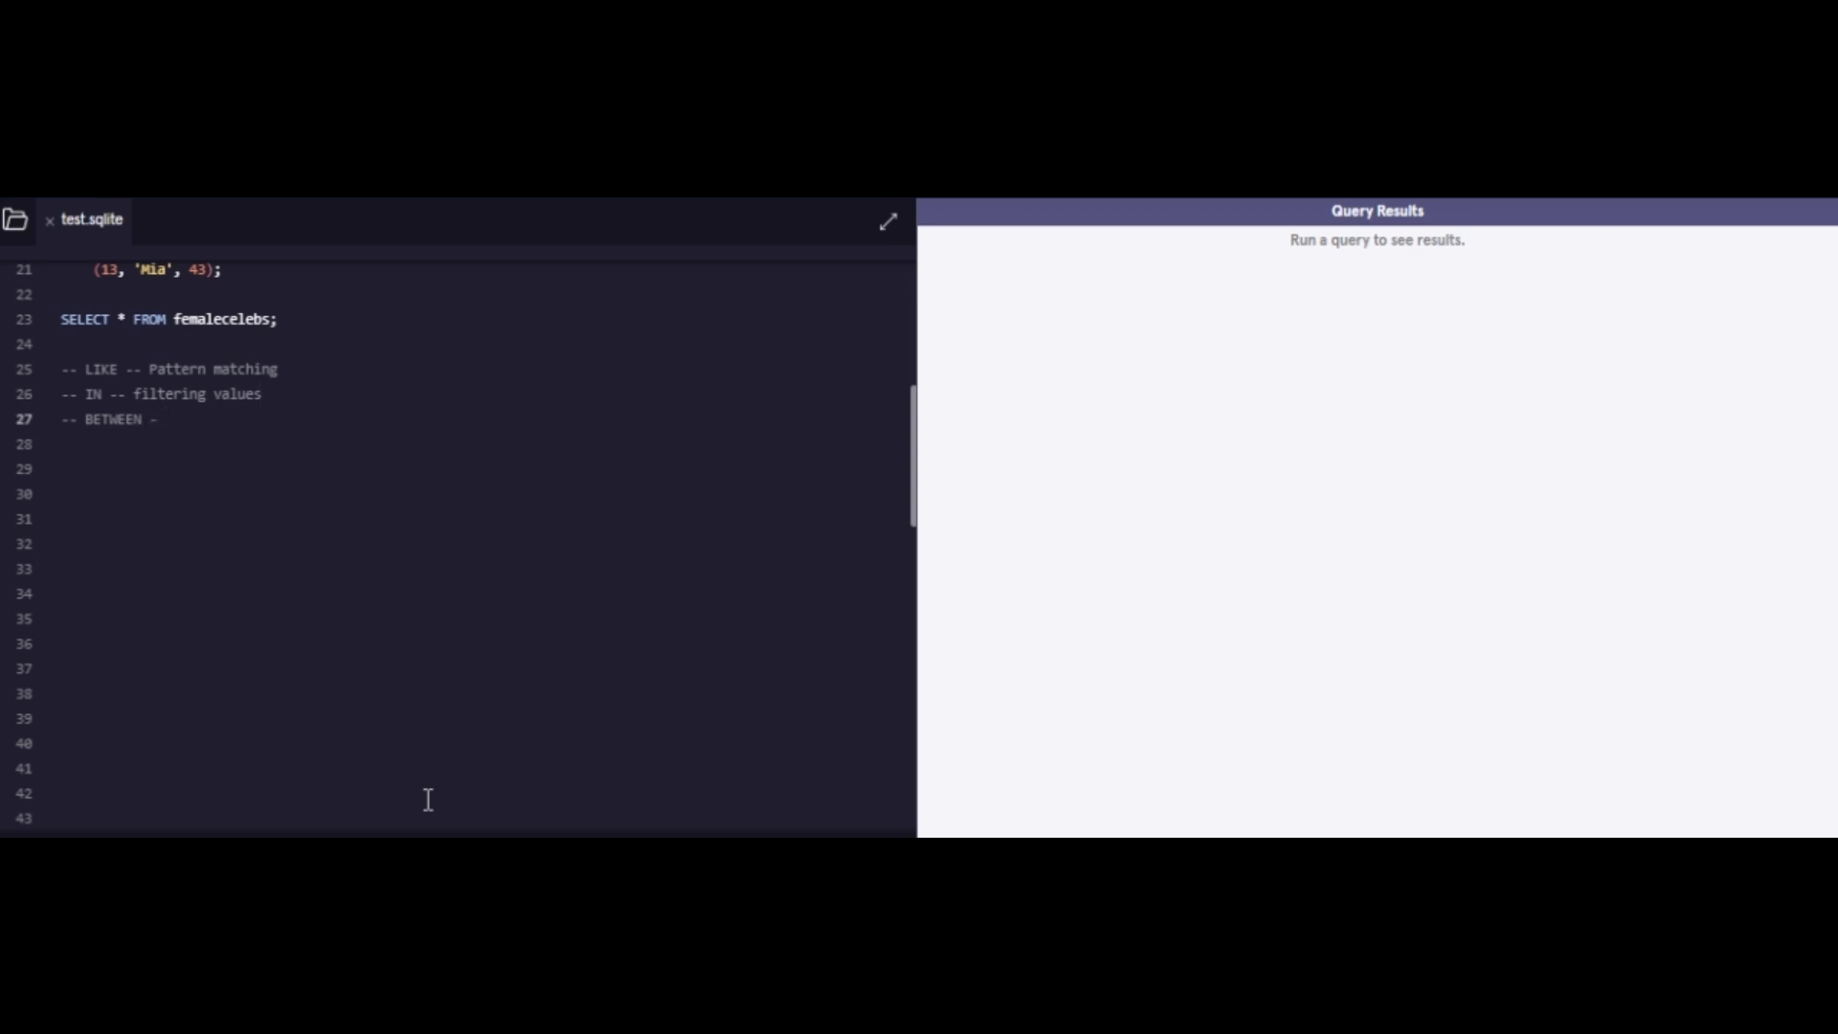
{"action": "type", "text": "for r"}
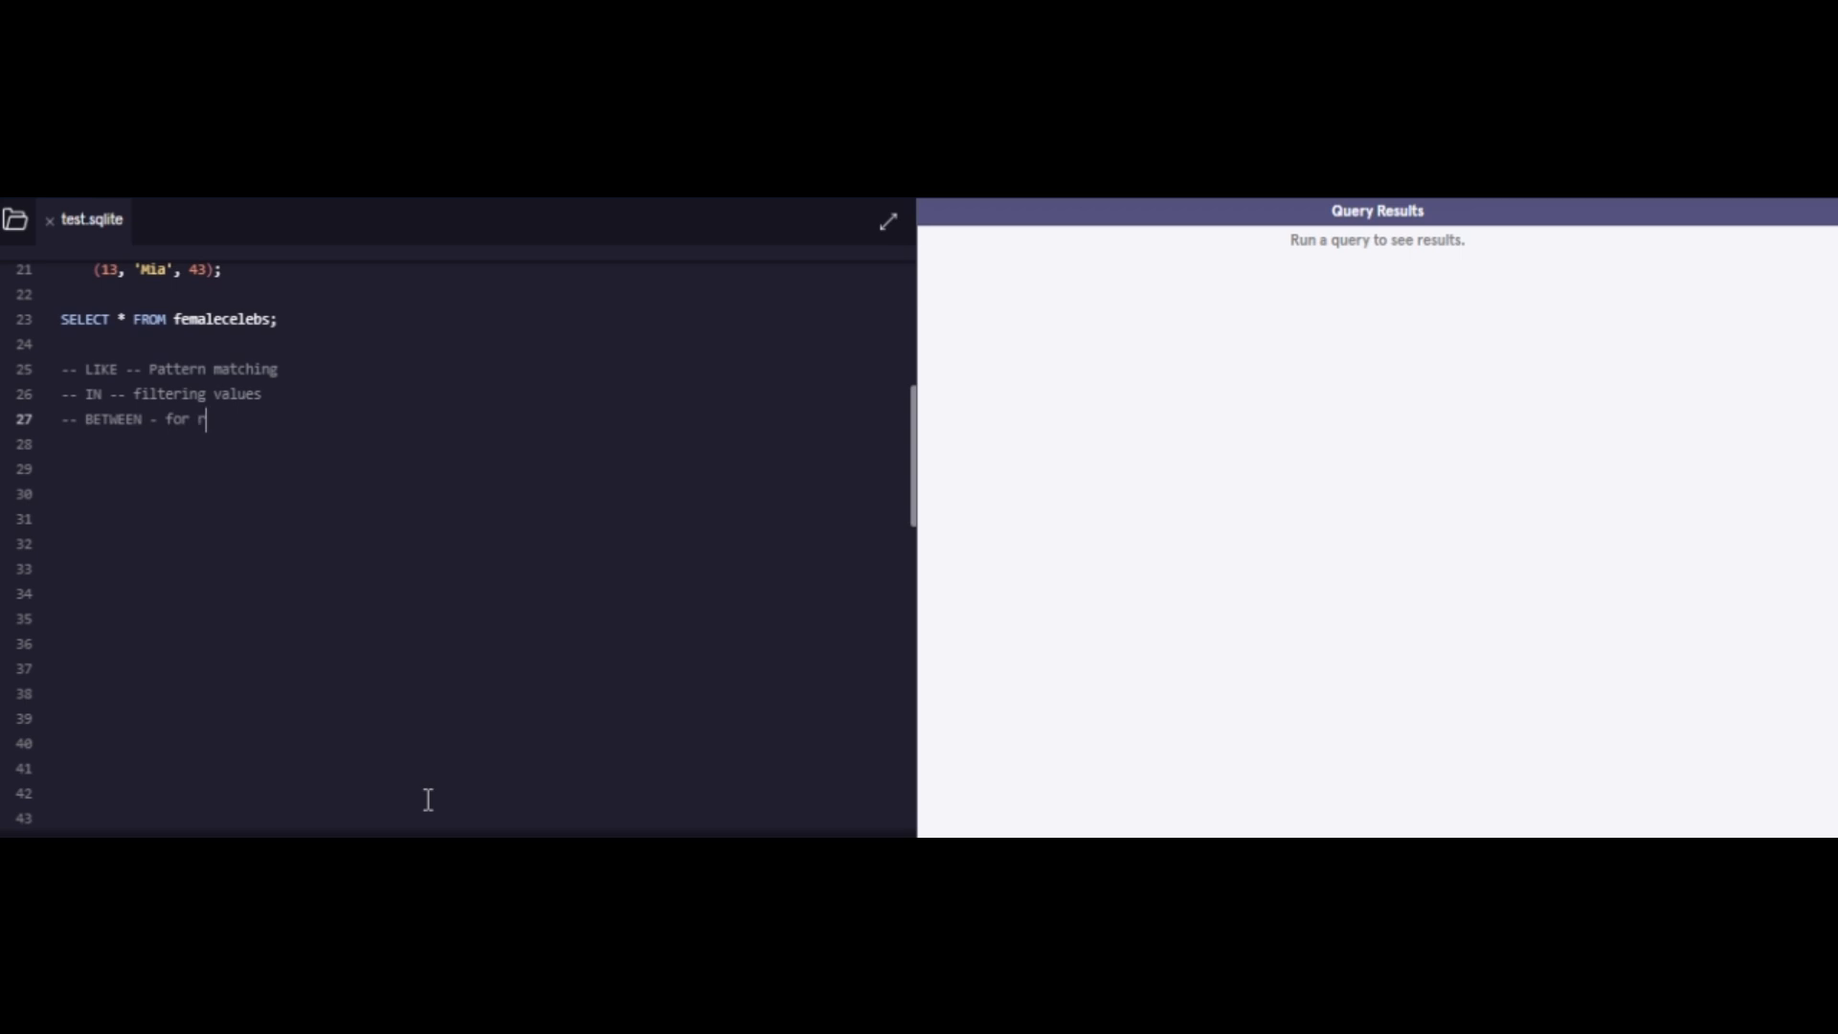
{"action": "type", "text": "anges"}
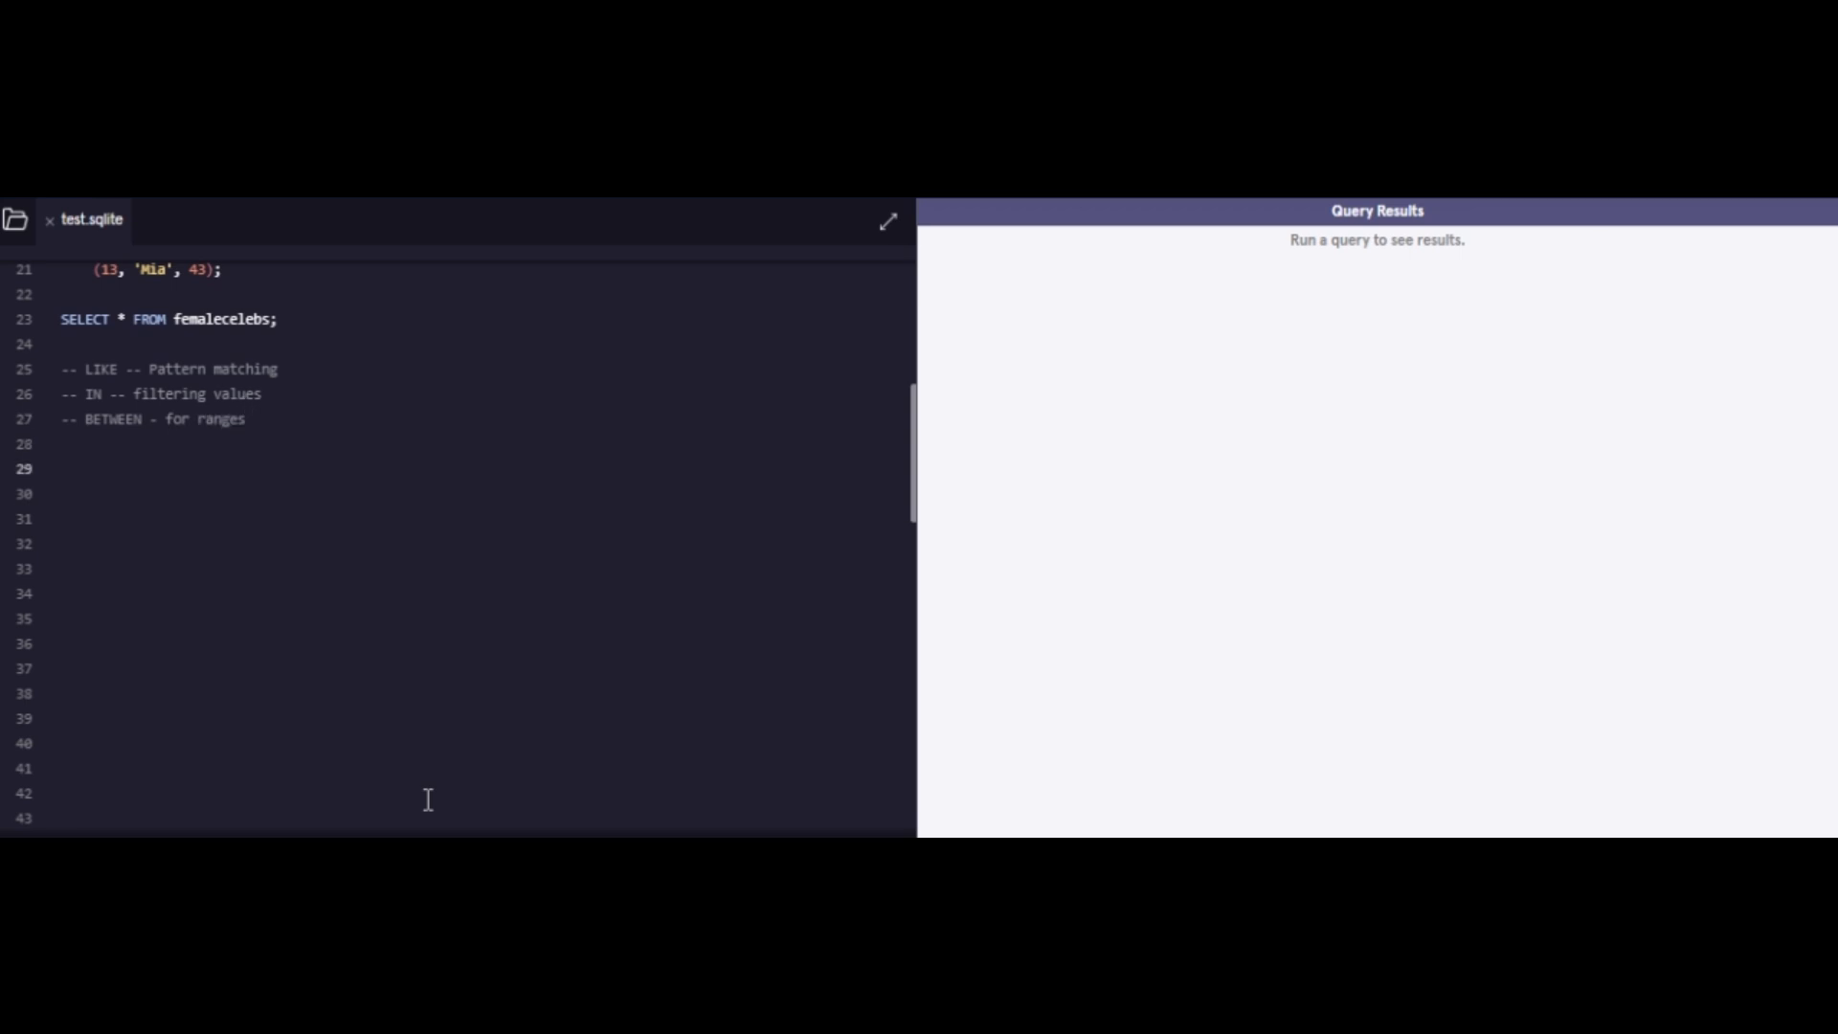
Step: Add the comment line '-- % wild card character'
{"action": "left_click", "coordinate": [63, 468]}
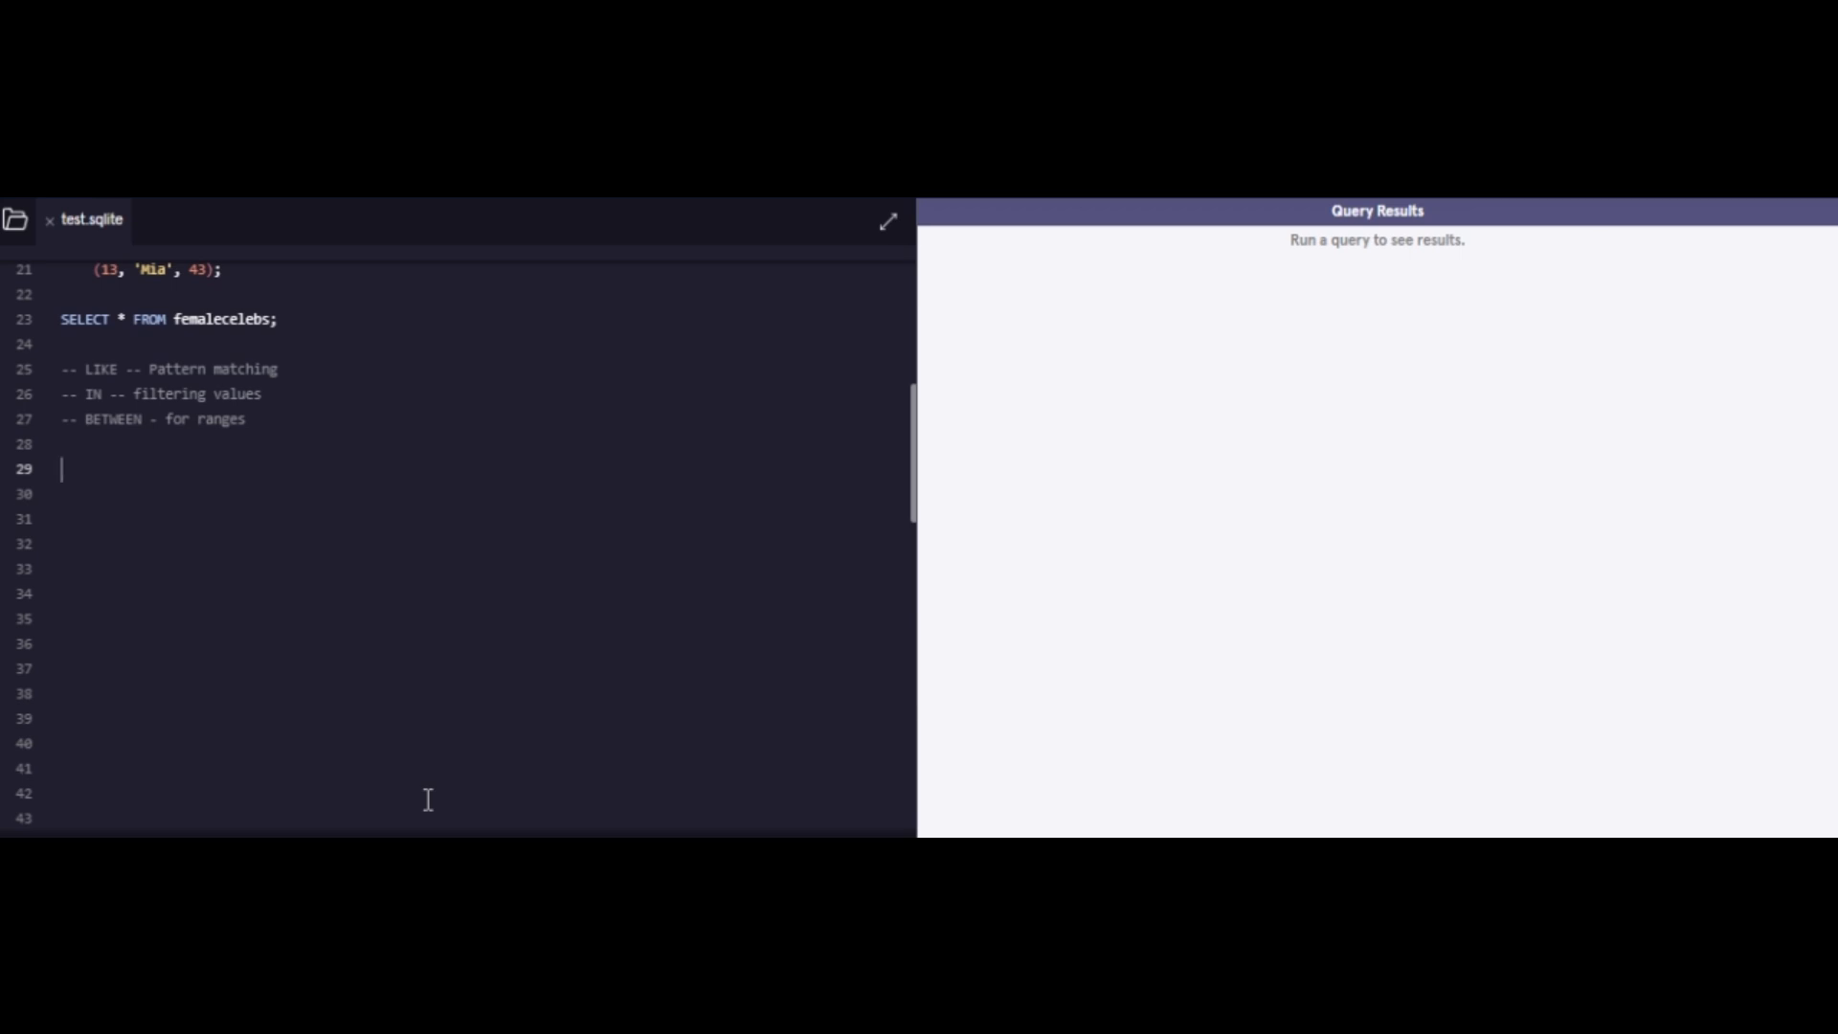
{"action": "type", "text": "--"}
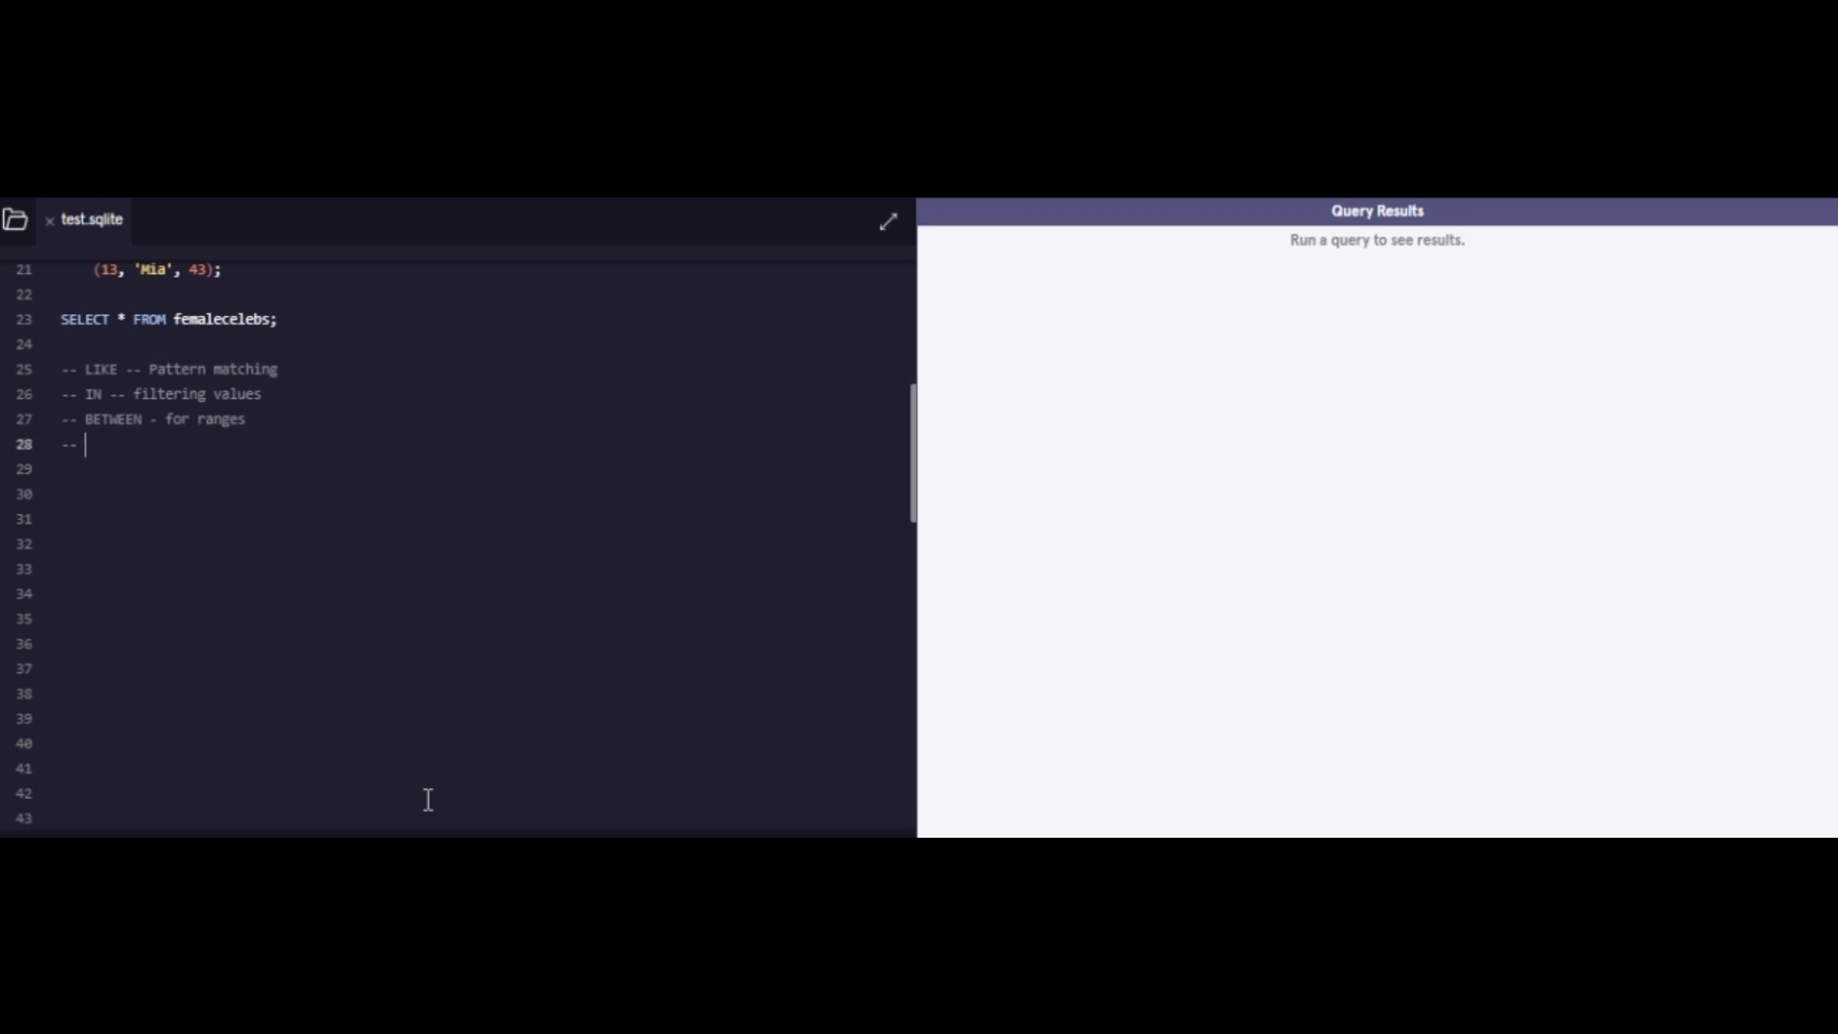
{"action": "type", "text": "%"}
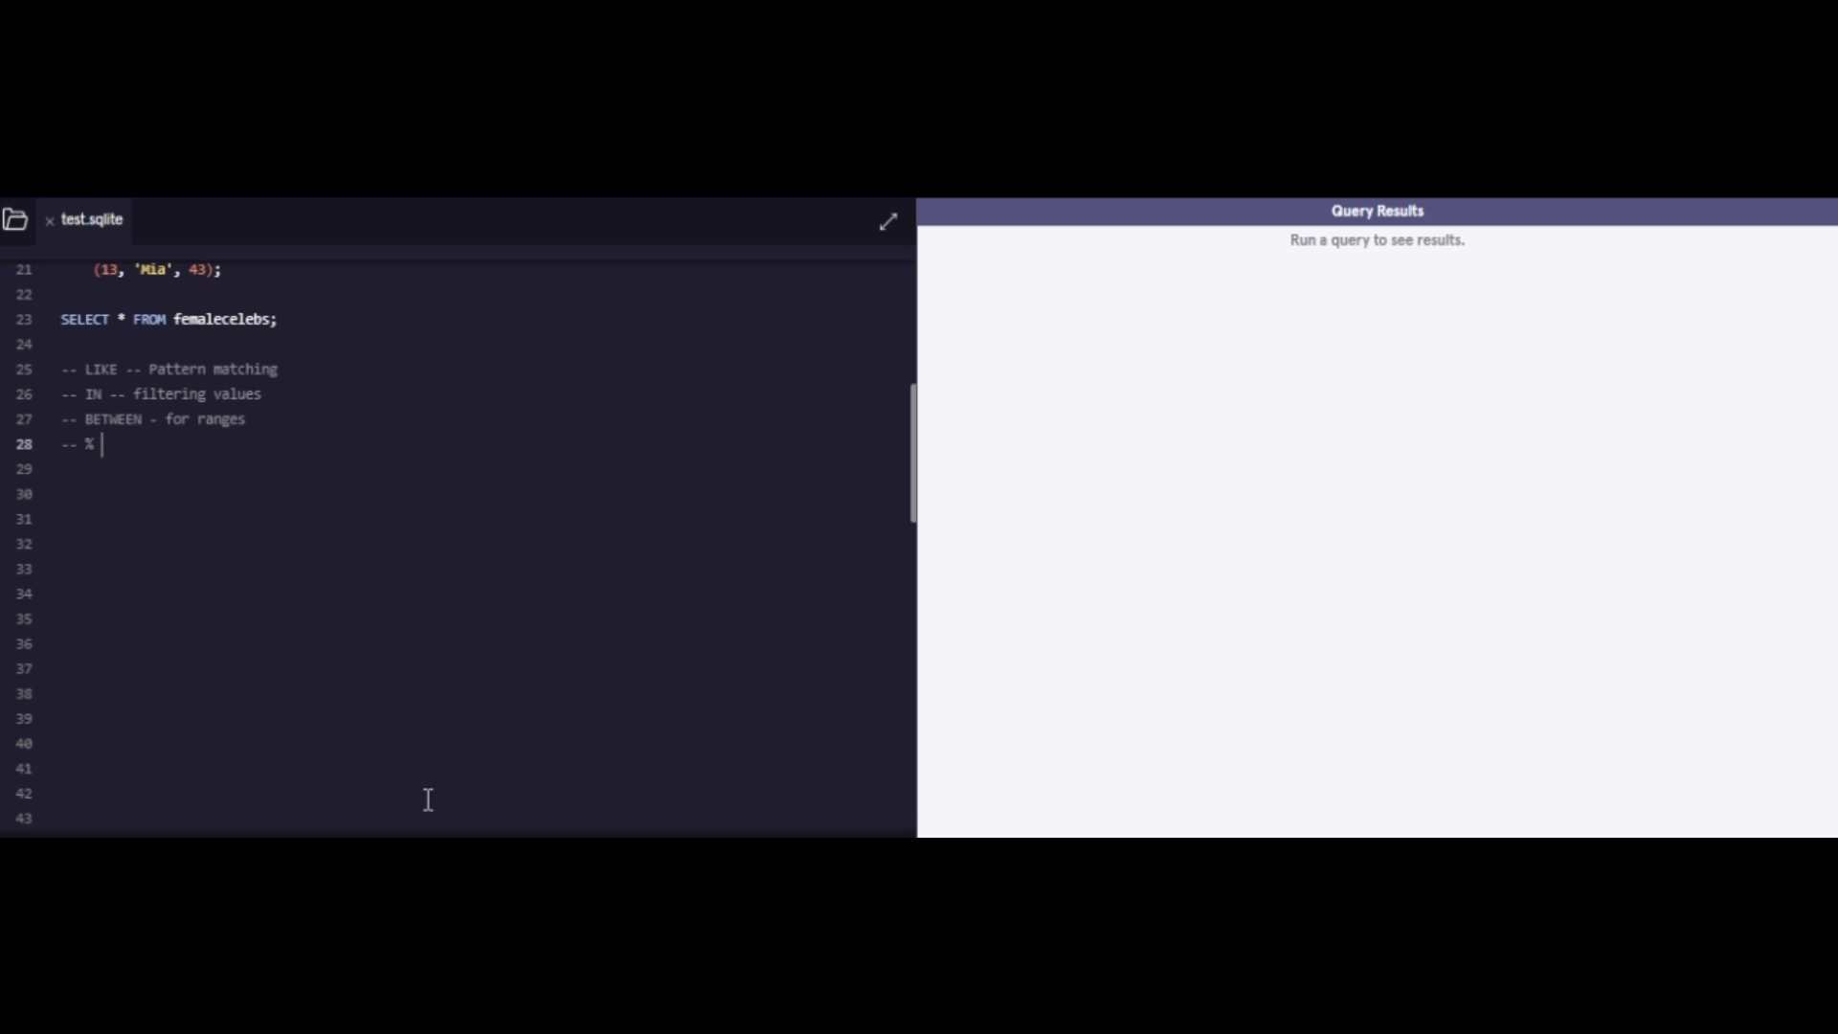
{"action": "type", "text": "wild ca"}
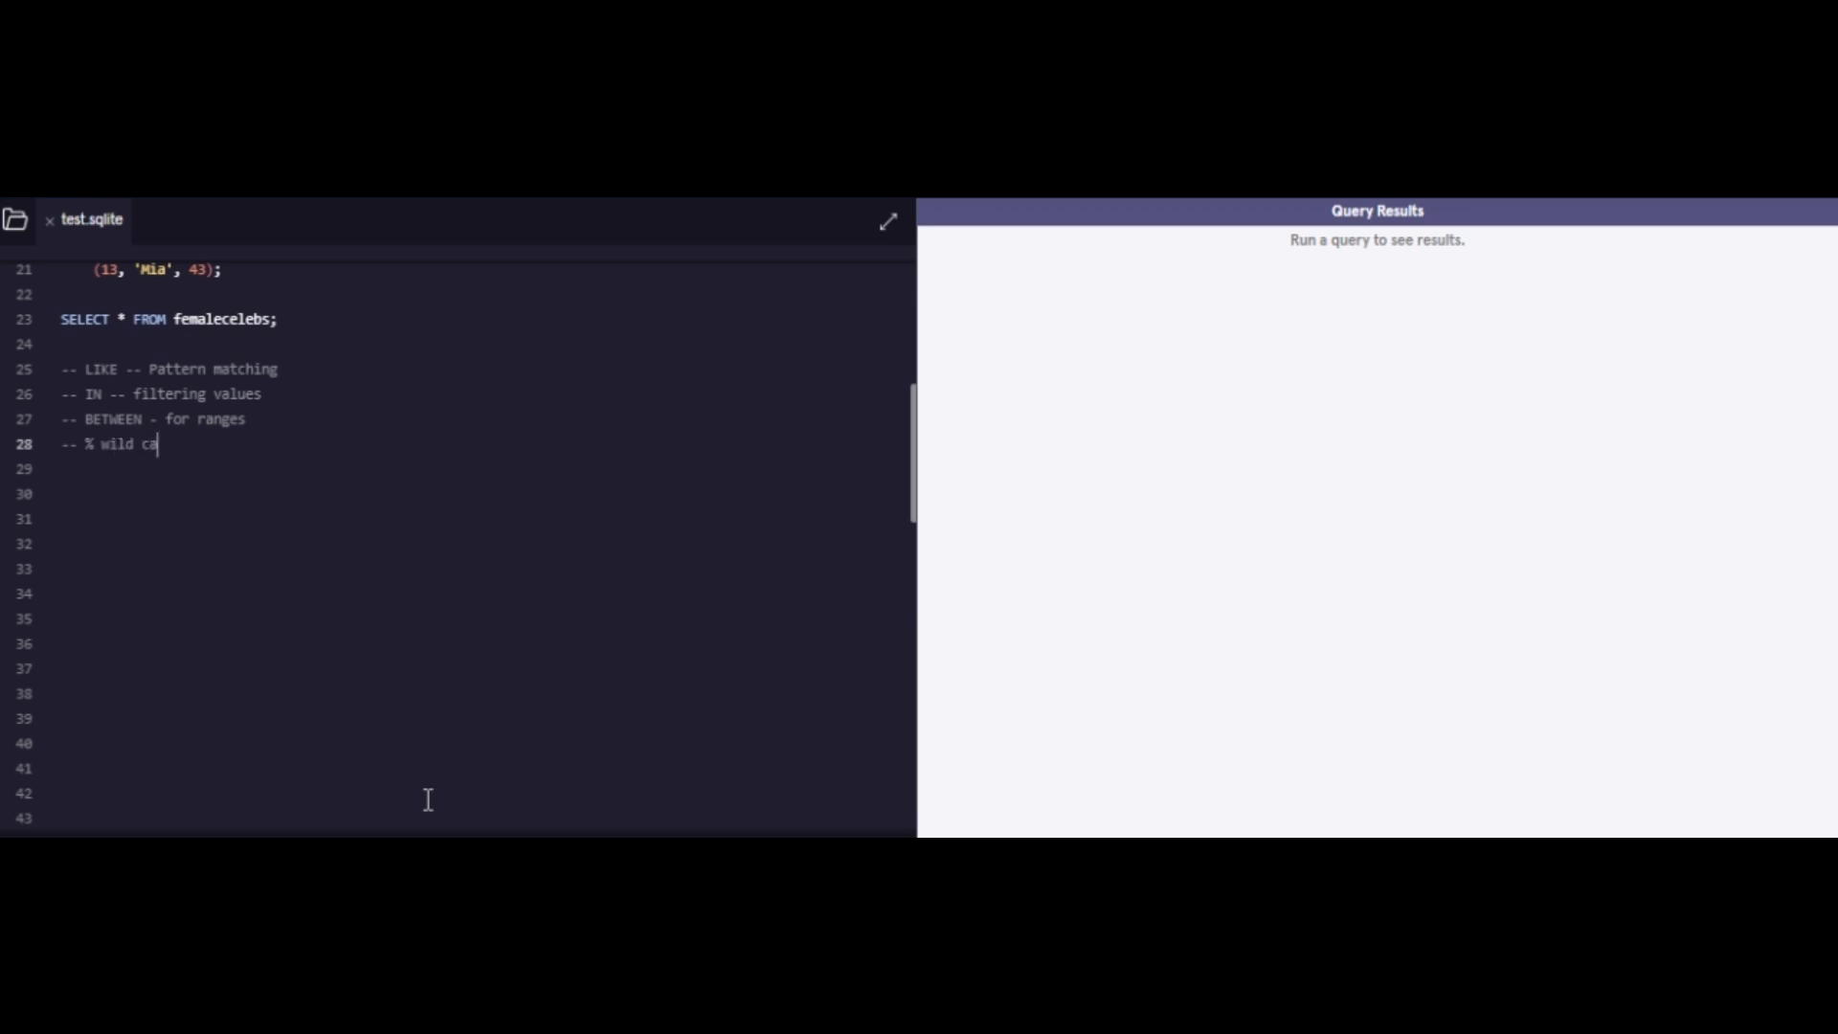
{"action": "type", "text": "rd character"}
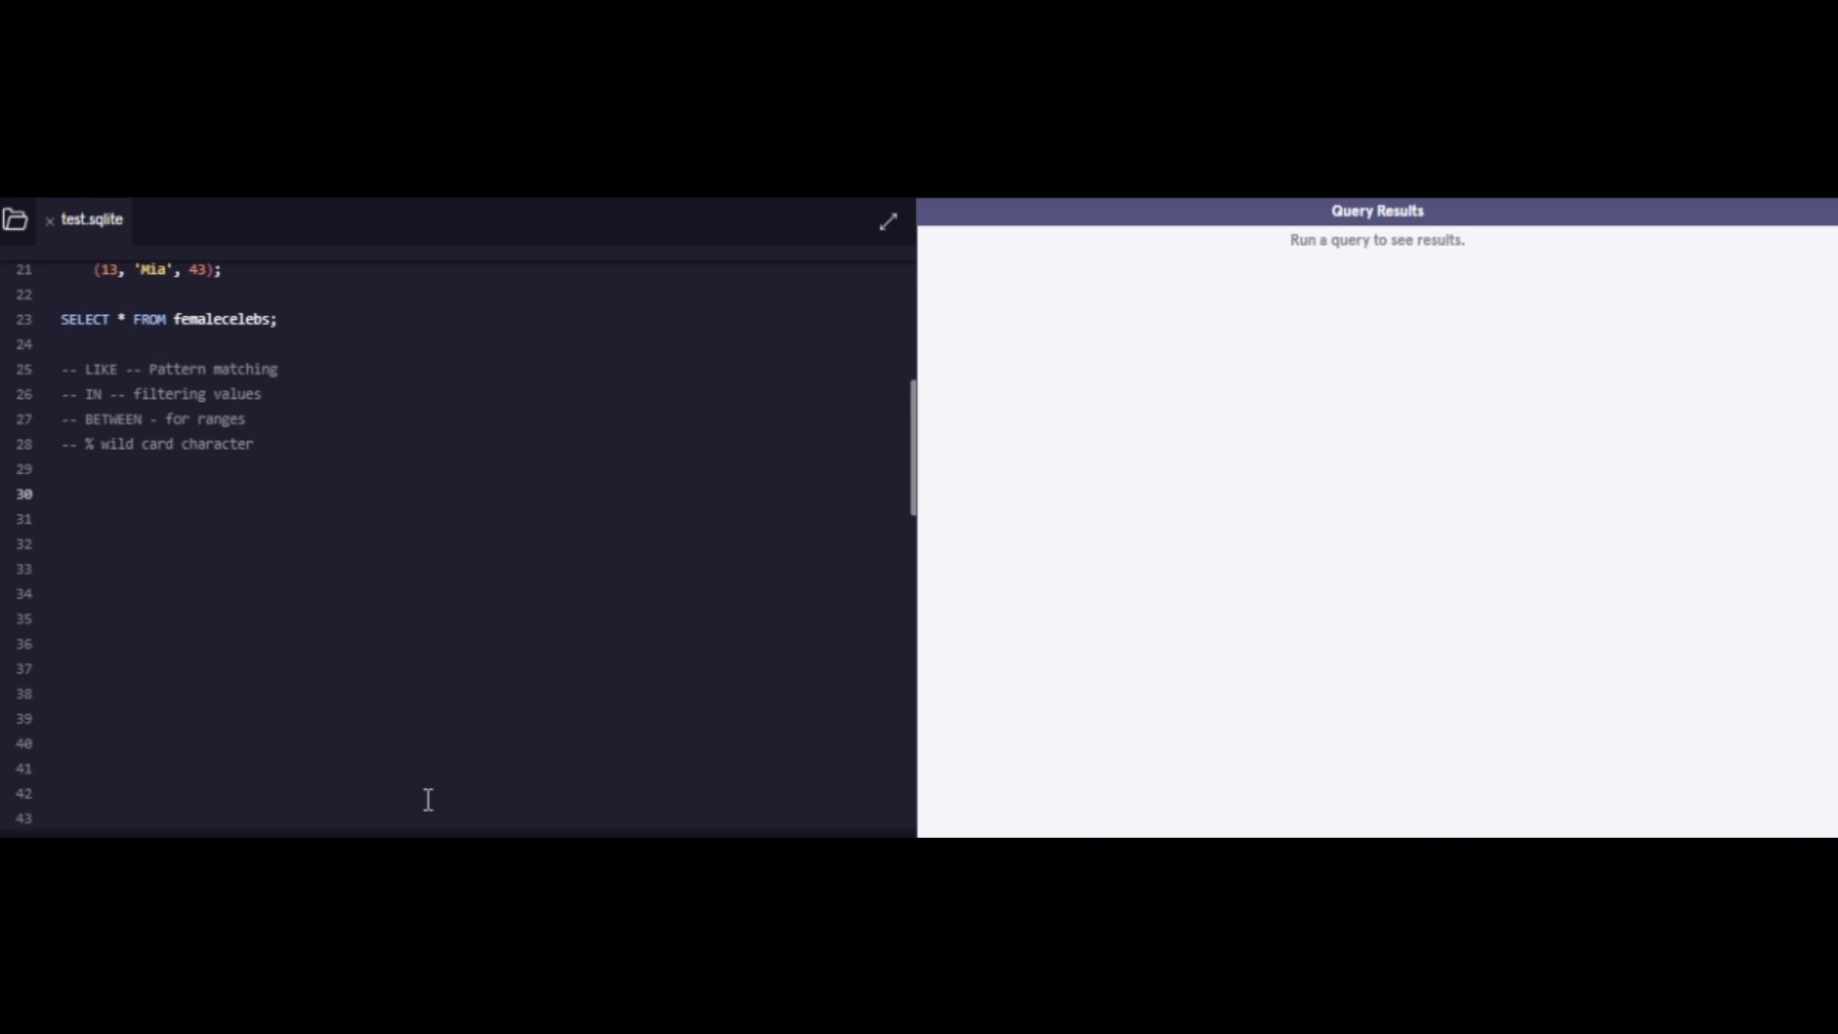
Step: Run SELECT * FROM femalecelebs WHERE Name LIKE 'Sia';, returning only Sia, 48
{"action": "type", "text": "SELECT"}
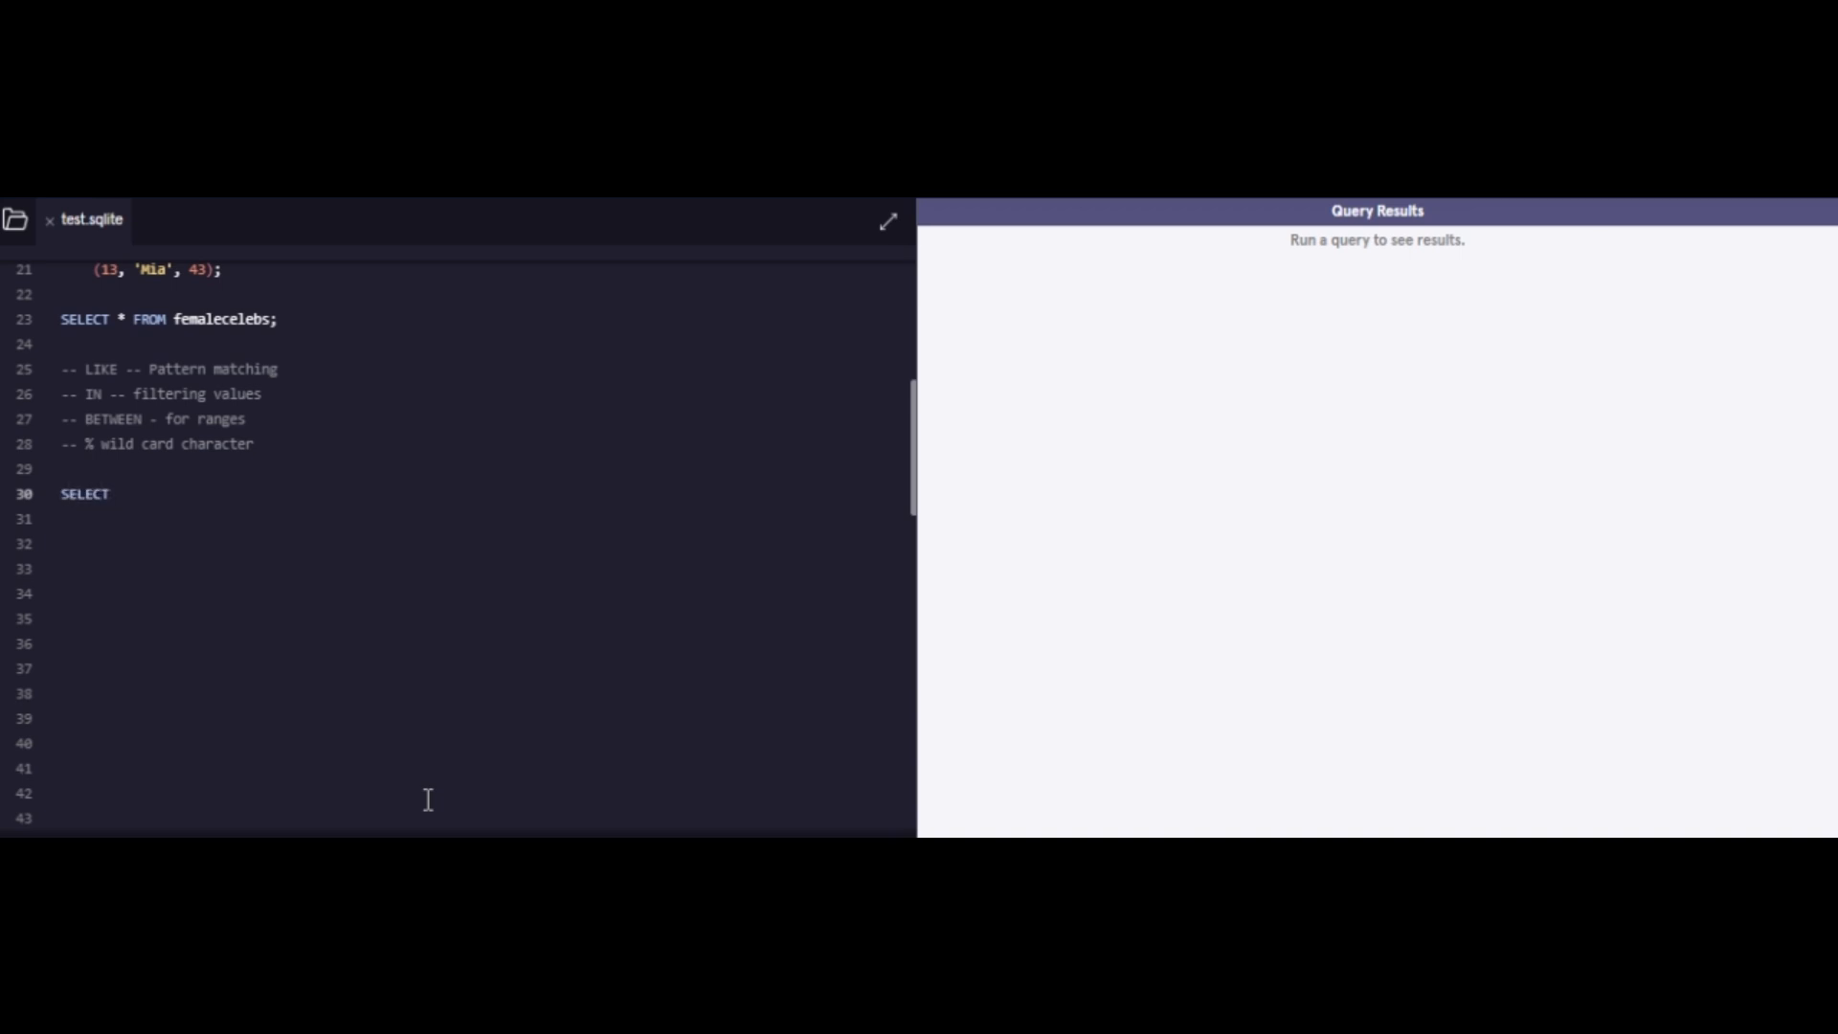
{"action": "type", "text": "* F"}
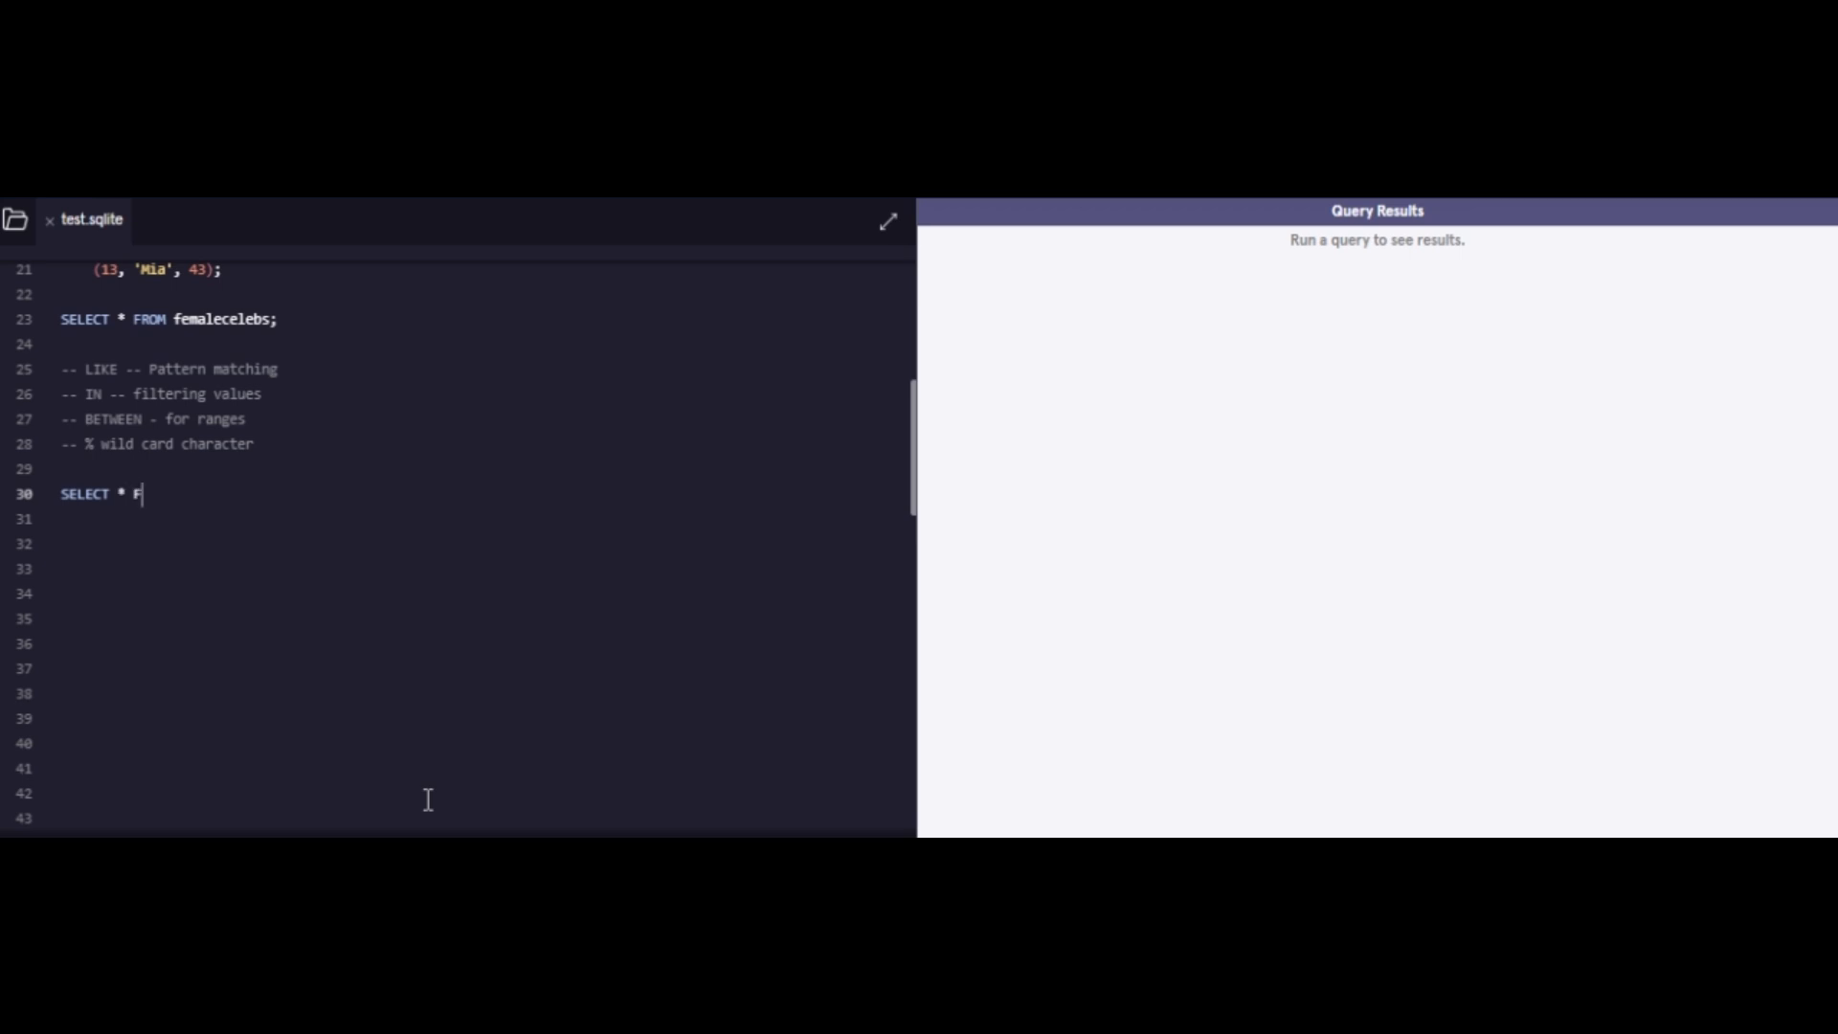
{"action": "type", "text": "ROM"}
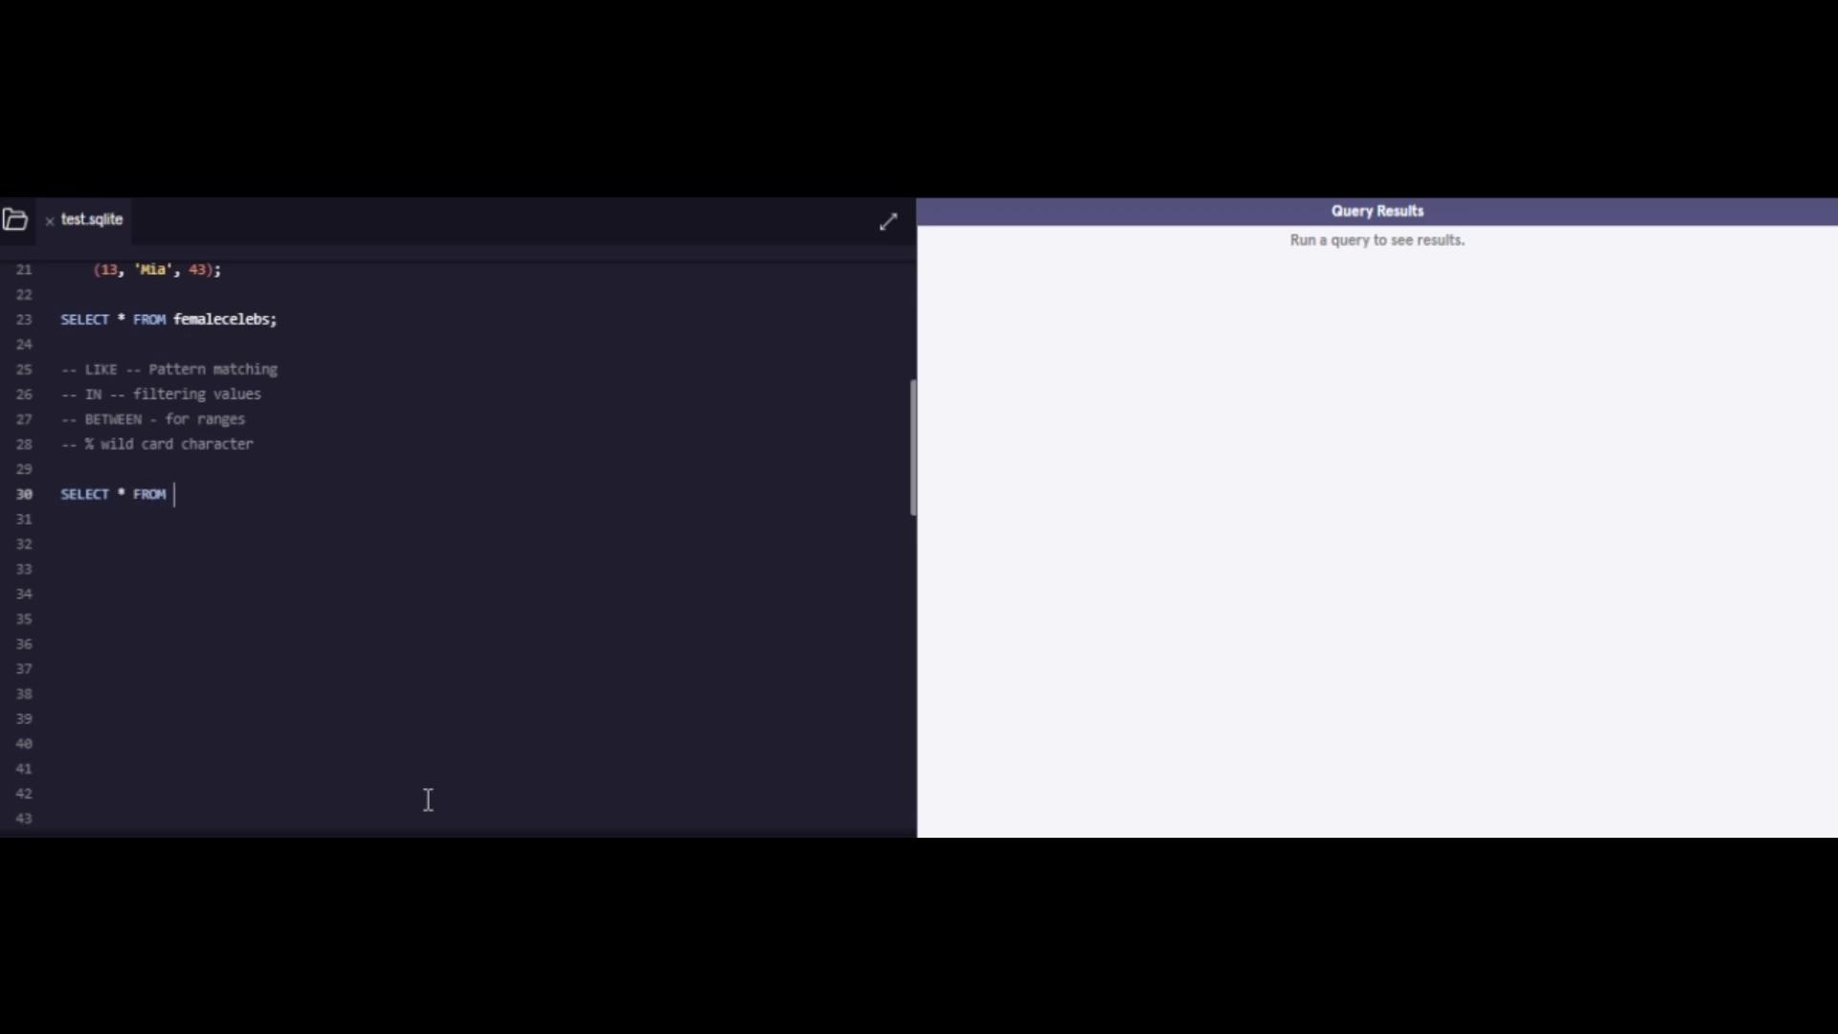
{"action": "type", "text": "femalecelebs"}
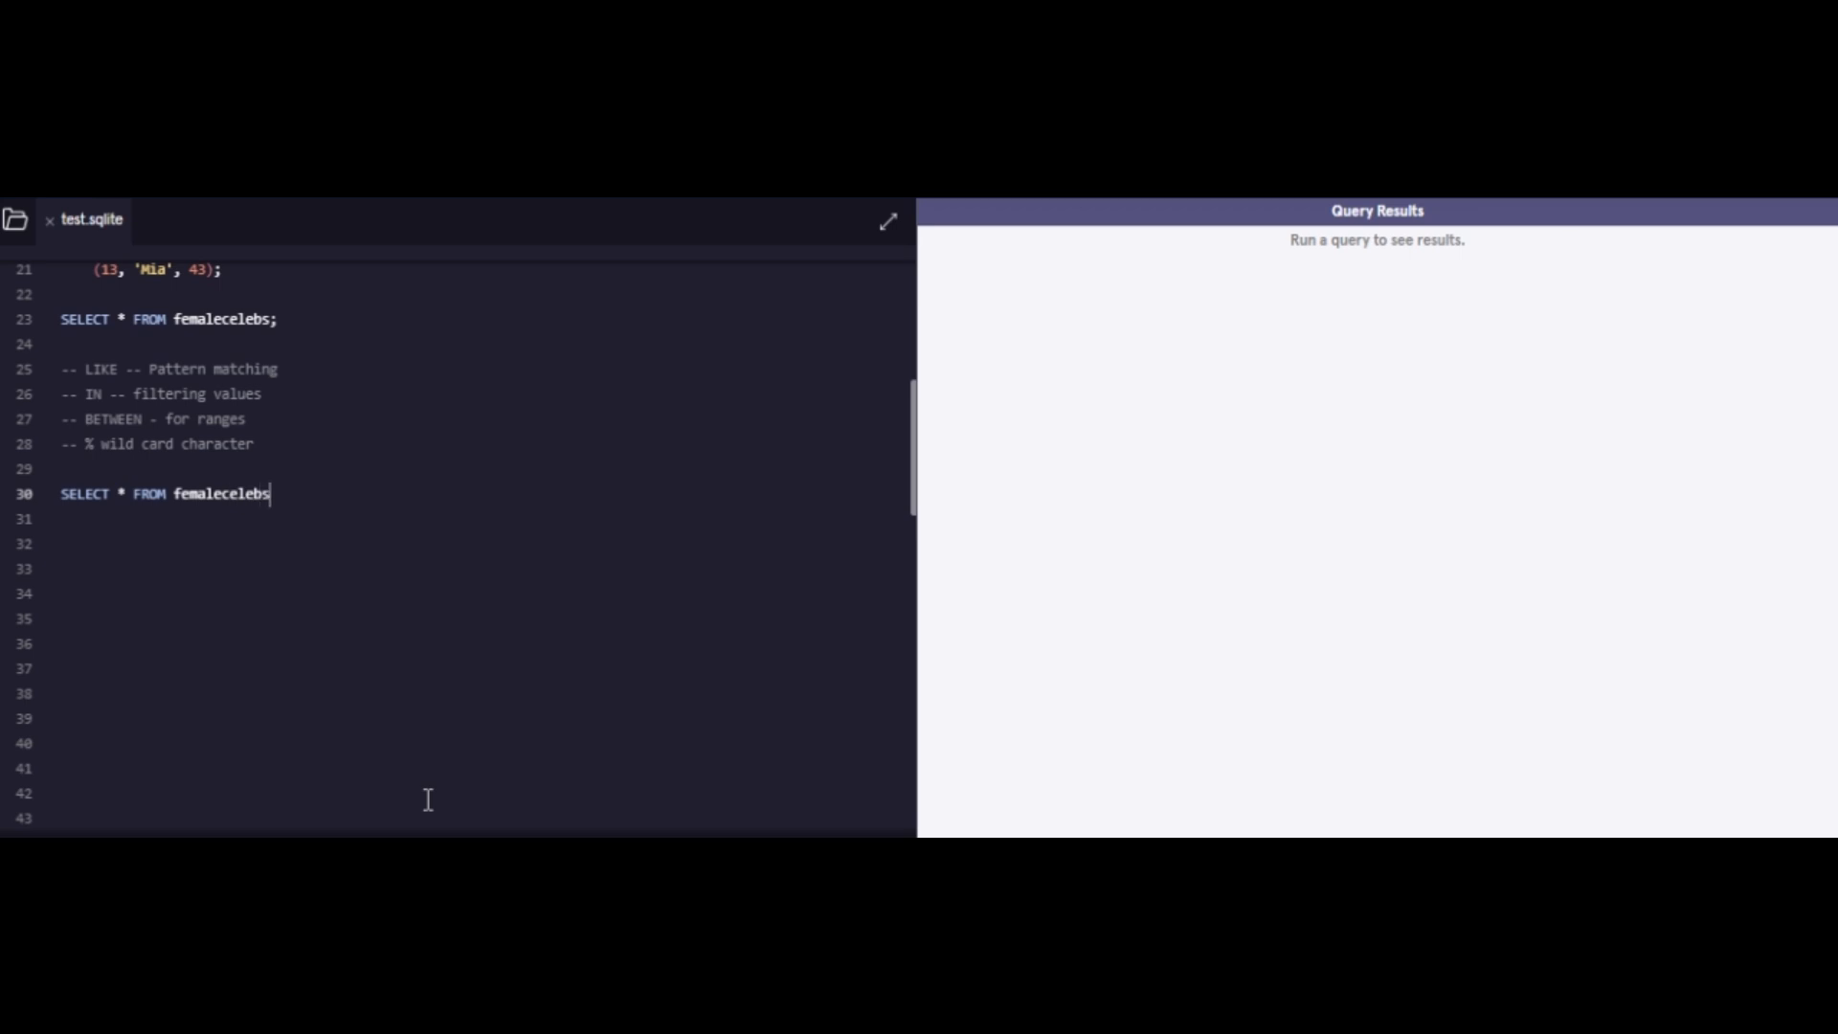
{"action": "type", "text": "w"}
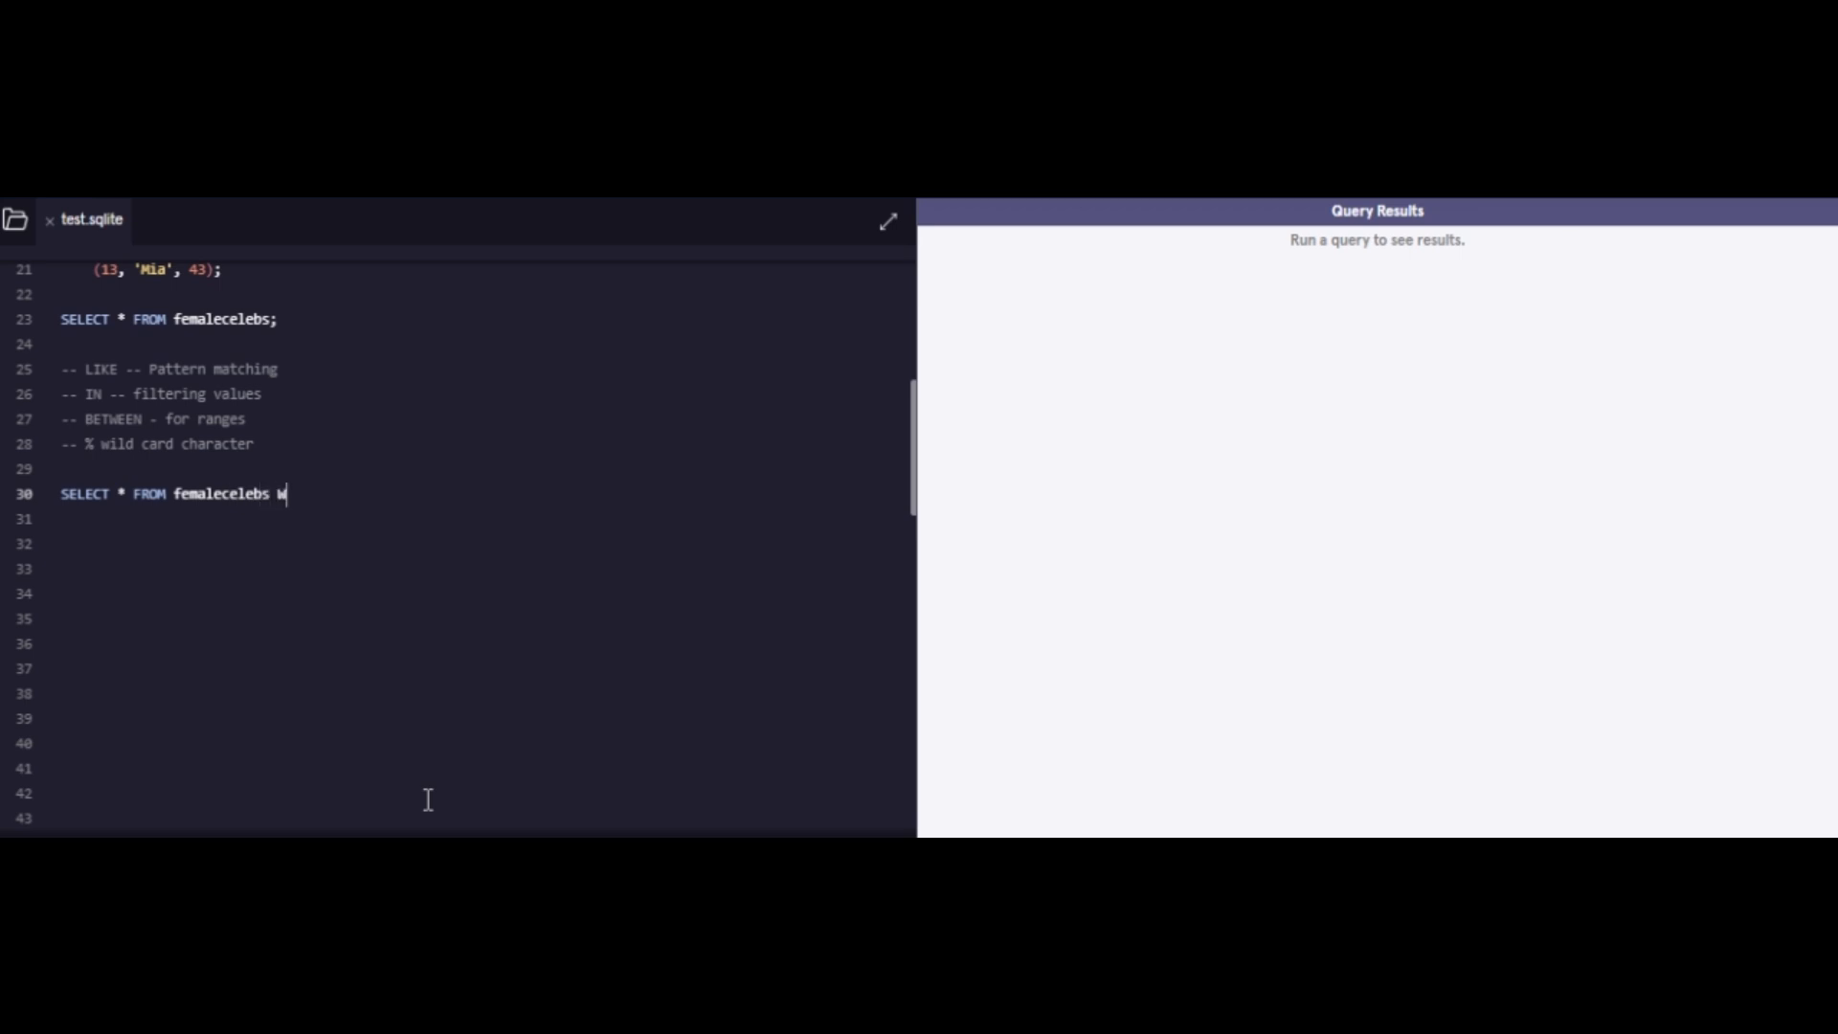
{"action": "type", "text": "HERE"}
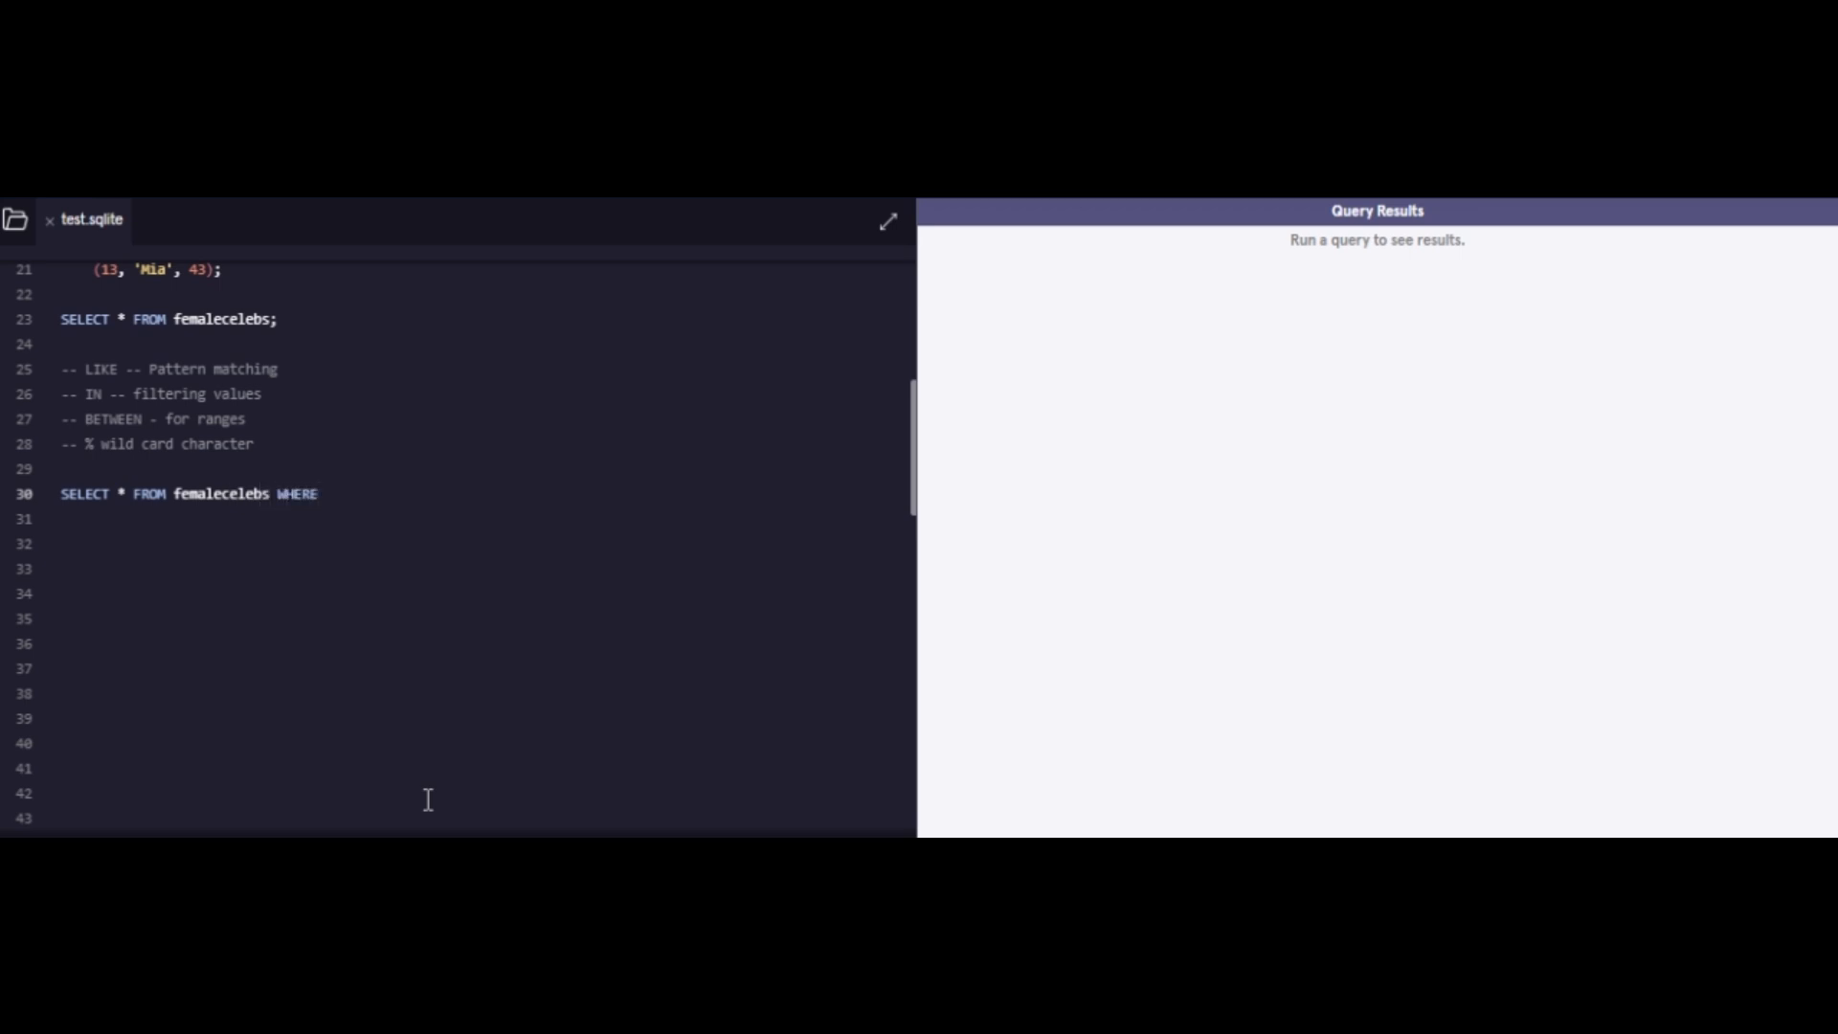
{"action": "type", "text": "Name"}
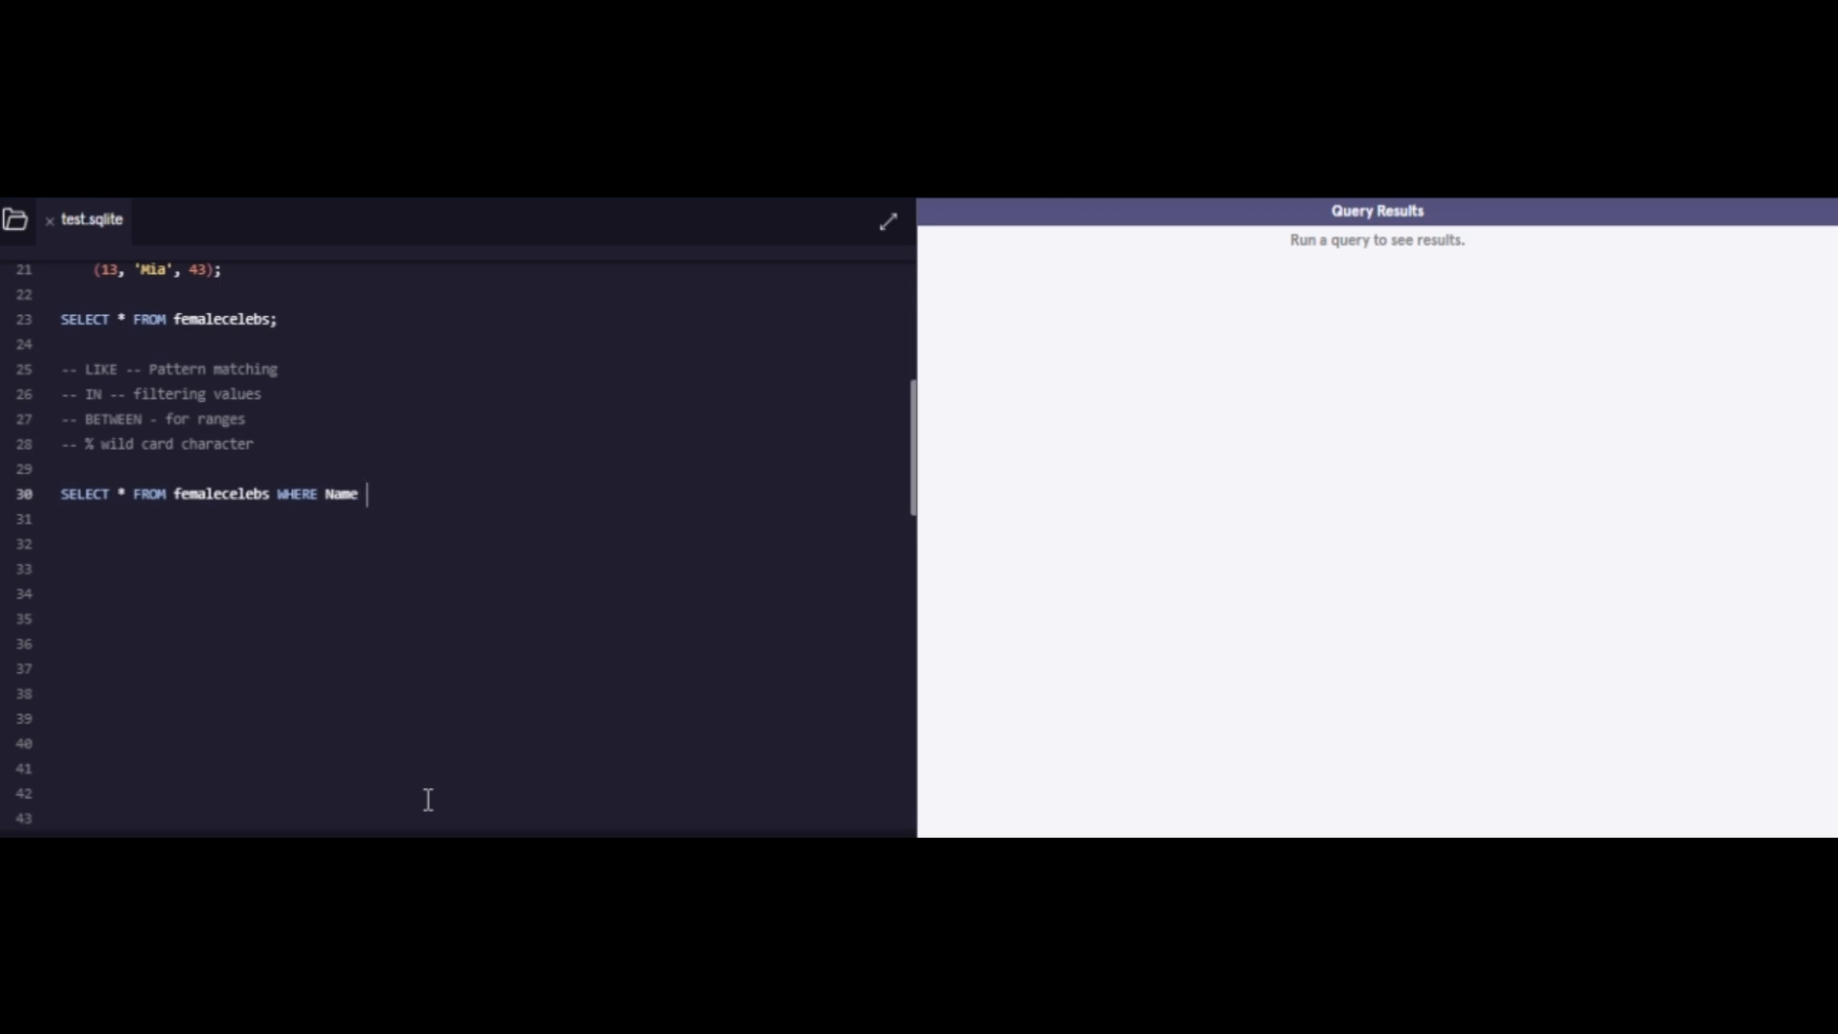
{"action": "type", "text": "LIKE"}
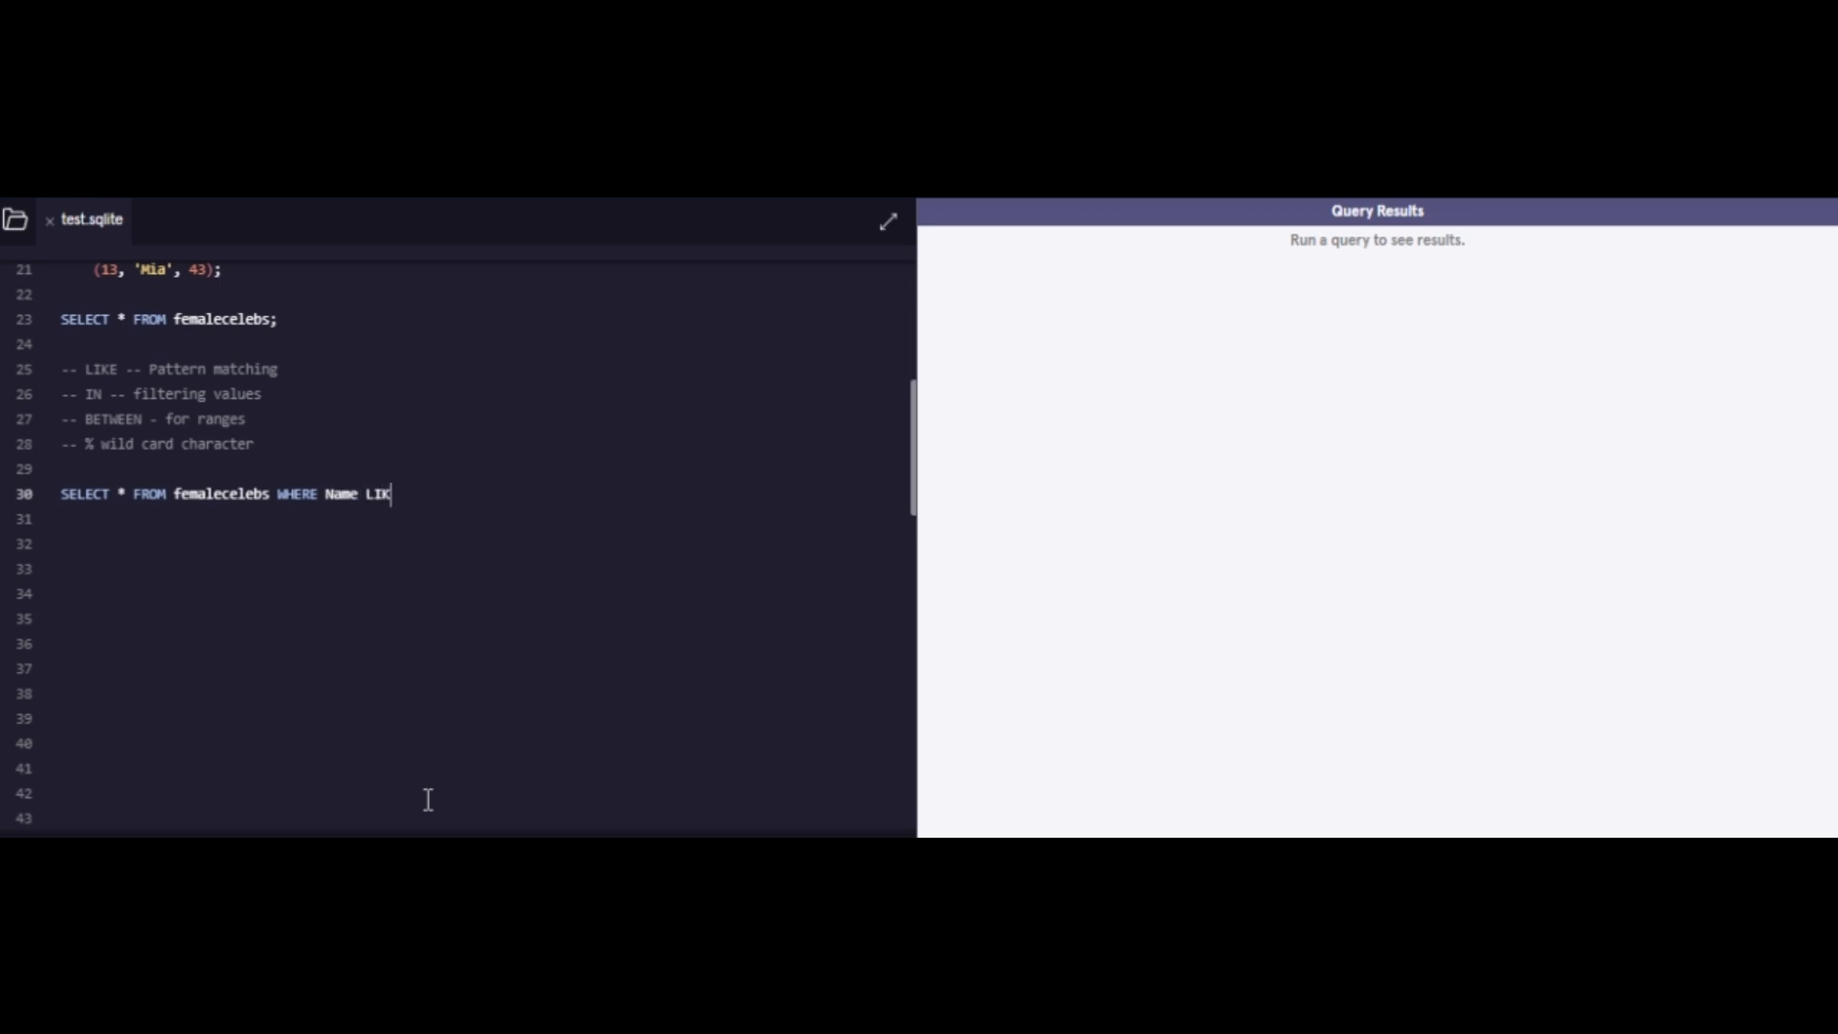
{"action": "type", "text": "'"}
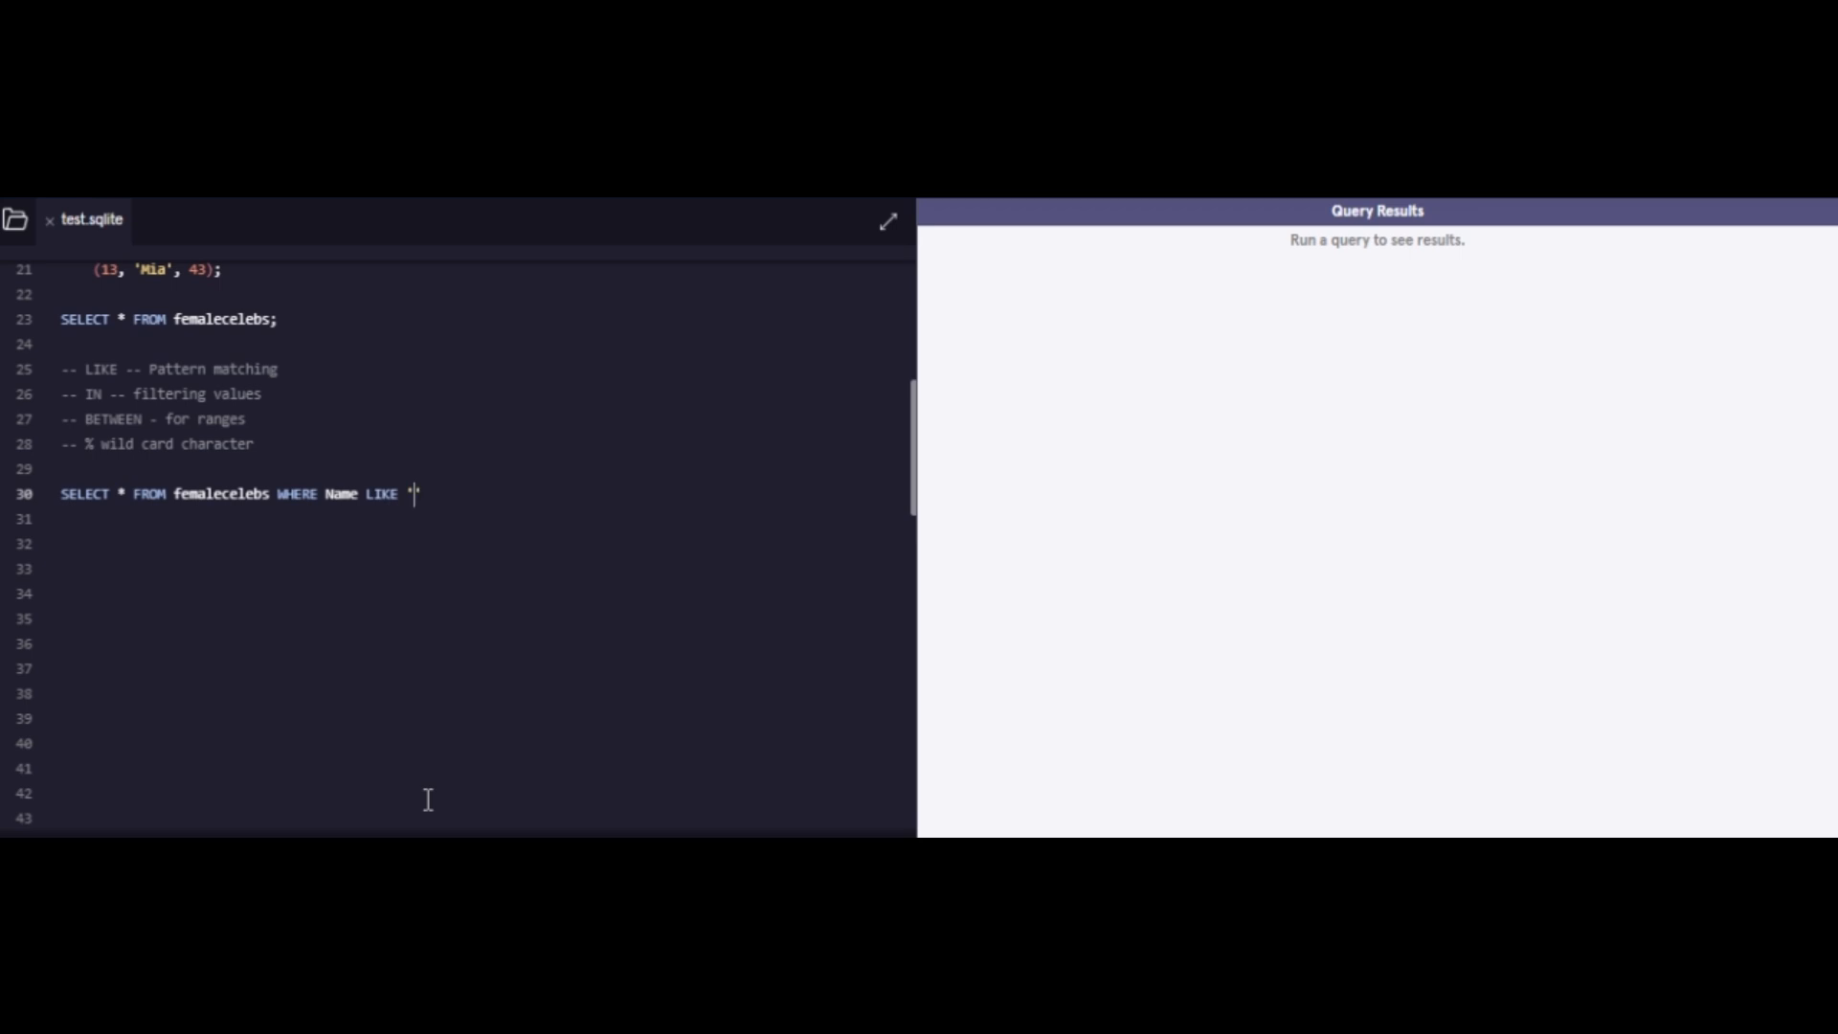
{"action": "type", "text": "Sia"}
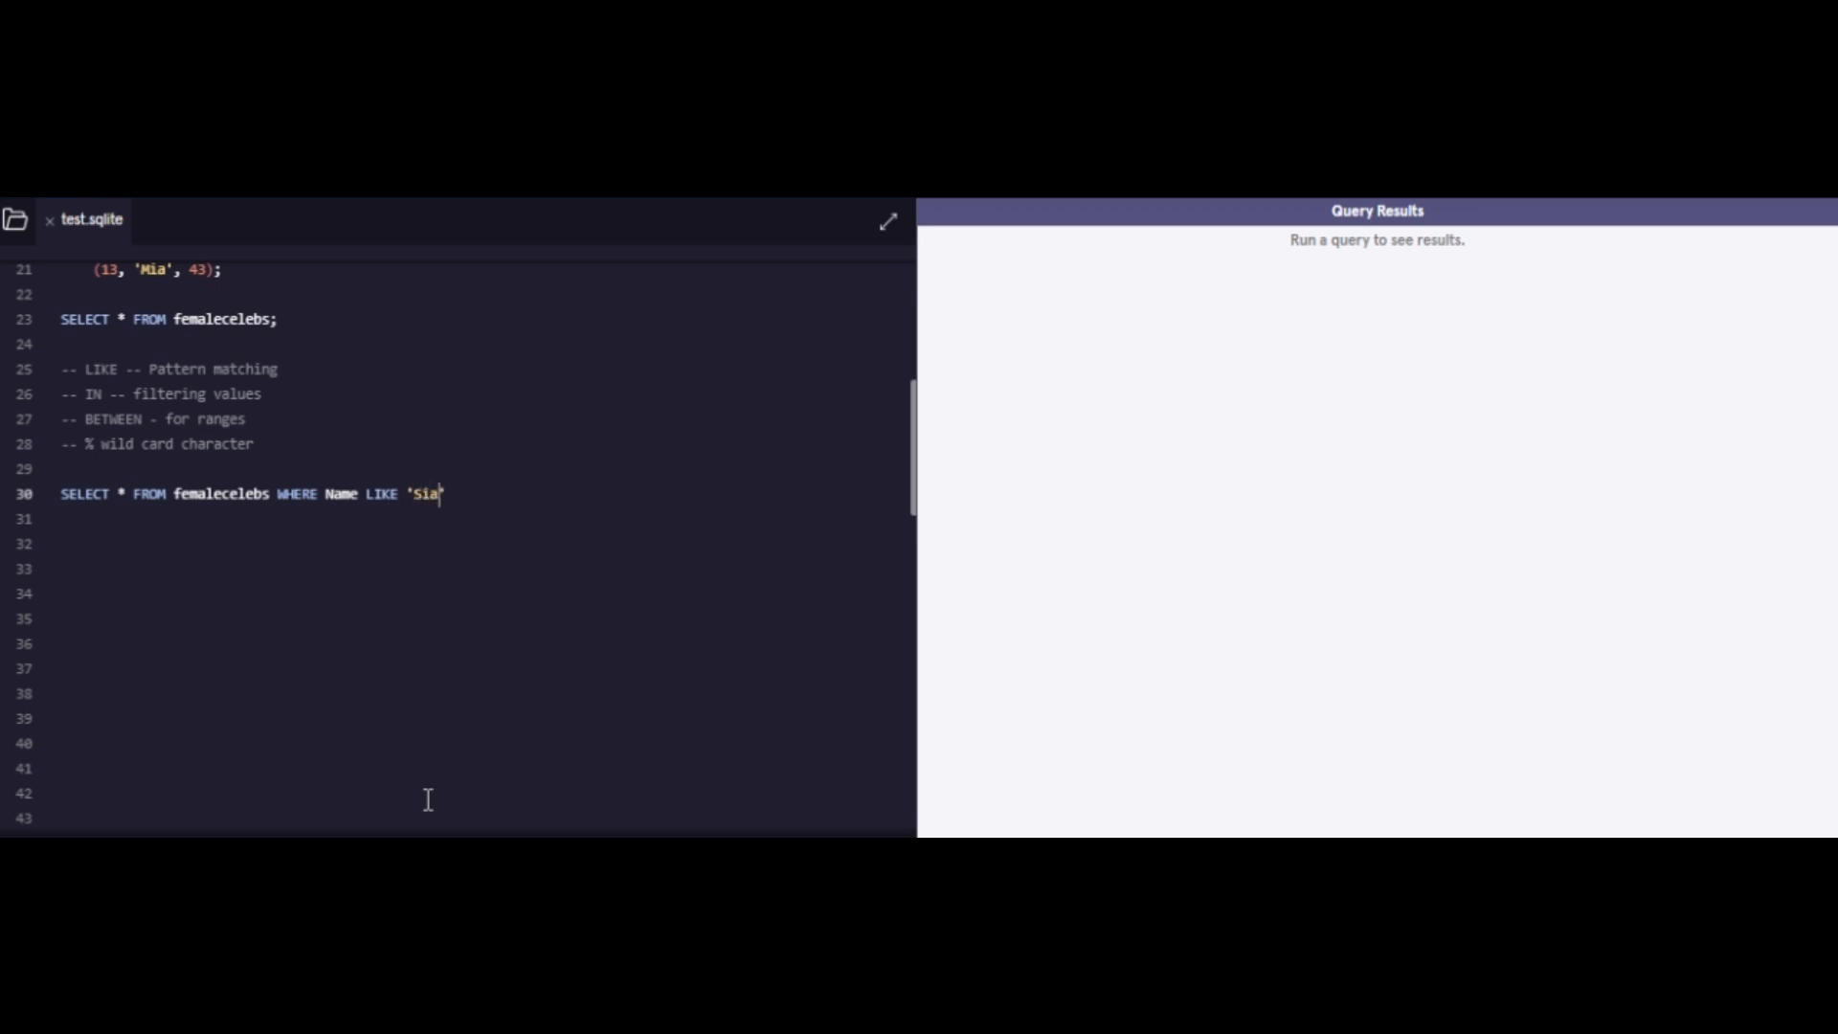
{"action": "type", "text": ";"}
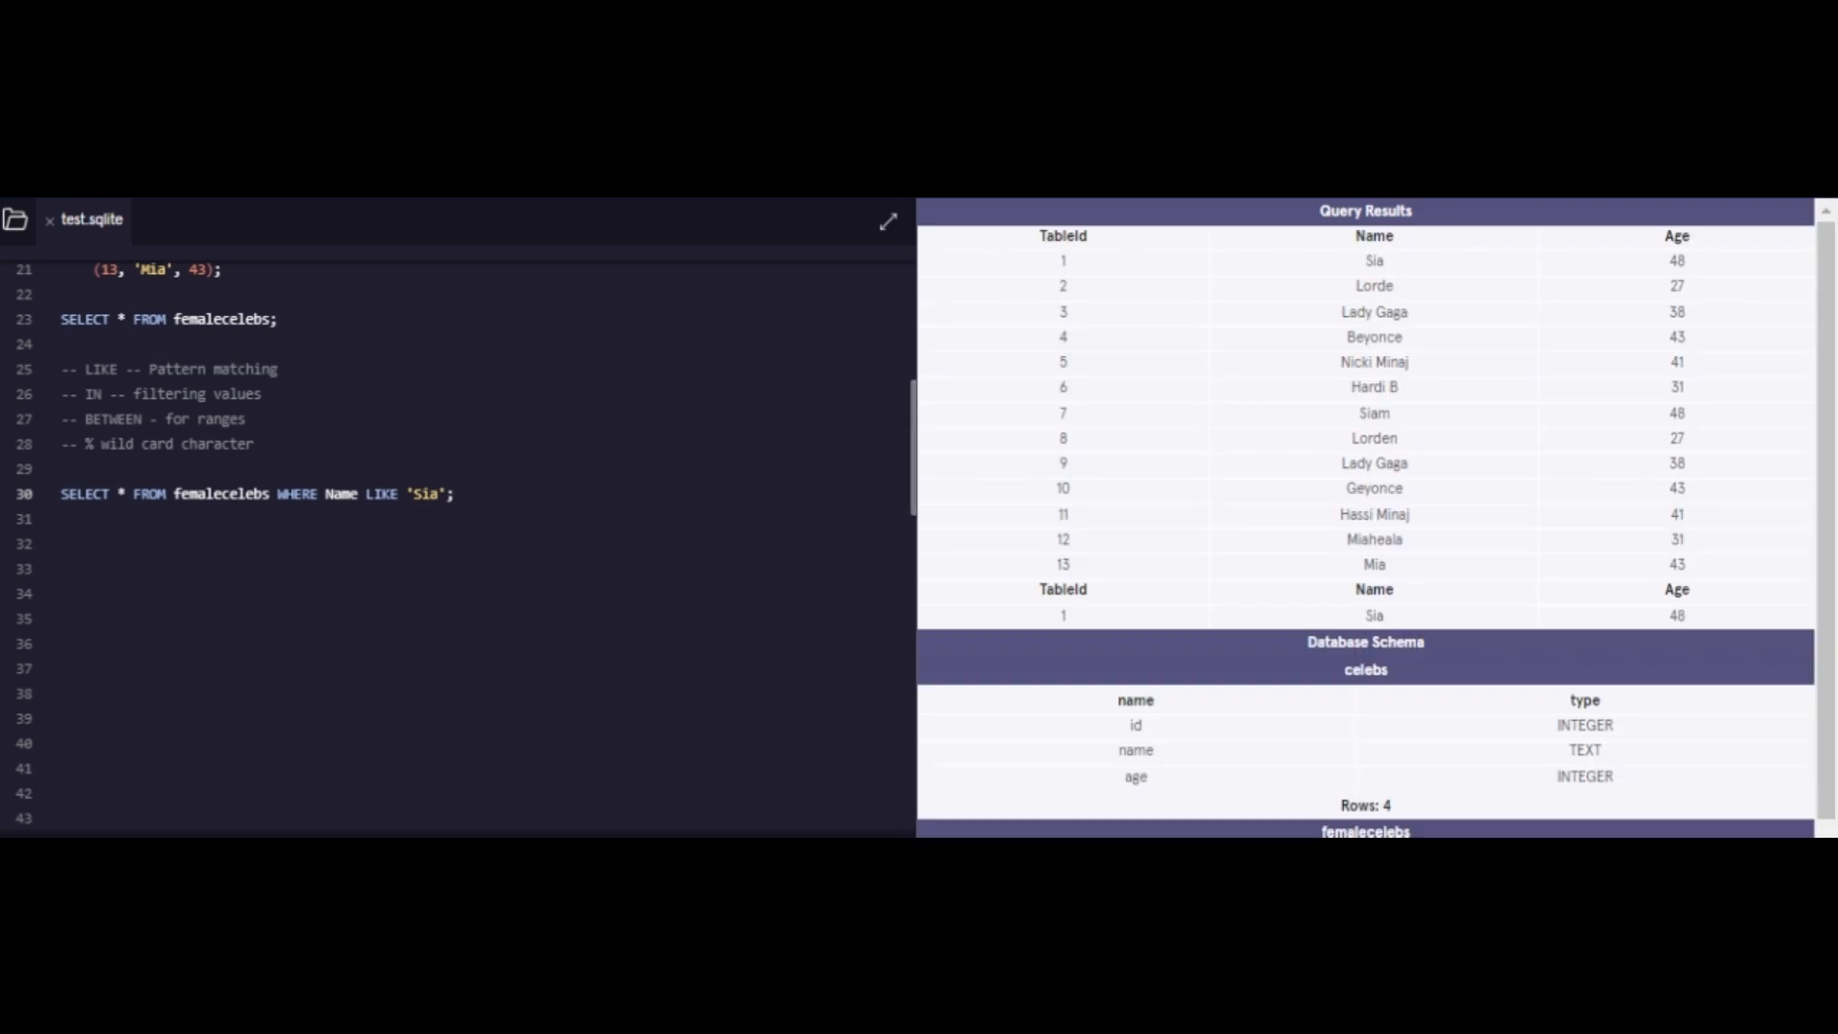
{"action": "left_click", "coordinate": [474, 501]}
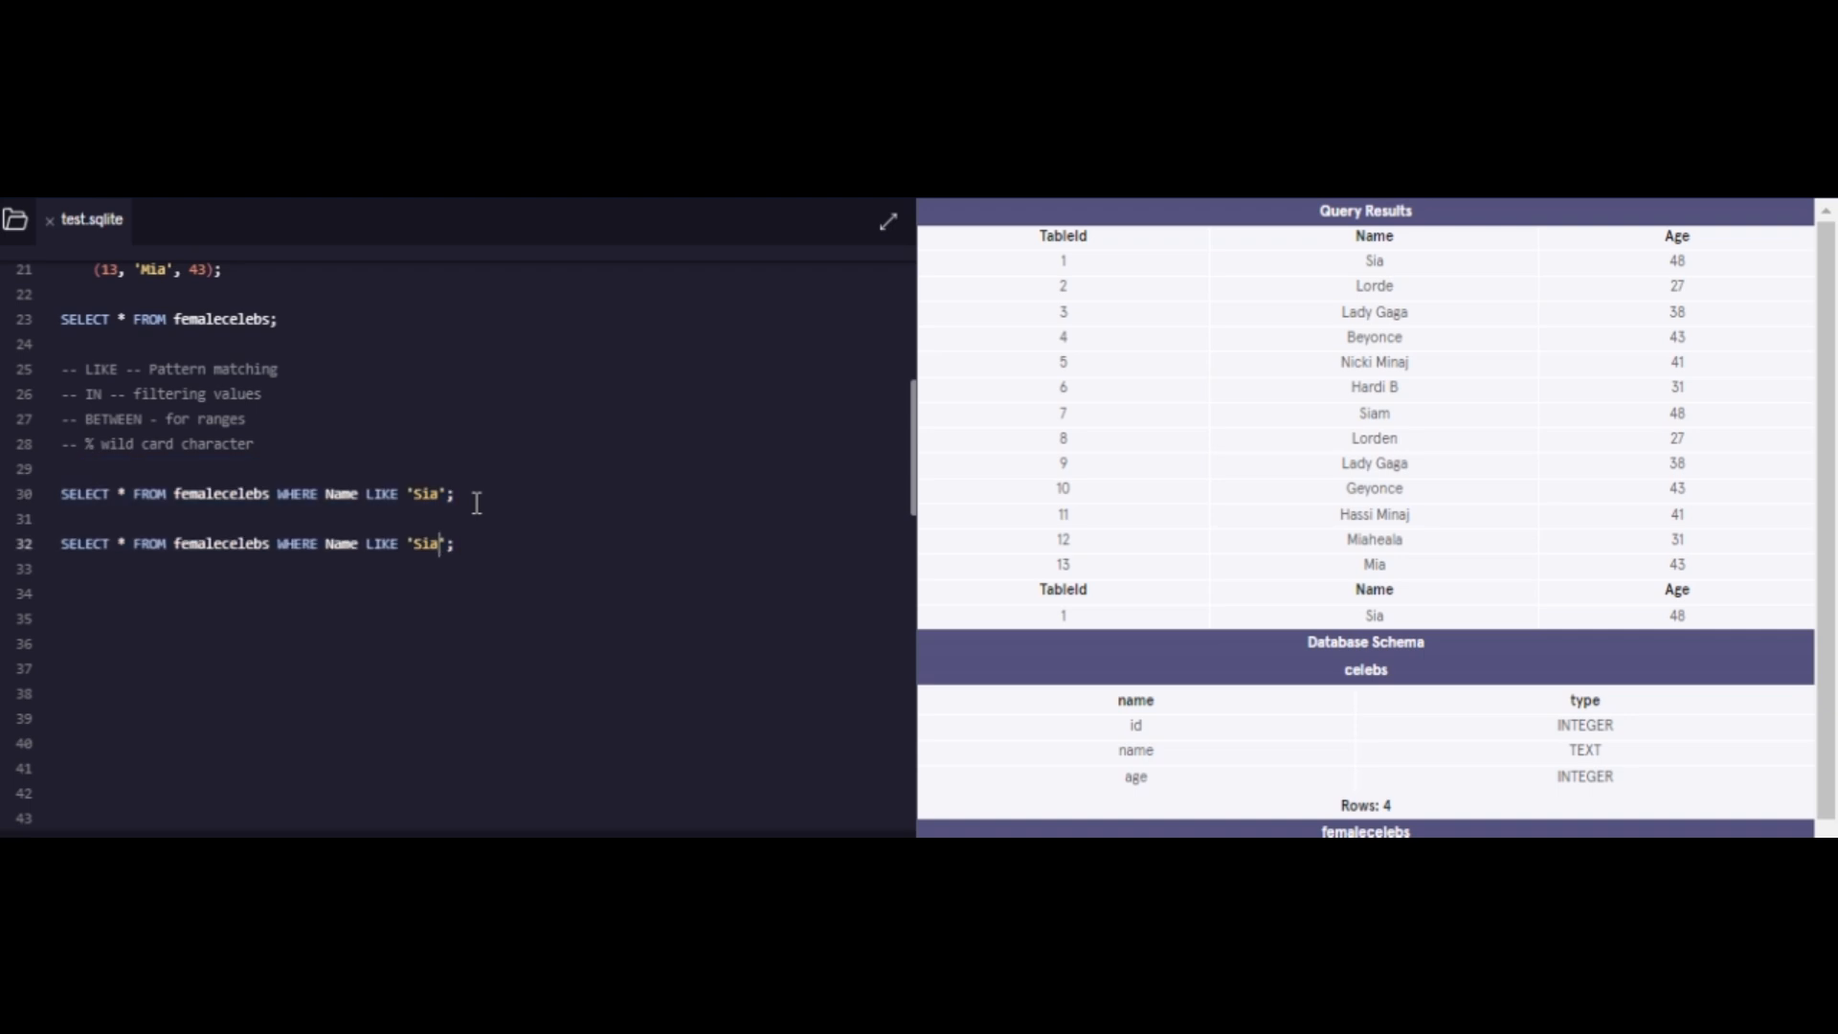
Step: Widen the pattern to 'Sia%' and '%Sia%', then paste a new LIKE 'L%' query line
{"action": "type", "text": "%"}
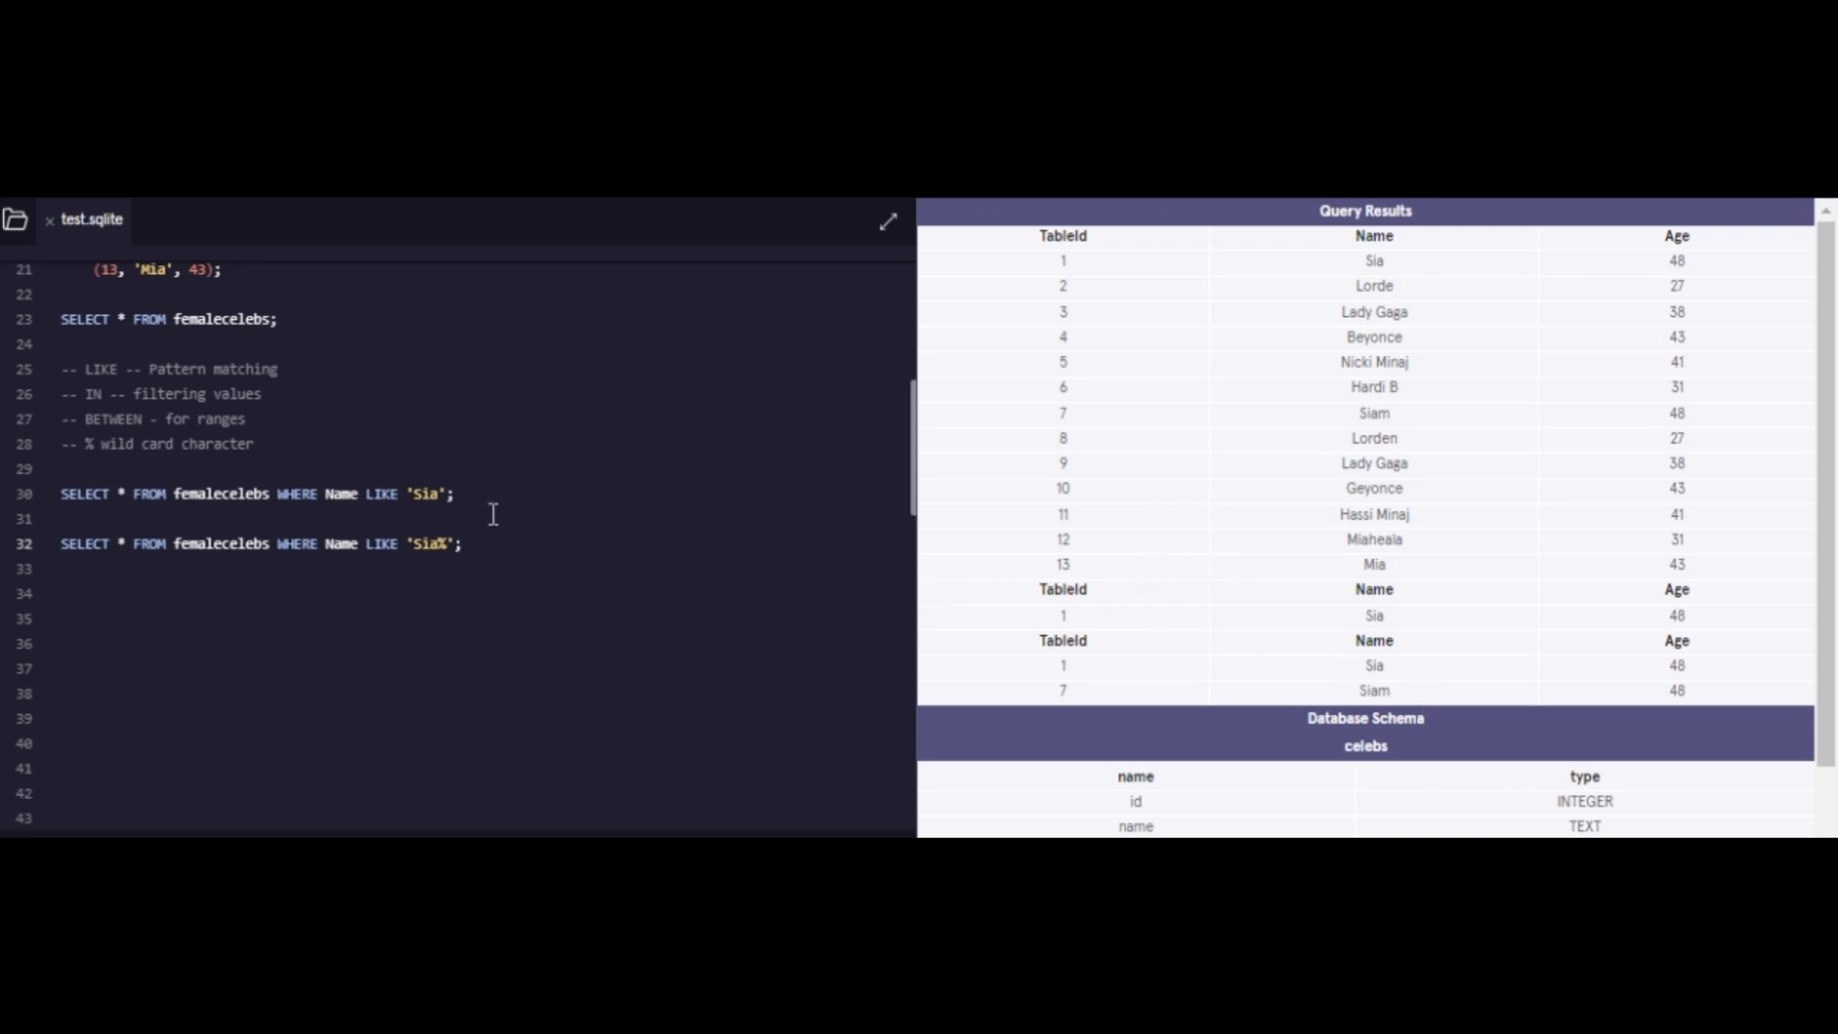
{"action": "triple_click", "coordinate": [257, 494]}
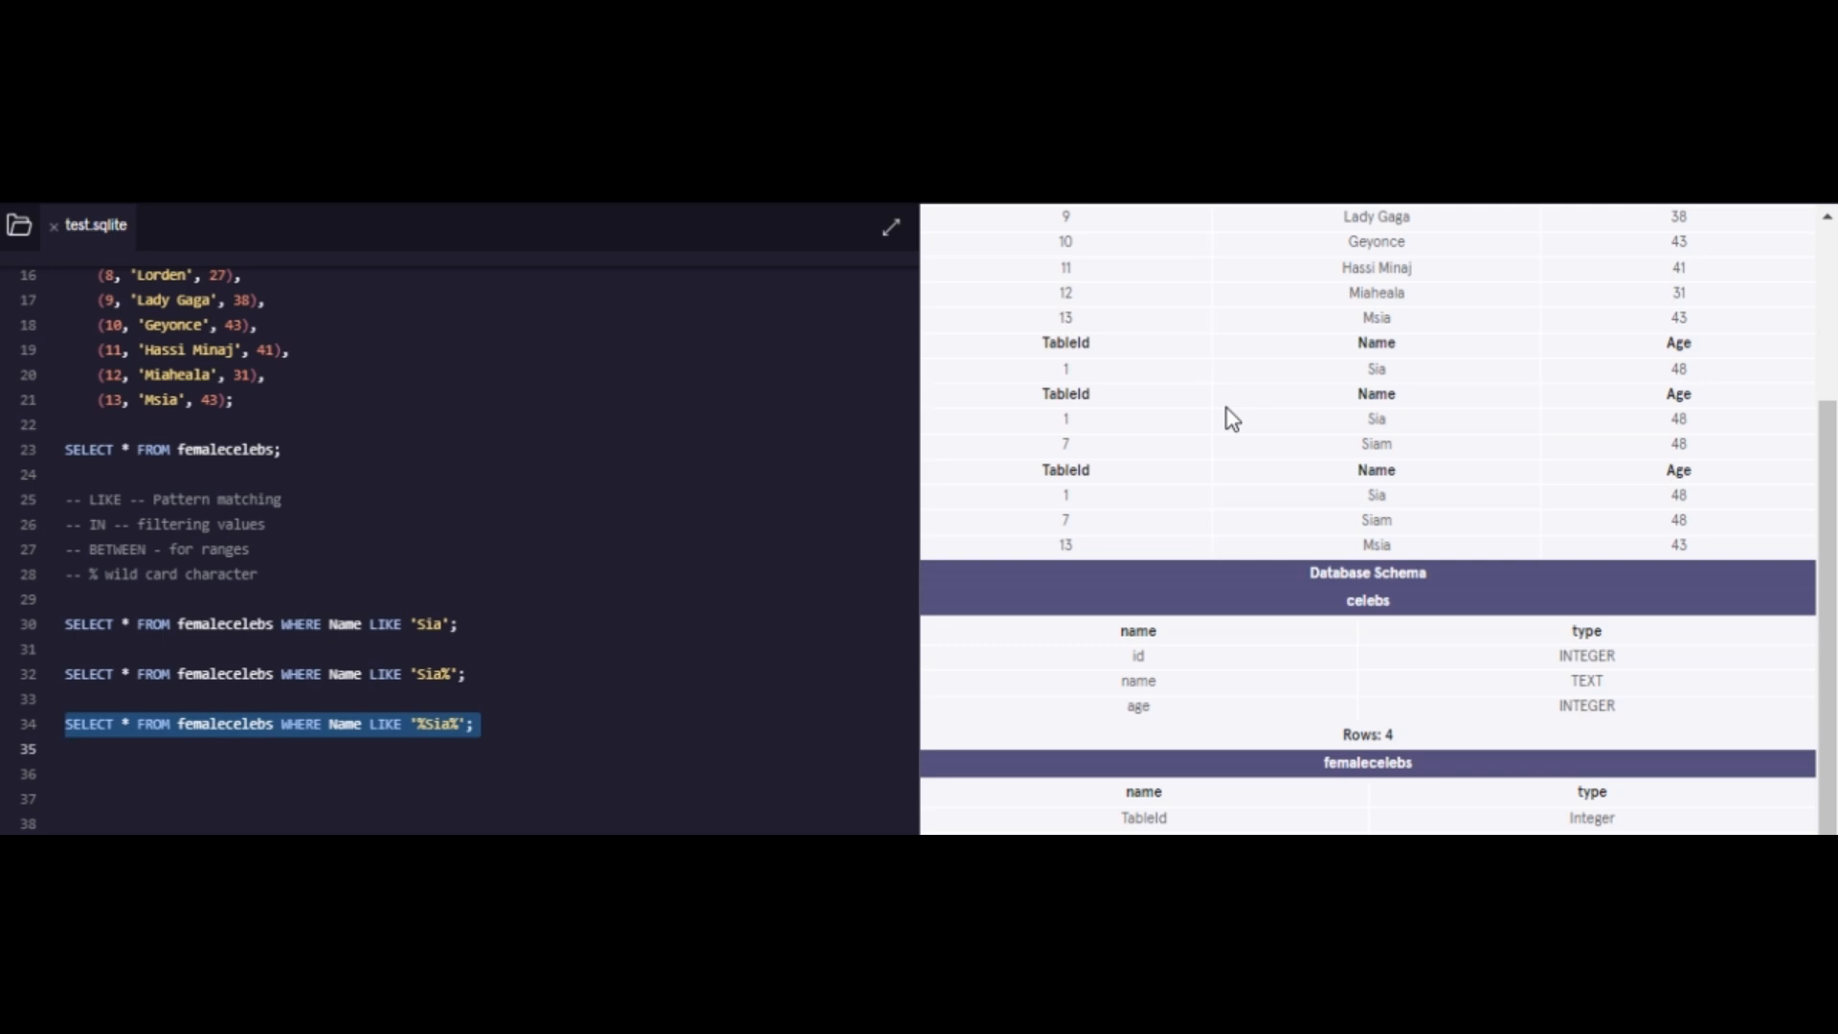
{"action": "type", "text": "SELECT * FROM femalecelebs WHERE Name LIKE 'L%';"}
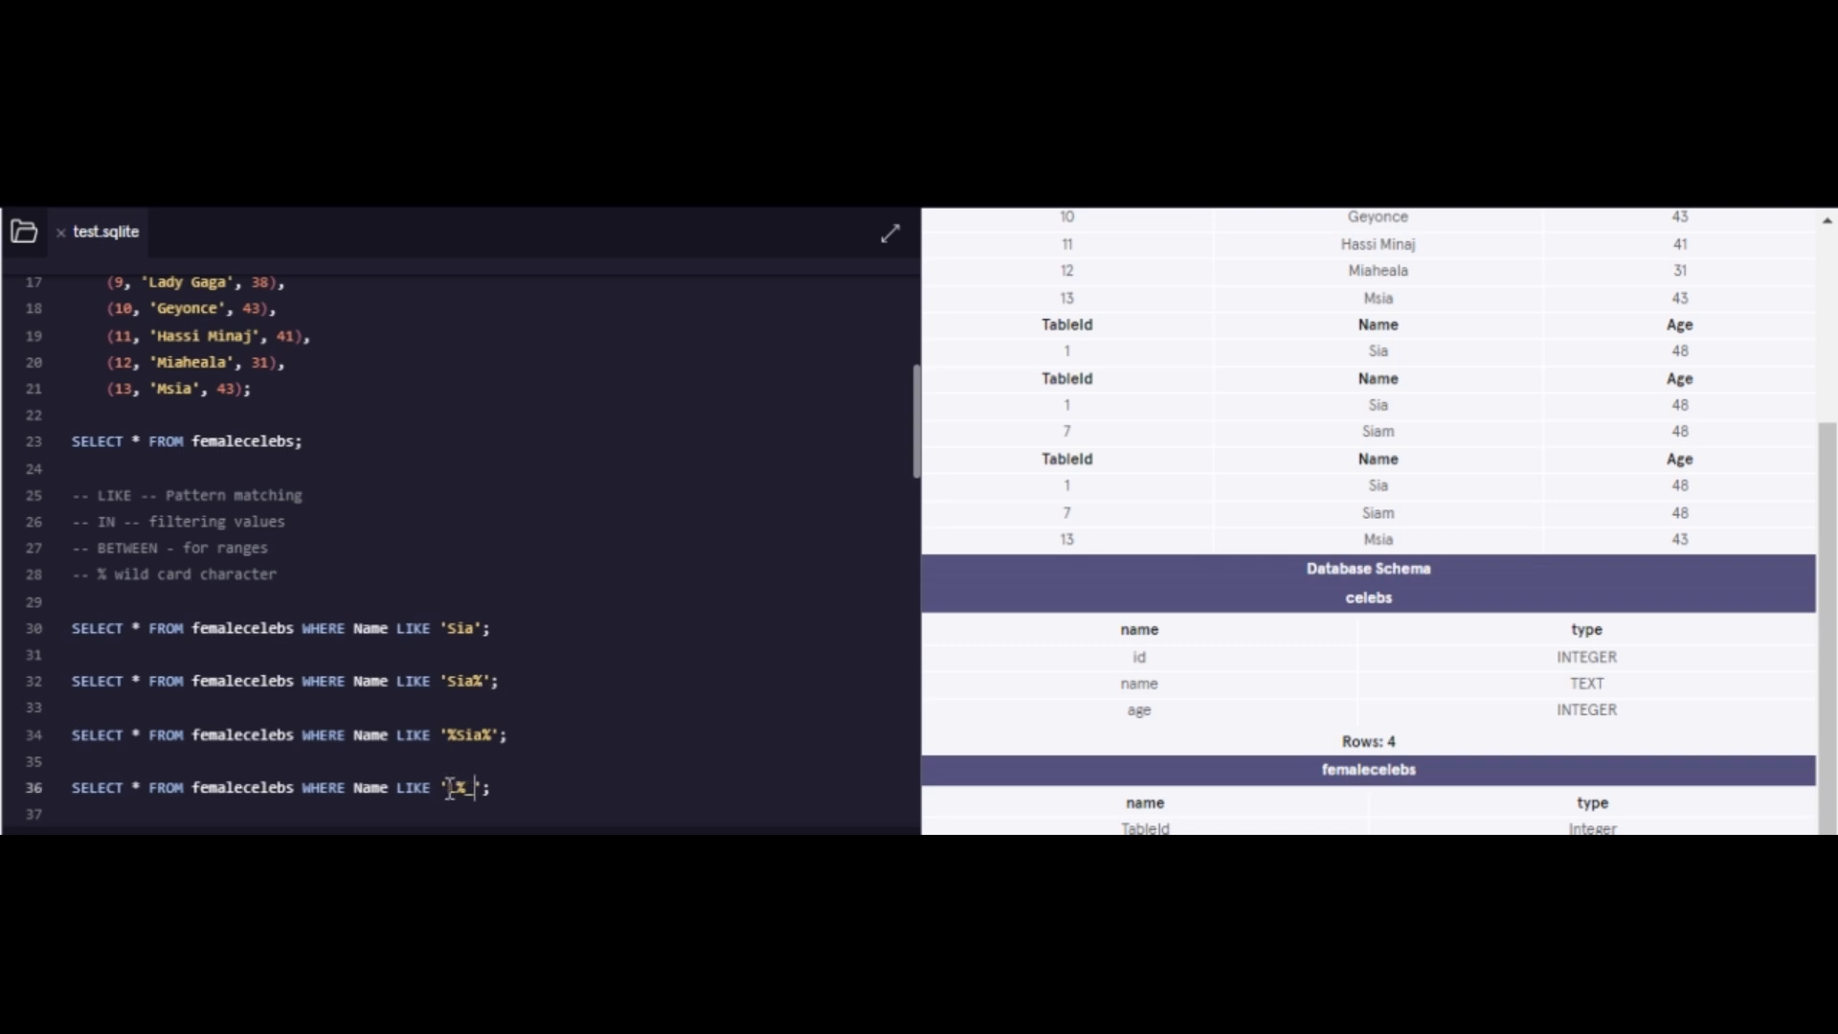
Step: Change the line 36 pattern to 'L%_e' so only Lorde is returned
{"action": "type", "text": "L"}
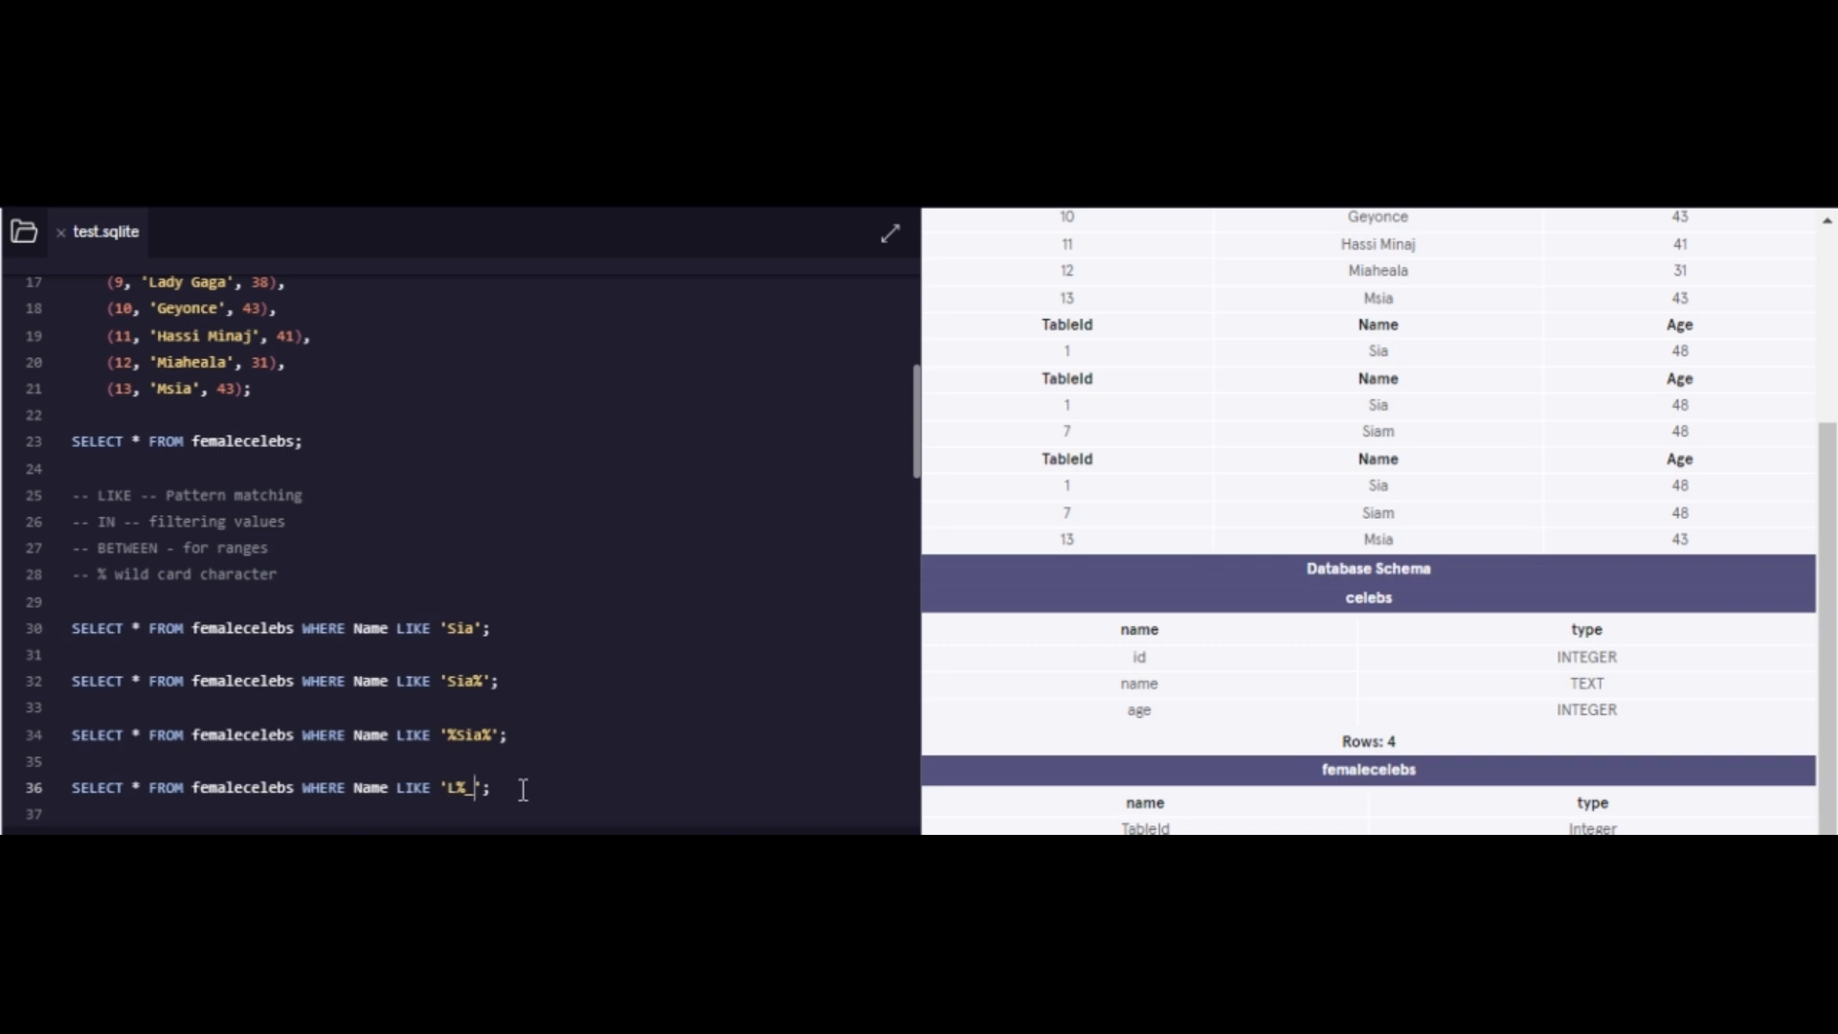
{"action": "type", "text": "e"}
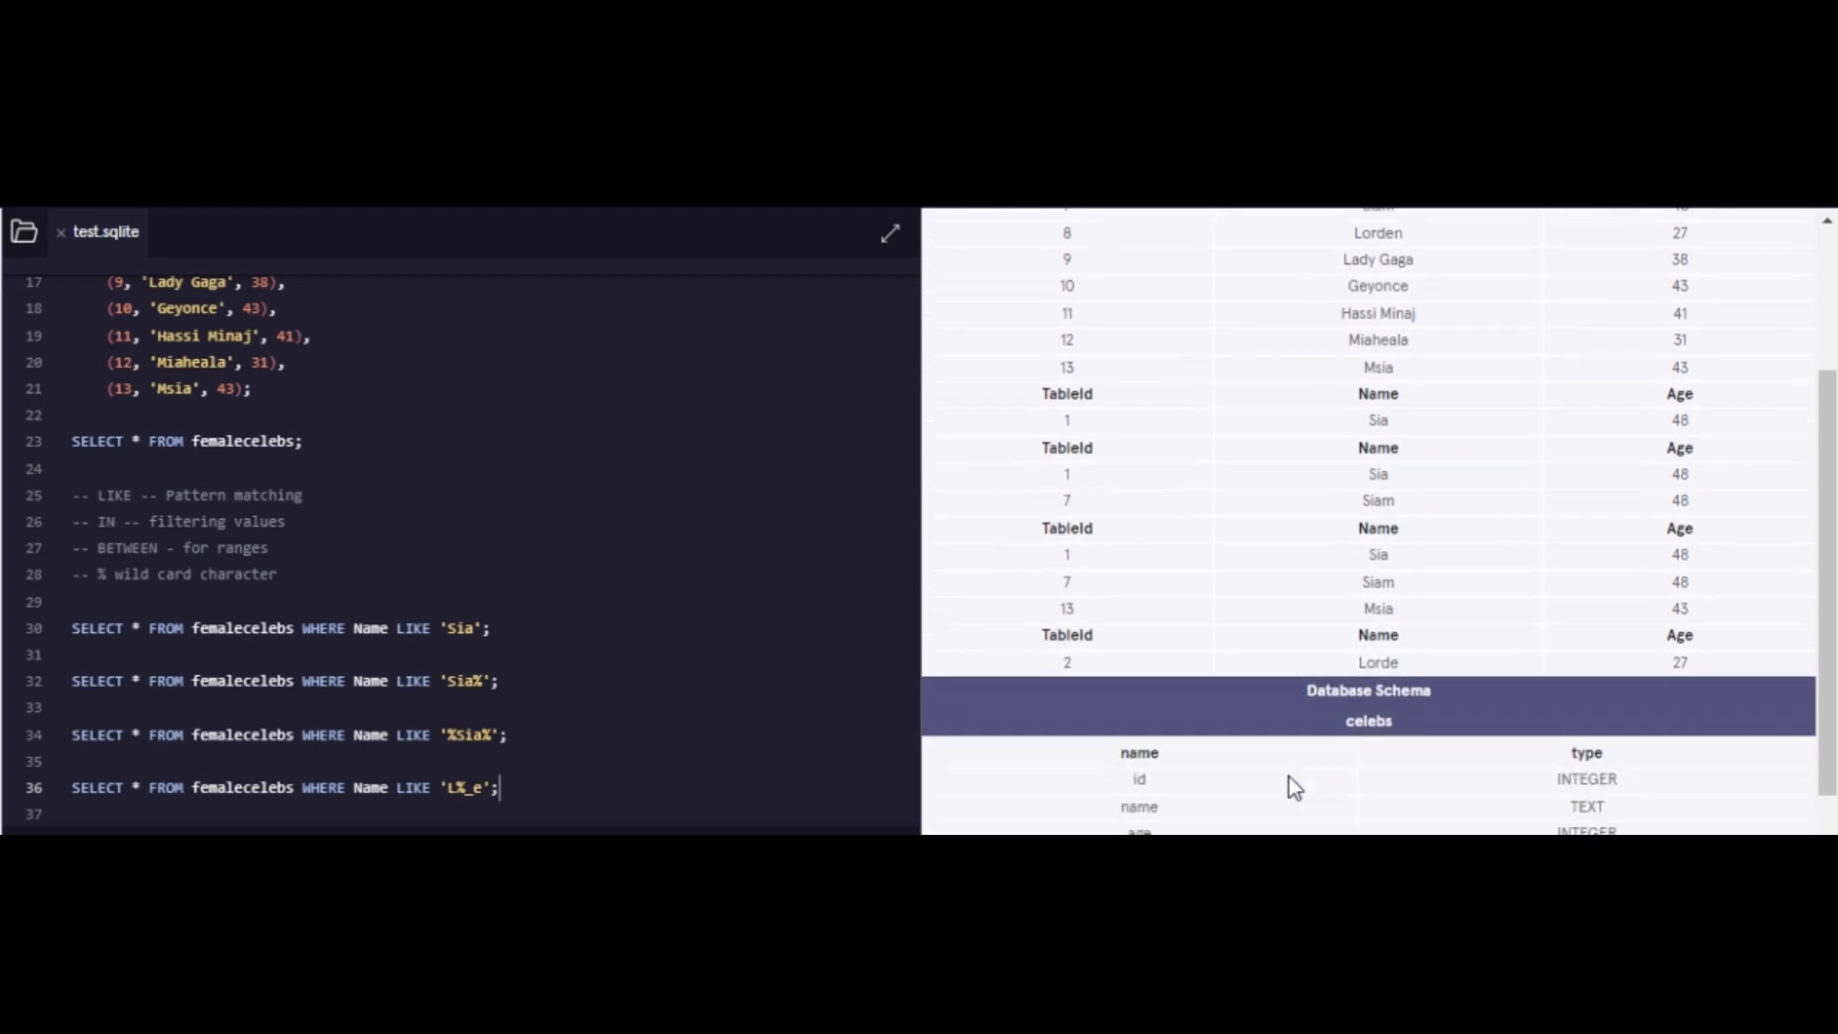
{"action": "mouse_move", "coordinate": [1322, 678]}
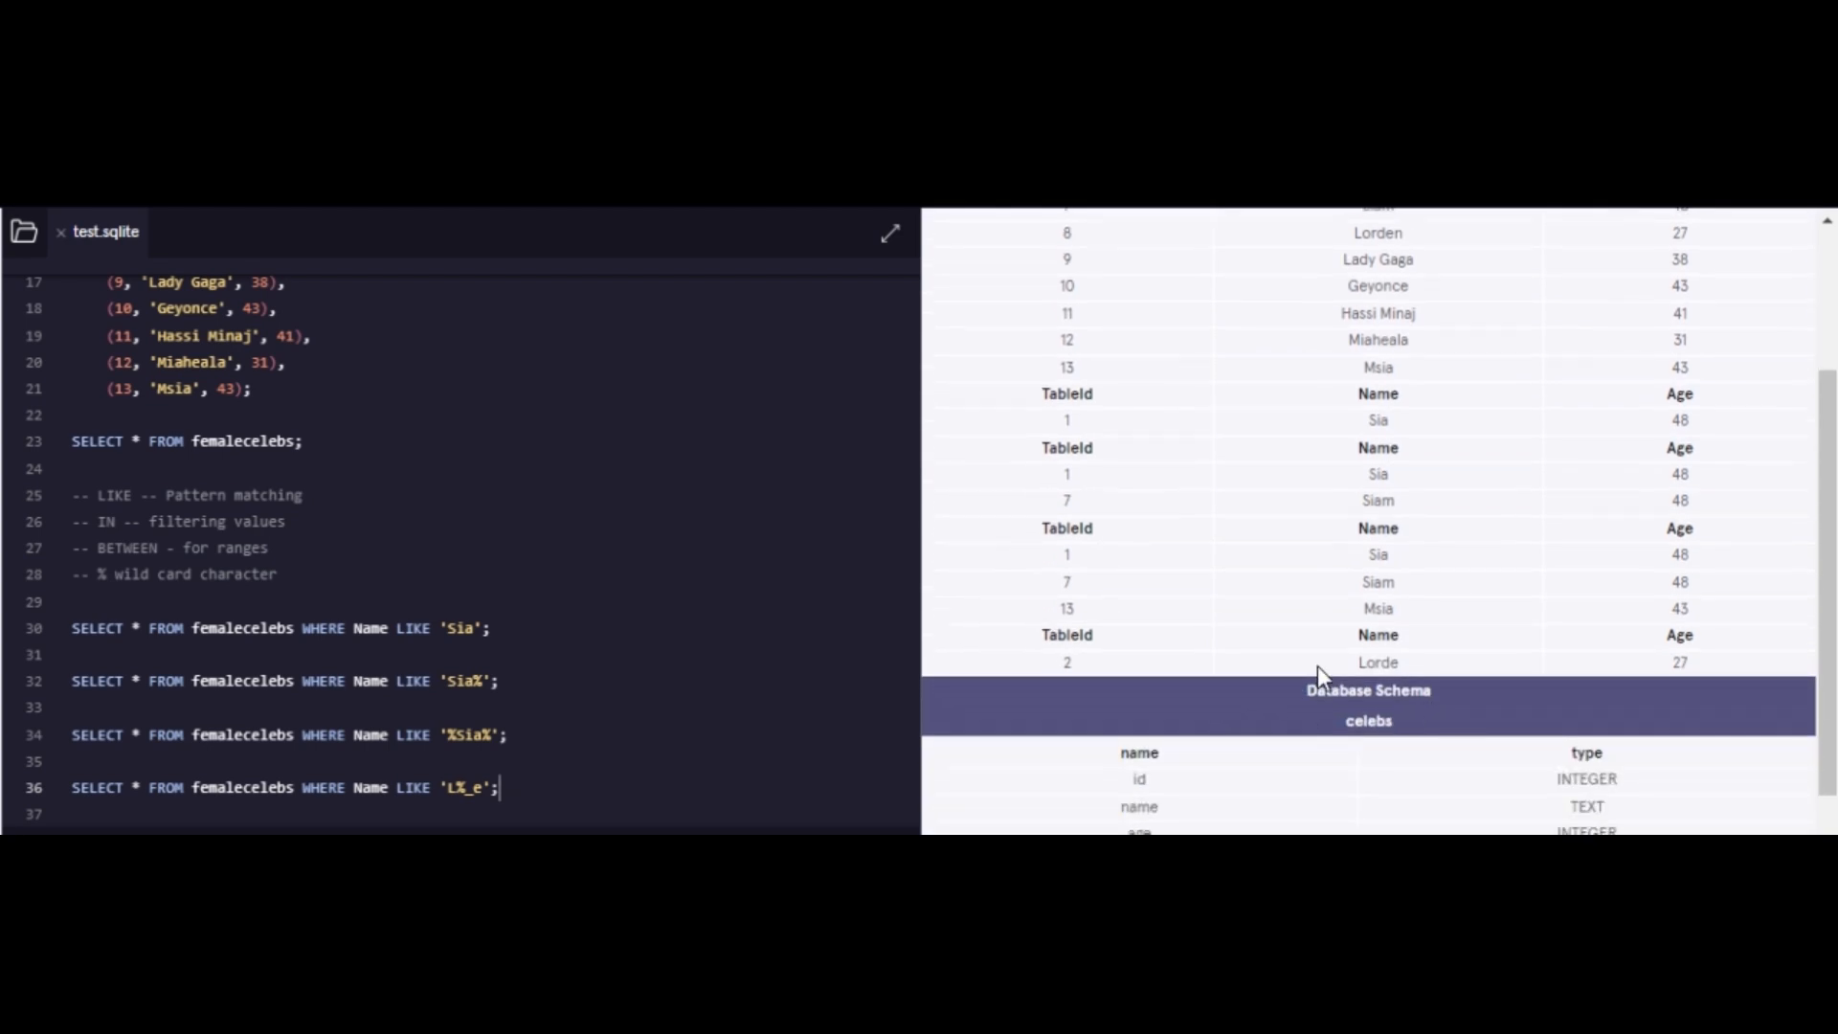
{"action": "mouse_move", "coordinate": [1362, 672]}
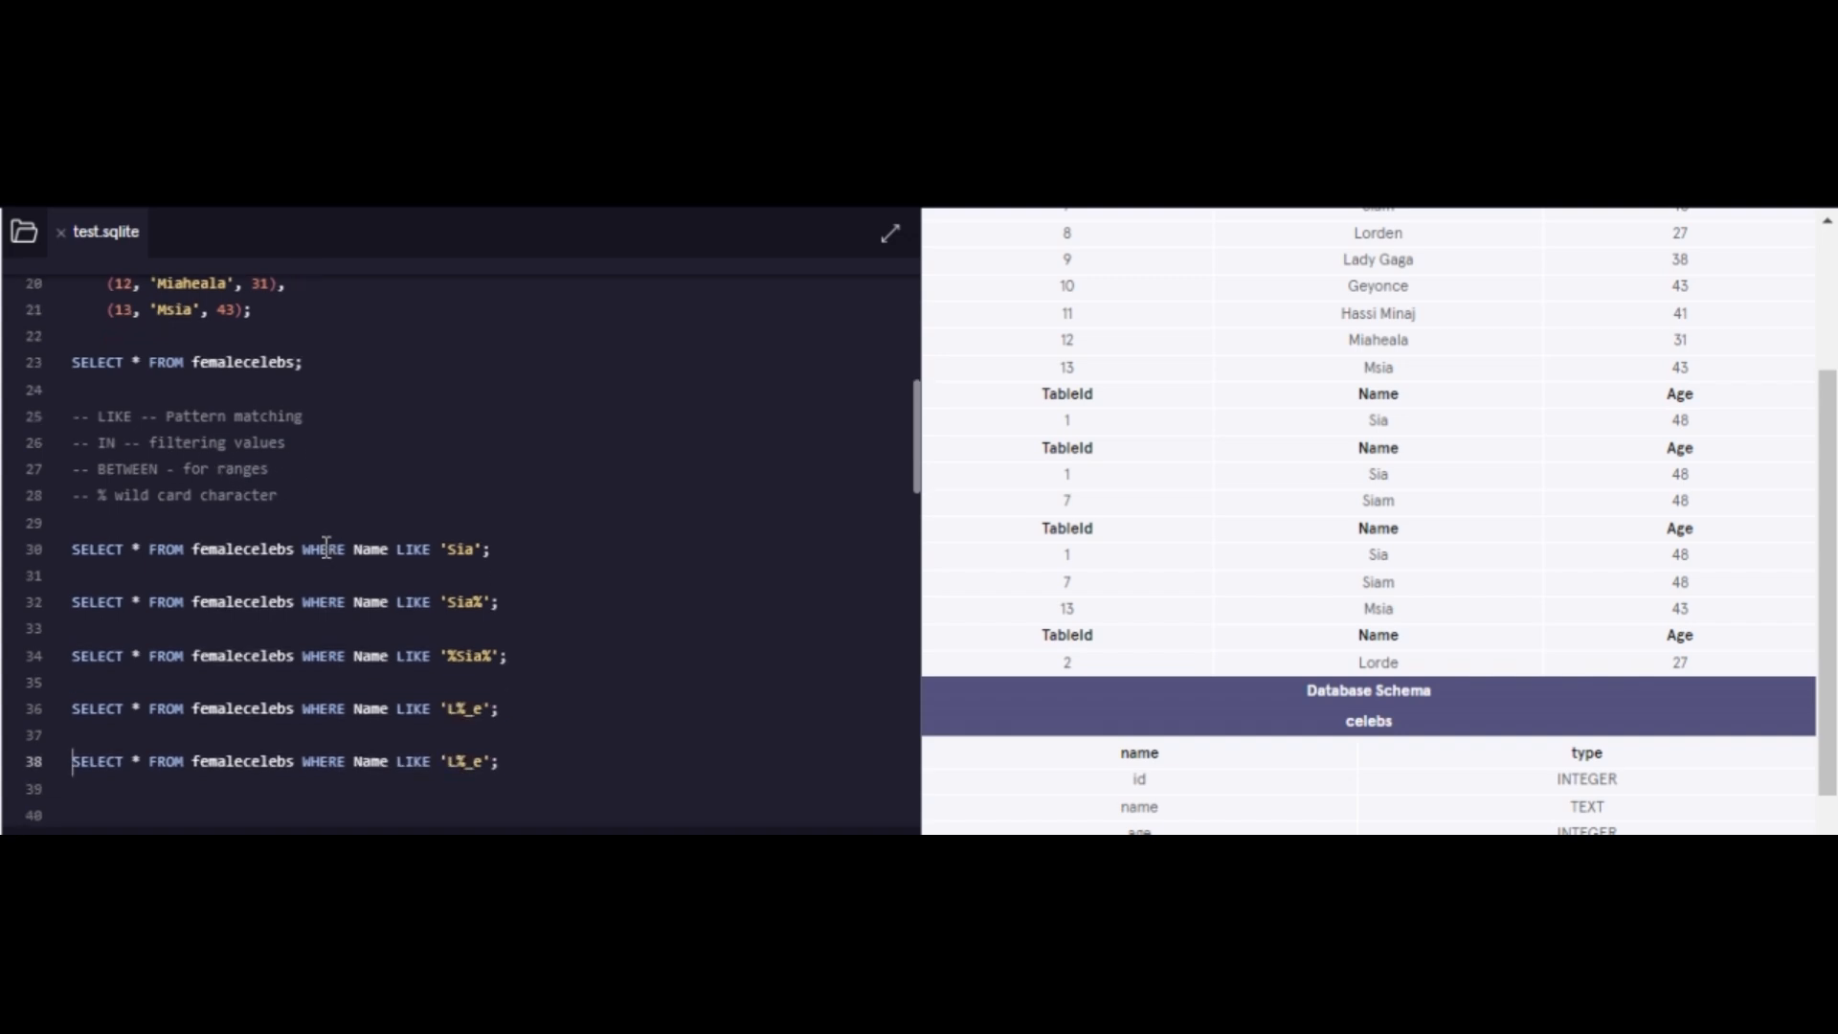
Step: Query femalecelebs WHERE Name IN ('Sia', 'Beyonce') and paste a copy below
{"action": "type", "text": "IN ('"}
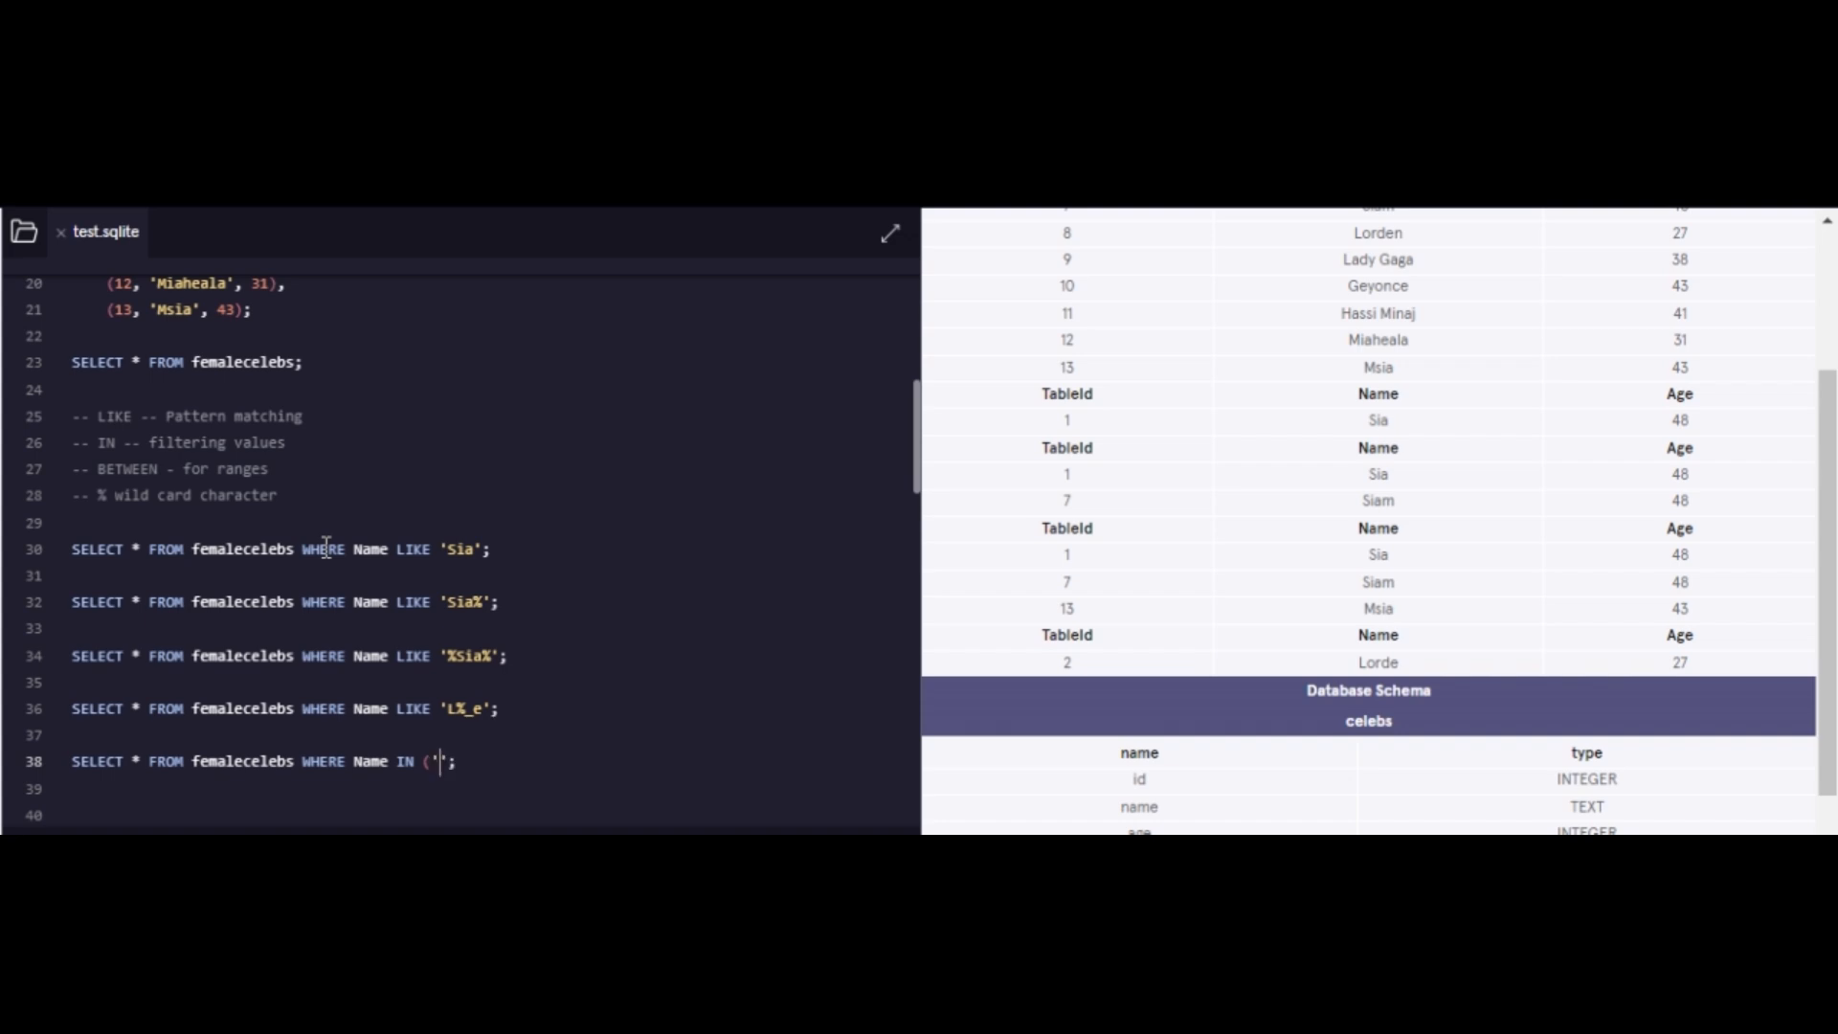
{"action": "type", "text": "Sia"}
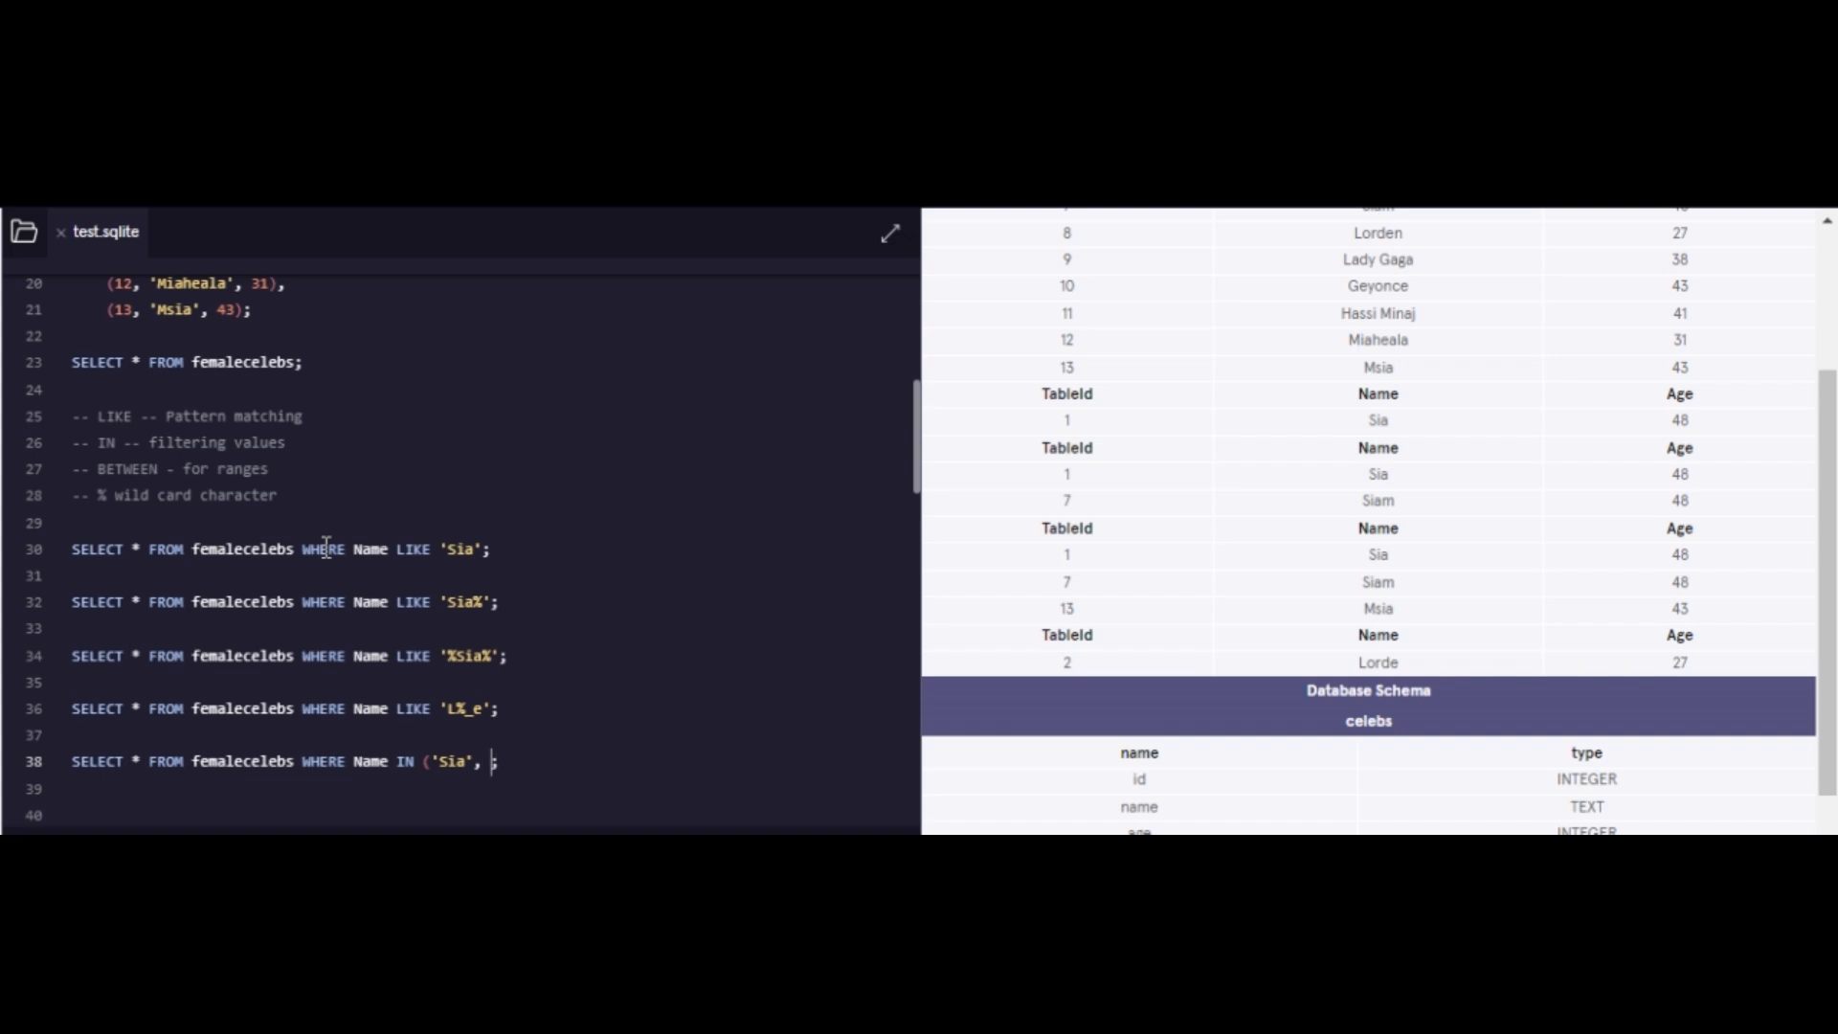
{"action": "type", "text": "Madonna'"}
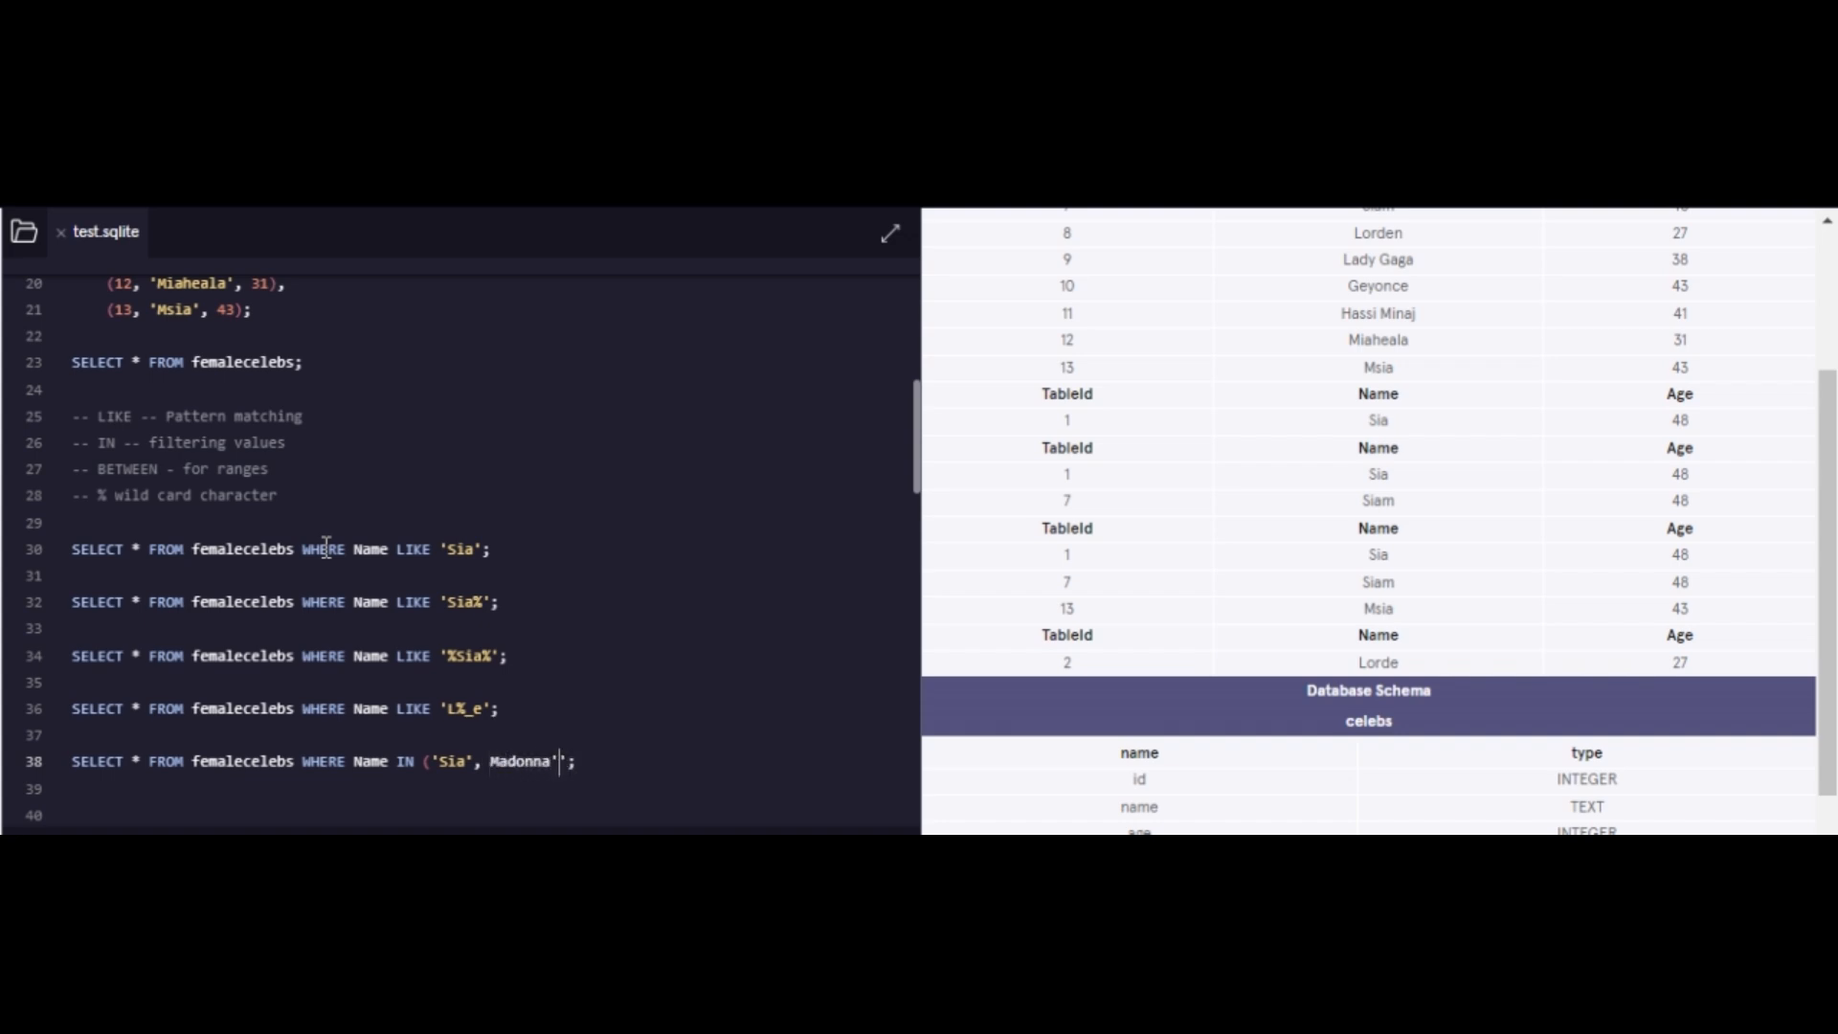
{"action": "type", "text": "'"}
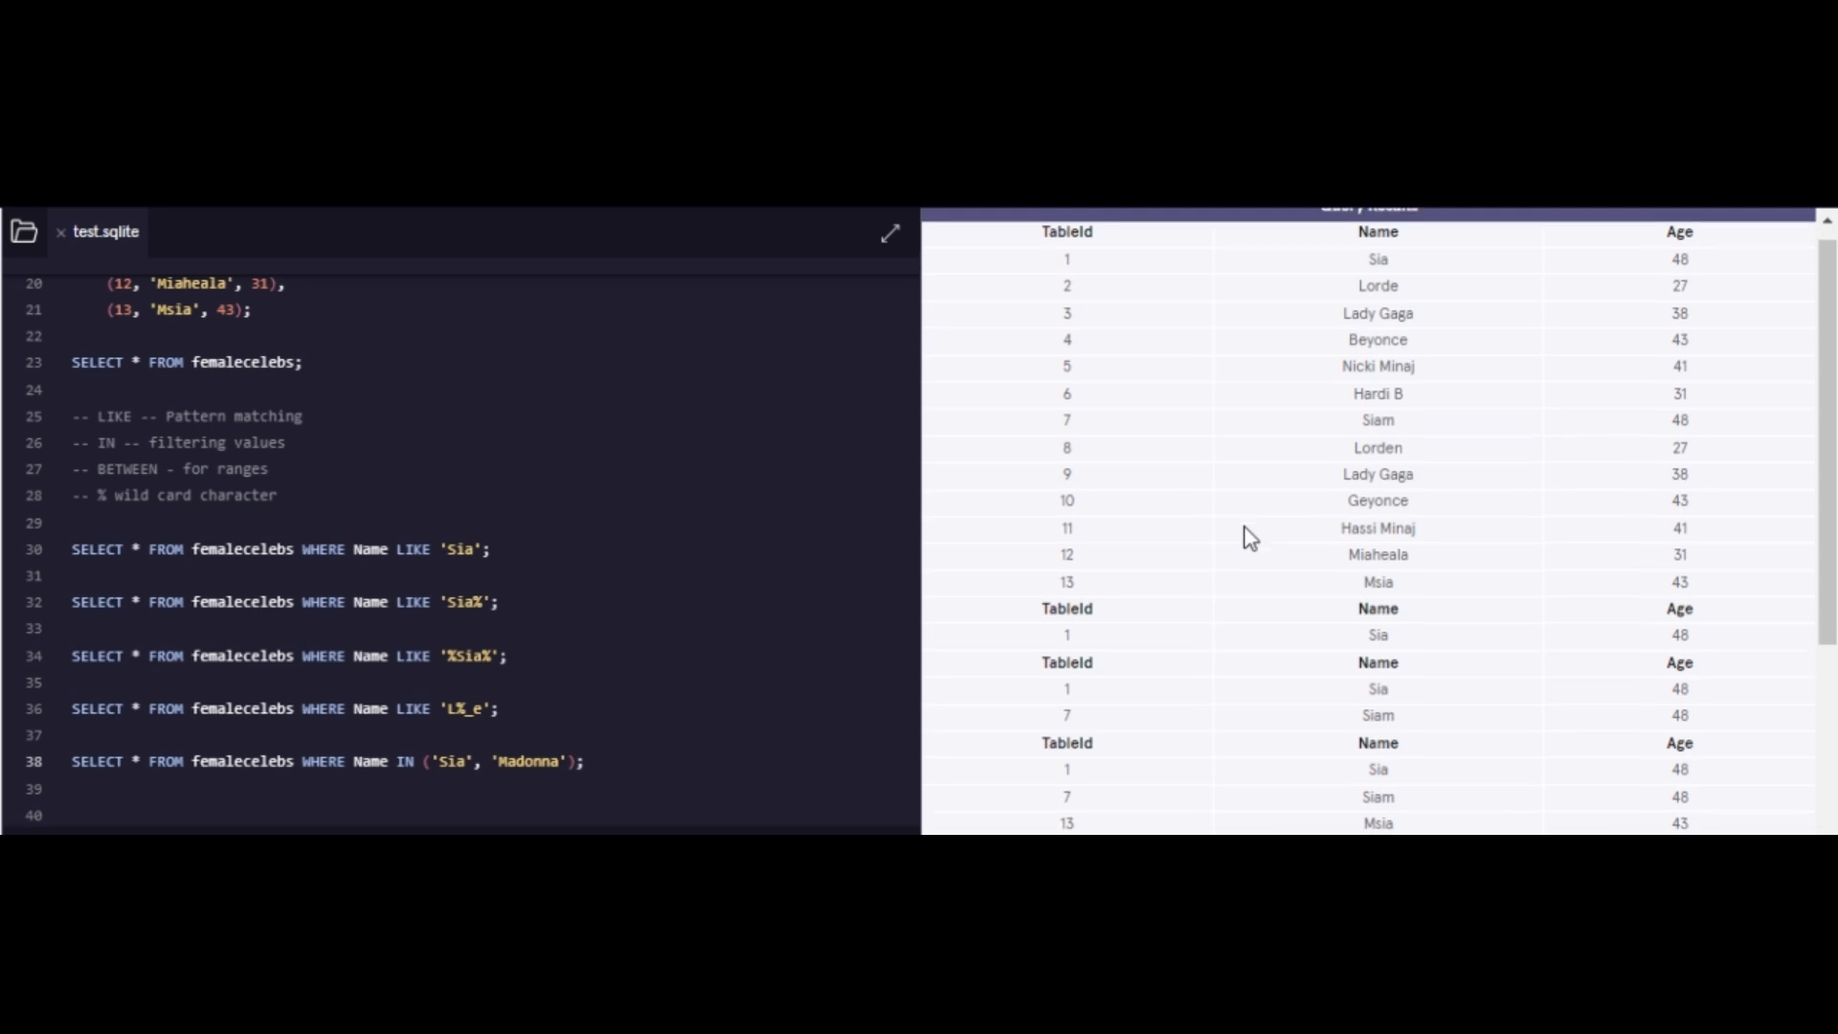
{"action": "scroll", "scroll_direction": "down", "scroll_amount": 3}
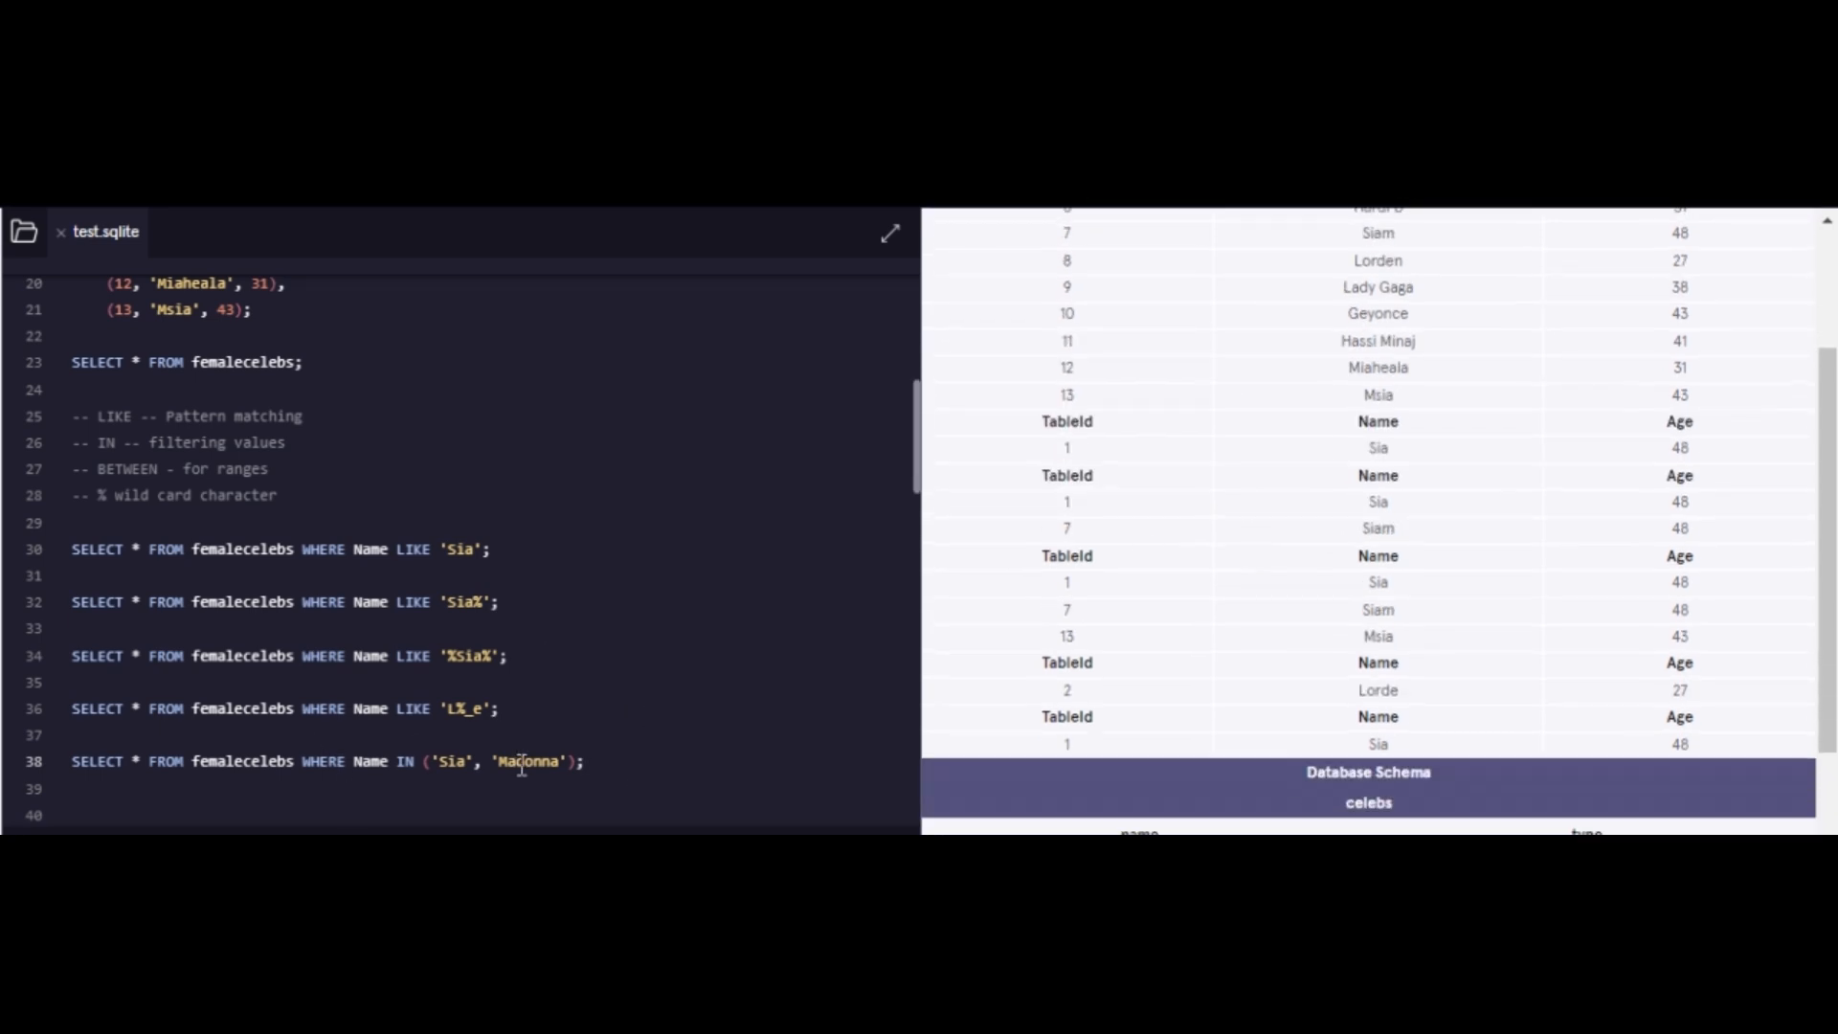
{"action": "type", "text": "Beyonce"}
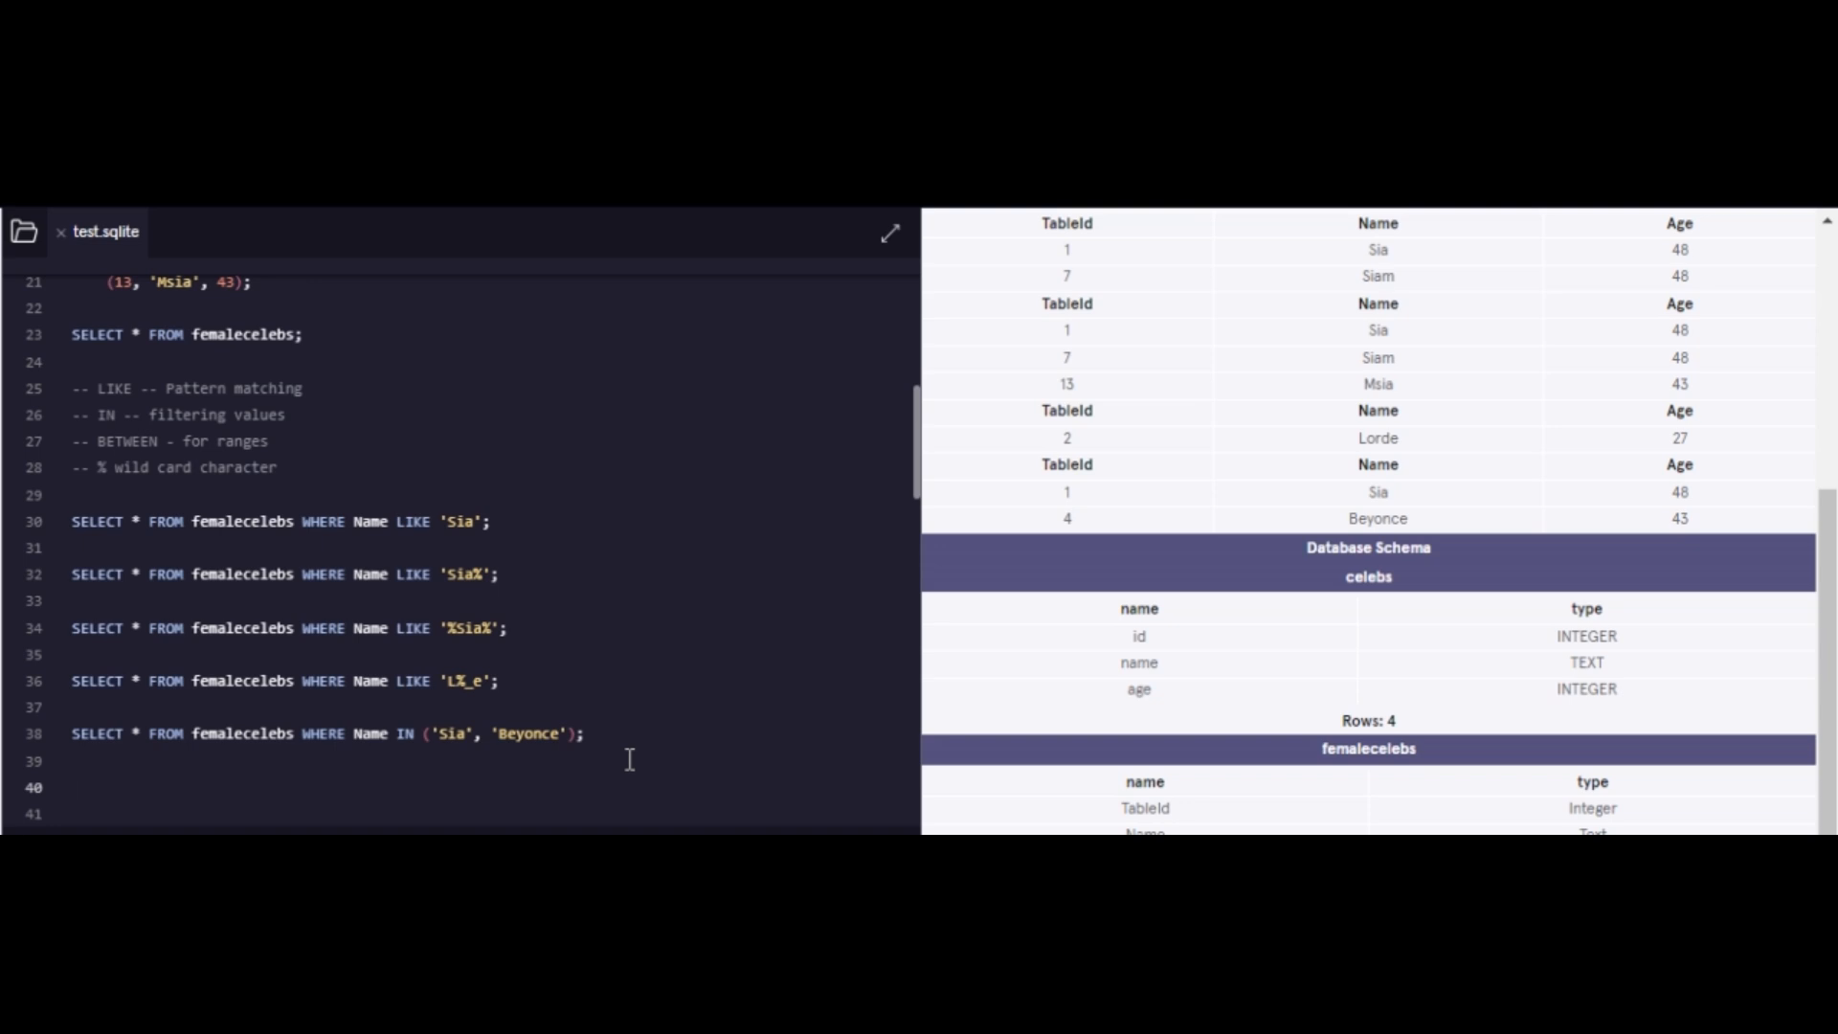
{"action": "type", "text": "SELECT * FROM femalecelebs WHERE Name IN ('Sia', 'Beyonce');"}
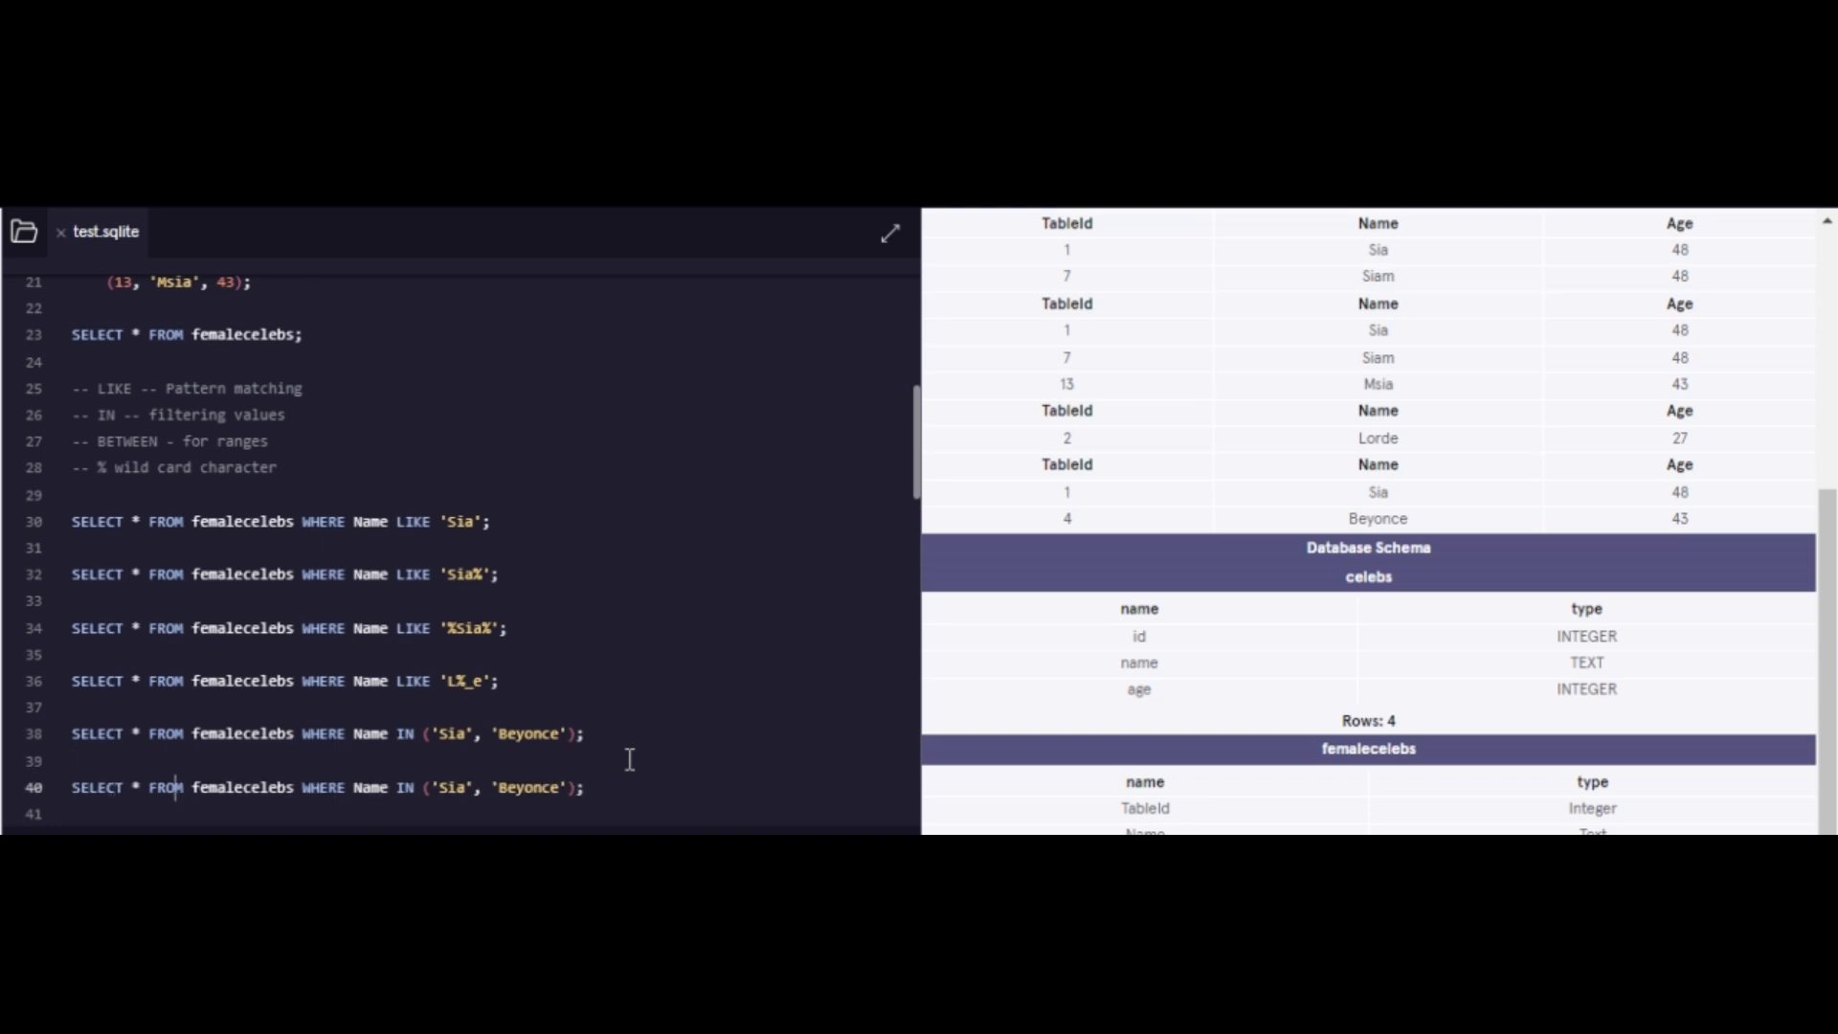
Step: Replace the IN condition on line 40 with AGE BETWEEN 40 and 50
{"action": "left_click_drag", "start_coordinate": [354, 787], "coordinate": [559, 787]}
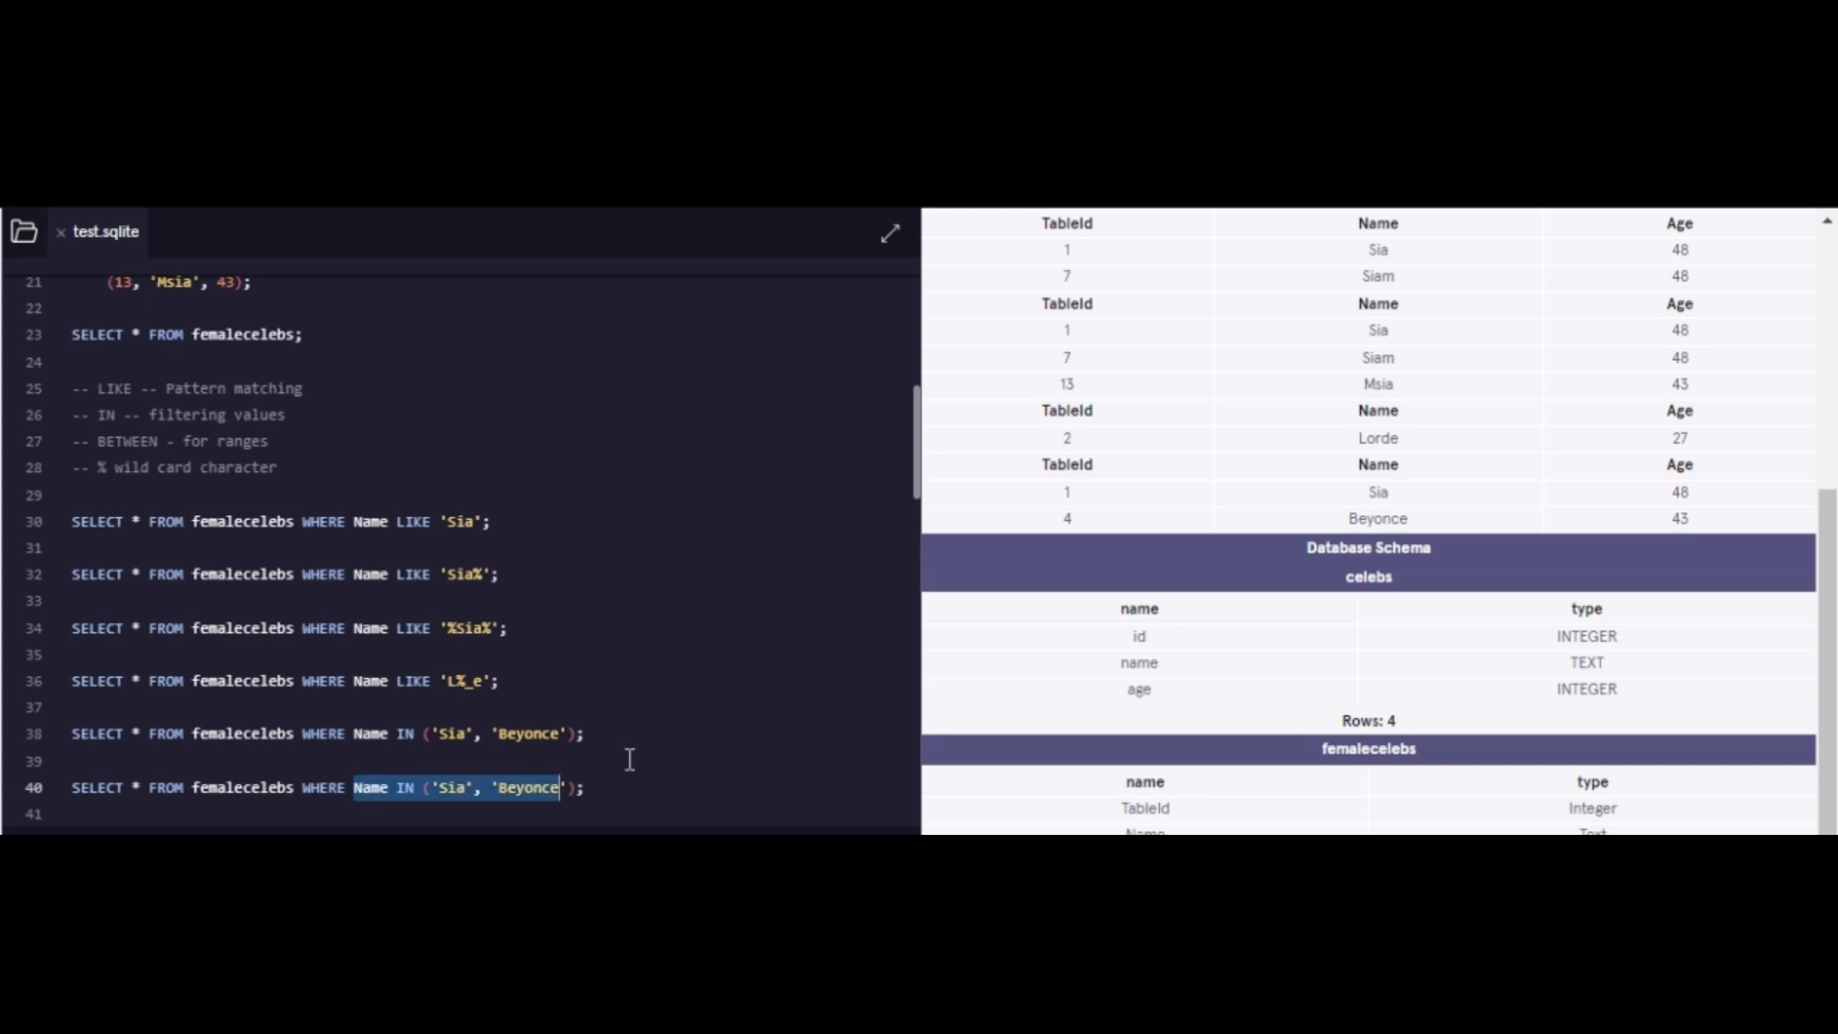
{"action": "type", "text": "AGE"}
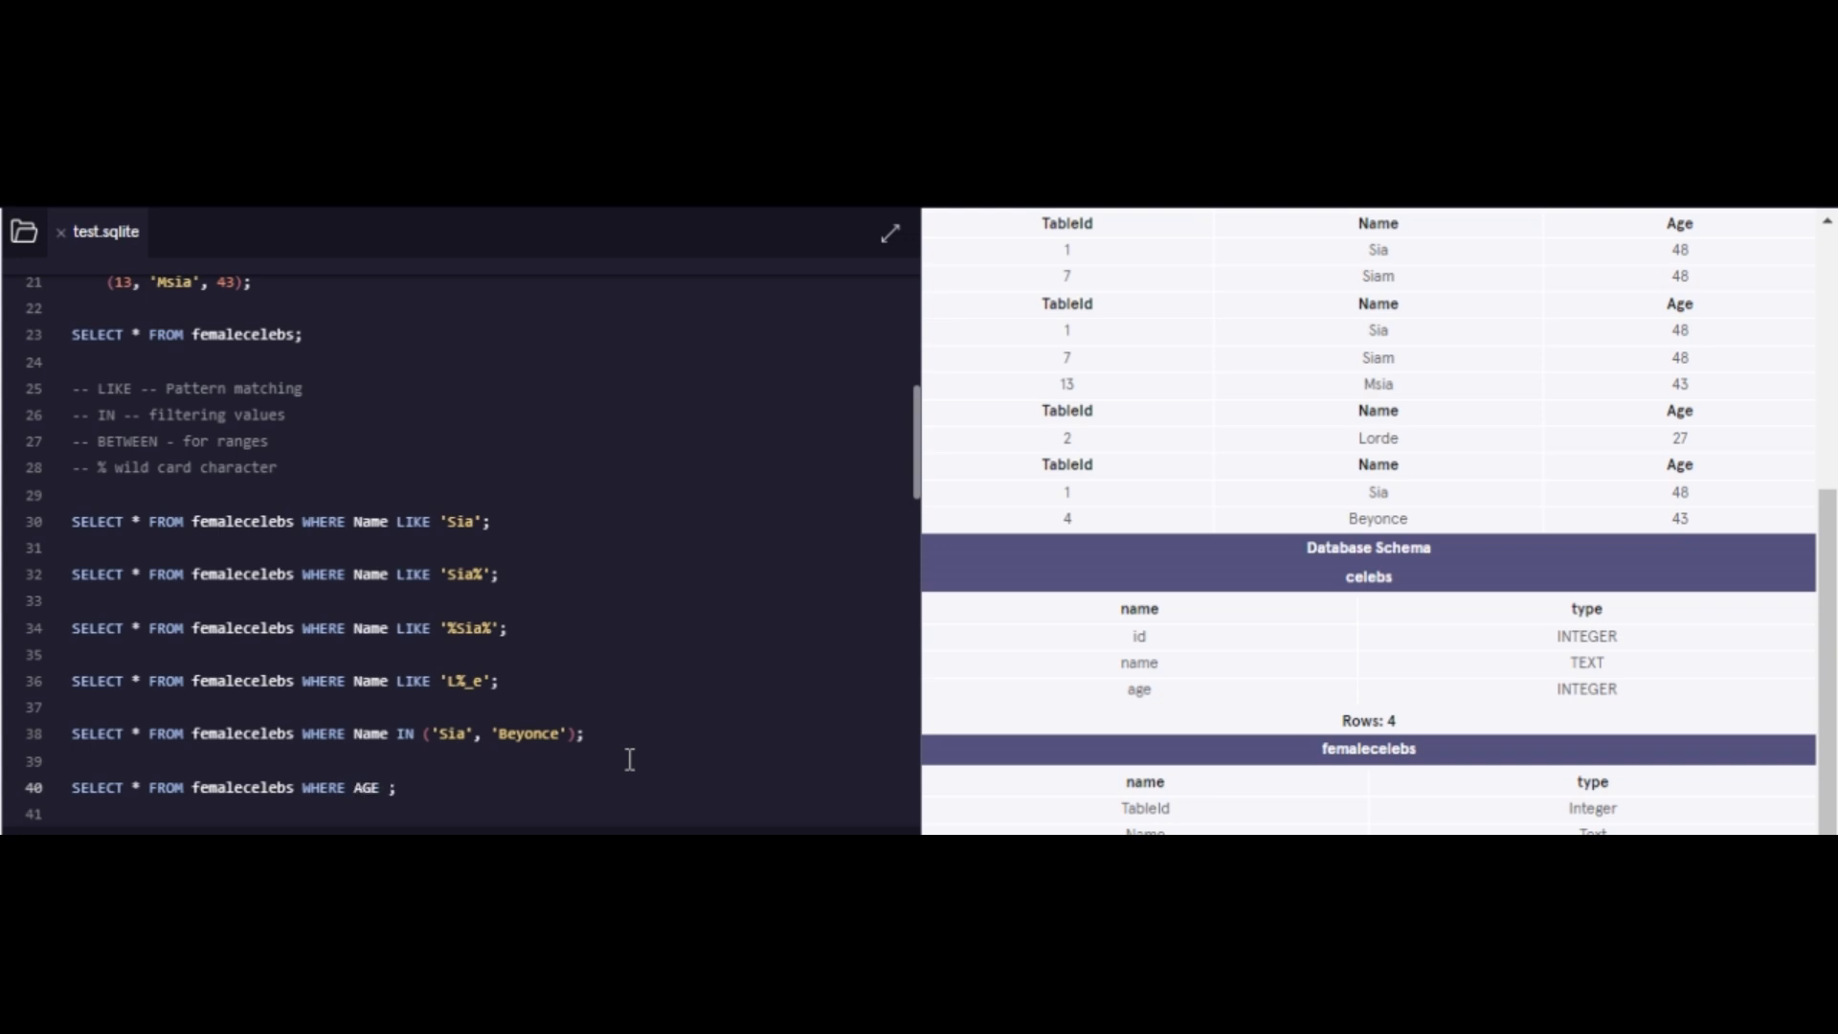
{"action": "type", "text": "BETWEEN 40 and"}
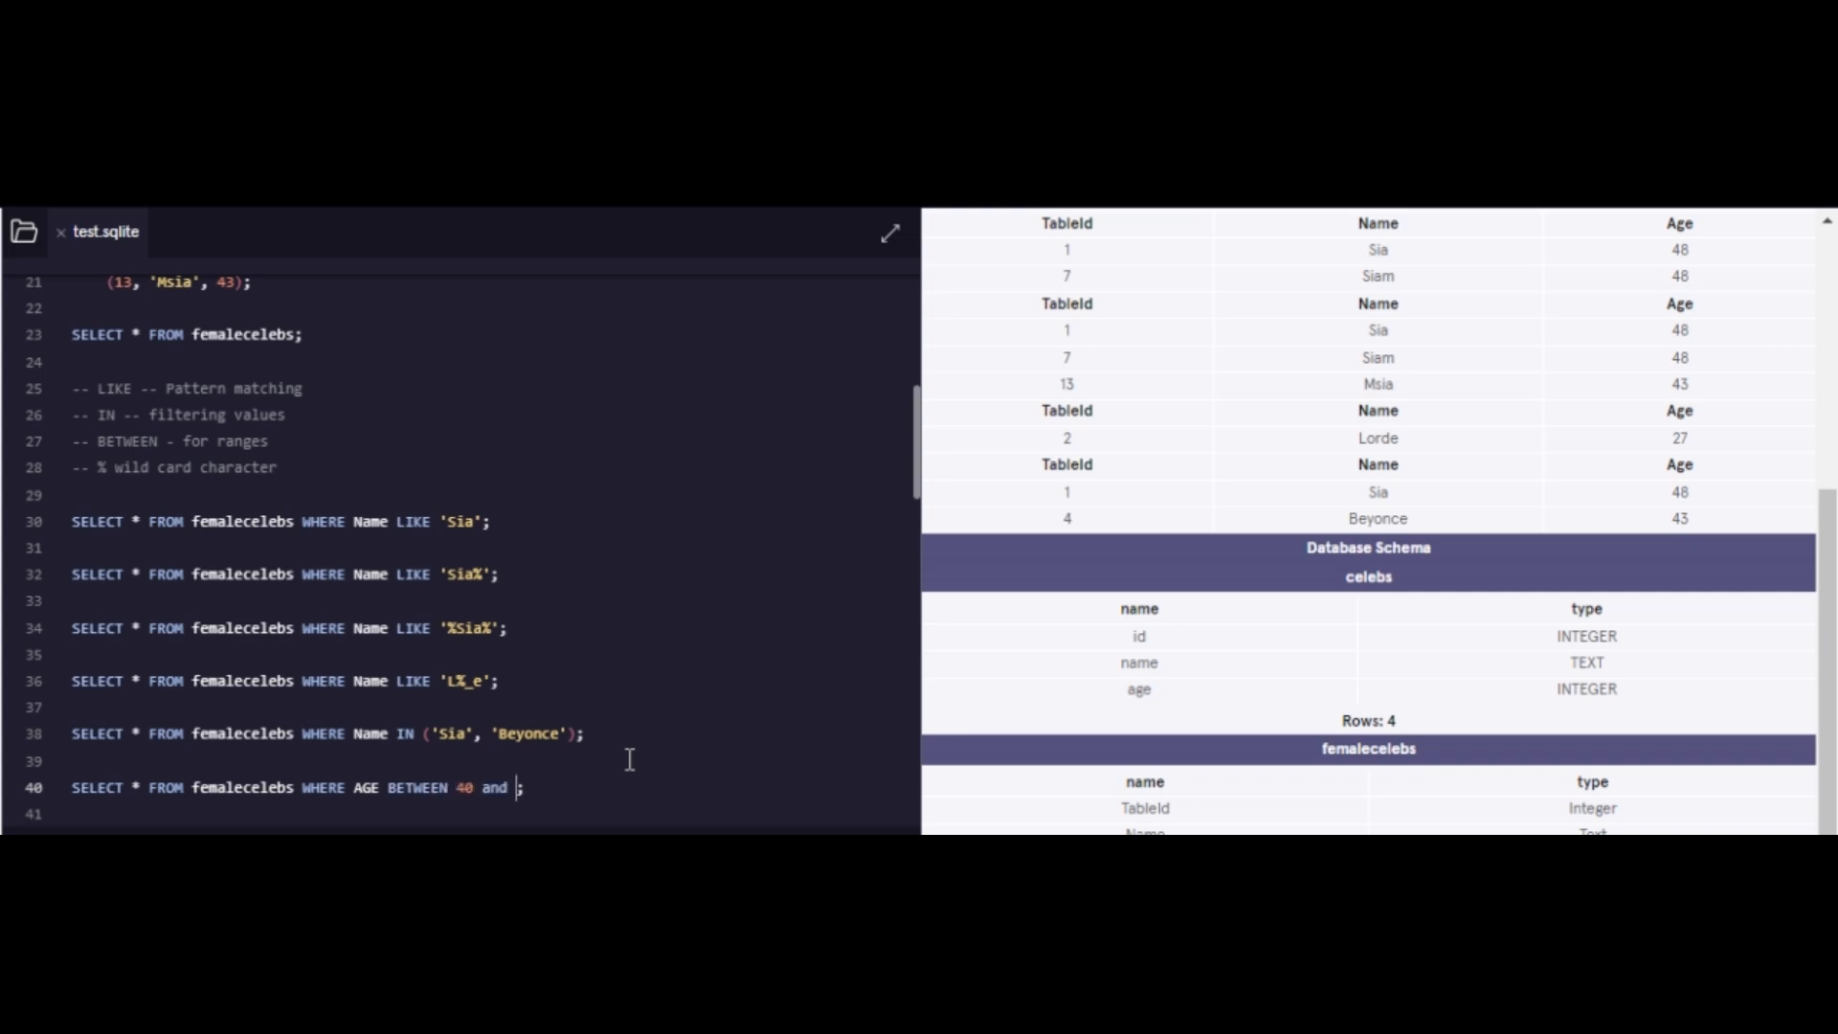
{"action": "type", "text": "50;"}
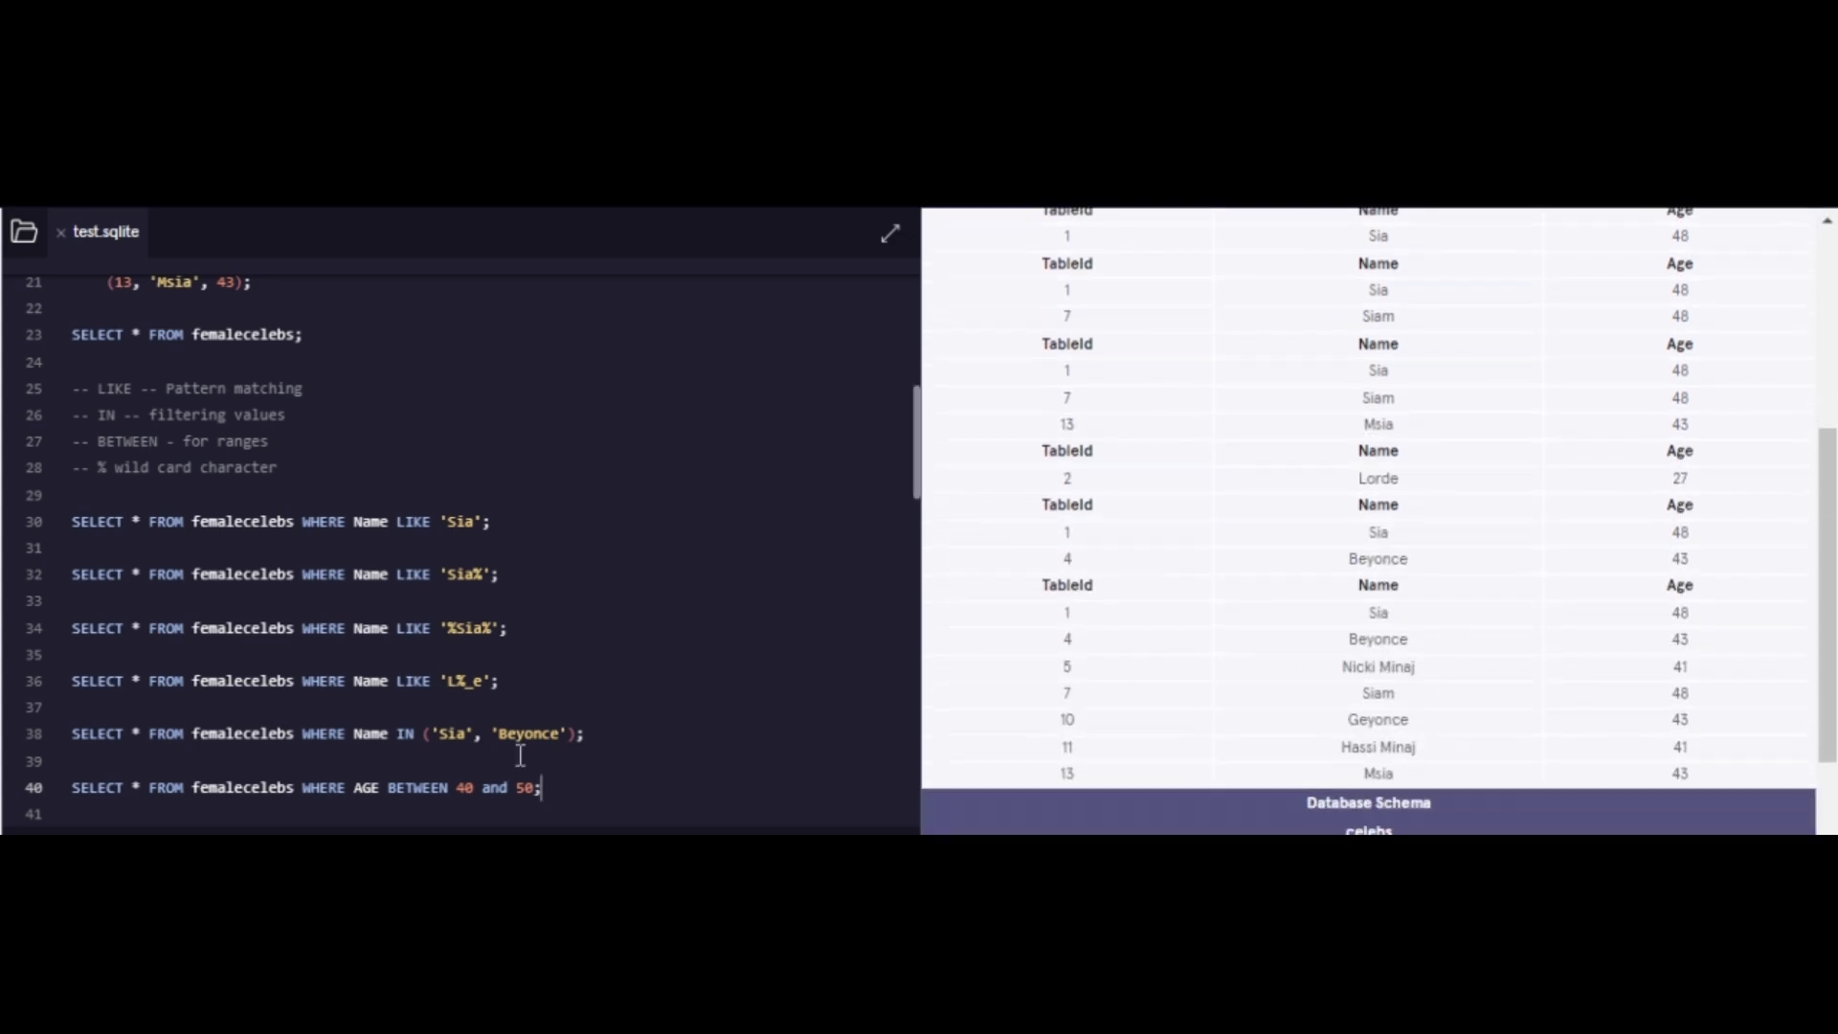
{"action": "mouse_move", "coordinate": [583, 780]}
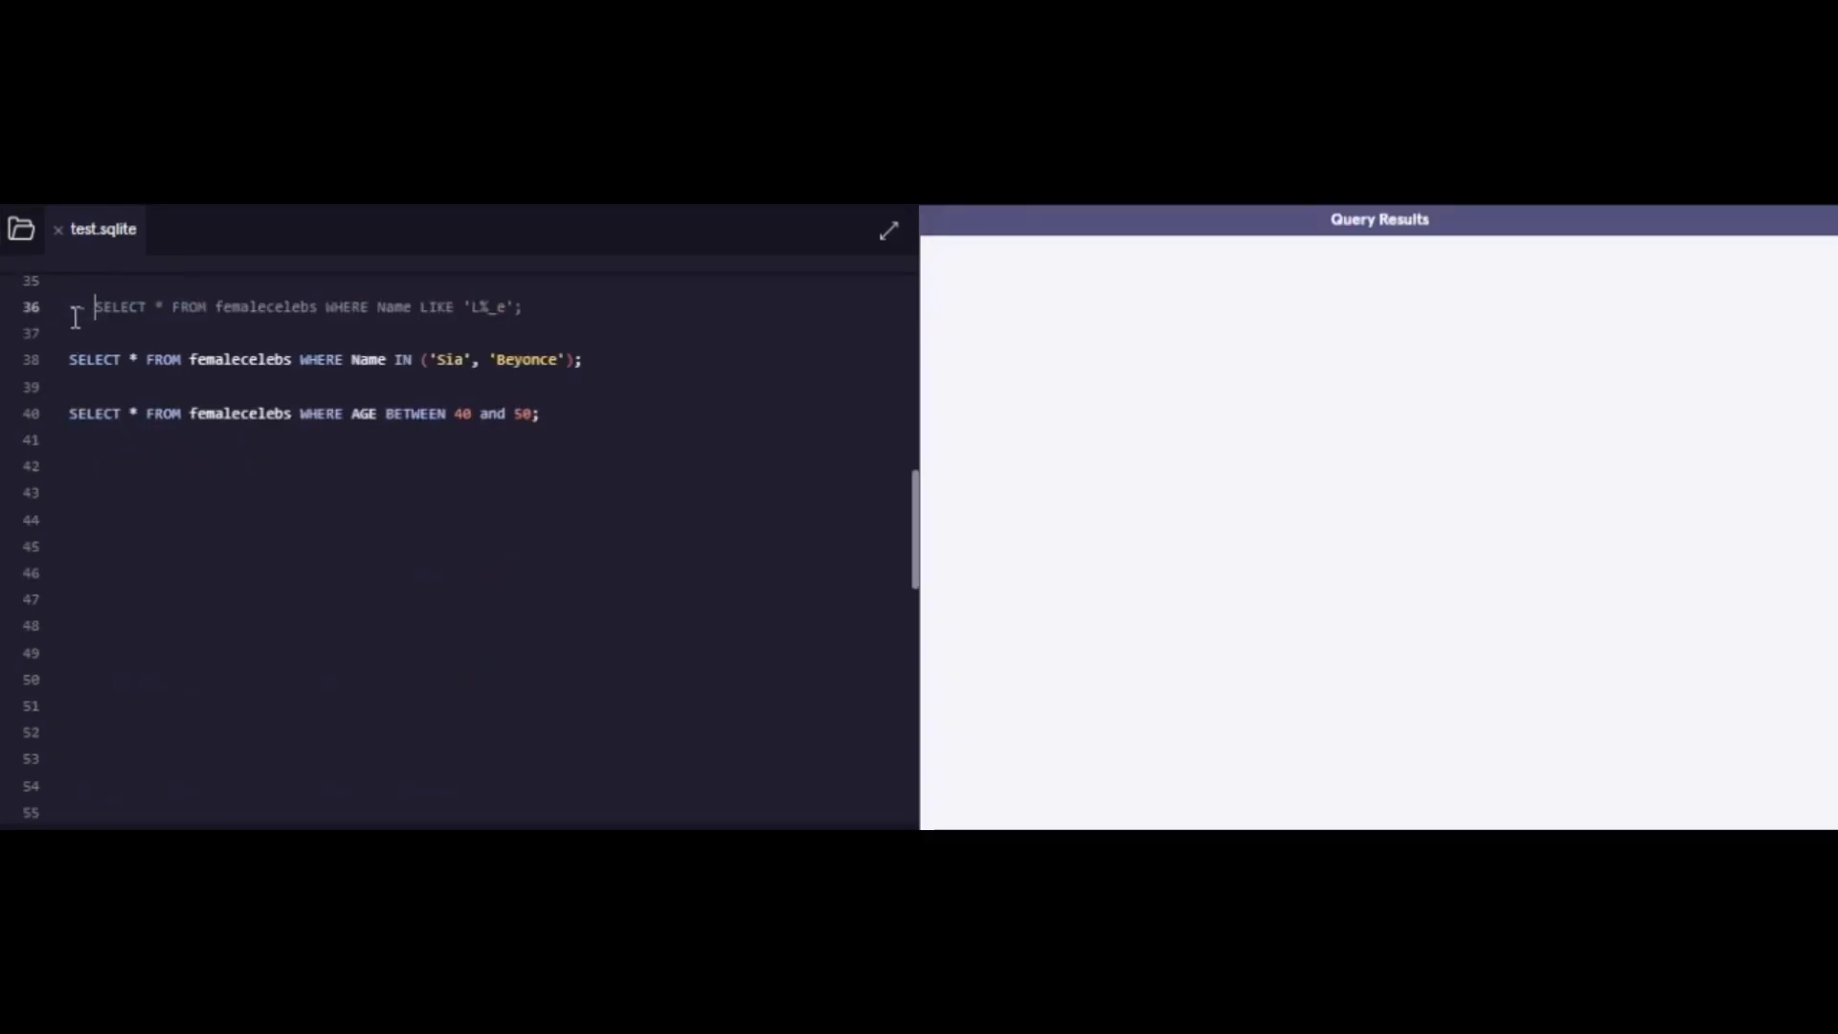
Step: Add an '-- ORDER BY' comment and query SELECT * FROM femalecelebs ORDER BY AGE
{"action": "type", "text": "-- OR"}
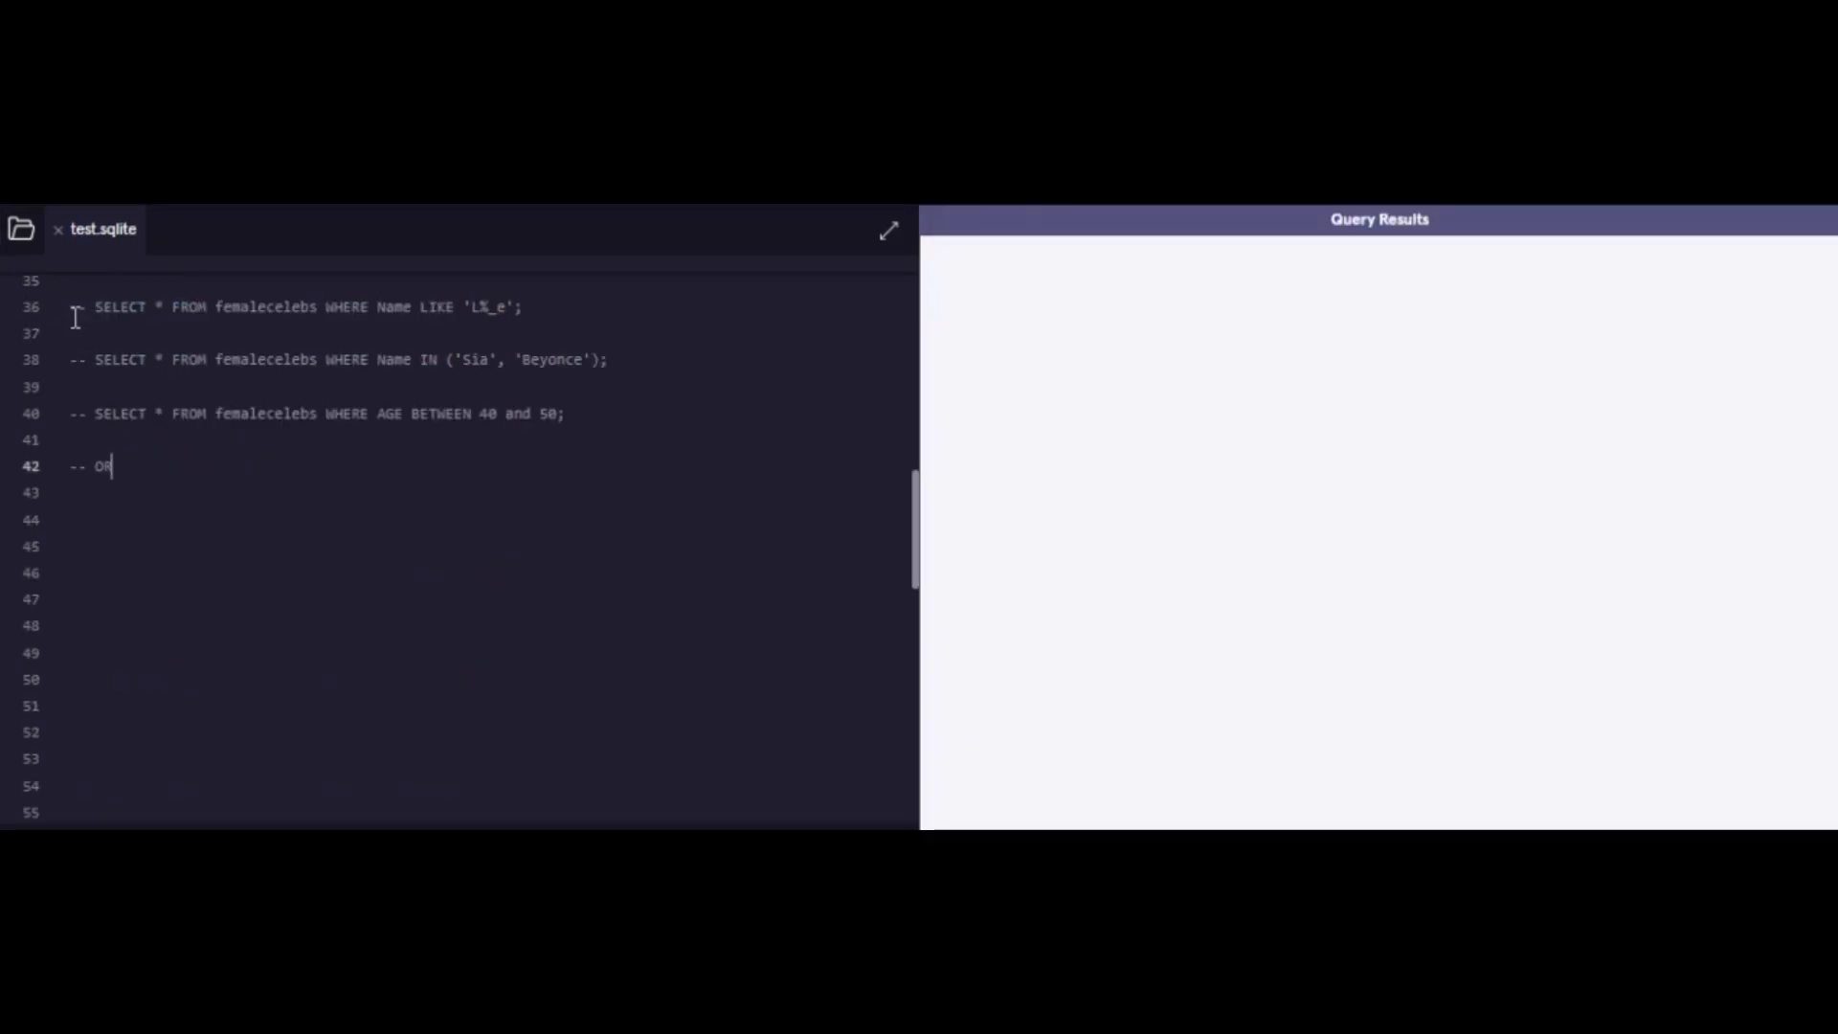
{"action": "type", "text": "DER BY"}
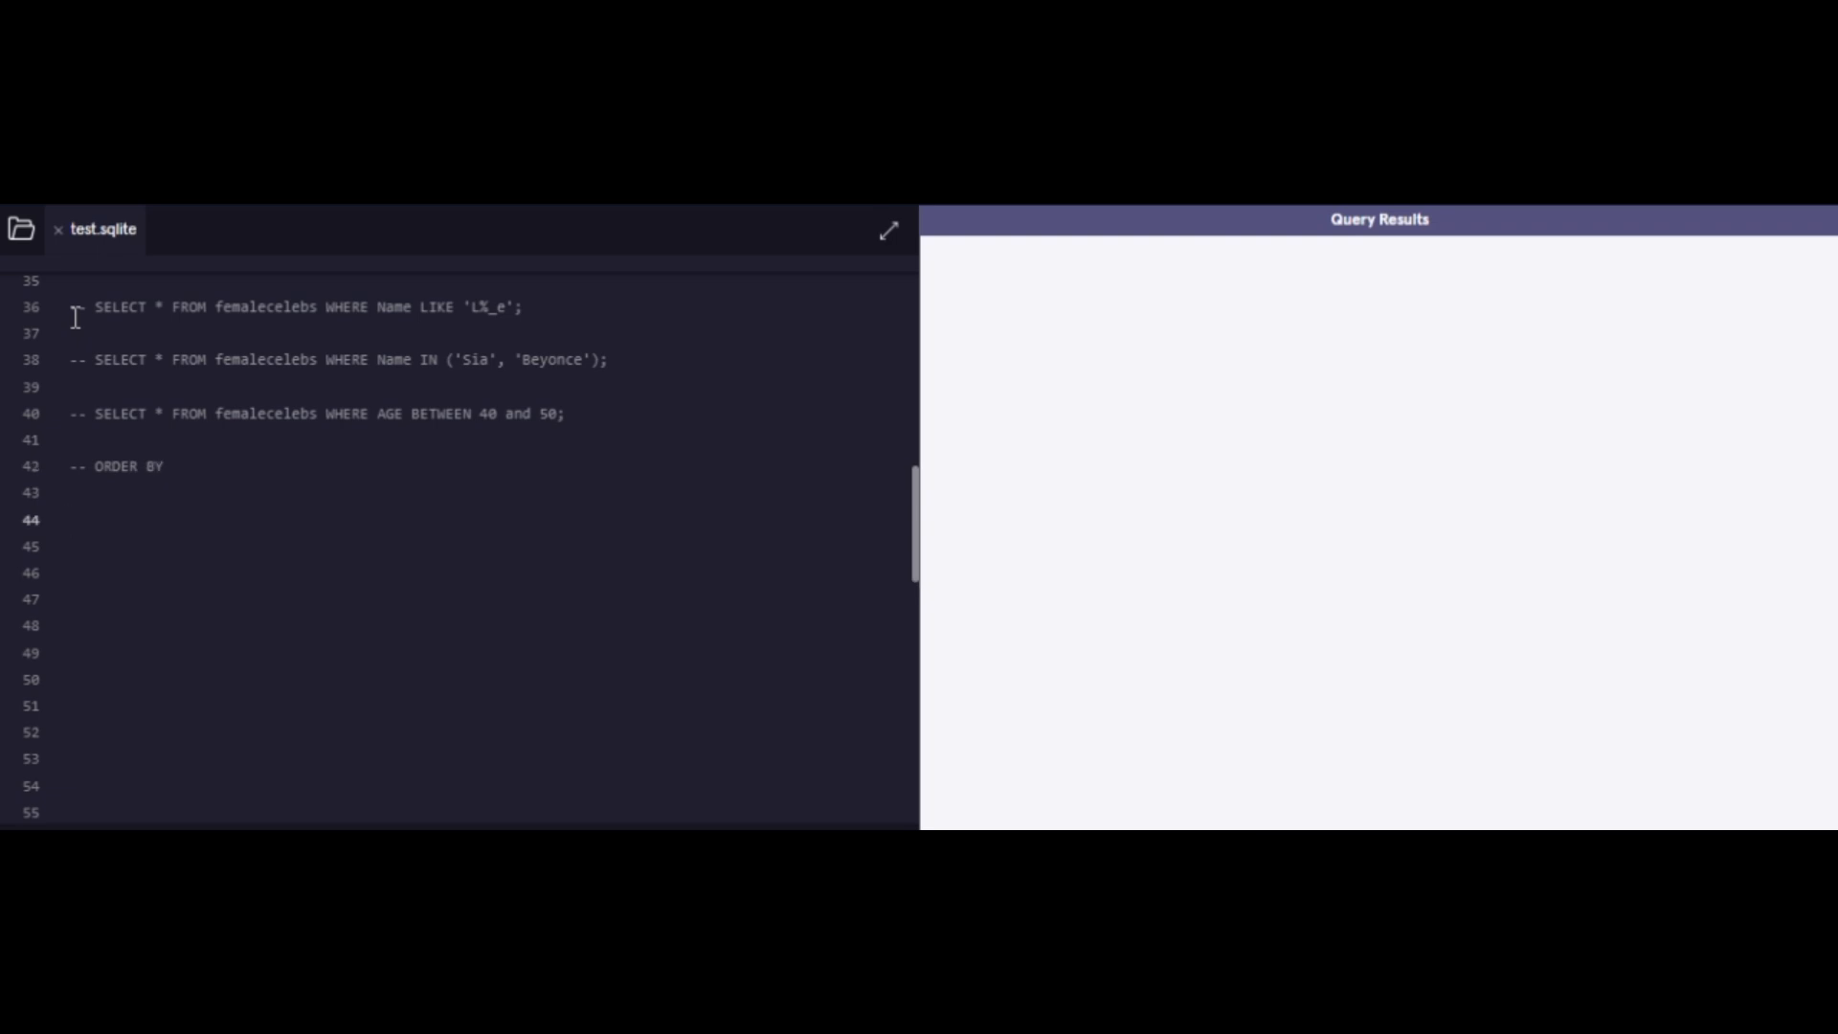
{"action": "type", "text": "SELECT *"}
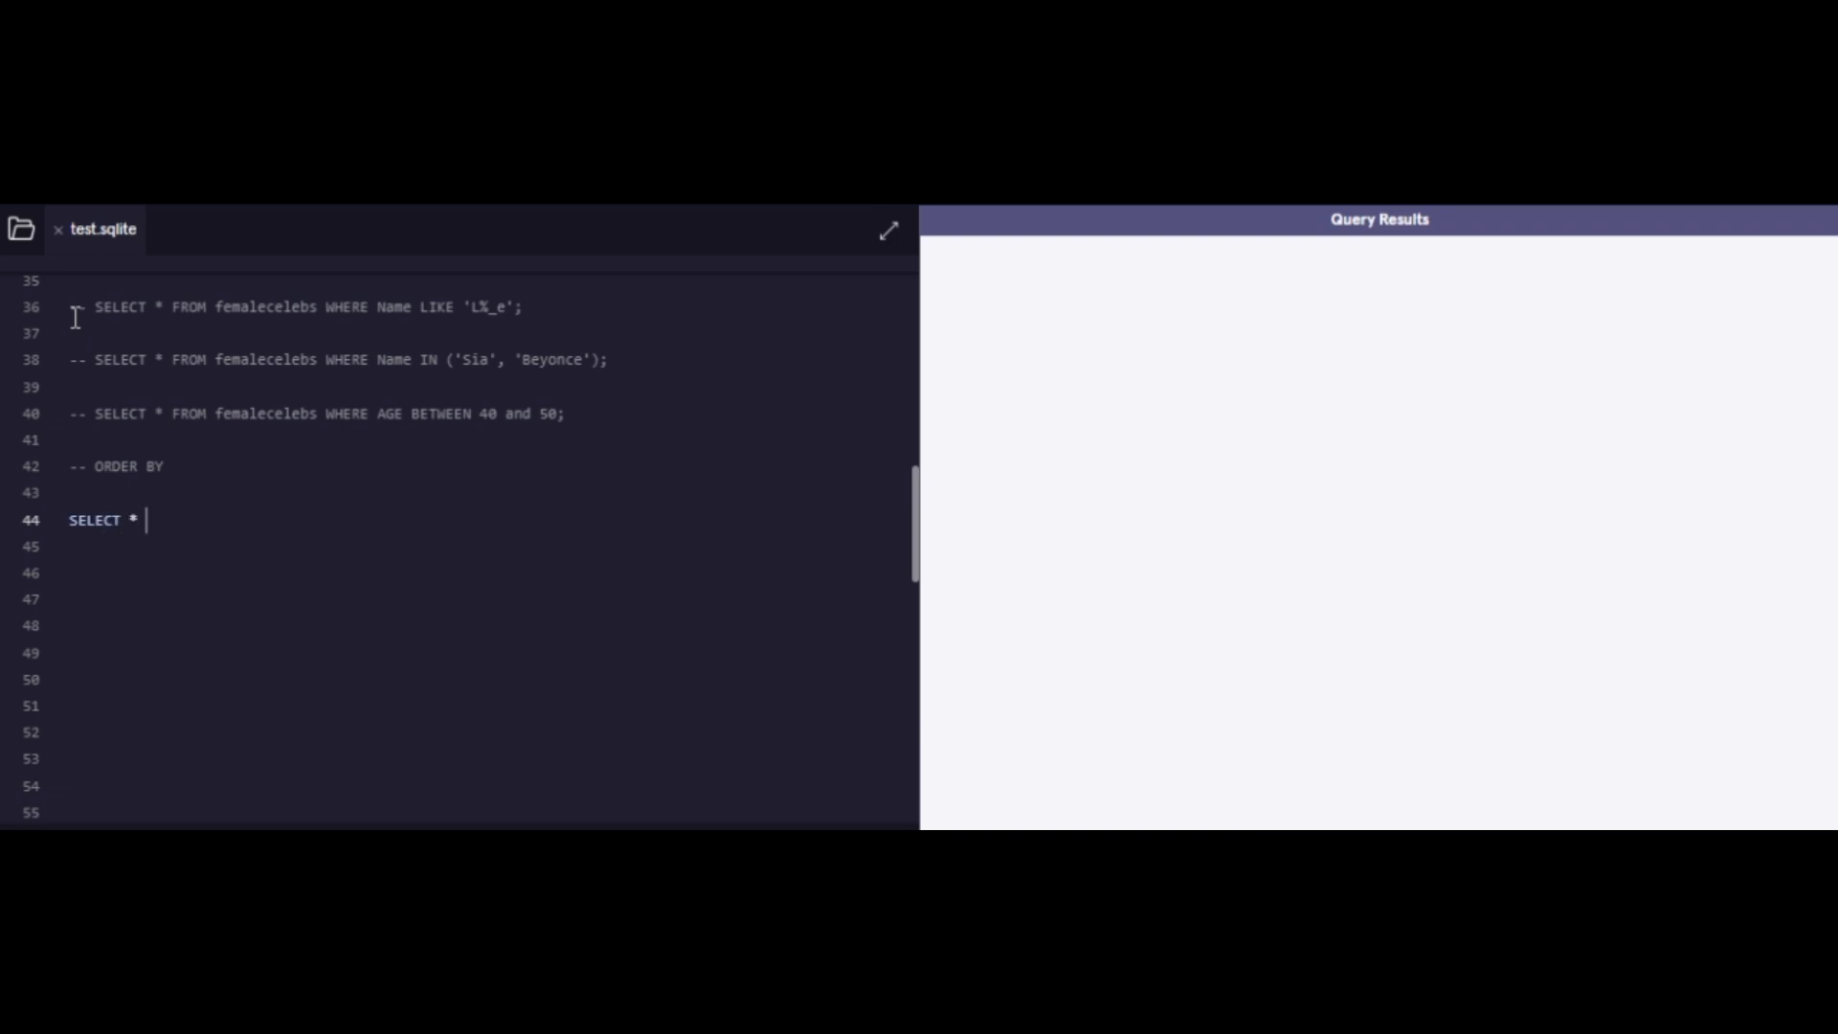
{"action": "type", "text": "FROM"}
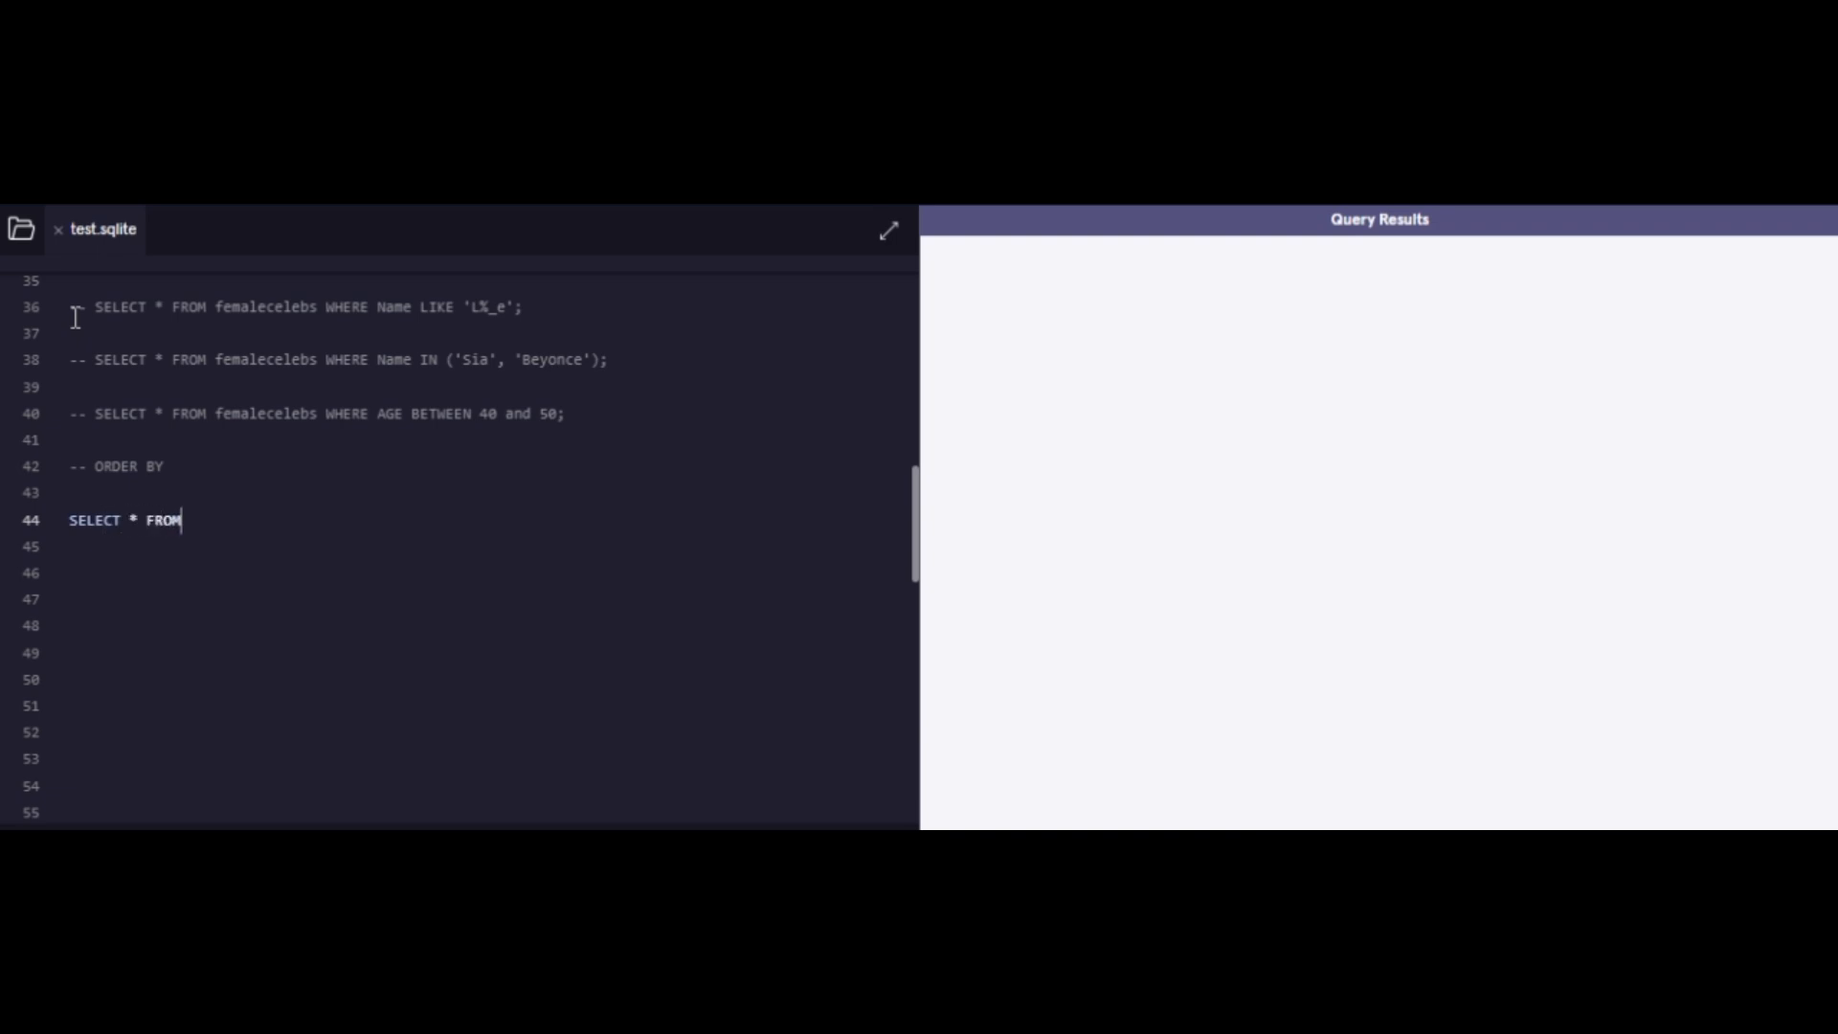
{"action": "type", "text": "femal"}
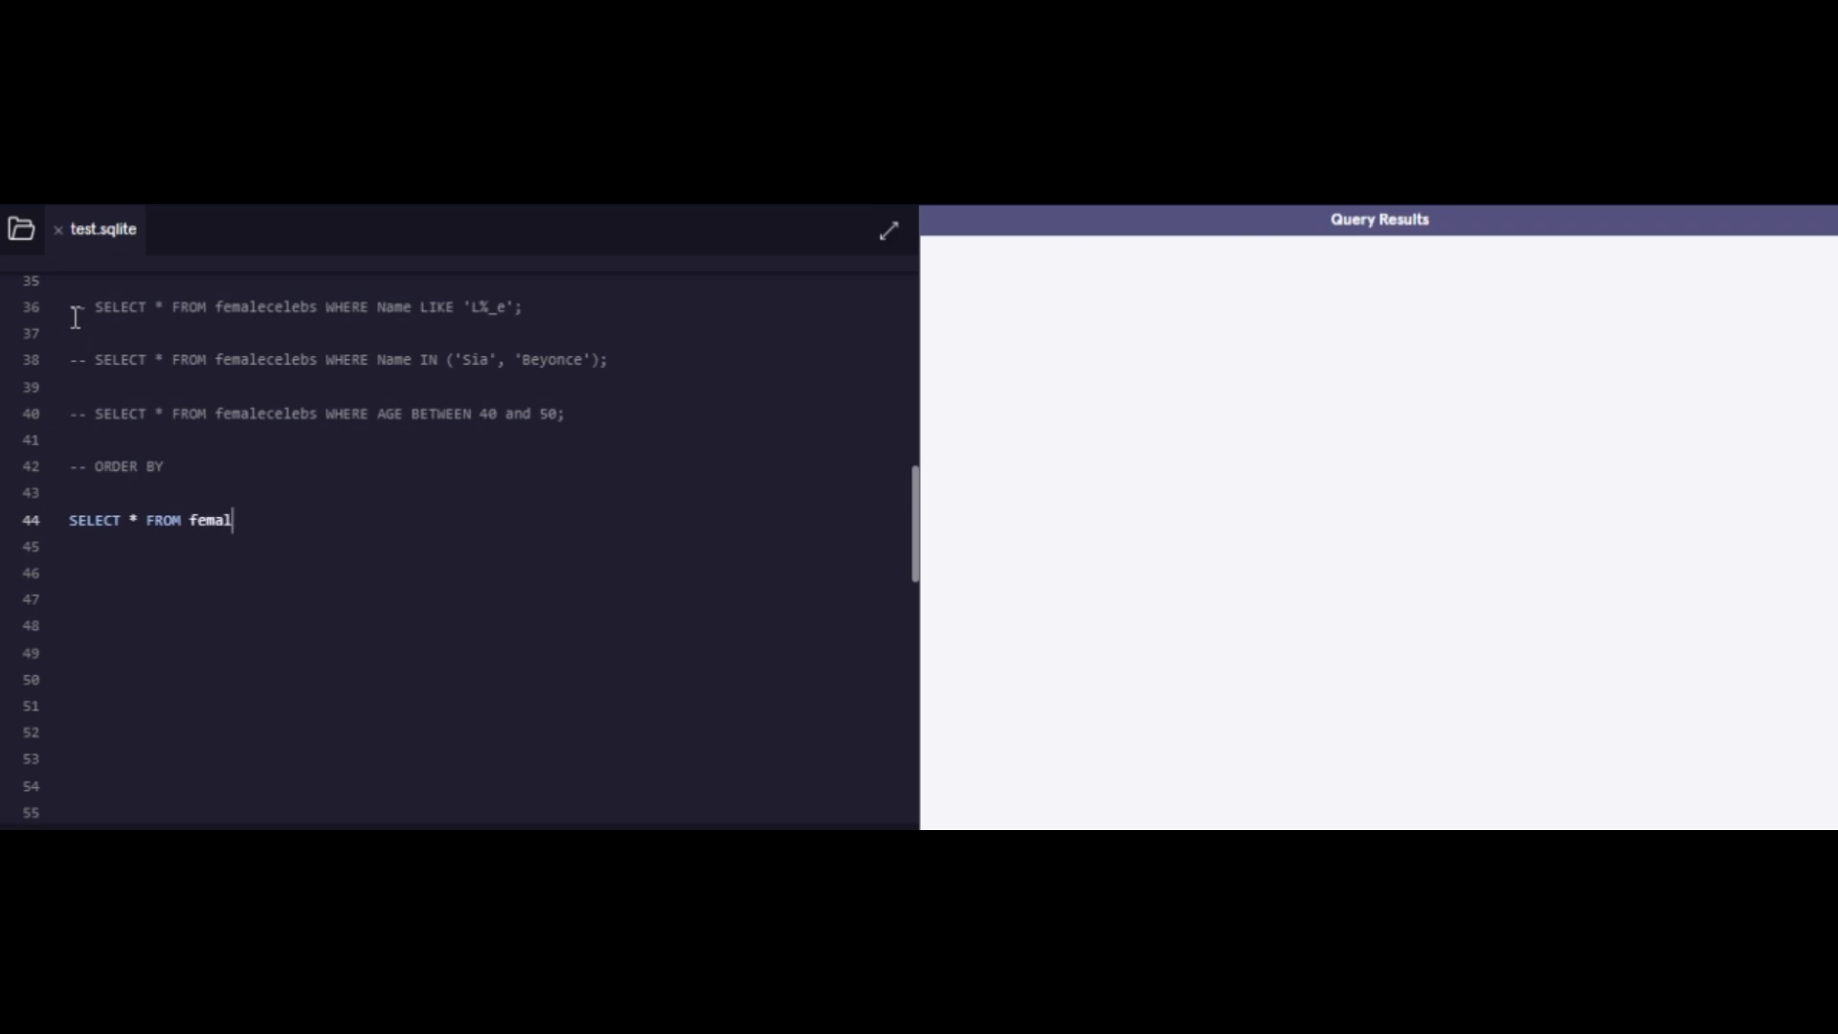
{"action": "type", "text": "ecelebs ORDER B"}
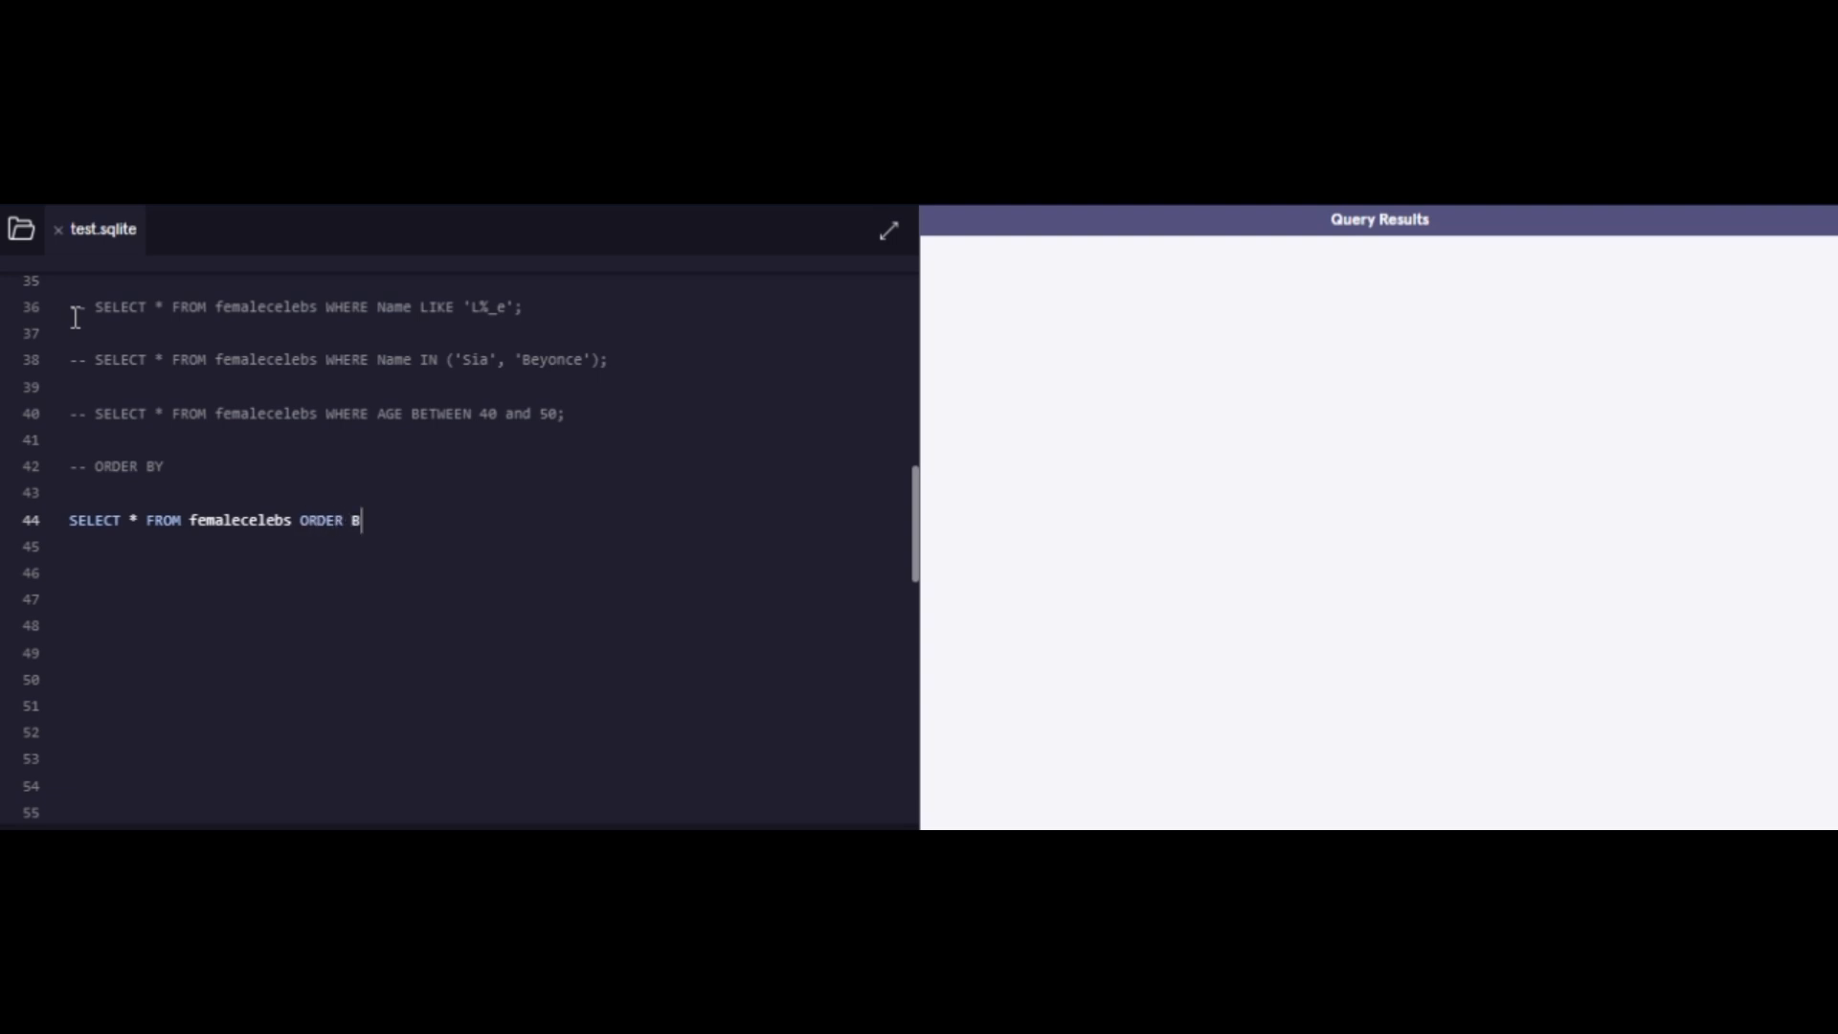
{"action": "type", "text": "Y AG"}
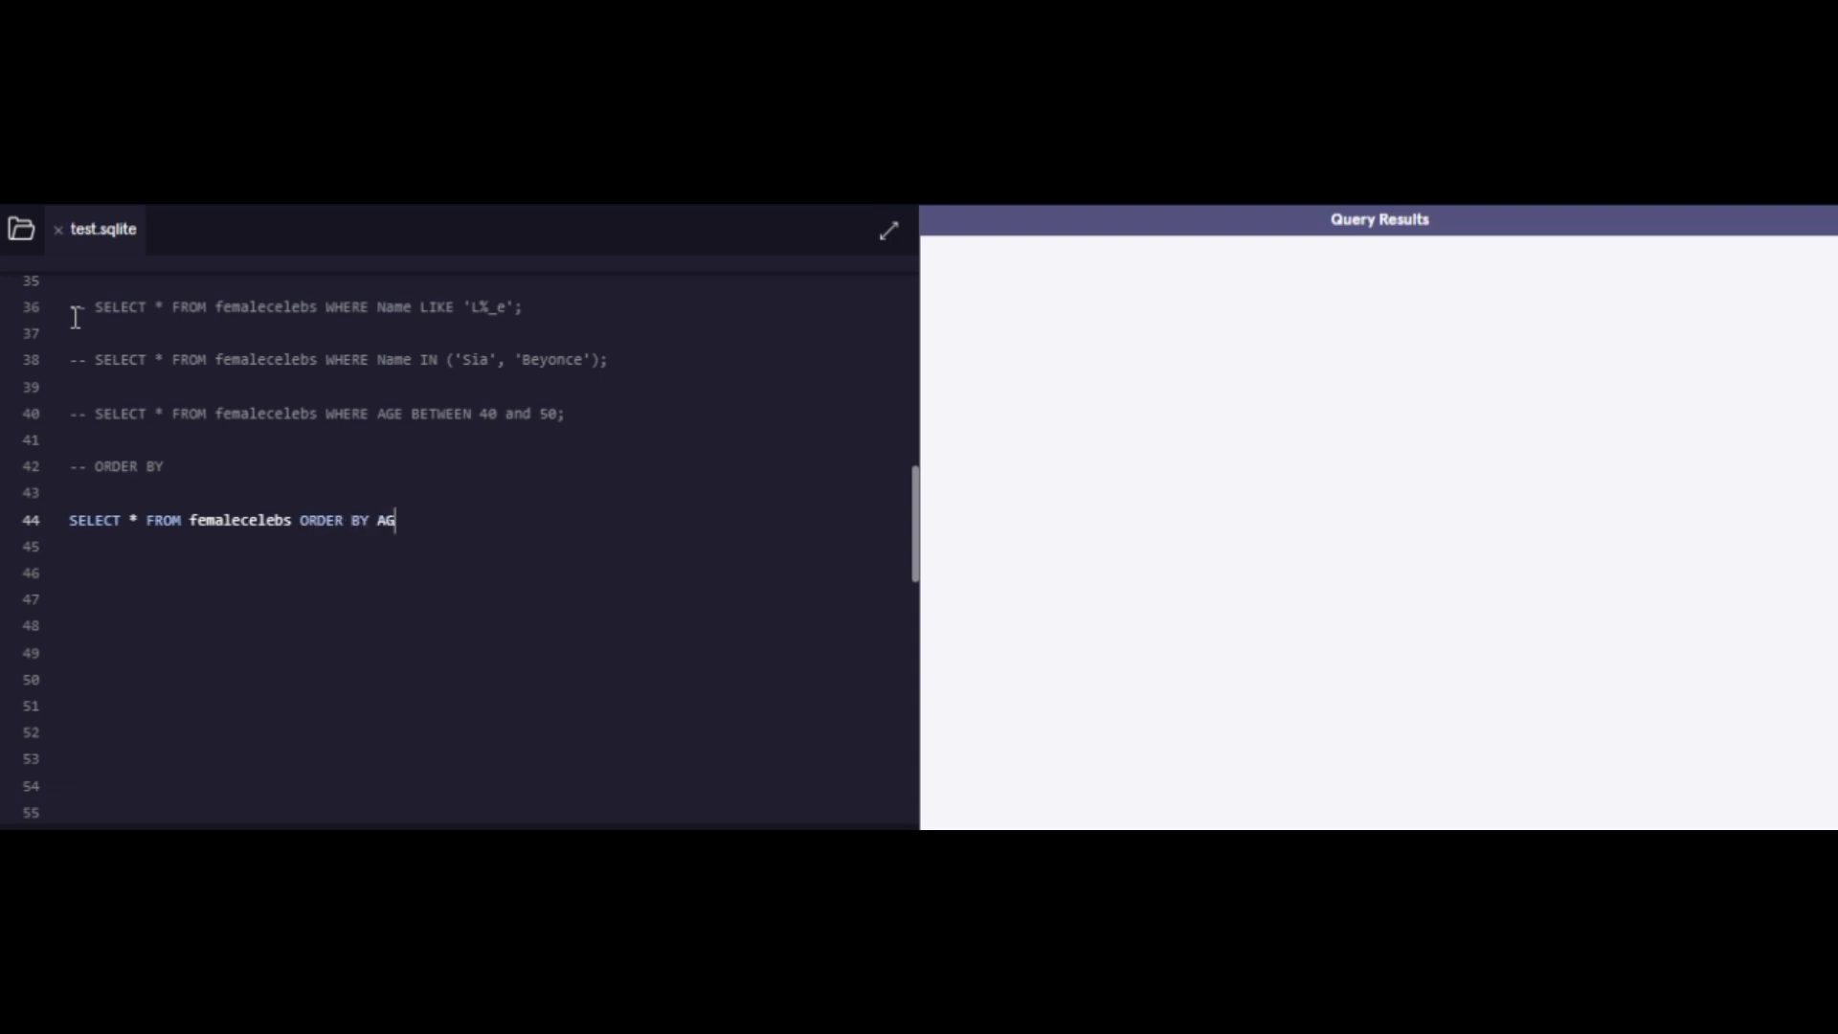
{"action": "type", "text": "E;"}
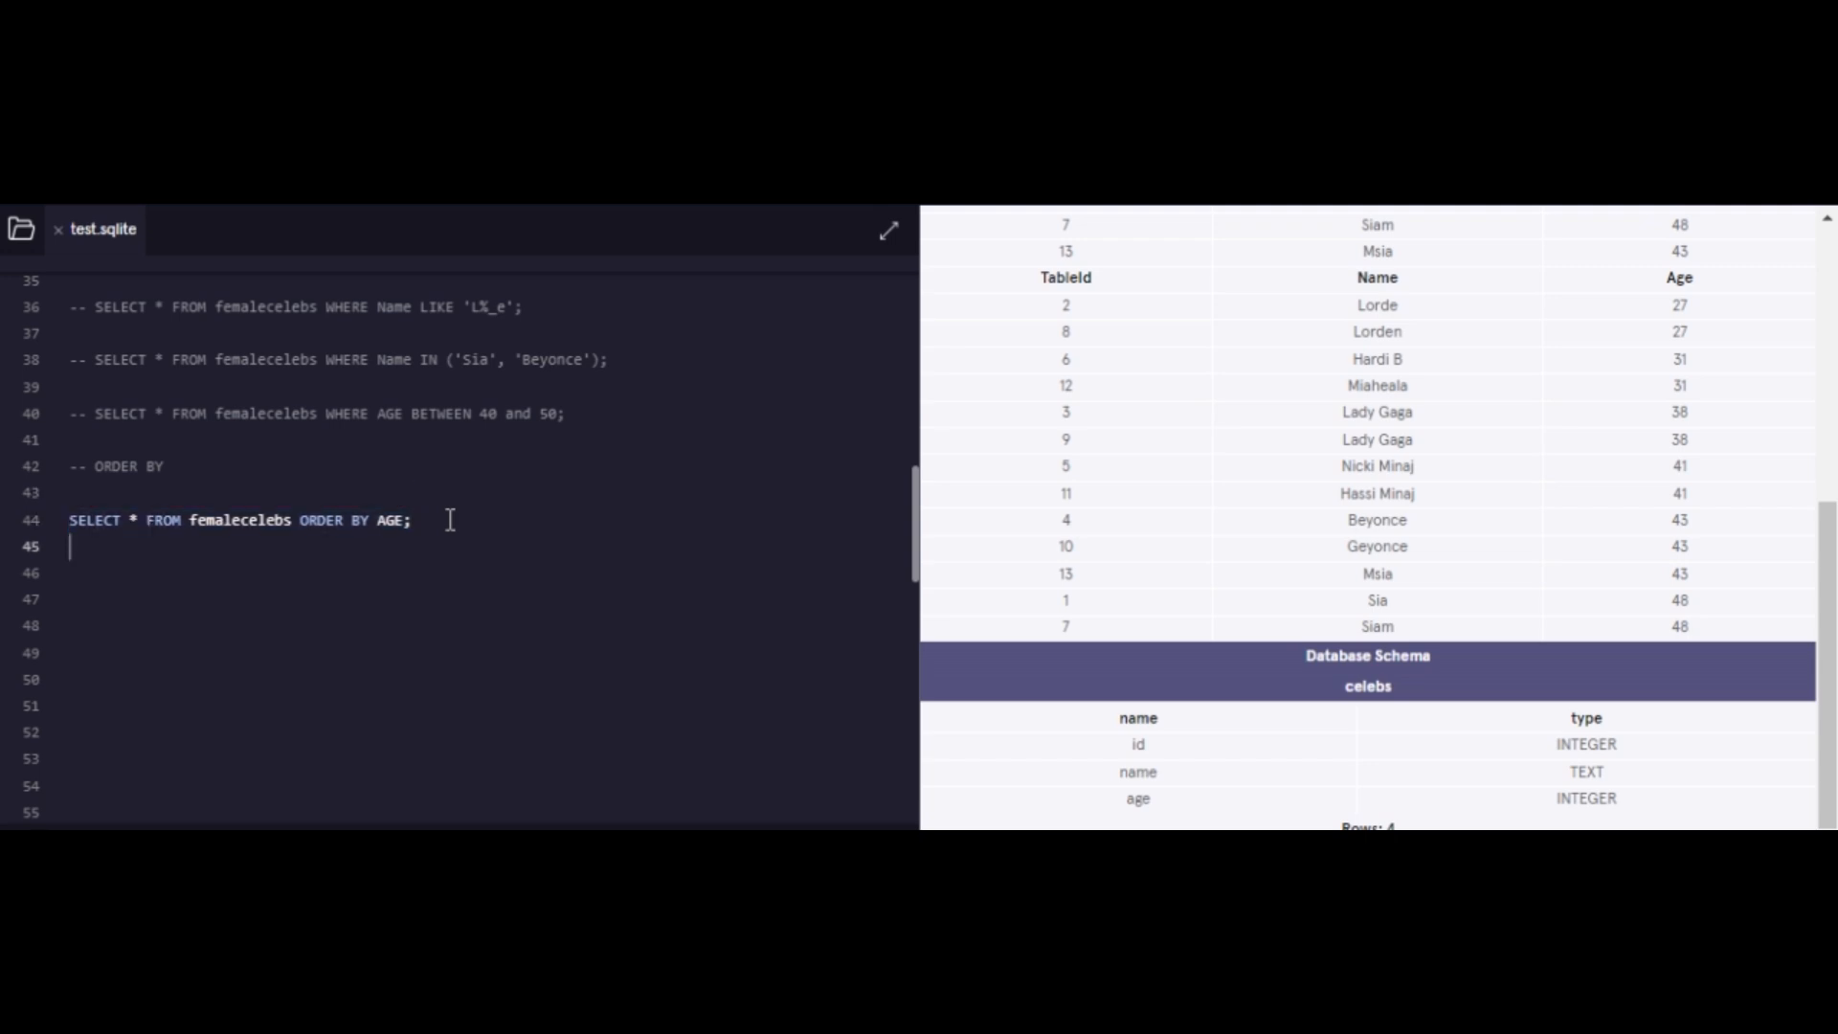
Step: Query femalecelebs ORDER BY AGE DESC, review the results, and type 'SQL A-Z in 20 minutes'
{"action": "type", "text": "SELECT * FROM femalecelebs ORDER BY AGE ;"}
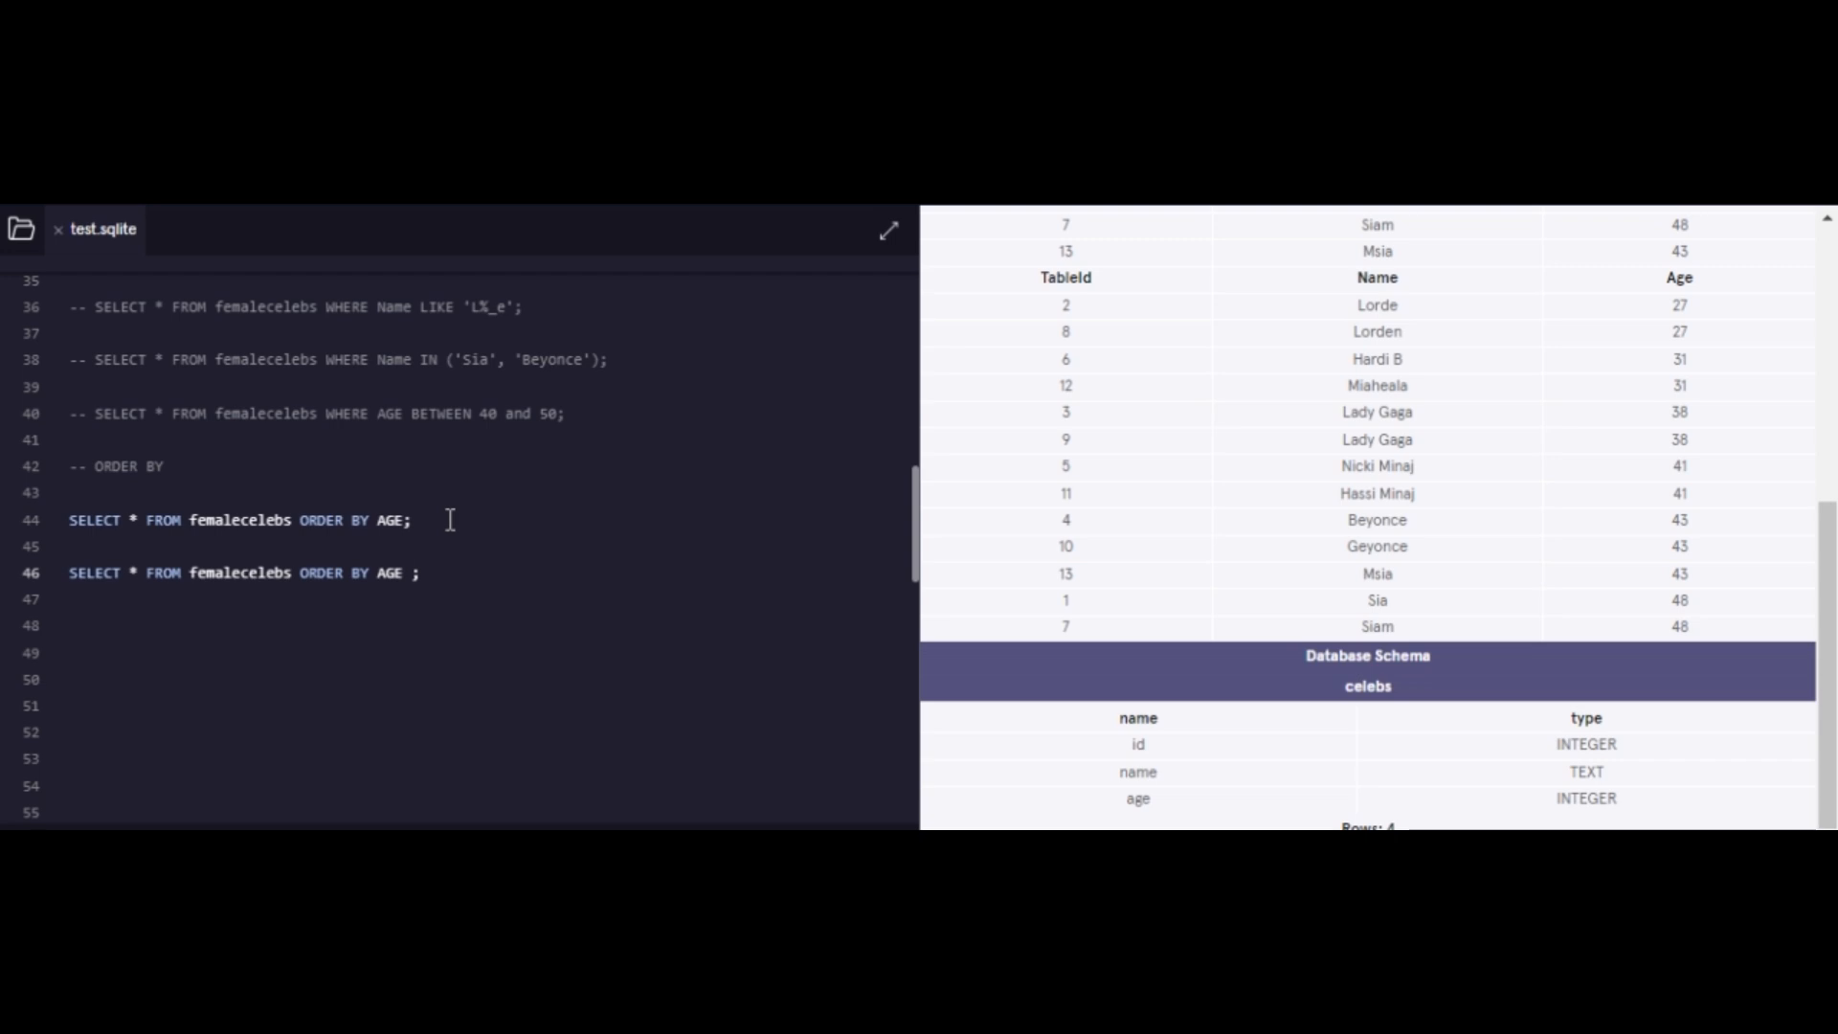
{"action": "type", "text": "DESC"}
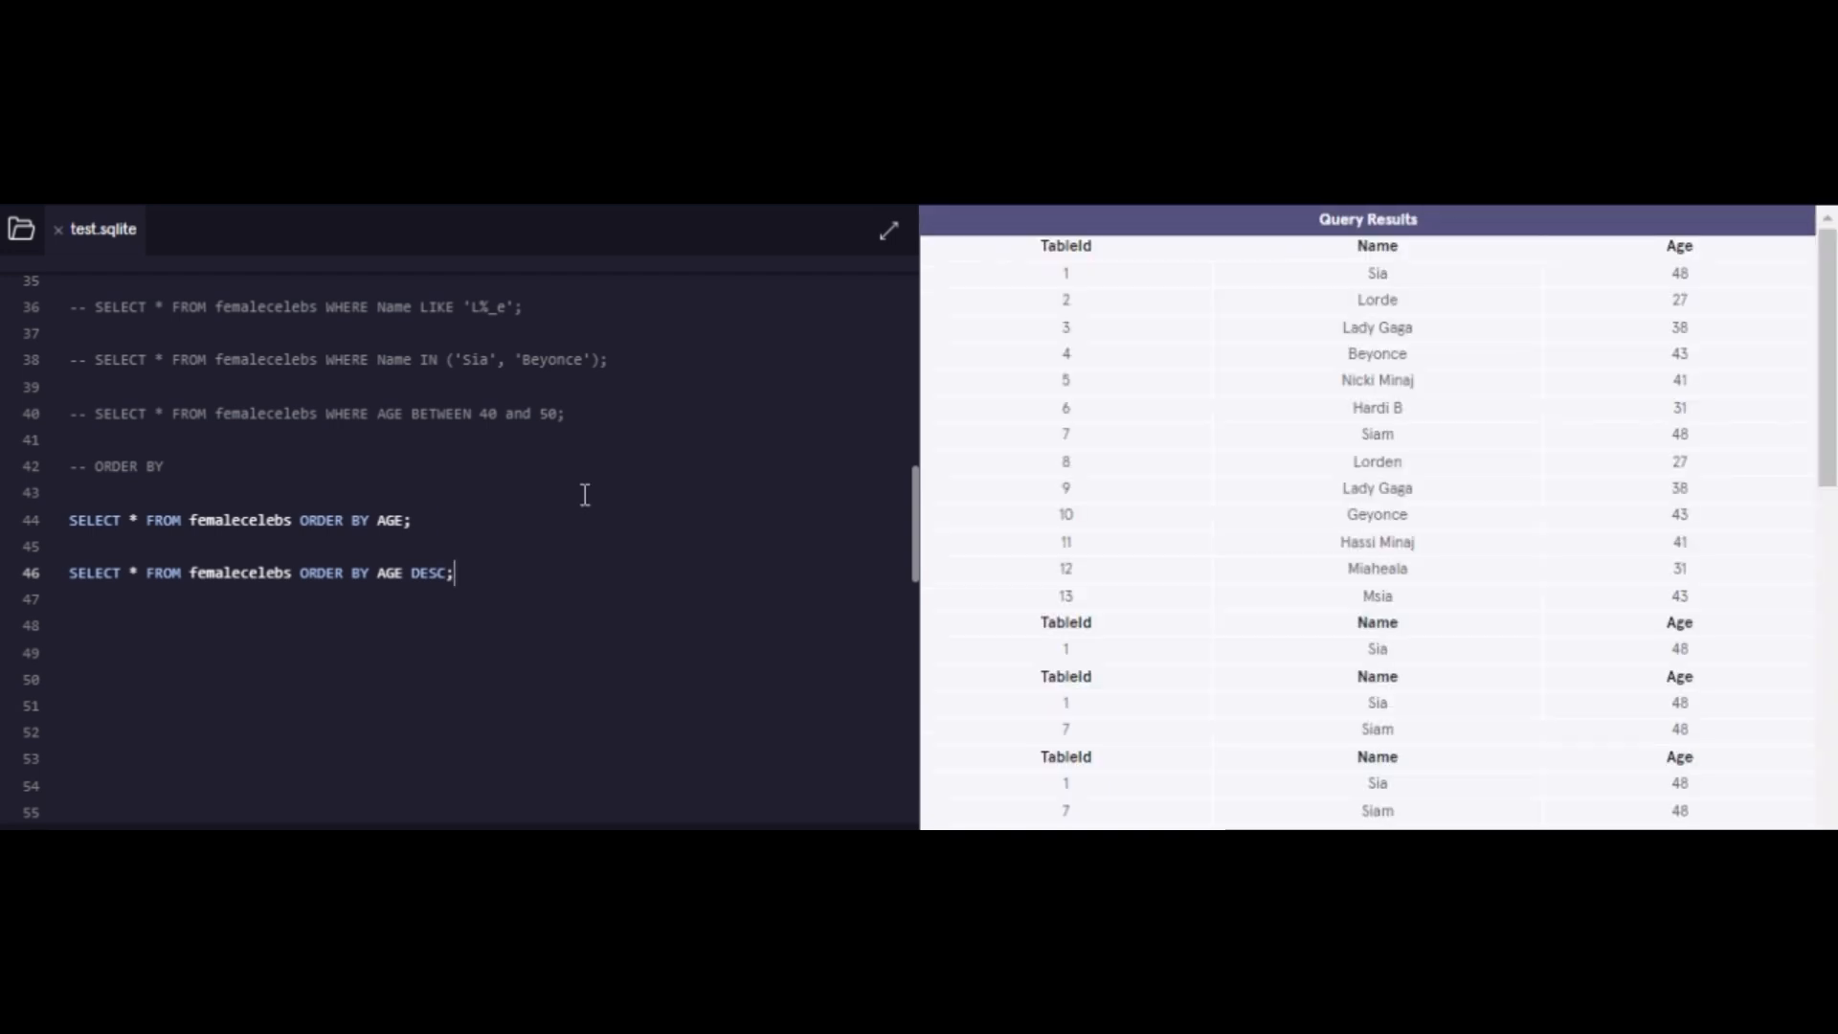
{"action": "scroll", "scroll_direction": "down", "scroll_amount": 3}
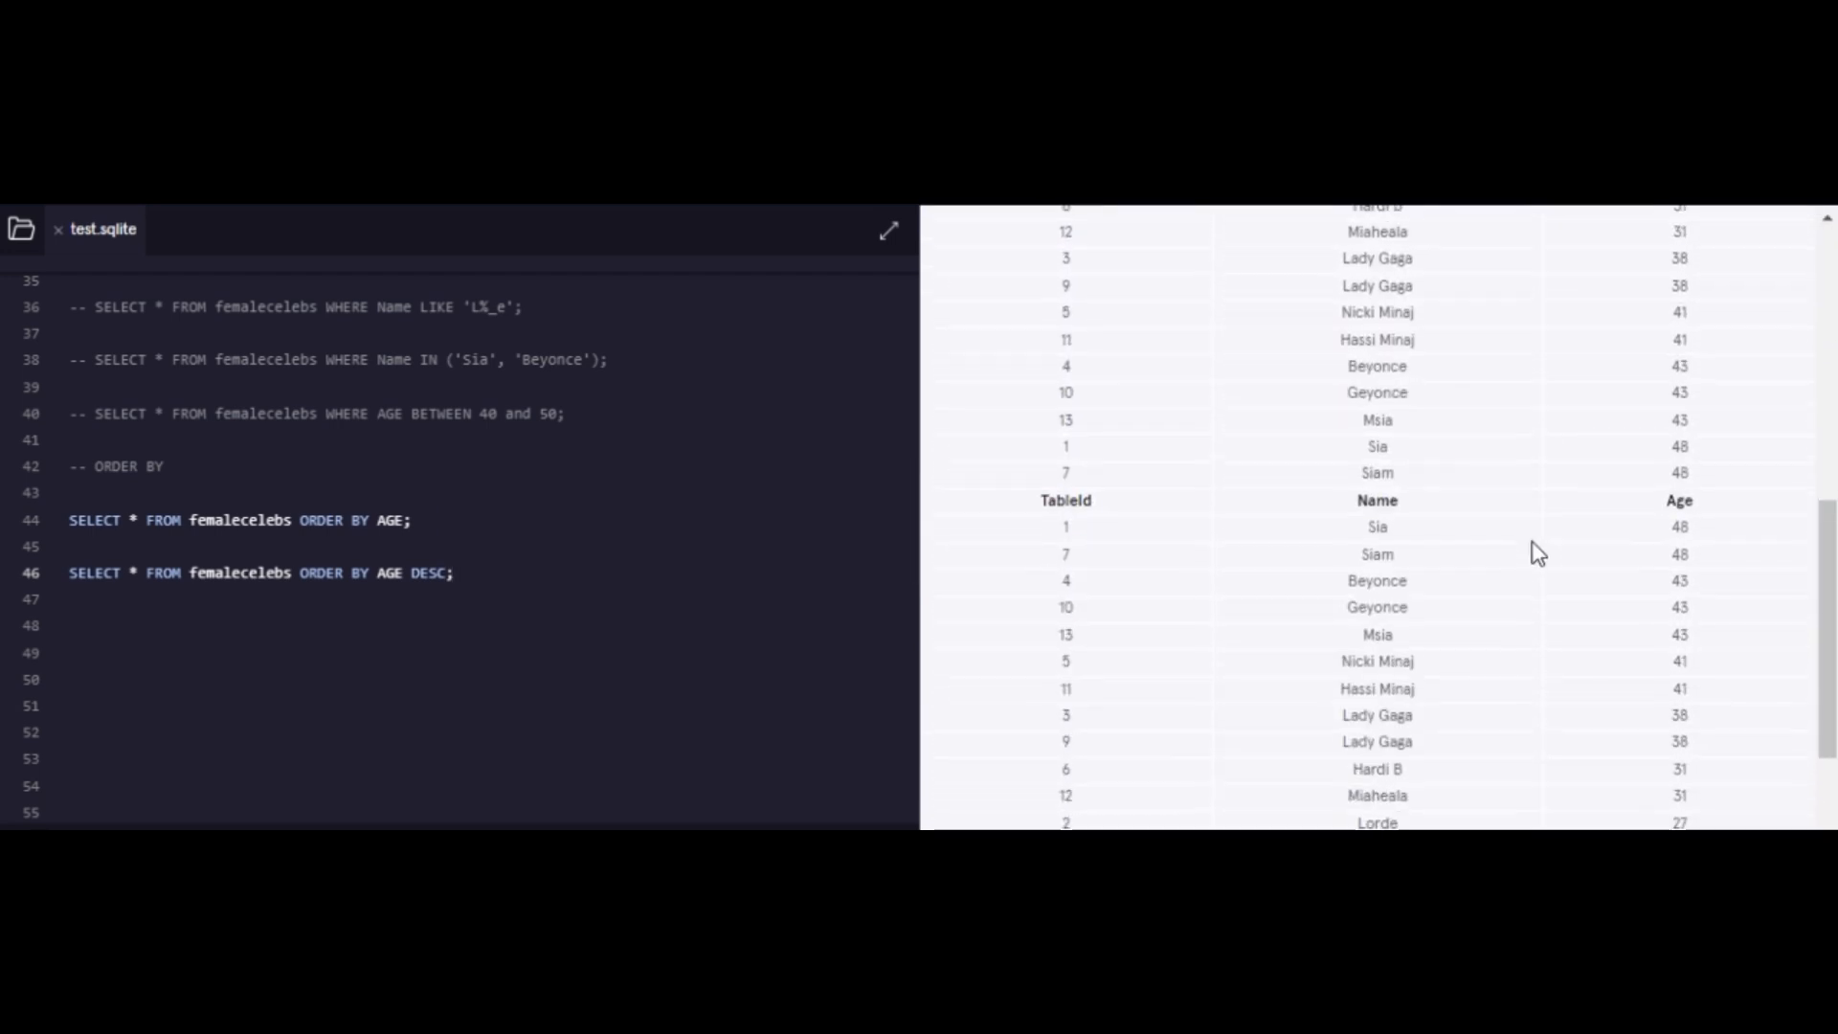
{"action": "scroll", "scroll_direction": "down", "scroll_amount": 3}
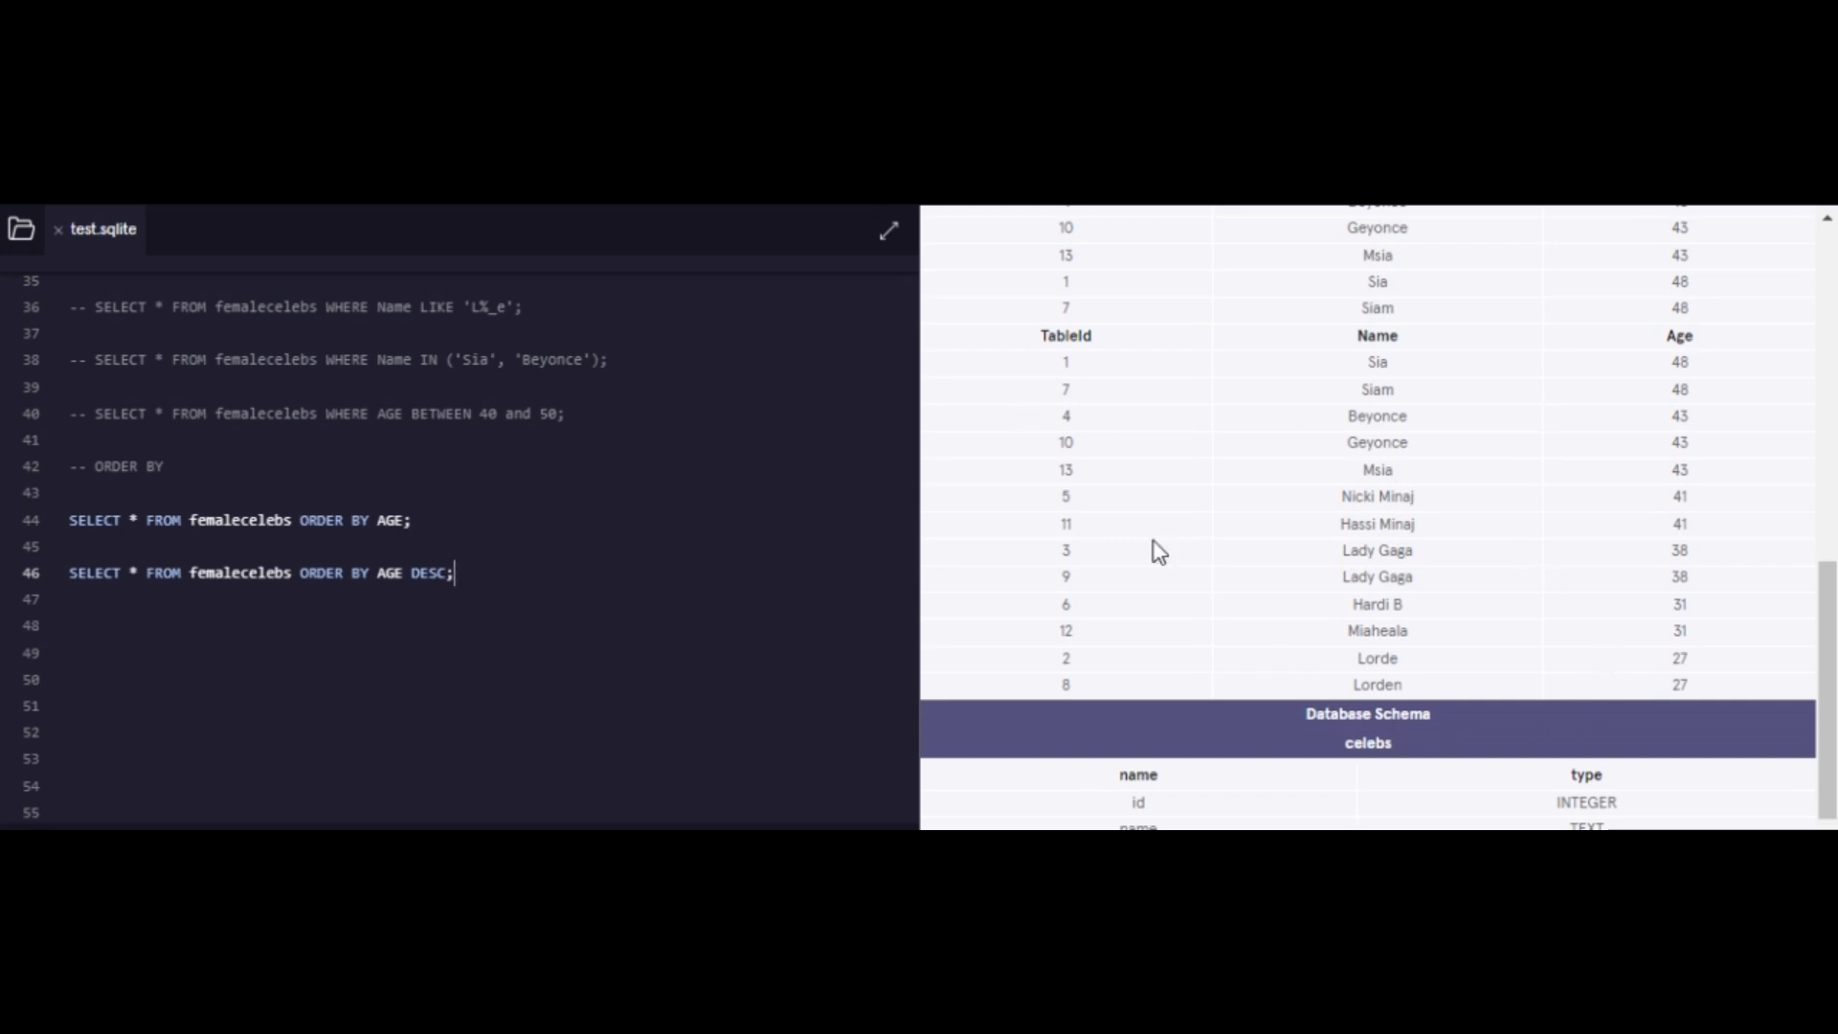
{"action": "mouse_move", "coordinate": [1735, 668]}
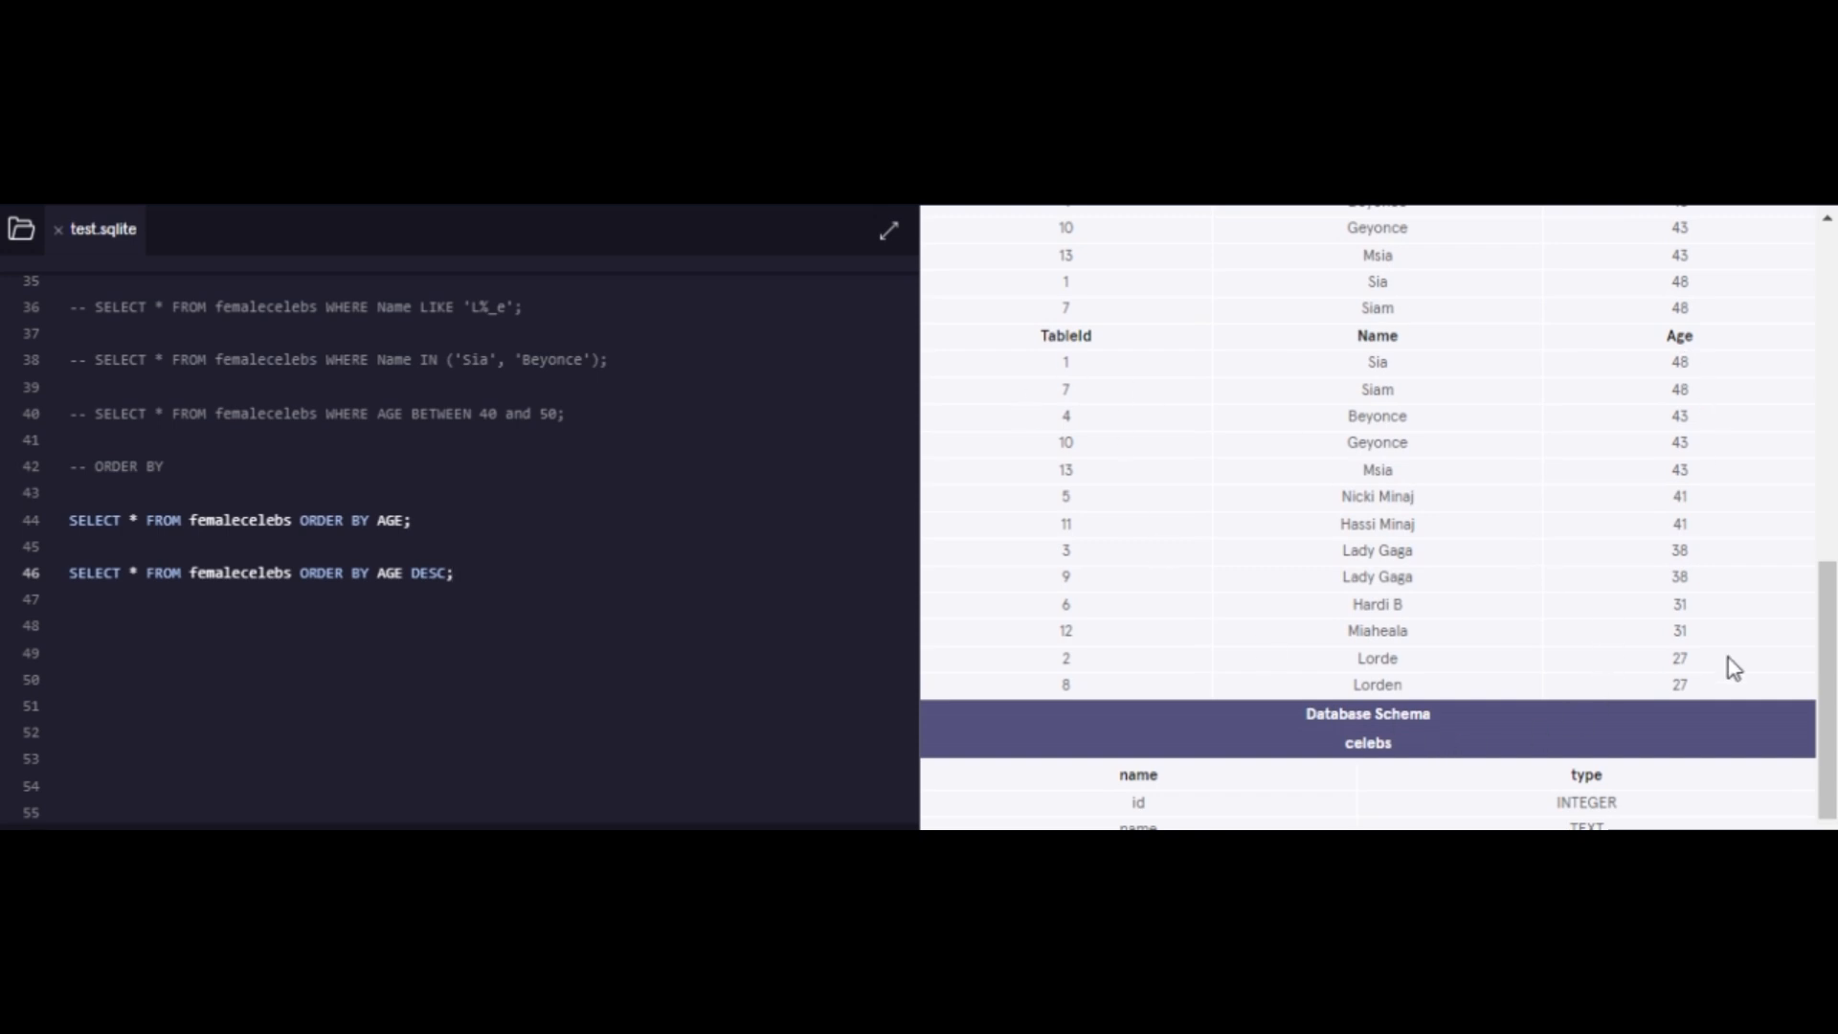
{"action": "left_click", "coordinate": [455, 573]}
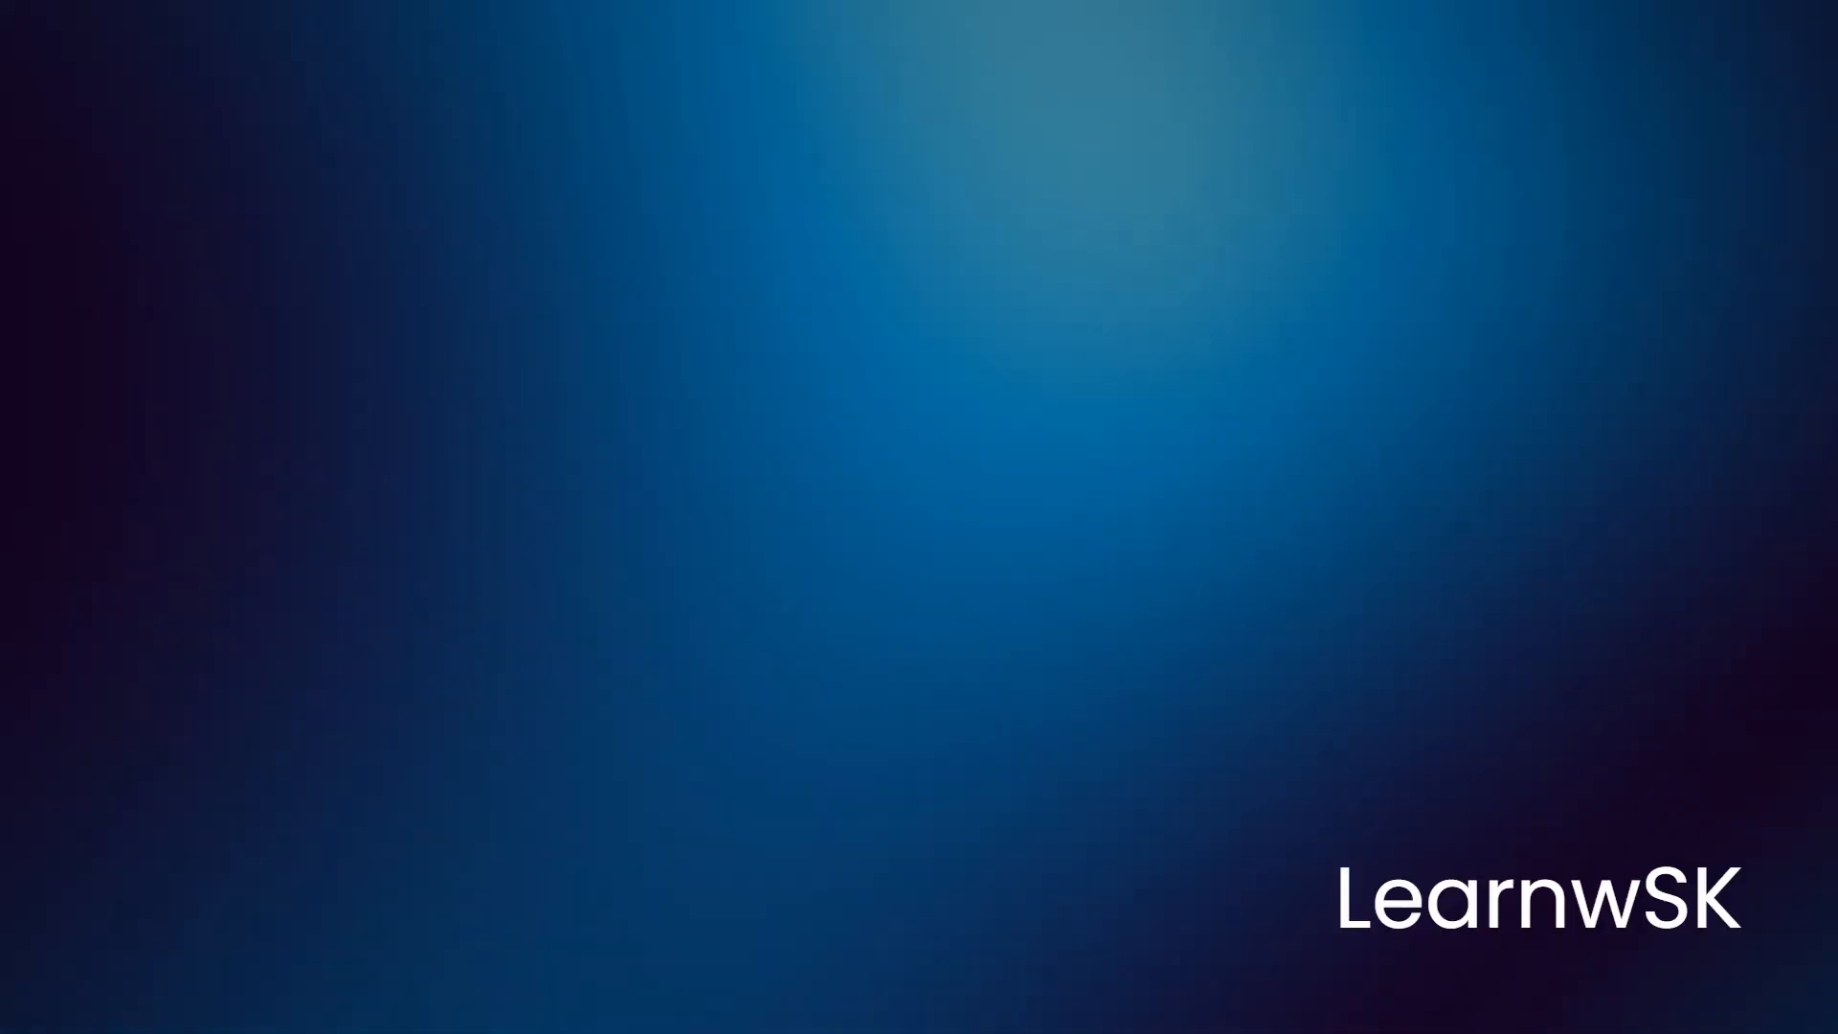
{"action": "type", "text": "SQL A-Z in 20 minutes"}
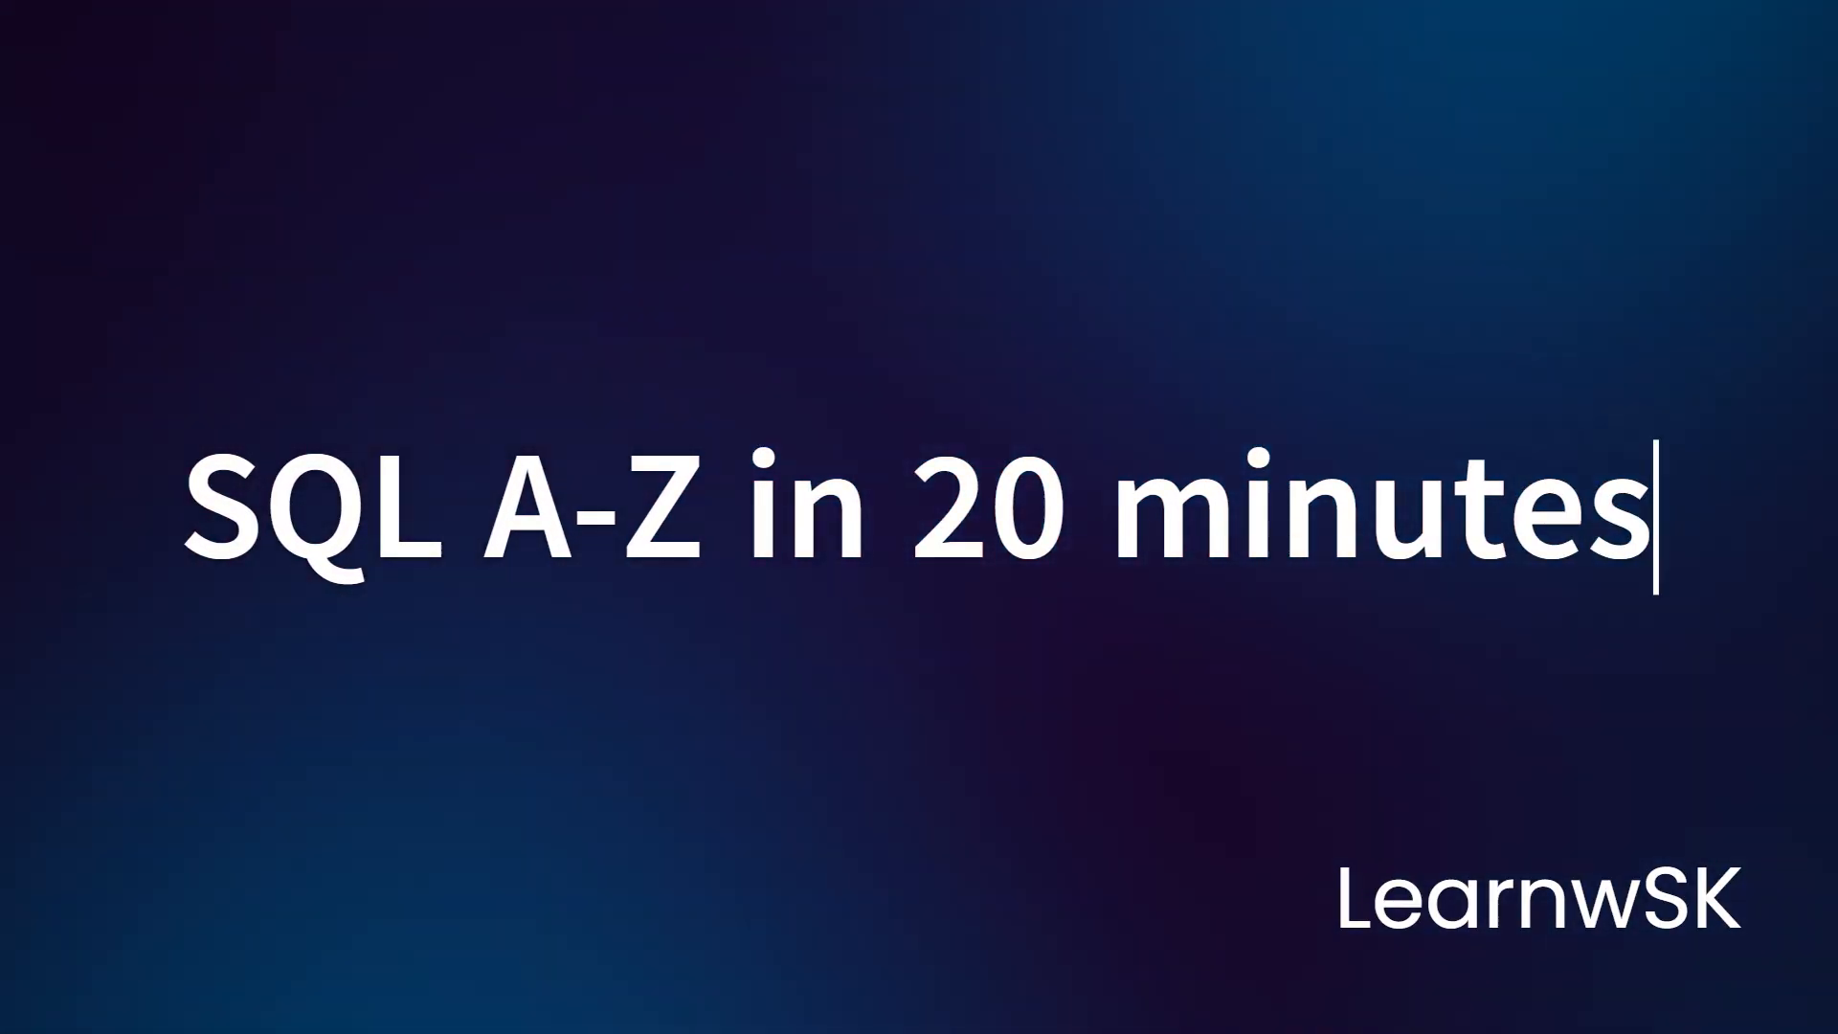